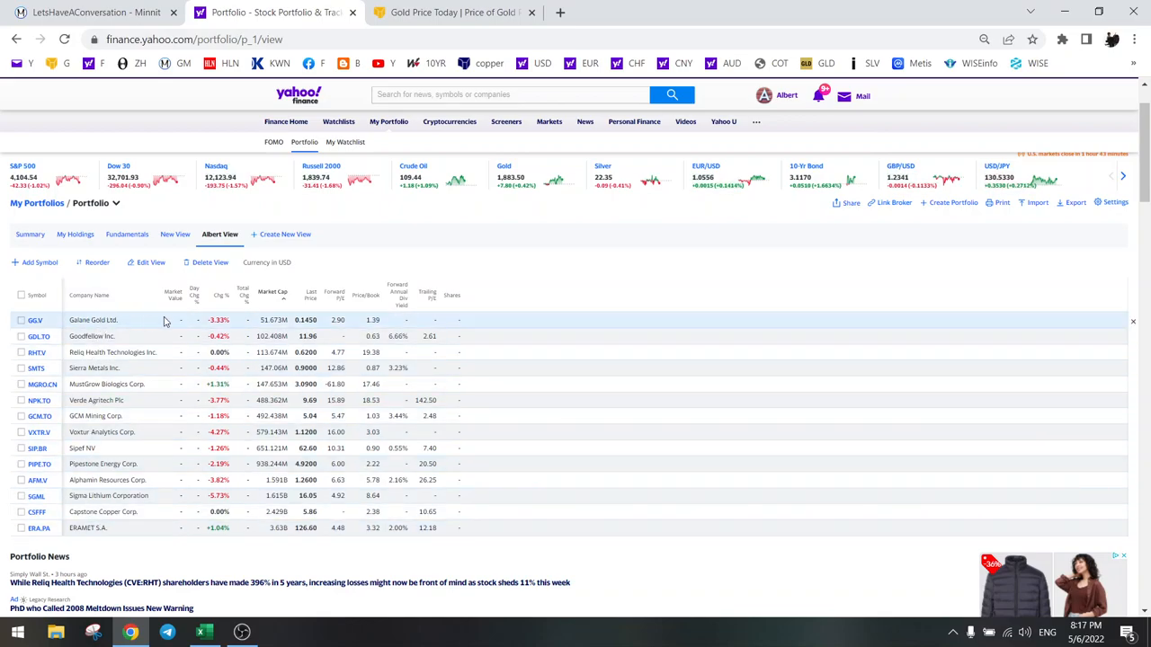
mouse_move(274, 539)
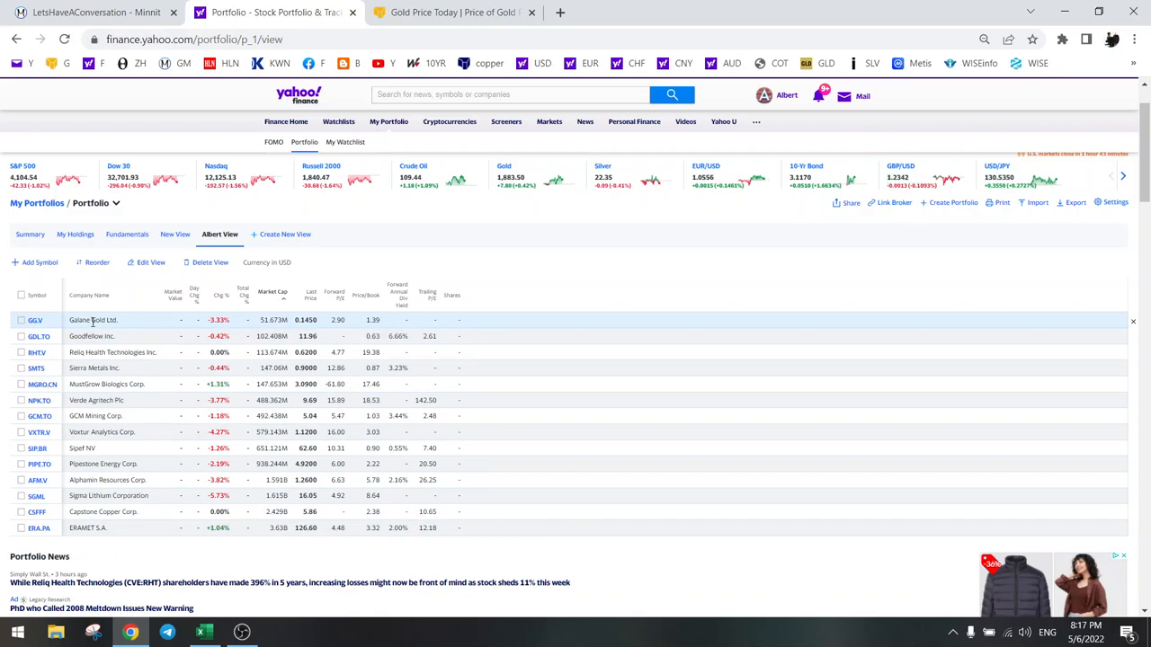
mouse_move(36, 320)
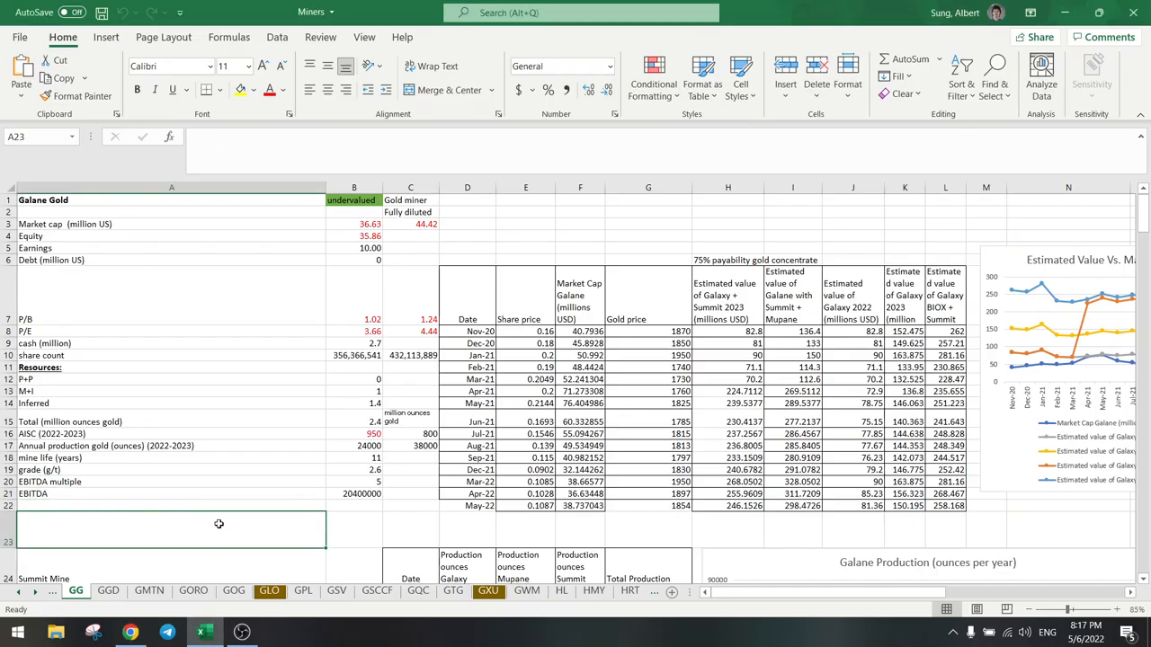
Enter Kitco's live quote 1883 as Galane Gold's May-22 gold price and check the estimate formula.
left_click(171, 446)
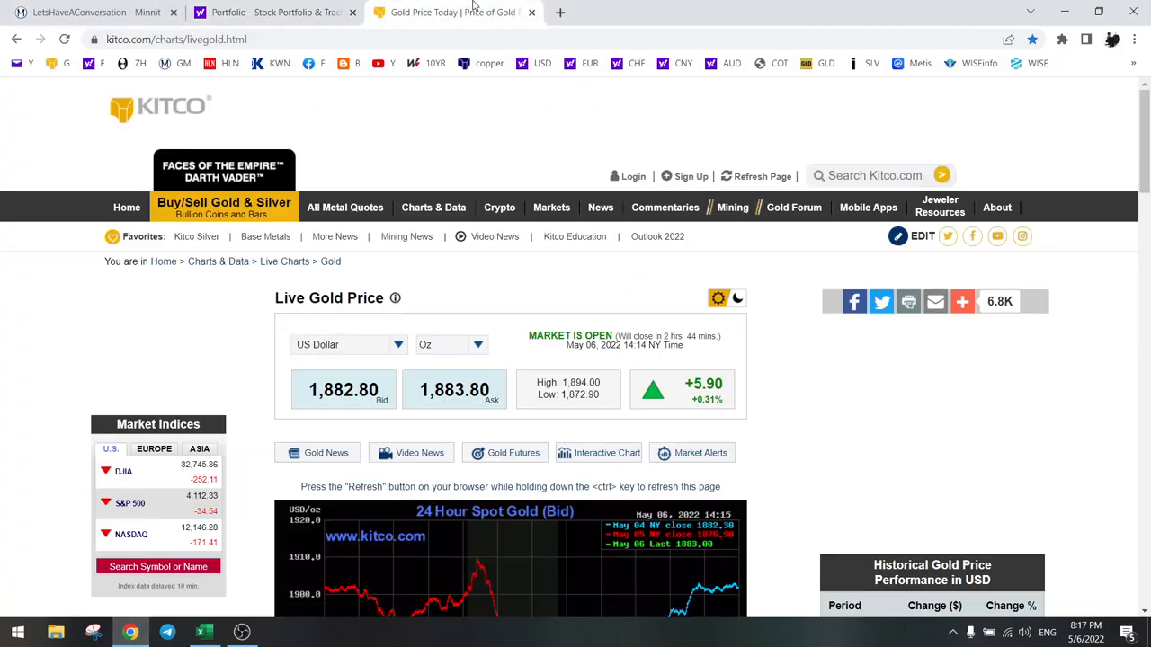
scroll("down", 3)
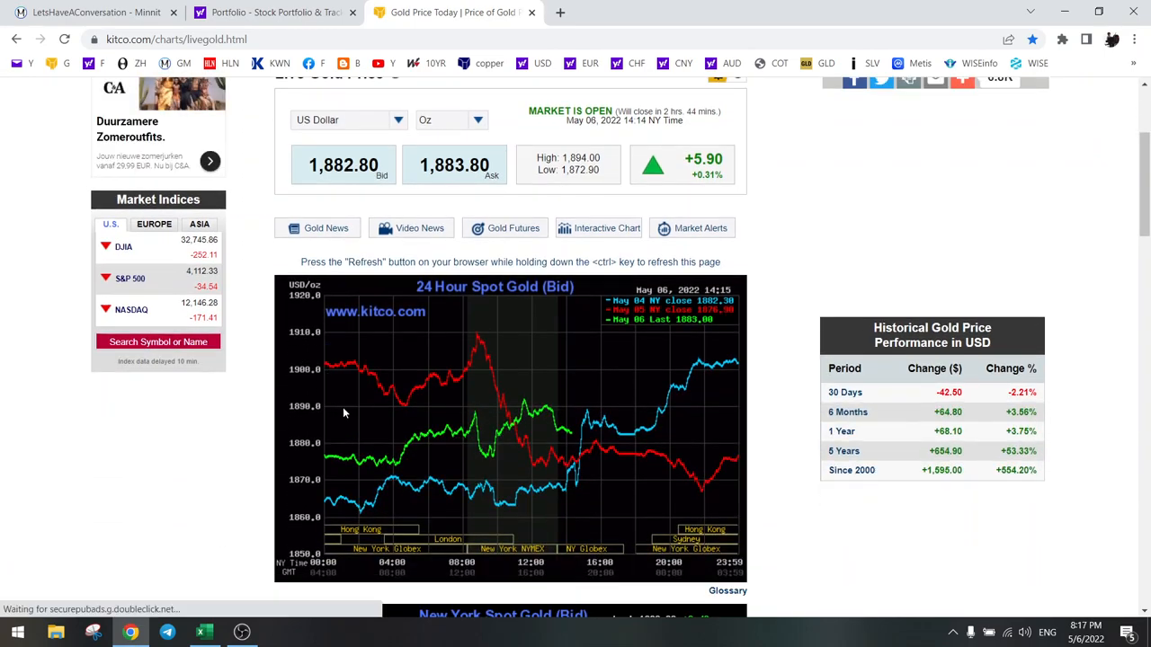
left_click(206, 633)
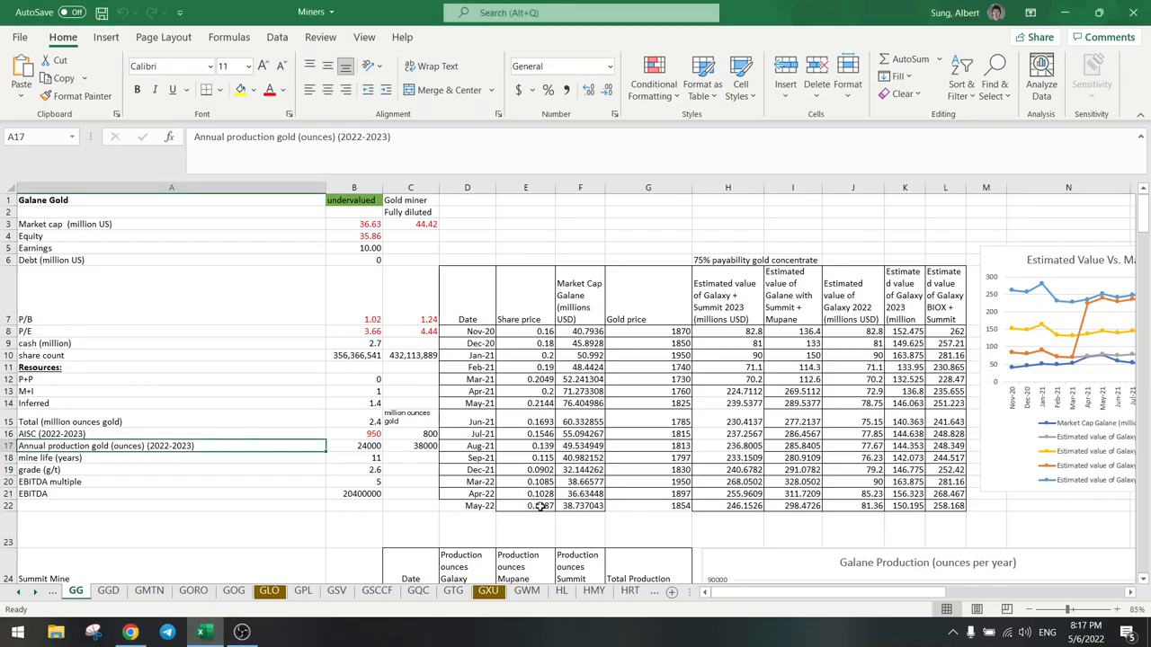
left_click(648, 504)
type("1883")
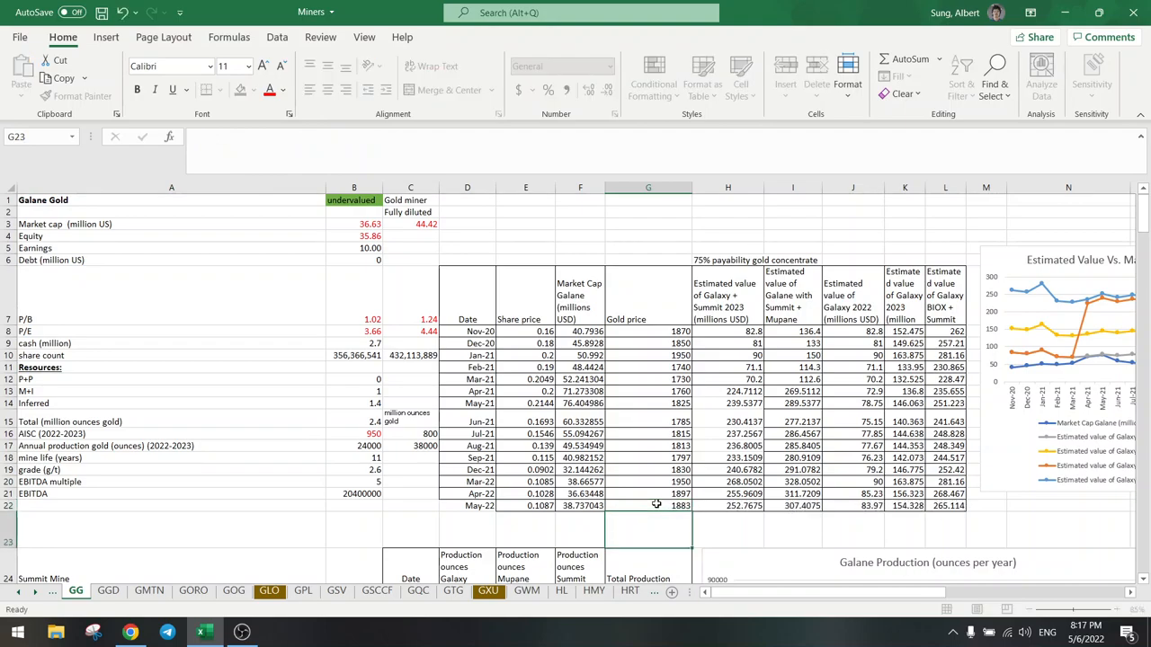
left_click(729, 505)
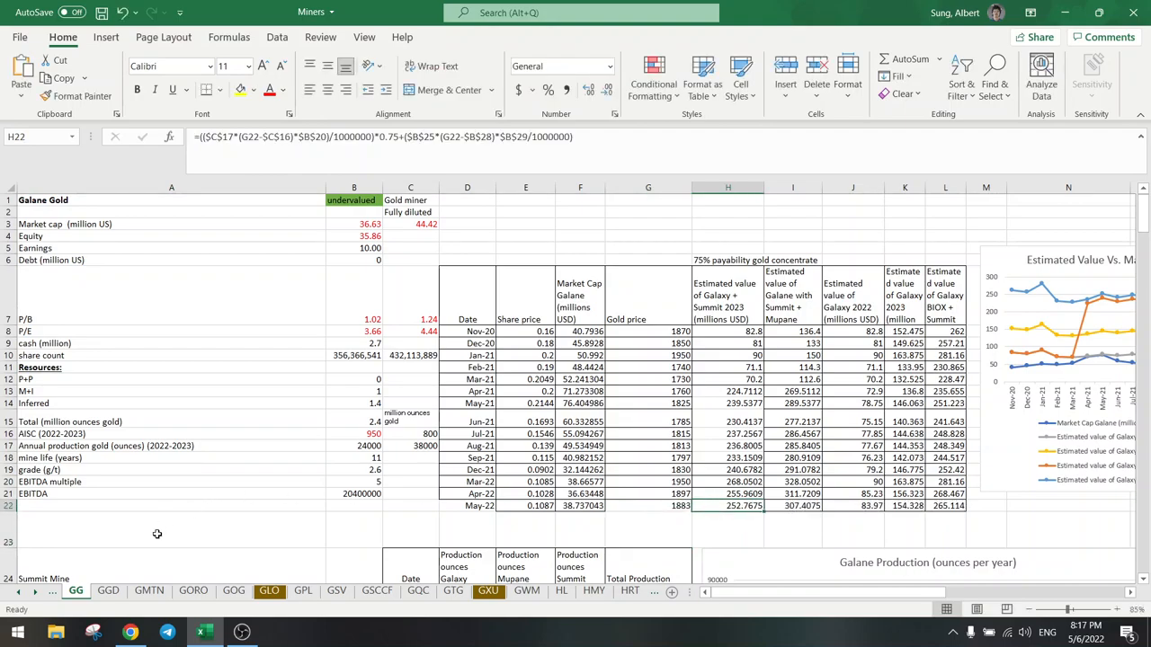
left_click(129, 633)
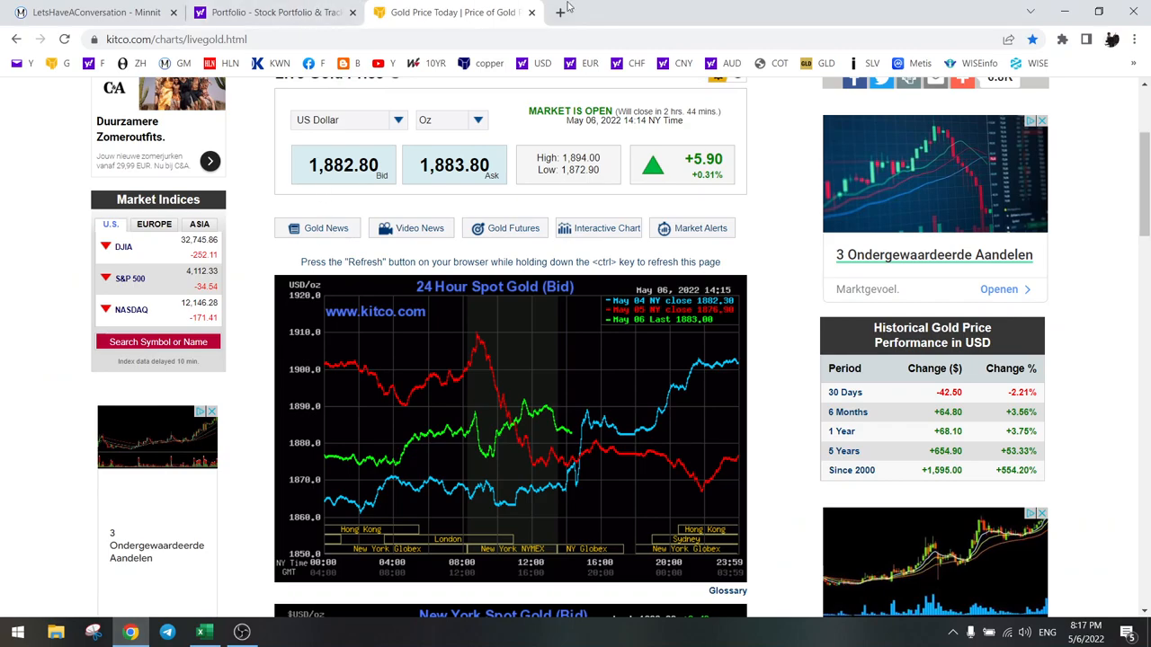
left_click(561, 11)
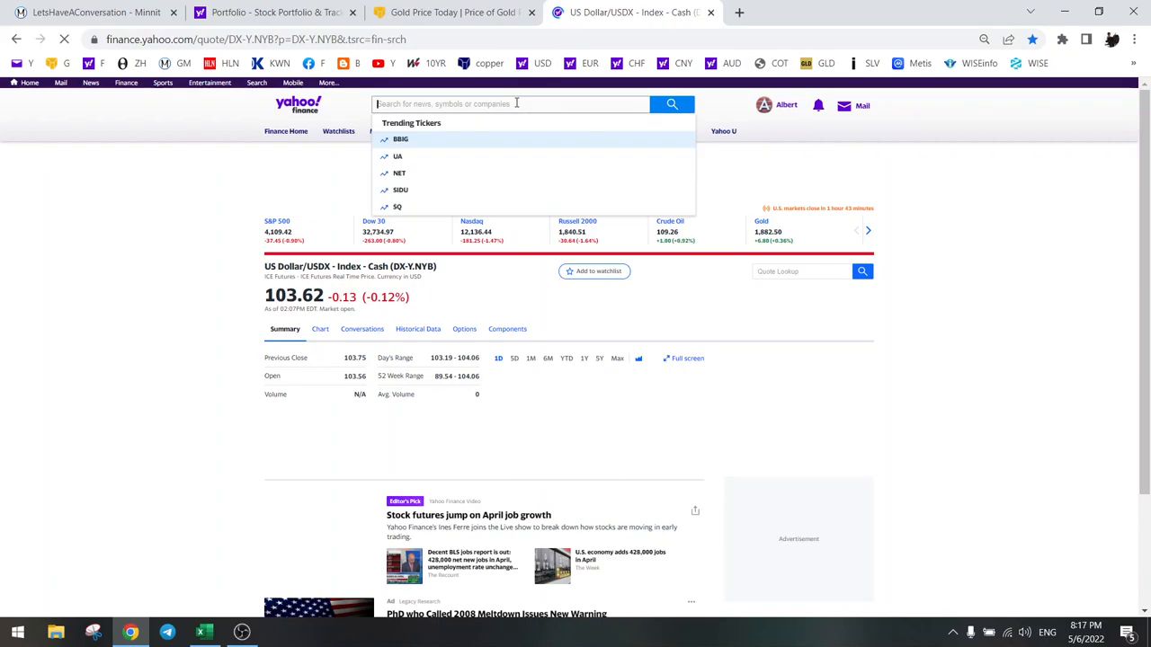
Look up GGGOF on Yahoo Finance to get Galane Gold's quote of 0.1130, then return to the sheet.
type("9994")
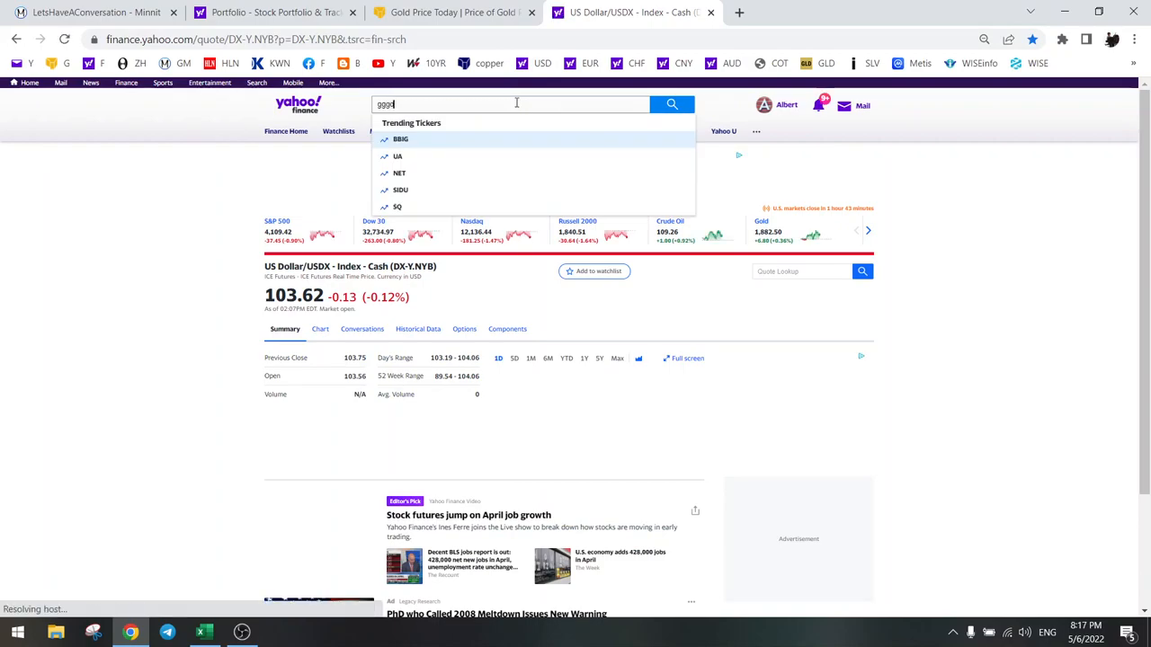
type("gggof")
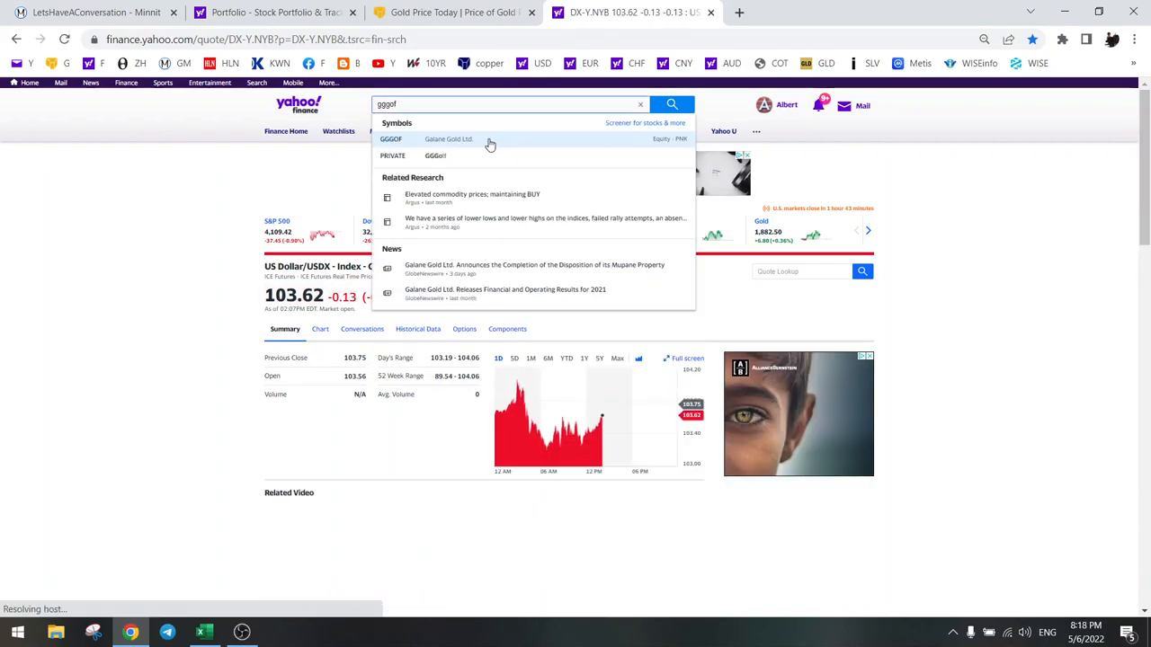
left_click(449, 138)
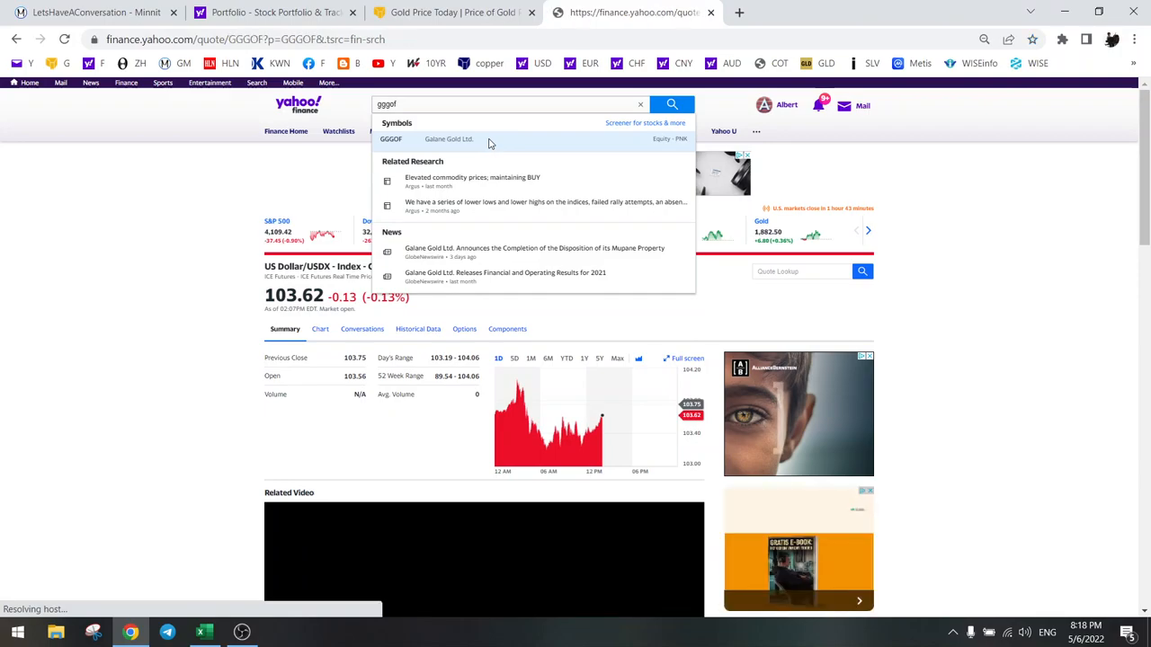
left_click(449, 138)
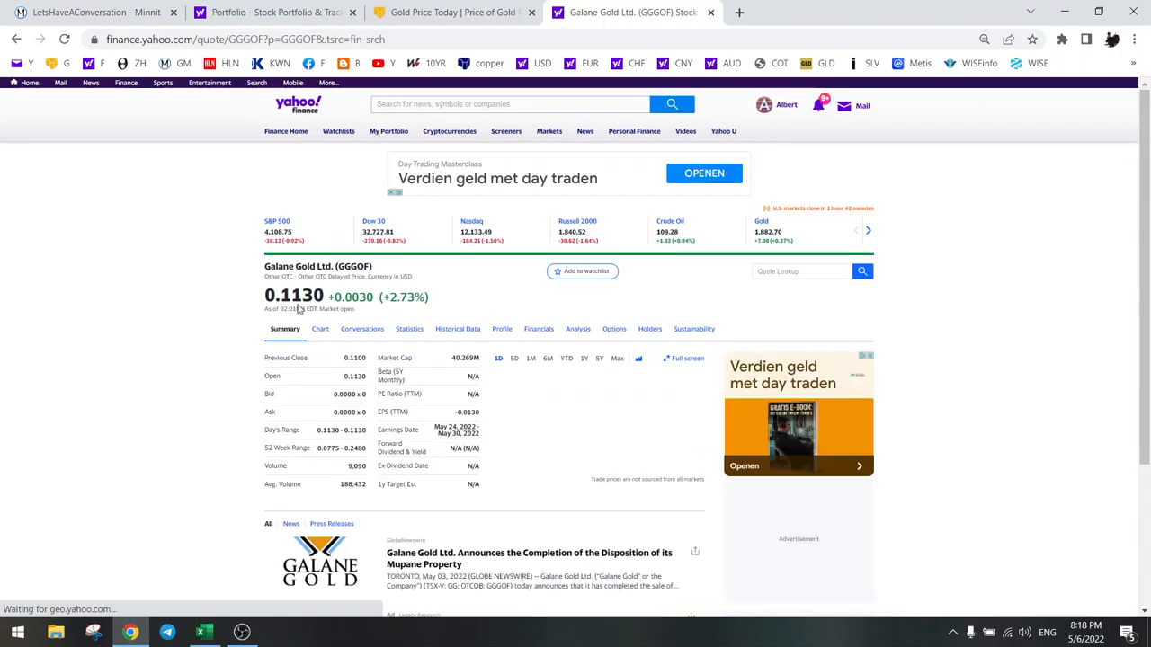
left_click(203, 633)
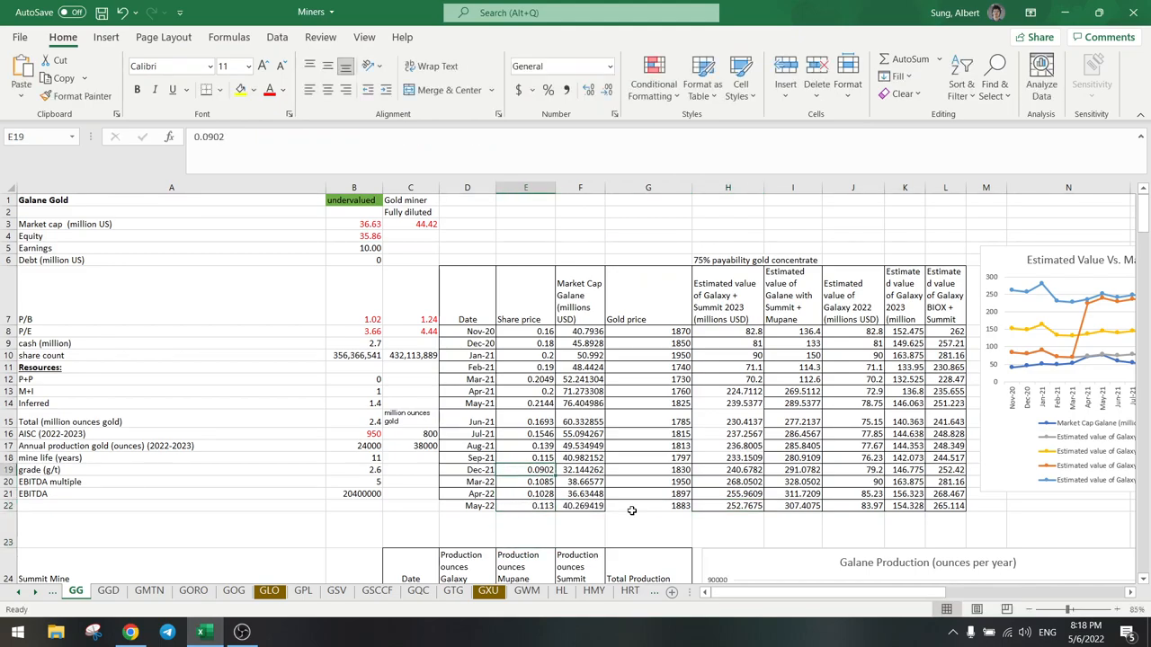
Review the Estimated Value vs Market Cap chart showing market cap near 40.27 million.
scroll("right", 3)
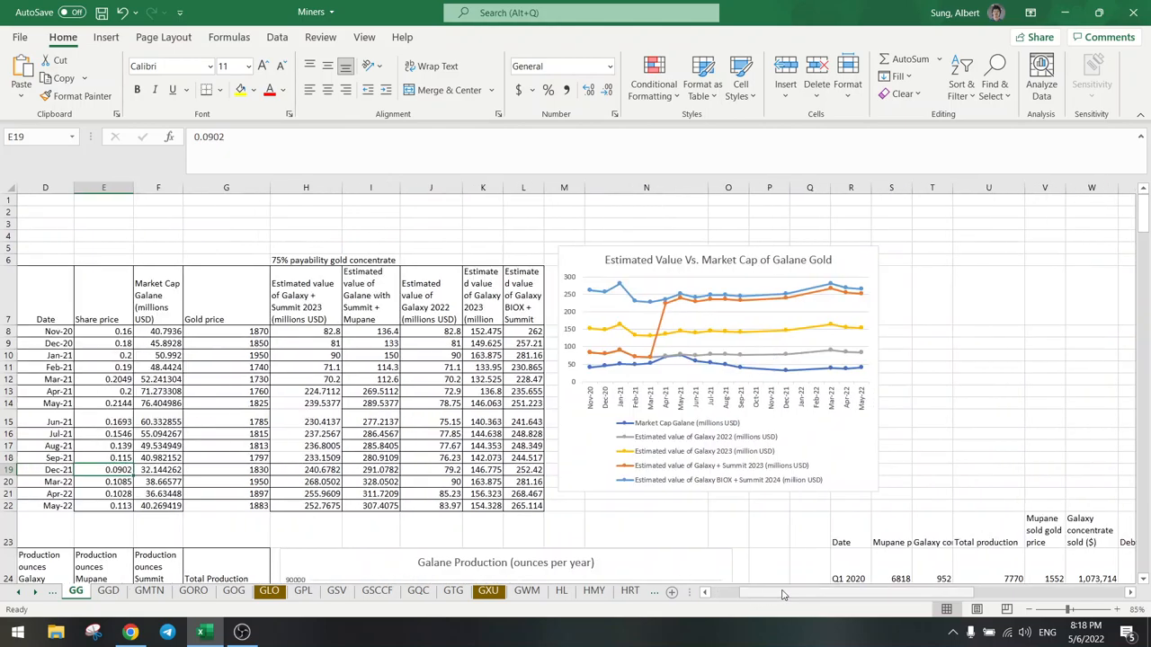
mouse_move(860, 372)
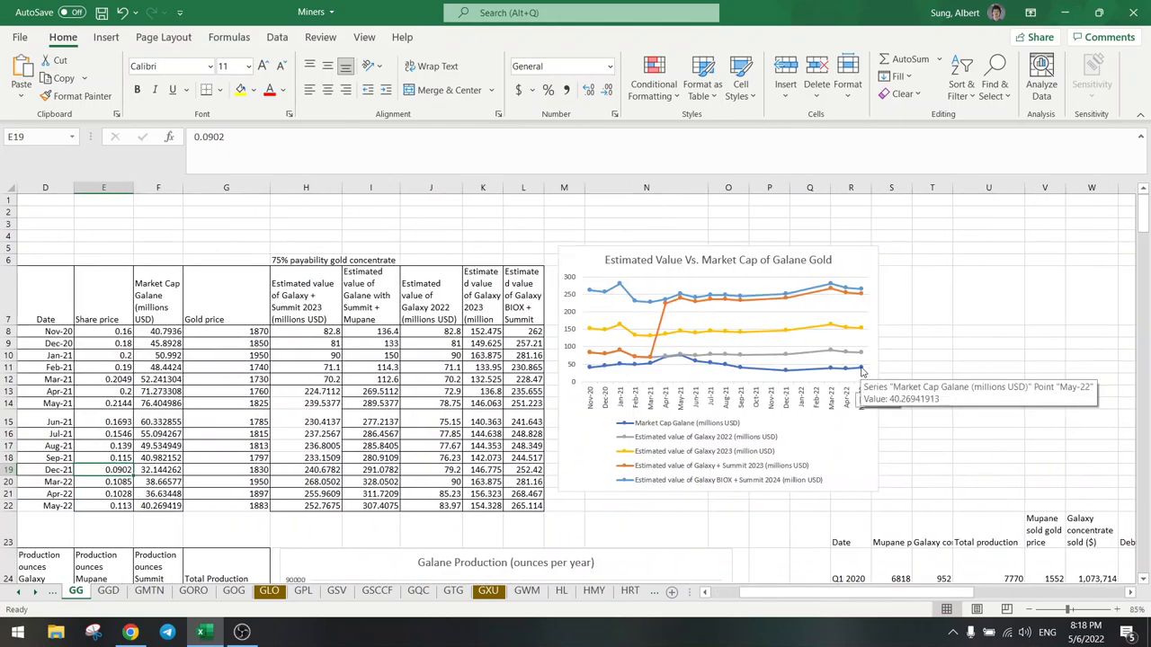
mouse_move(877, 387)
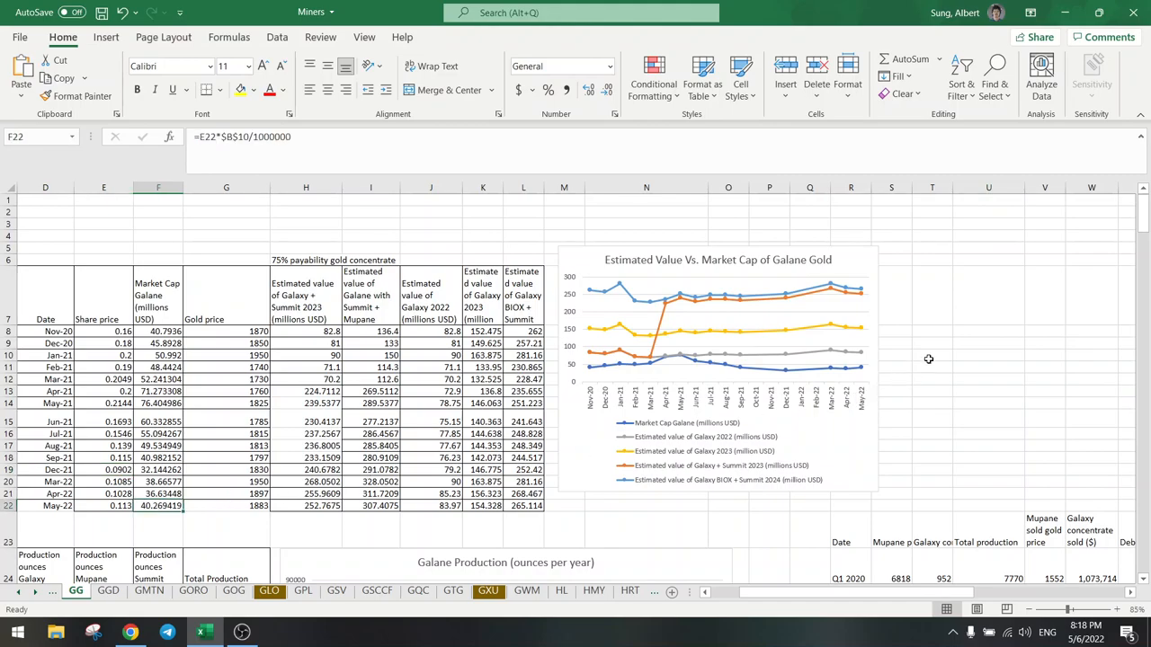
mouse_move(863, 356)
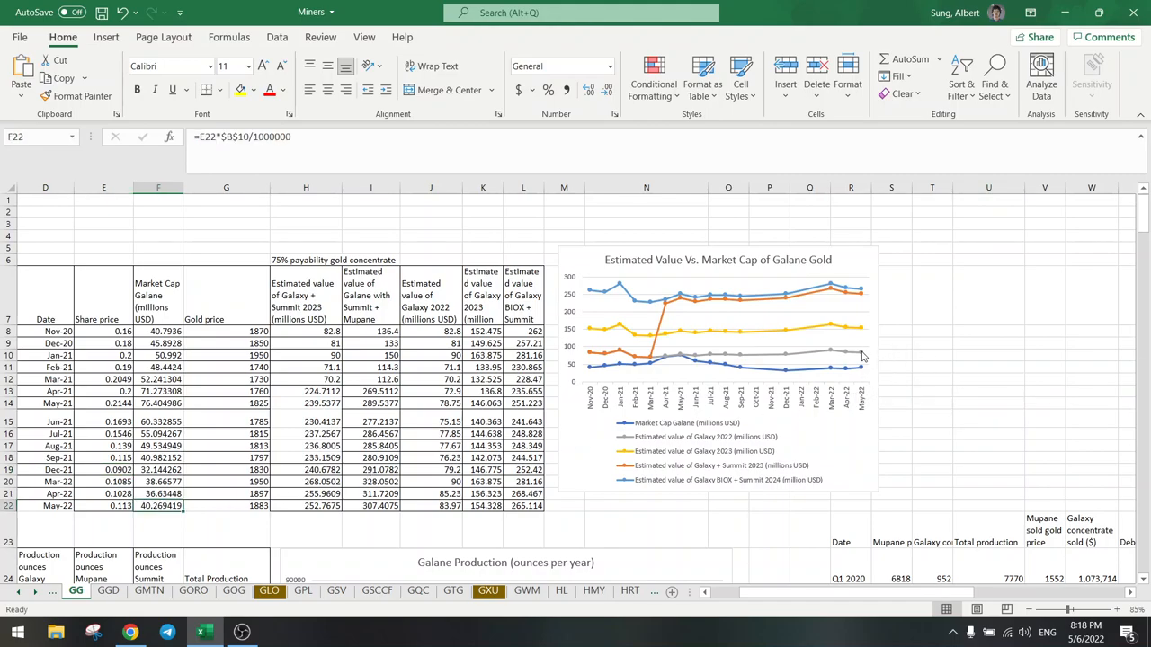
mouse_move(862, 331)
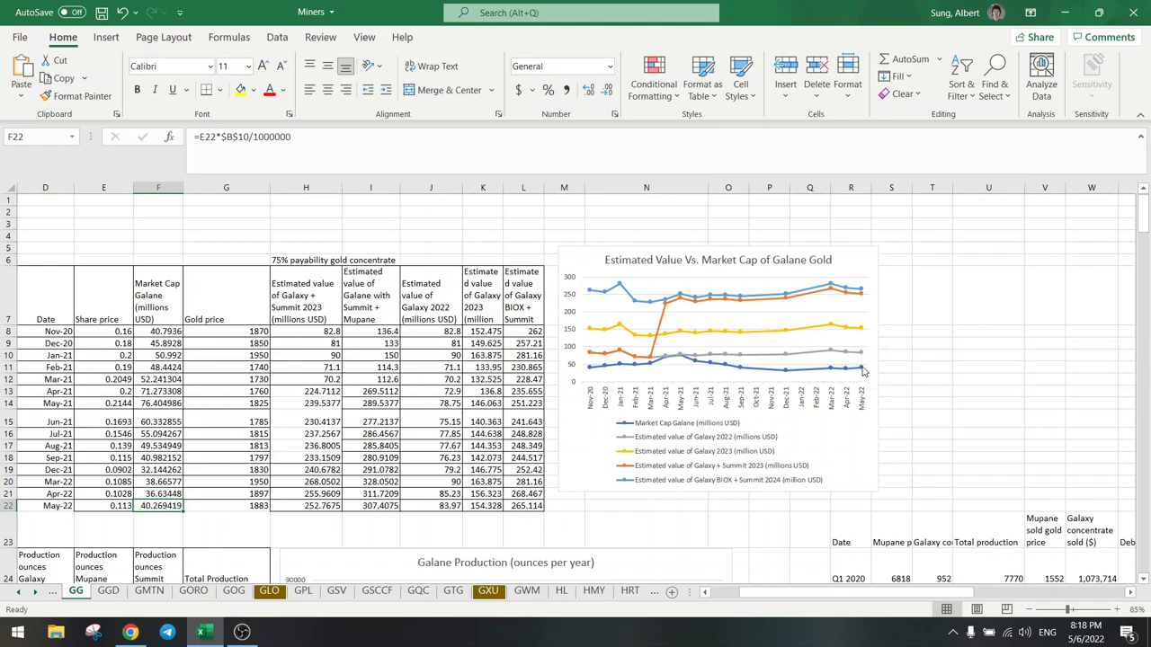
mouse_move(863, 345)
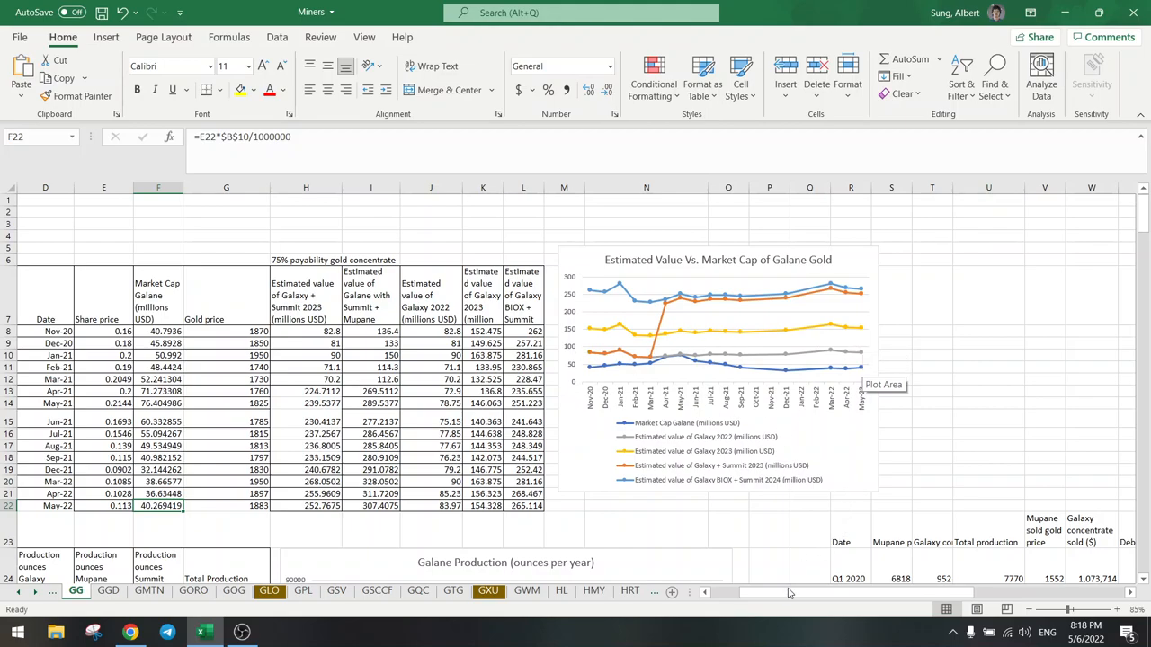
scroll("left", 3)
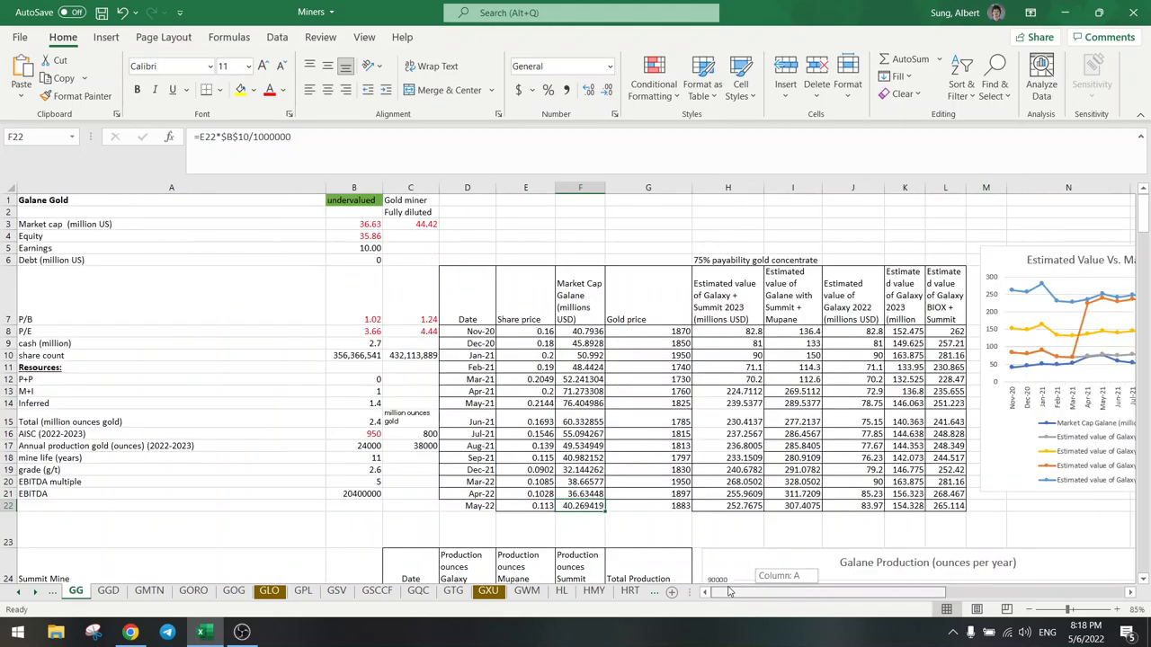
left_click(170, 320)
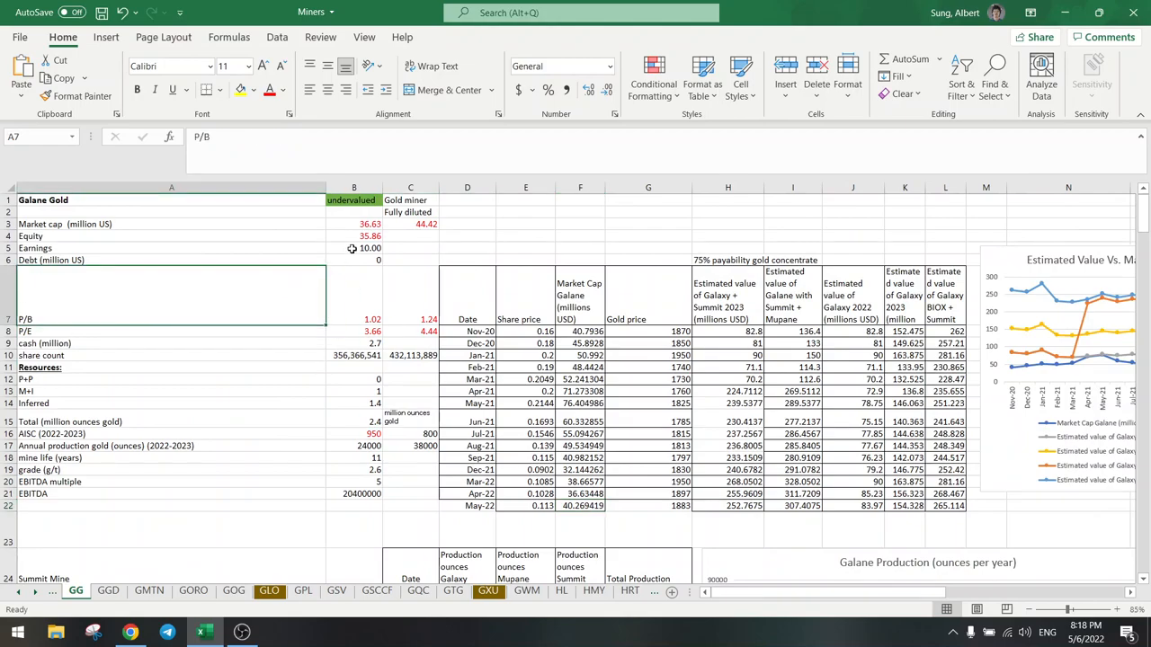
left_click(353, 248)
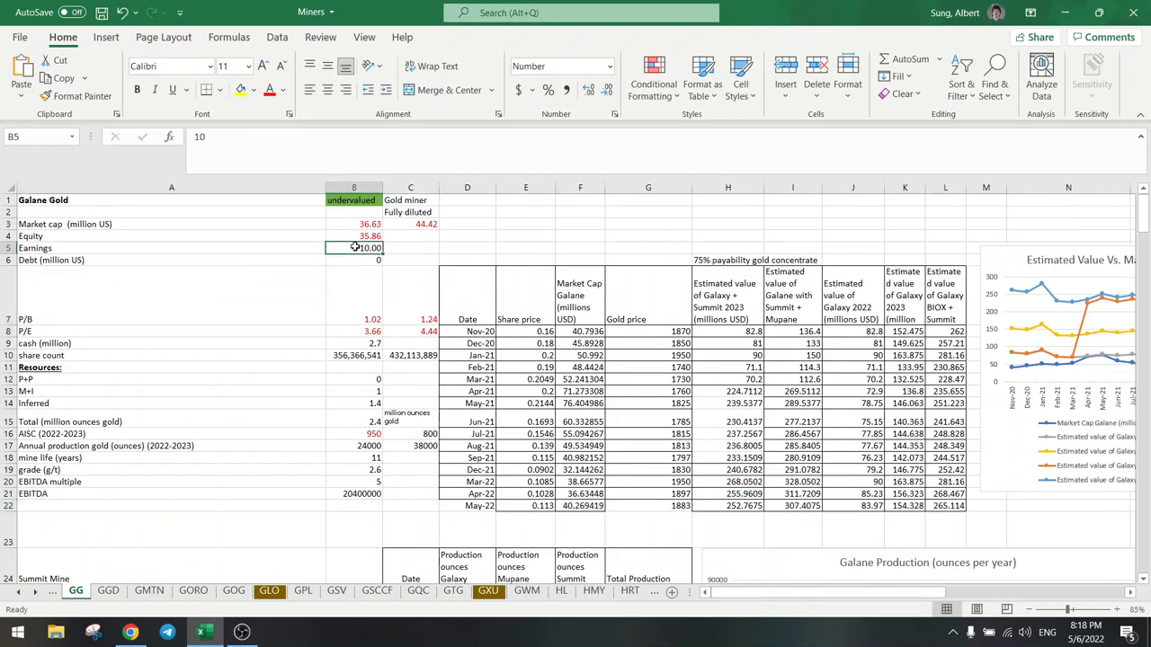
left_click(353, 331)
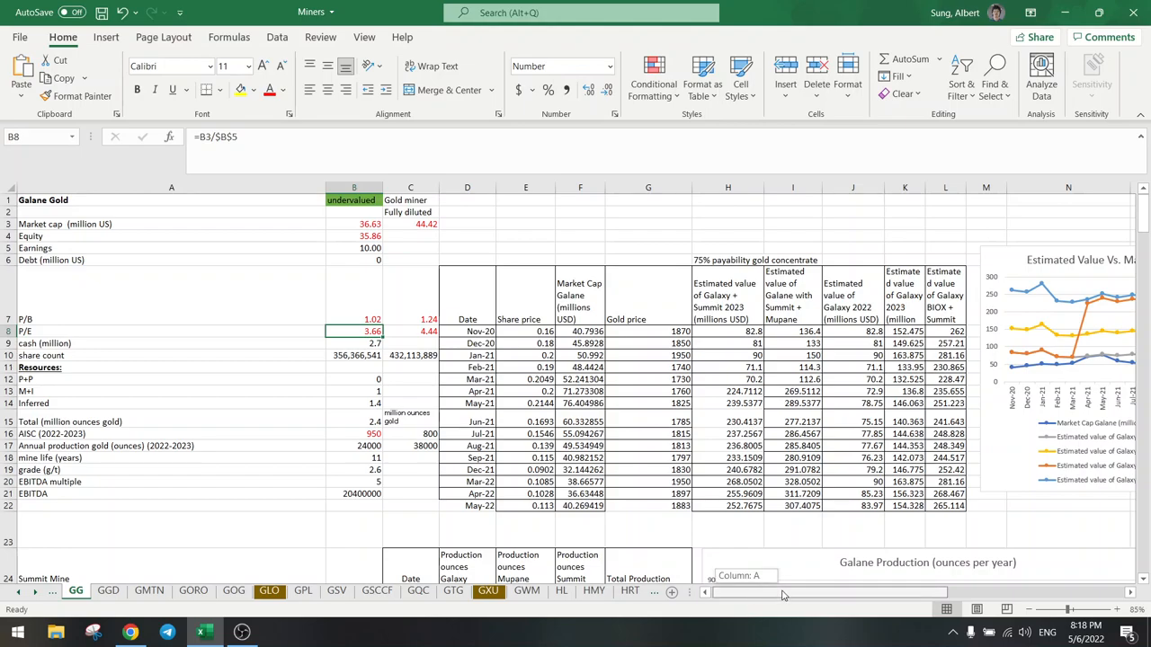
mouse_move(316, 396)
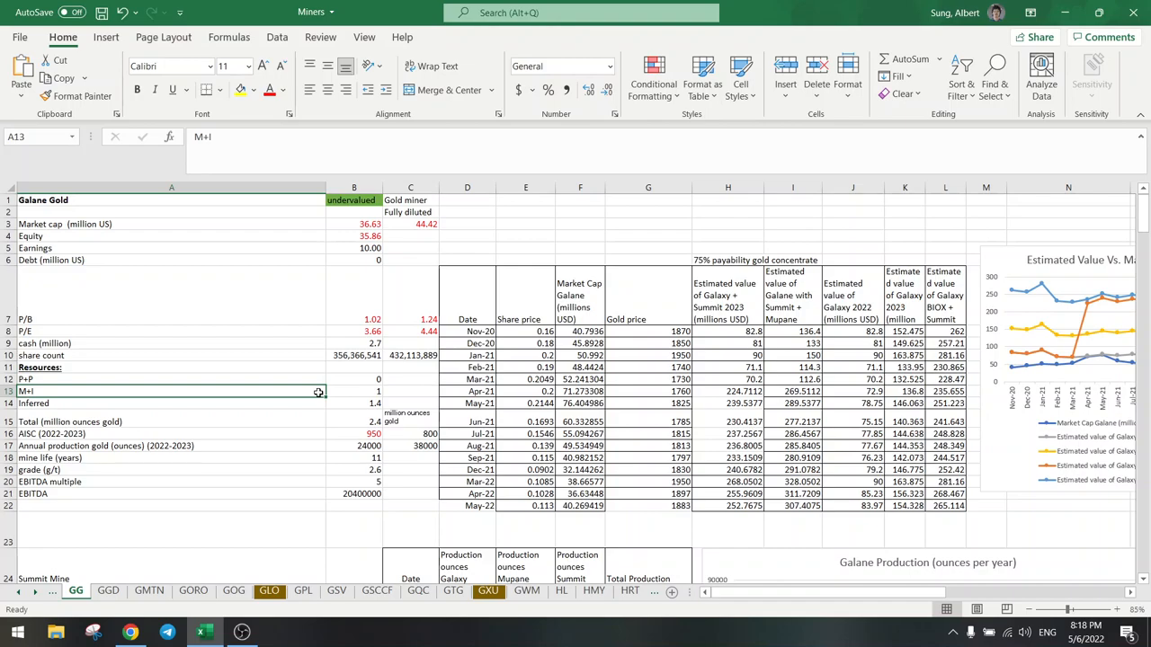
scroll("down", 3)
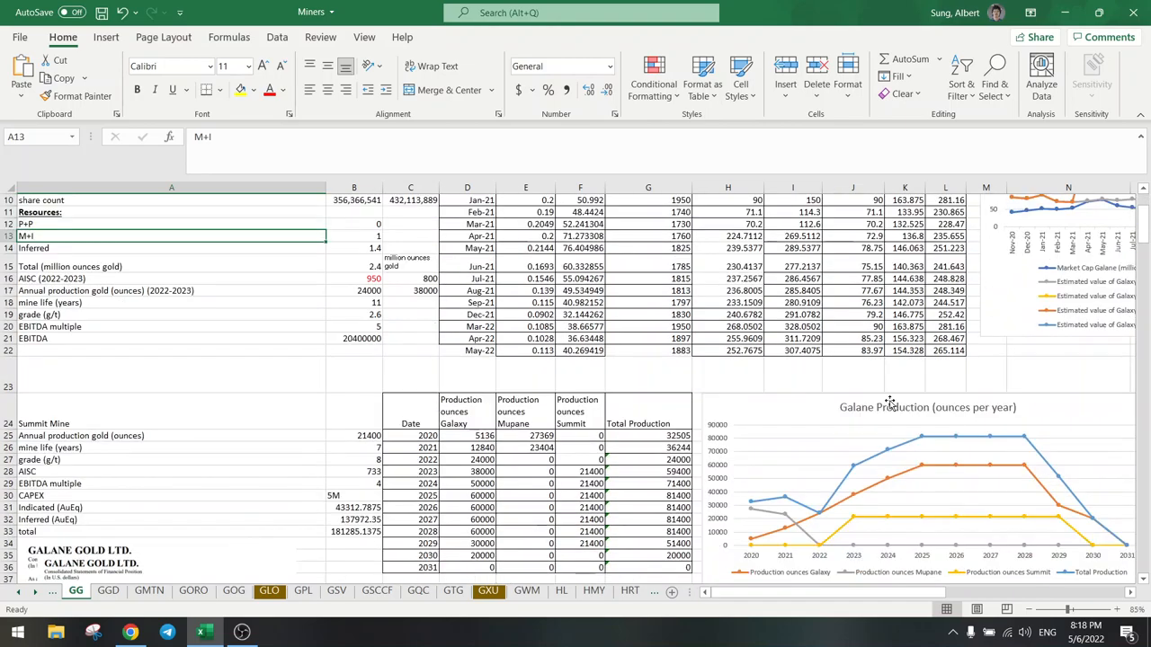
scroll("right", 3)
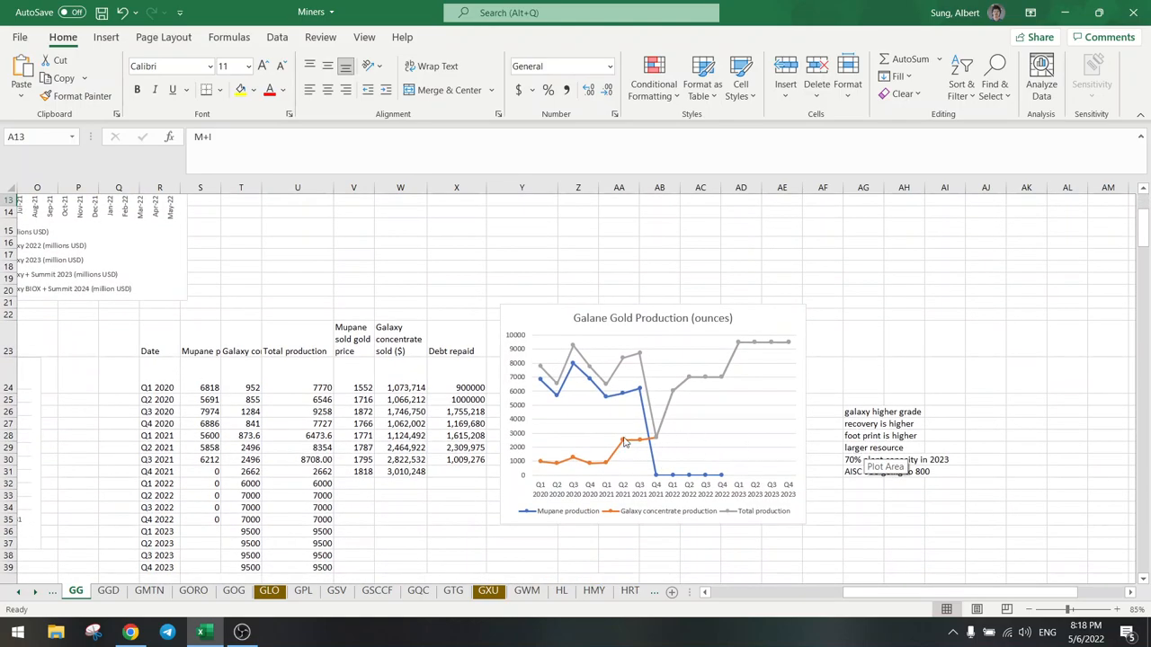
mouse_move(654, 443)
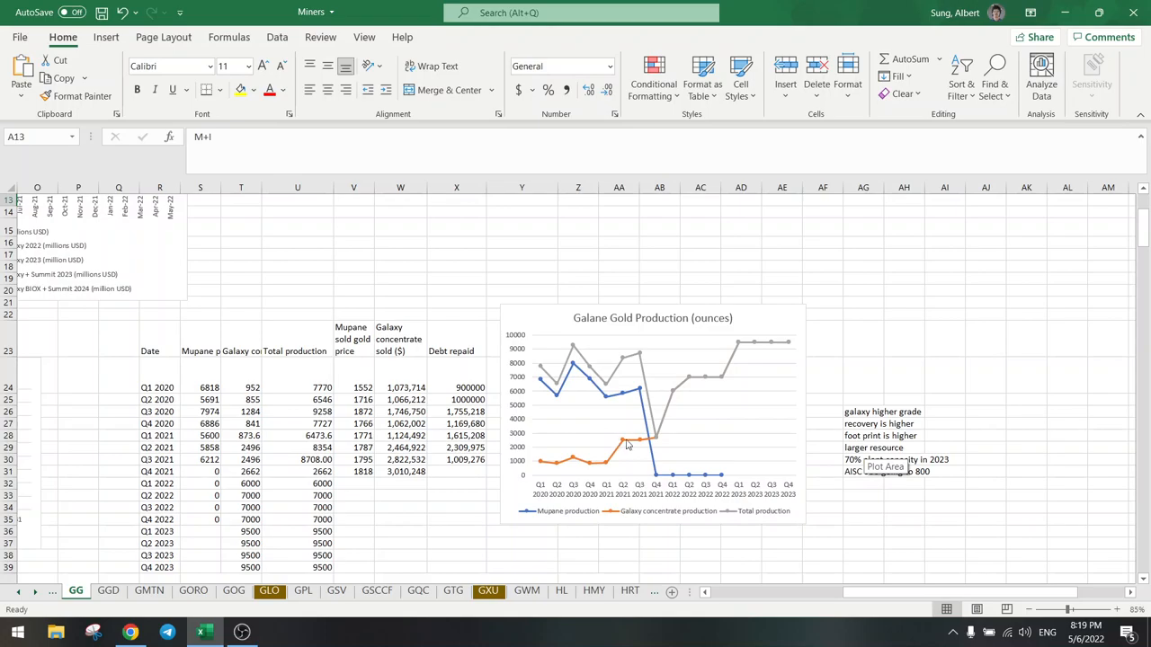
mouse_move(662, 432)
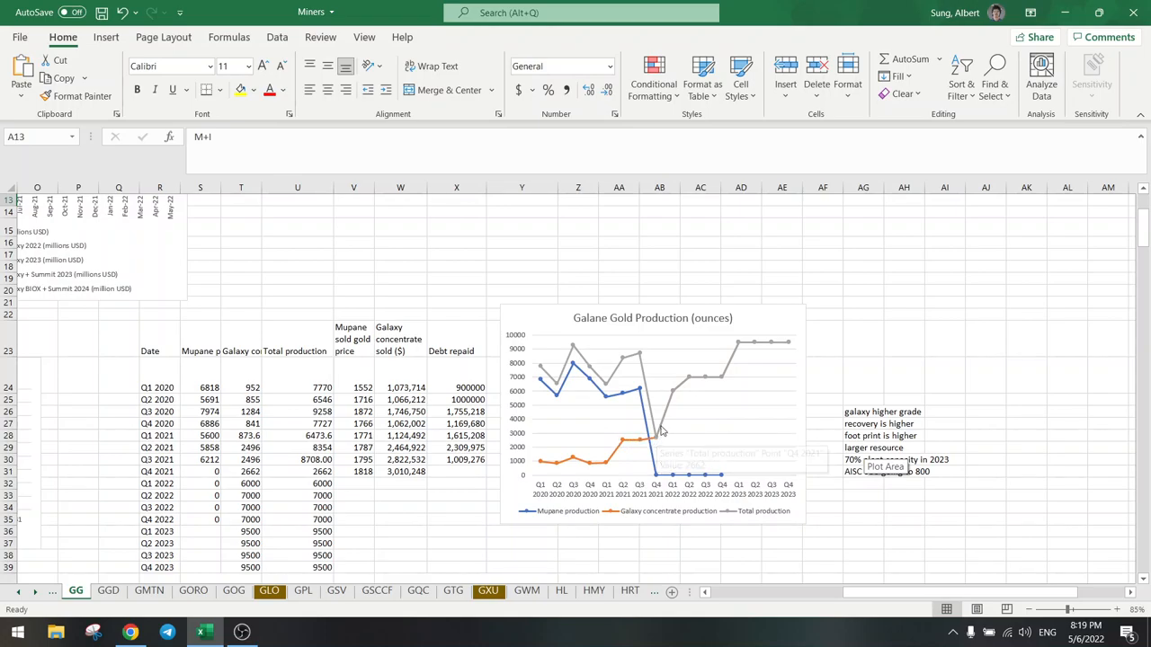
mouse_move(674, 402)
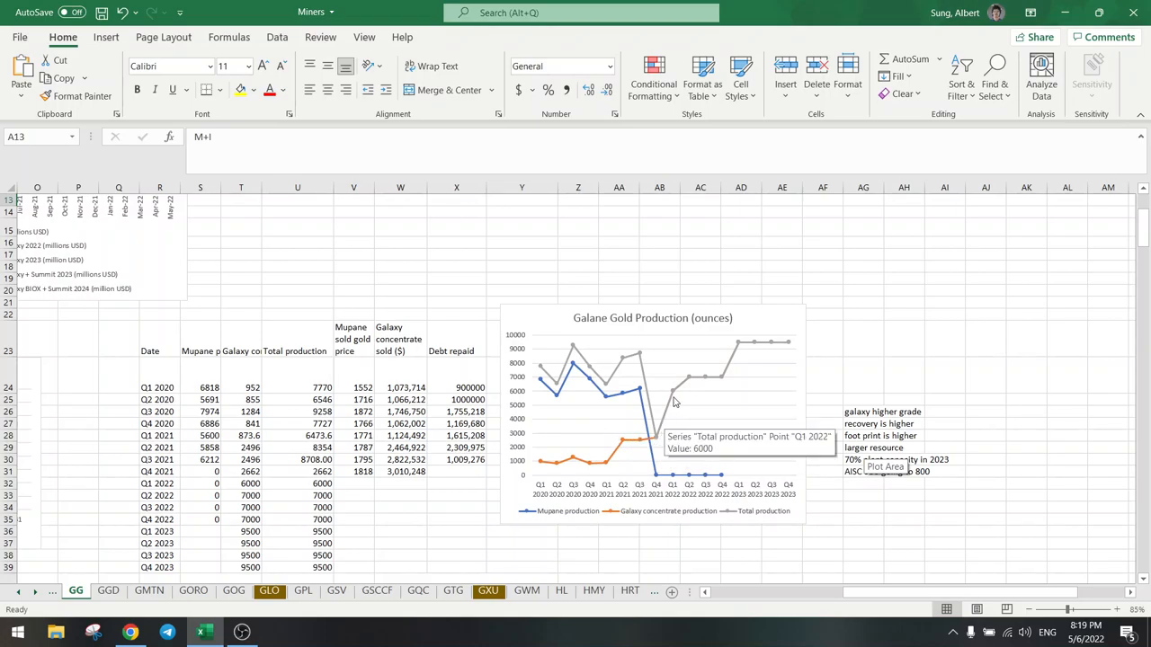
mouse_move(726, 511)
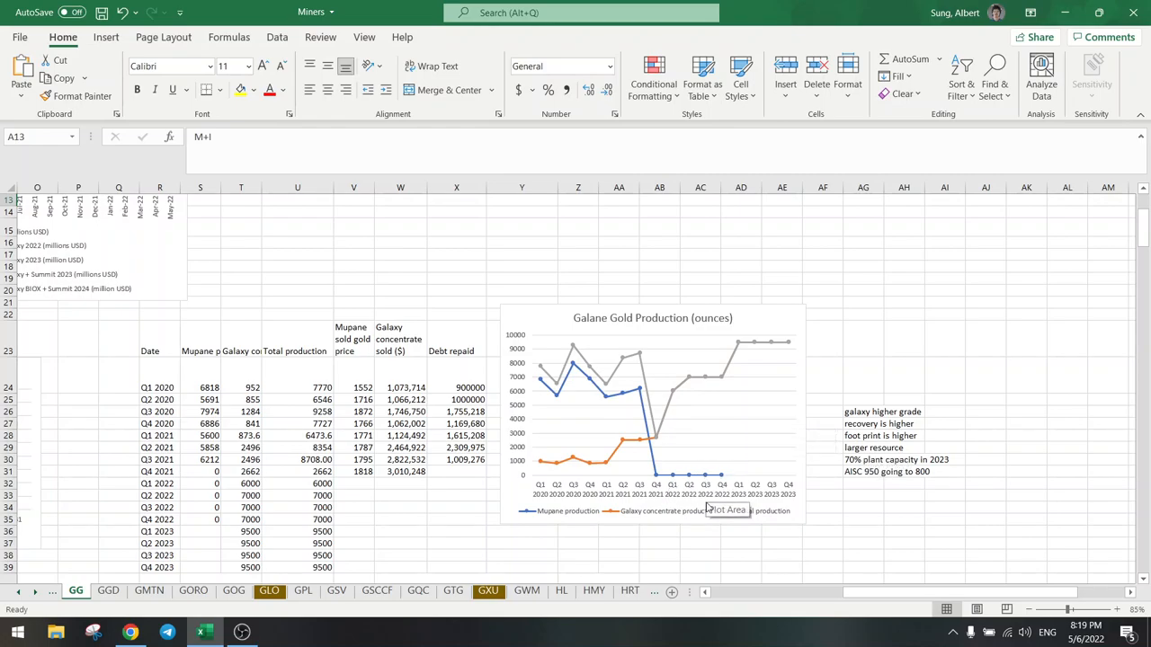
mouse_move(701, 407)
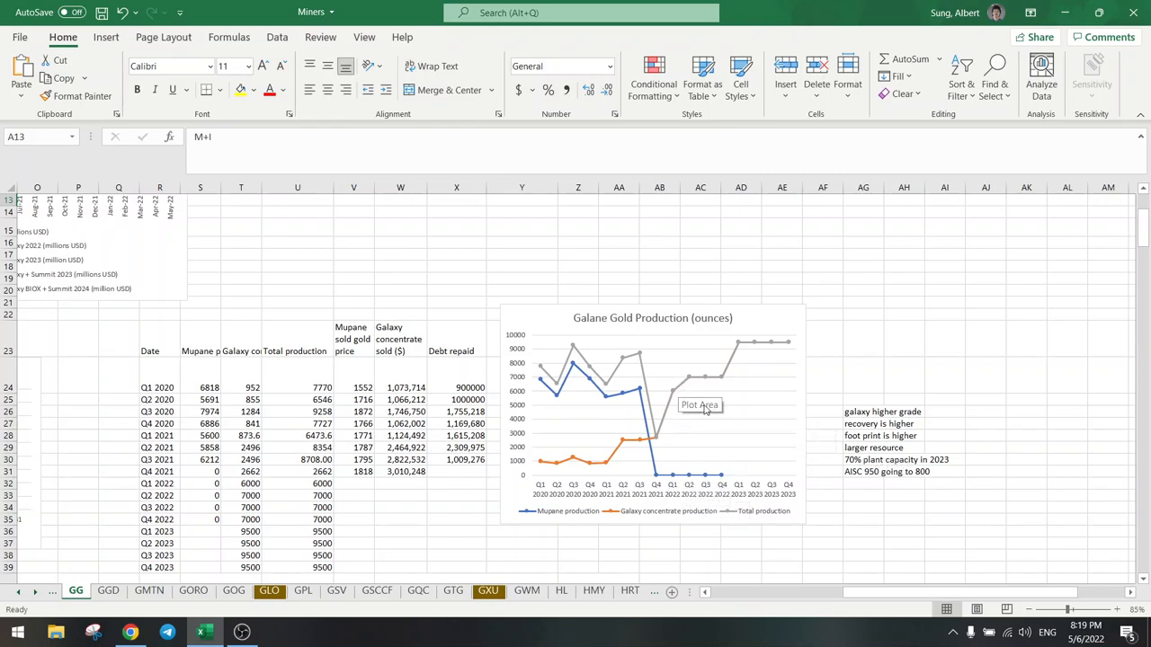
mouse_move(694, 412)
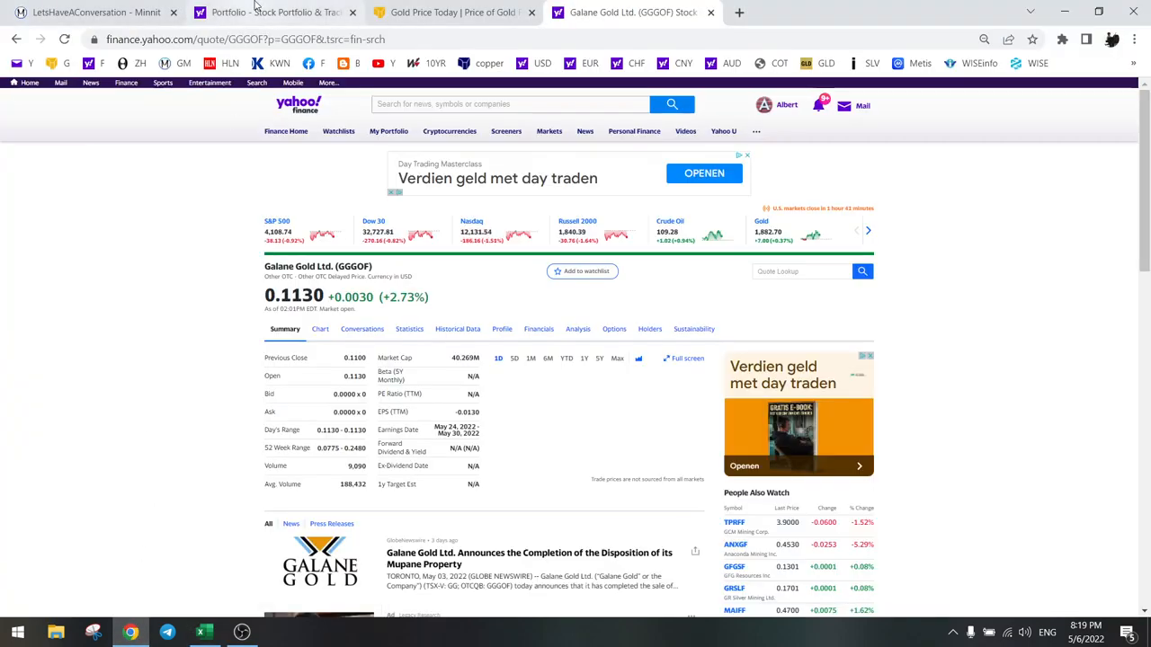
Open Goodfellow (GDL.TO) from the portfolio in a new tab with a longer chart range.
left_click(269, 10)
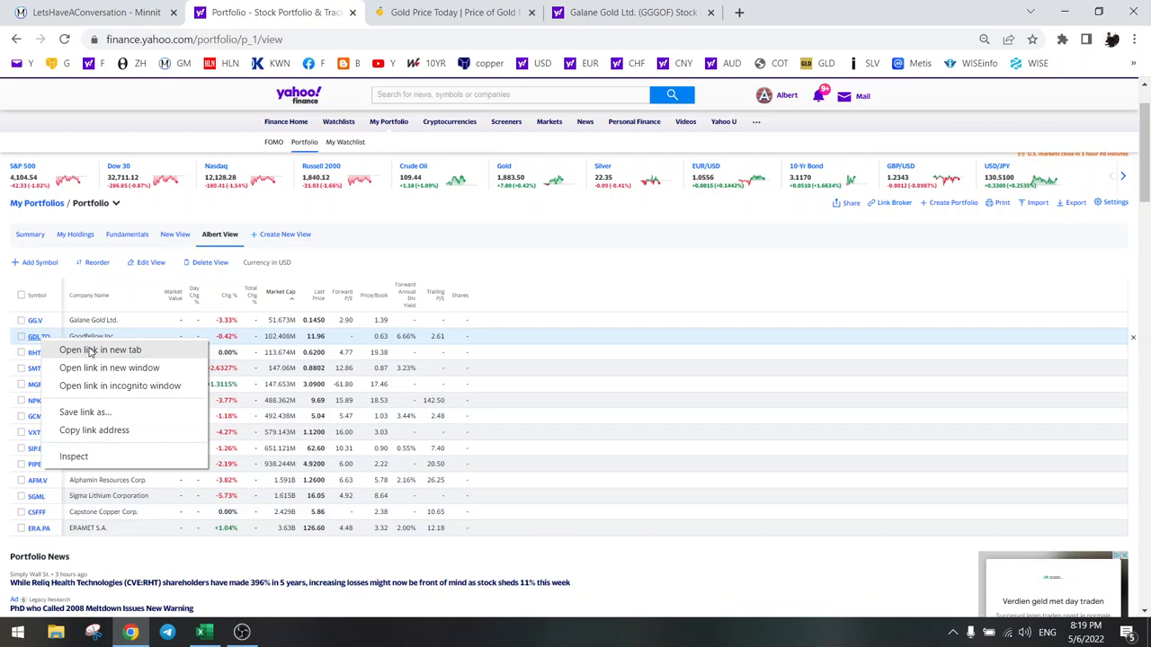
left_click(100, 349)
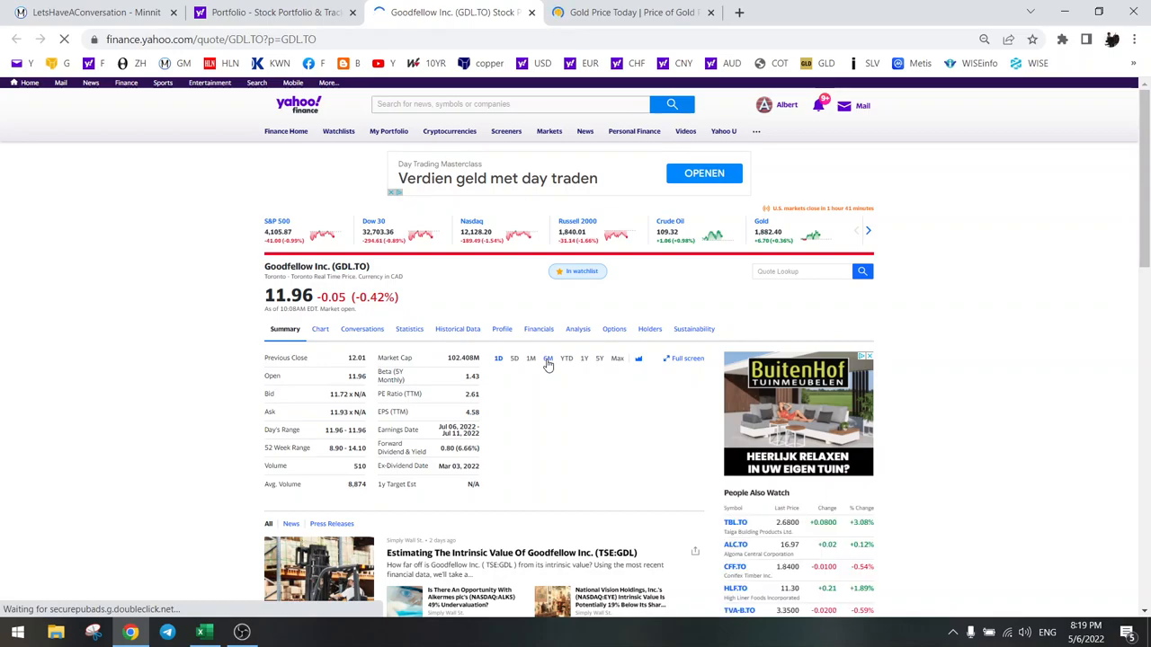
left_click(546, 358)
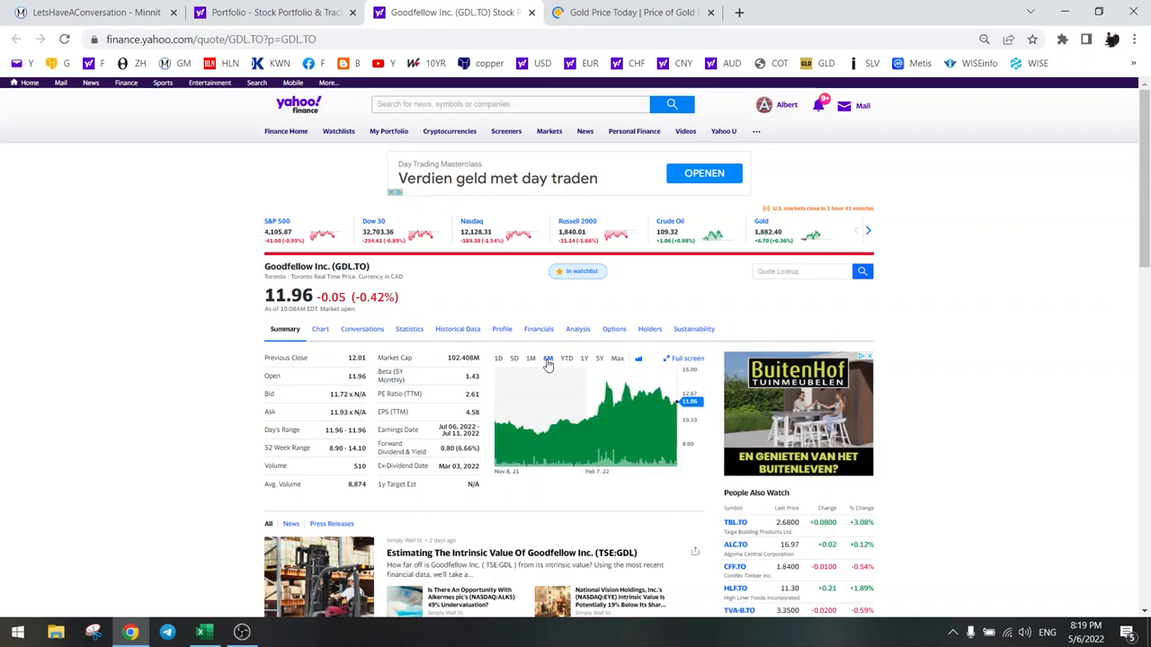
left_click(918, 11)
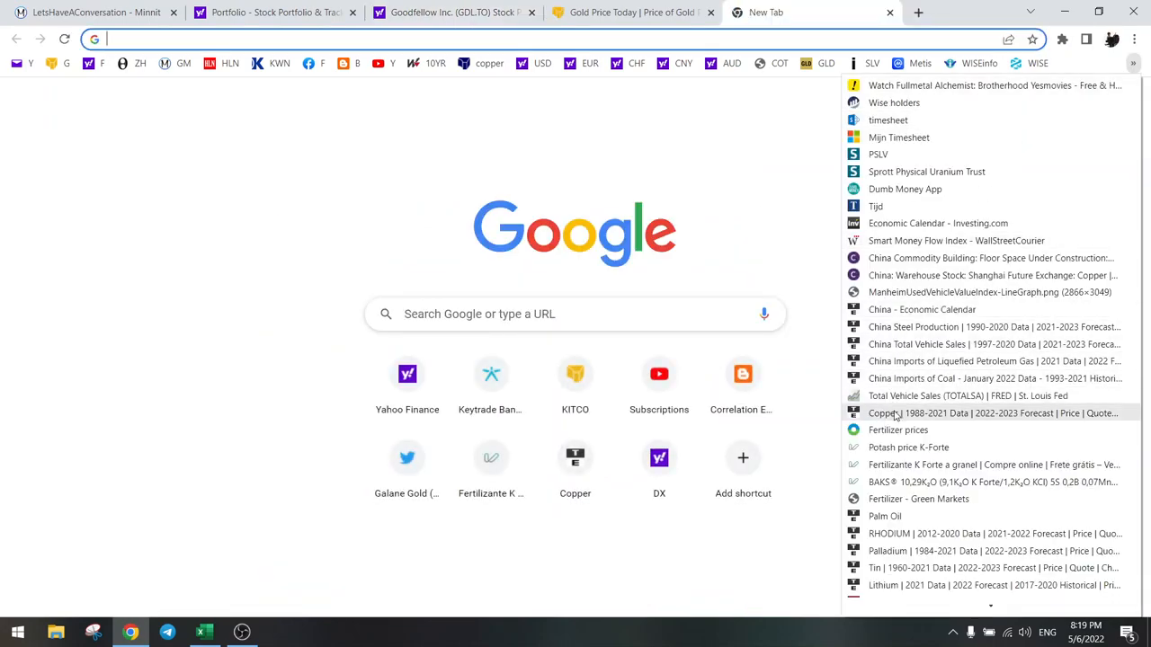
Open Trading Economics' Lumber page from the saved Copper page to see its ten-year chart.
left_click(963, 411)
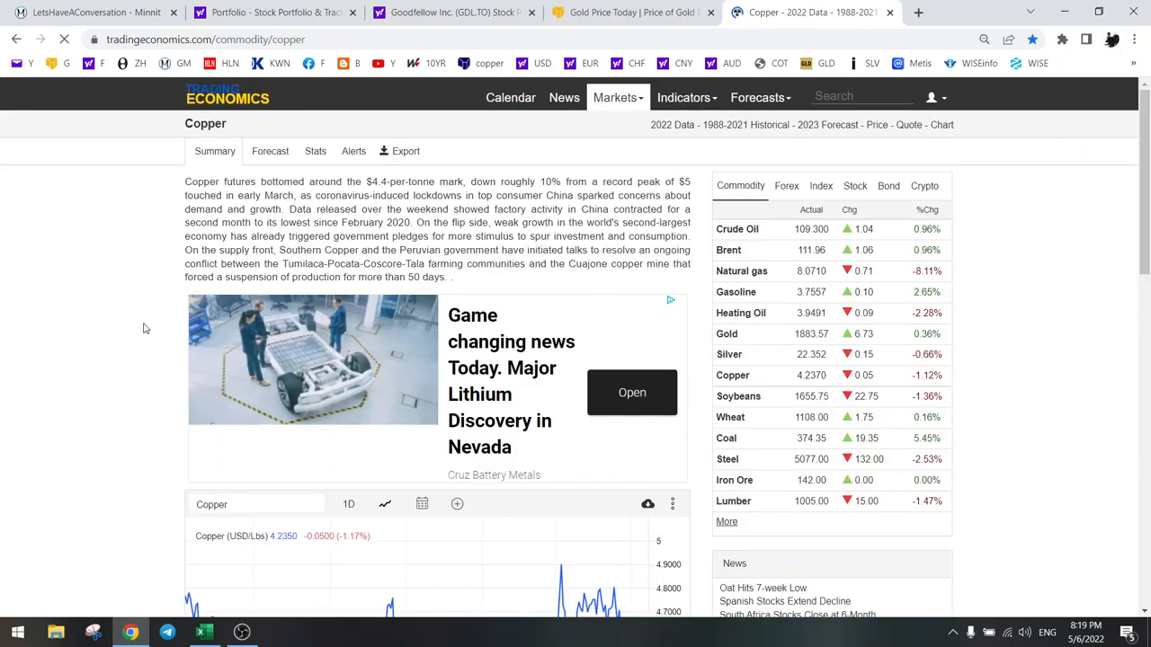
scroll("down", 3)
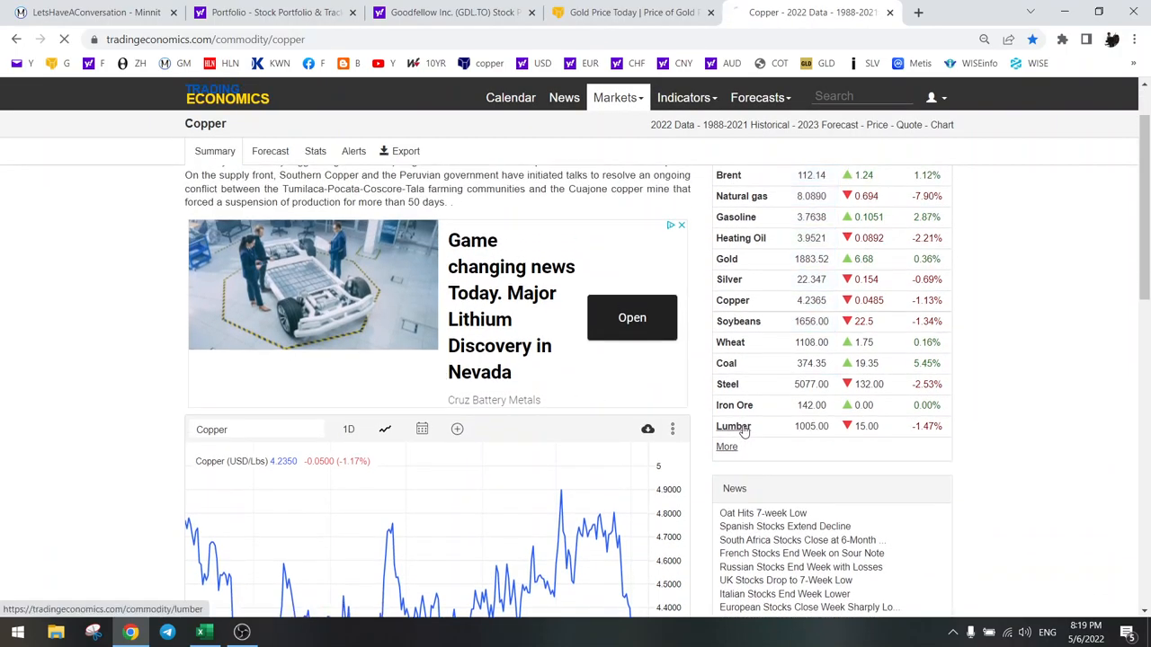
left_click(734, 426)
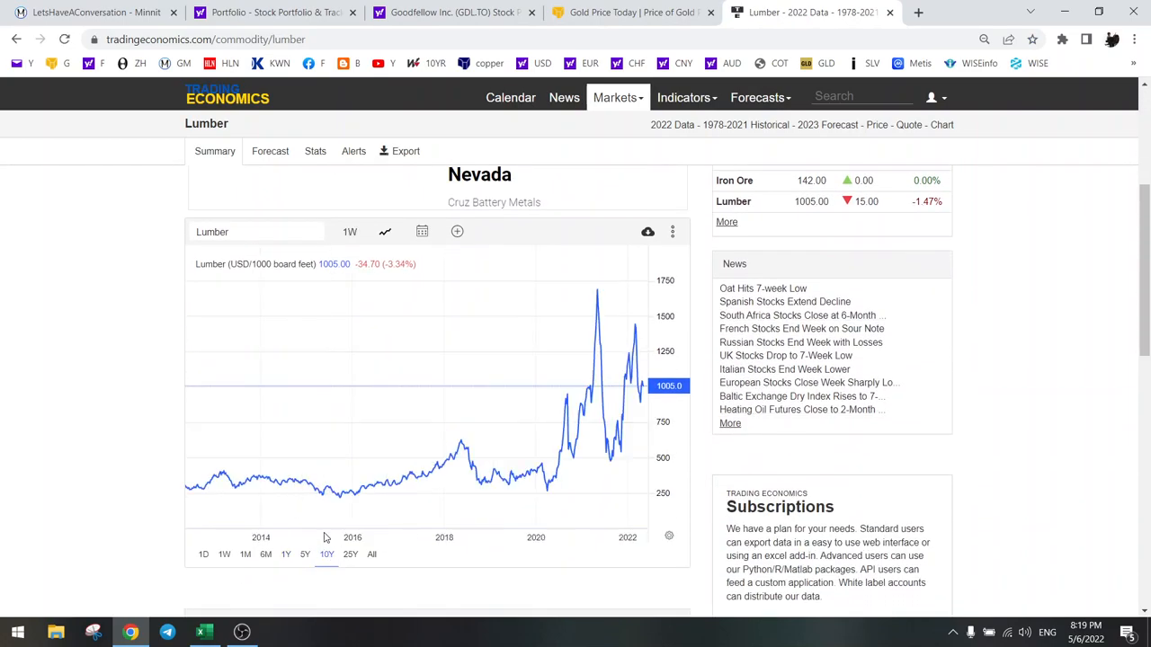
mouse_move(655, 401)
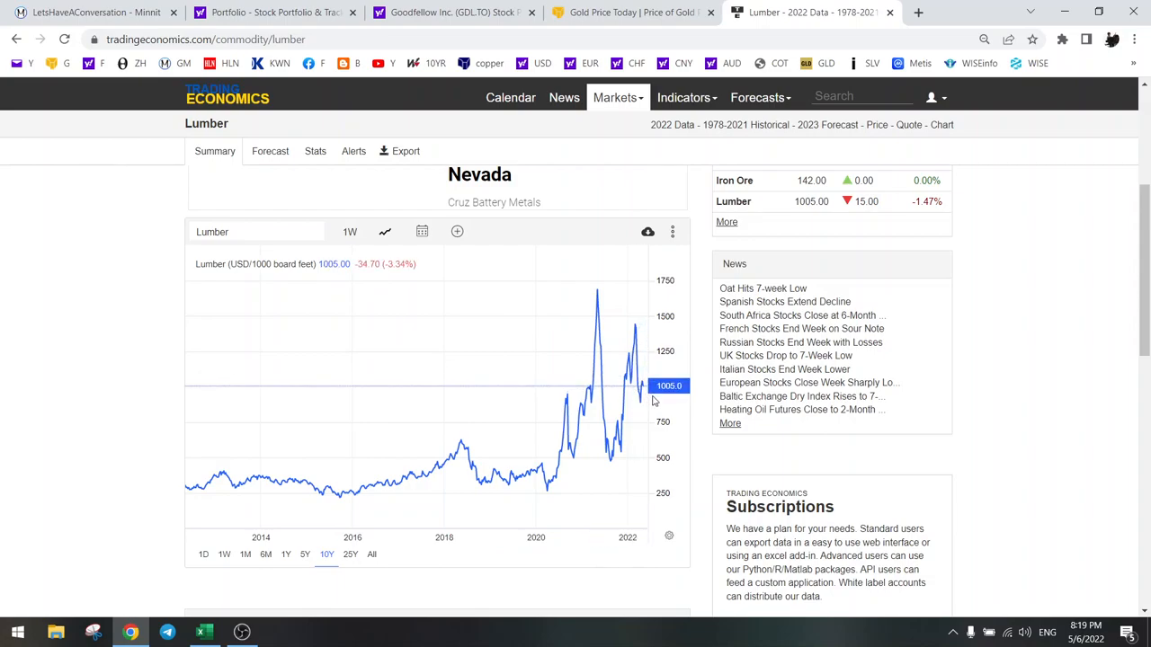
mouse_move(669, 434)
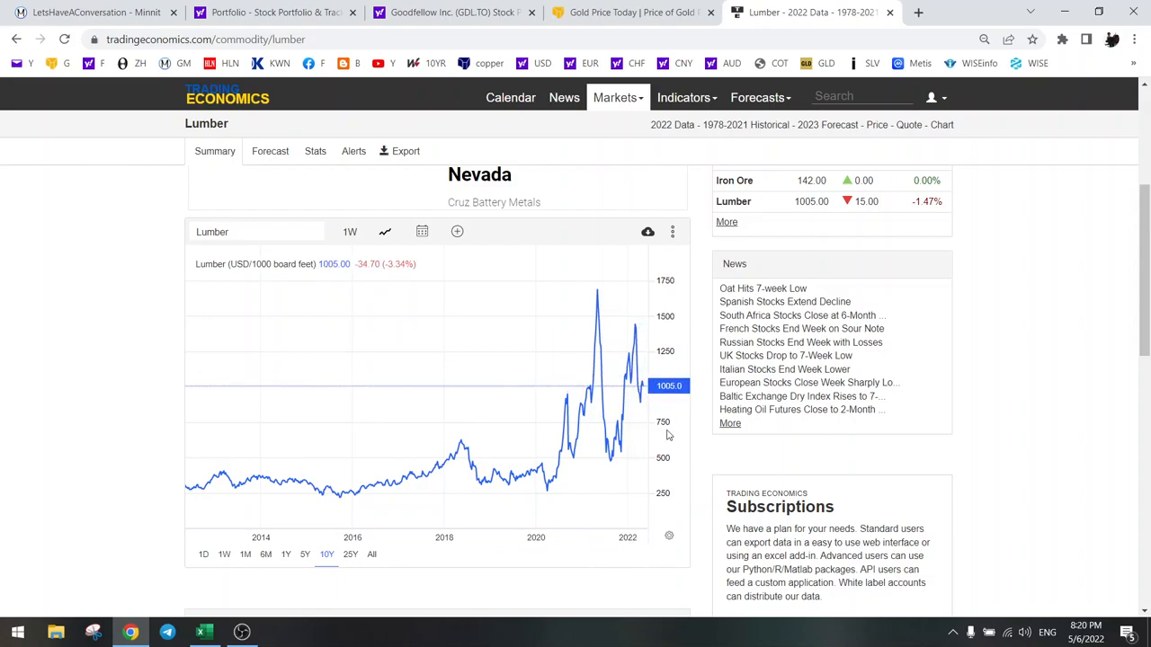
left_click(453, 10)
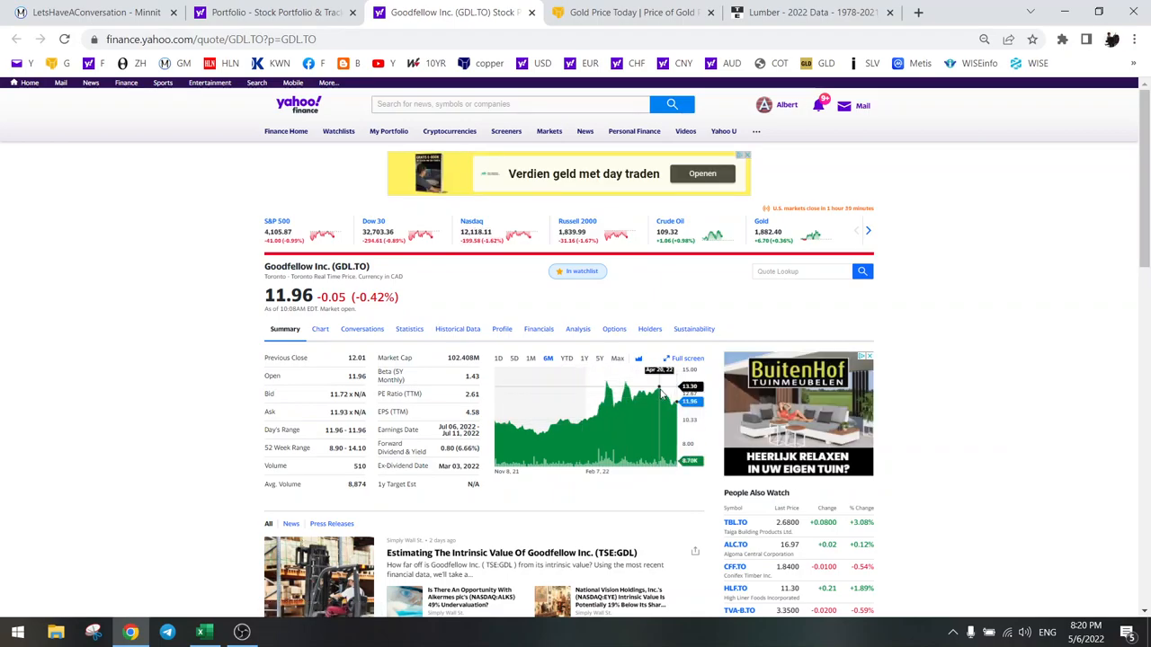
mouse_move(646, 392)
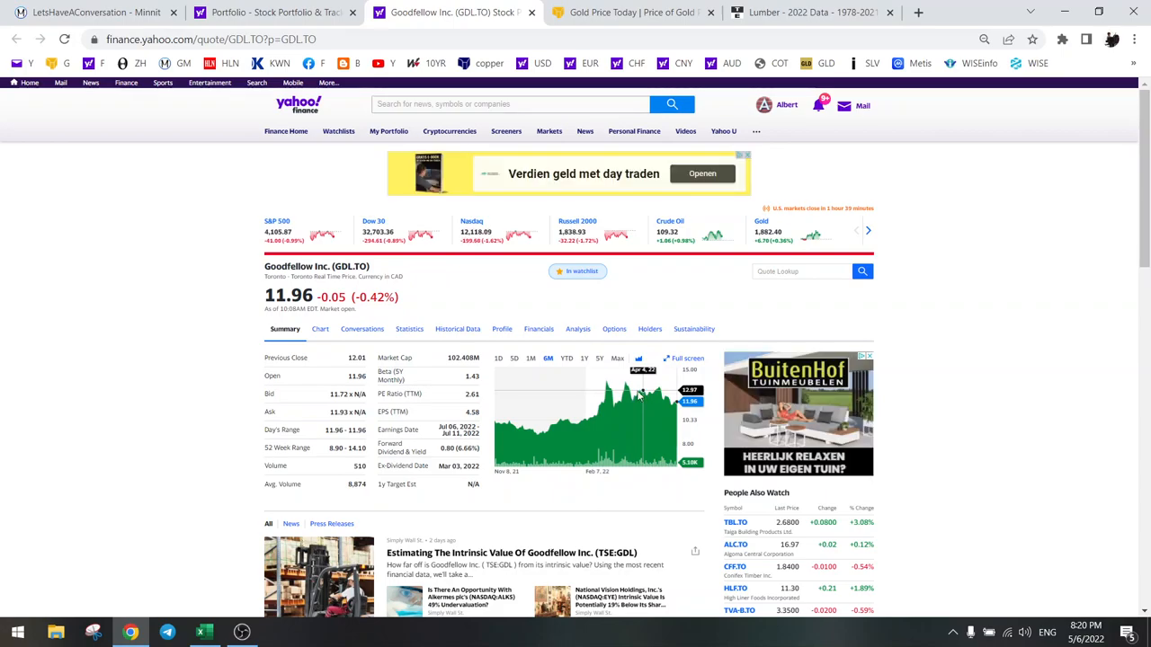
mouse_move(656, 396)
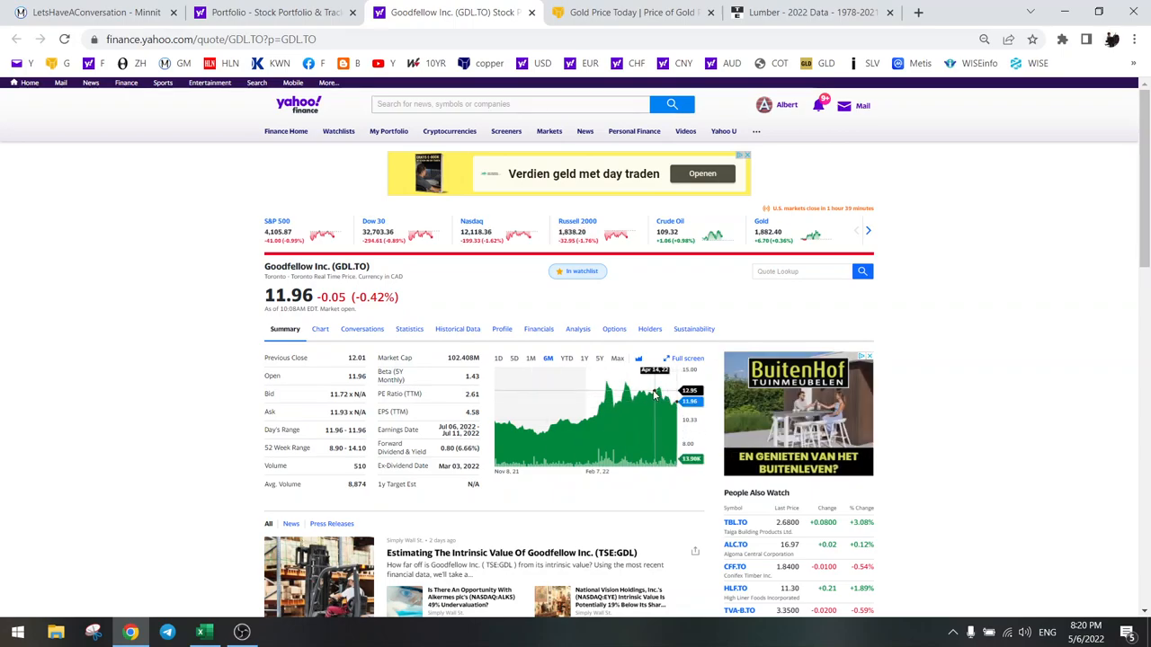
mouse_move(648, 396)
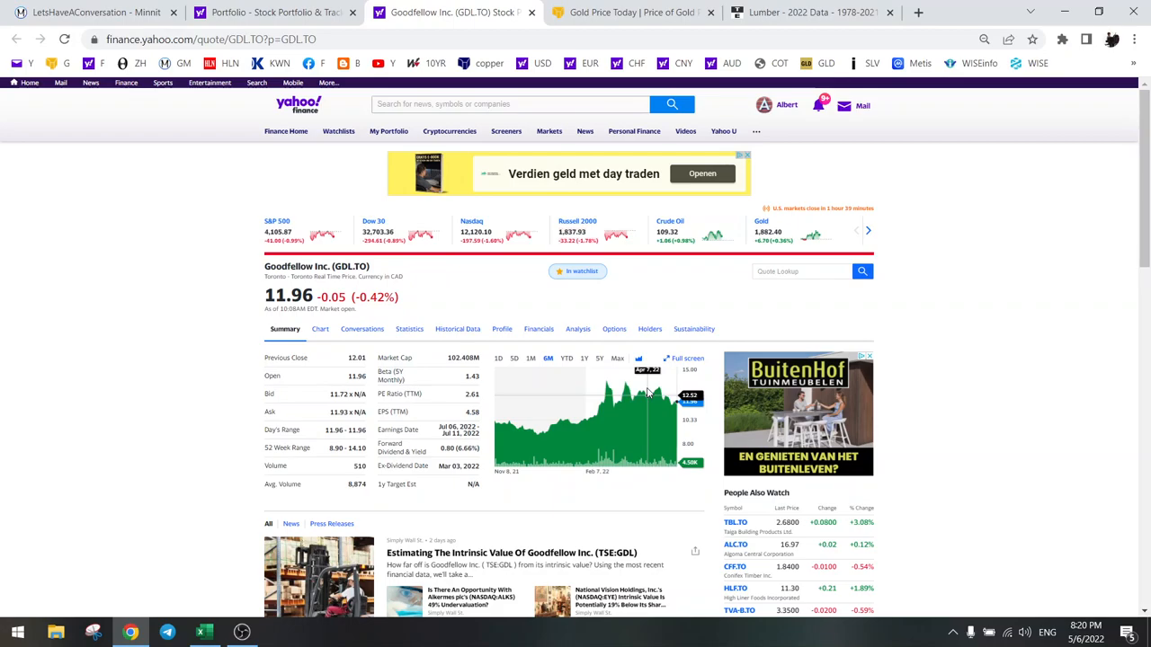
Switch from the Goodfellow quote page to the Miners workbook in Excel.
left_click(203, 631)
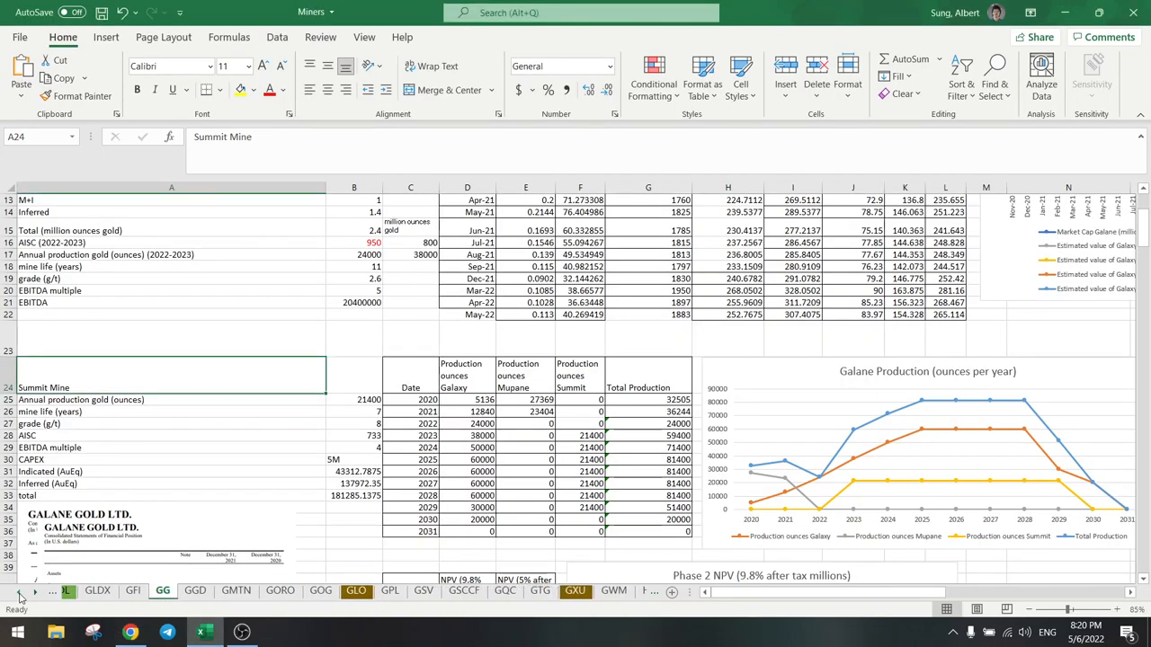
Review the GDL sheet's market cap of 87 million in B3 and its chart, then return to the portfolio.
left_click(262, 590)
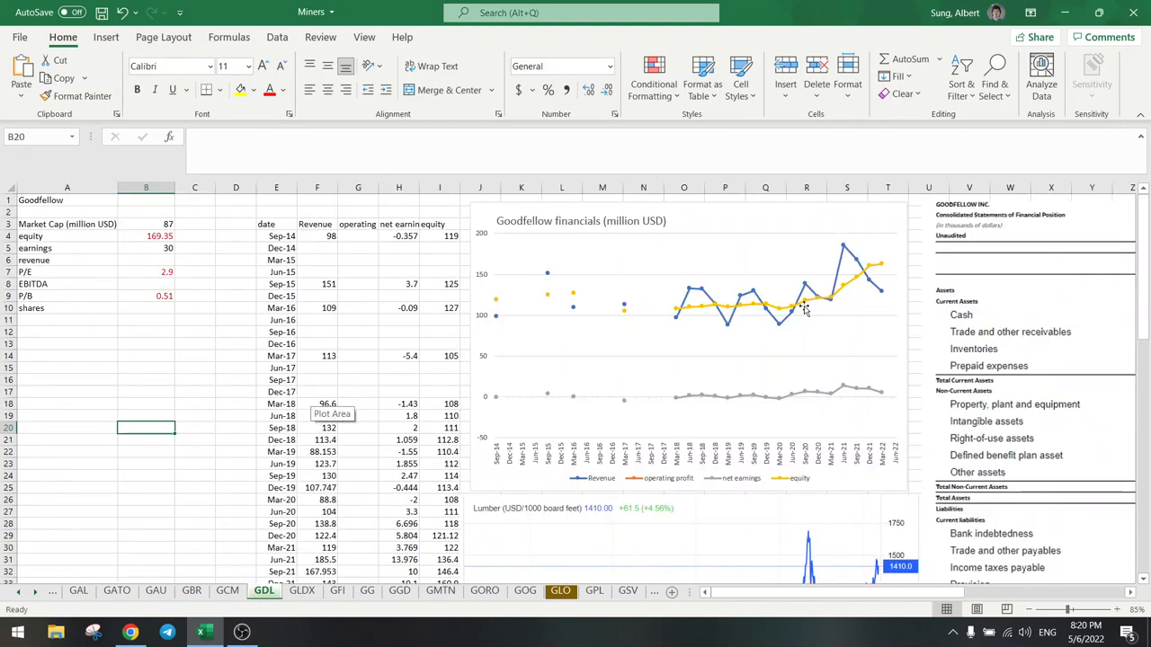
mouse_move(860, 262)
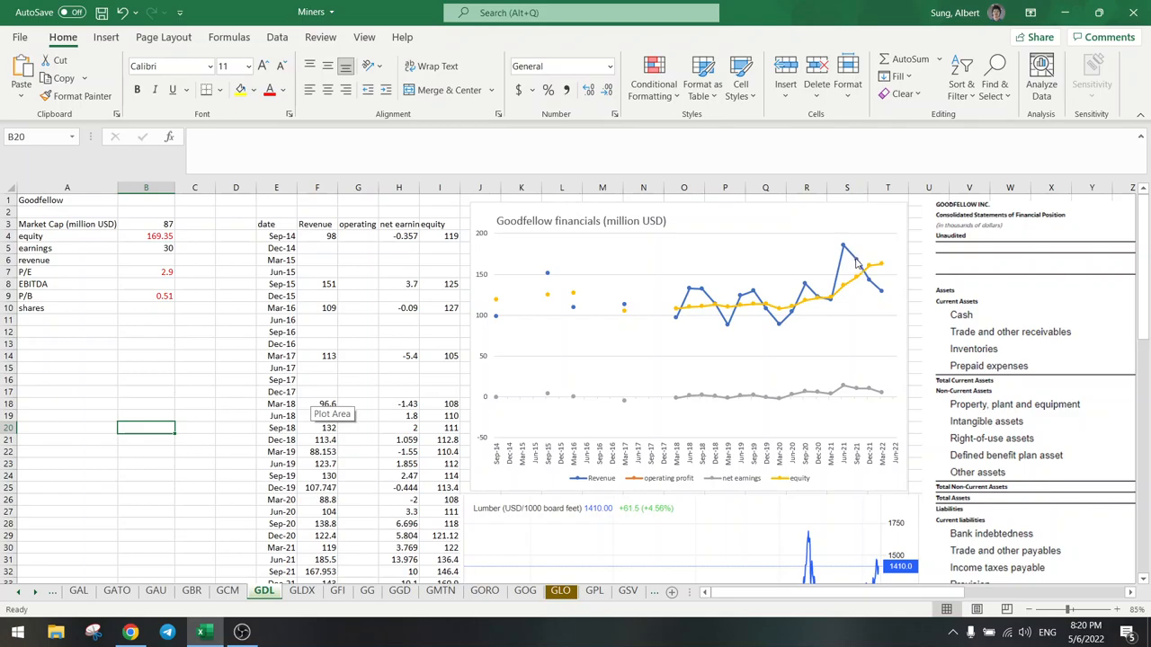
mouse_move(841, 390)
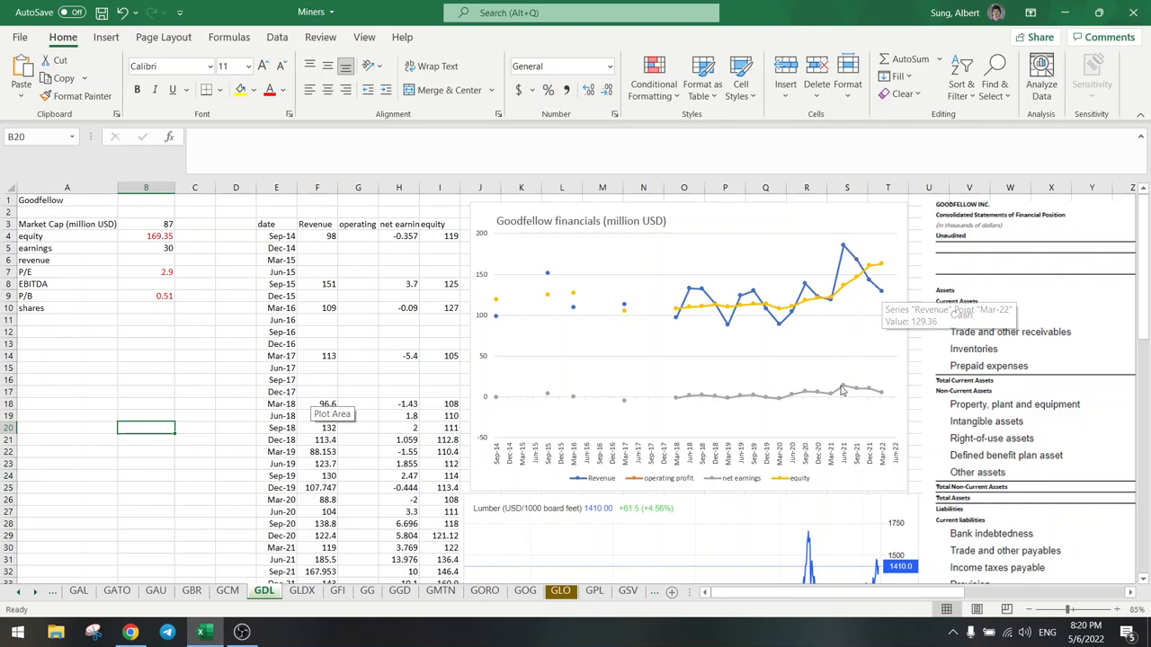
mouse_move(883, 398)
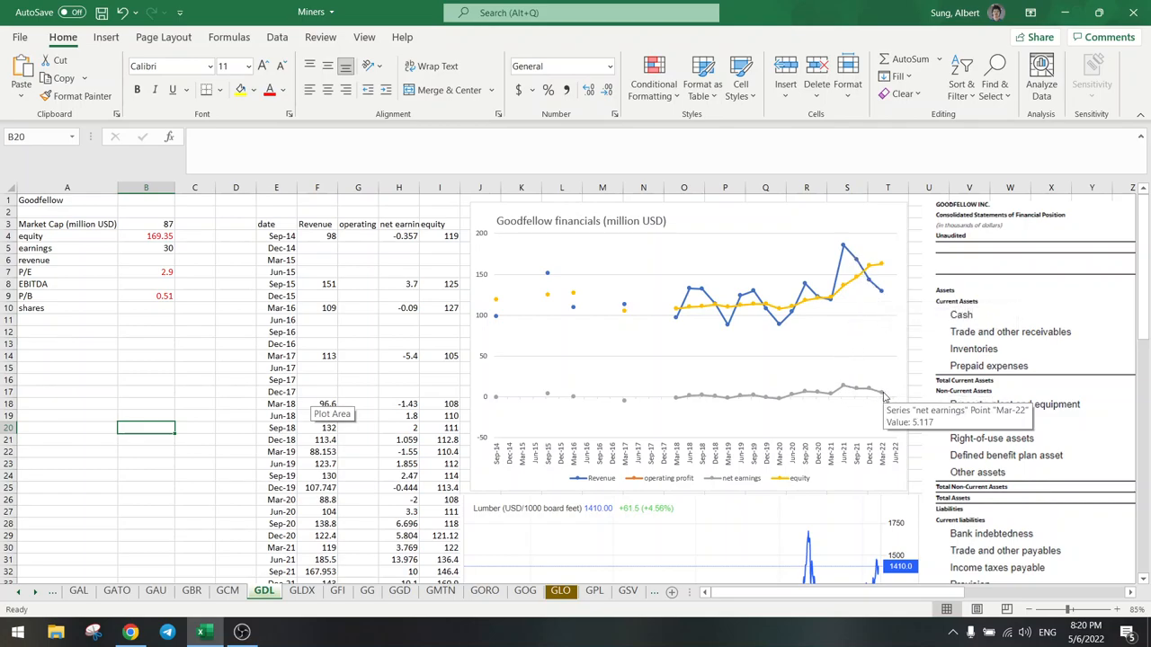
mouse_move(867, 277)
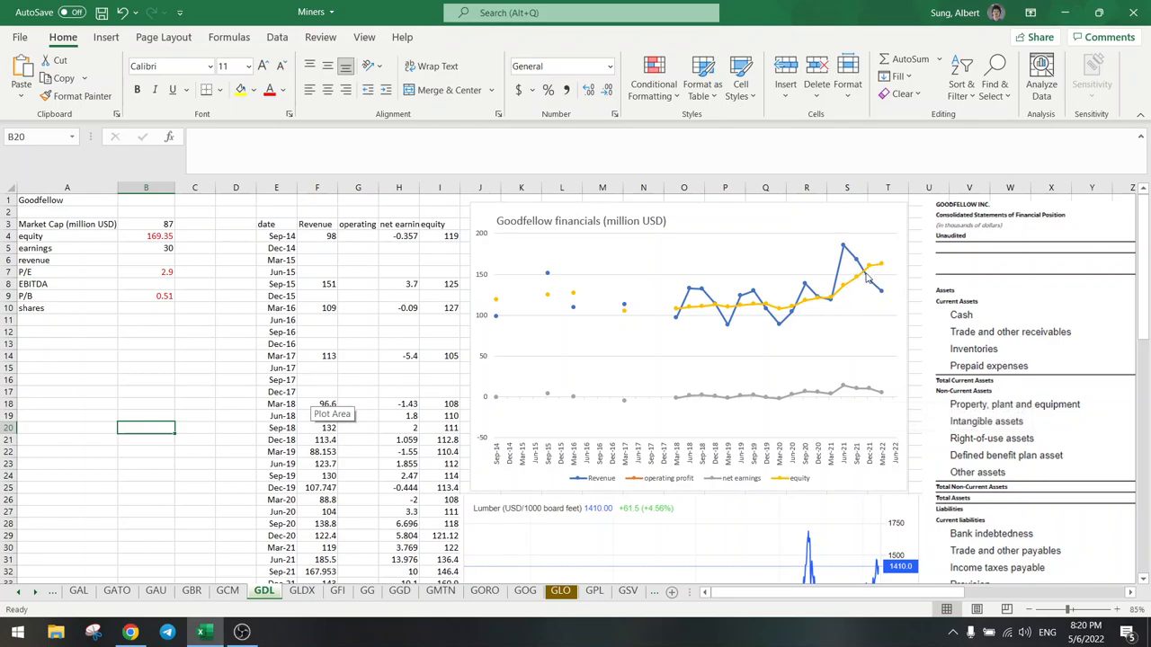
mouse_move(915, 255)
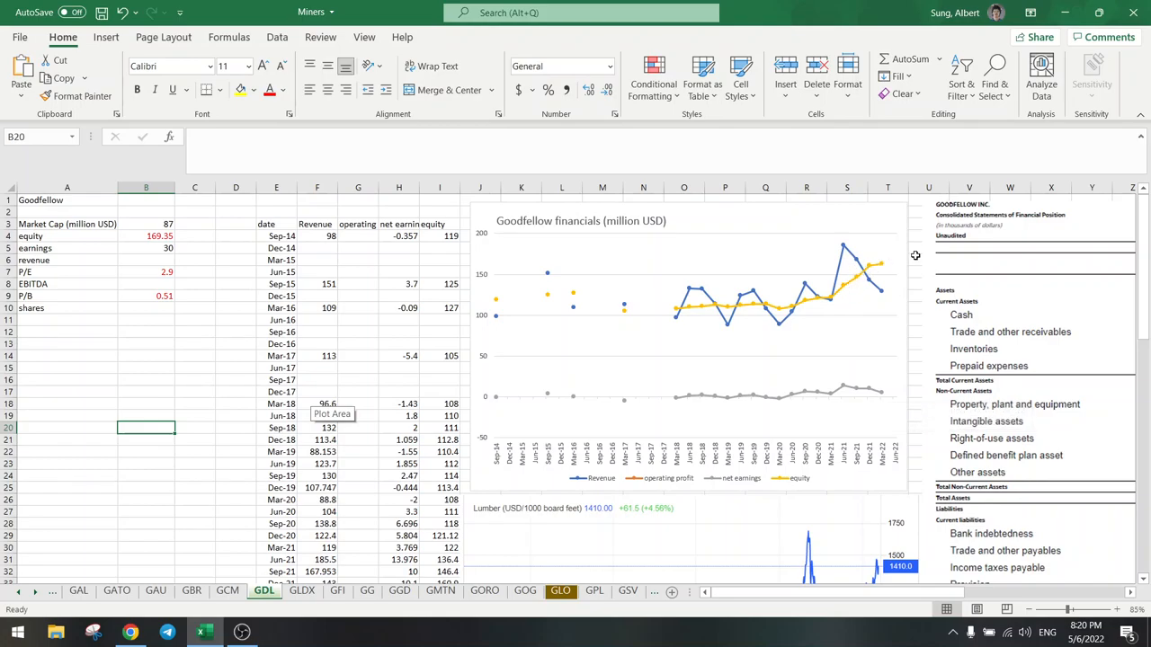
left_click(145, 271)
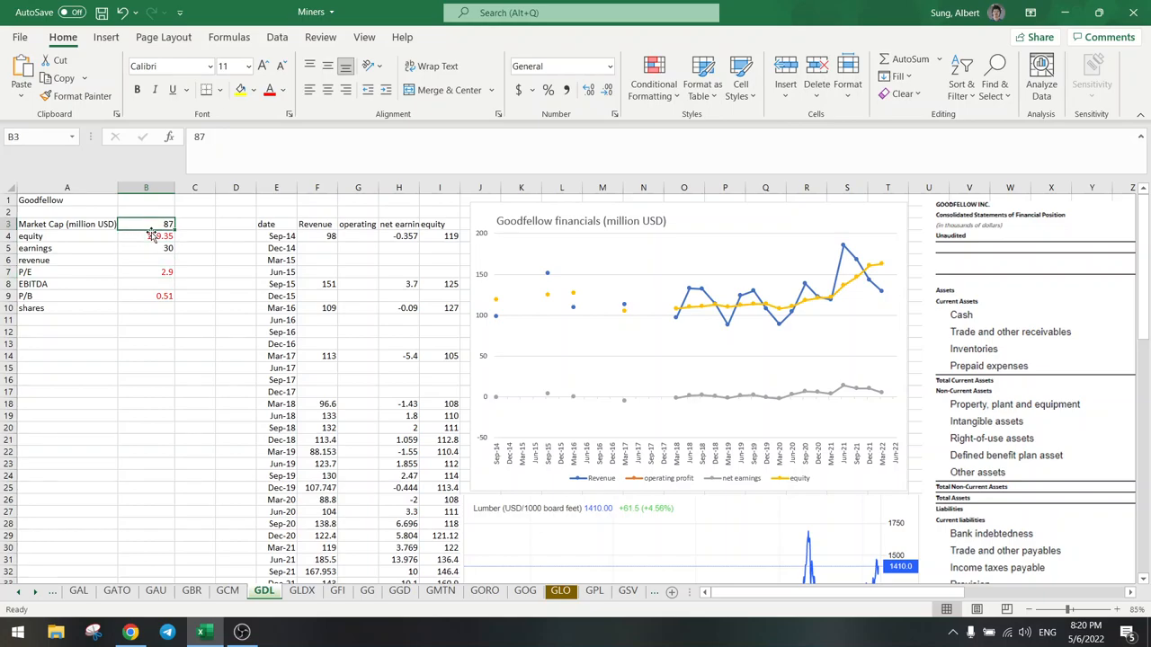
left_click(146, 236)
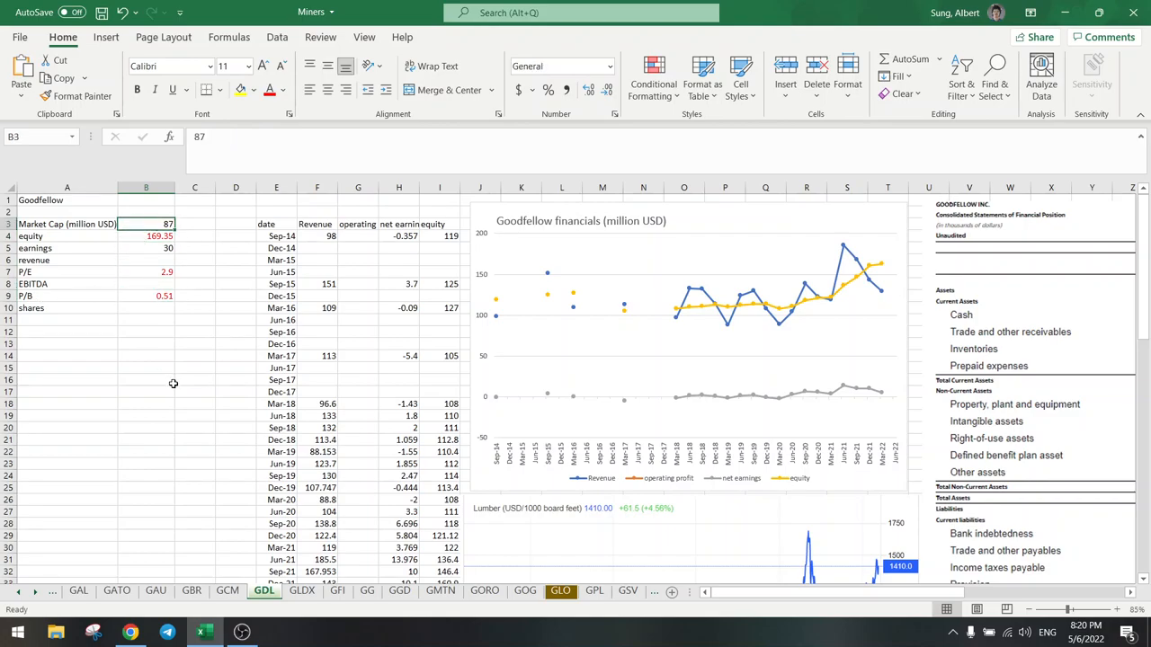
mouse_move(860, 397)
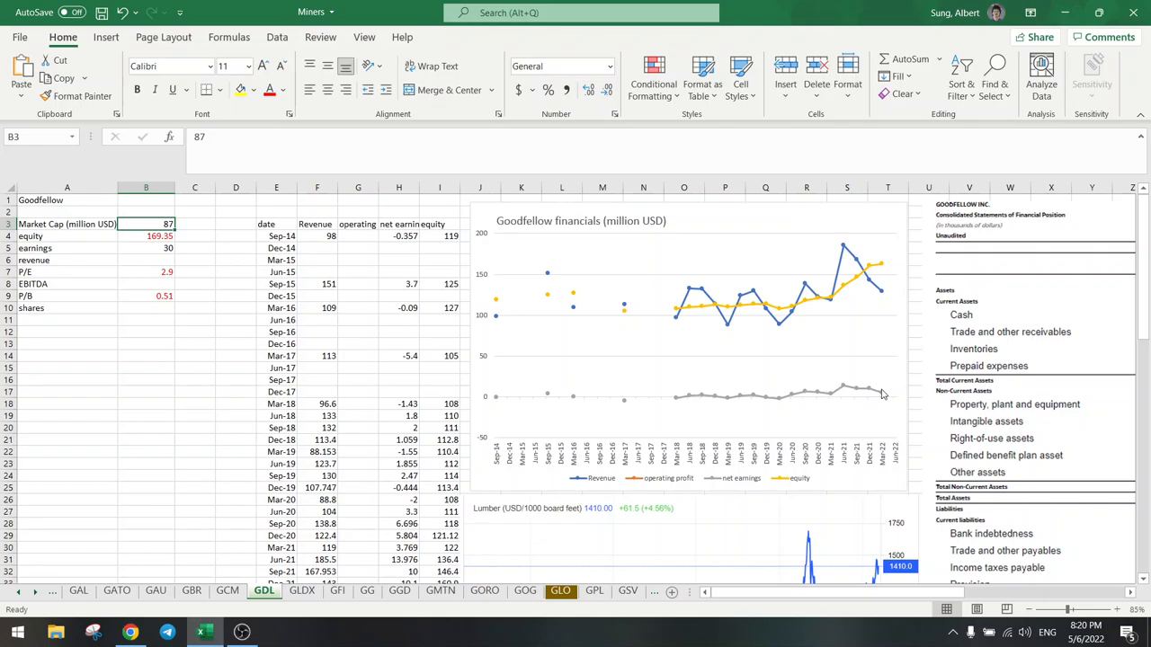
mouse_move(845, 401)
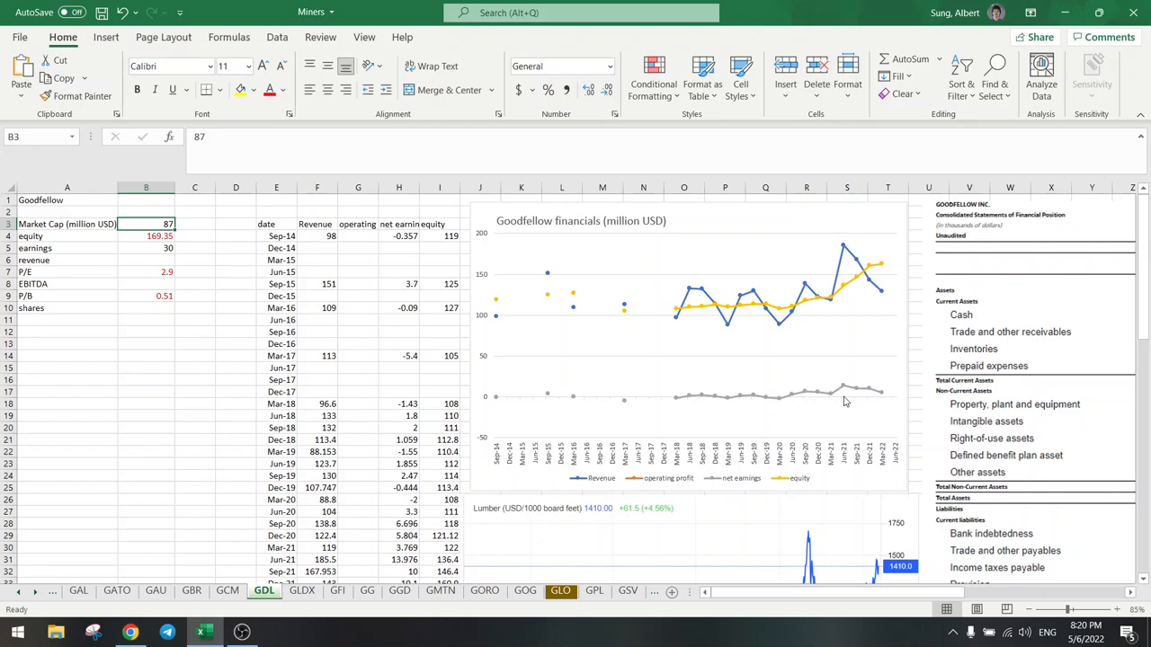
left_click(195, 392)
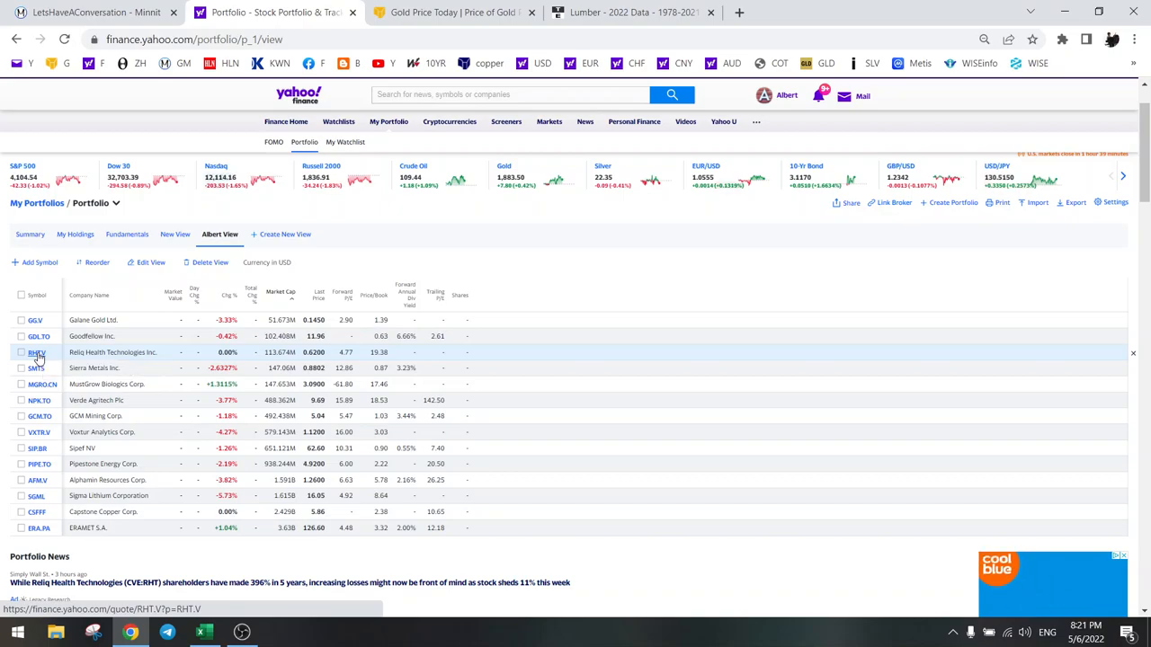
Open Reliq Health (RHT.V) from the portfolio, view its longer-range chart, and return to Excel.
right_click(36, 350)
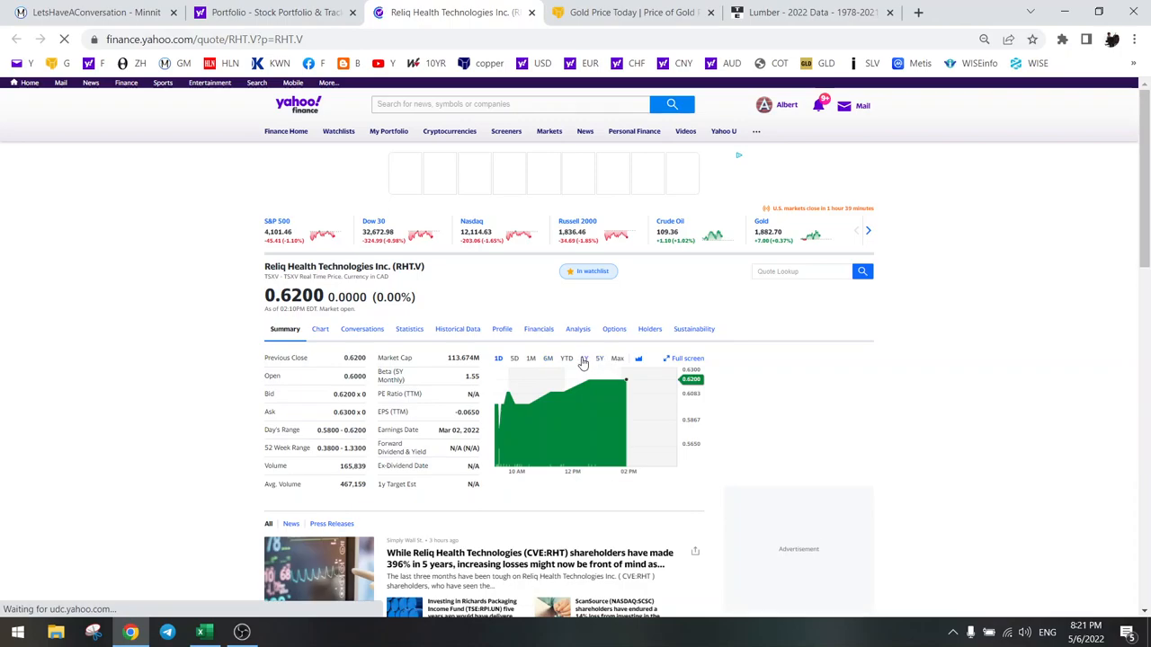
left_click(583, 358)
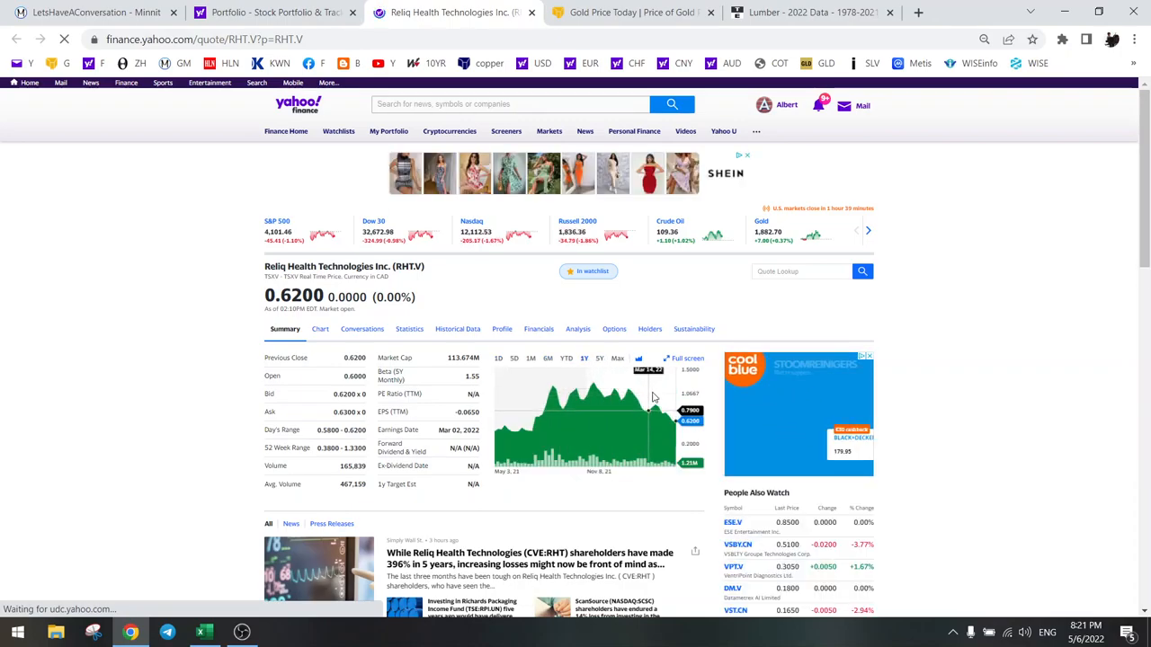
mouse_move(656, 405)
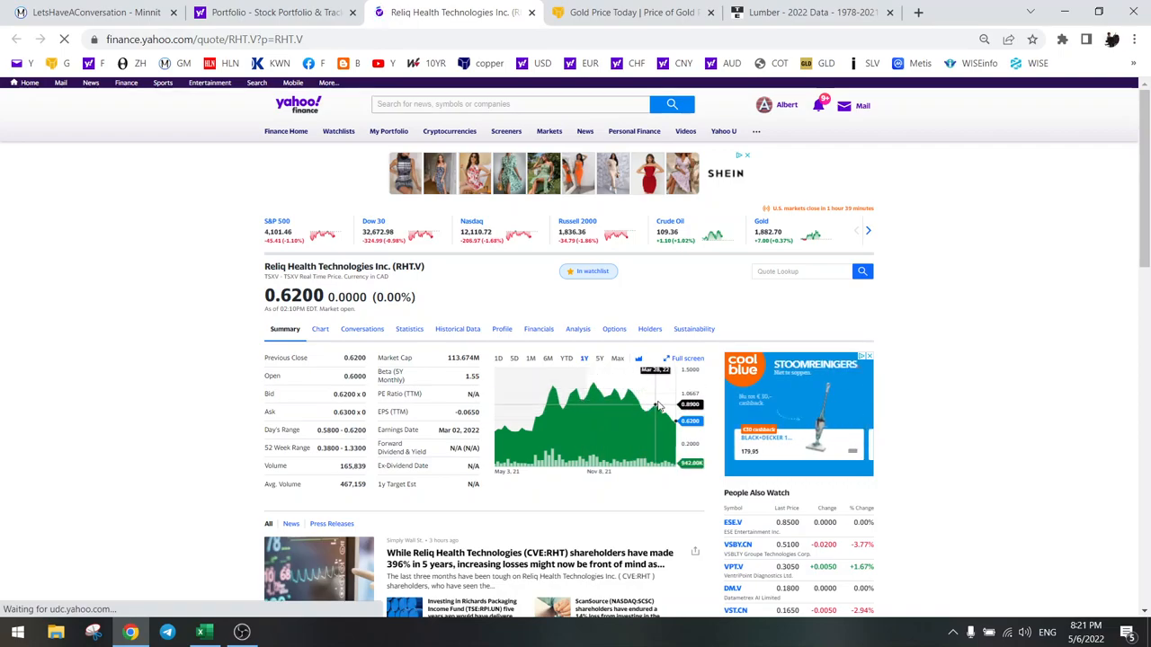
mouse_move(615, 399)
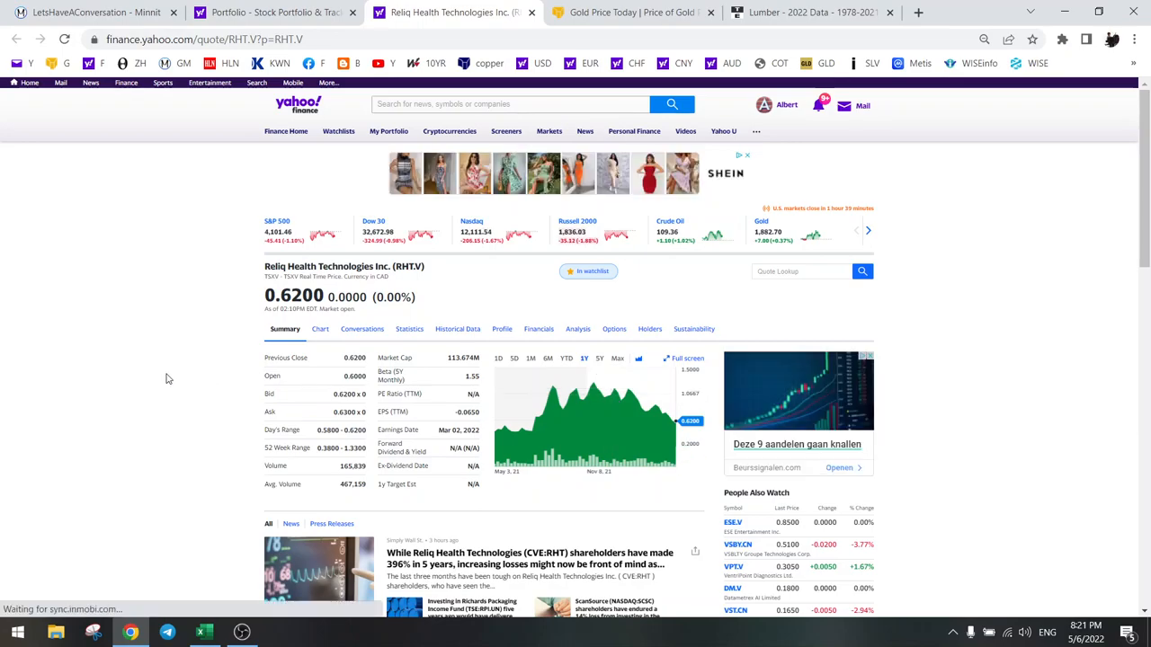
mouse_move(662, 407)
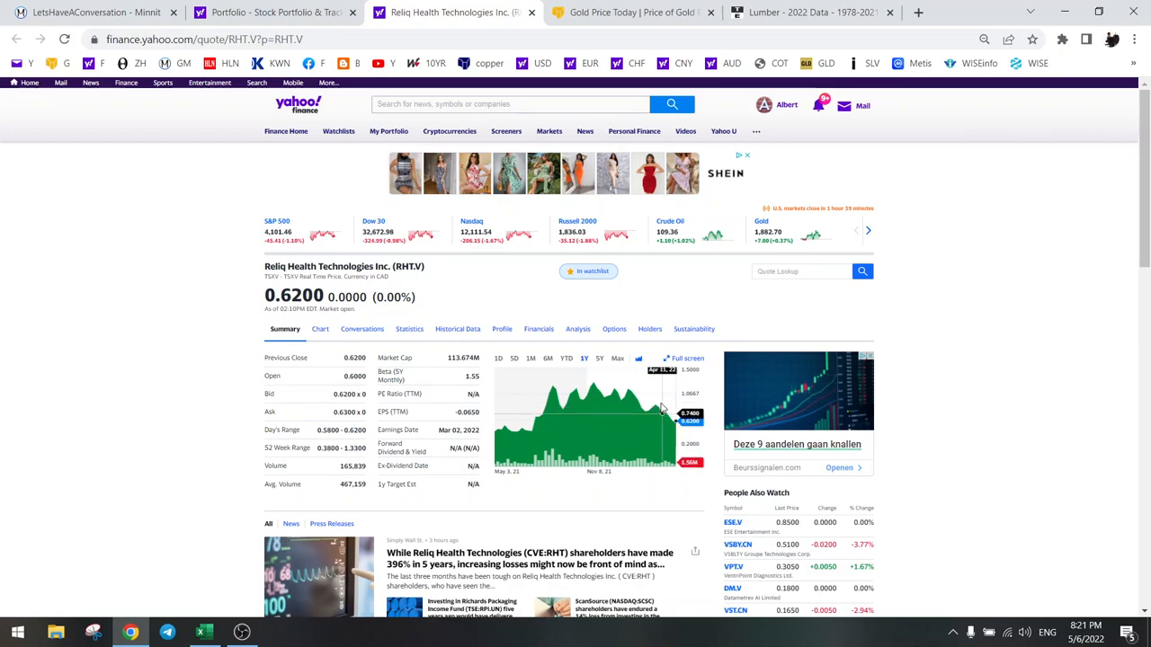
mouse_move(654, 406)
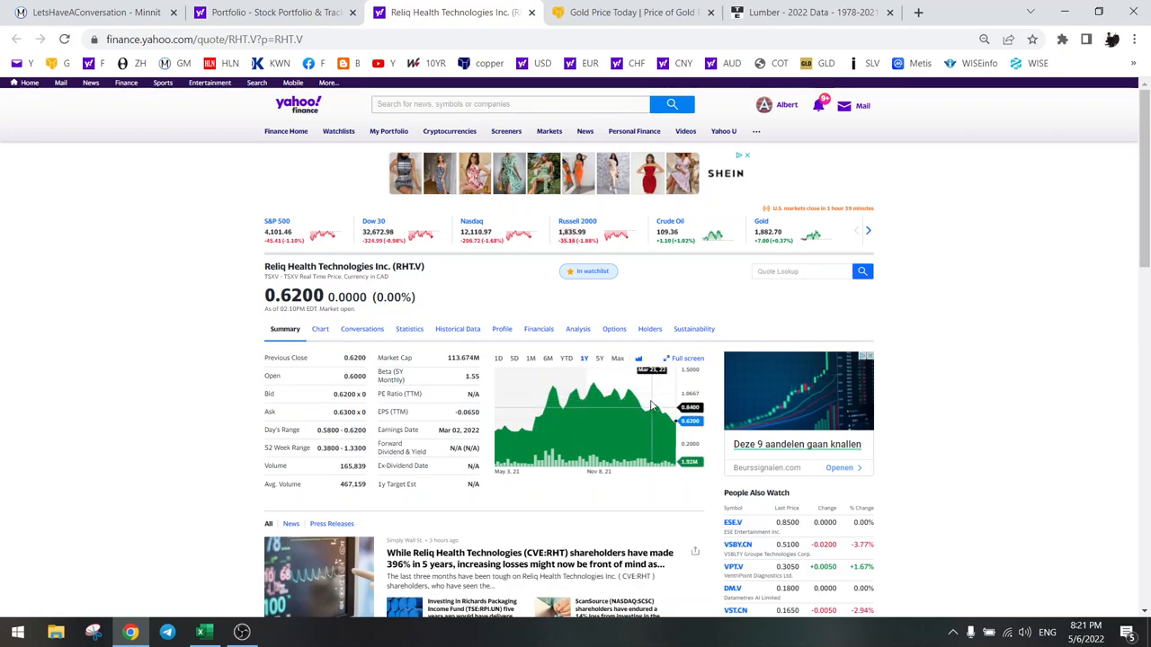
mouse_move(198, 394)
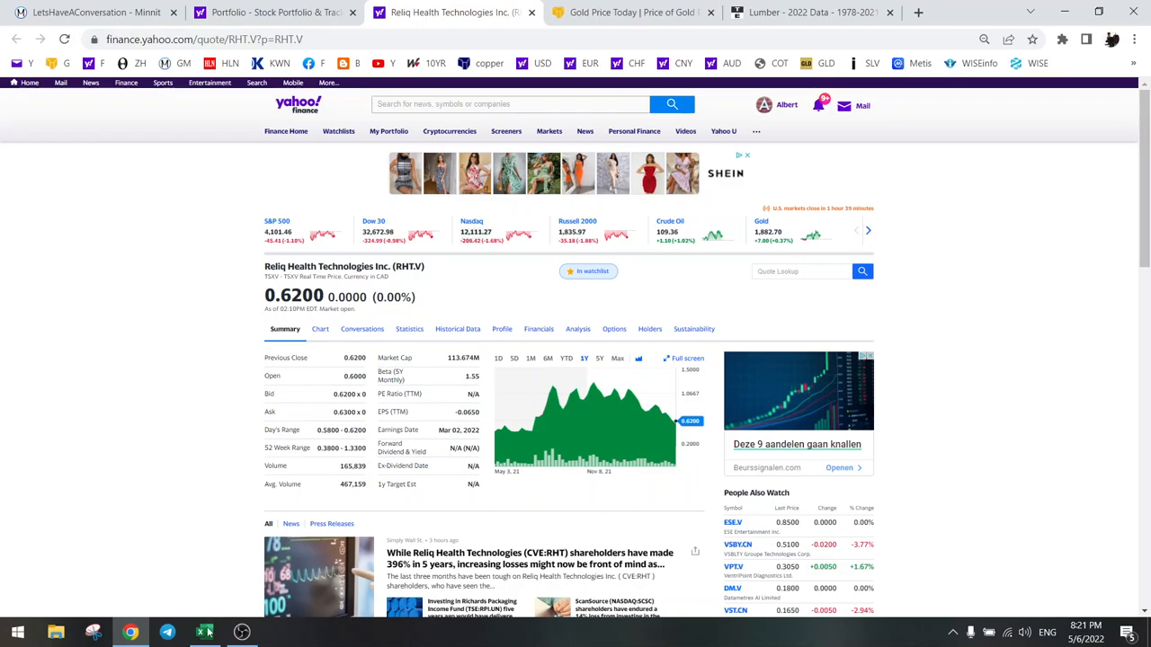
left_click(205, 633)
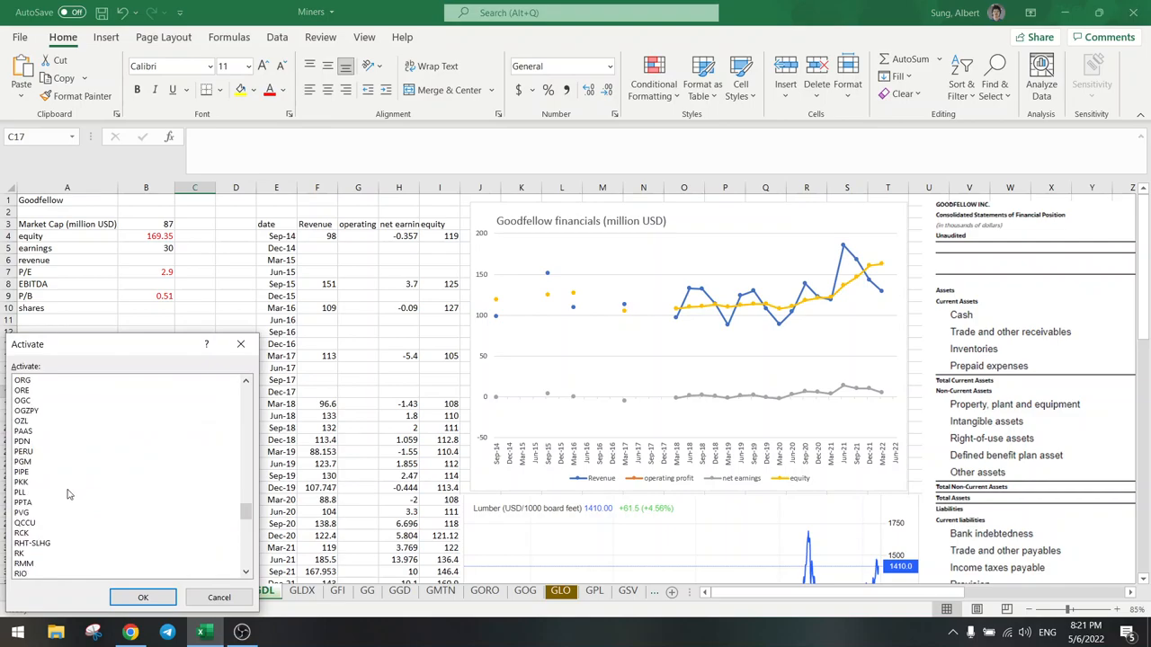
Switch to the RHT-SLHG sheet and enter a trial market-cap division =113/ below Shares outstanding.
left_click(219, 598)
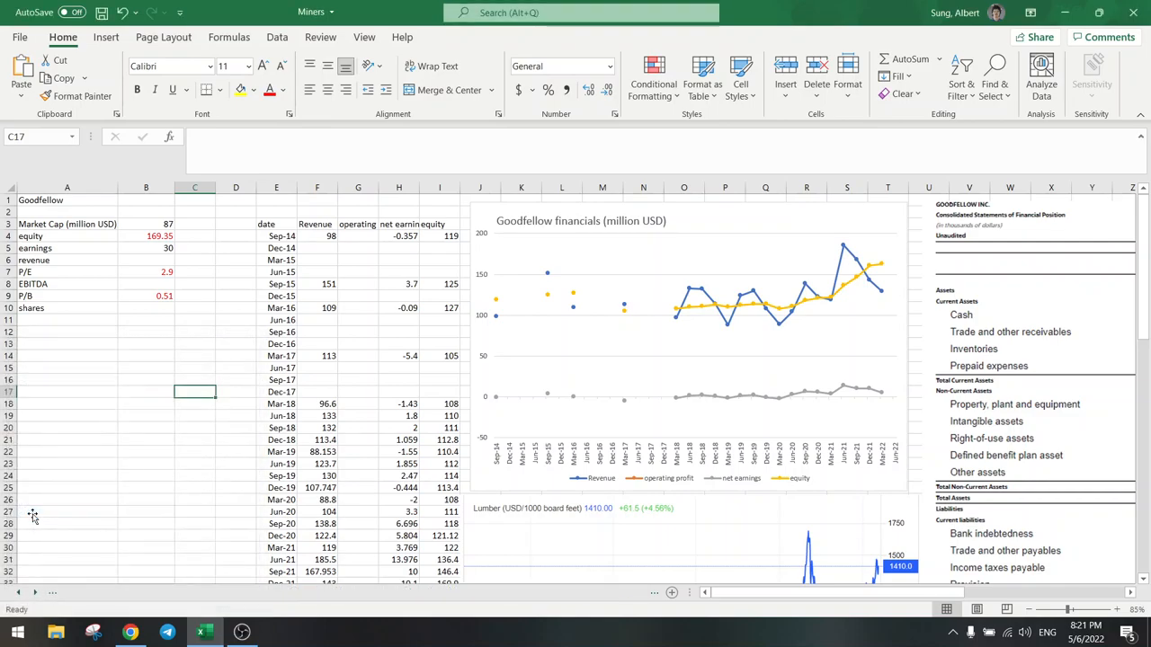
left_click(579, 590)
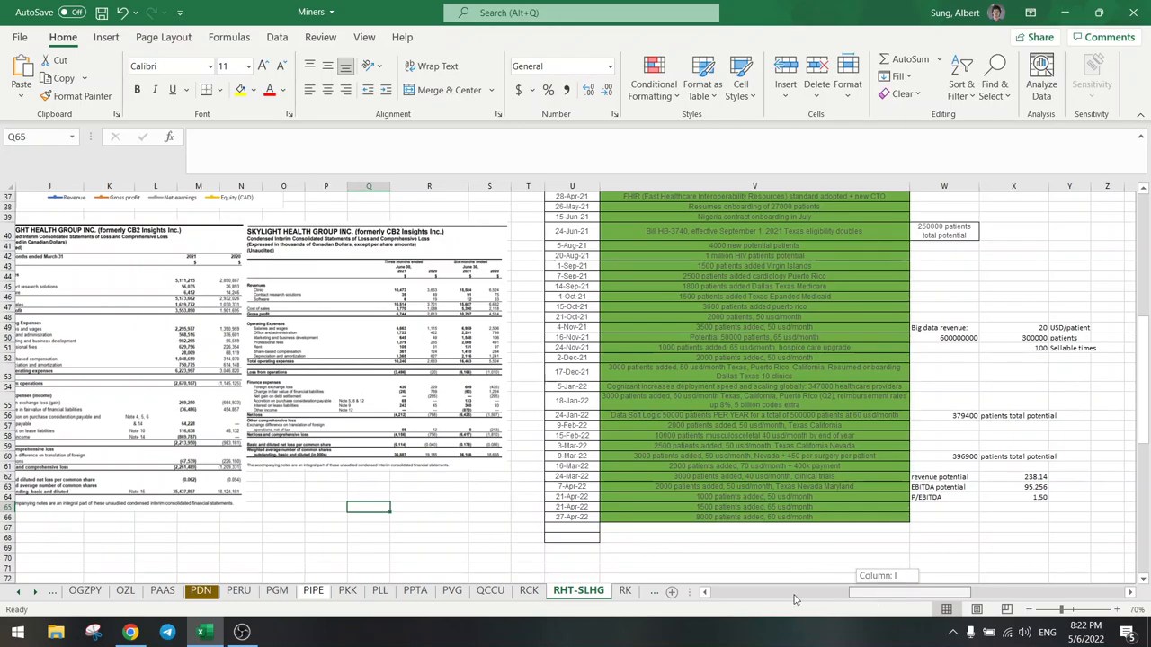
left_click(130, 631)
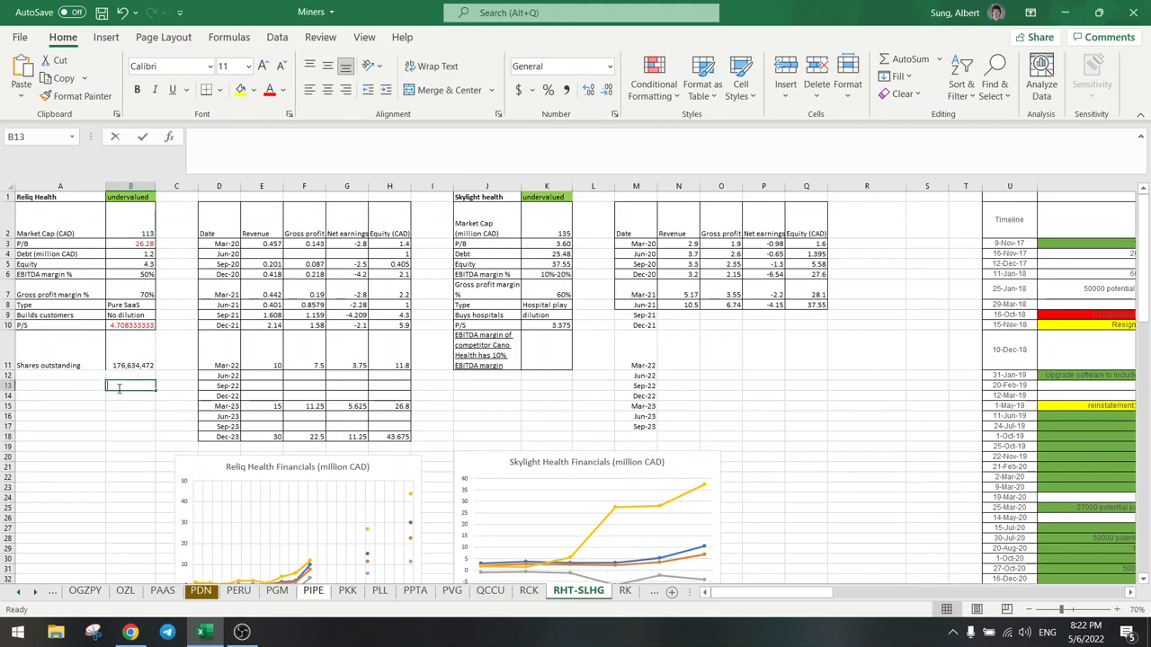
type("=113/")
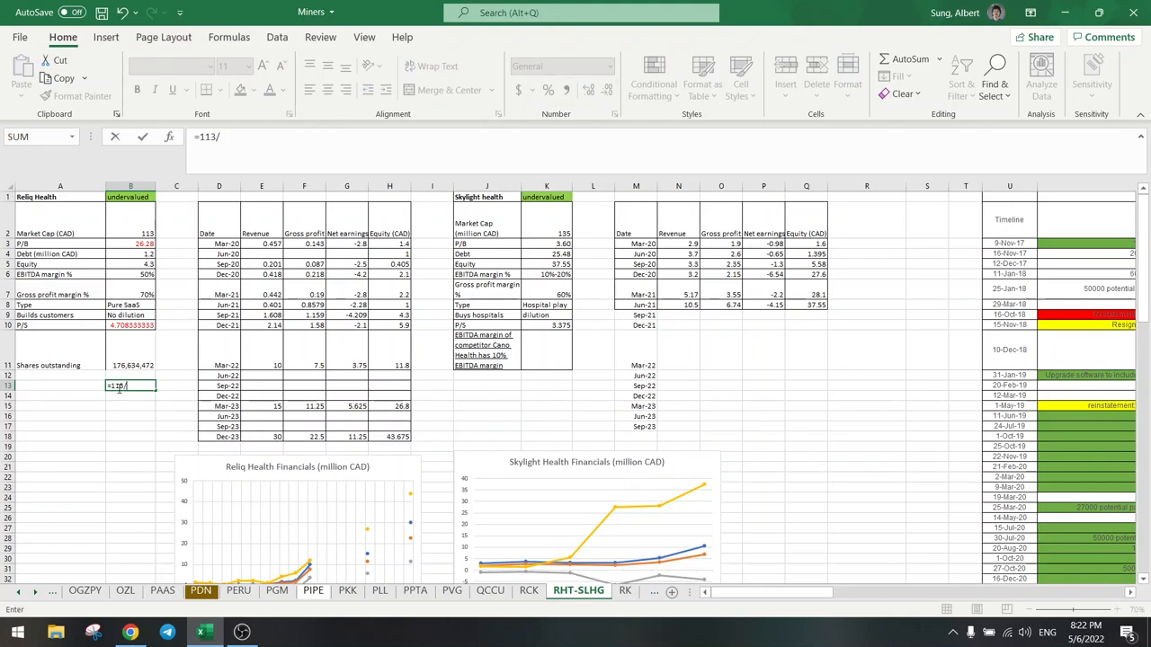
key("Return")
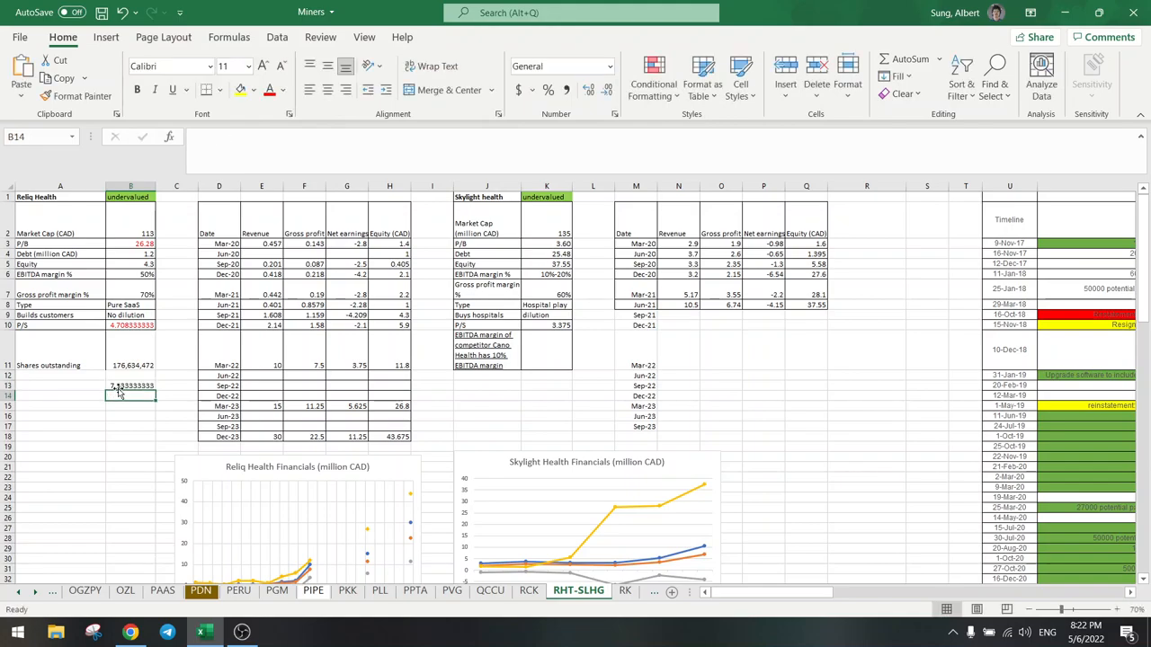
Revise the division formula, then clear the scratch calculation and return to Reliq's quote.
left_click(130, 384)
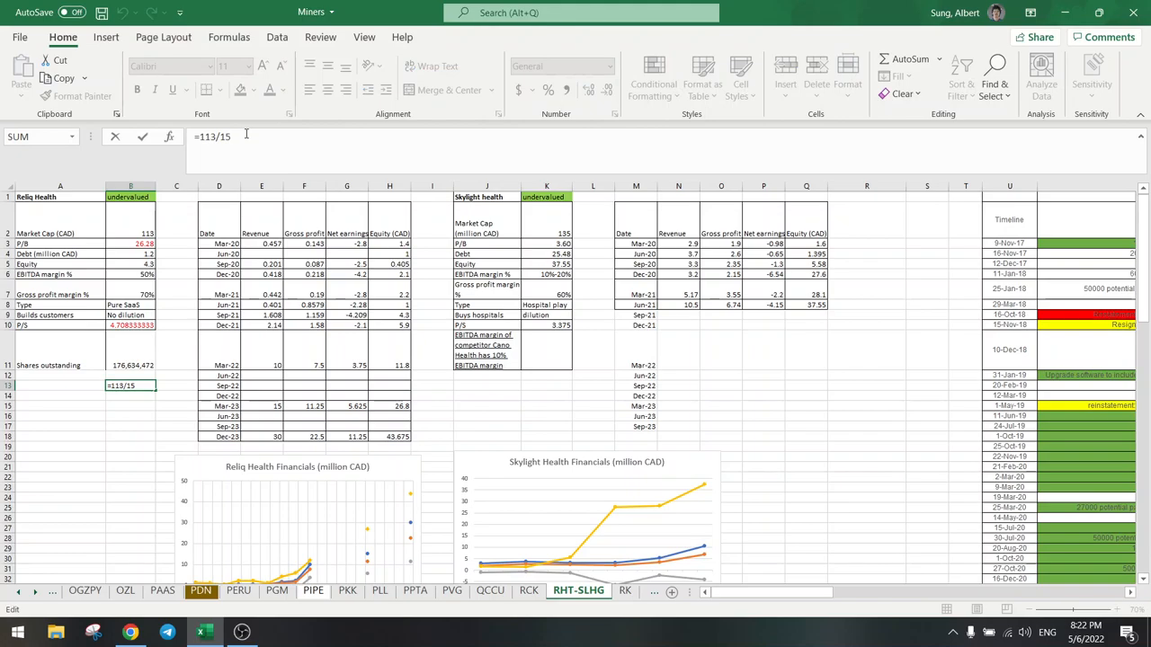
key("Return")
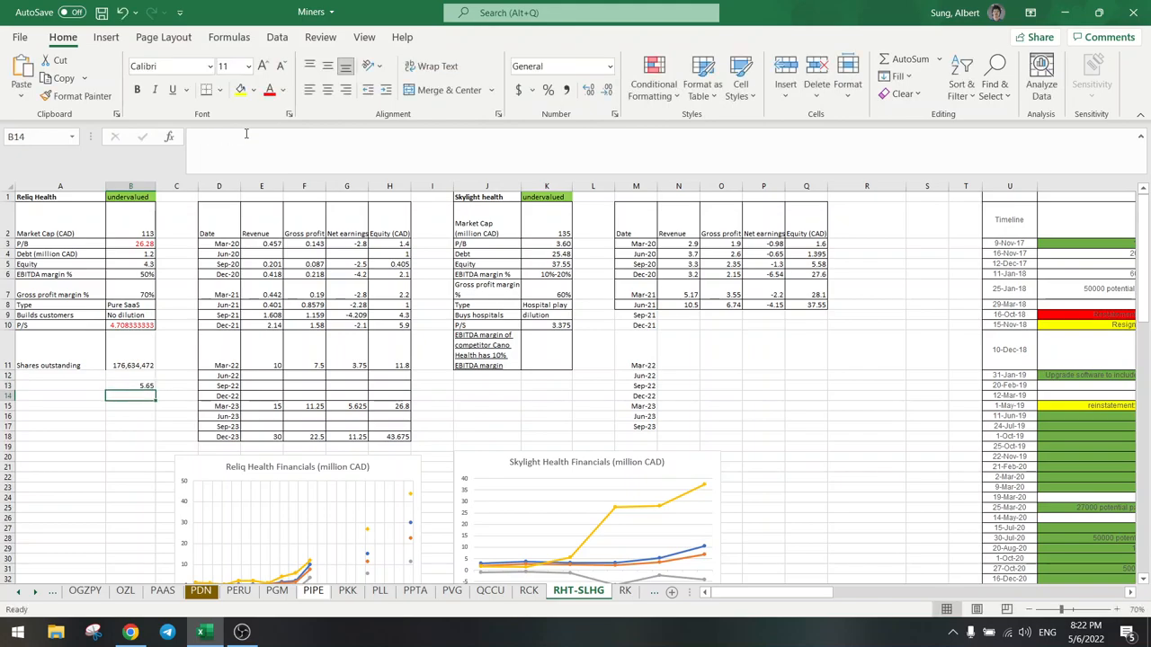
left_click(129, 385)
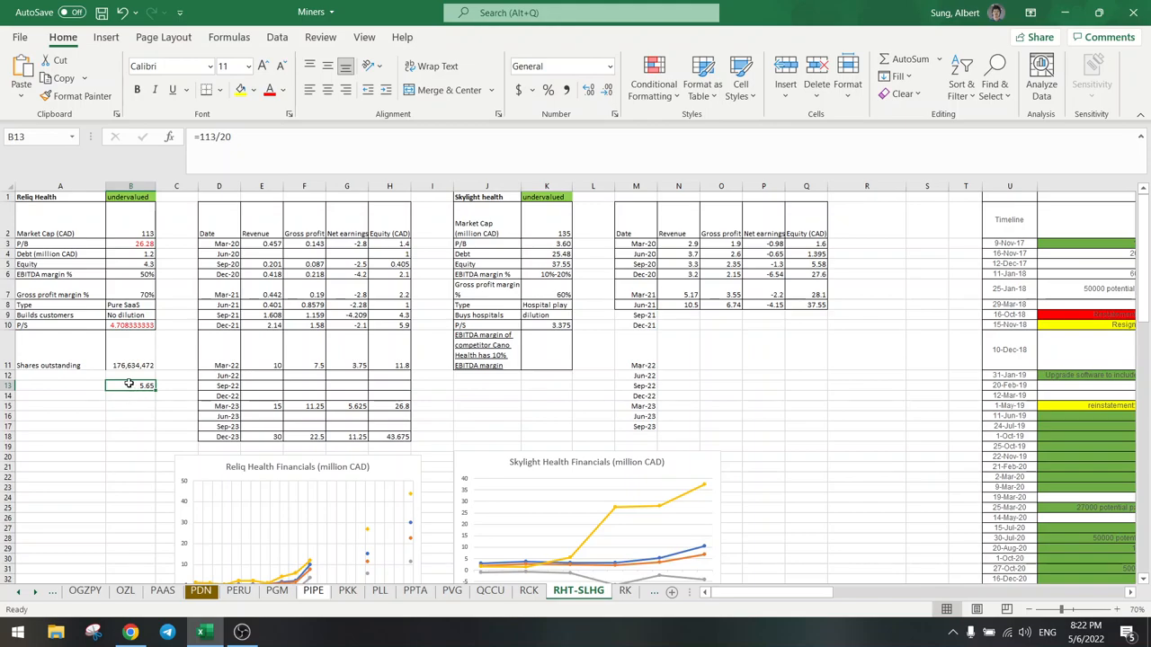
key("Delete")
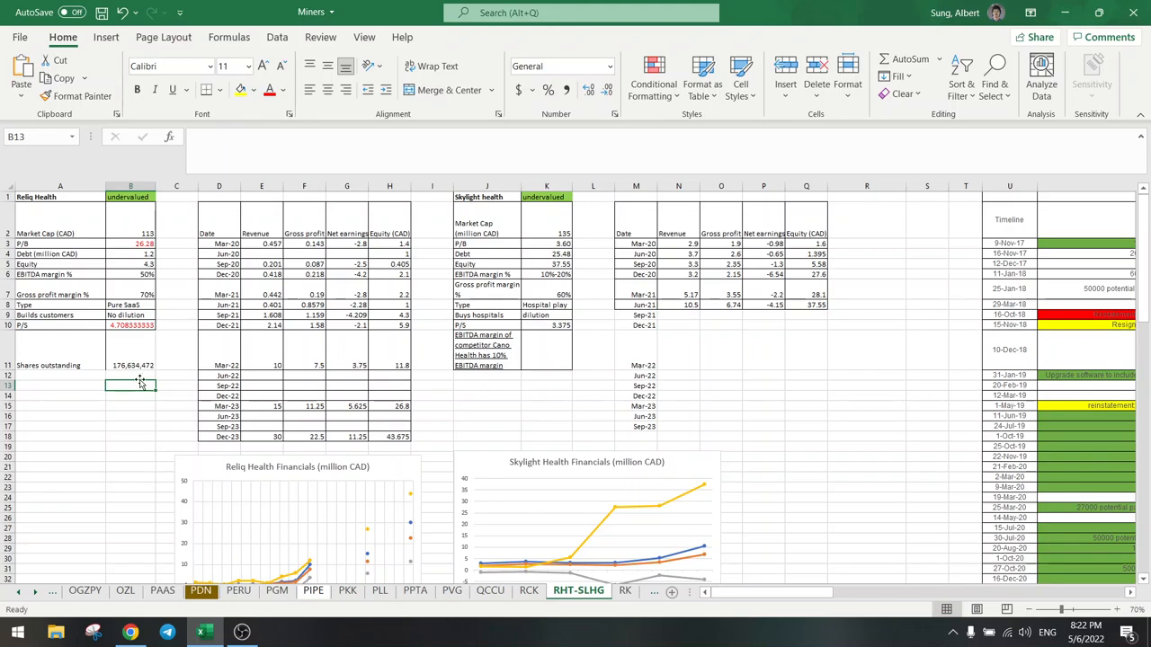
left_click(130, 365)
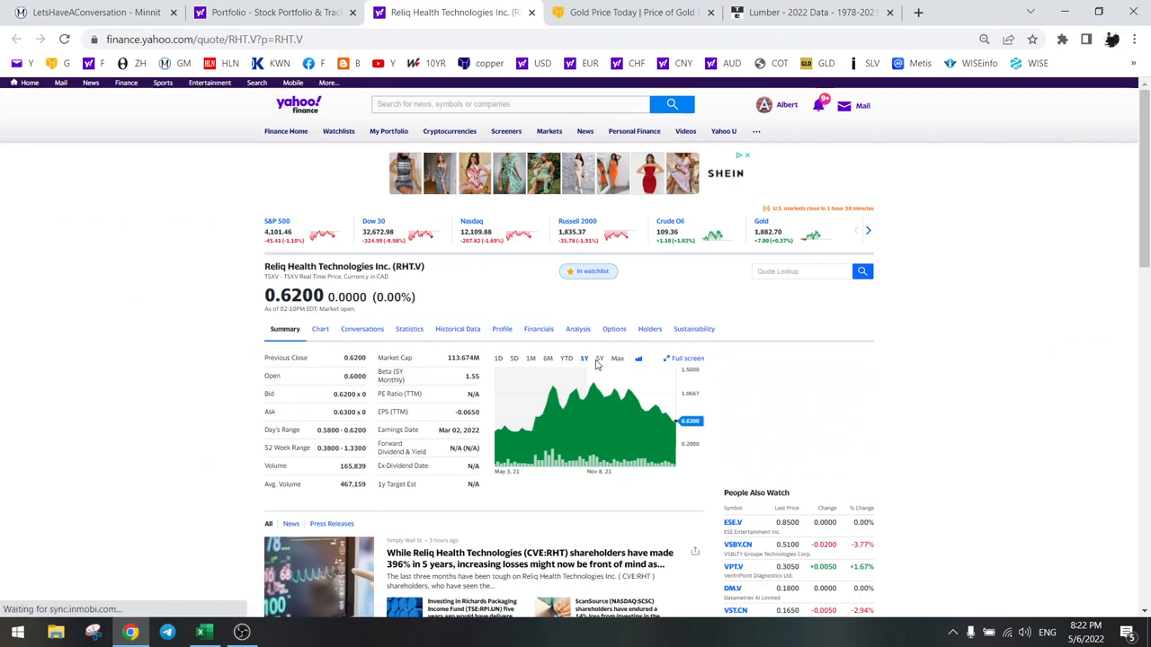
View Reliq's 5Y chart, close its tab, and open Sierra Metals (SMTS) from the portfolio in a new tab.
left_click(599, 358)
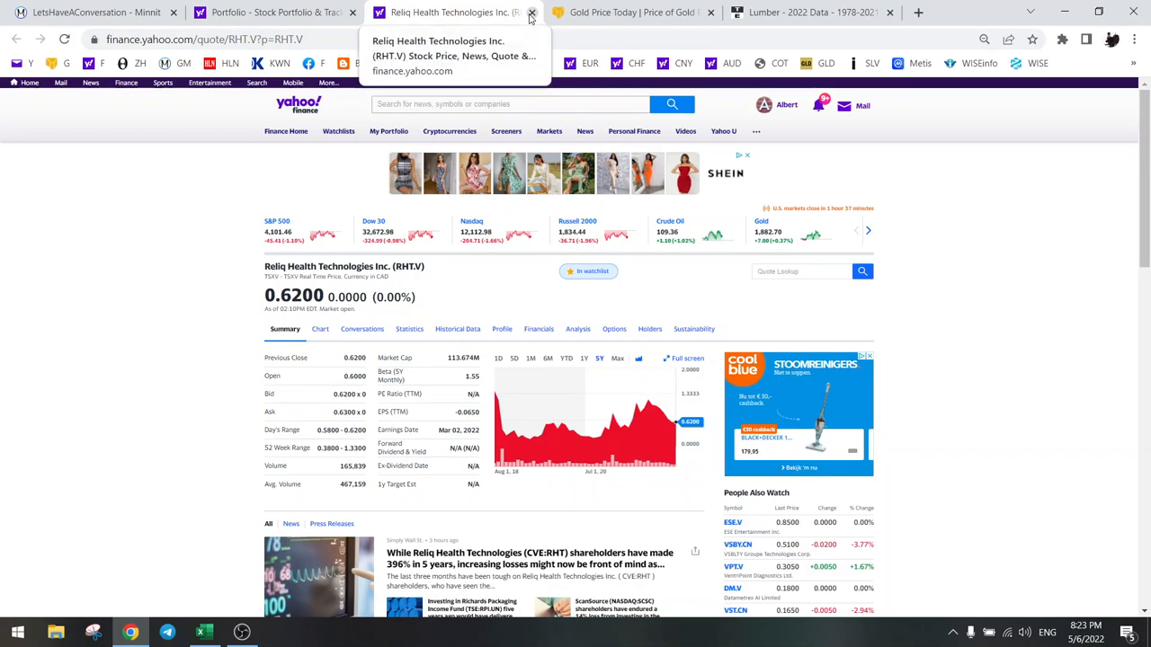
left_click(532, 11)
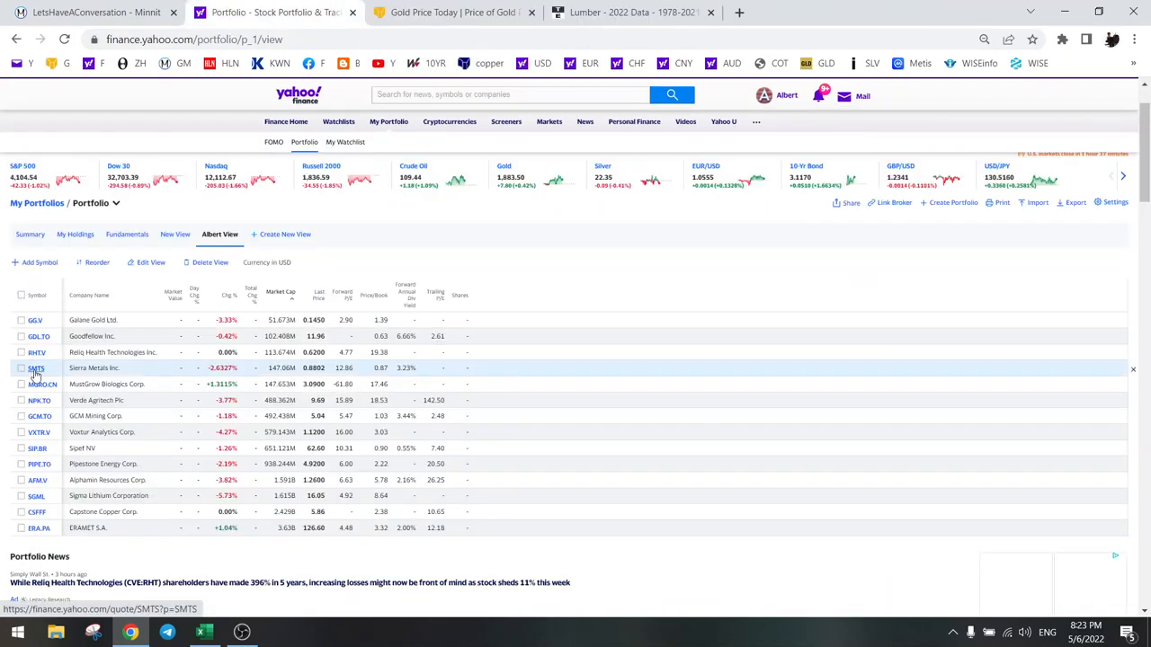
mouse_move(36, 368)
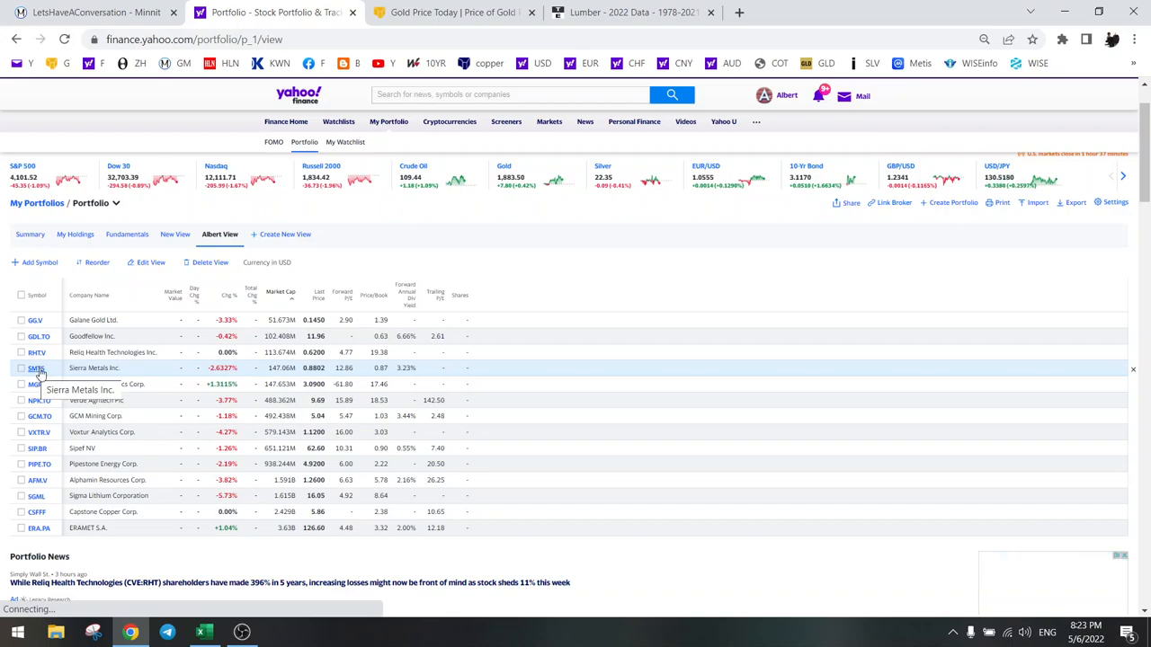
right_click(36, 366)
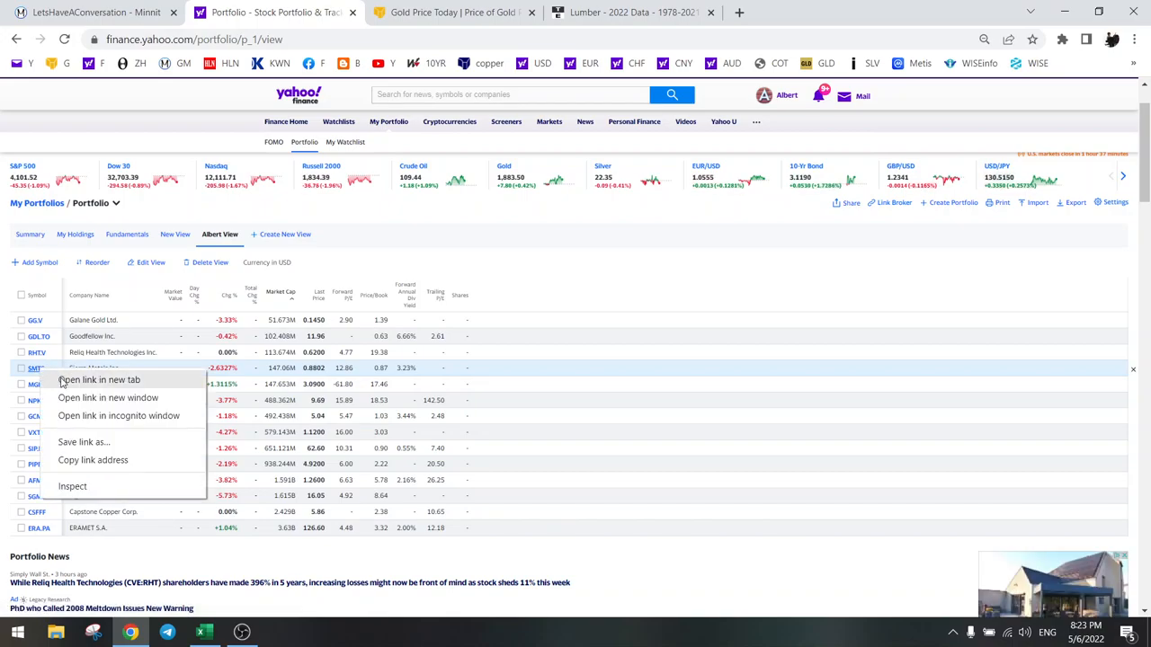
left_click(99, 379)
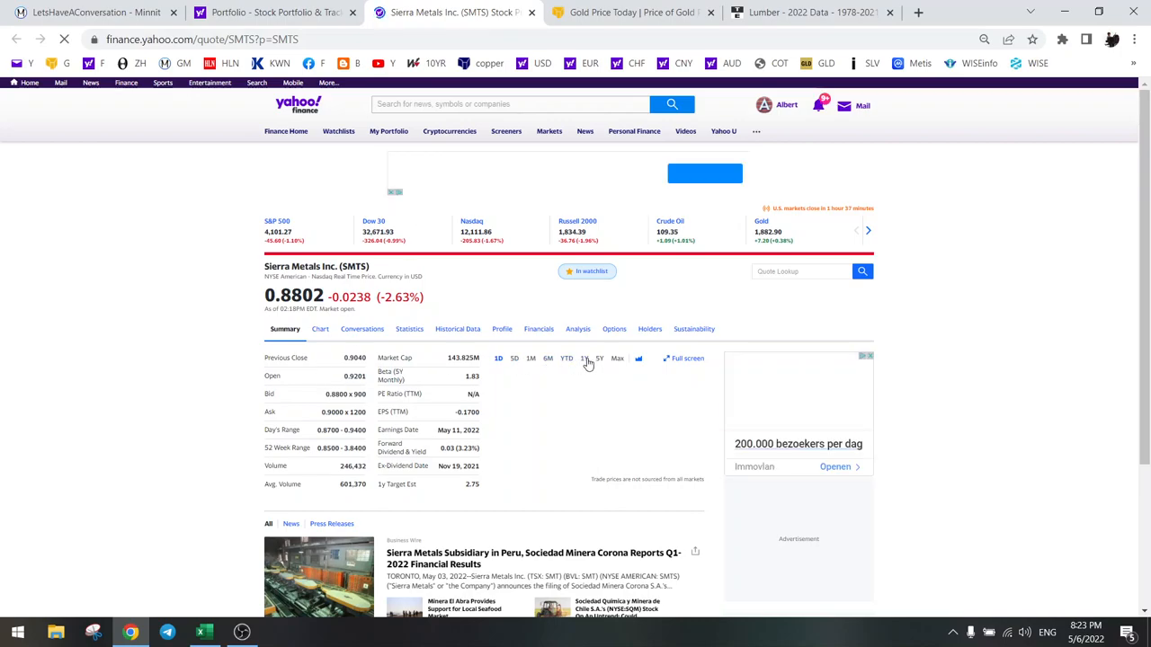
left_click(585, 360)
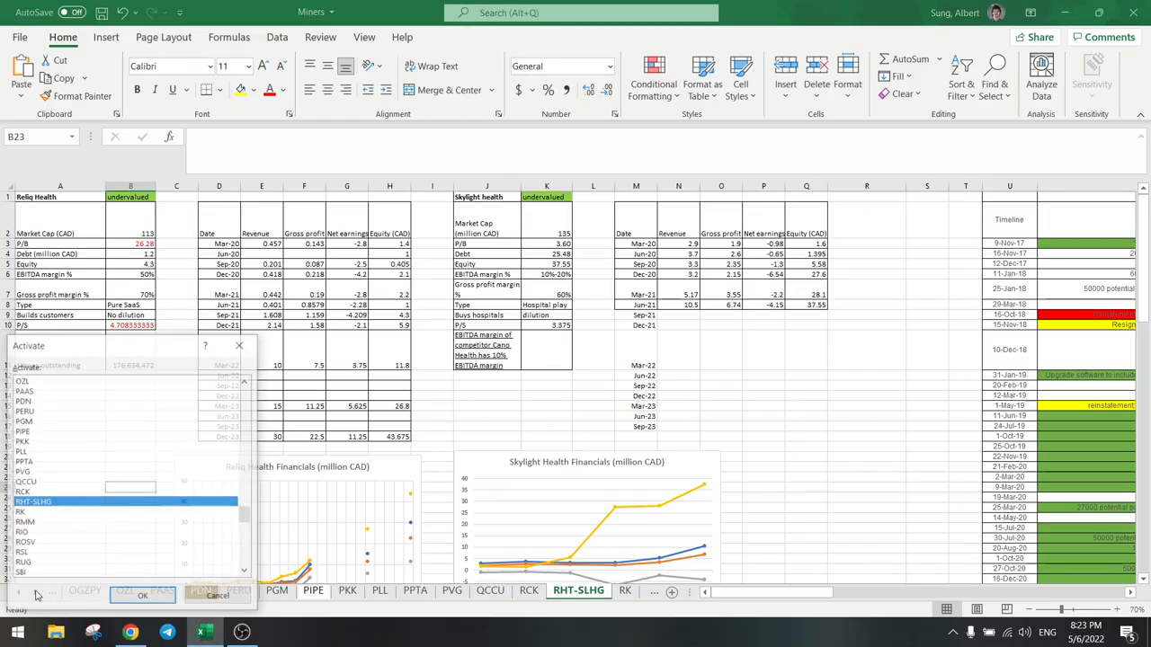
scroll("down", 3)
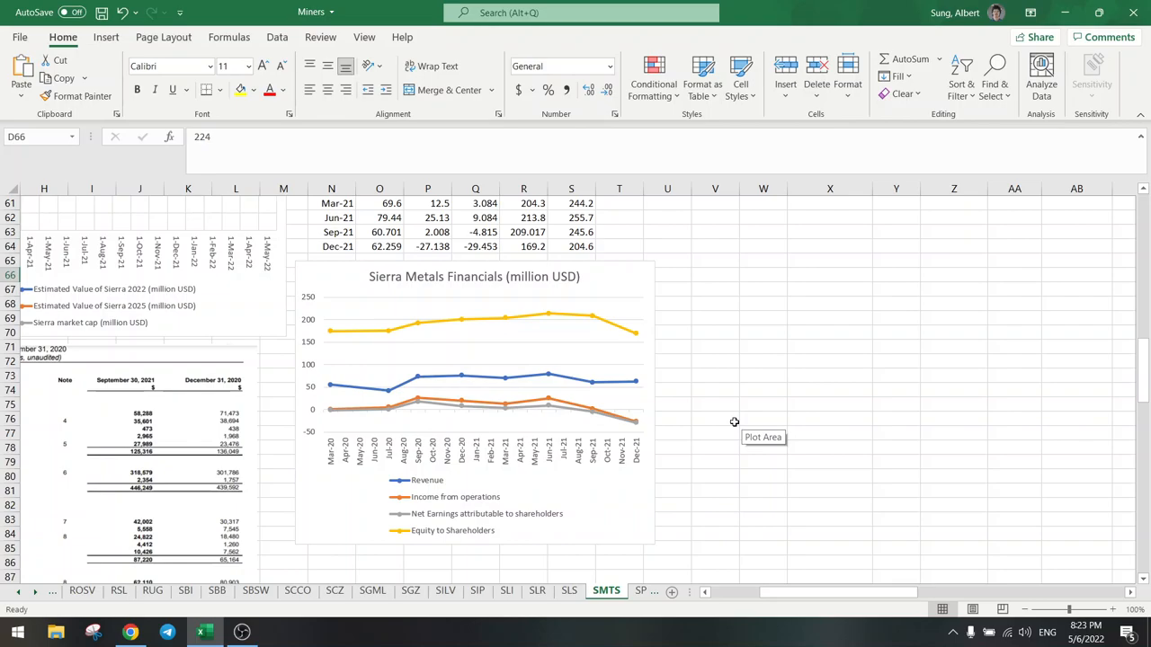
scroll("up", 3)
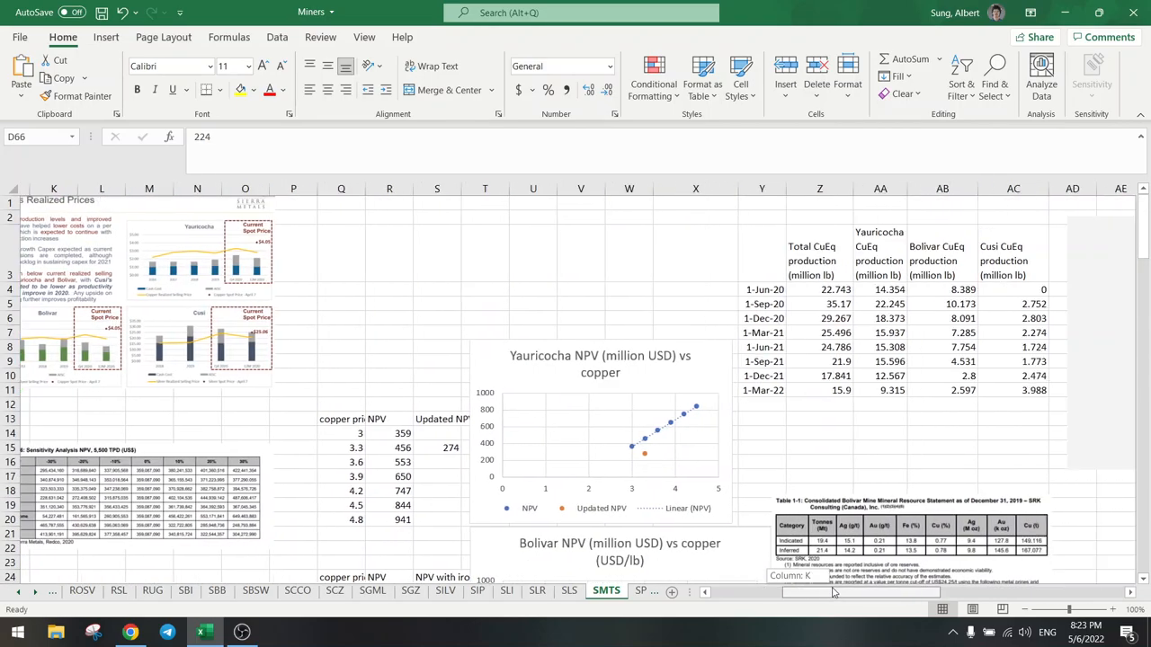
scroll("right", 3)
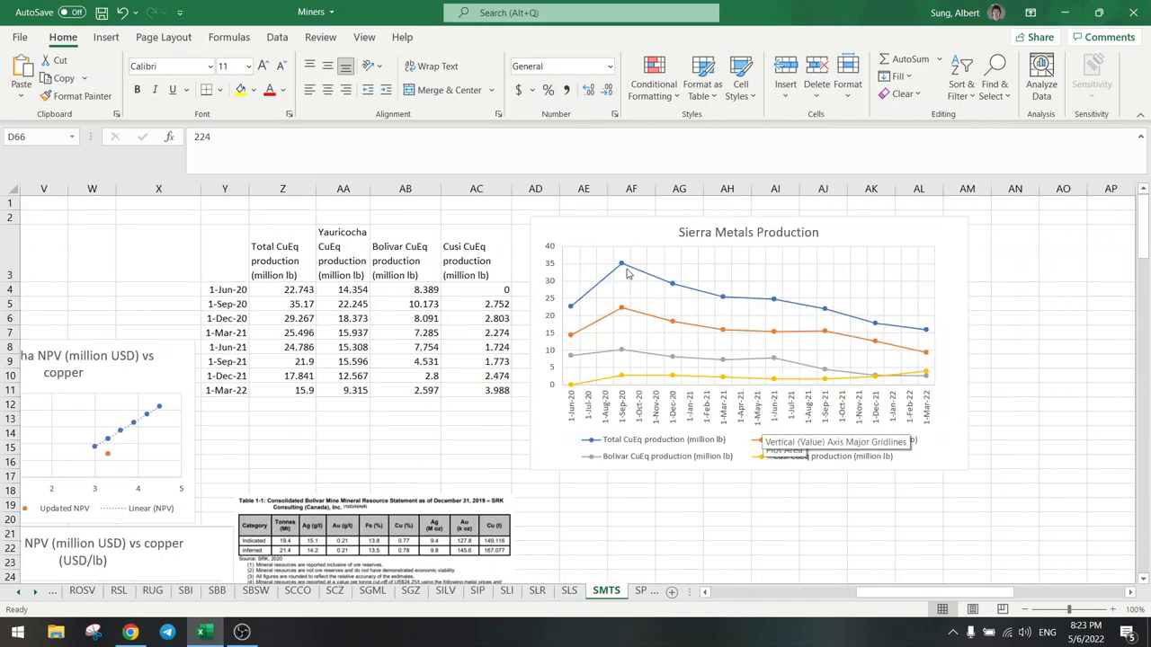
mouse_move(870, 326)
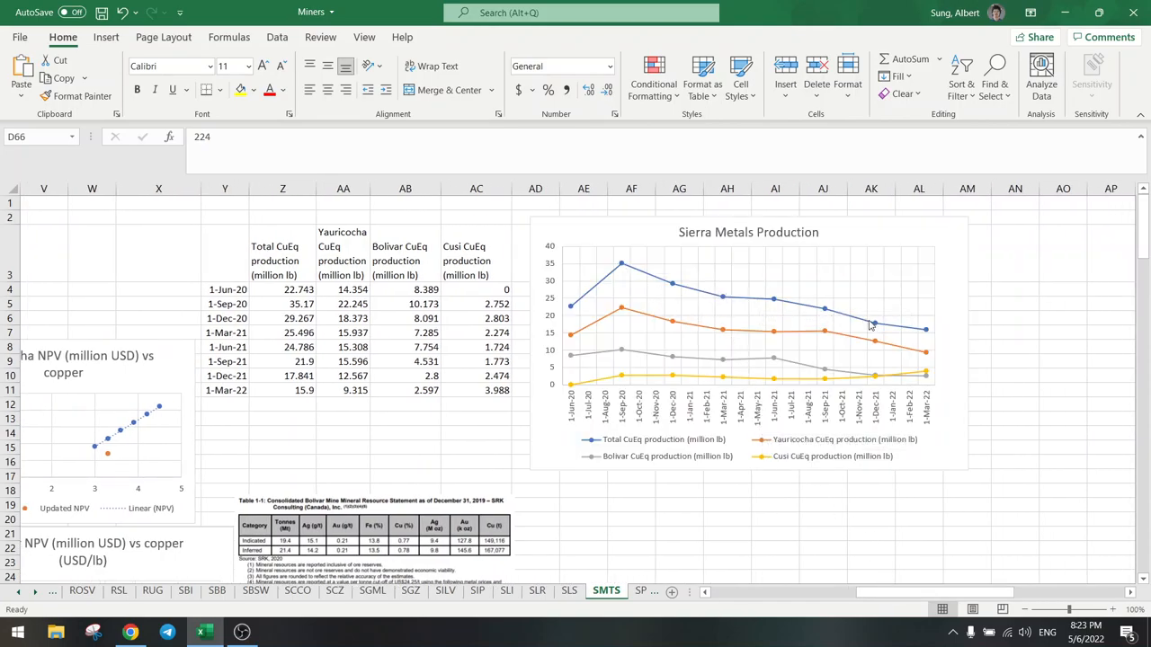
mouse_move(687, 298)
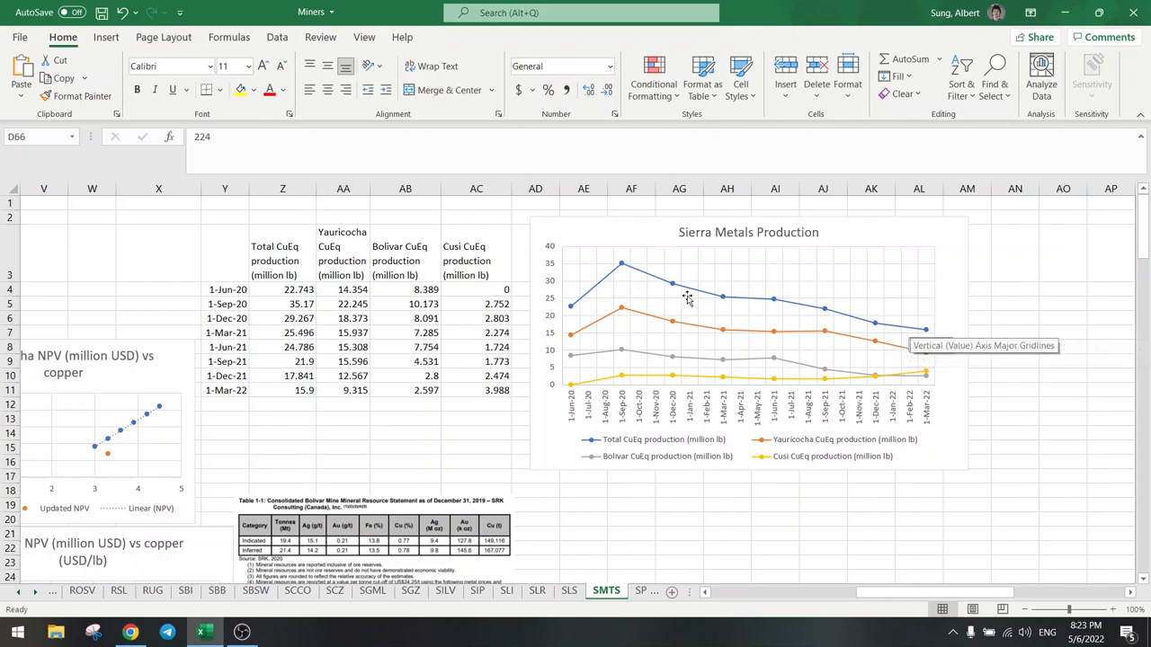
mouse_move(928, 336)
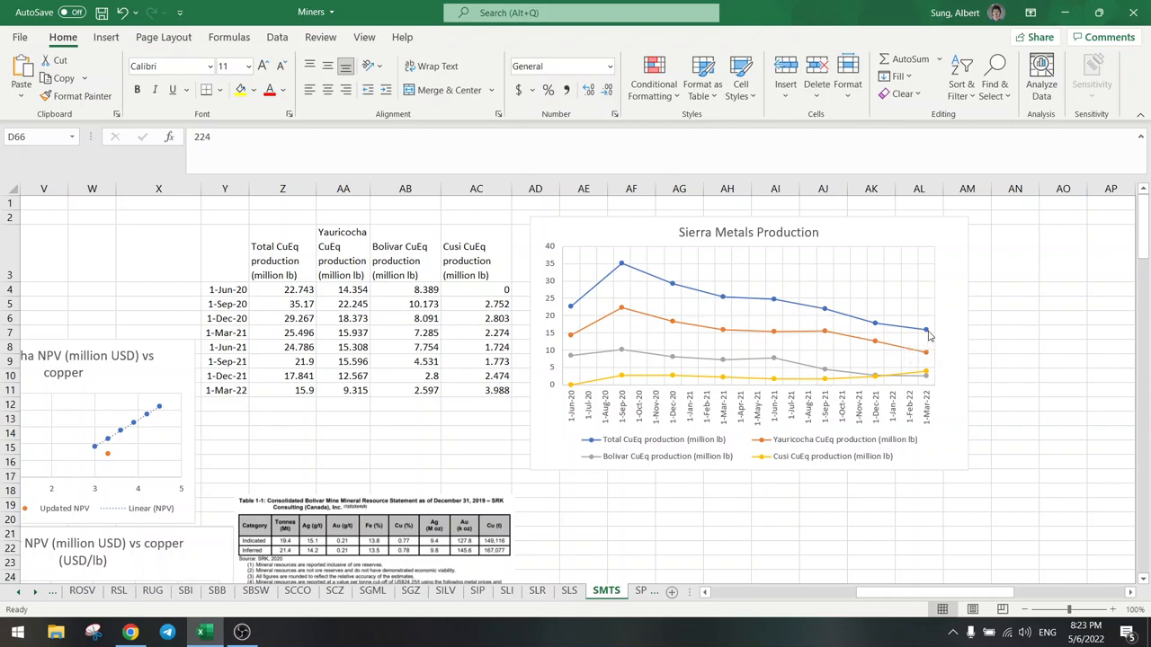
mouse_move(928, 331)
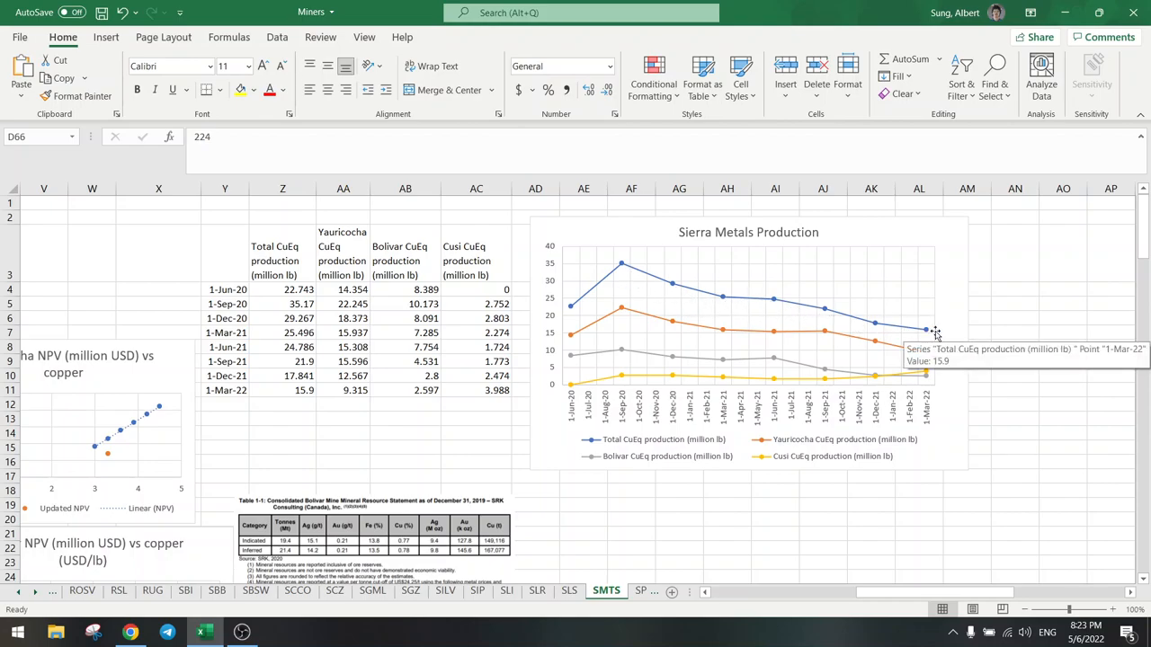
left_click(1015, 403)
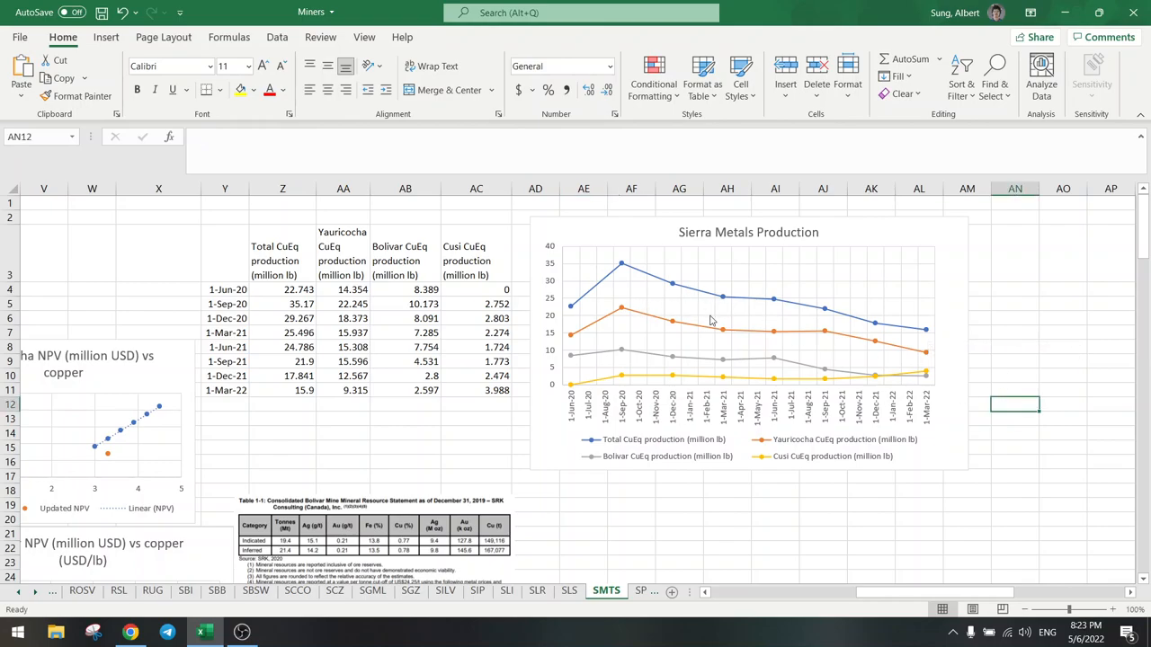
mouse_move(915, 356)
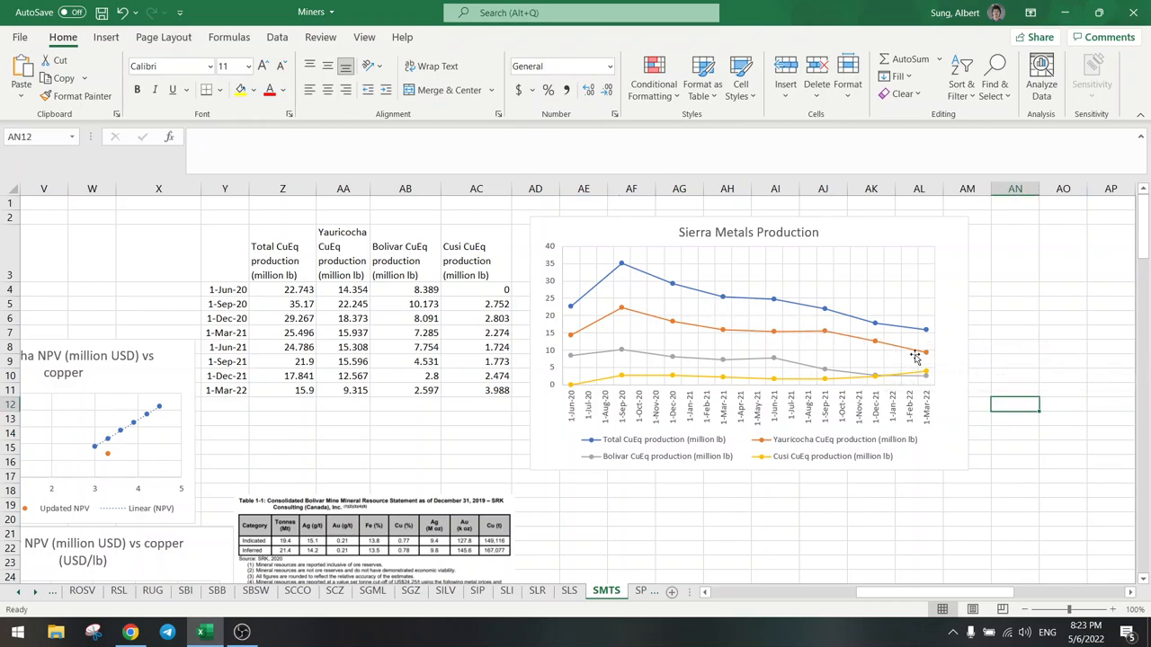
mouse_move(939, 358)
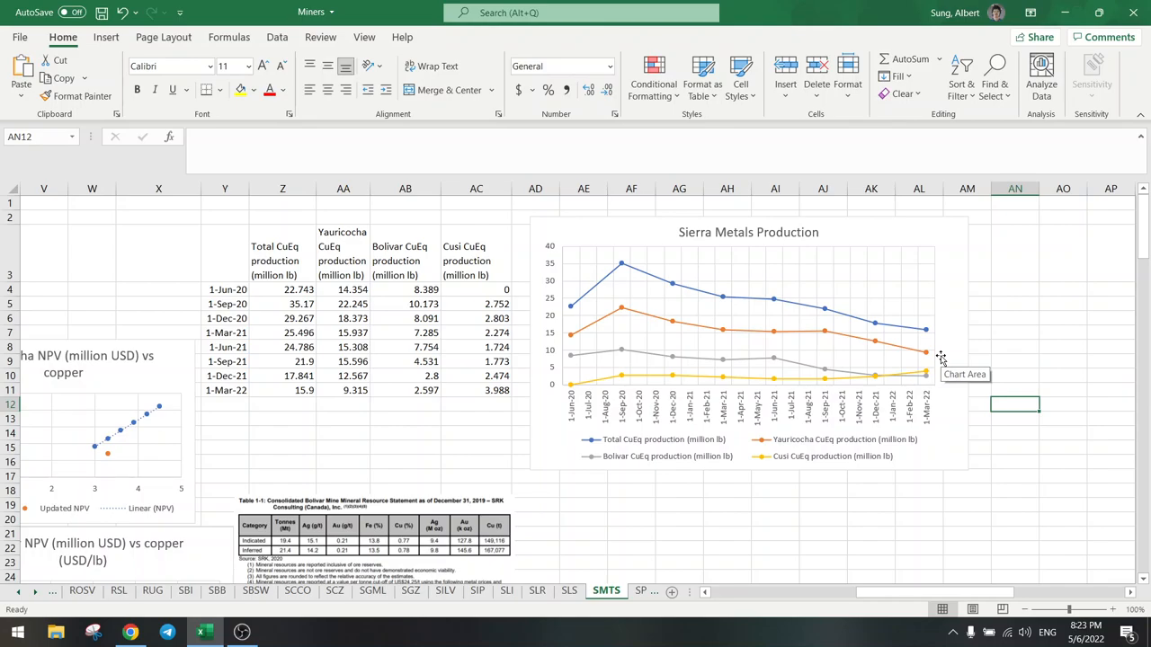
mouse_move(935, 359)
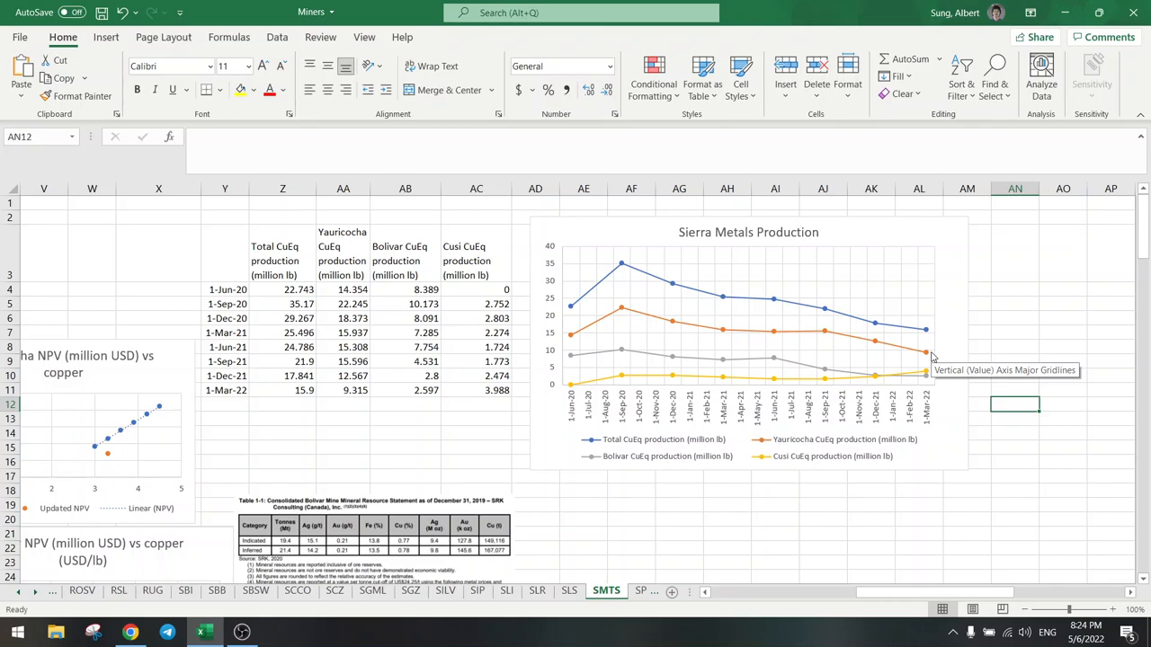
mouse_move(932, 352)
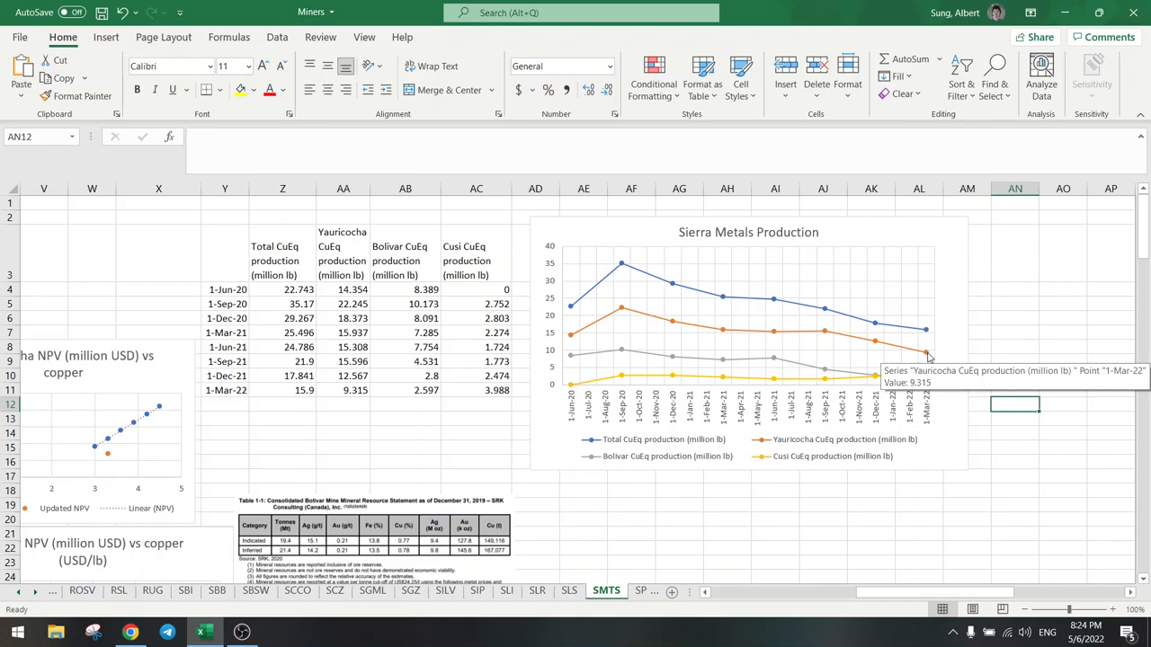
mouse_move(926, 382)
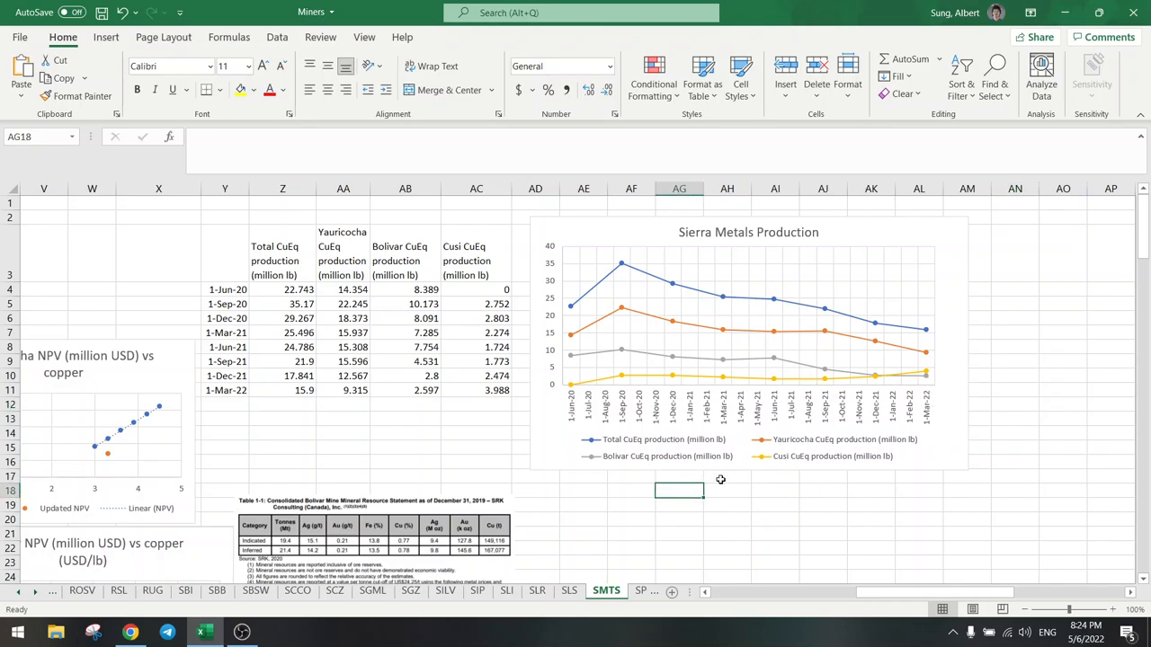
mouse_move(840, 340)
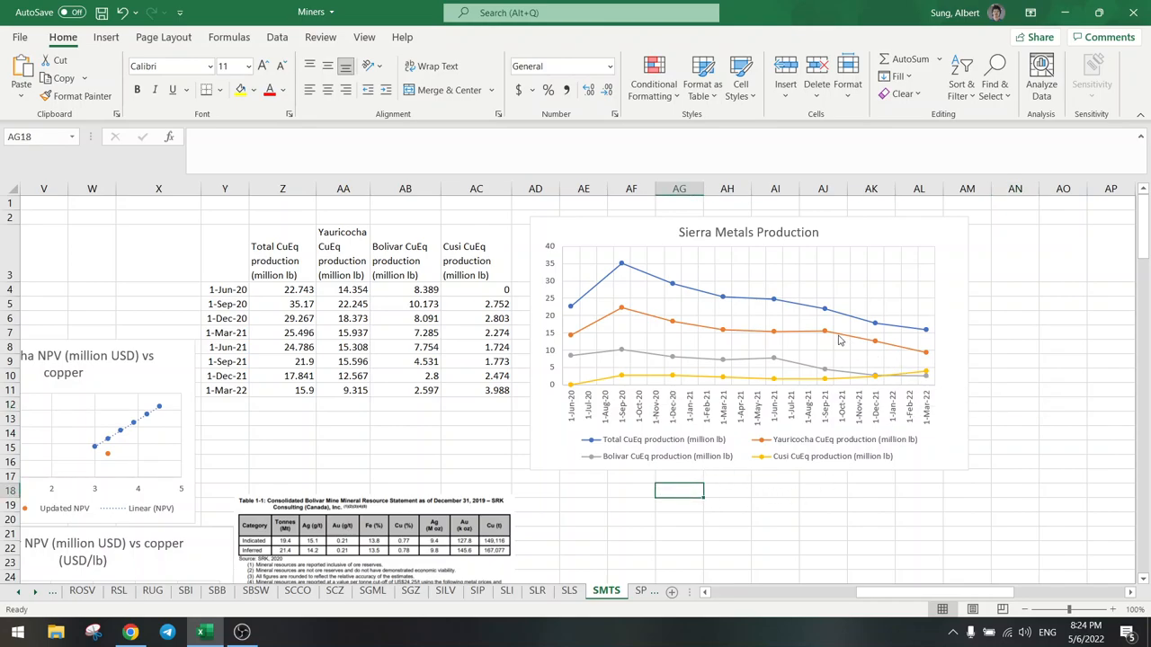
mouse_move(928, 359)
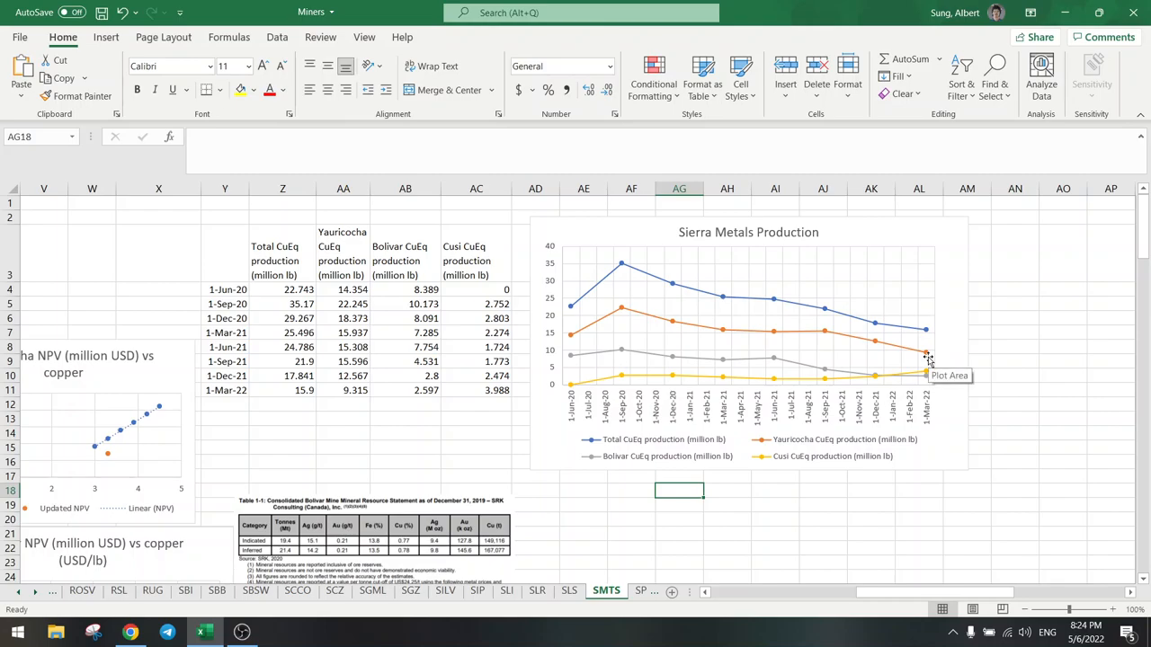
mouse_move(896, 579)
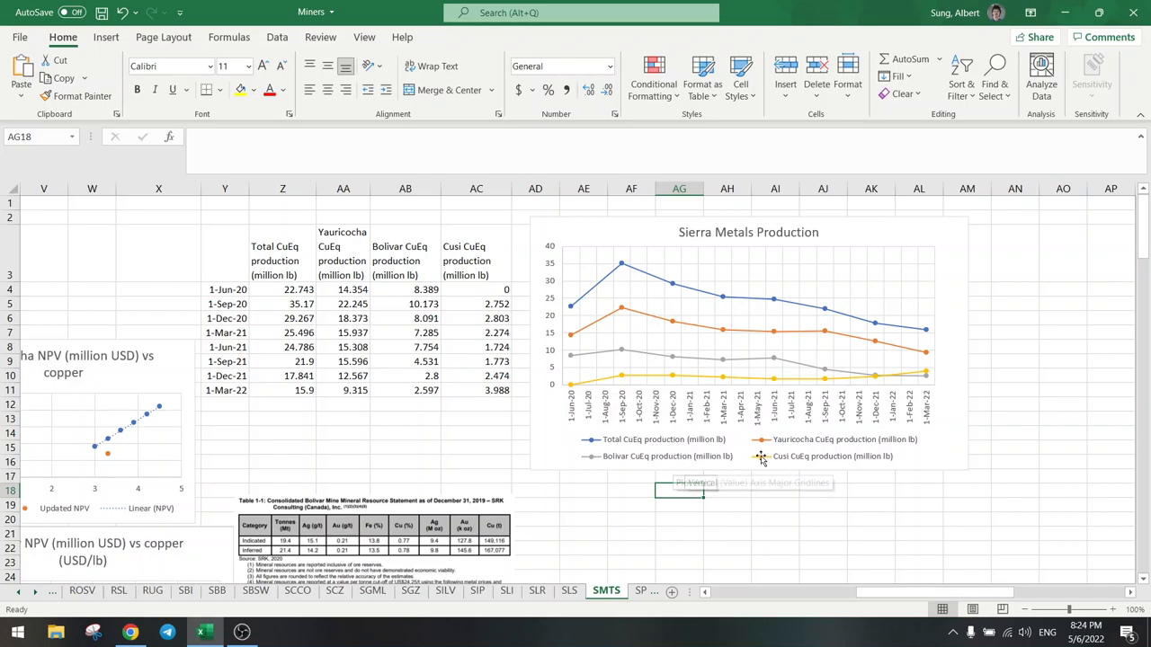
left_click(763, 457)
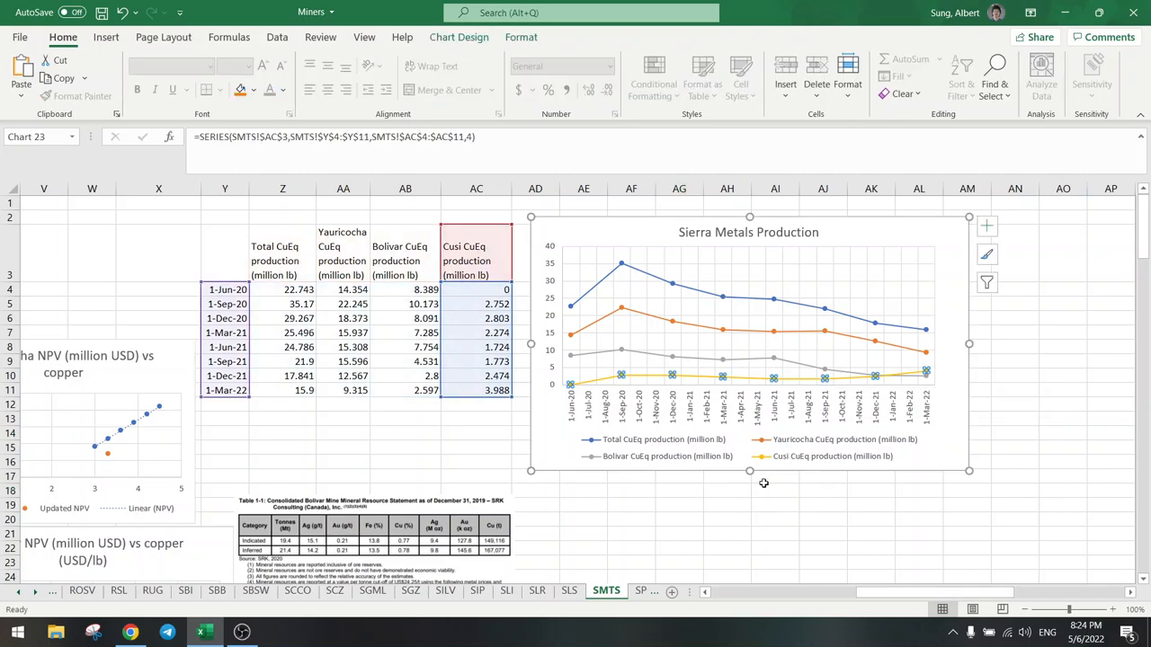
left_click(823, 504)
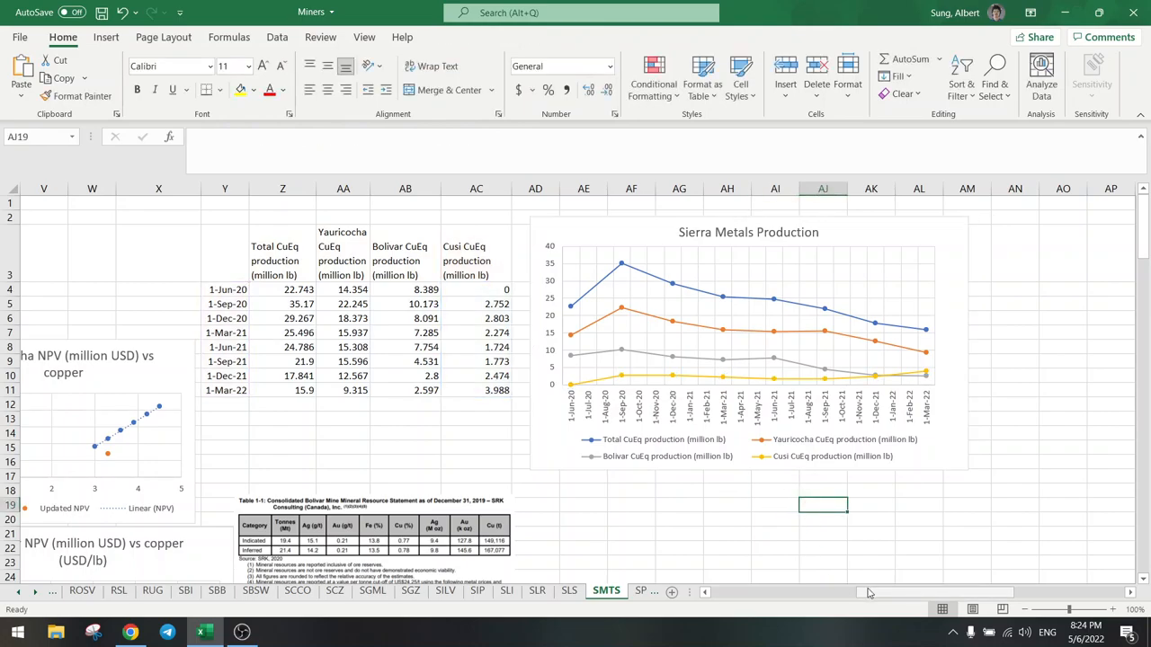
scroll("left", 3)
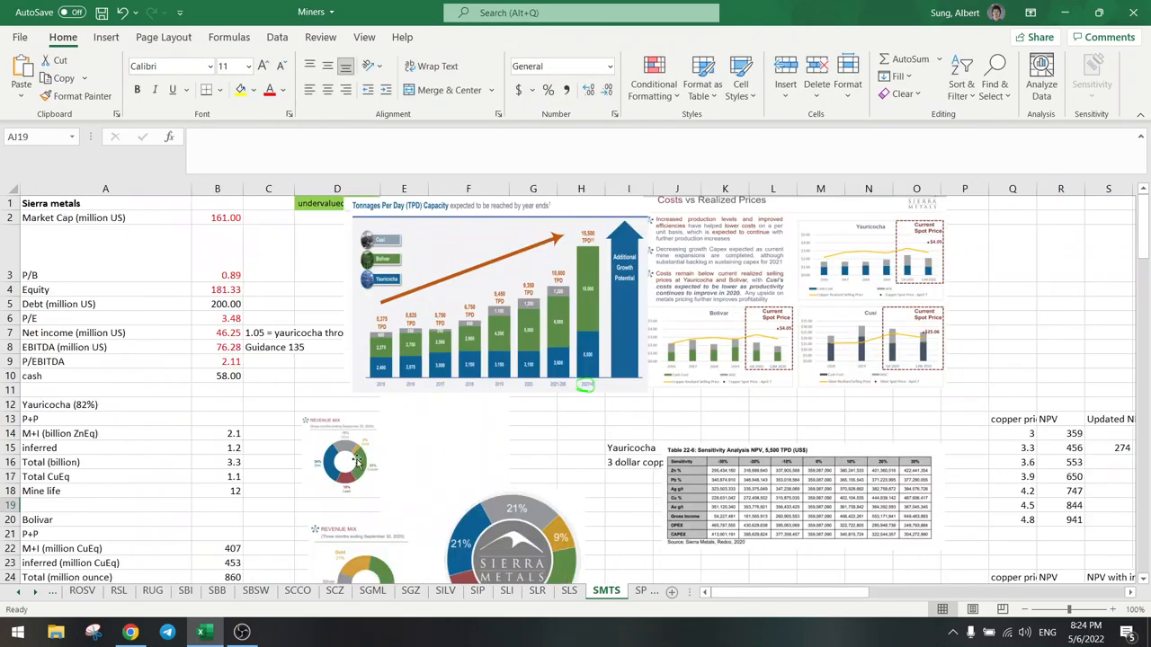
left_click(105, 462)
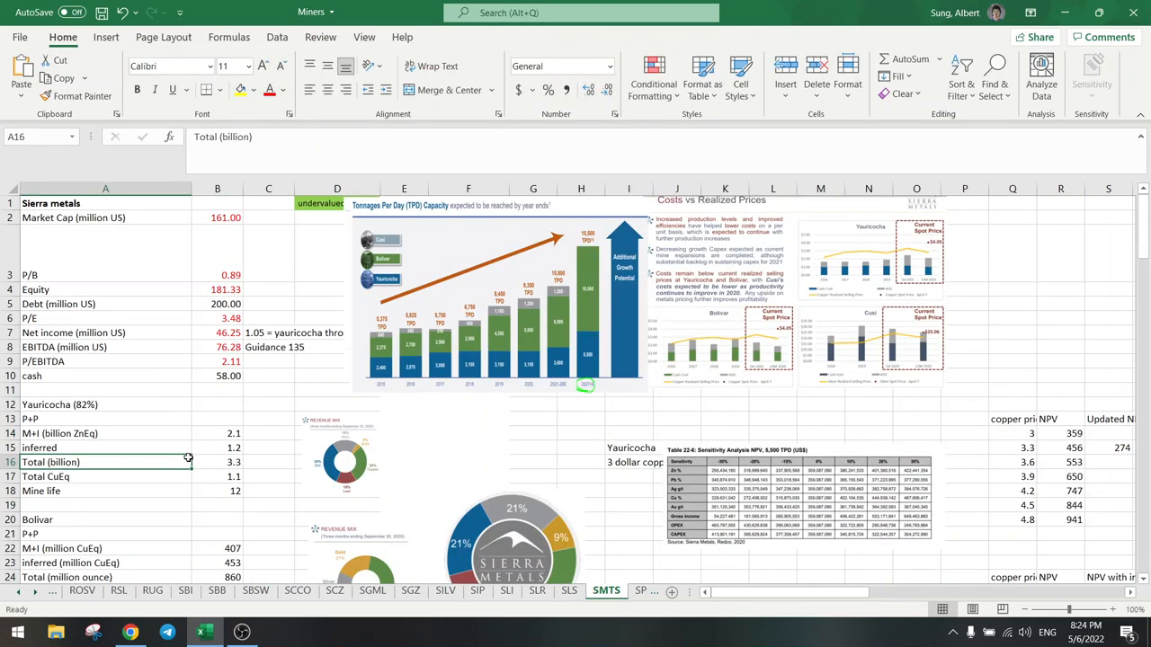
scroll("down", 3)
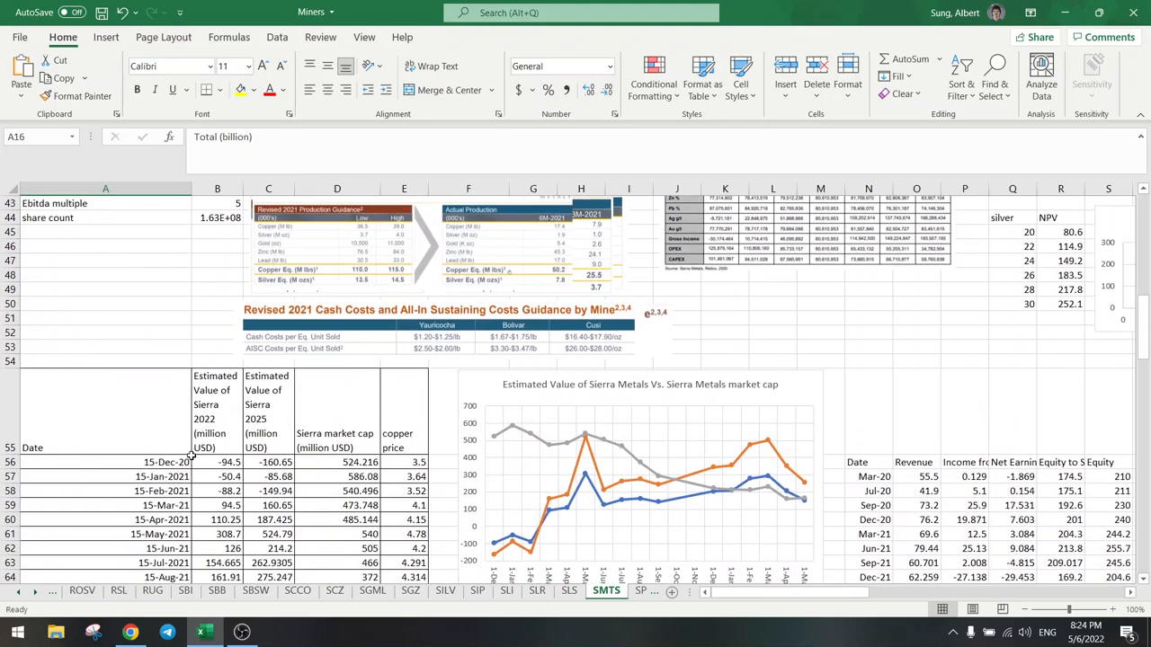
scroll("down", 3)
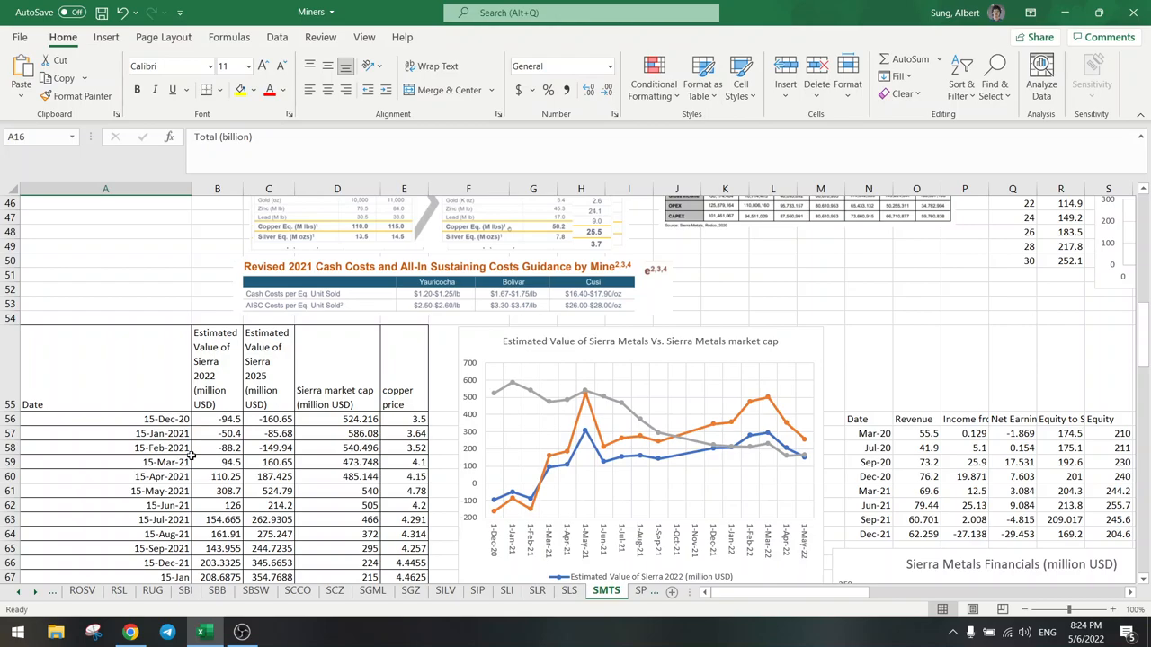
scroll("down", 3)
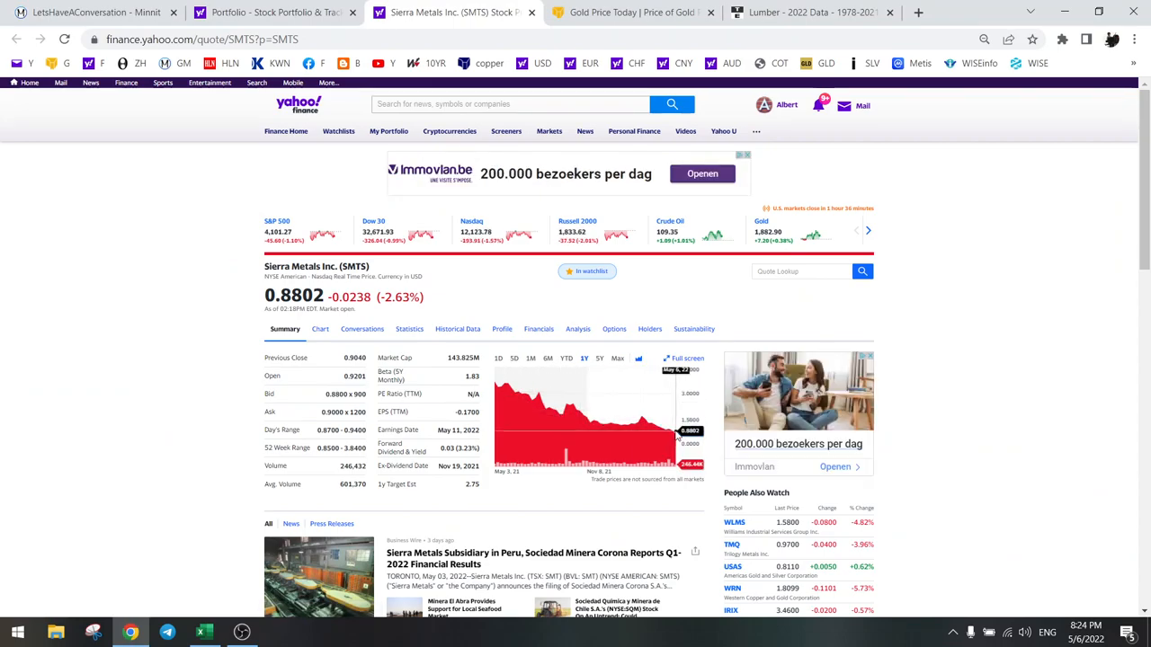
mouse_move(191, 404)
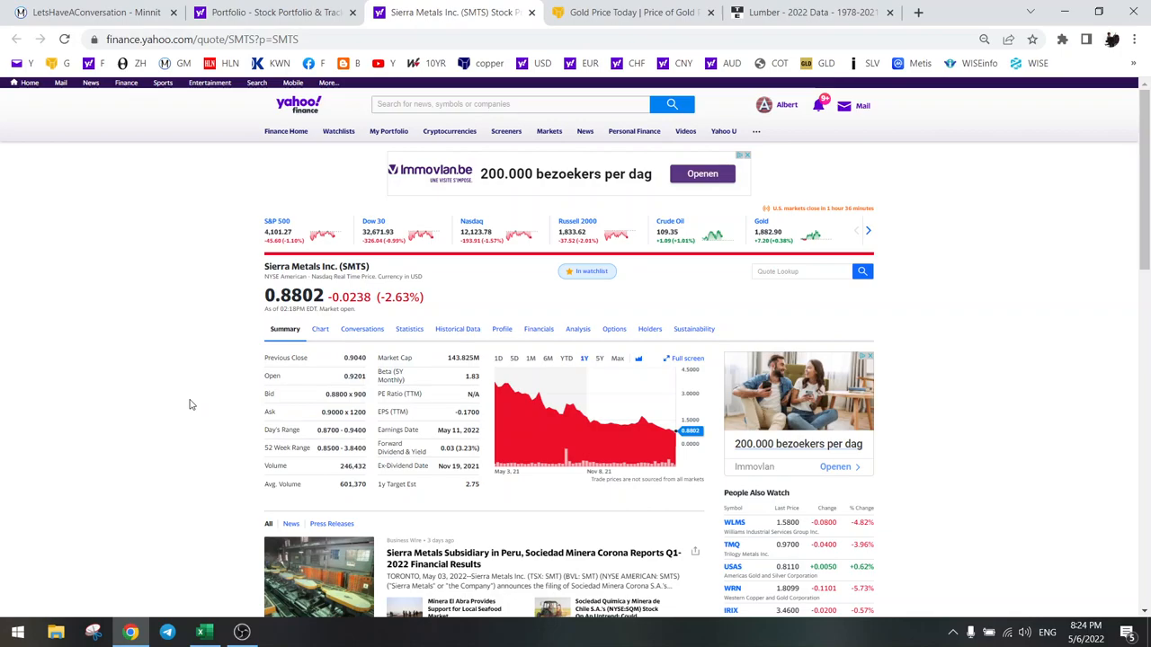
Check the copper price chart on Trading Economics, then close the Sierra Metals quote to return to the portfolio.
left_click(809, 13)
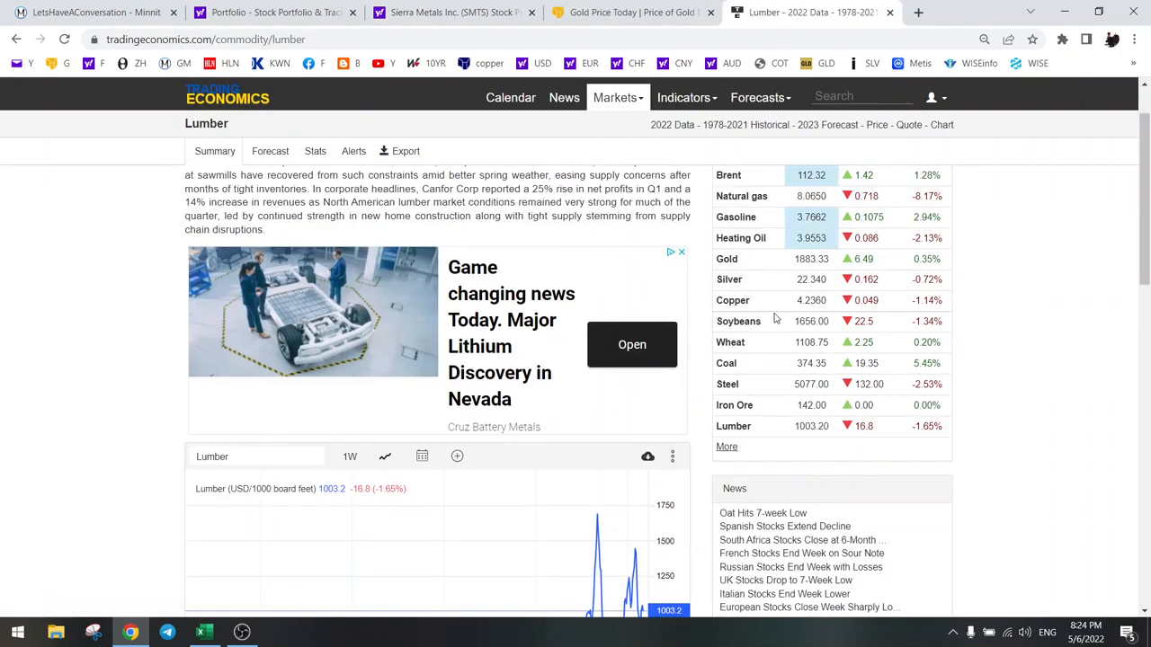
left_click(732, 301)
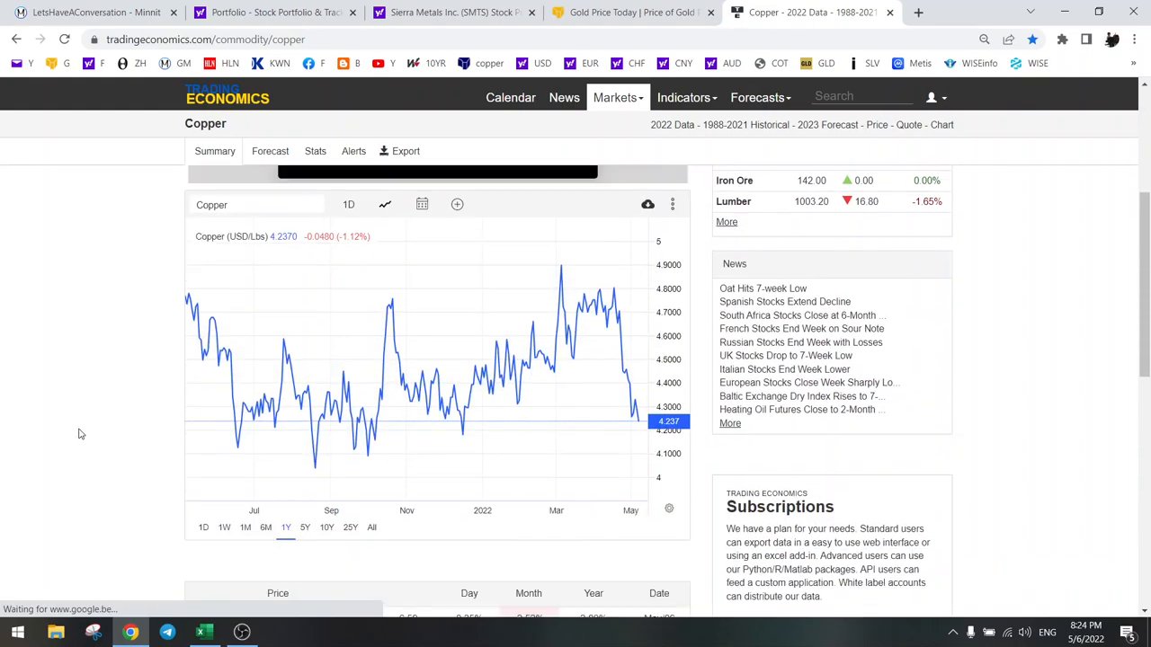
left_click(453, 11)
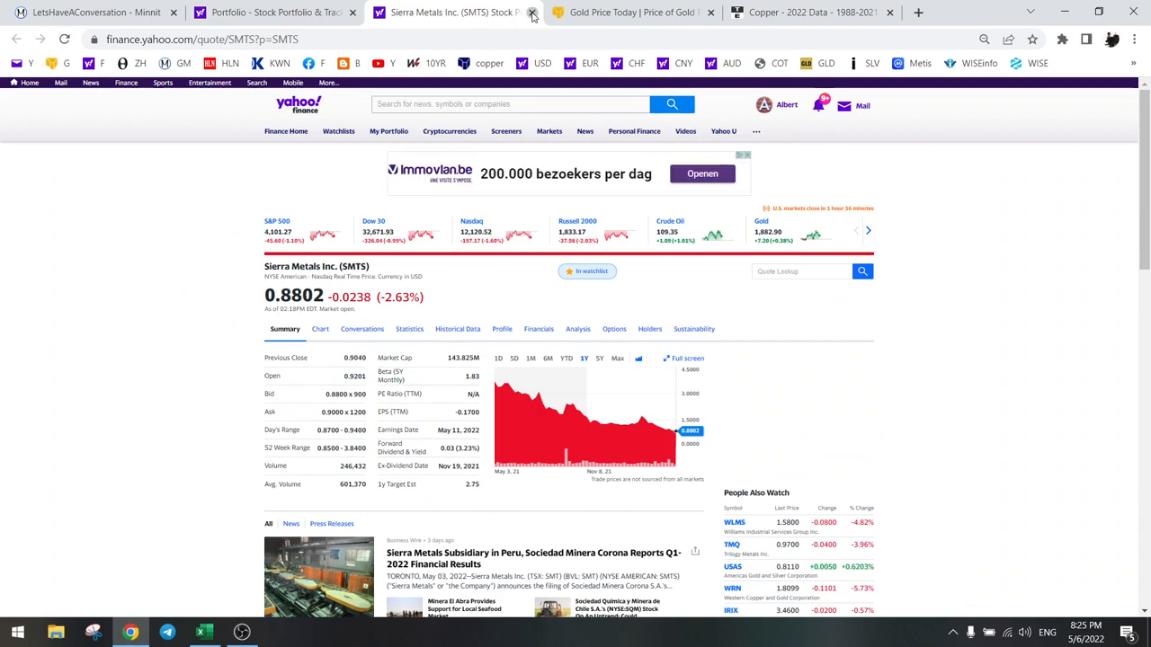
left_click(533, 11)
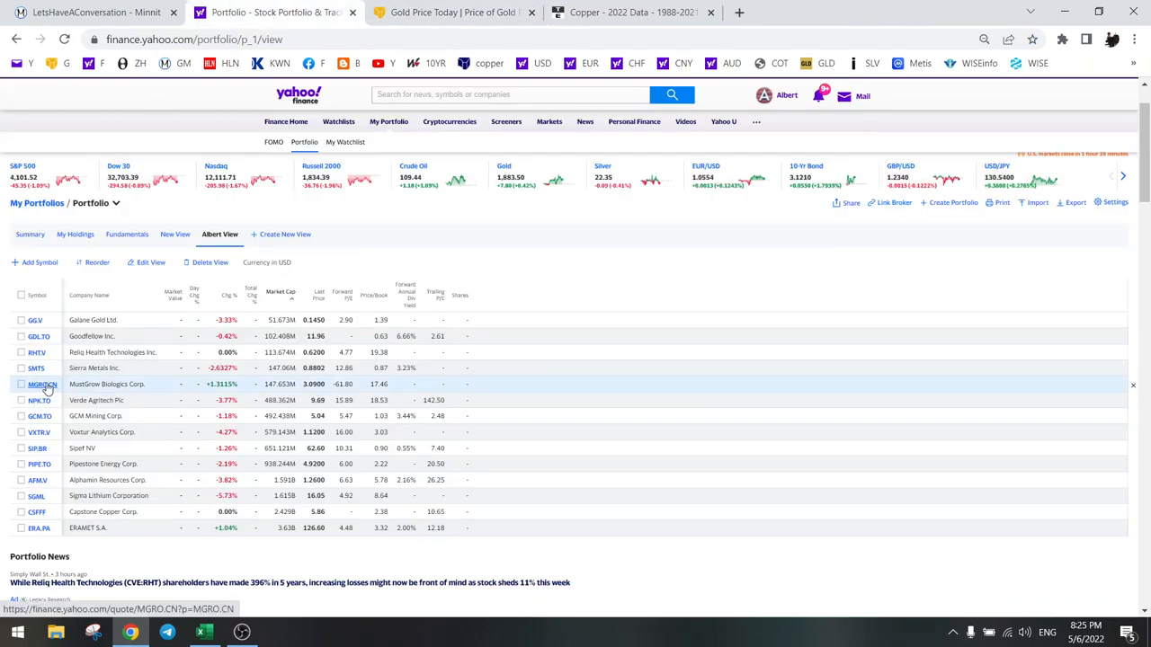
mouse_move(43, 384)
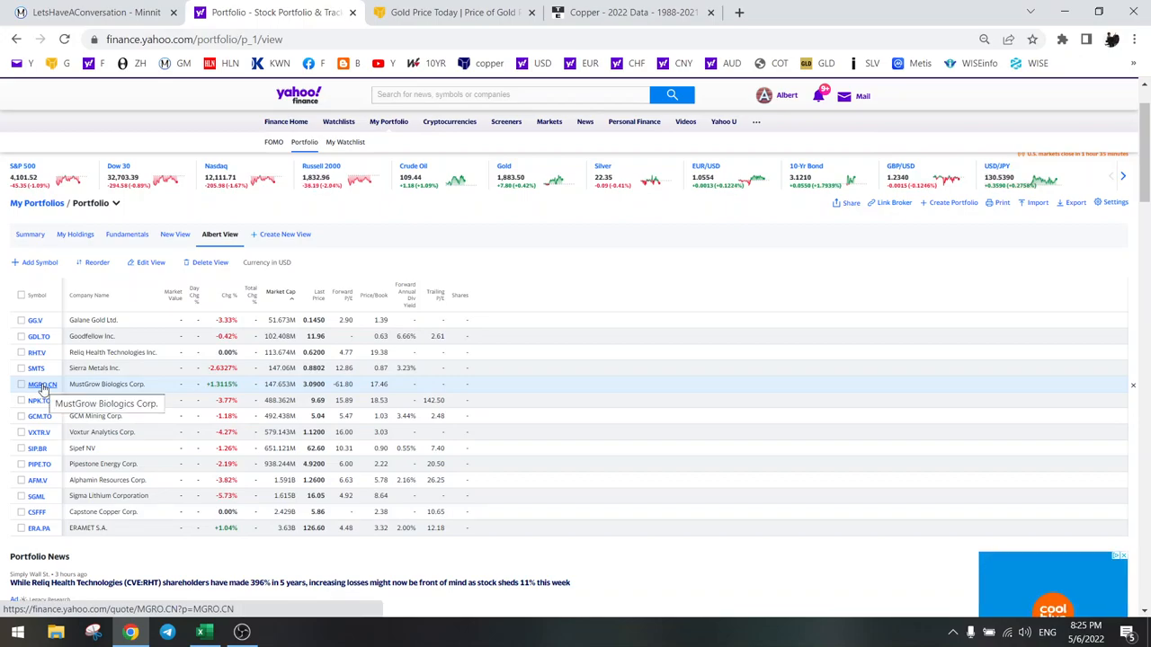
left_click(43, 385)
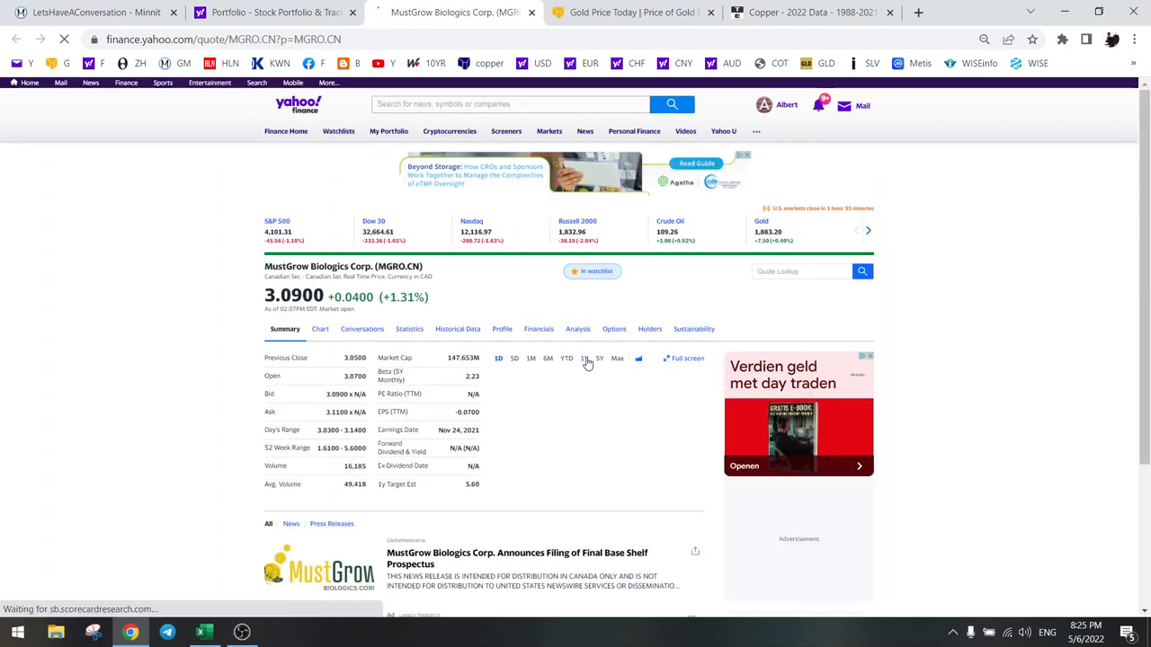
left_click(599, 358)
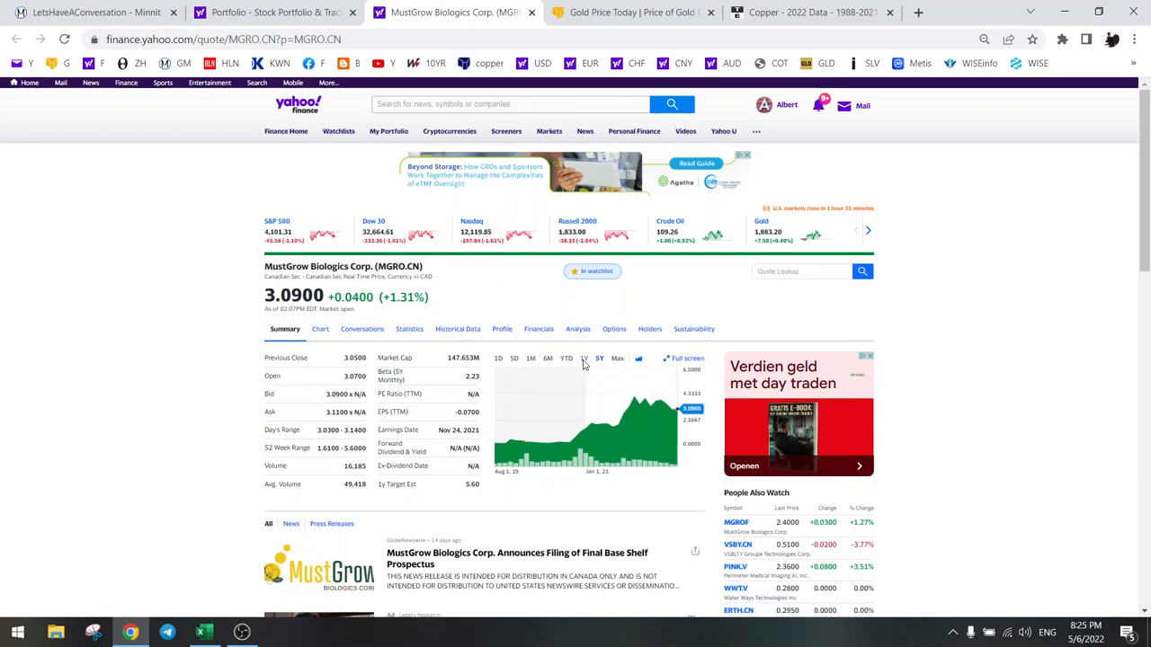
left_click(585, 358)
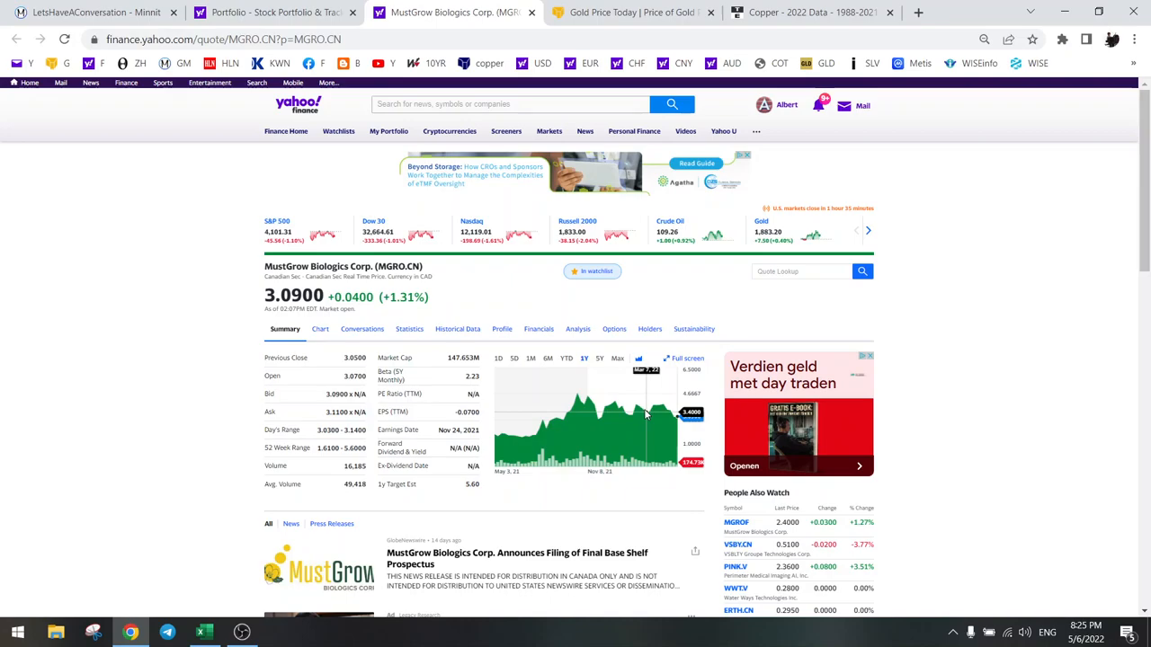
mouse_move(646, 416)
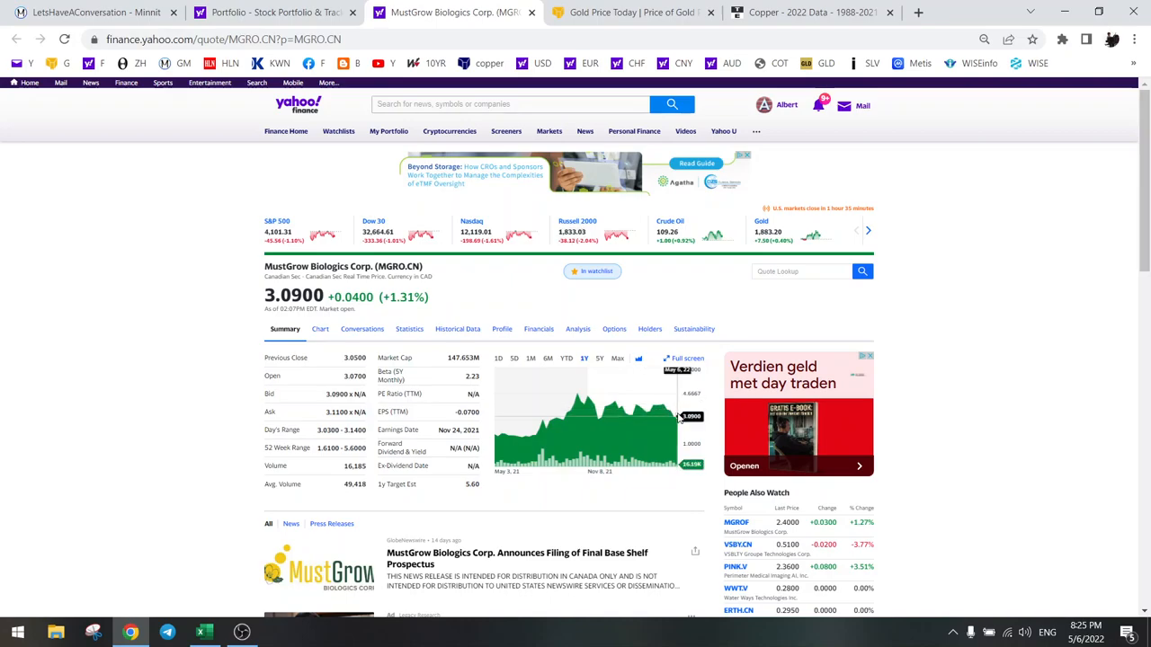
mouse_move(615, 414)
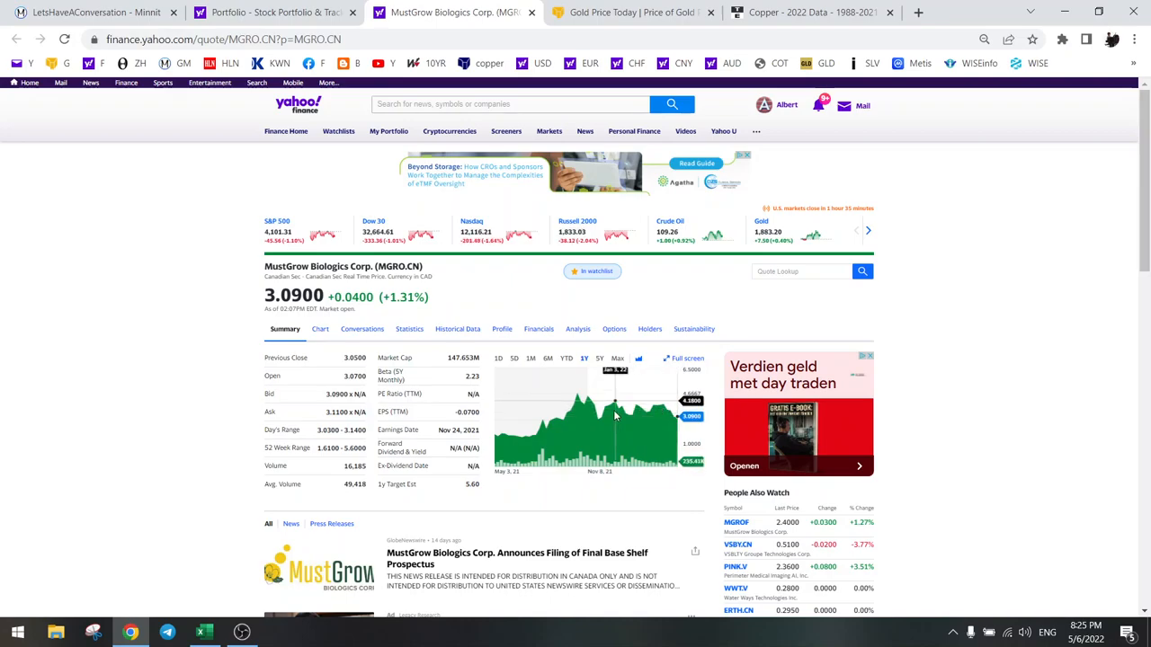
mouse_move(229, 376)
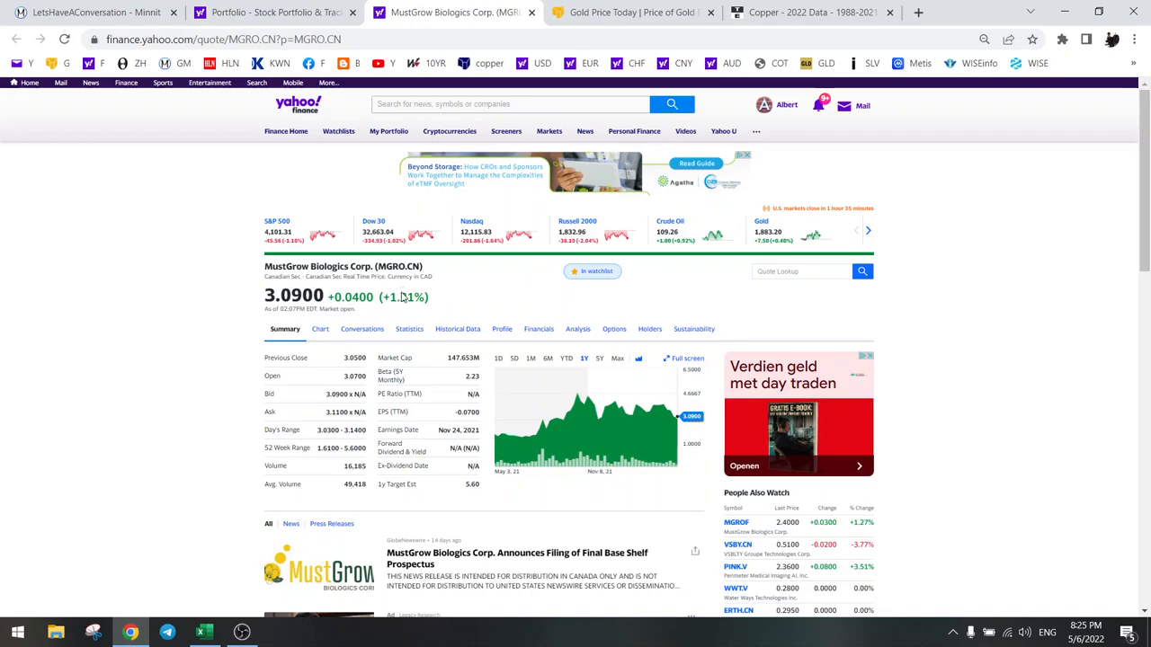
mouse_move(430, 270)
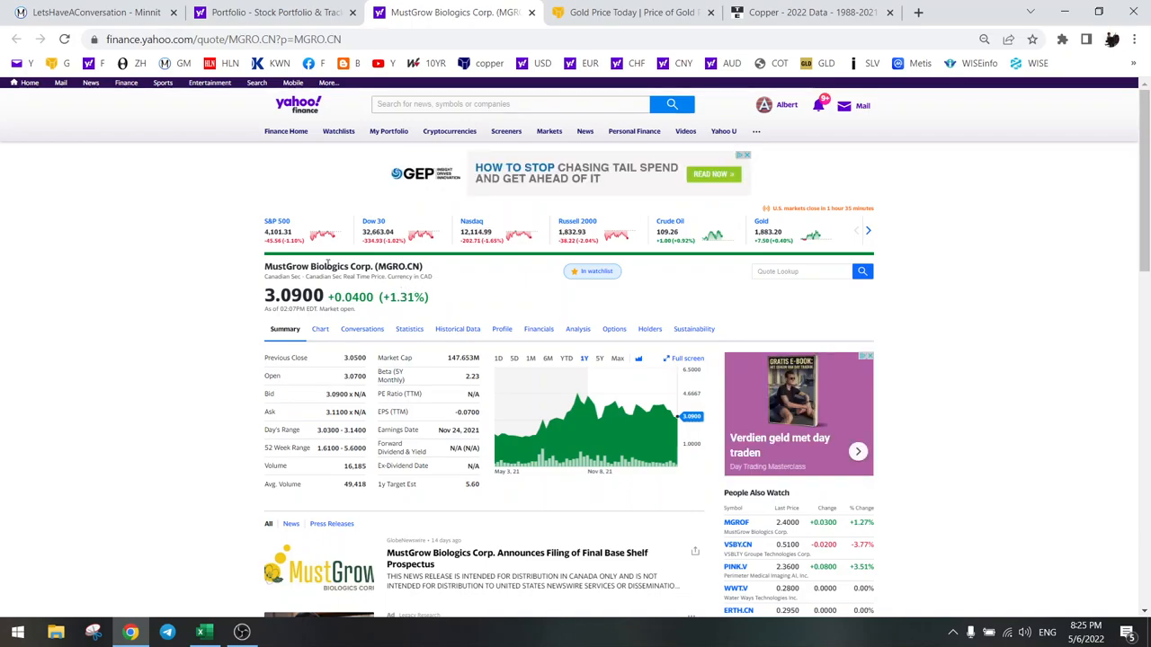
mouse_move(224, 273)
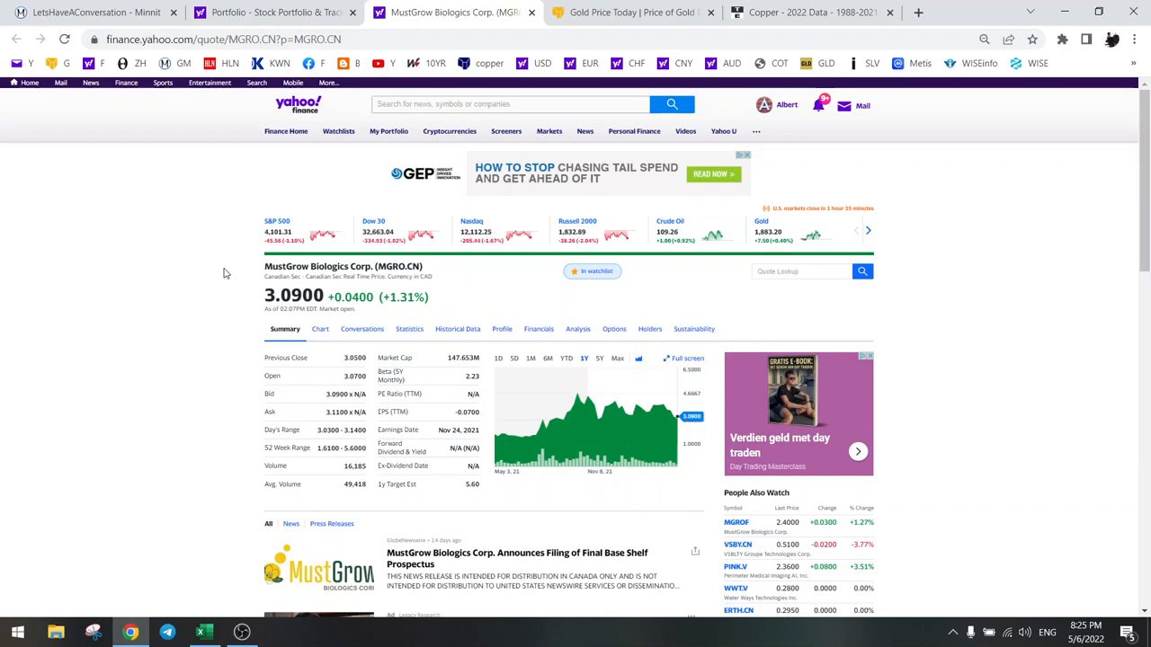
mouse_move(208, 281)
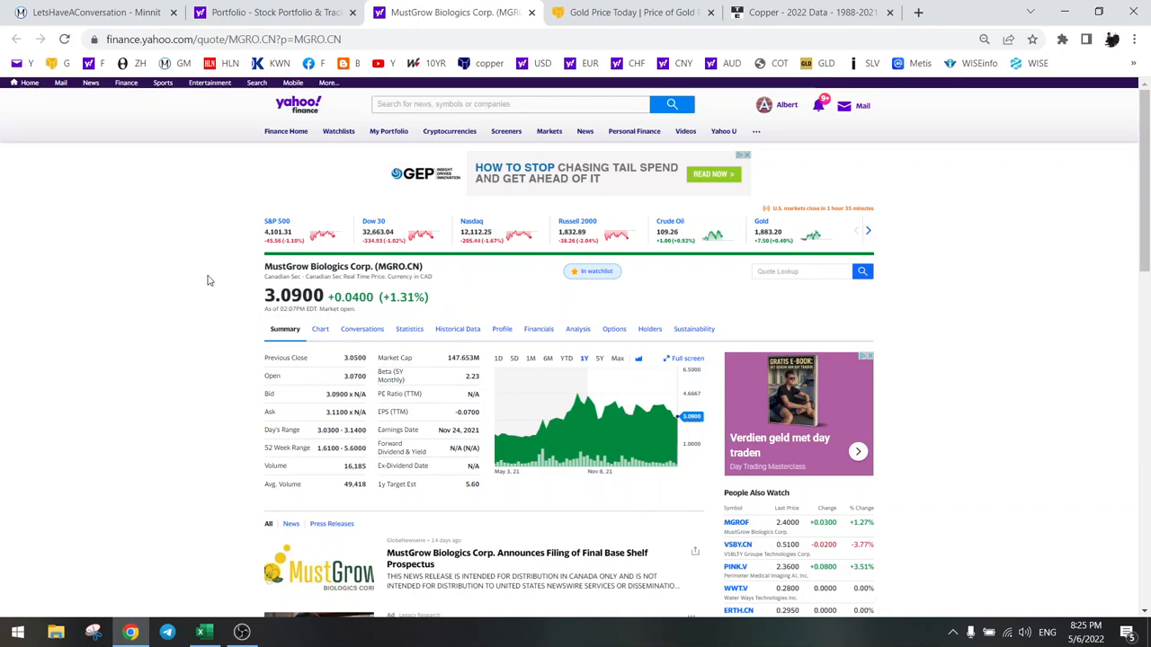
mouse_move(369, 284)
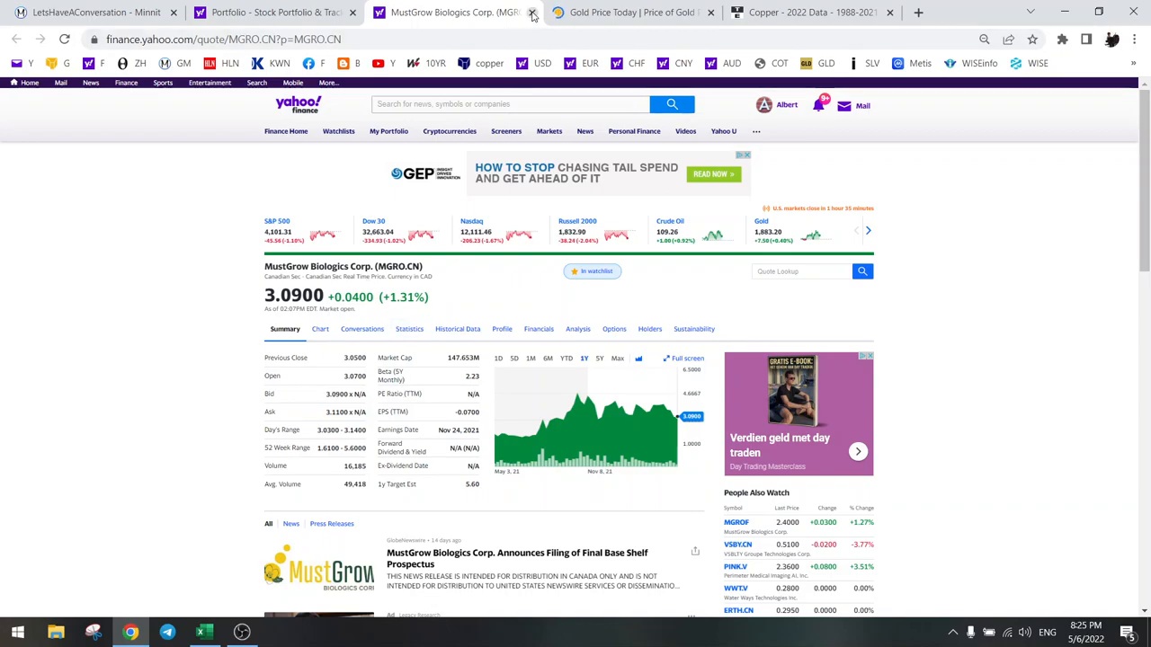
left_click(532, 11)
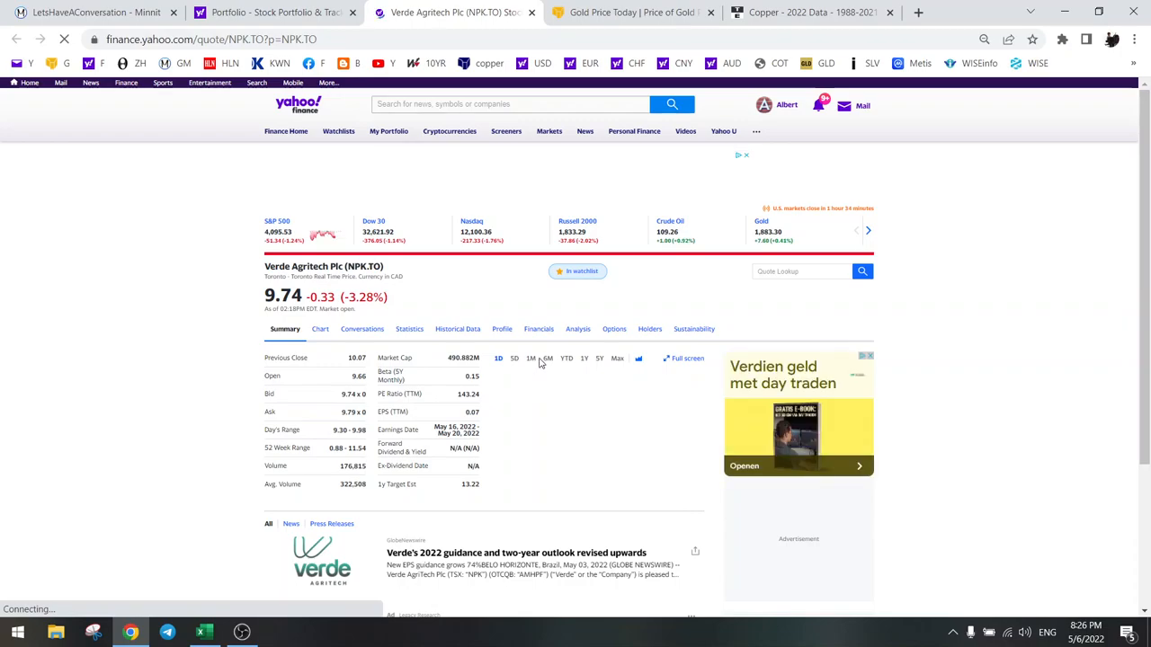
left_click(498, 358)
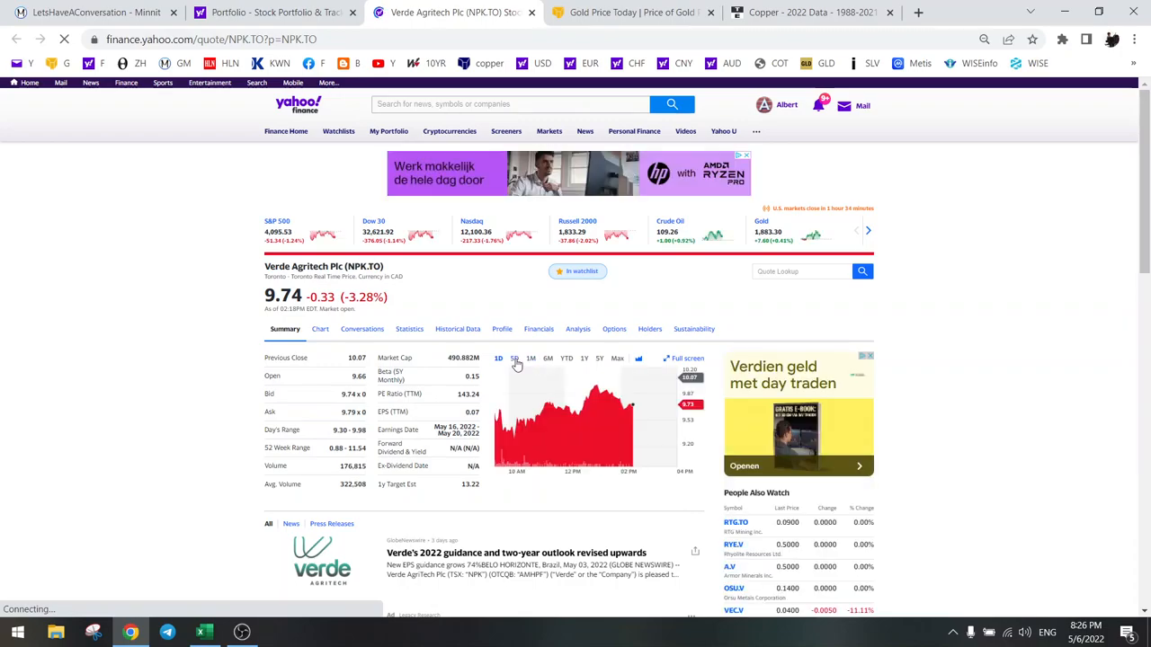
left_click(531, 358)
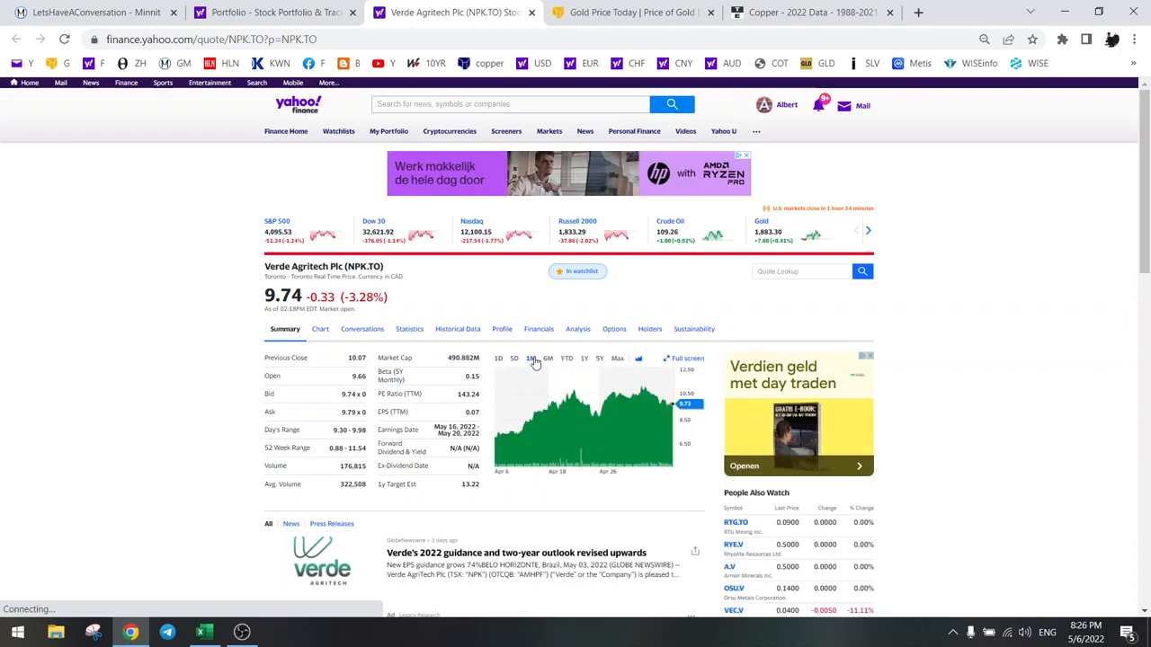
left_click(583, 358)
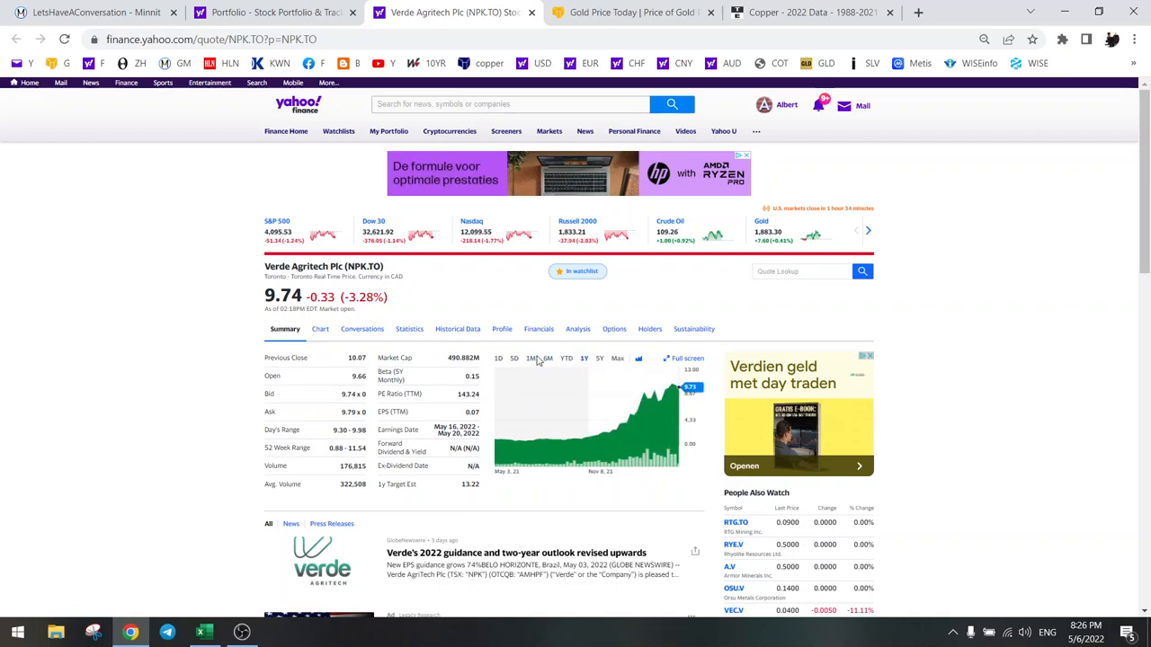
left_click(530, 358)
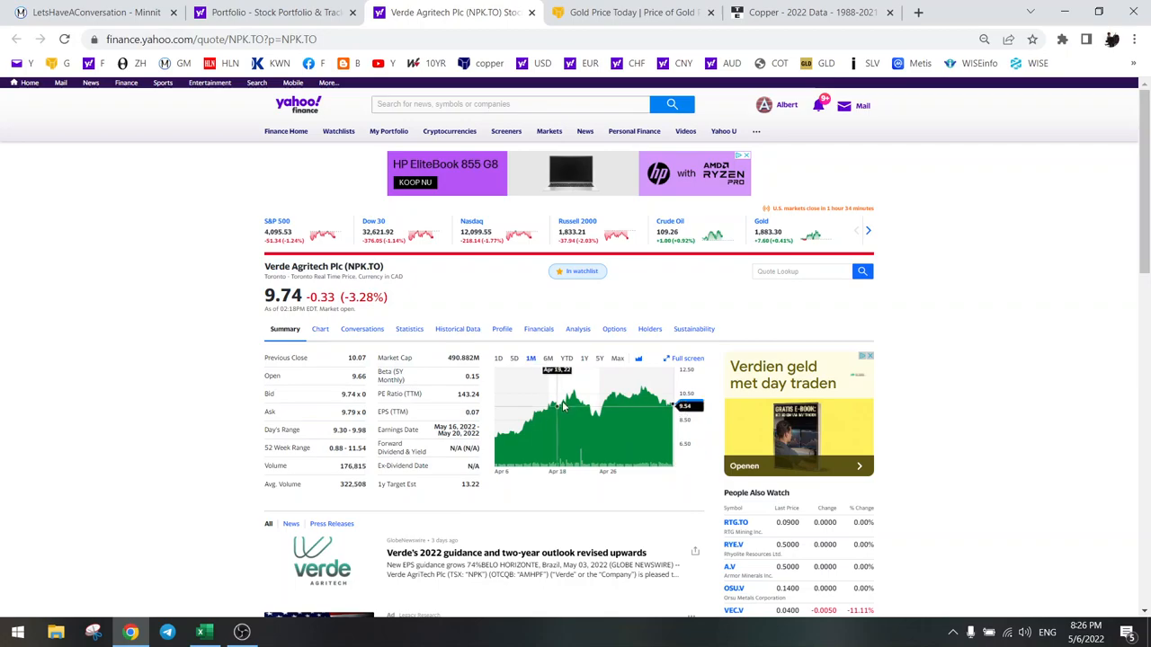
mouse_move(648, 392)
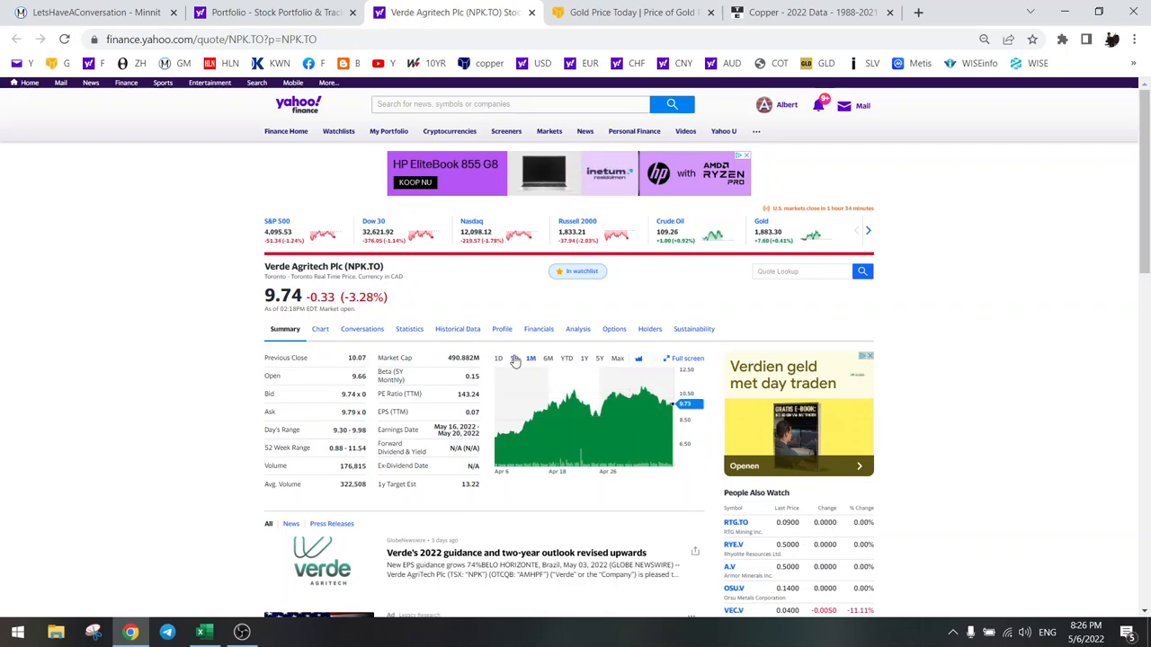
left_click(515, 358)
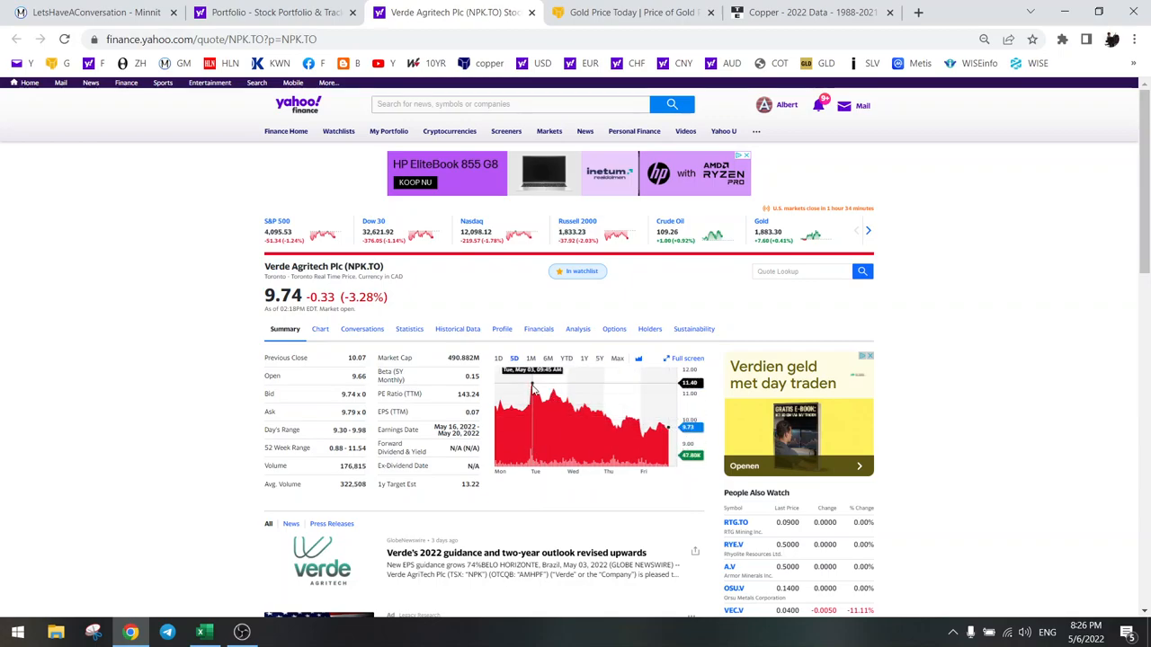
mouse_move(610, 423)
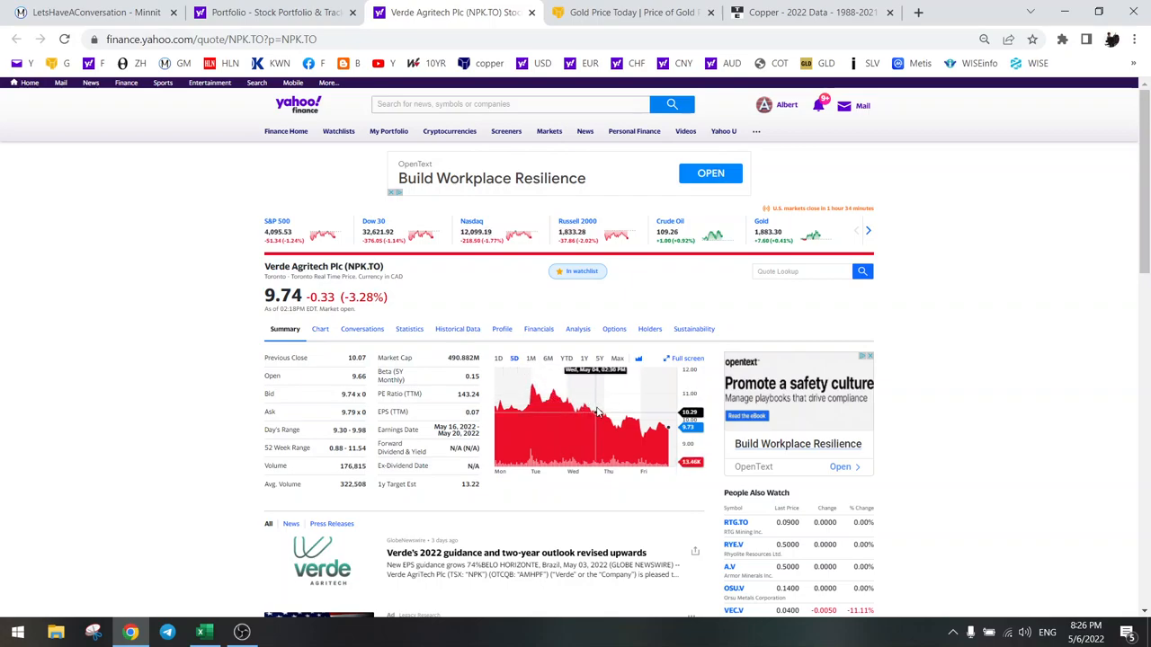
mouse_move(670, 431)
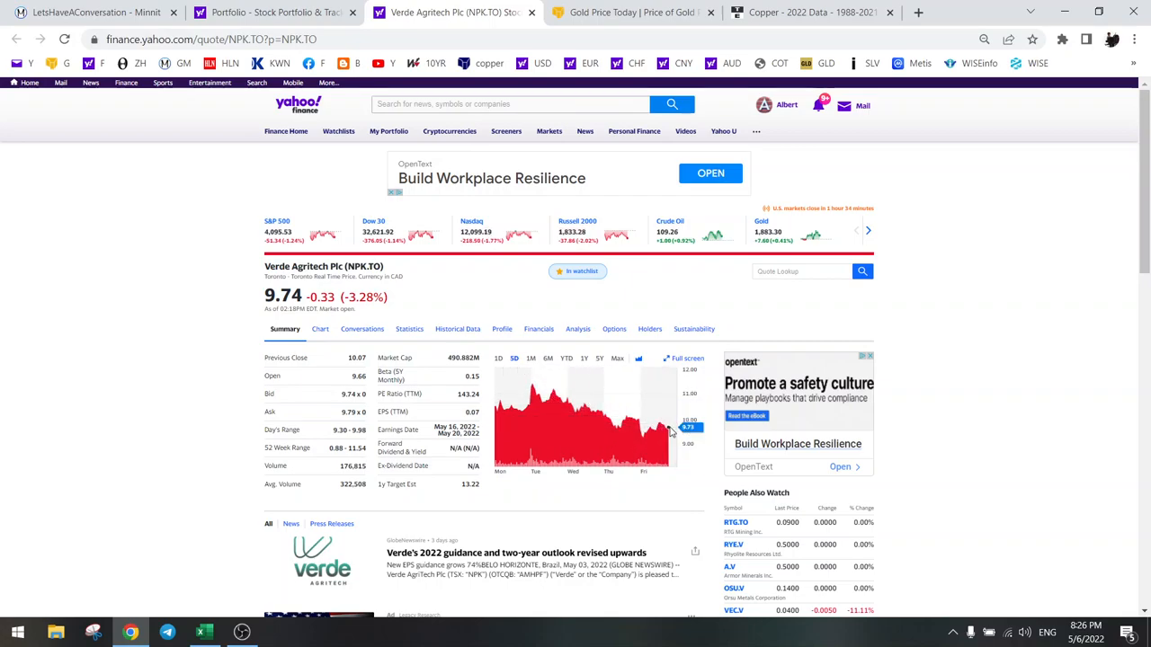
mouse_move(536, 382)
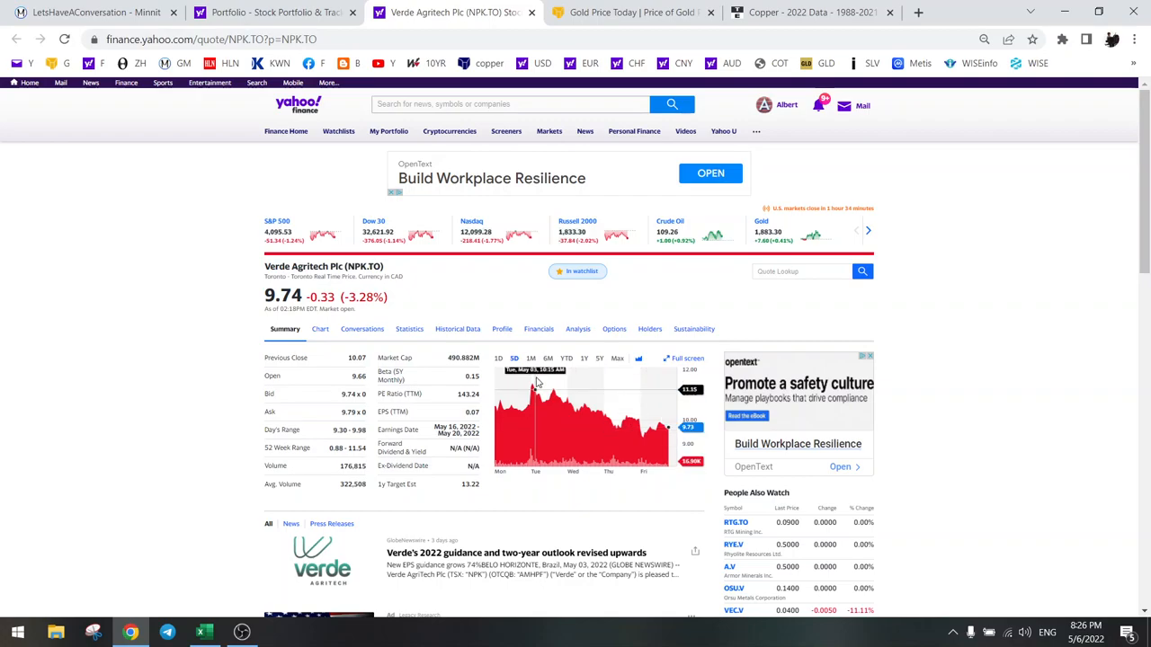
left_click(530, 358)
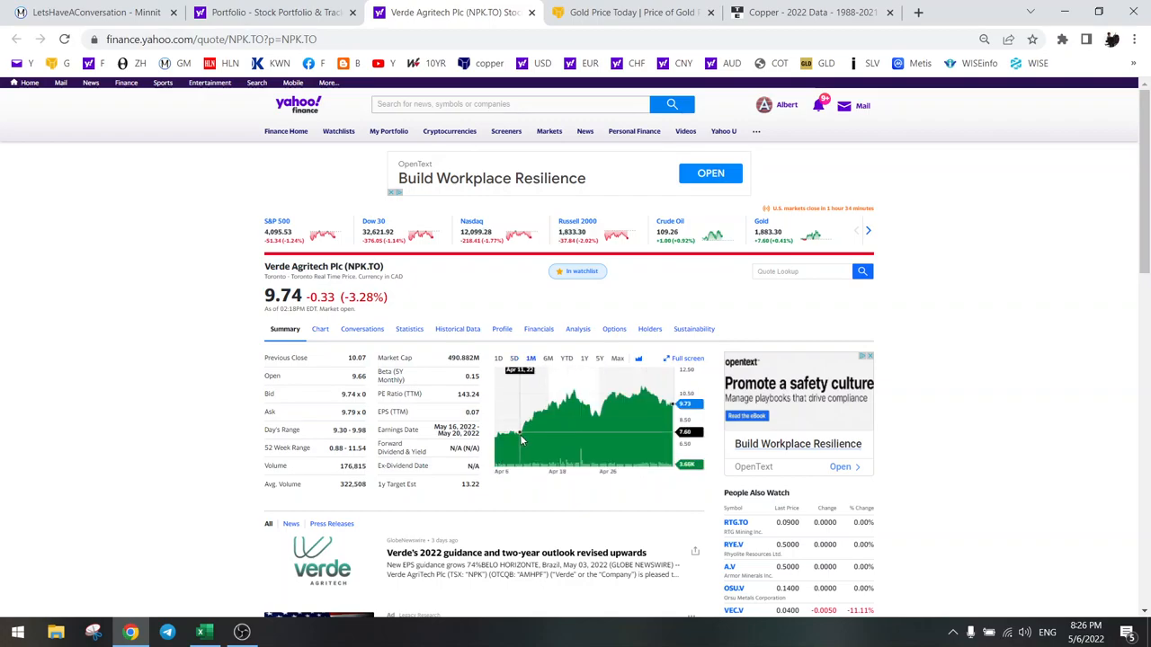
mouse_move(754, 309)
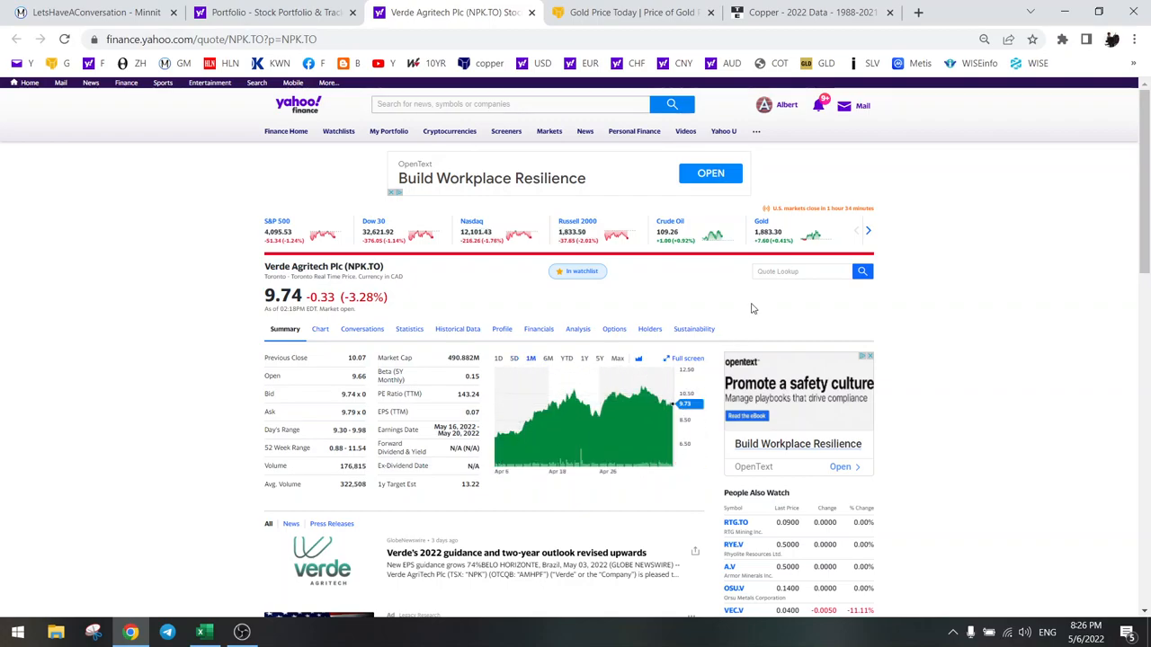
mouse_move(765, 322)
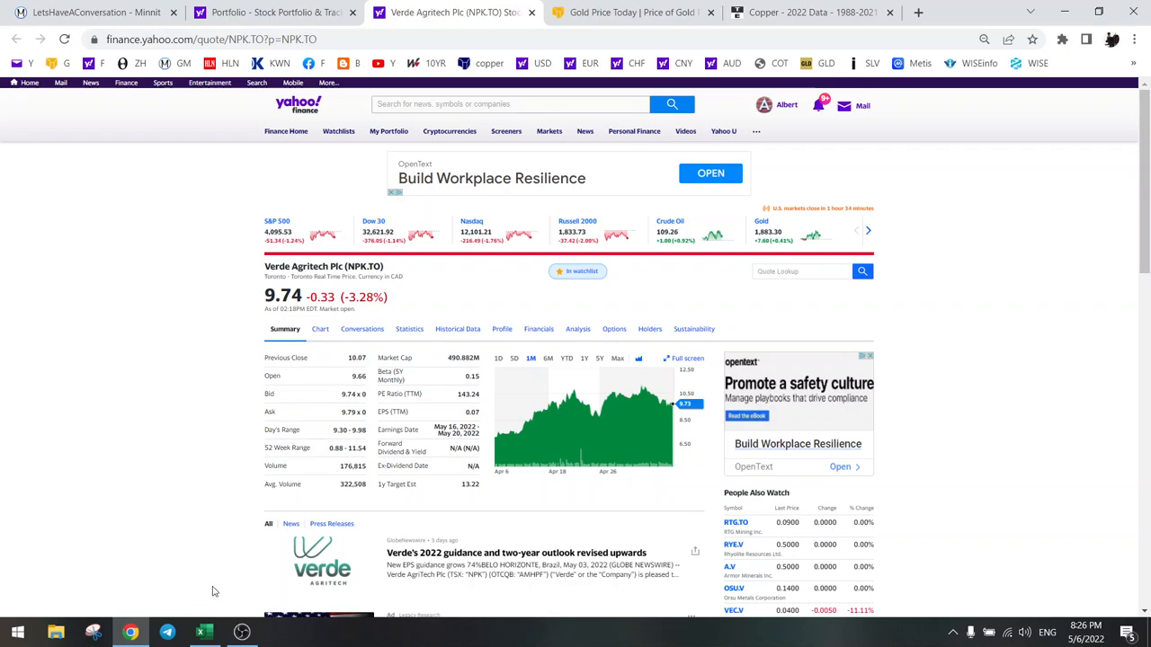
left_click(201, 633)
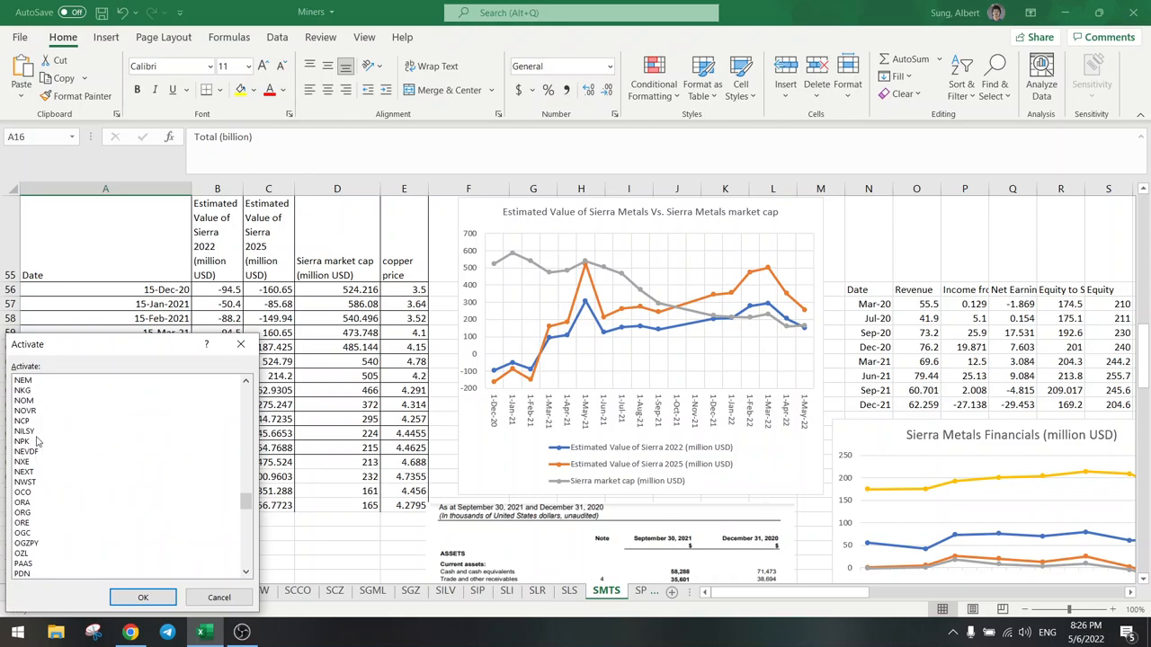
Review Verde Agritech's market cap of 366 million and its project highlights on the NPK sheet.
scroll("up", 3)
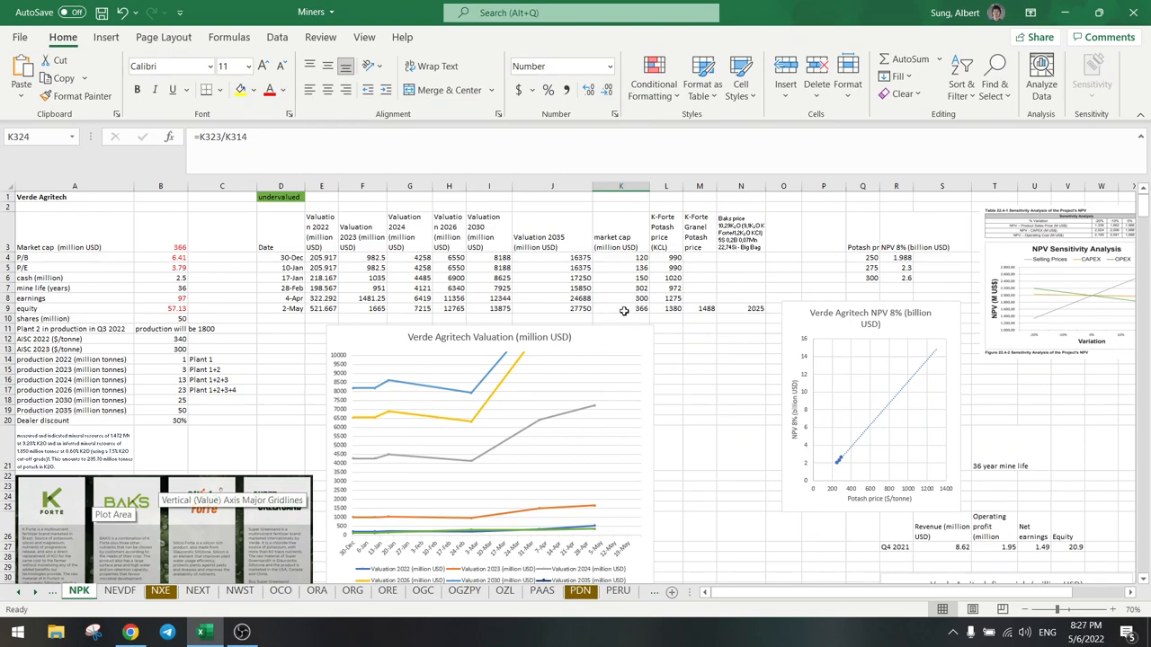
left_click(621, 310)
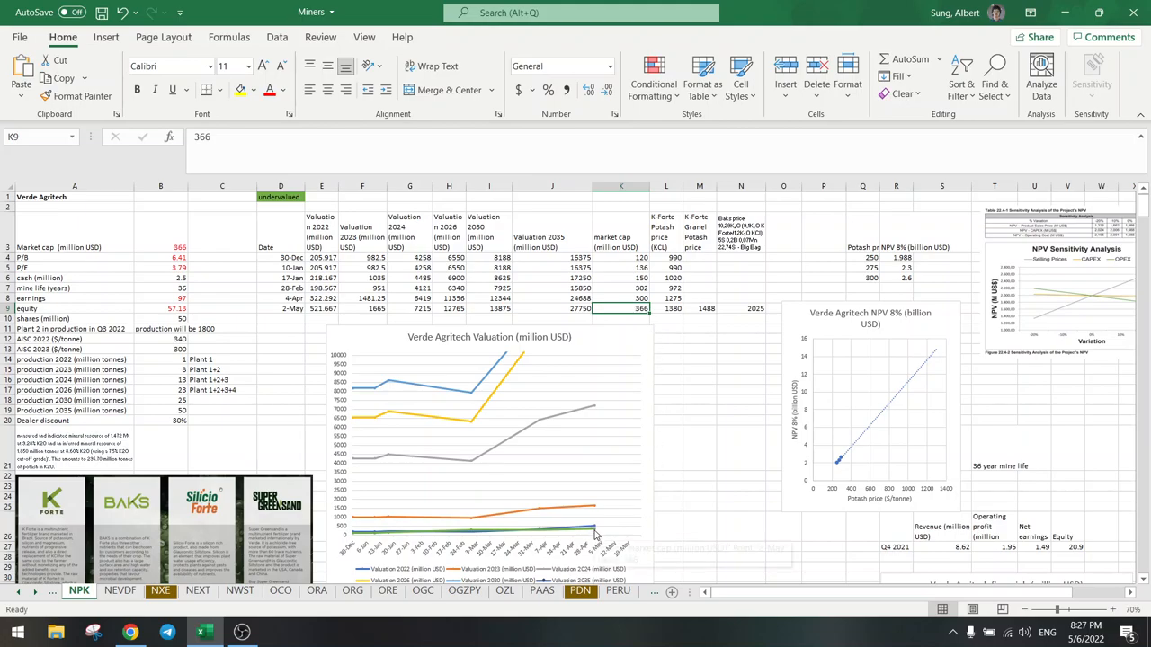
mouse_move(596, 530)
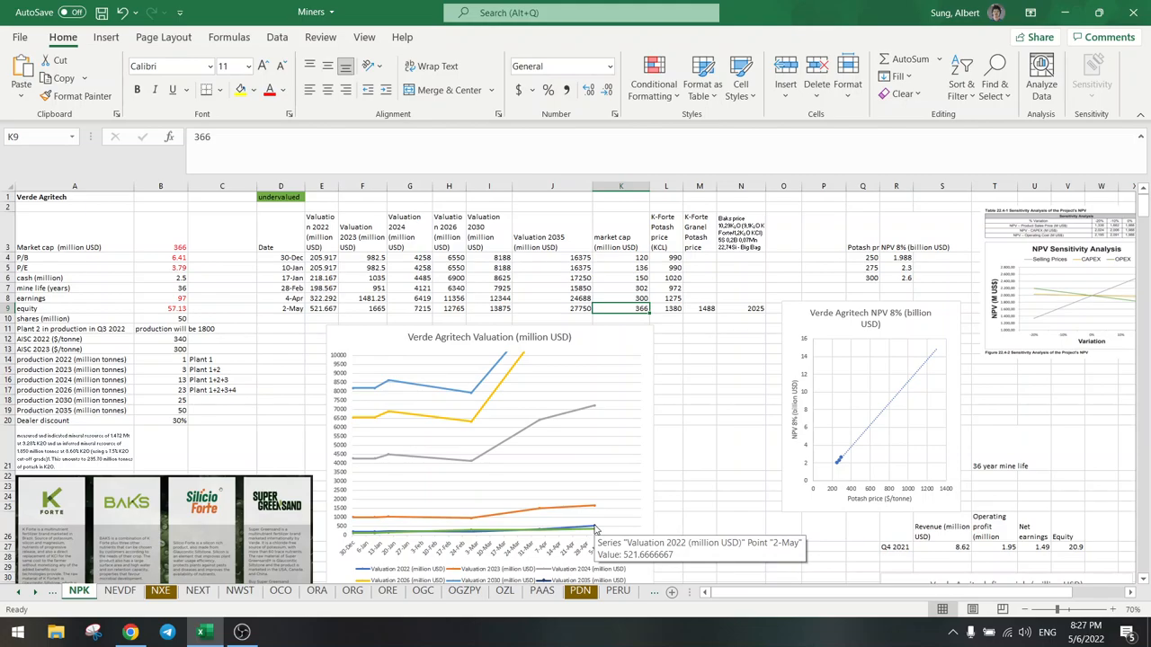
mouse_move(621, 307)
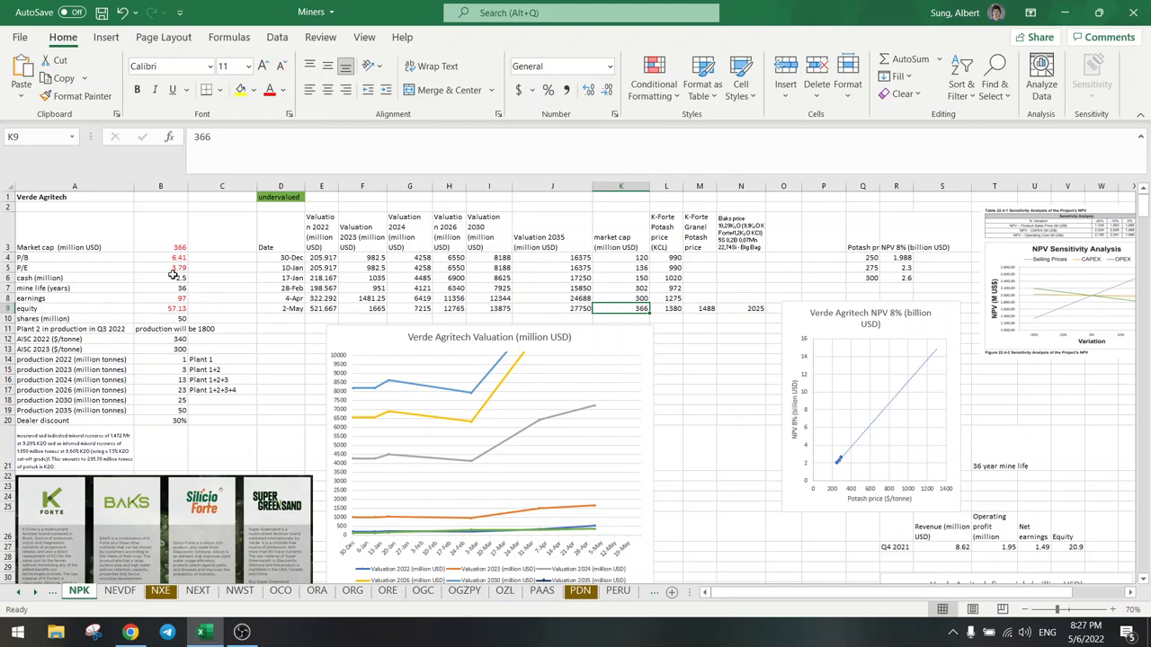
scroll("down", 3)
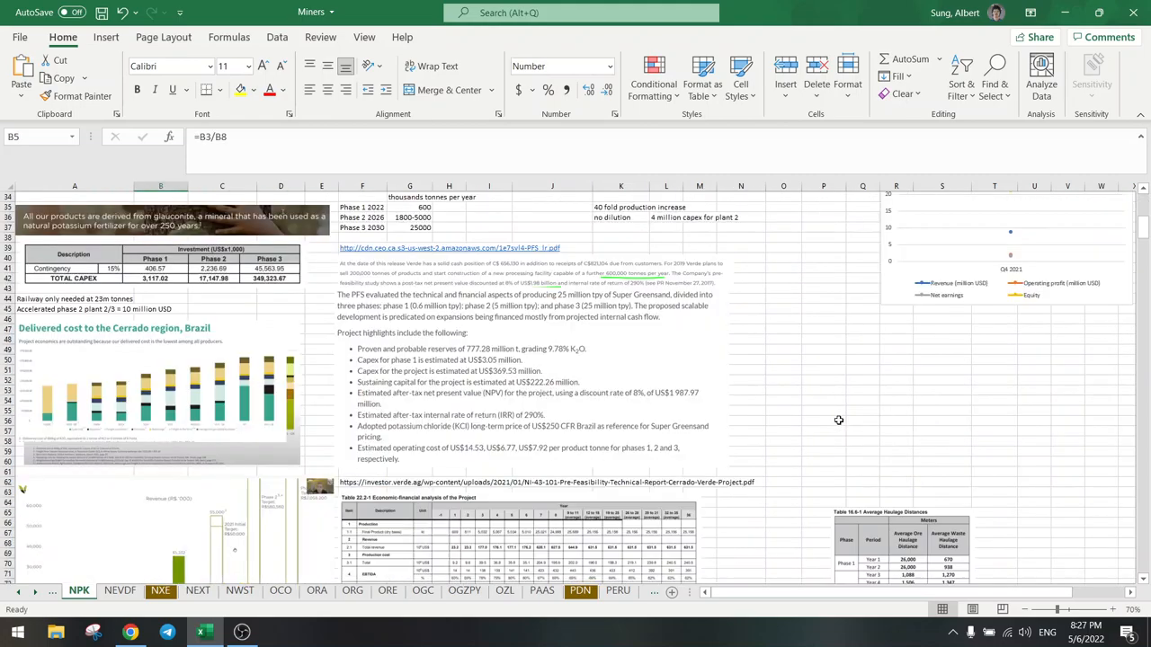
scroll("down", 3)
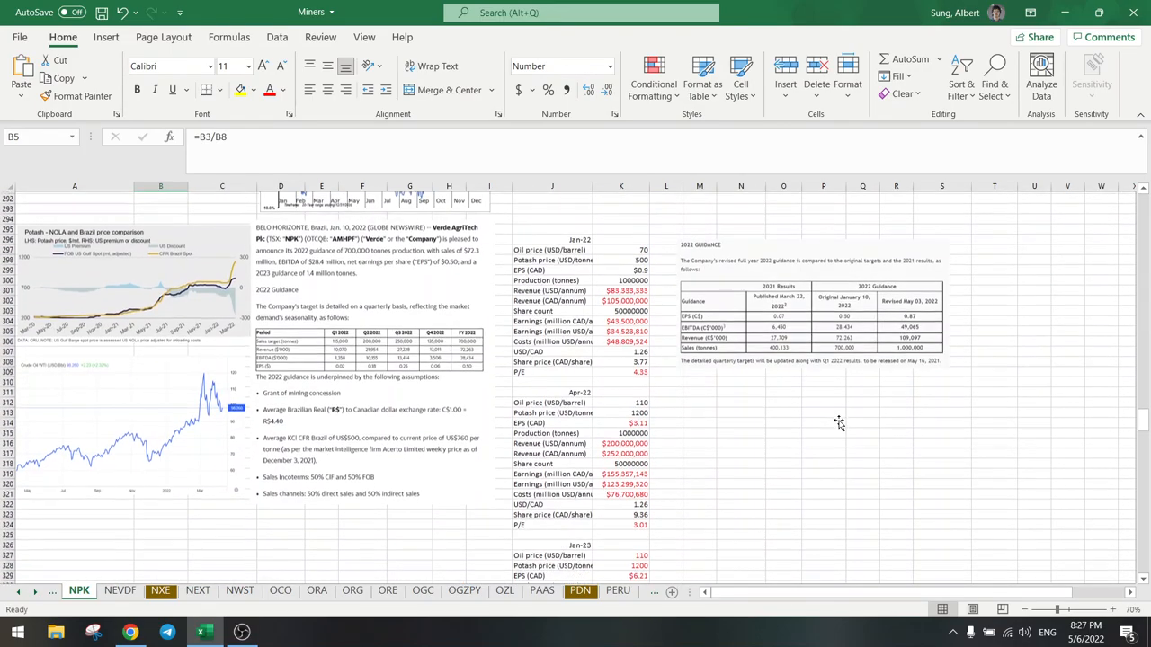
scroll("up", 3)
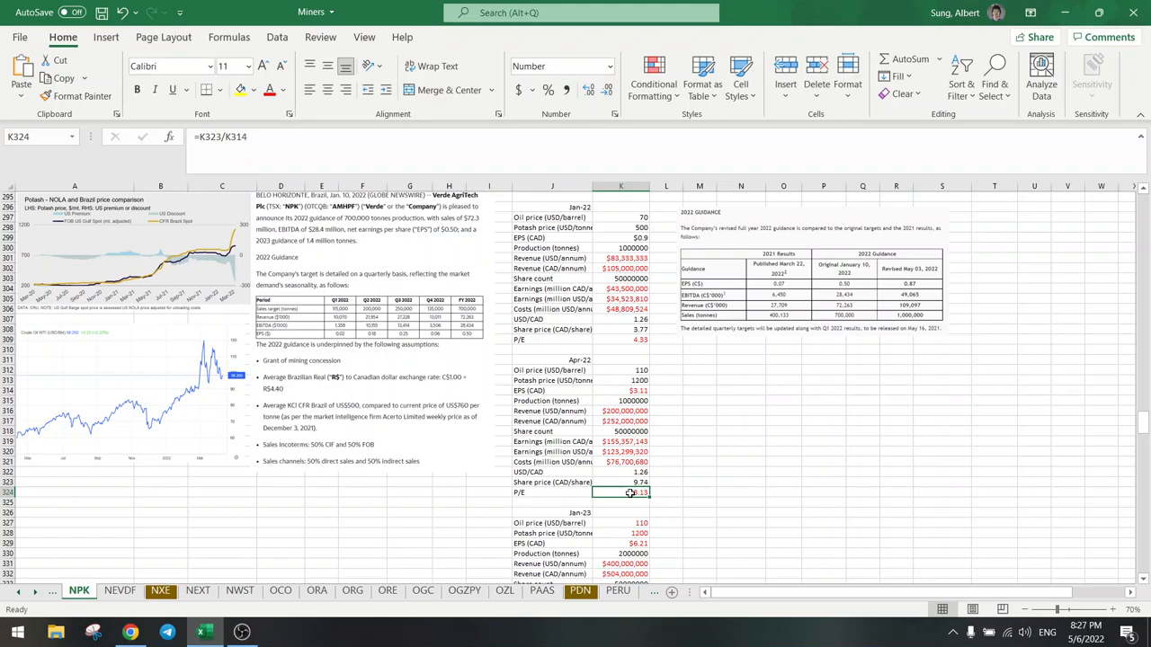
scroll("down", 3)
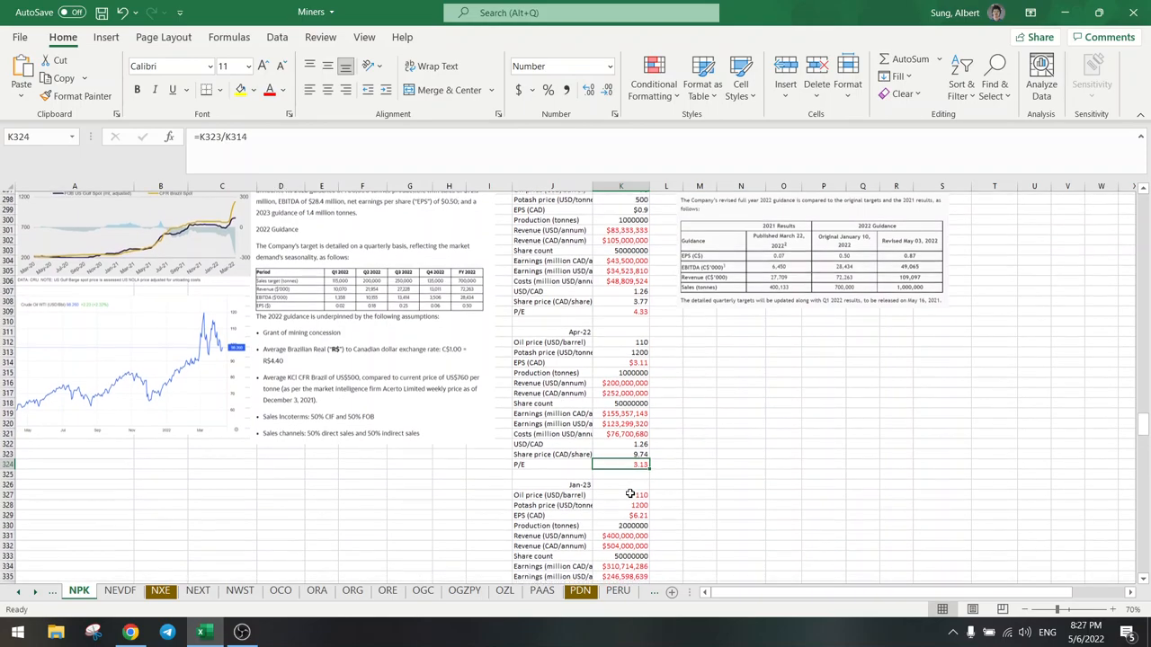
scroll("down", 3)
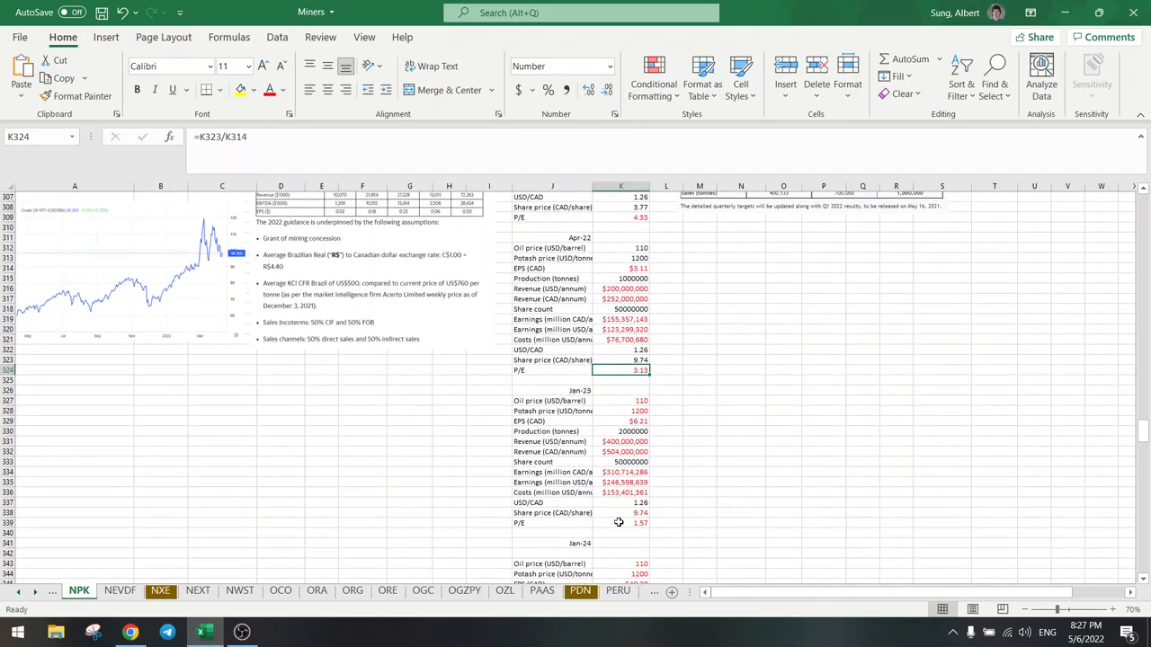
left_click(621, 523)
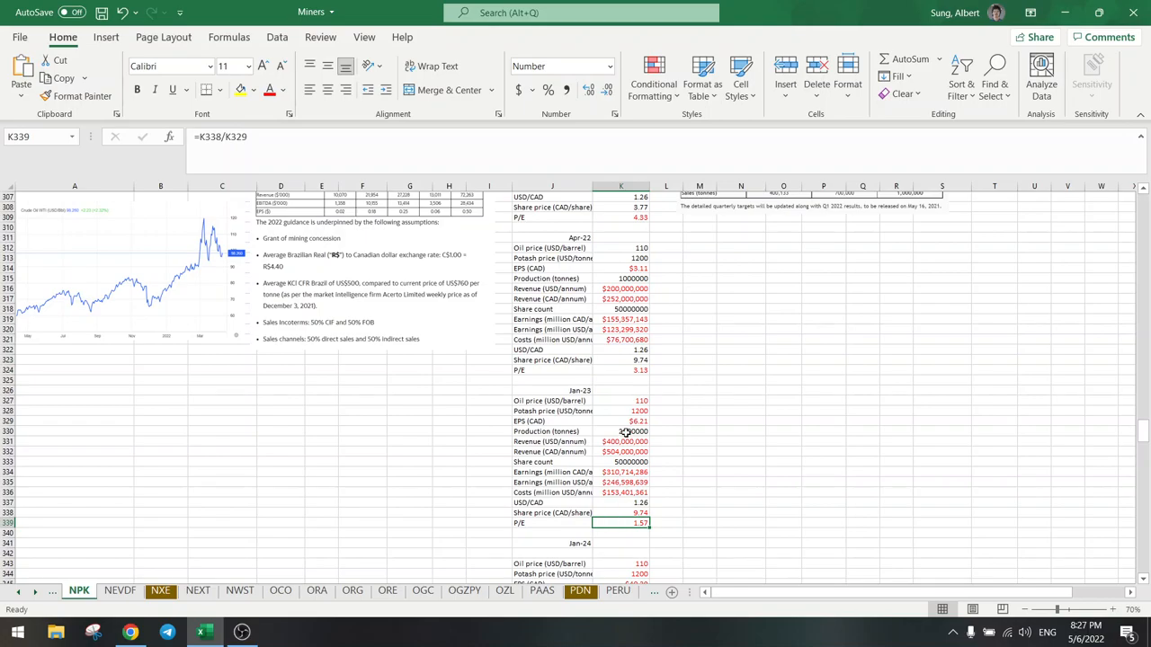
left_click(620, 431)
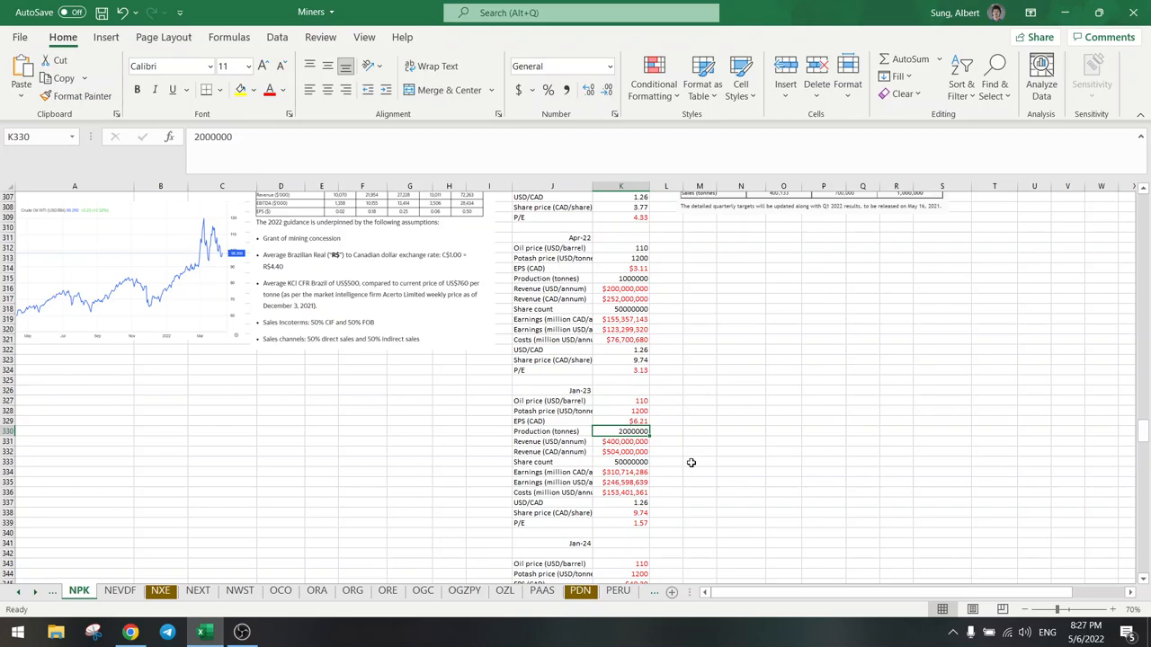
scroll("down", 3)
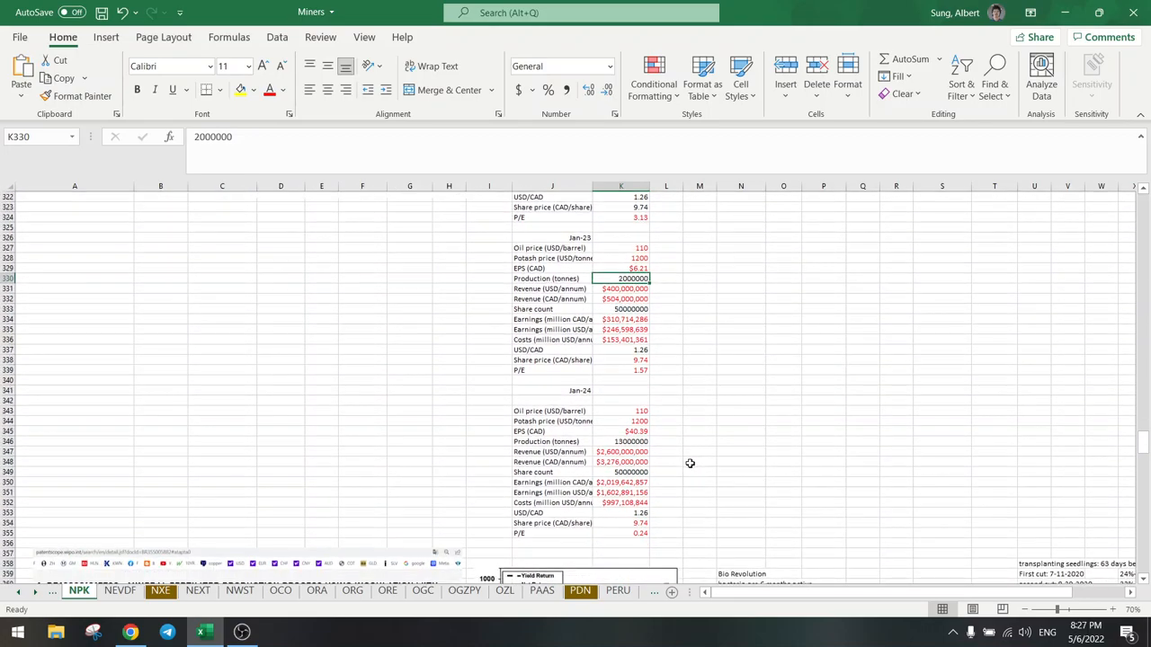
left_click(621, 443)
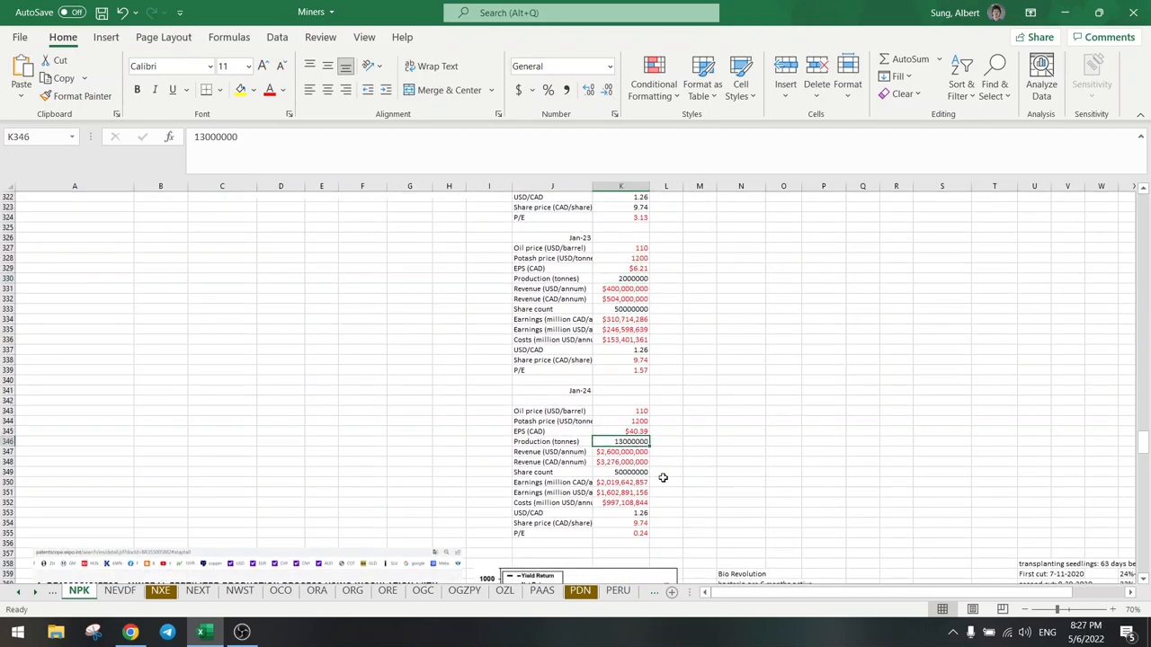
left_click(620, 532)
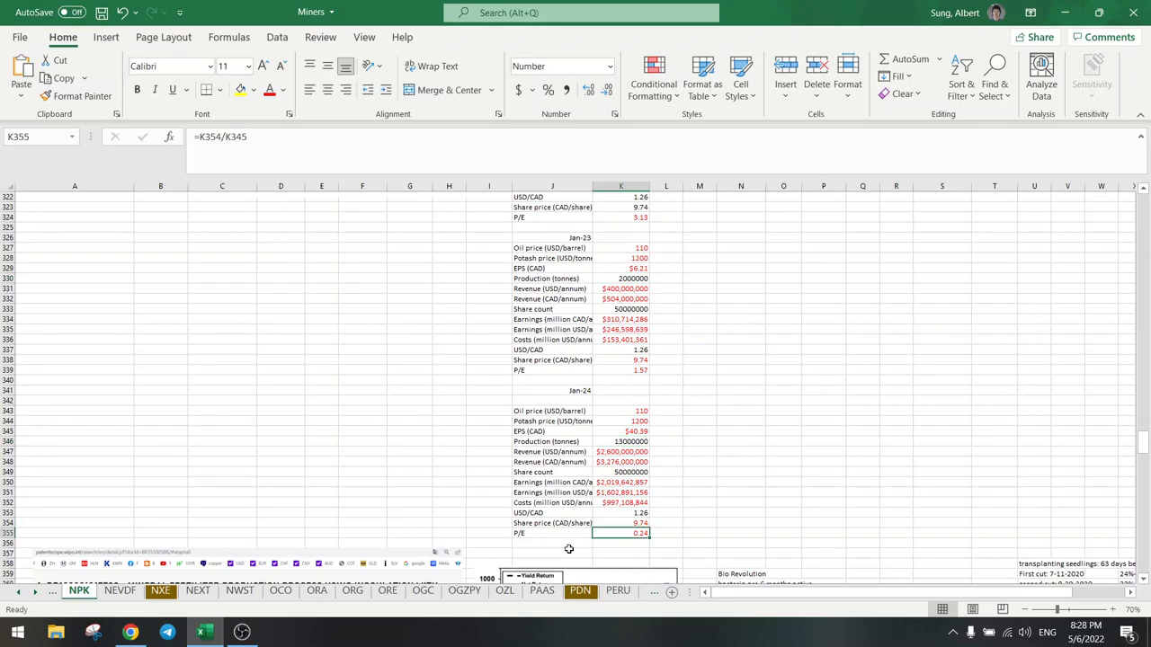
mouse_move(1063, 448)
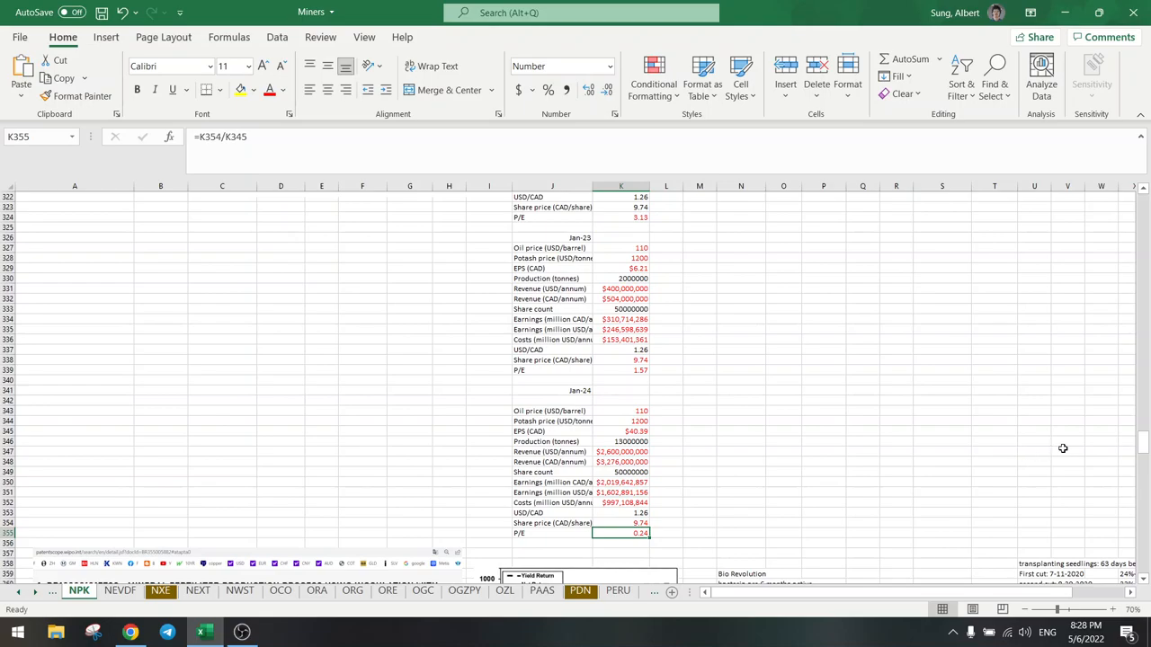
scroll("up", 3)
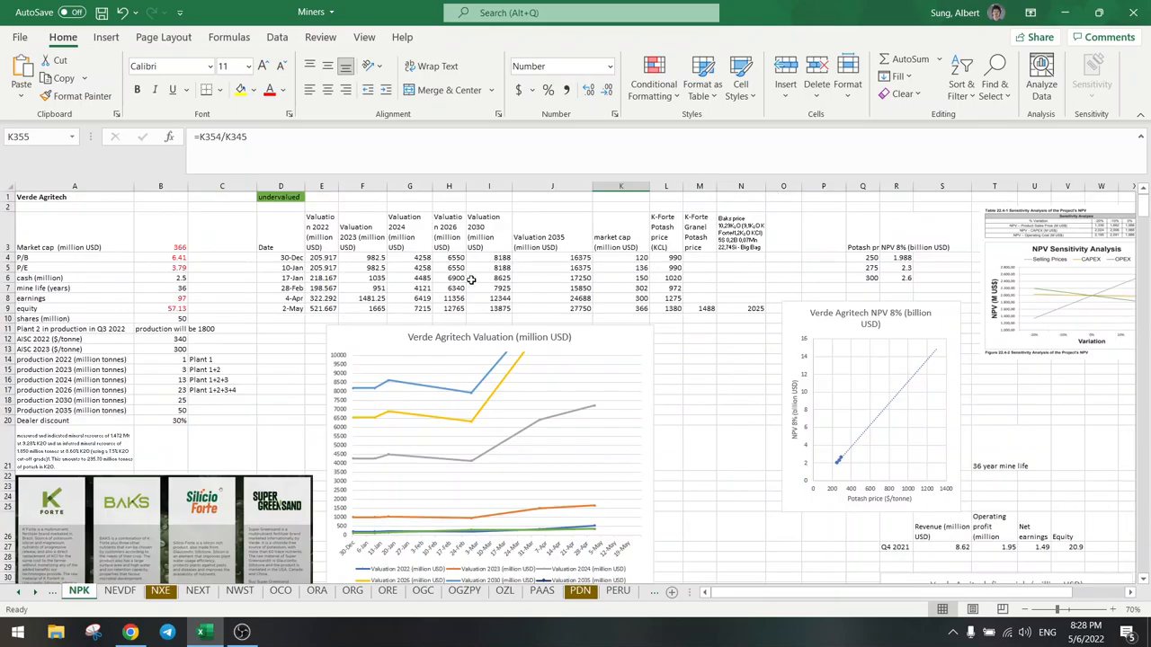
Check the plant 2 production note, then return to the Verde Agritech quote in the browser.
left_click(223, 338)
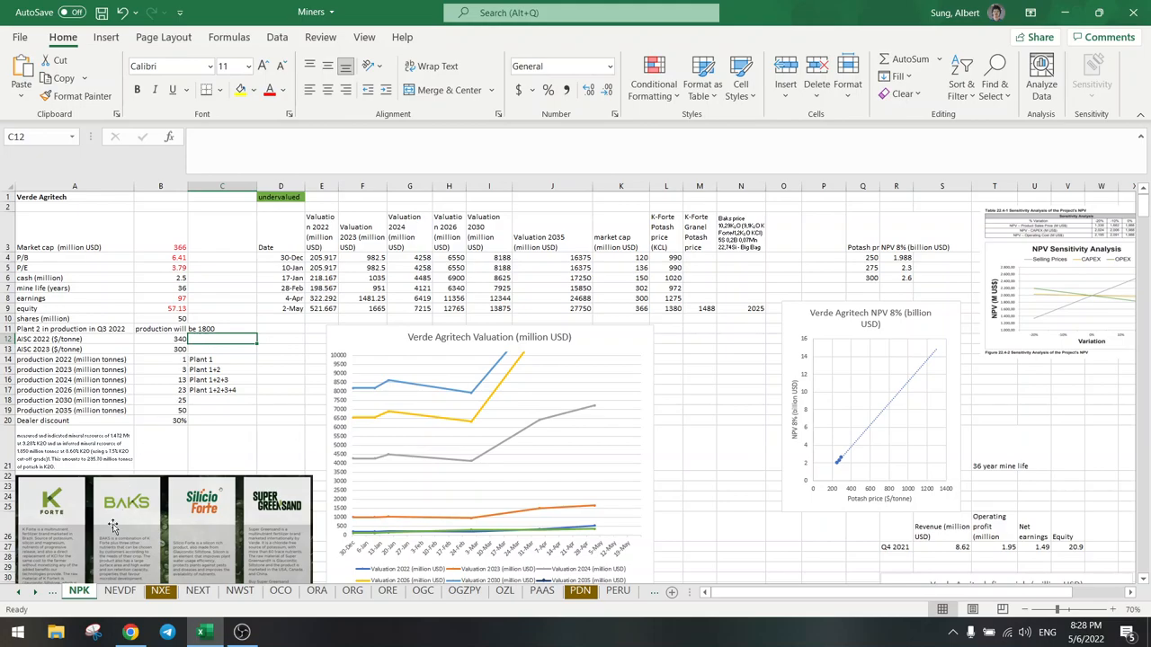
left_click(130, 633)
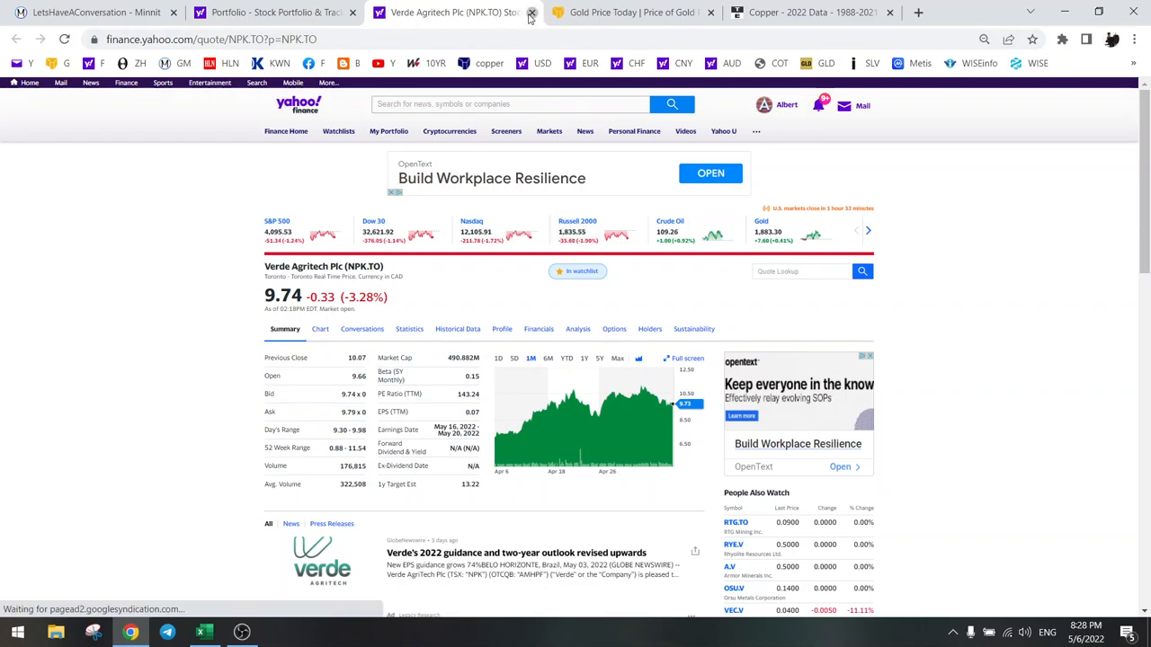
Show GCM Mining's chart over a longer period, then switch to the Miners valuation workbook.
left_click(532, 11)
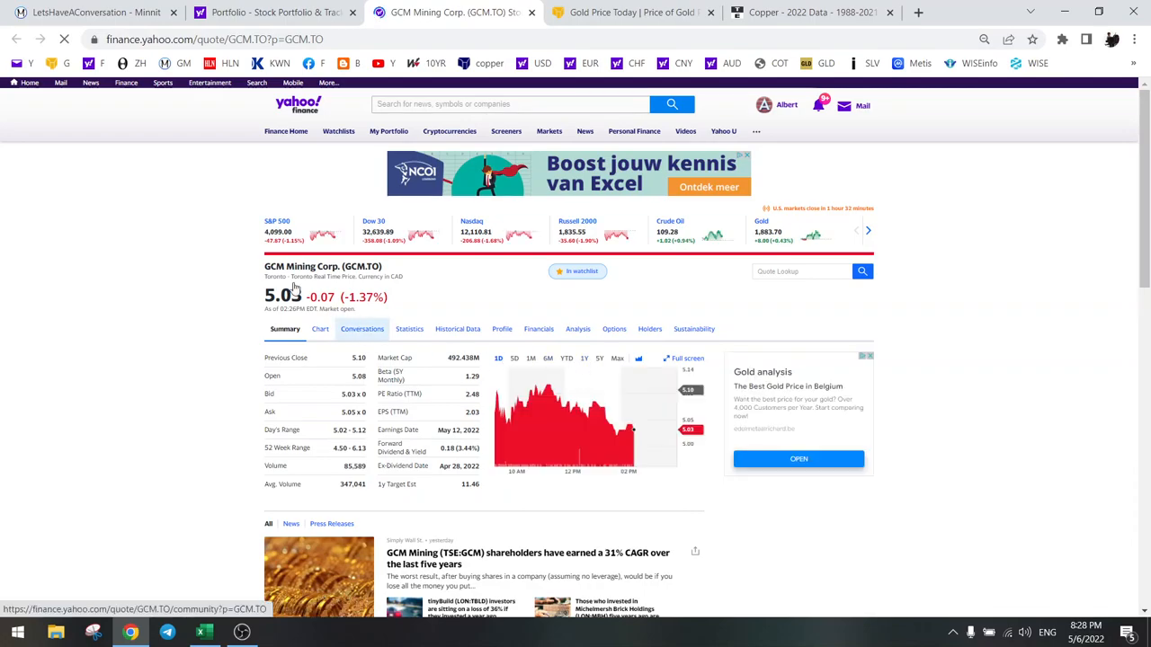
left_click(584, 360)
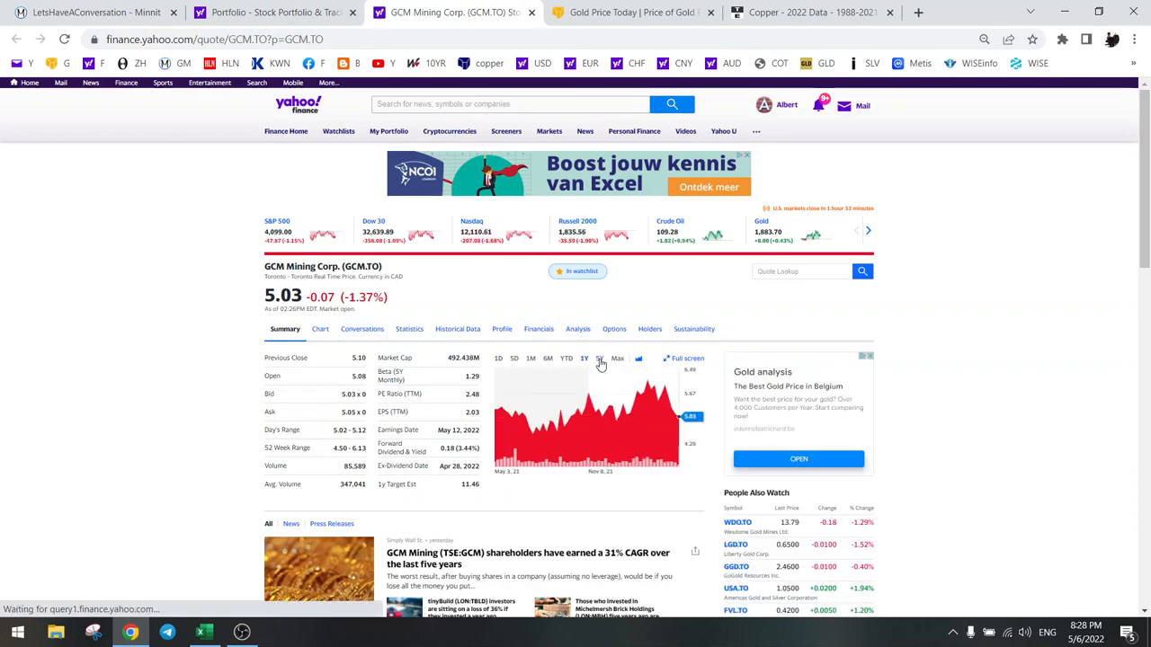
left_click(618, 358)
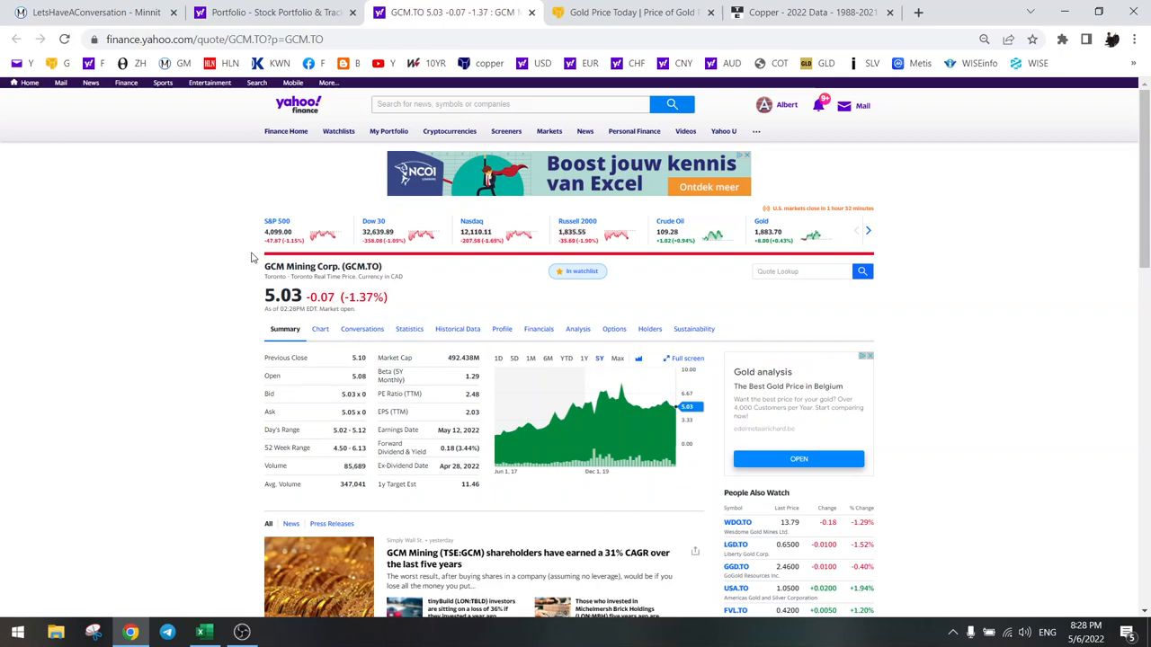
mouse_move(209, 486)
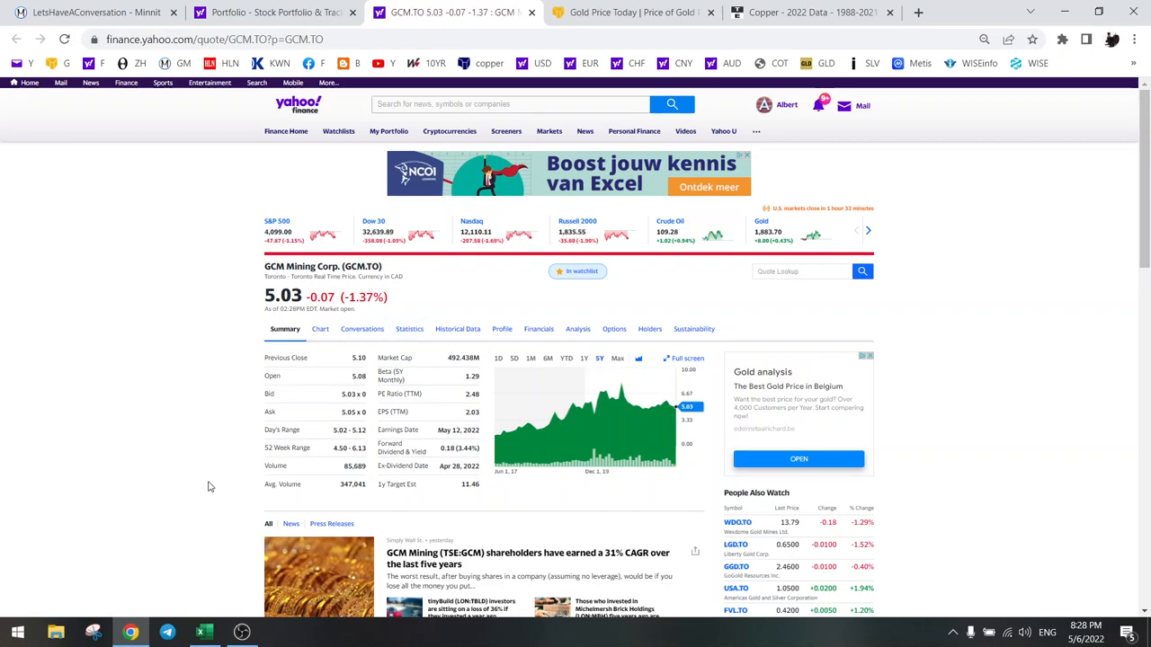
left_click(205, 634)
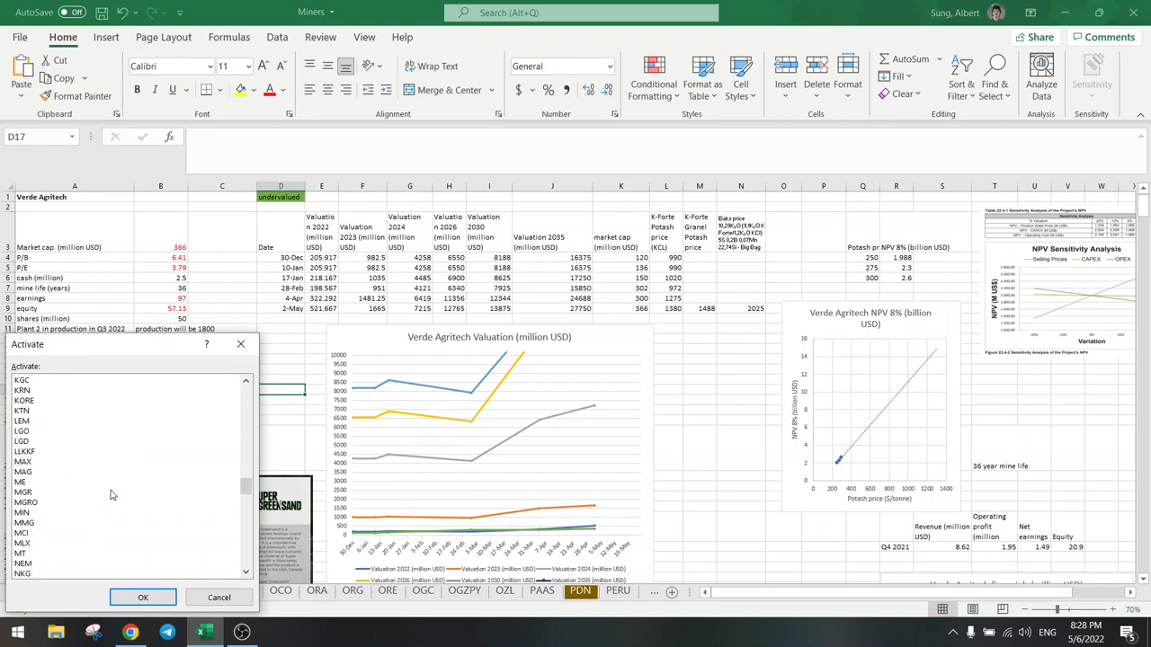
Bring up the GCM sheet with Gran Colombia Gold's 270.732 million market cap and valuation chart.
scroll("up", 3)
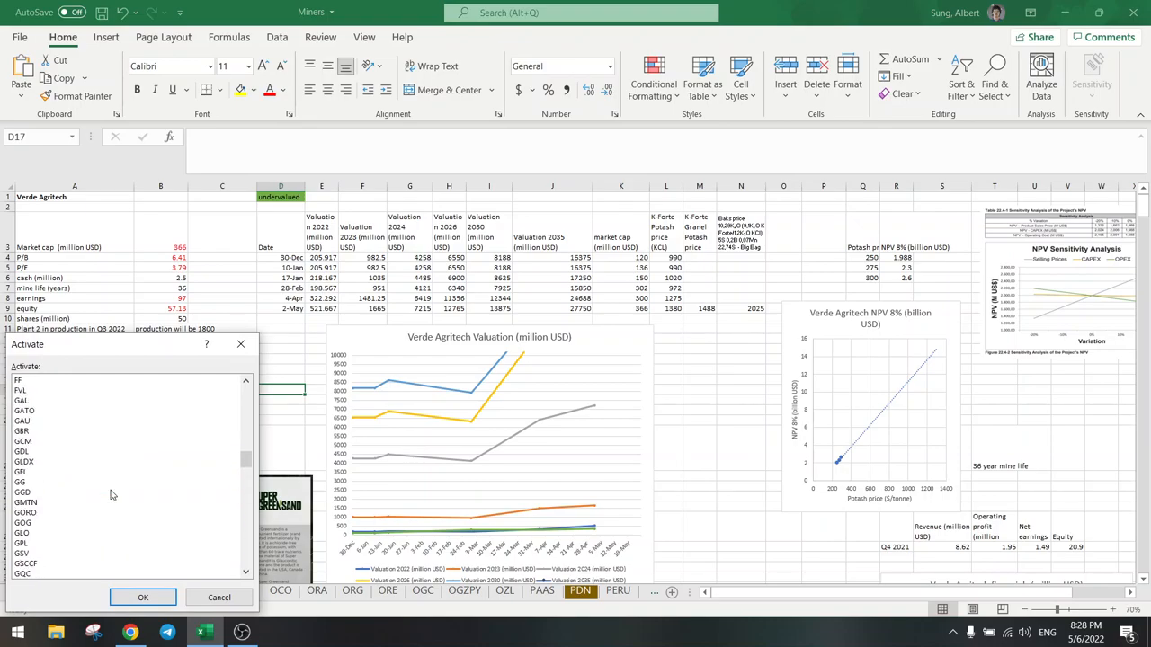
left_click(142, 598)
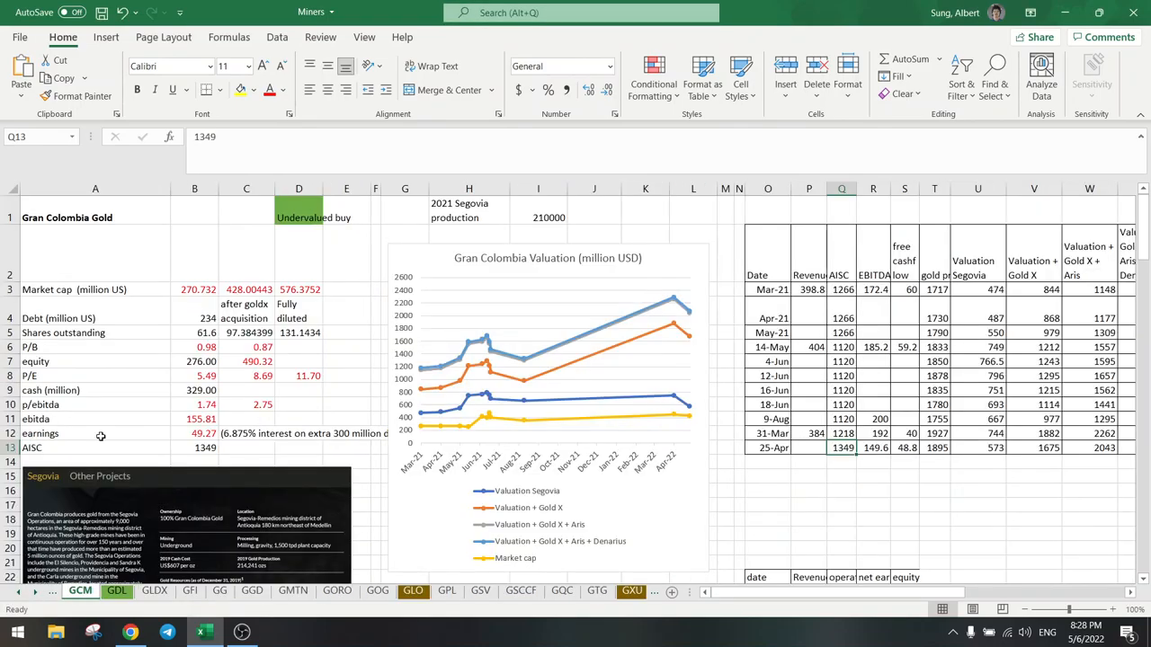
scroll("right", 3)
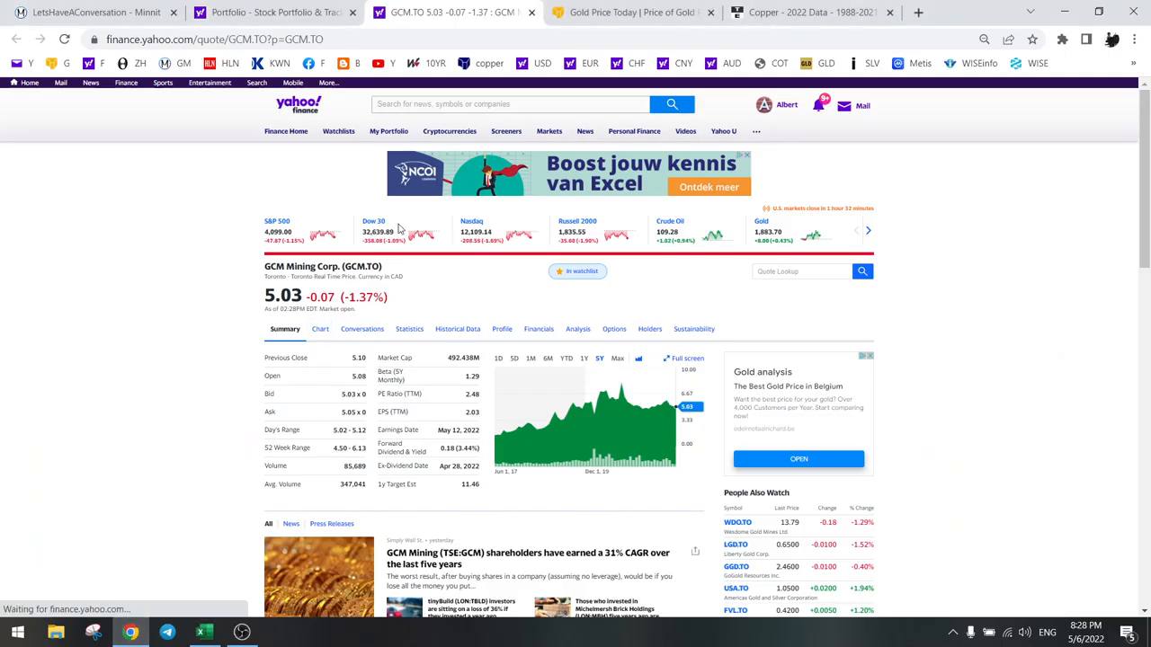
Look up the TPRFF quote at 3.8940 on Yahoo Finance, then return to the GCM sheet.
left_click(511, 103)
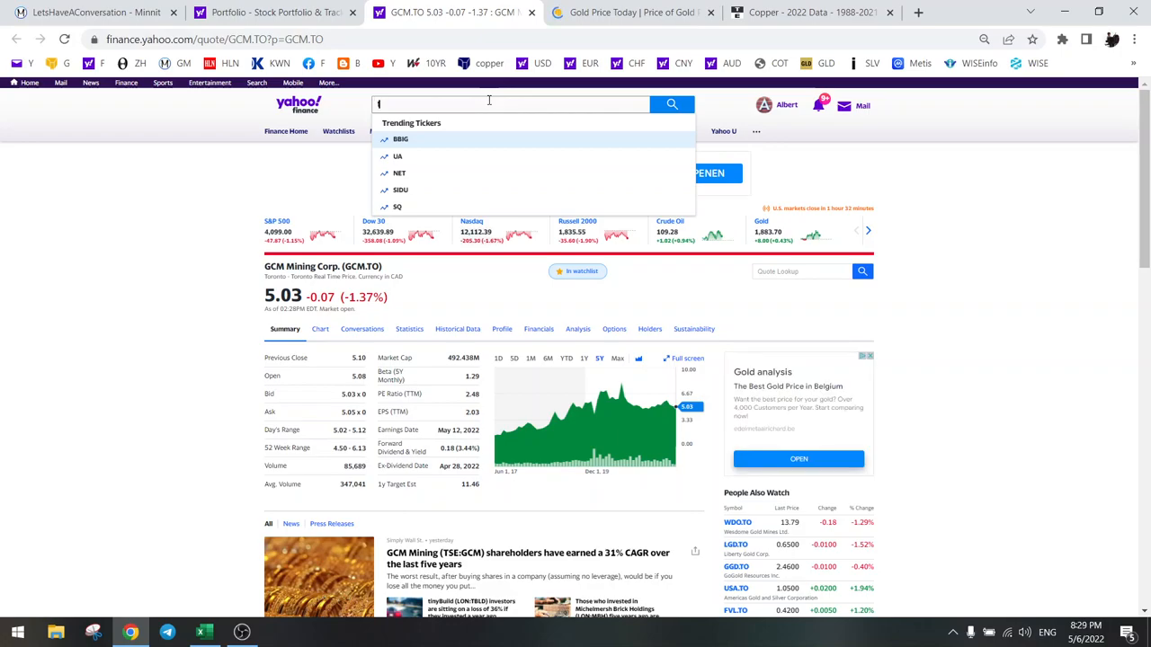
type("tprff")
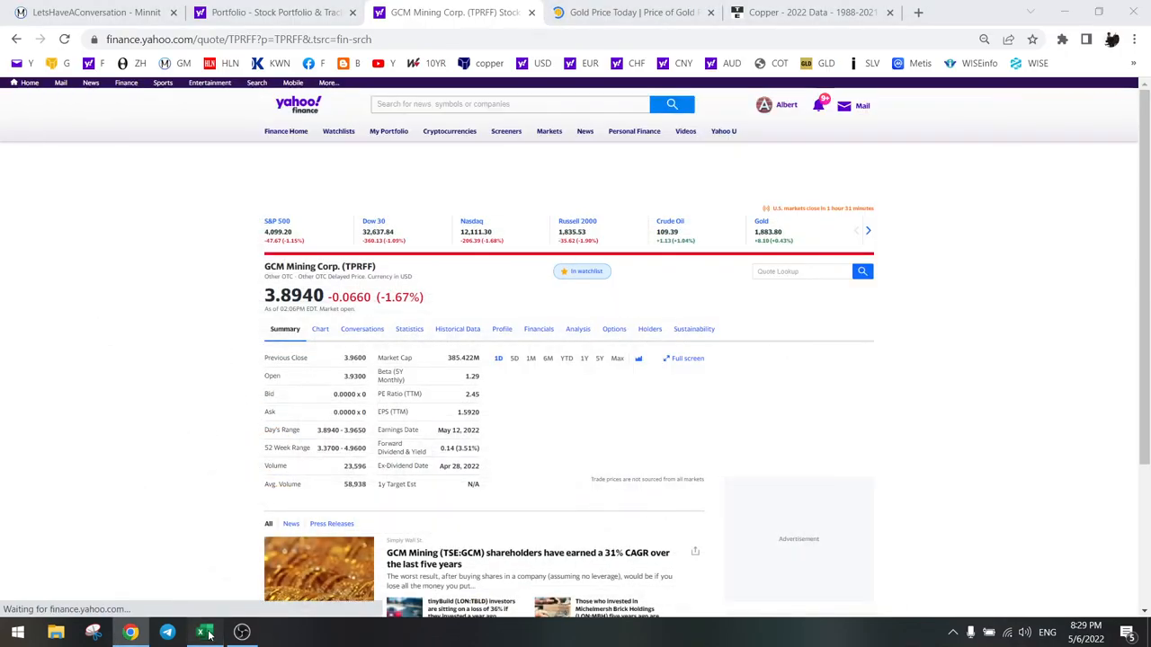
left_click(205, 634)
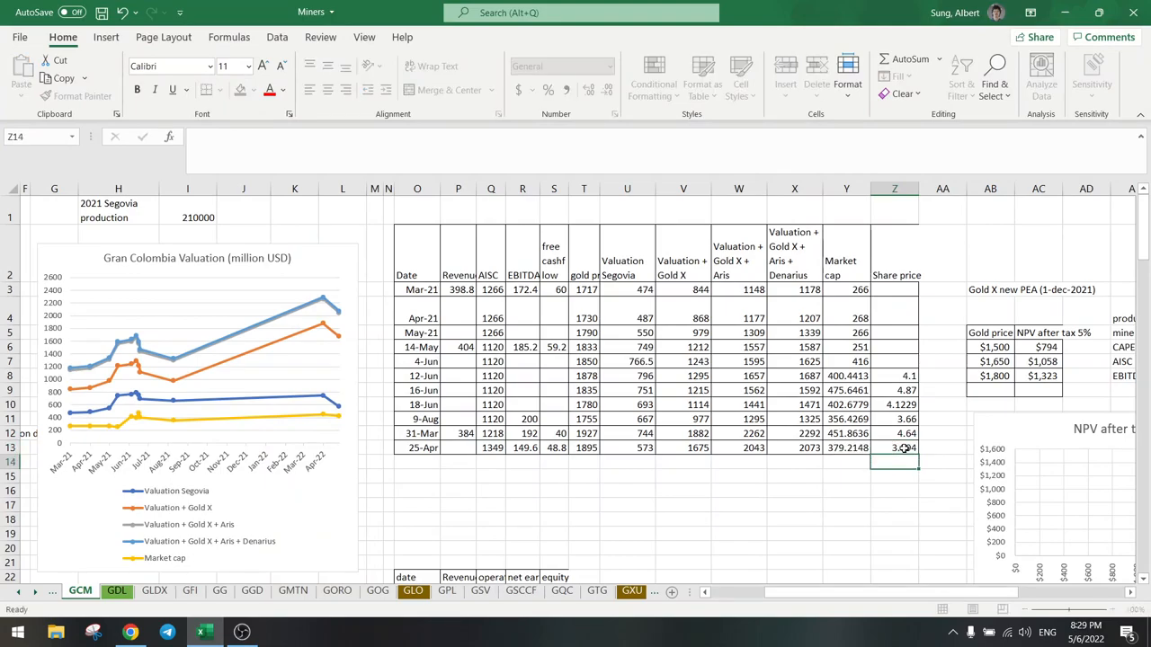
Update the GCM table's latest row to 6-May at share price 3.894, then bring up Kitco's live gold page.
left_click(417, 448)
type("6-May")
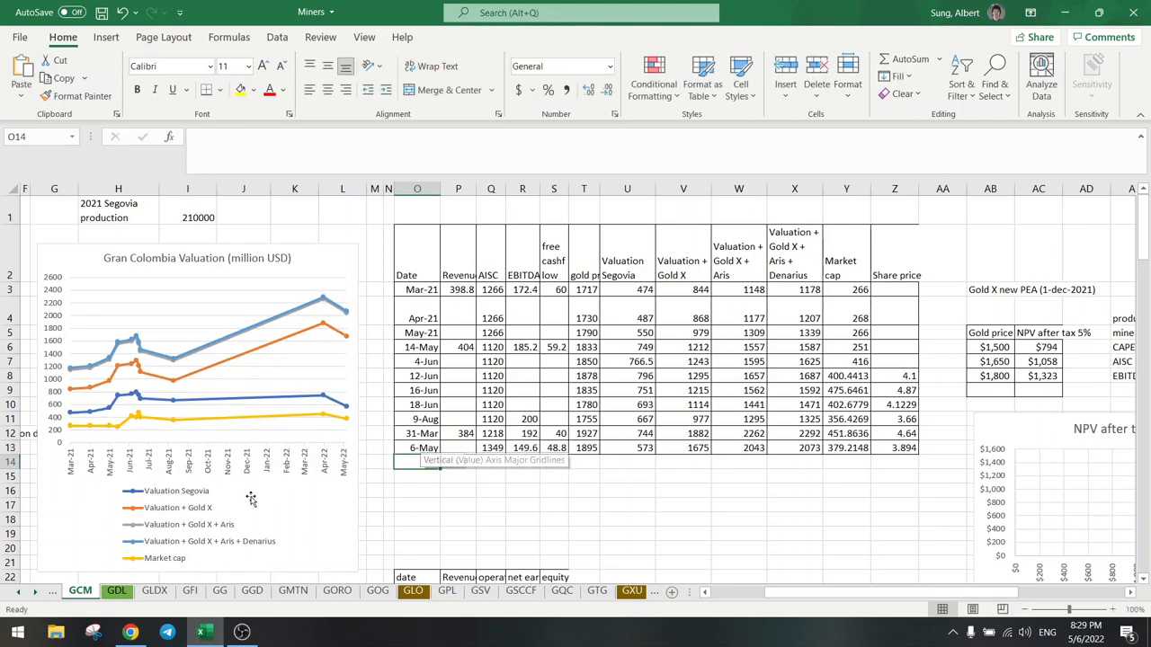
left_click(630, 11)
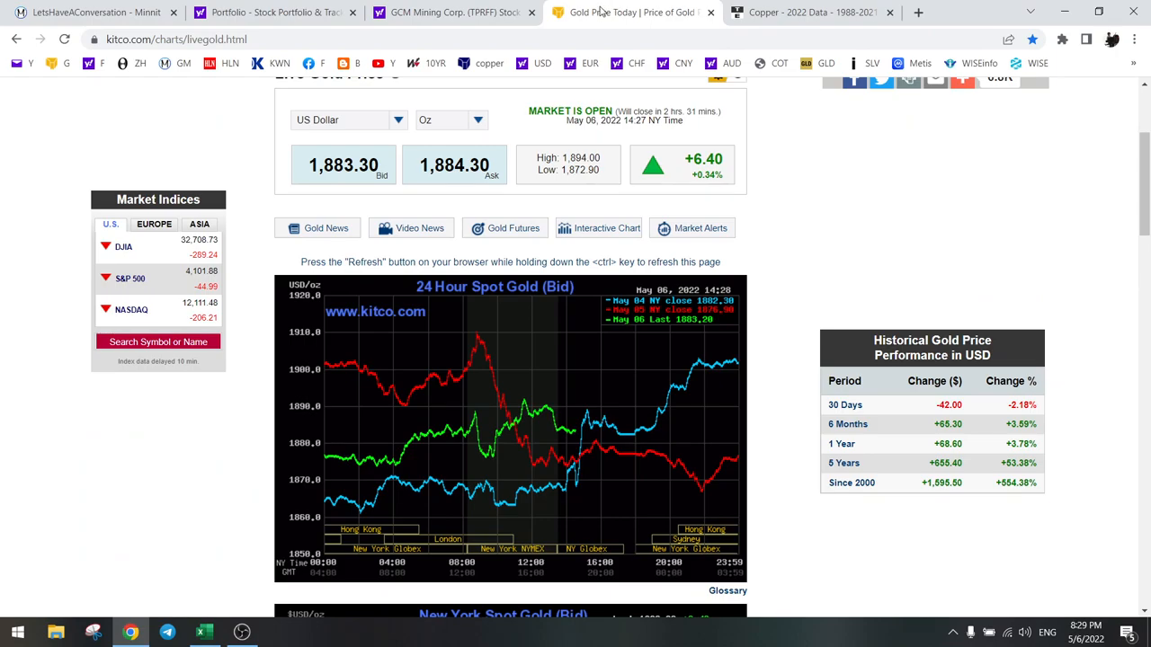
Record the Kitco gold bid of 1883 in the GCM sheet's 6-May gold price cell.
left_click(205, 633)
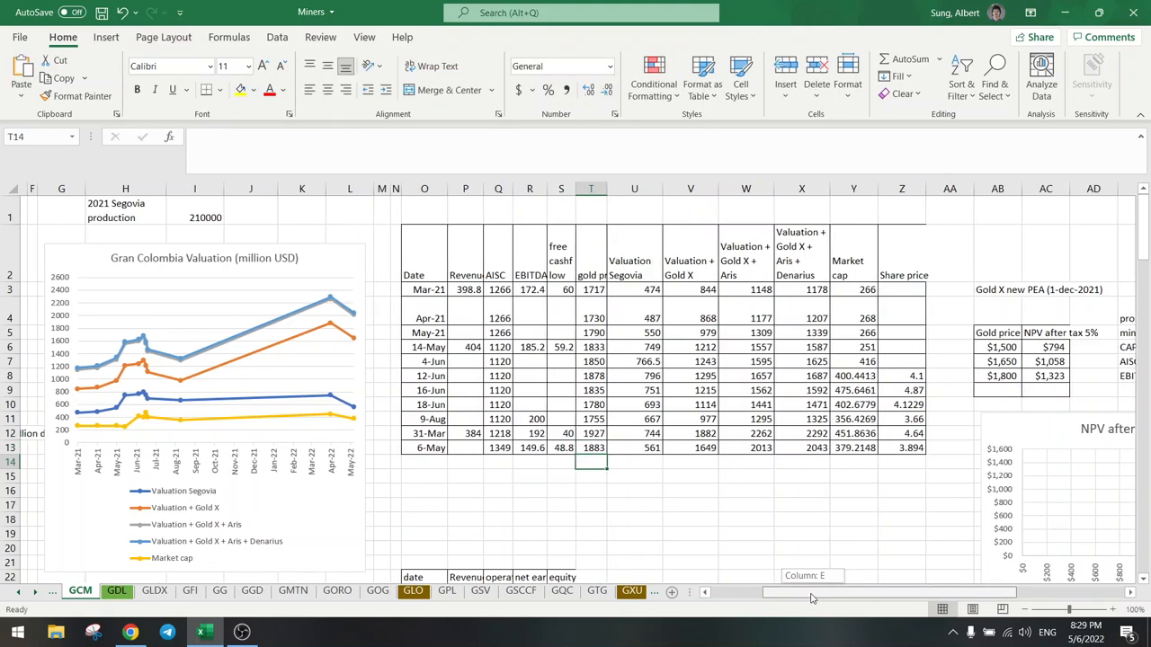
scroll("left", 3)
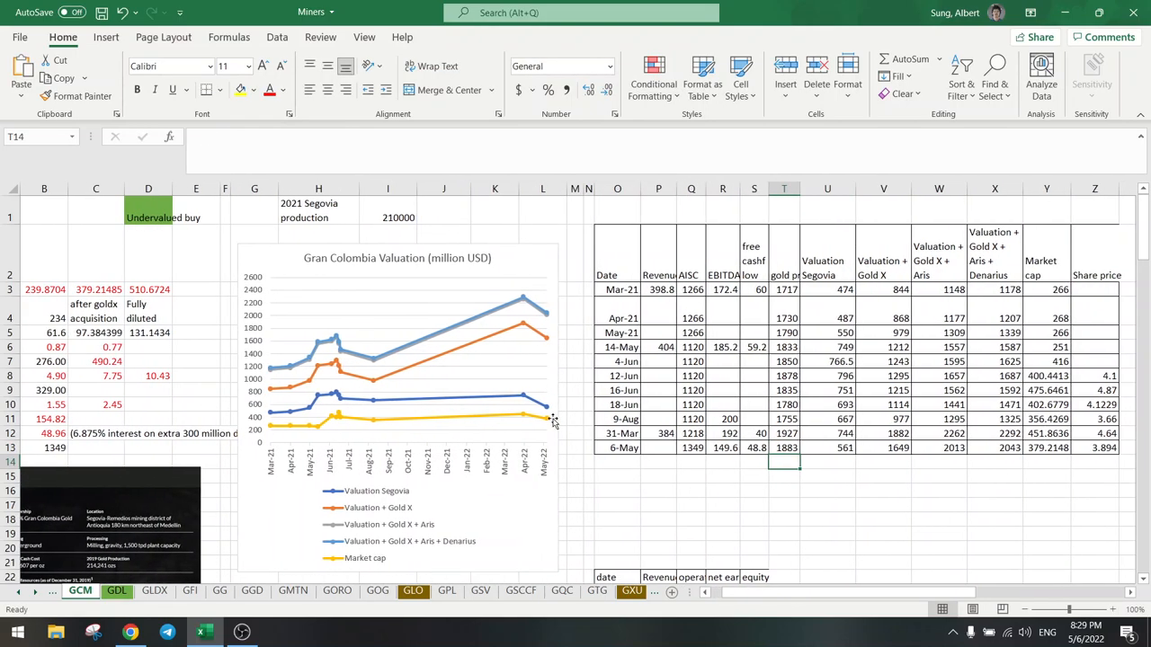
mouse_move(547, 421)
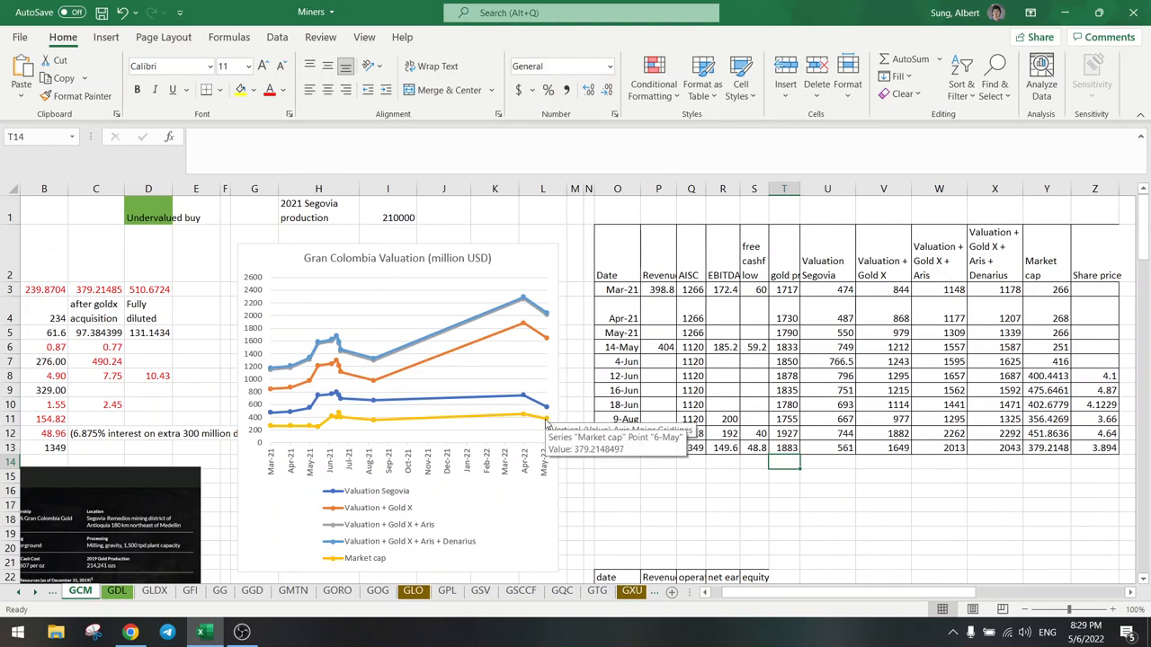
mouse_move(549, 405)
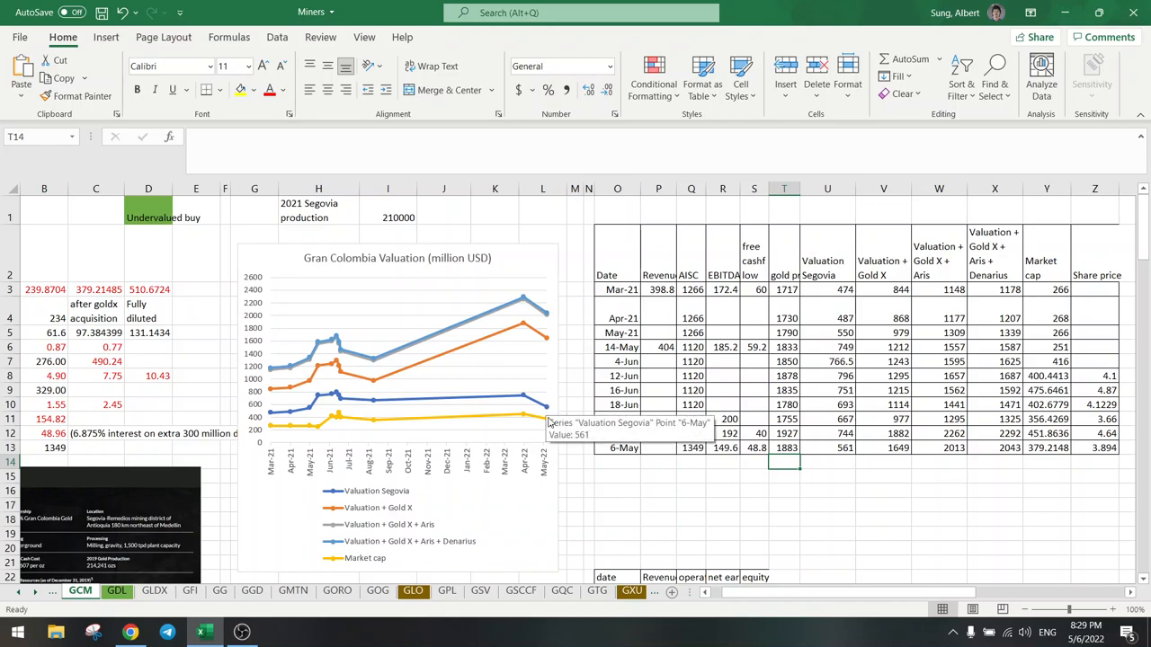
mouse_move(526, 414)
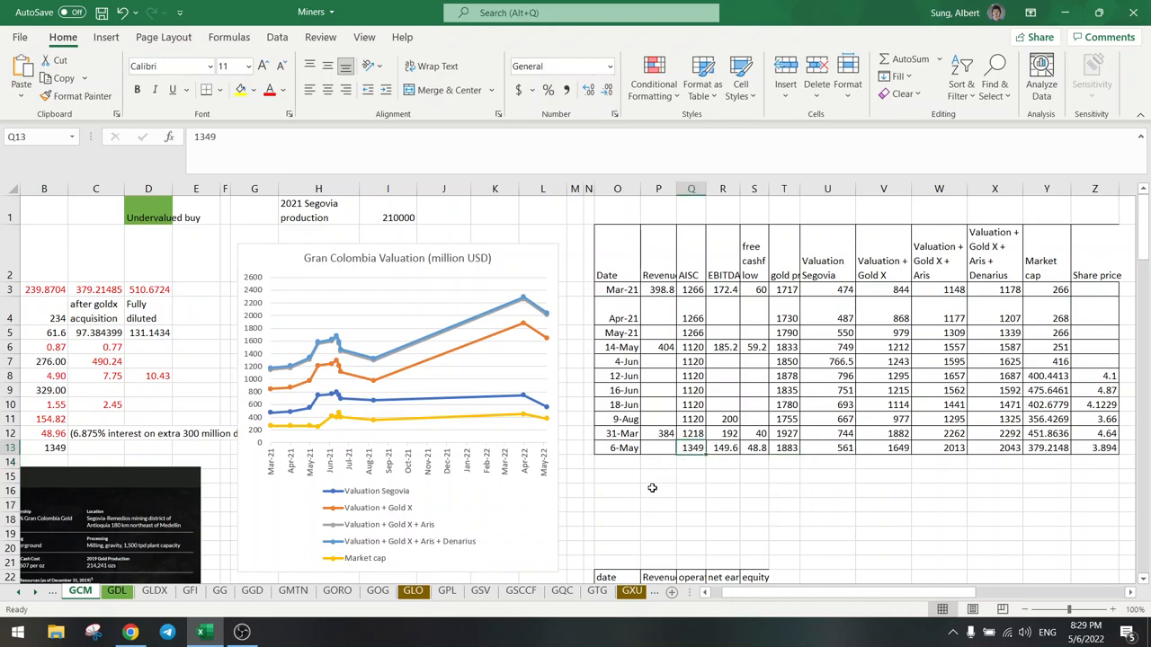
type("1200")
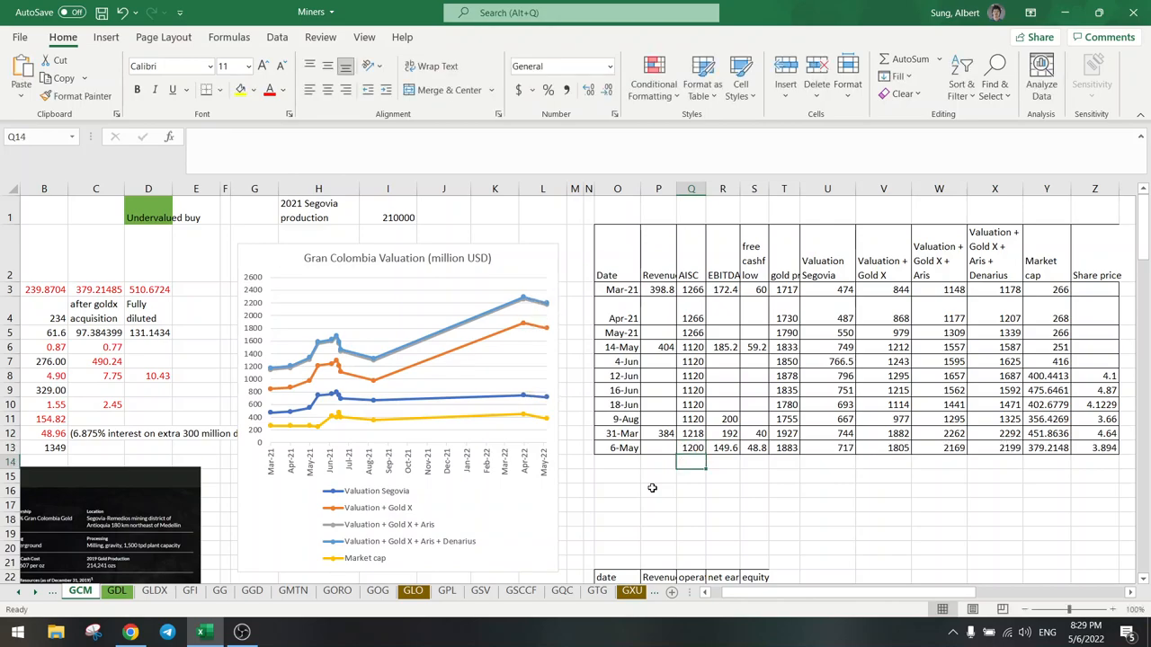
mouse_move(549, 425)
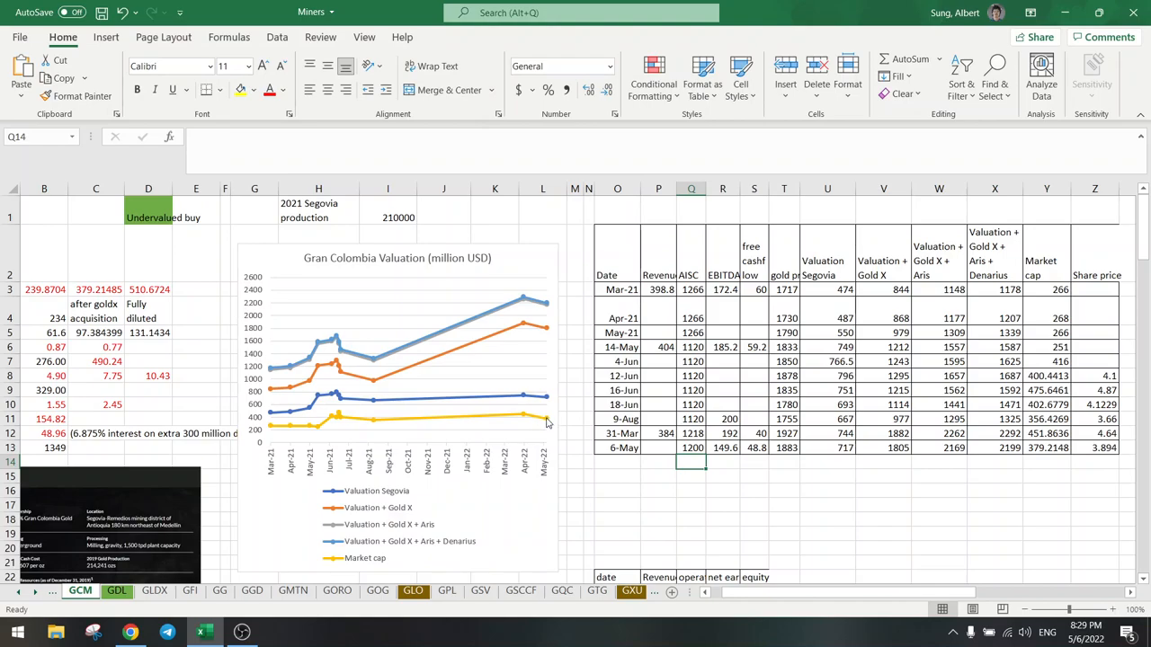
mouse_move(546, 400)
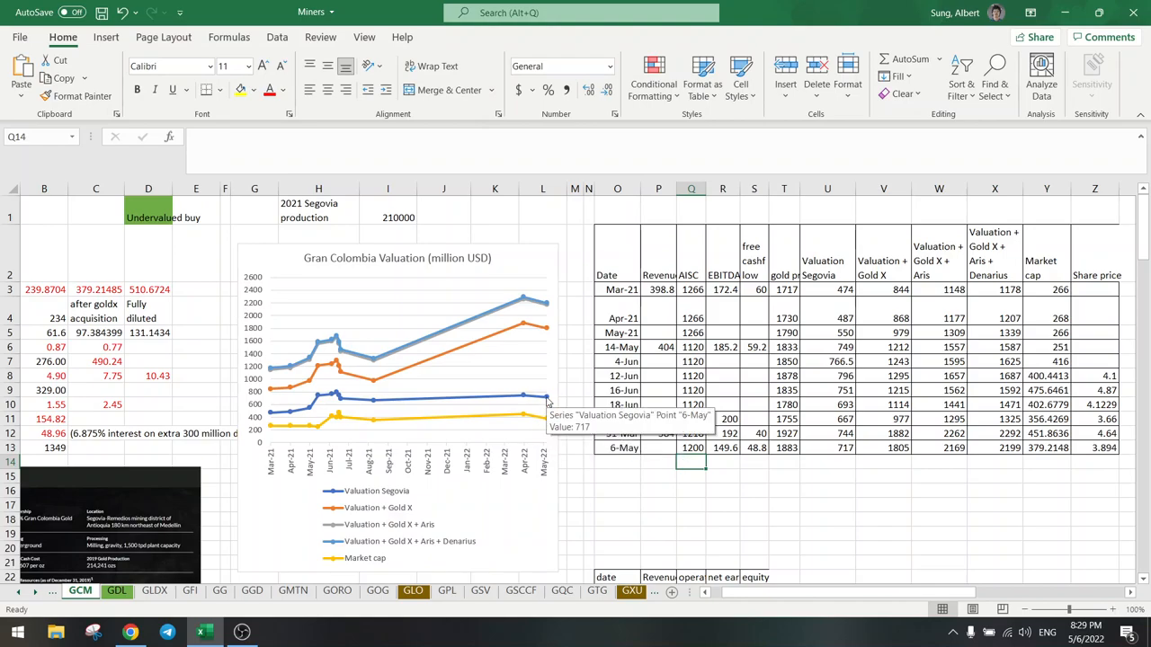
mouse_move(525, 415)
type("1349")
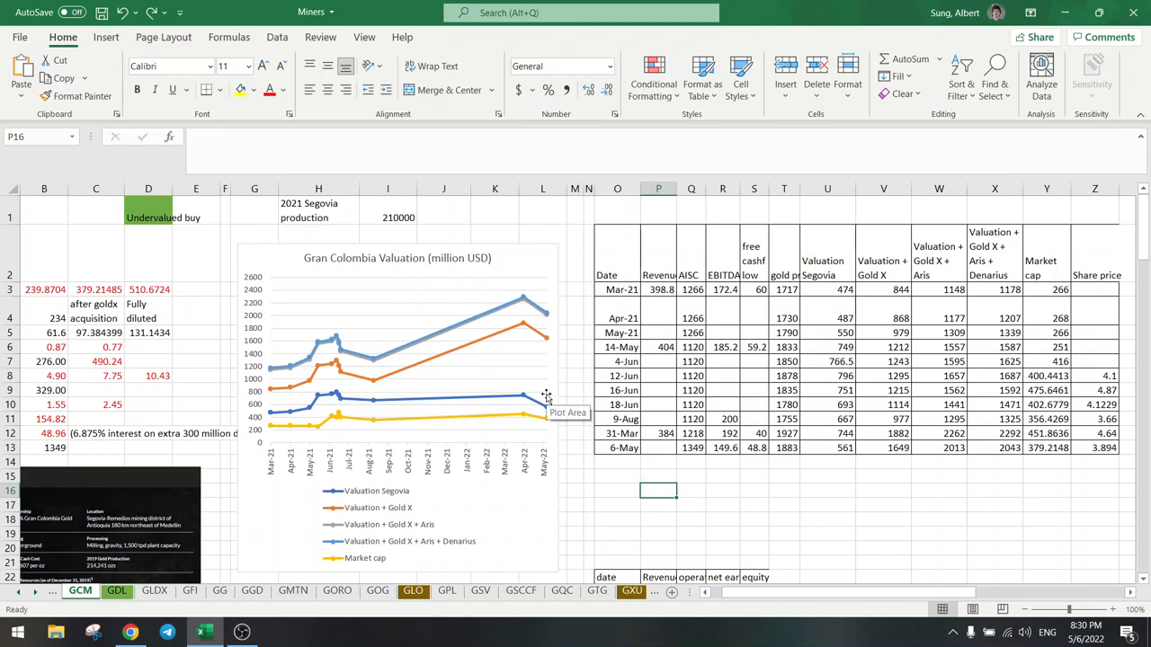
mouse_move(543, 396)
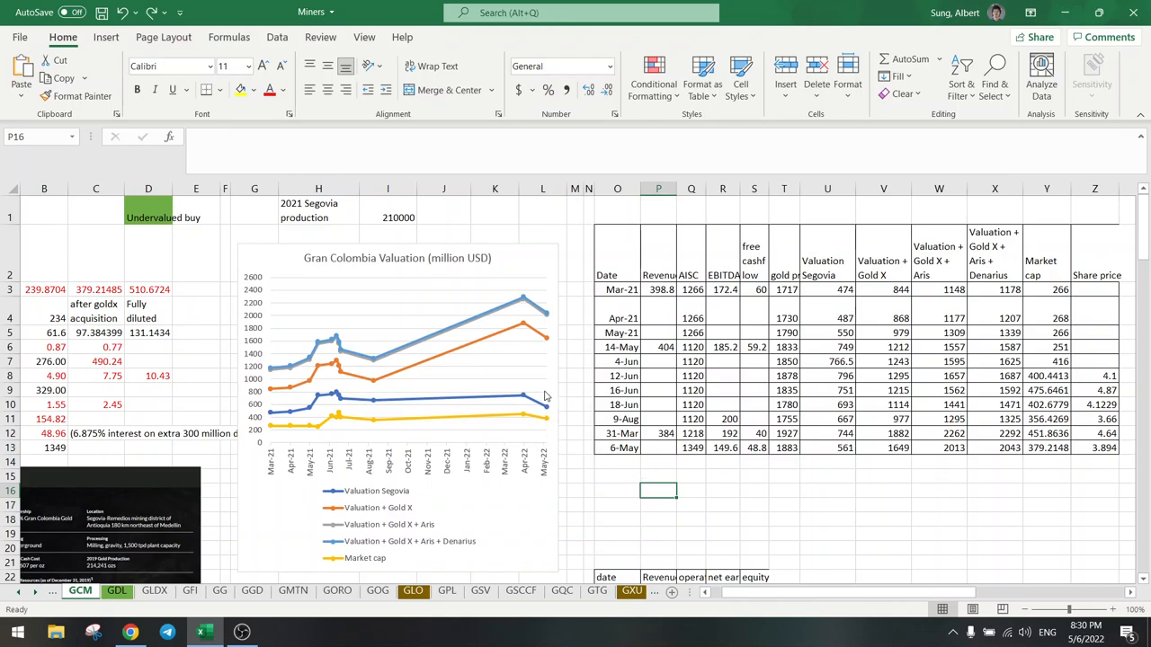
mouse_move(532, 346)
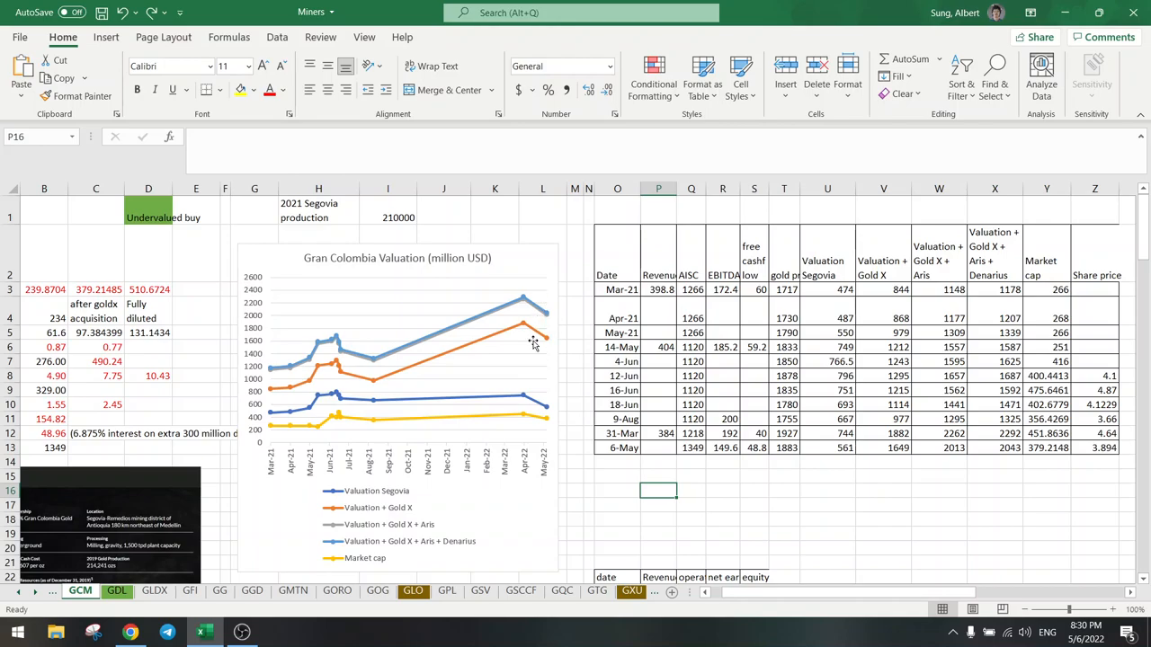
mouse_move(549, 403)
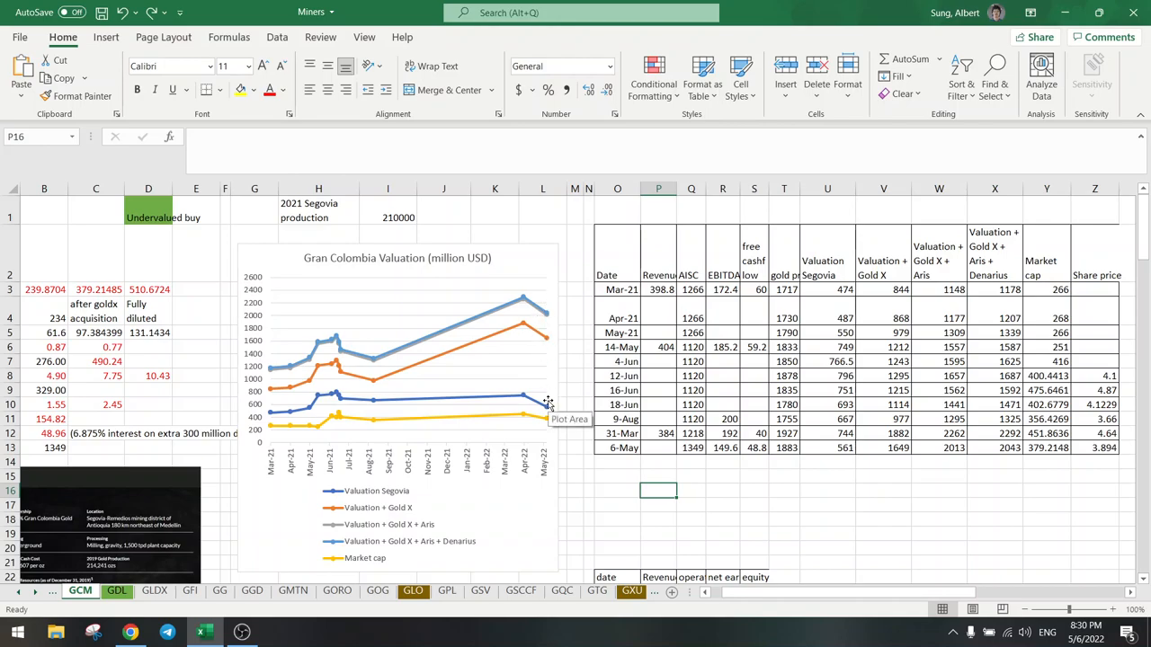
mouse_move(549, 417)
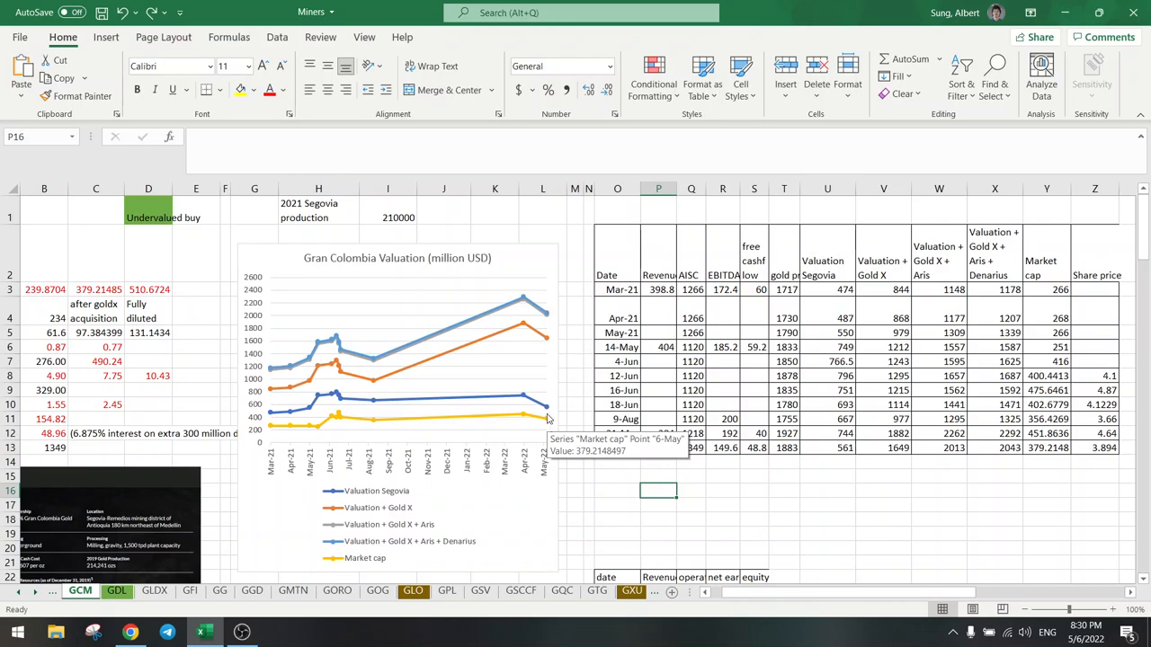
mouse_move(547, 335)
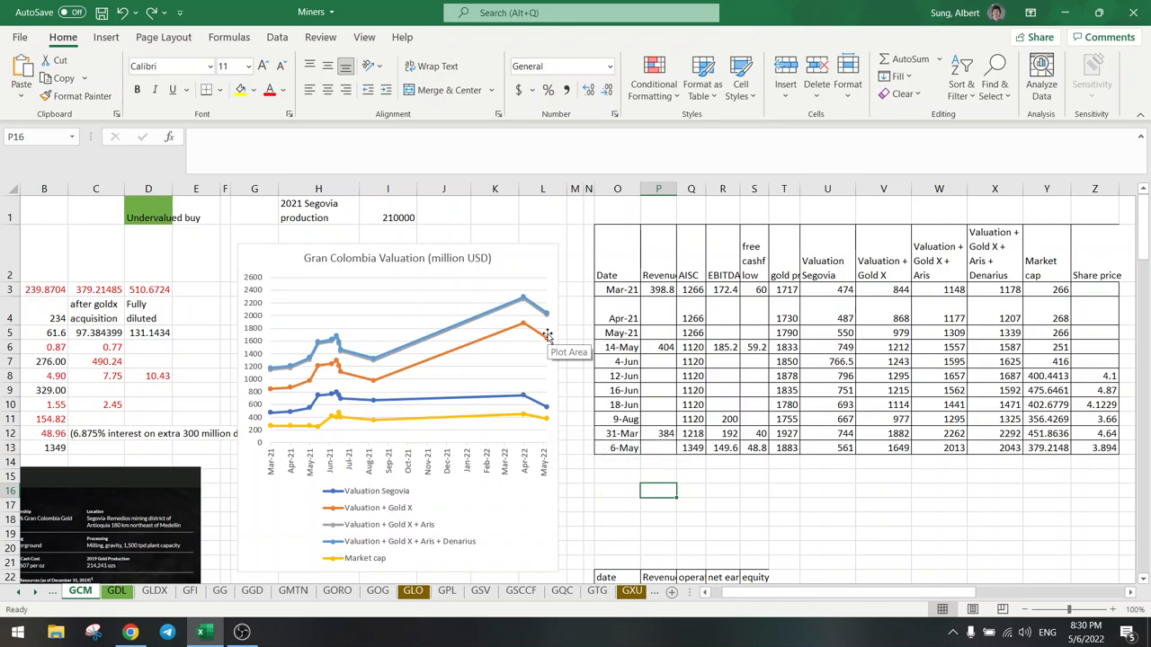
mouse_move(801, 608)
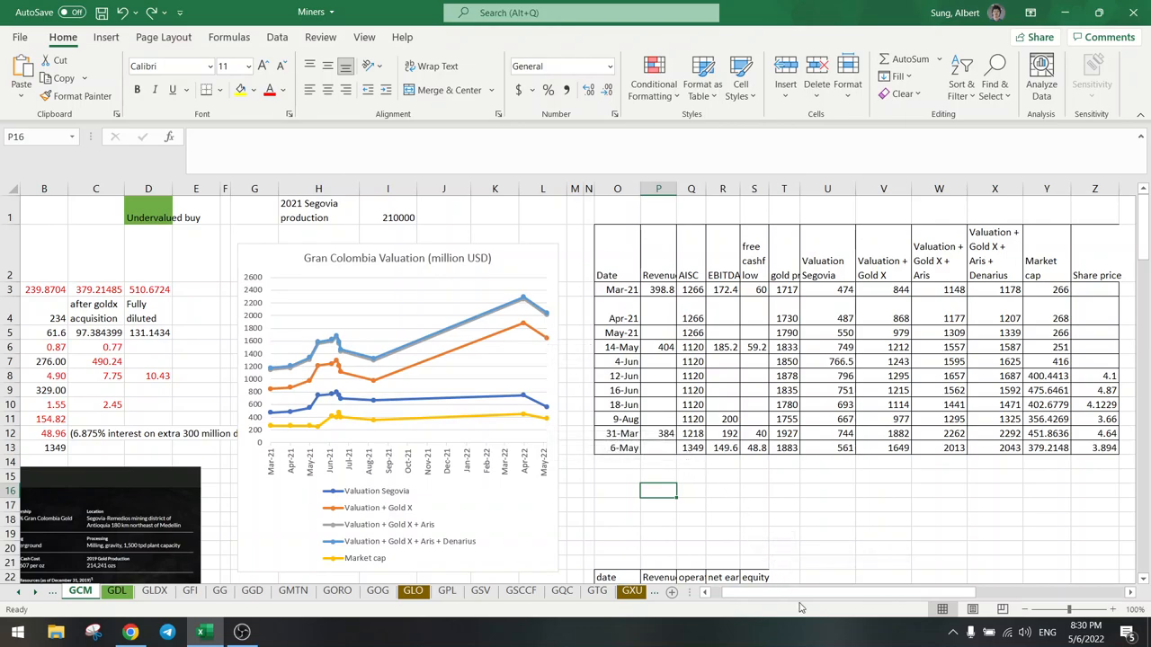
scroll("left", 3)
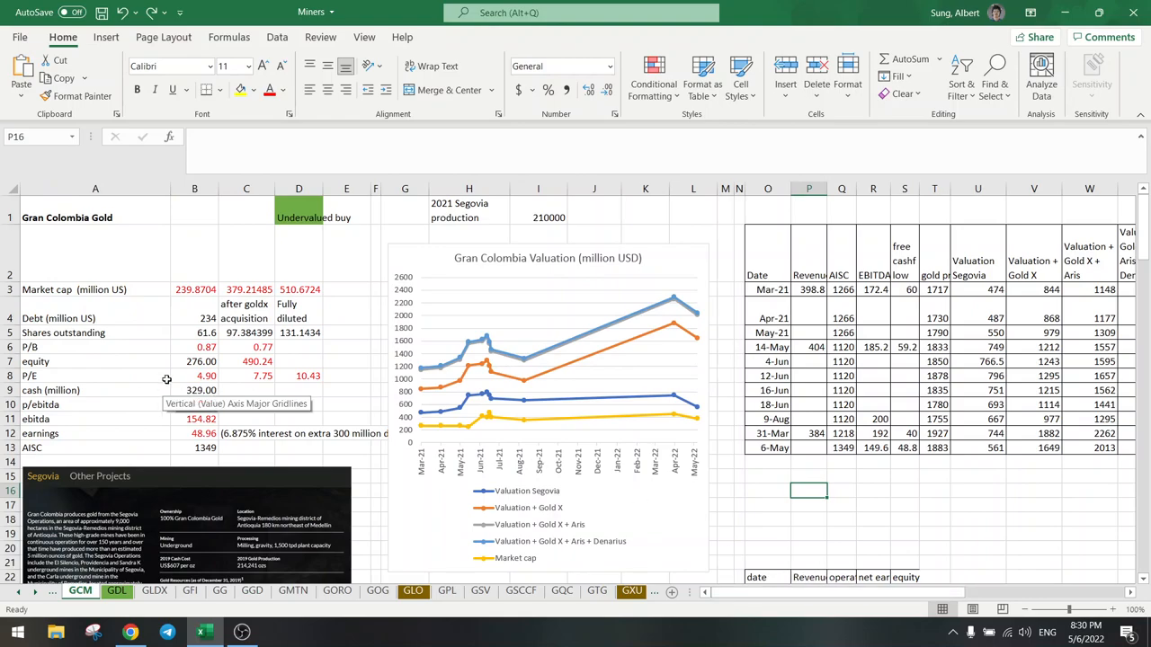
Check the P/E and ratio formulas in column C, save the Miners workbook, and return to the Yahoo portfolio.
left_click(245, 375)
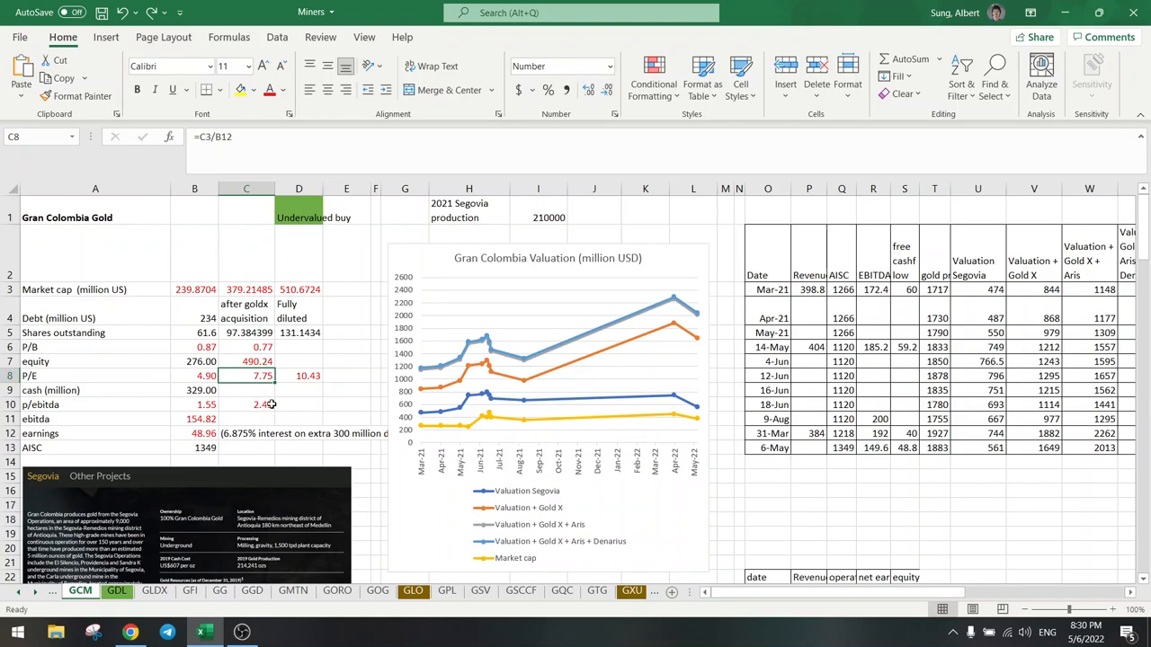
left_click(245, 402)
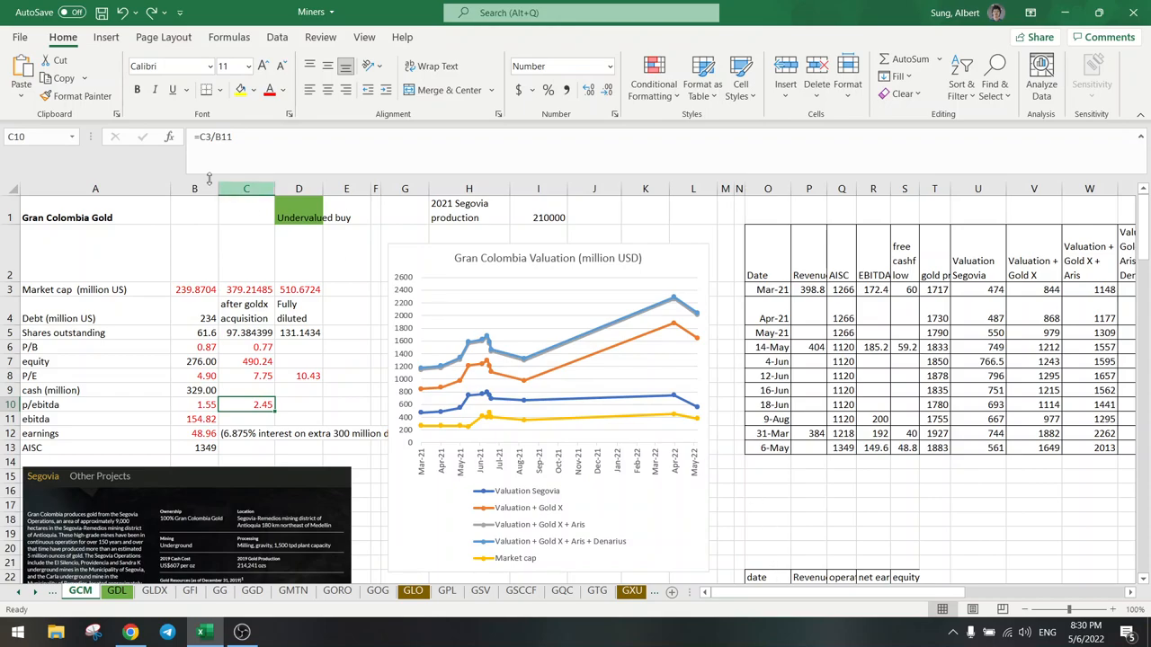
key("ctrl+s")
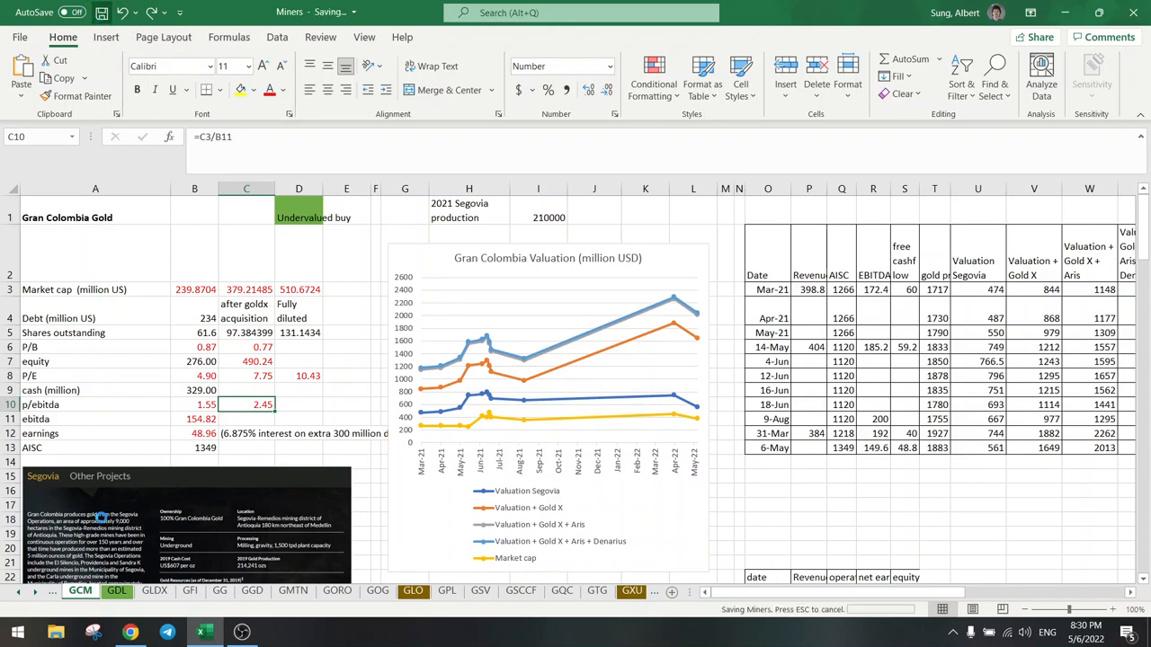
left_click(629, 11)
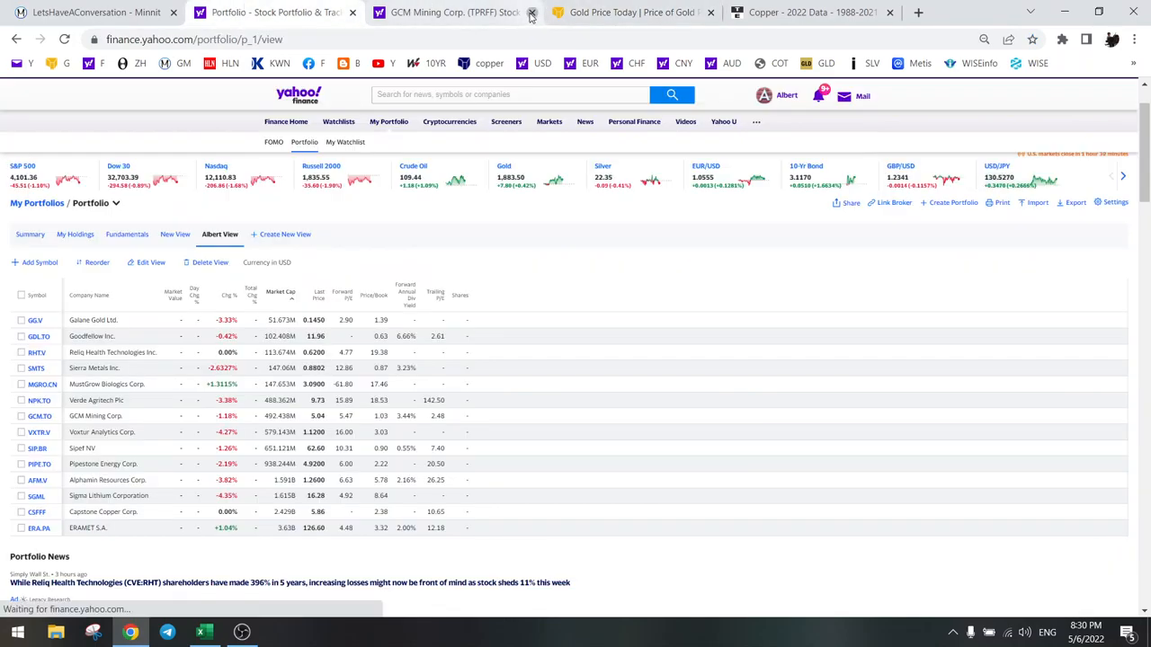
left_click(533, 13)
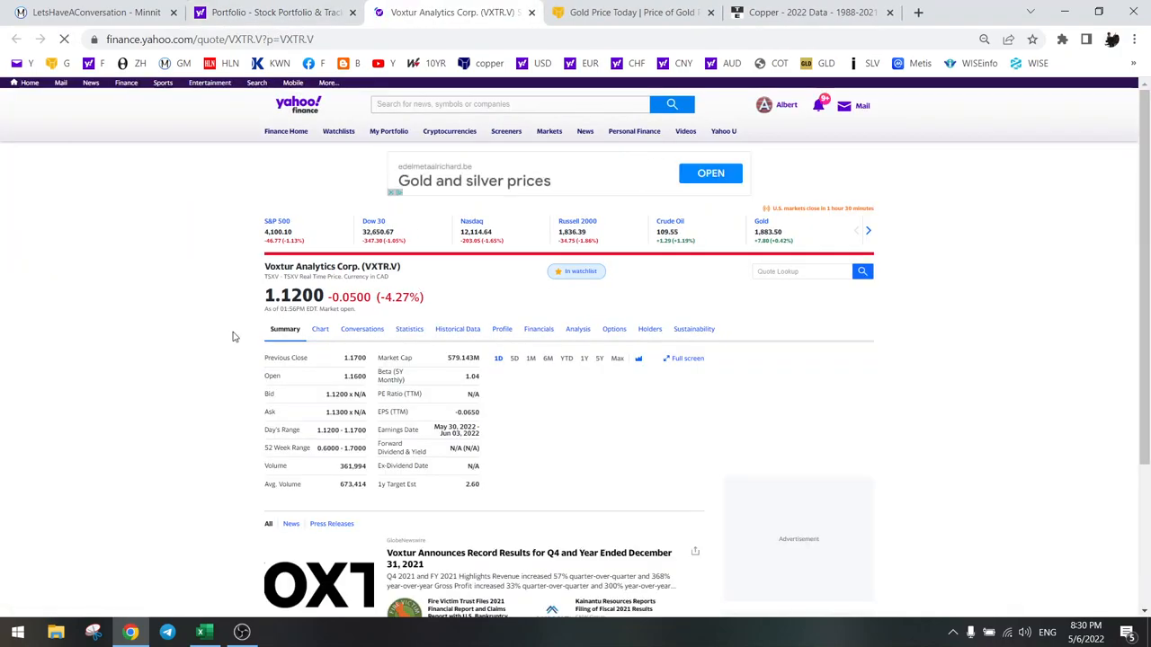
left_click(531, 358)
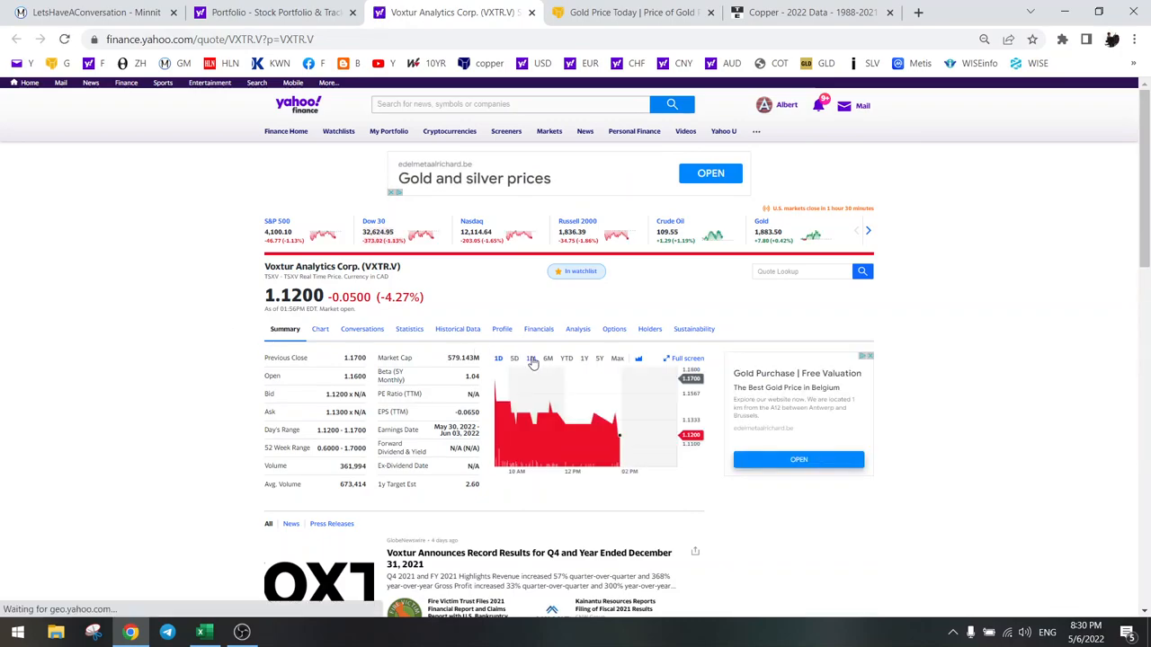
left_click(529, 358)
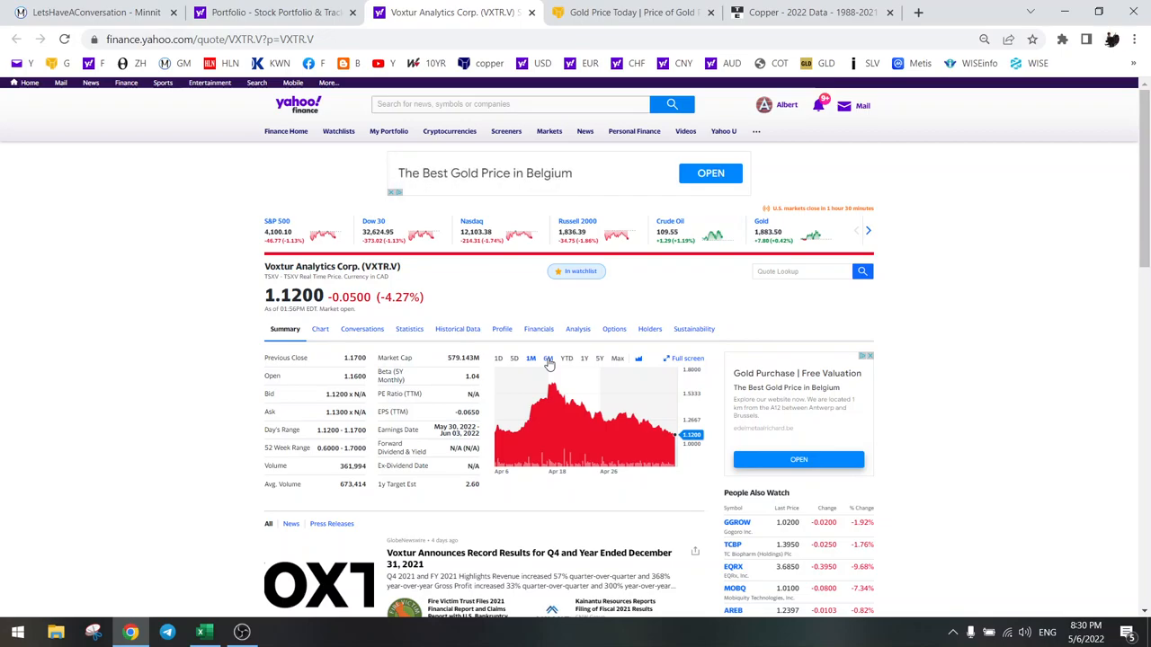
left_click(549, 358)
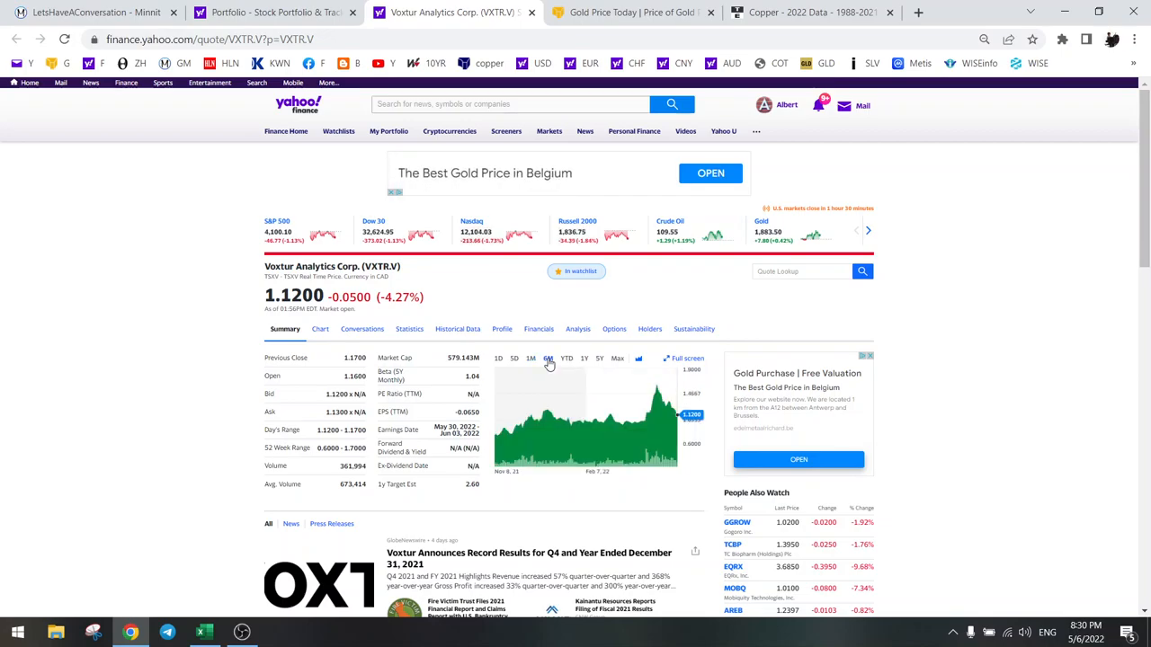
left_click(531, 358)
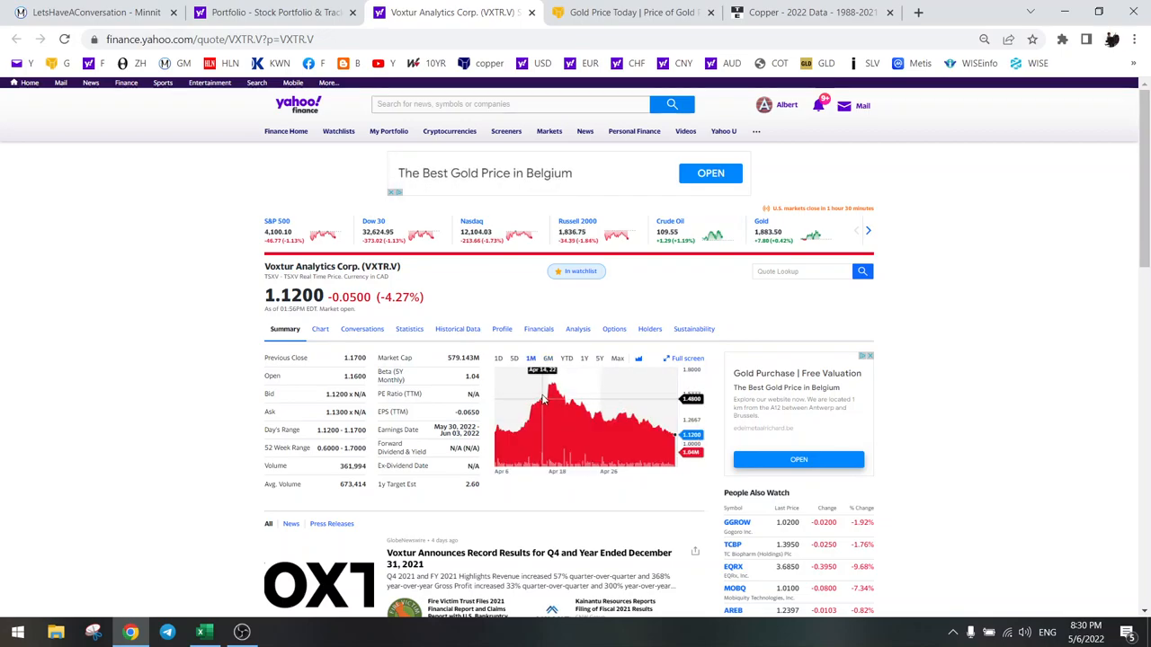
mouse_move(637, 428)
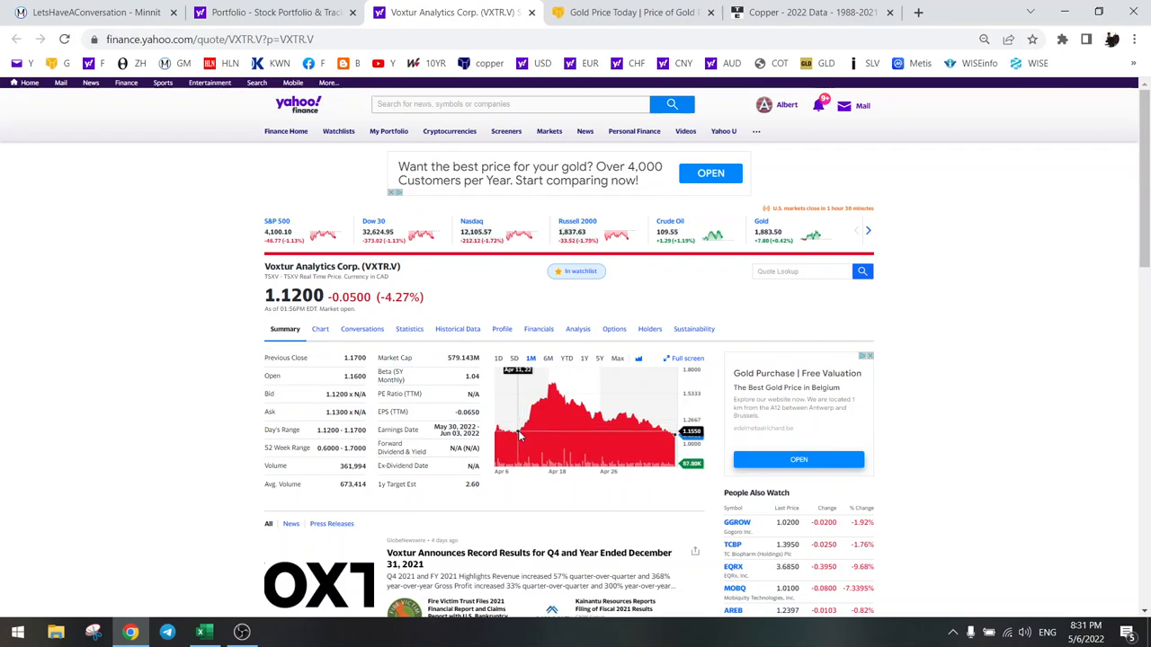
mouse_move(528, 417)
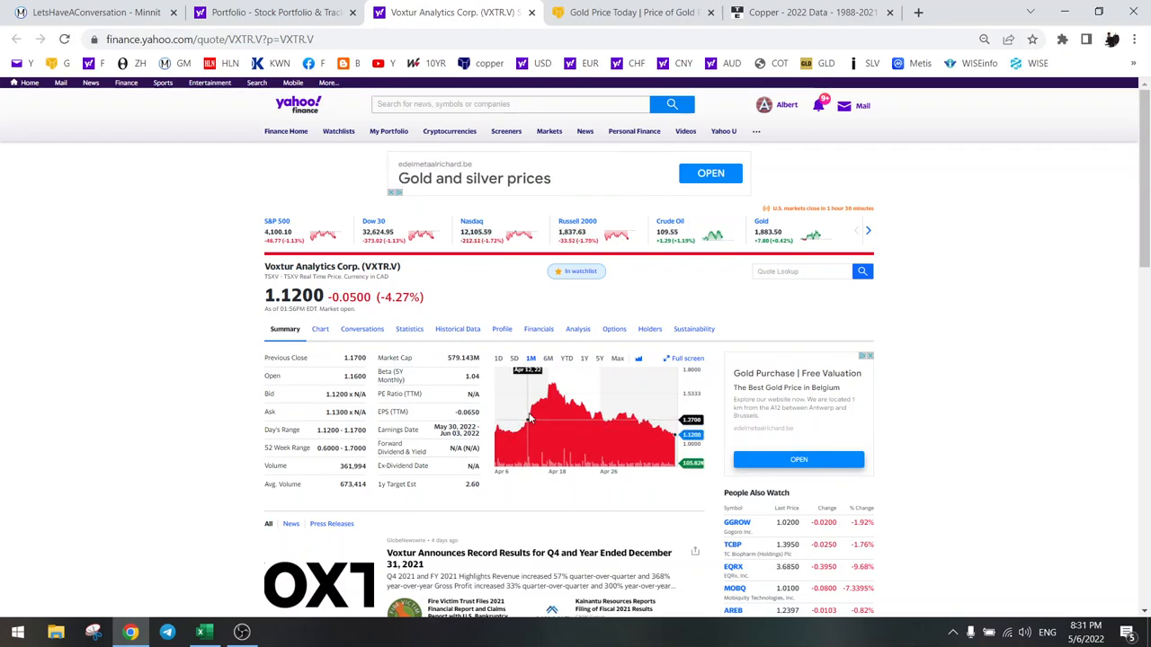
mouse_move(539, 399)
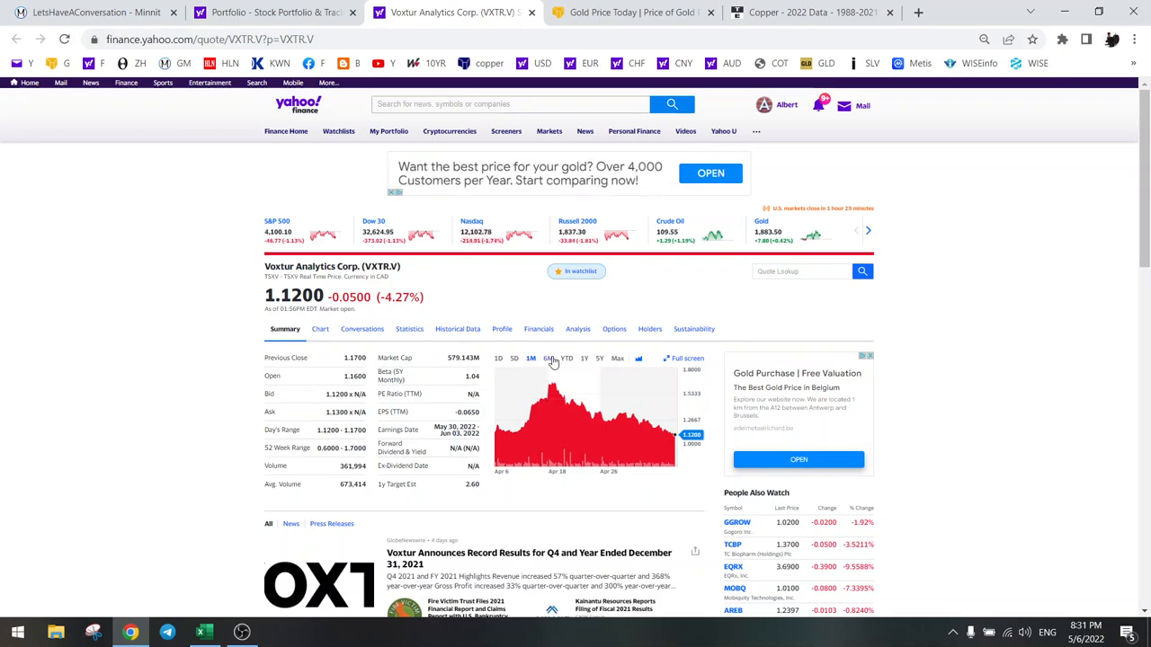
left_click(548, 357)
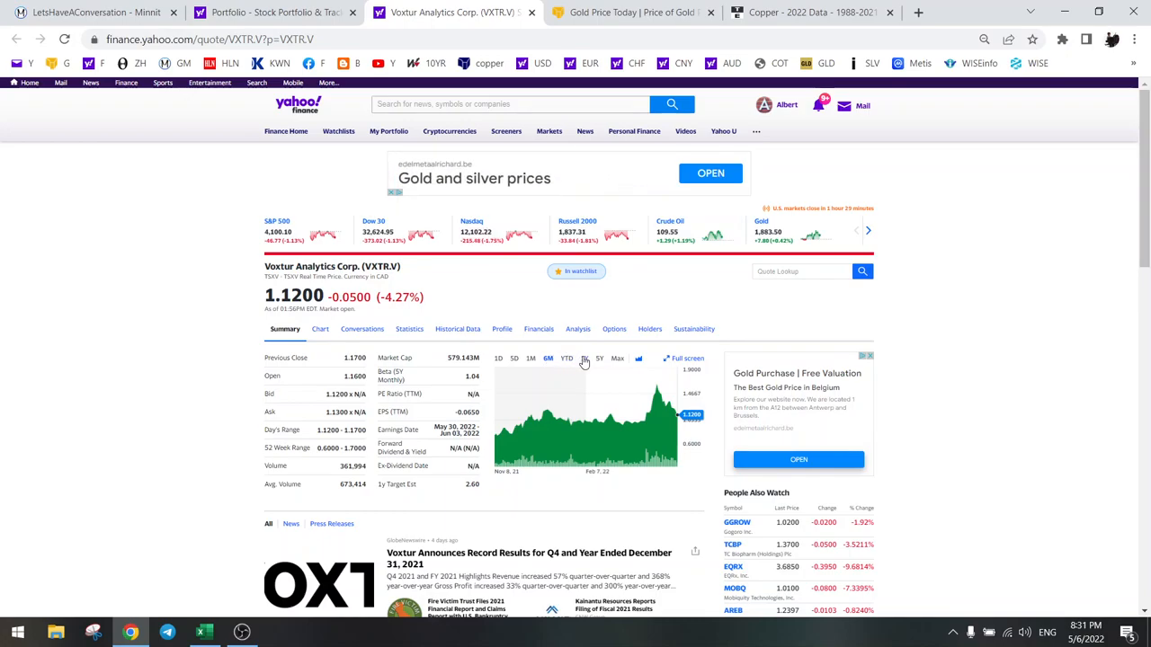
left_click(582, 358)
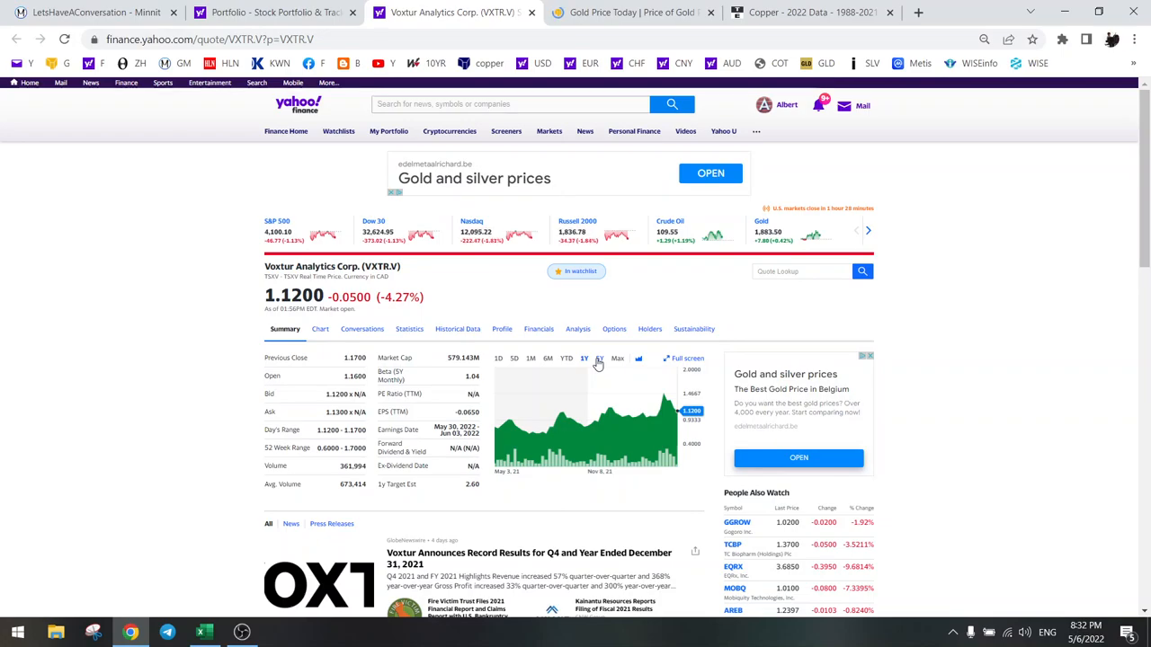
left_click(547, 357)
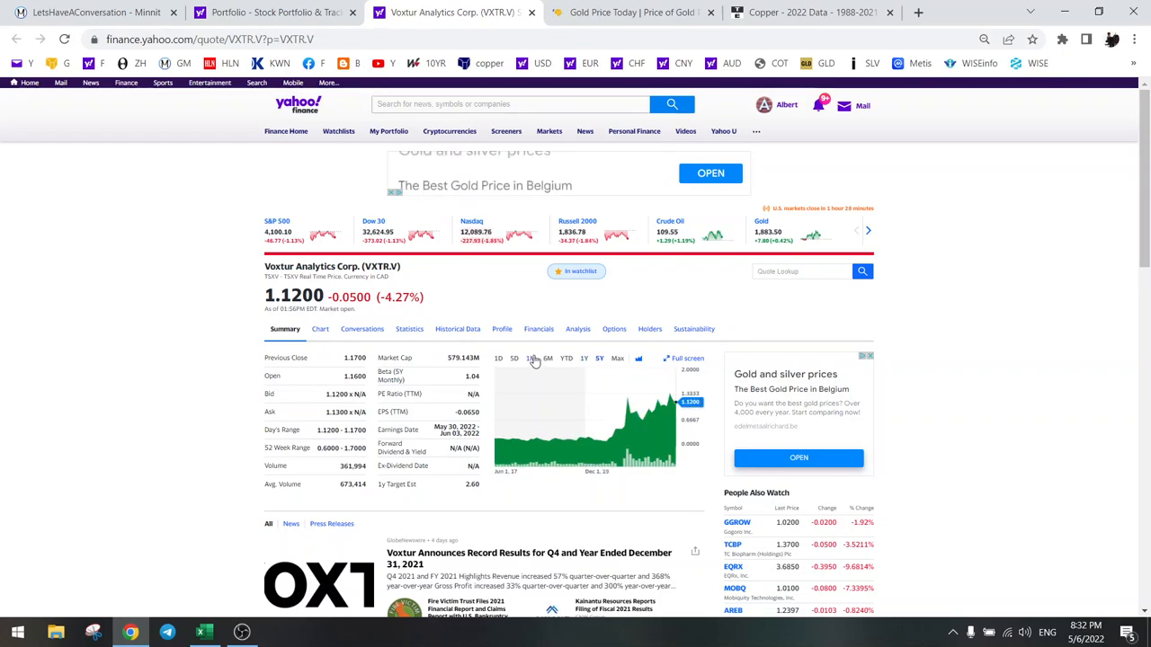
left_click(515, 358)
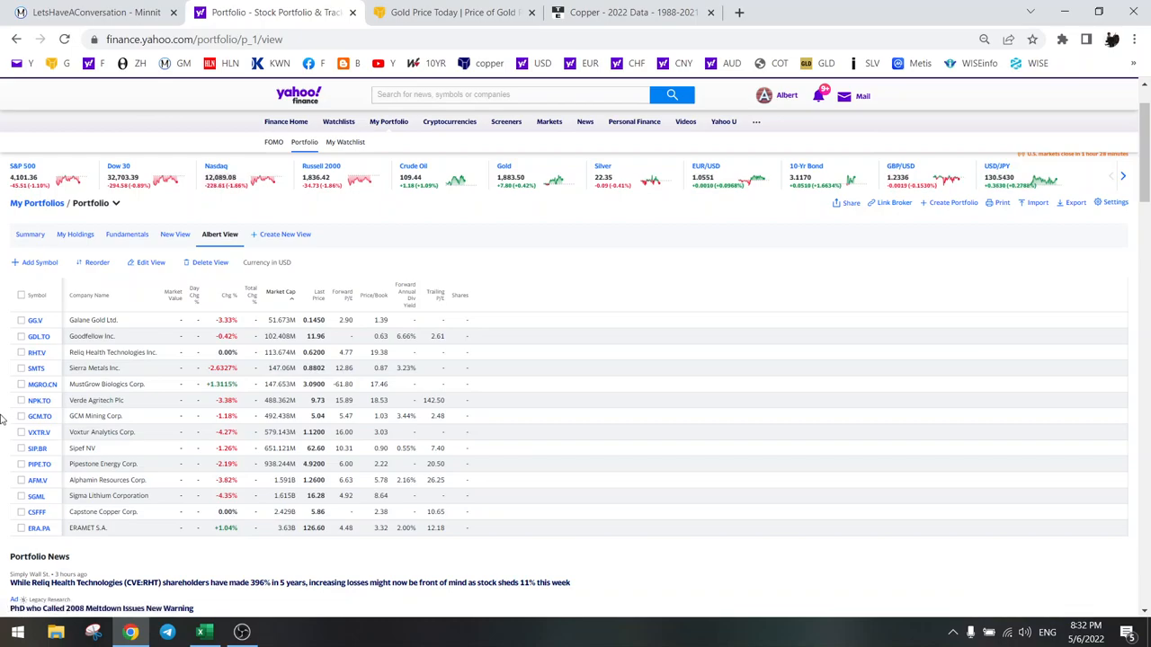
mouse_move(39, 448)
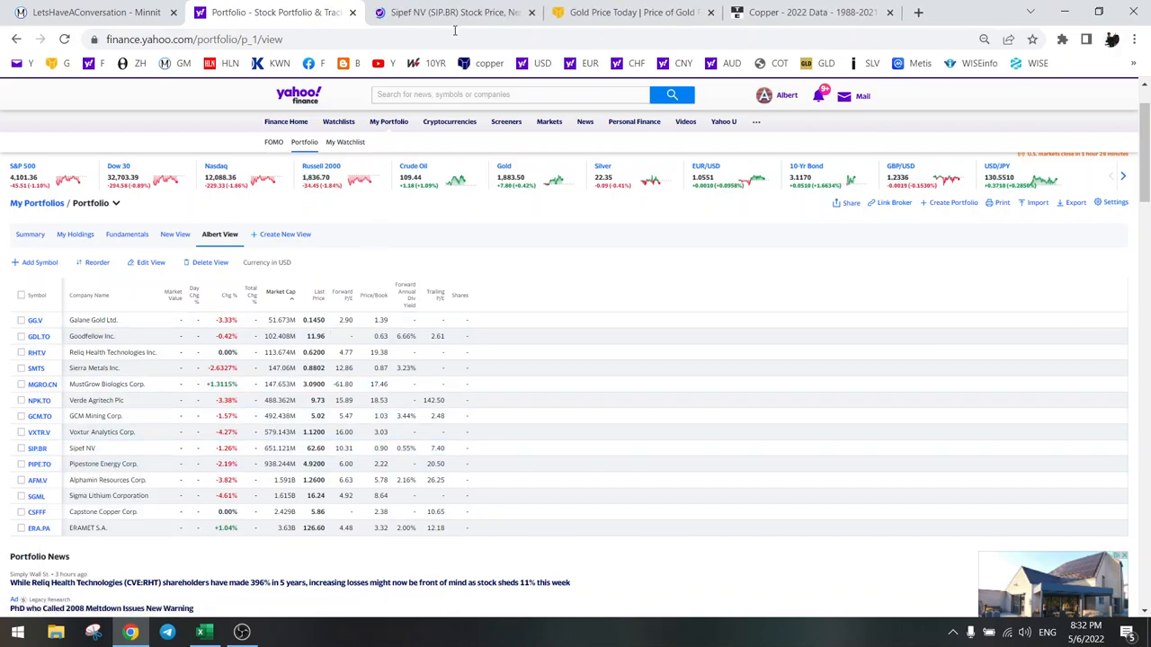
View a year of Sipef NV (SIP.BR) price history, then bring up the Trading Economics copper chart.
left_click(453, 11)
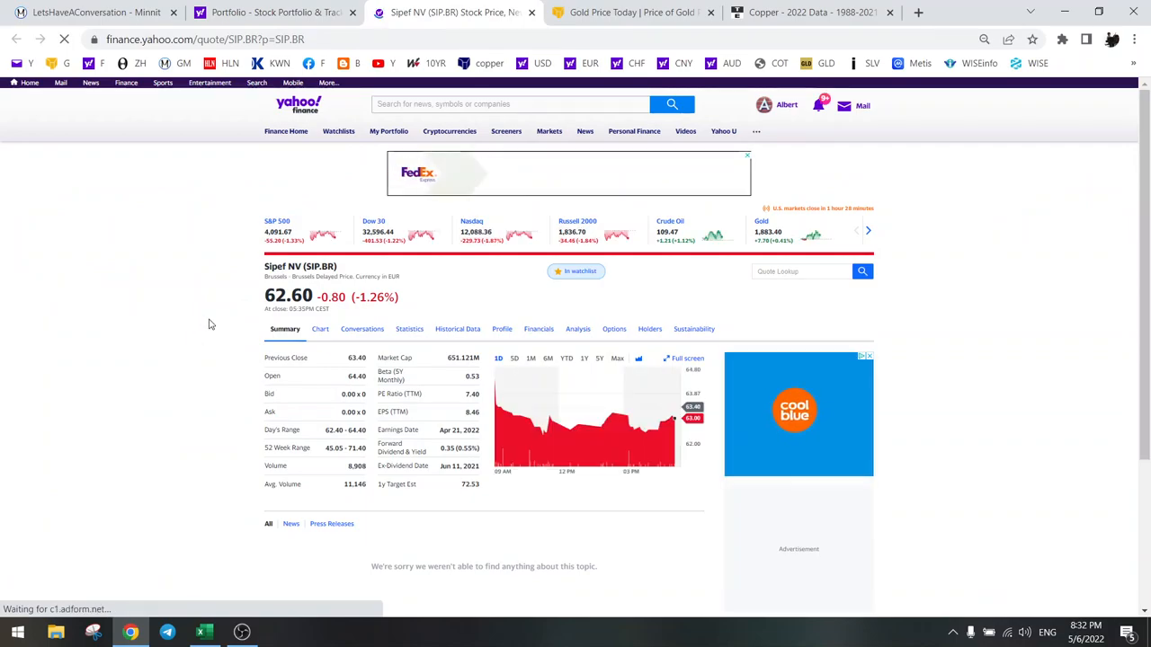
left_click(583, 358)
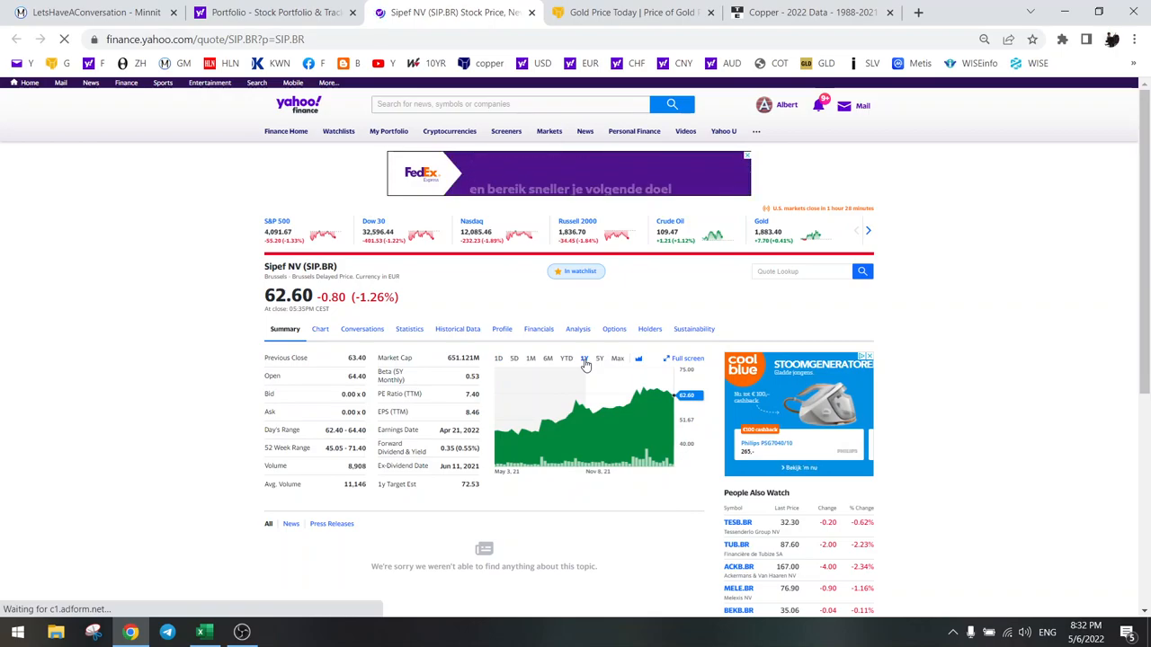
left_click(809, 11)
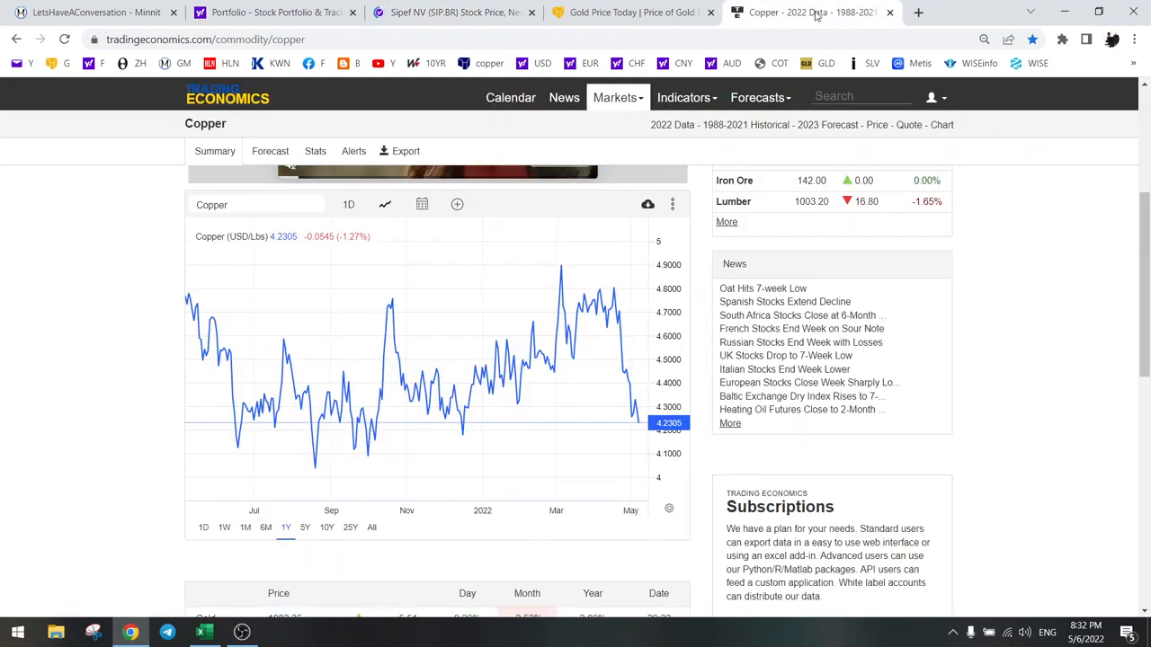
Search Trading Economics for 'palm', view Palm Oil's 10Y chart, then return to the Sipef NV quote.
type("pa")
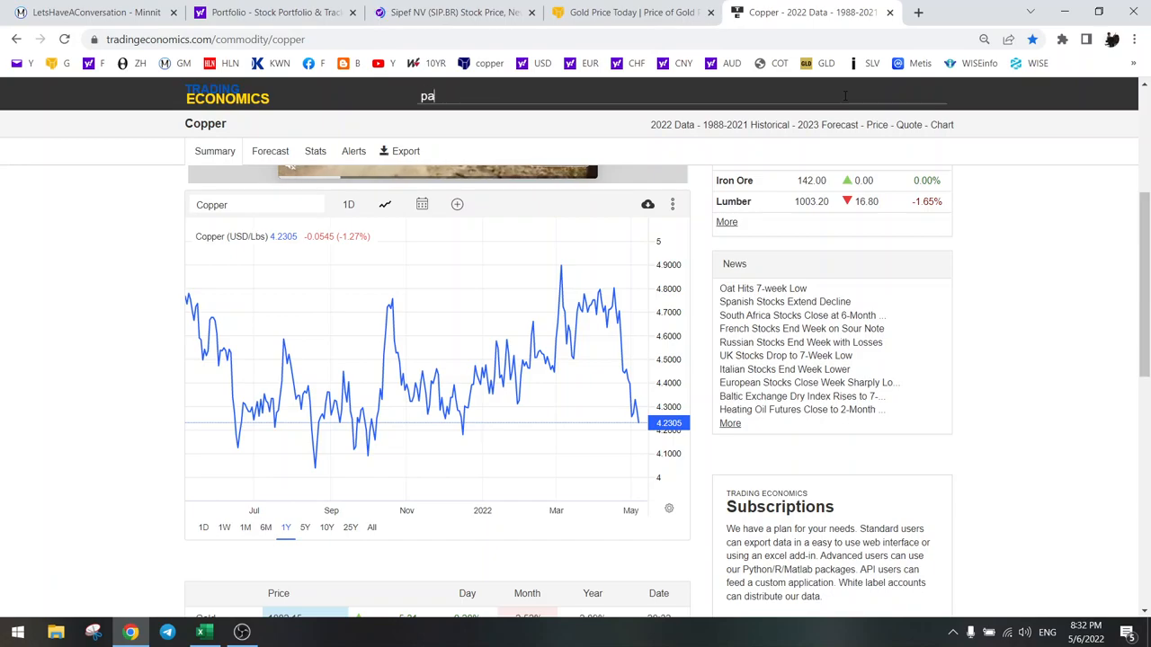
type("lm")
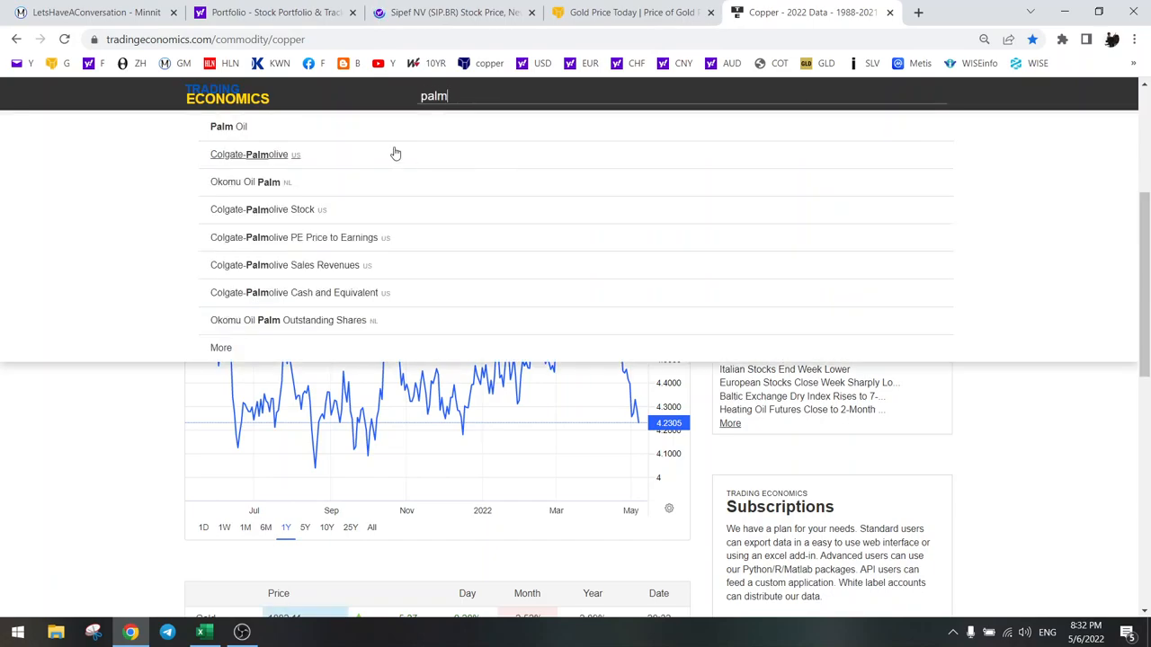
left_click(226, 126)
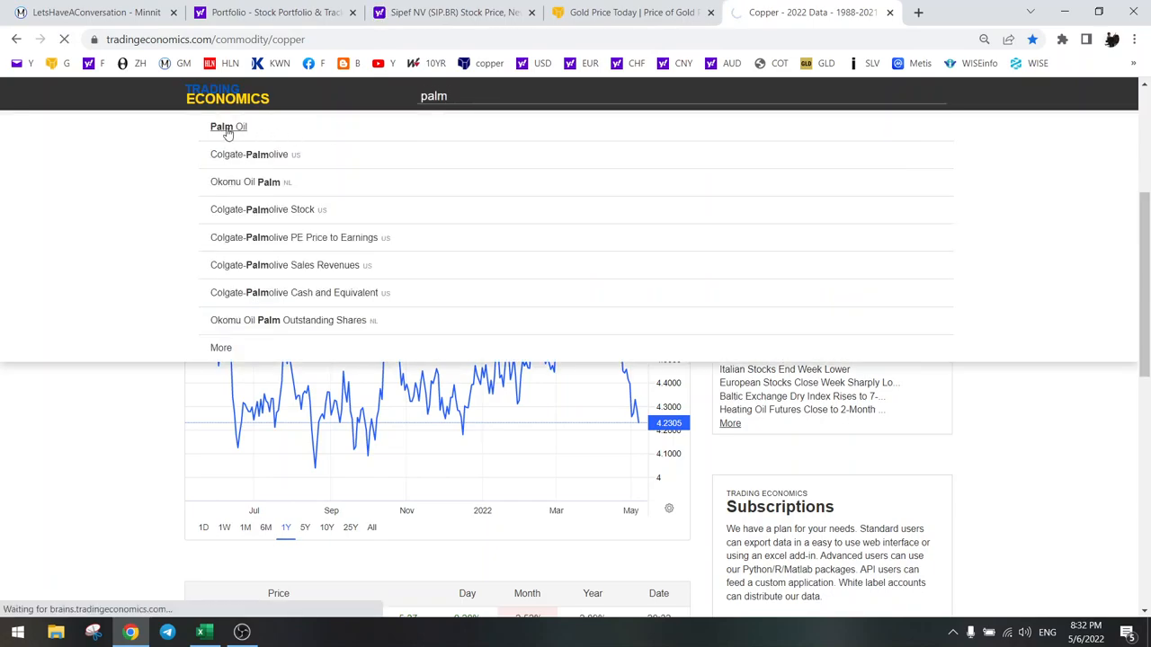
left_click(227, 126)
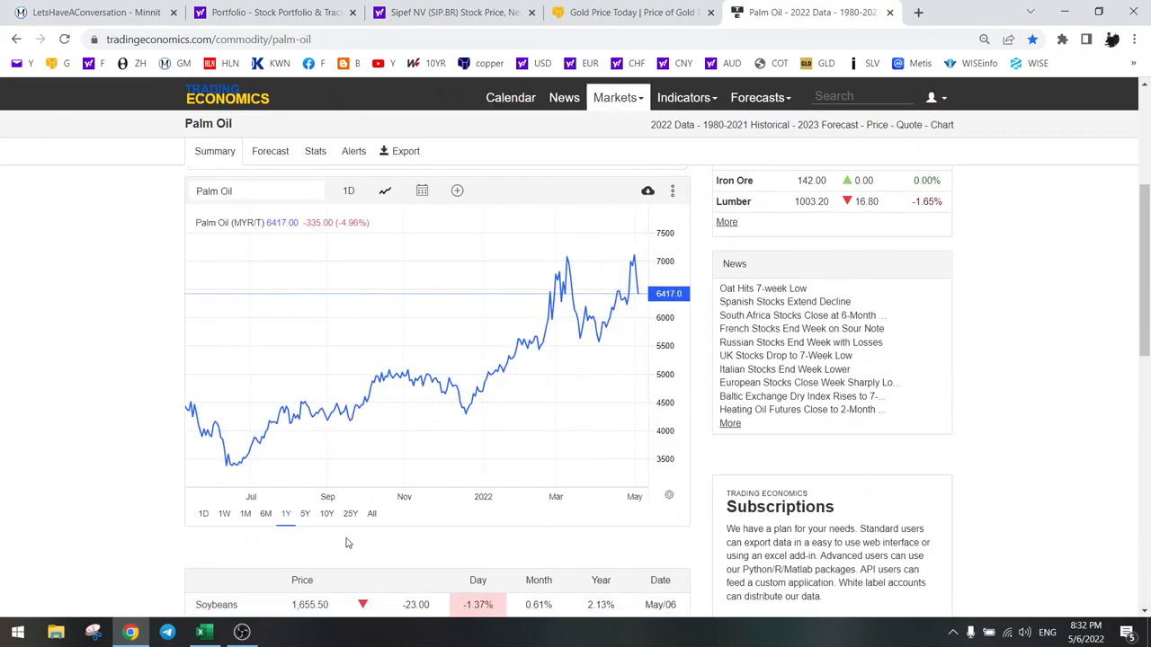
left_click(328, 514)
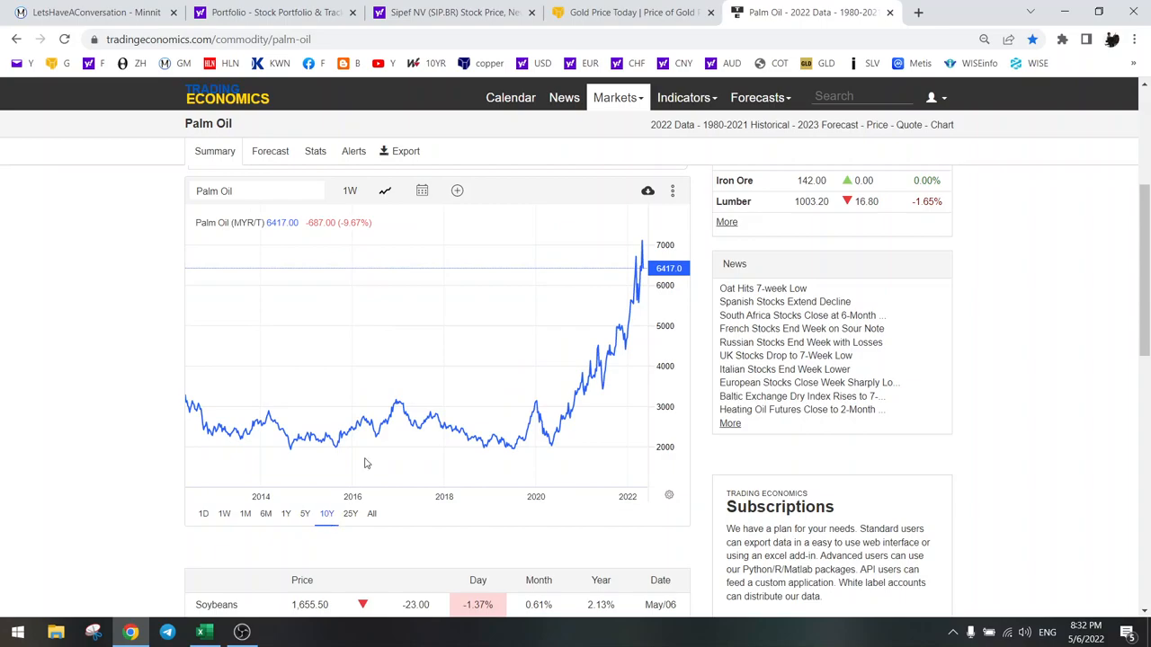
left_click(453, 12)
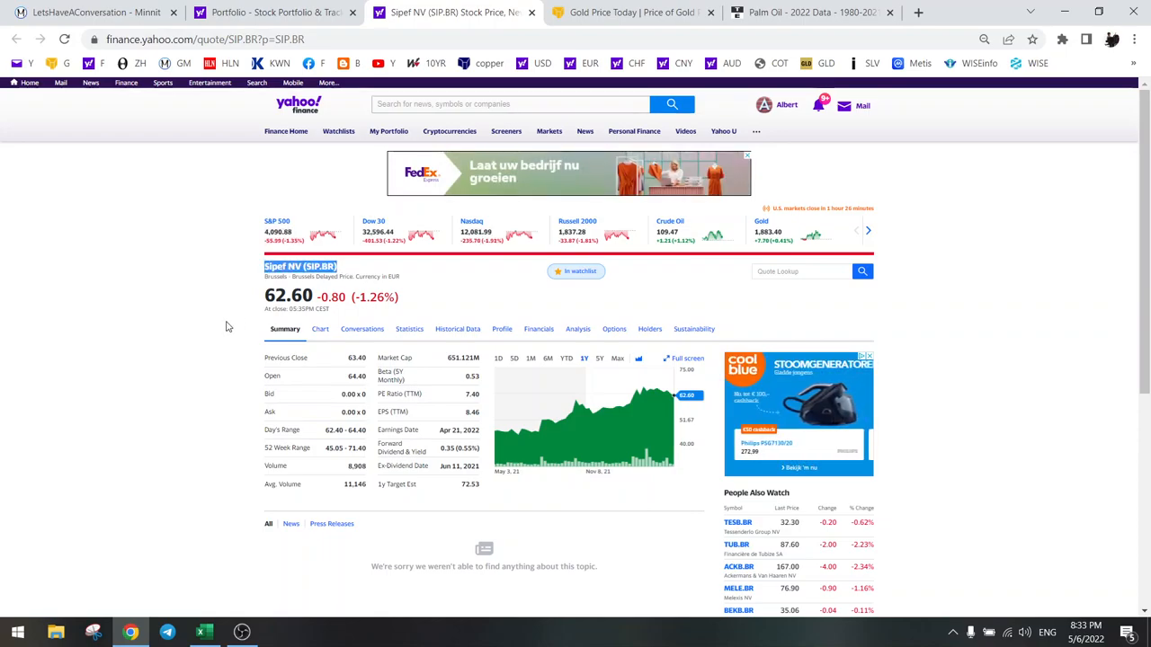
mouse_move(626, 407)
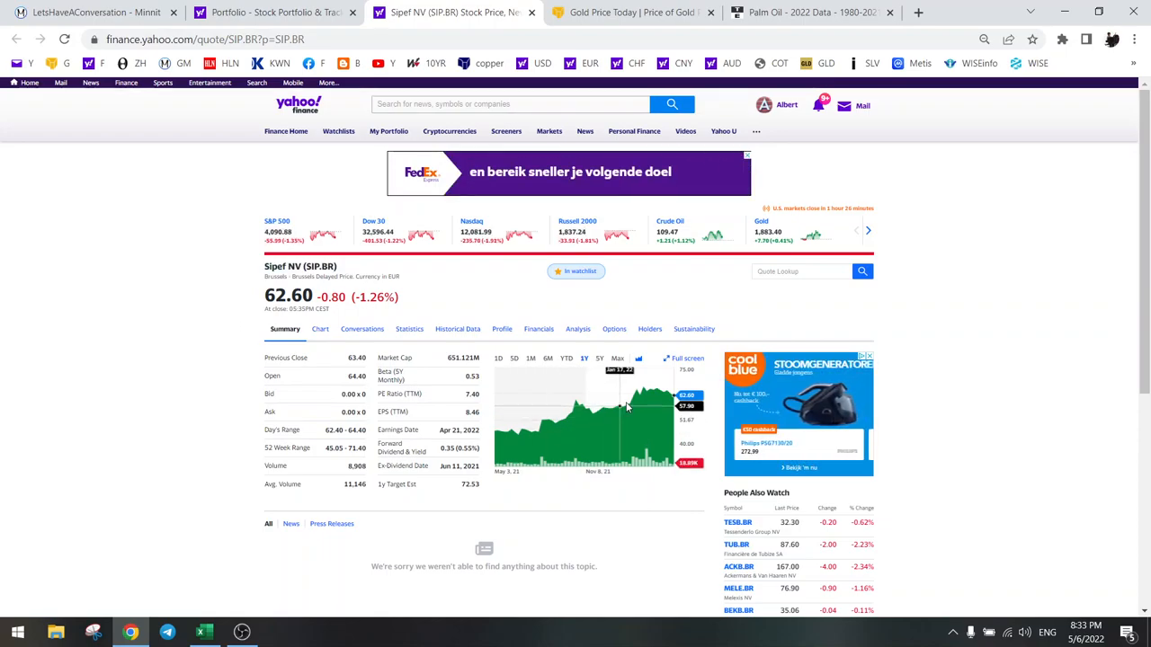
mouse_move(680, 403)
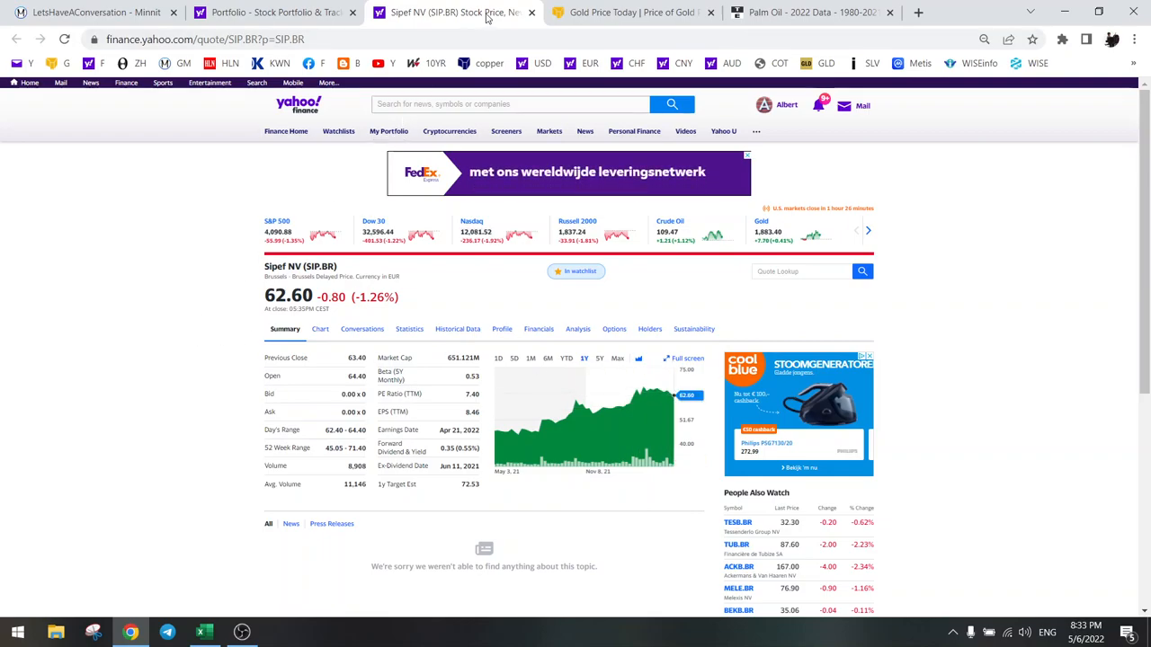
Check the Kitco gold chart, then view Pipestone Energy (PIPE.TO) with a one-year price chart.
left_click(630, 10)
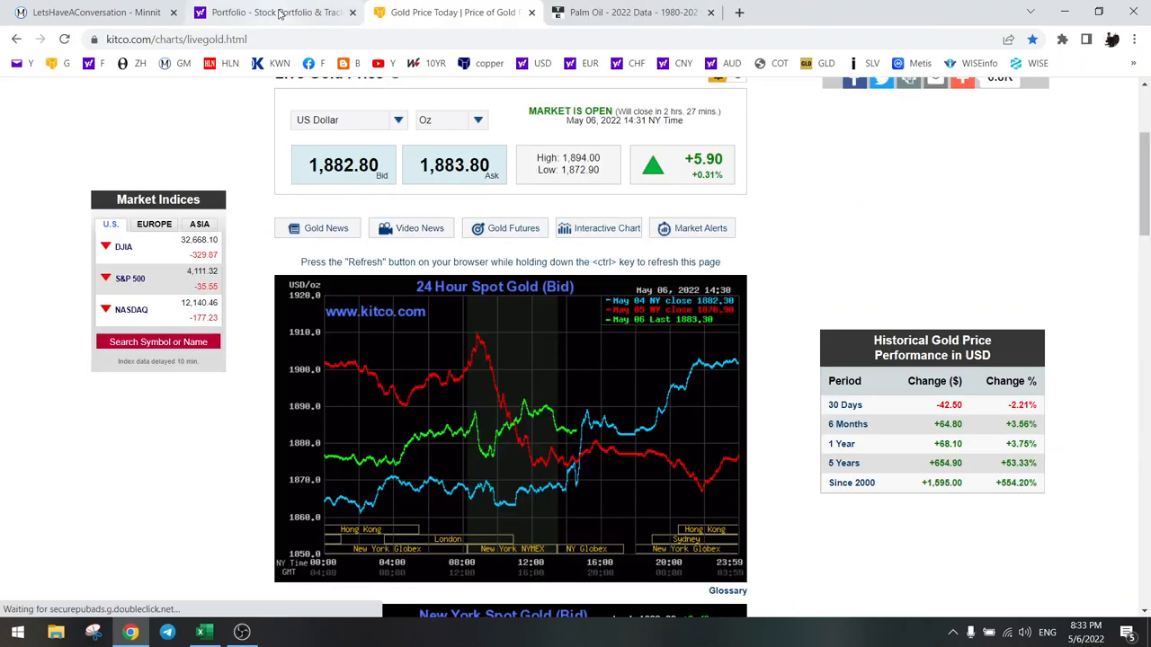
left_click(274, 11)
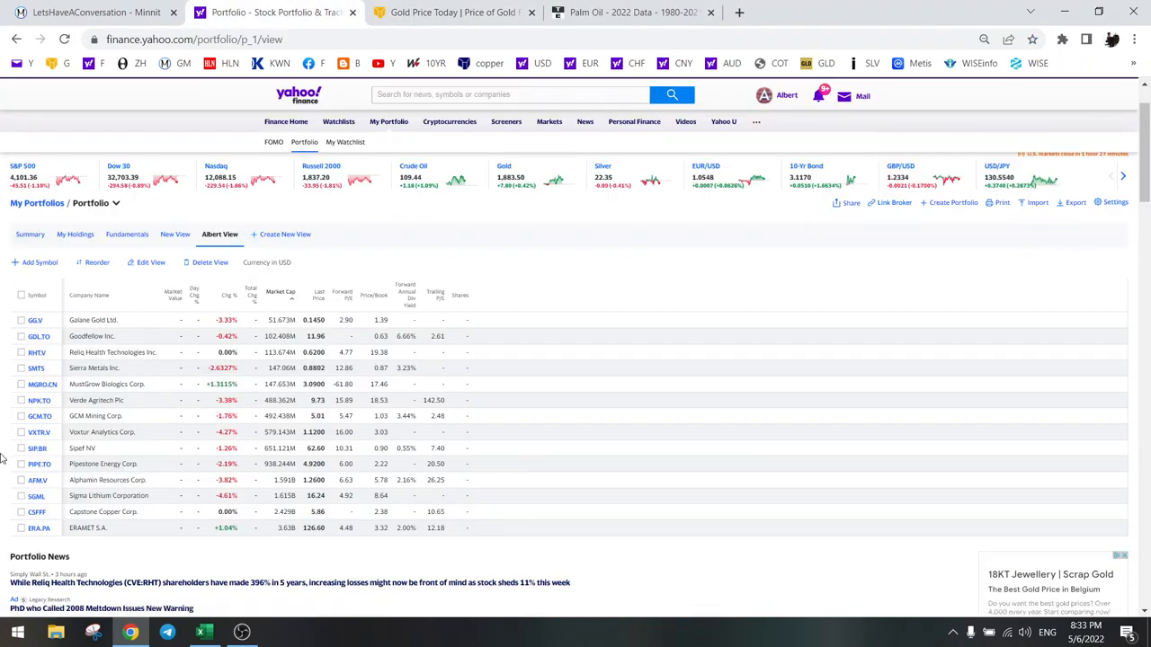
mouse_move(39, 464)
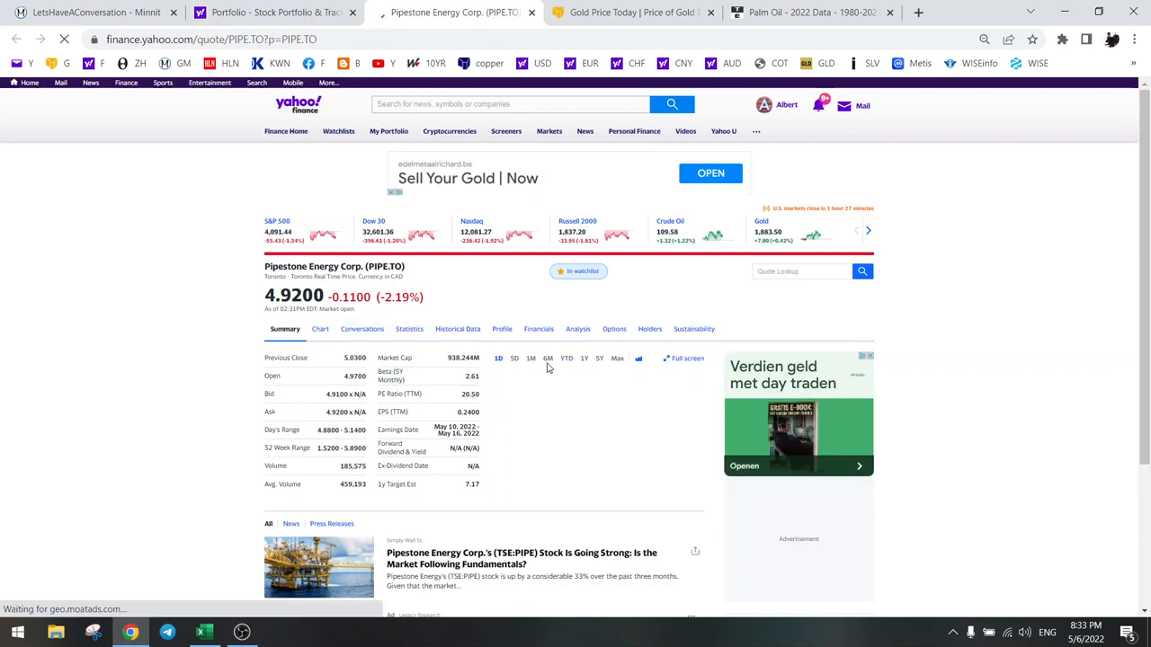
left_click(547, 358)
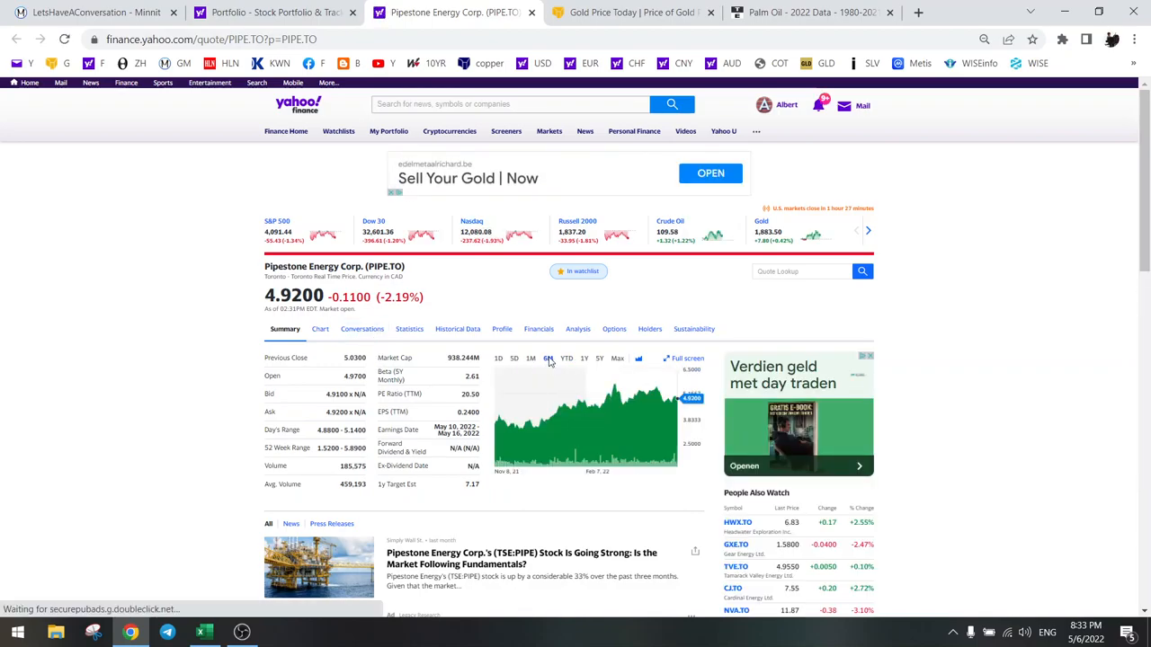
left_click(583, 358)
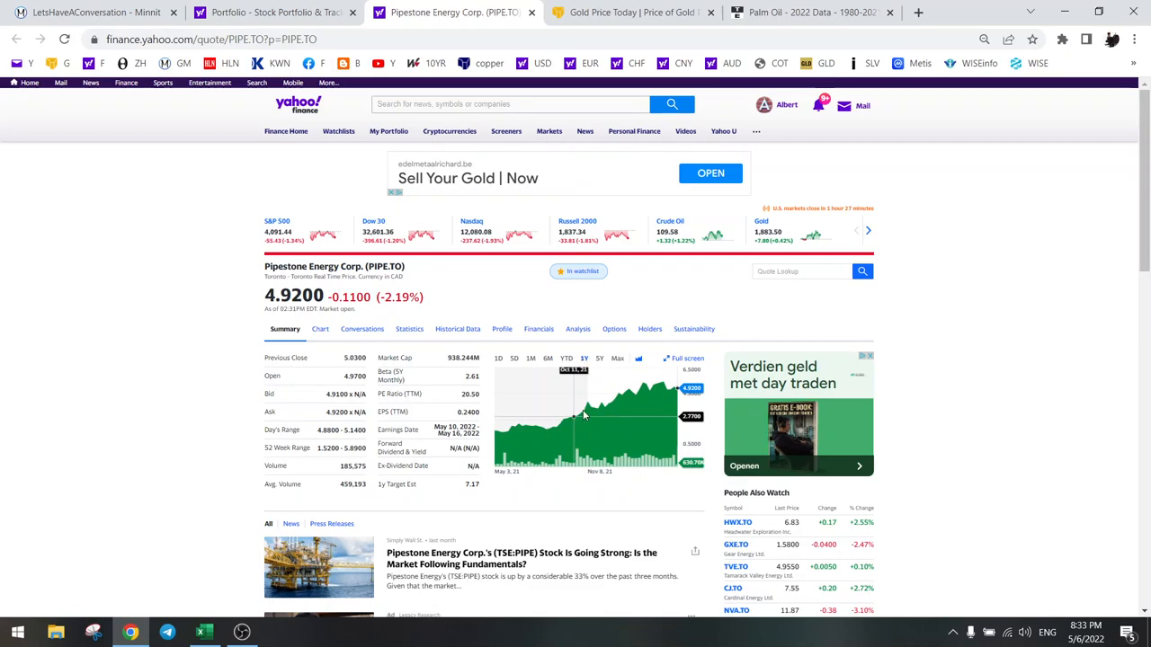
mouse_move(442, 377)
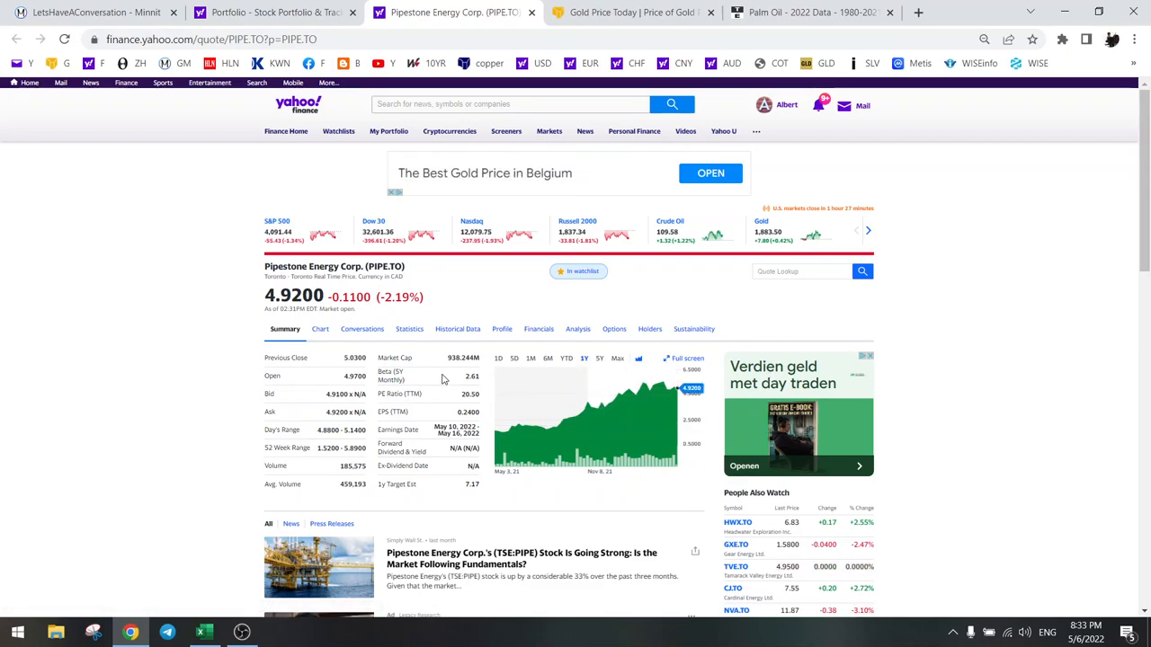
left_click(810, 10)
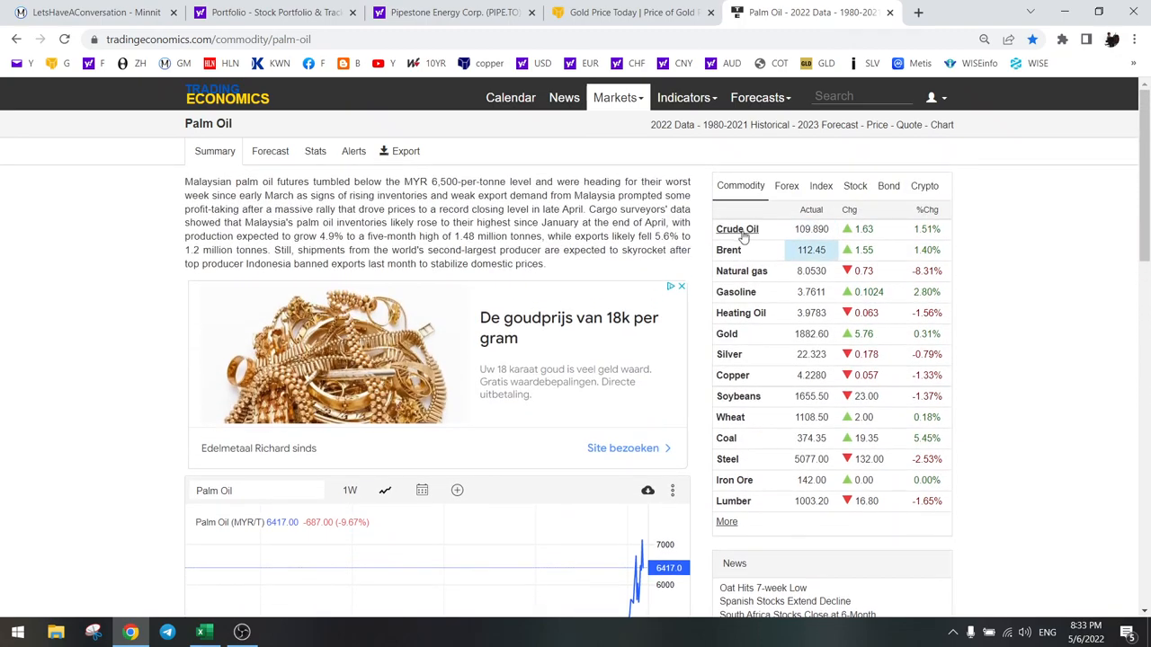
View Trading Economics' crude oil page with the one-year WTI chart near 109.8.
left_click(738, 228)
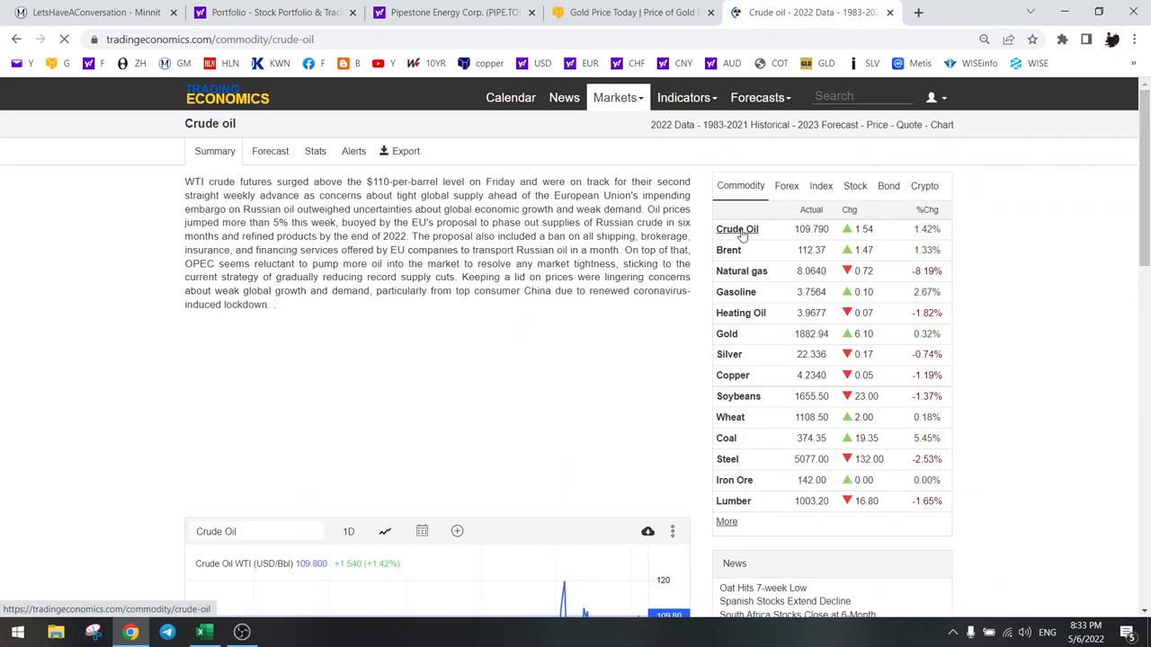
scroll("down", 3)
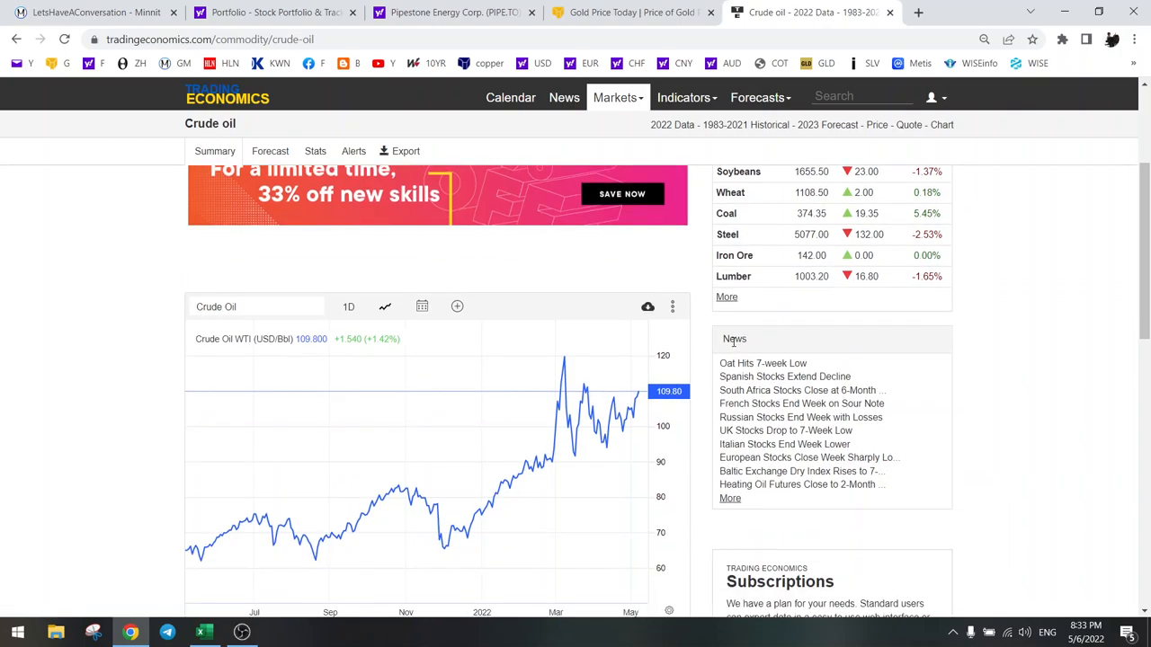
scroll("down", 3)
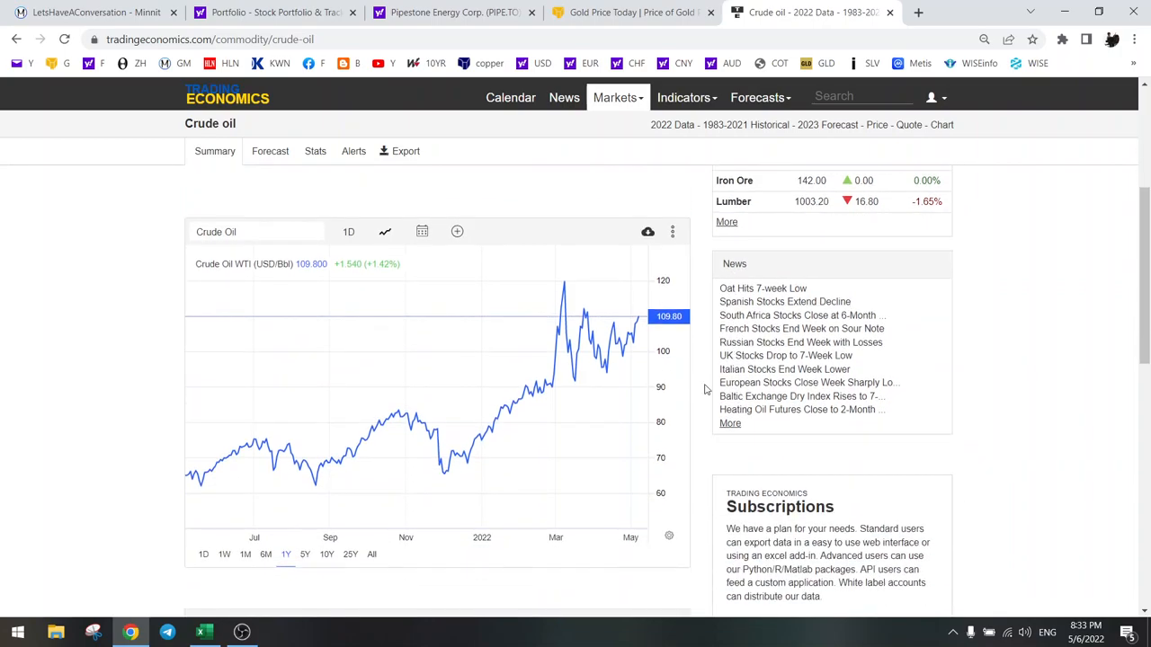
mouse_move(605, 367)
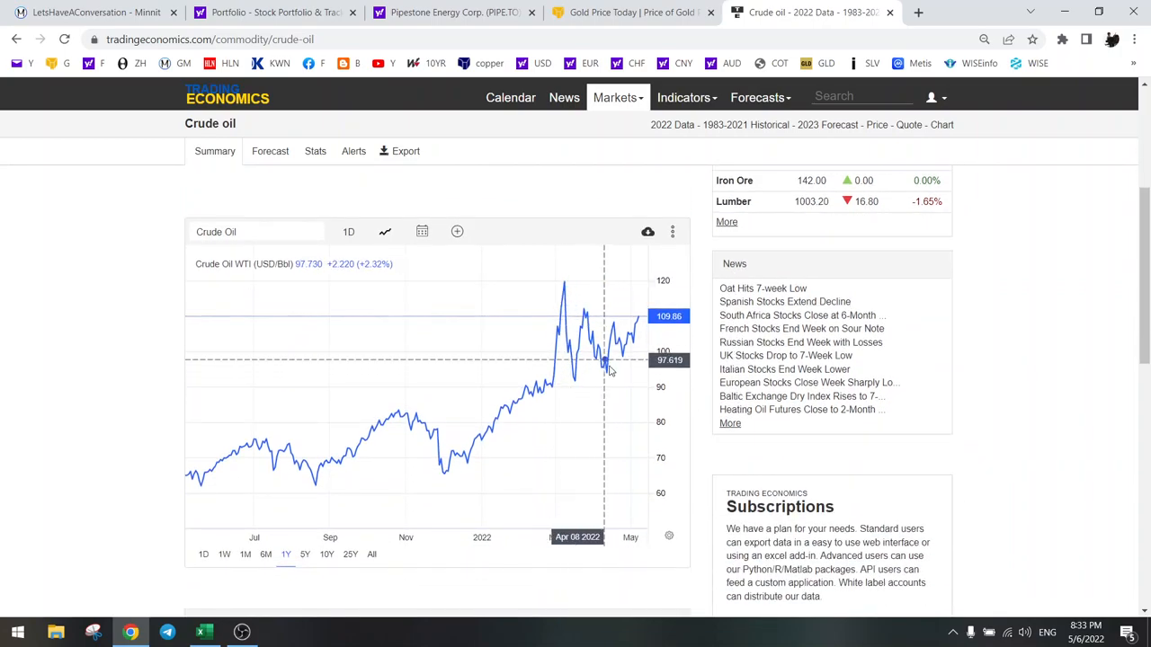
left_click(453, 11)
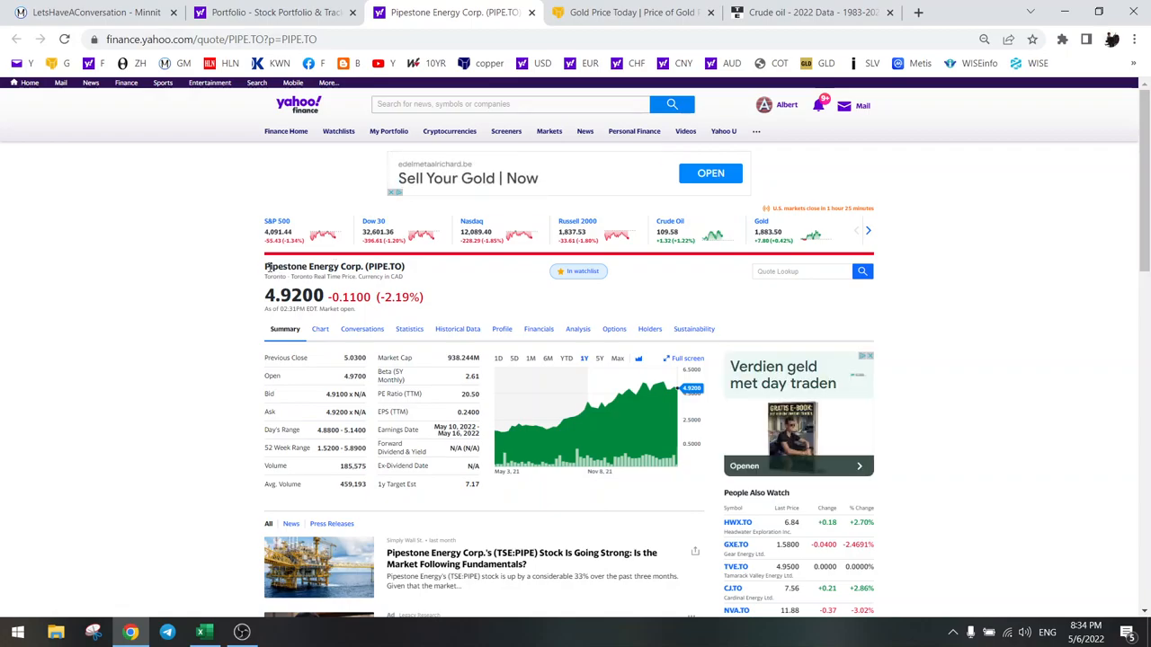
mouse_move(372, 318)
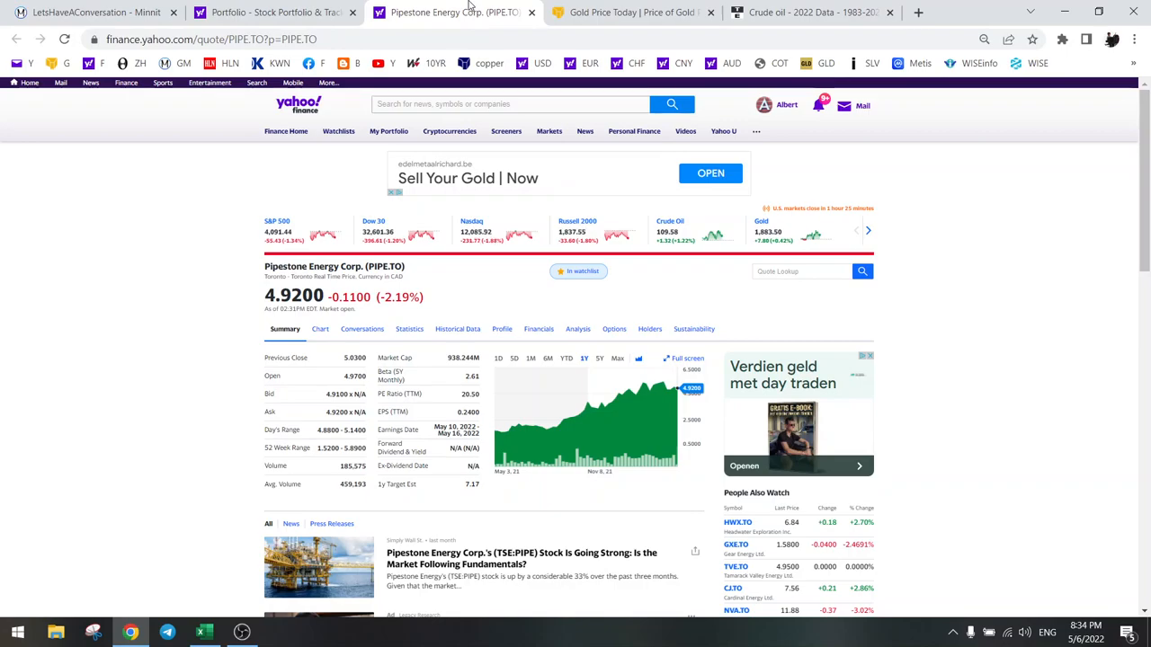
mouse_move(813, 11)
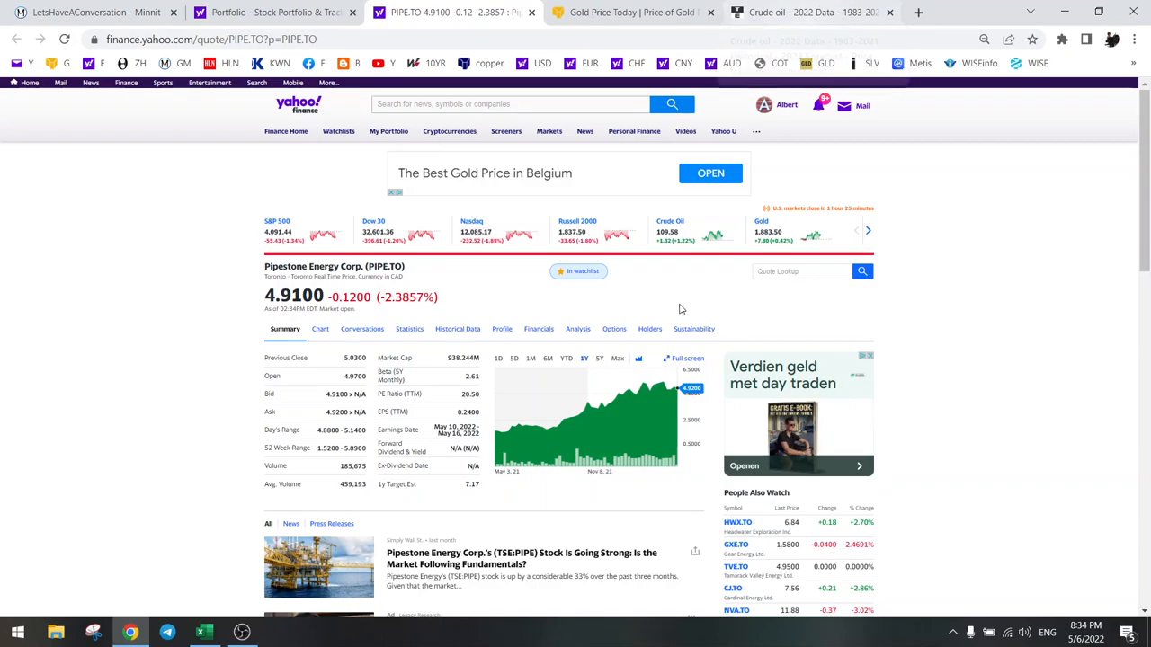
mouse_move(575, 406)
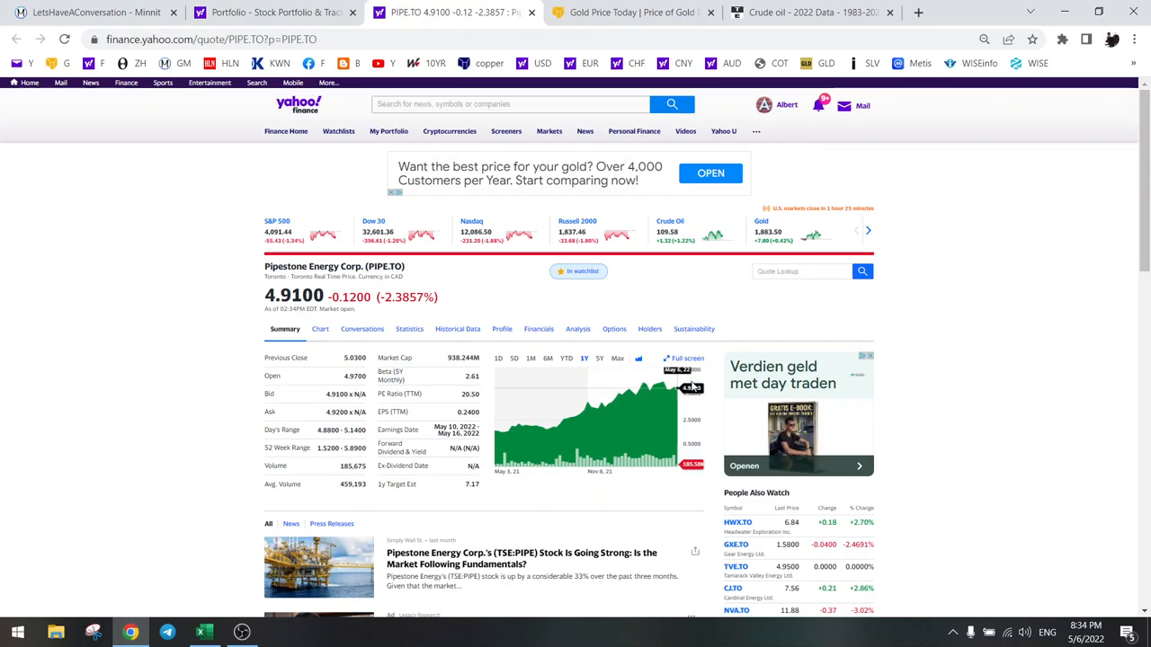
mouse_move(741, 223)
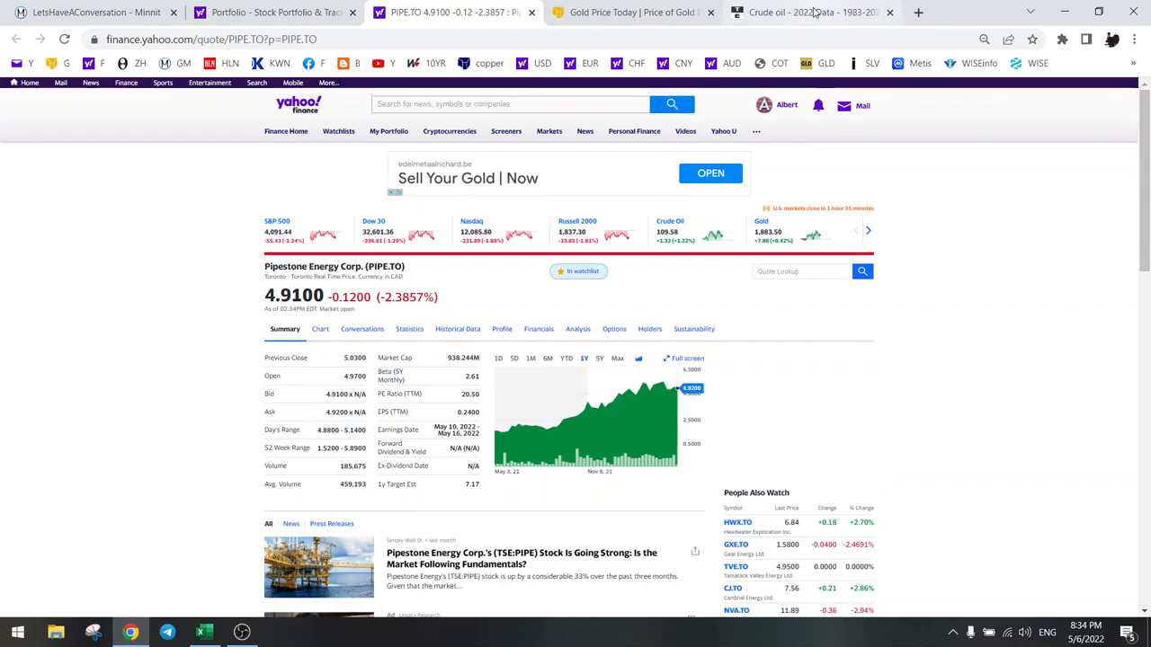
From the portfolio, view Alphamin Resources (AFM.V) with its chart range adjusted to recent weeks.
left_click(809, 13)
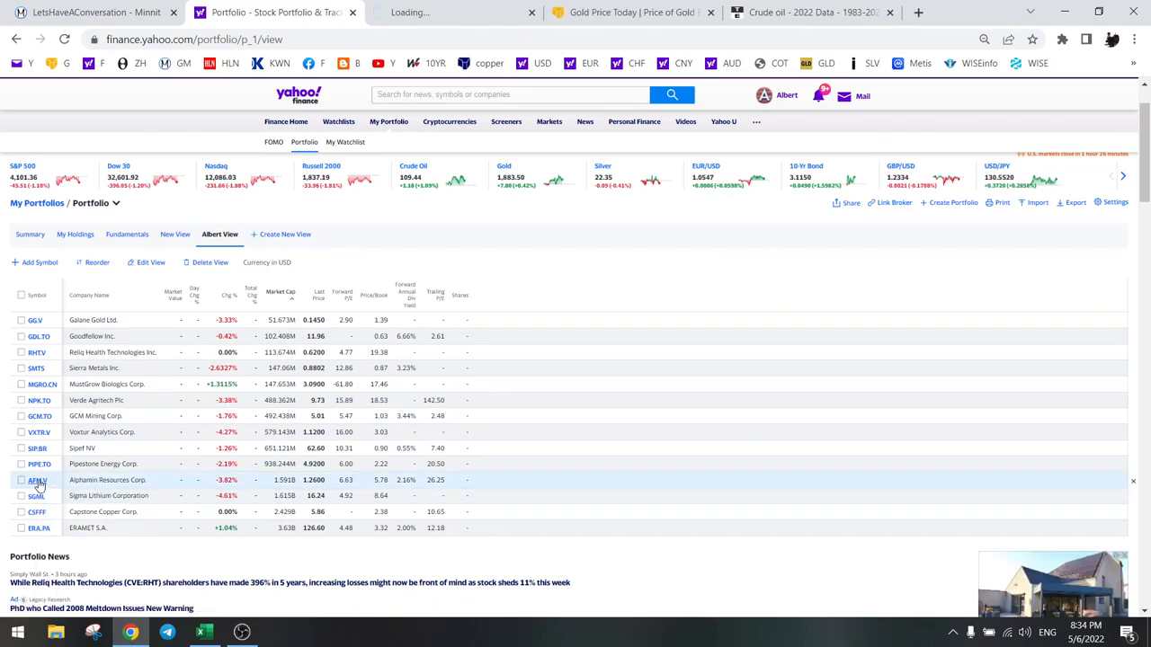
left_click(36, 479)
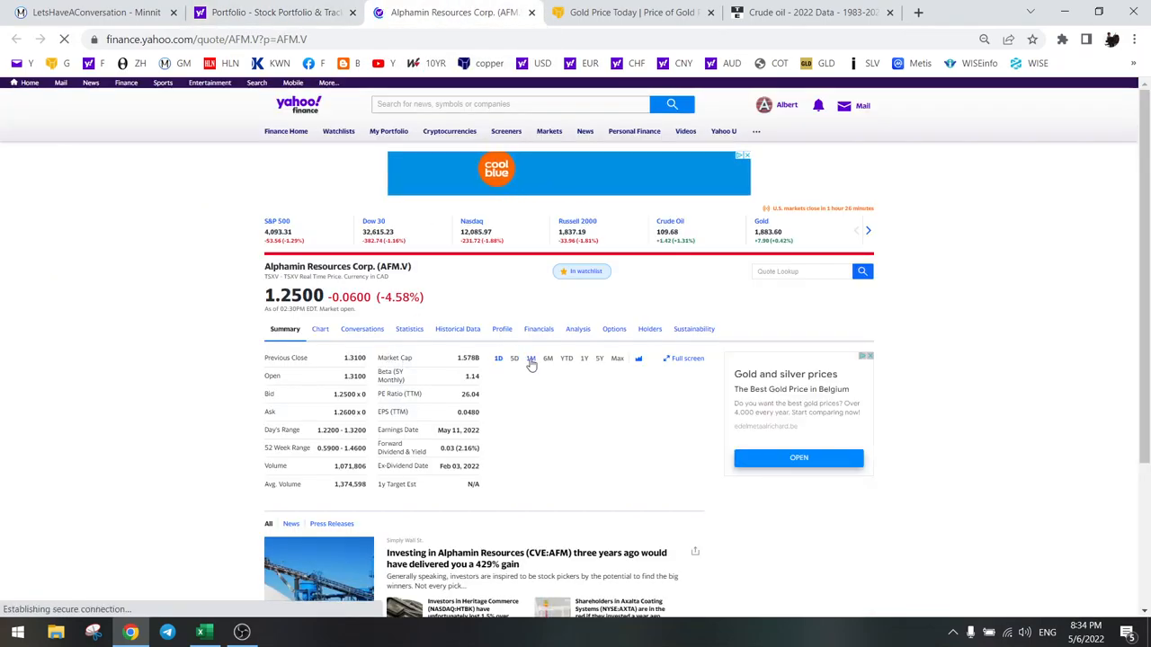
left_click(530, 358)
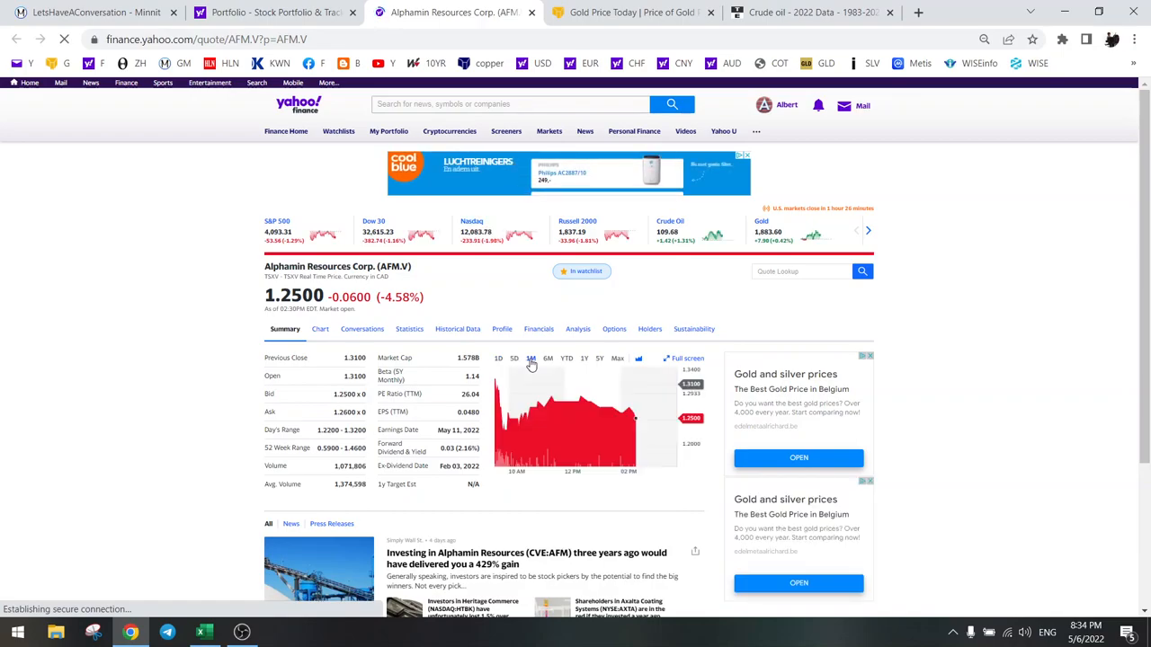
left_click(531, 358)
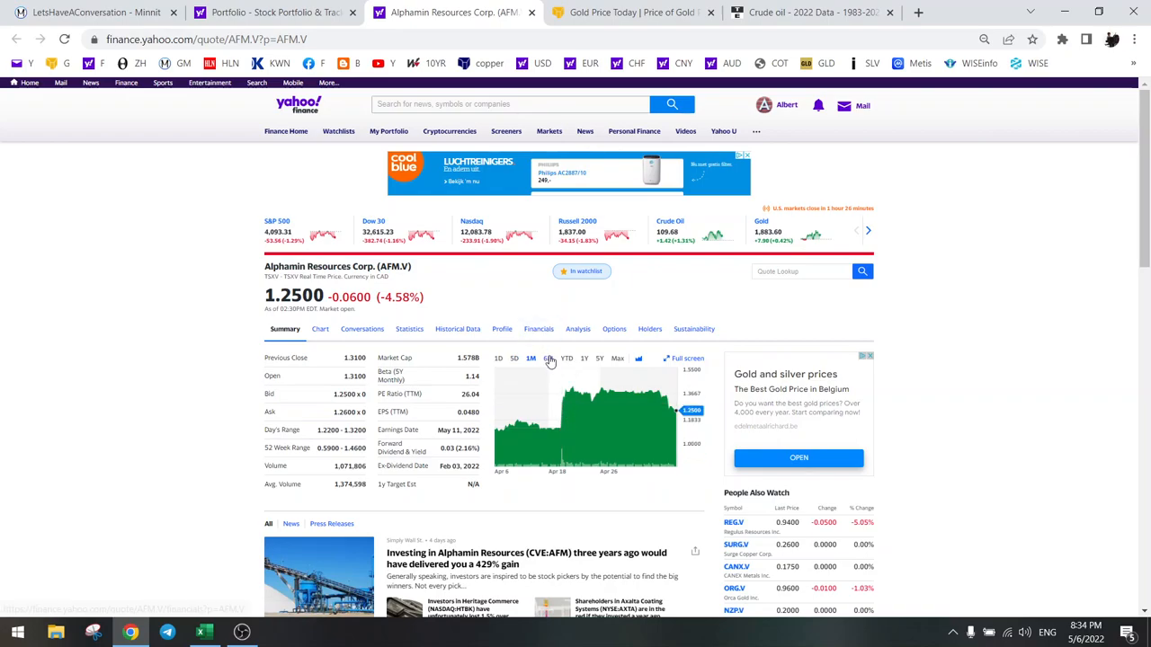
mouse_move(568, 415)
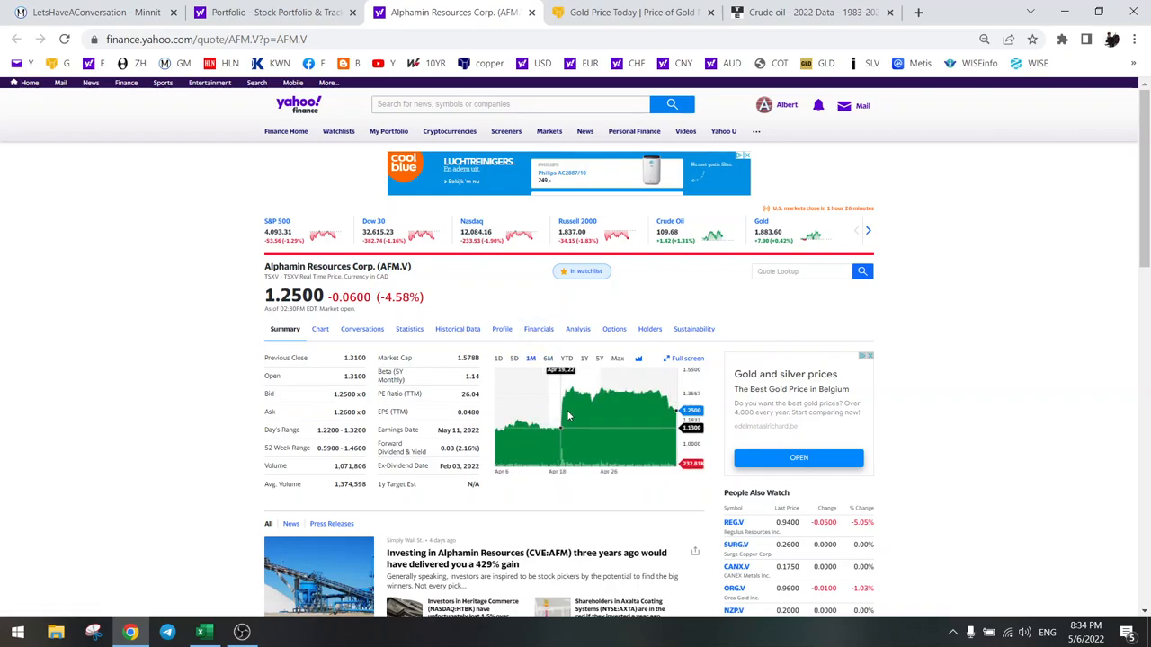
mouse_move(561, 399)
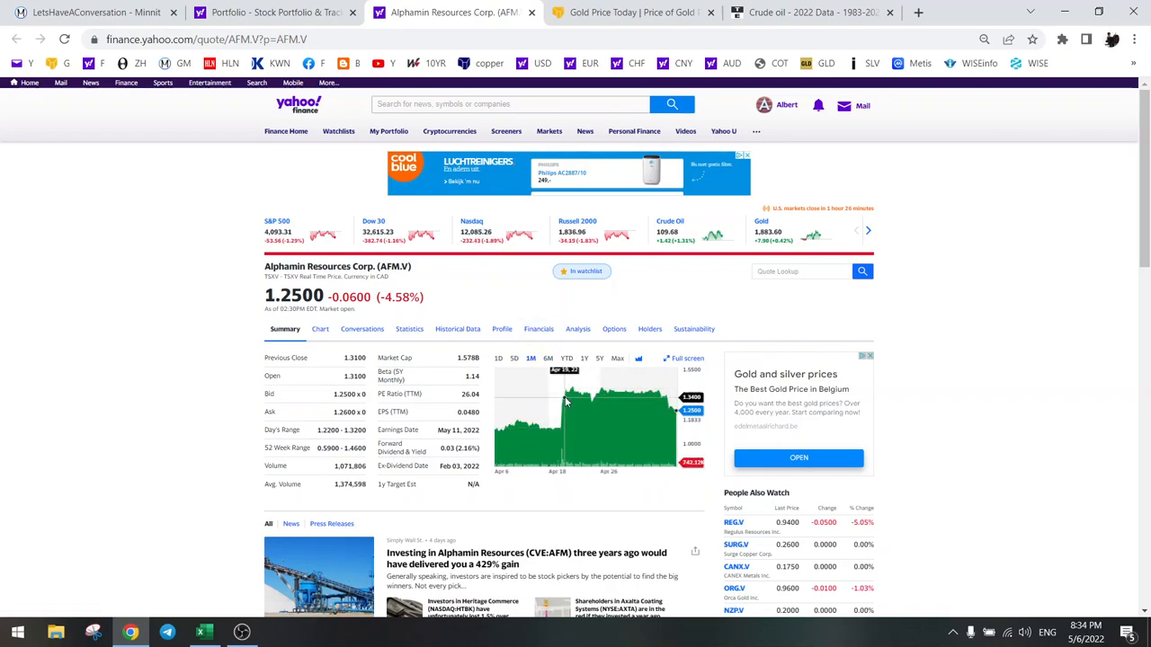
mouse_move(567, 399)
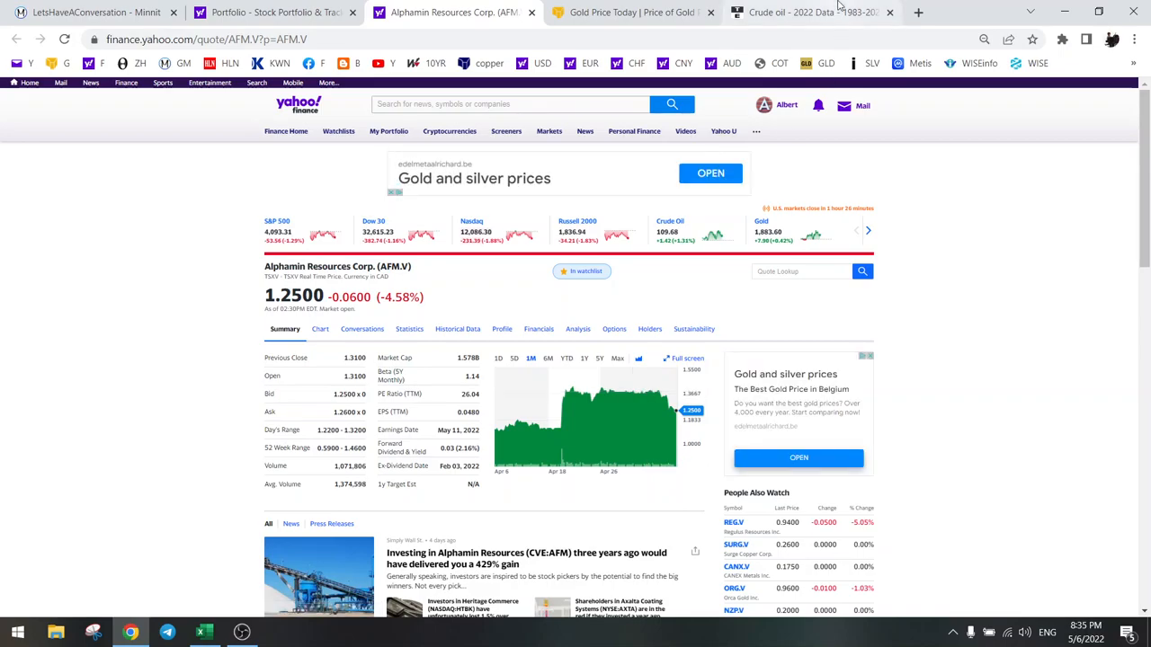
mouse_move(810, 11)
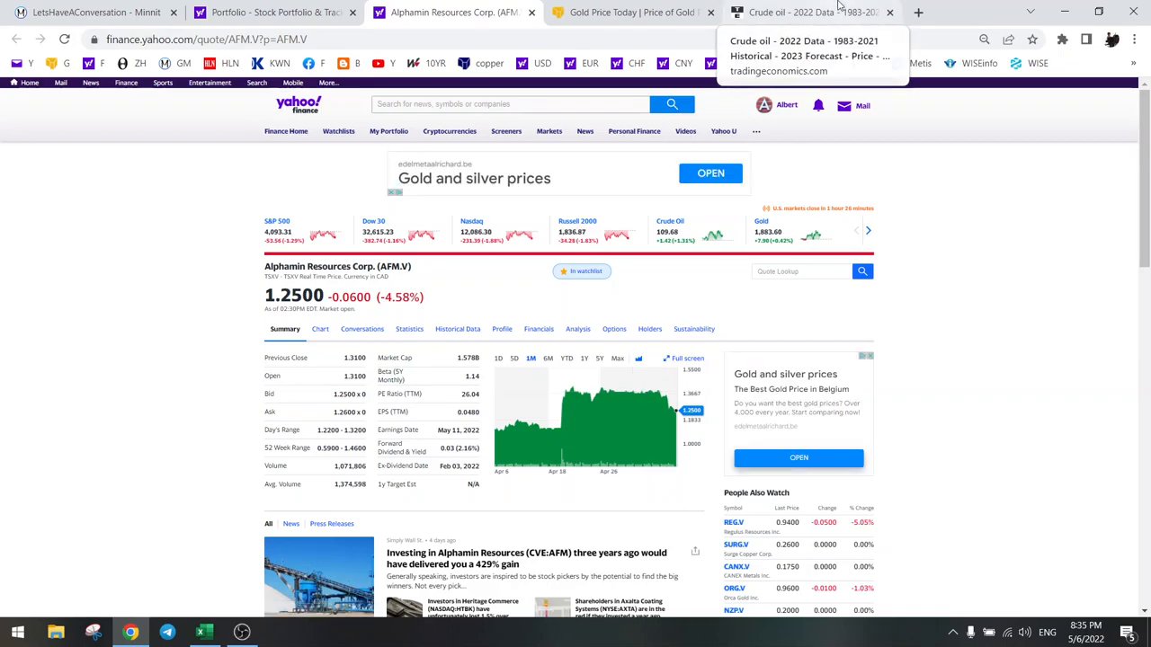
left_click(809, 11)
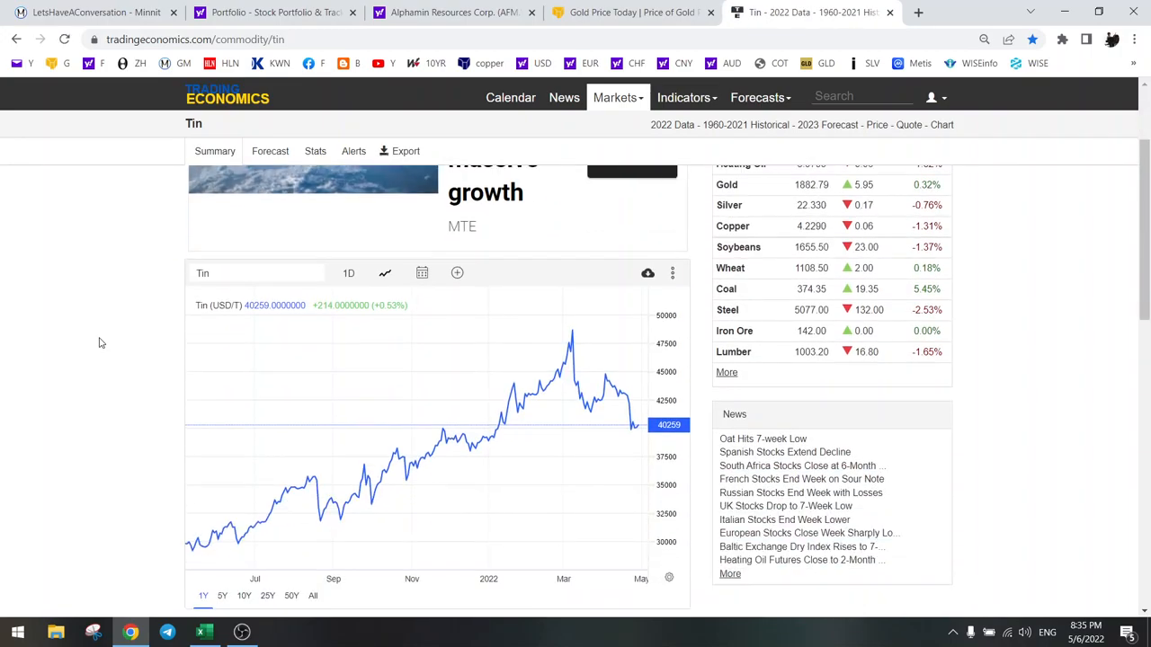
mouse_move(576, 363)
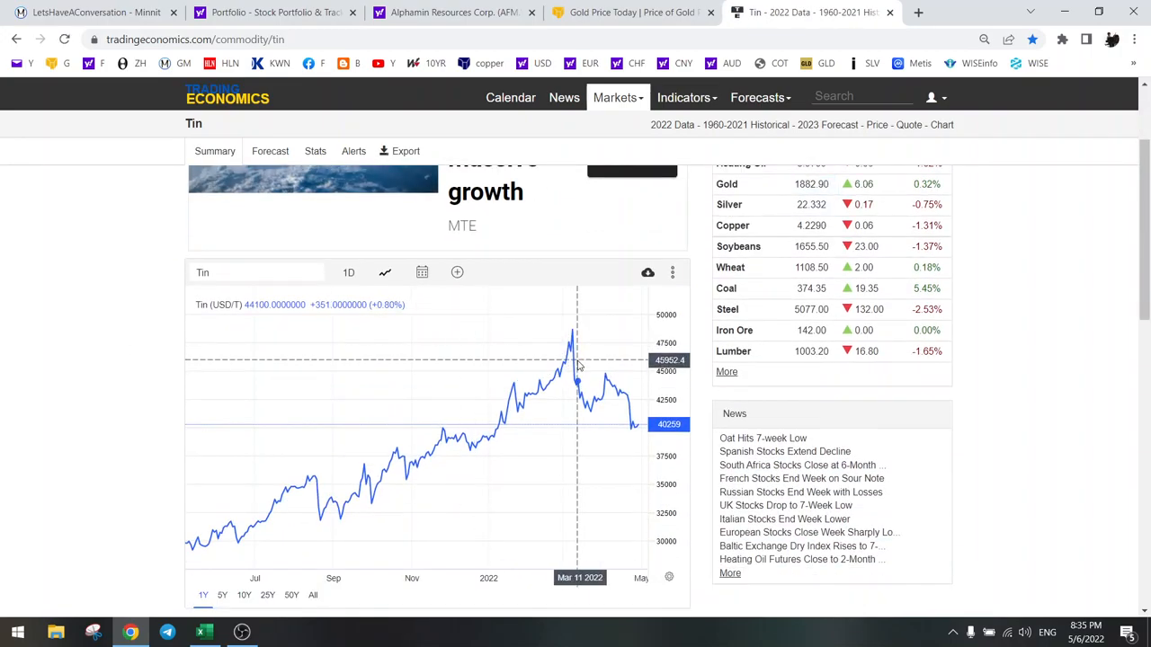
mouse_move(641, 428)
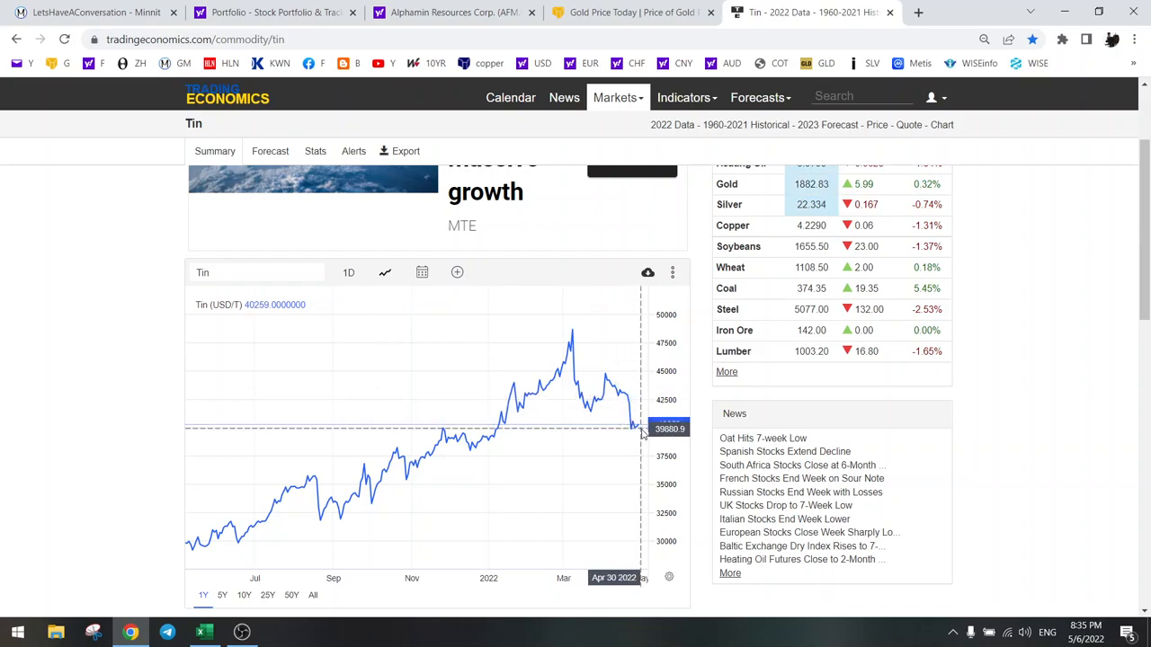
mouse_move(590, 403)
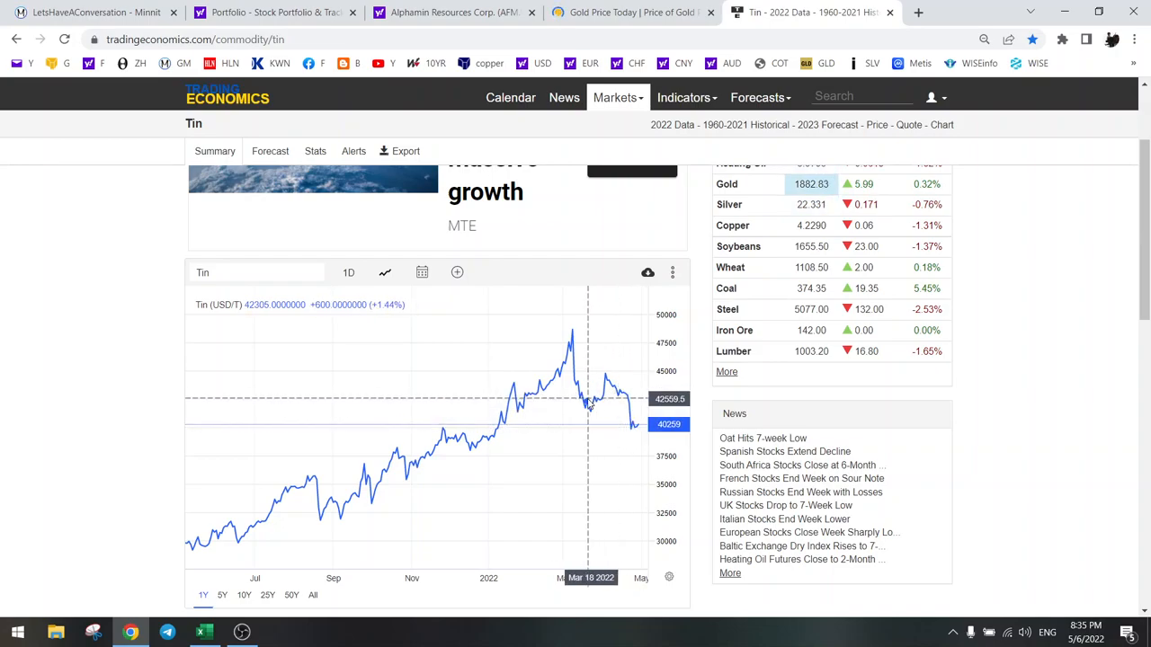
mouse_move(629, 416)
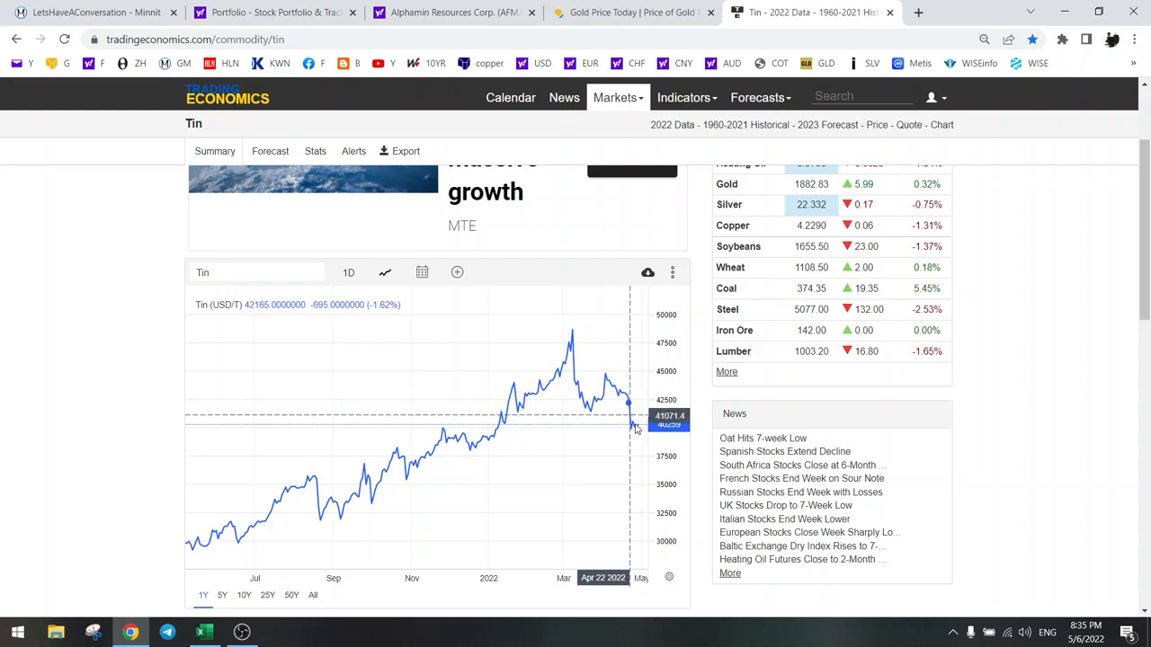
mouse_move(618, 400)
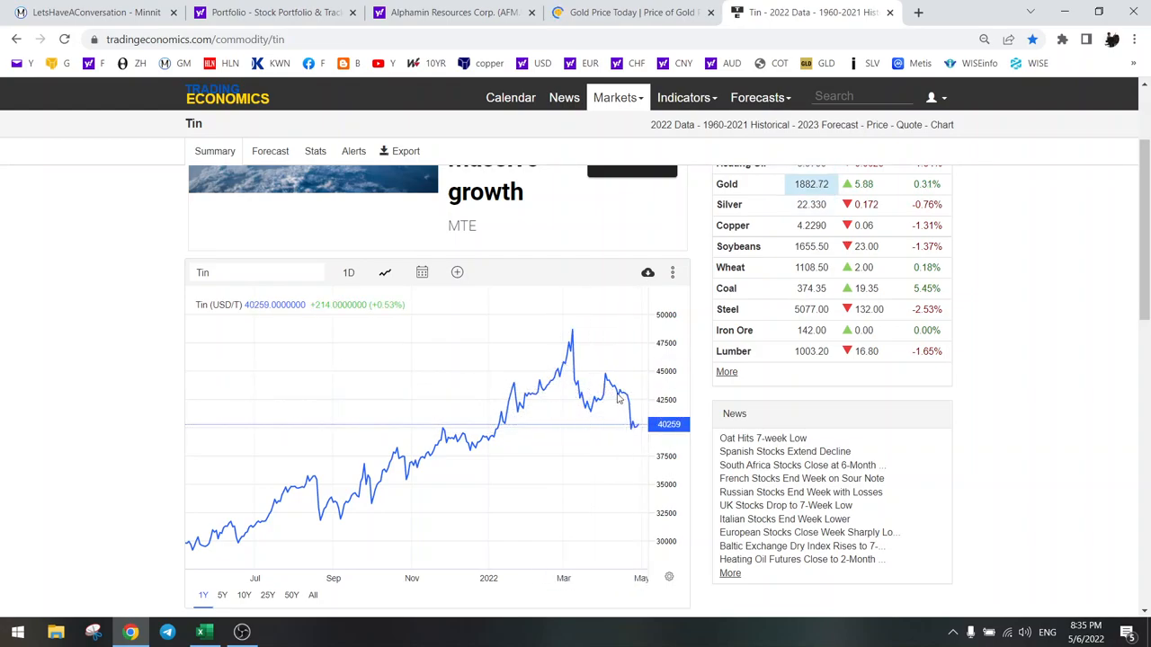
mouse_move(633, 423)
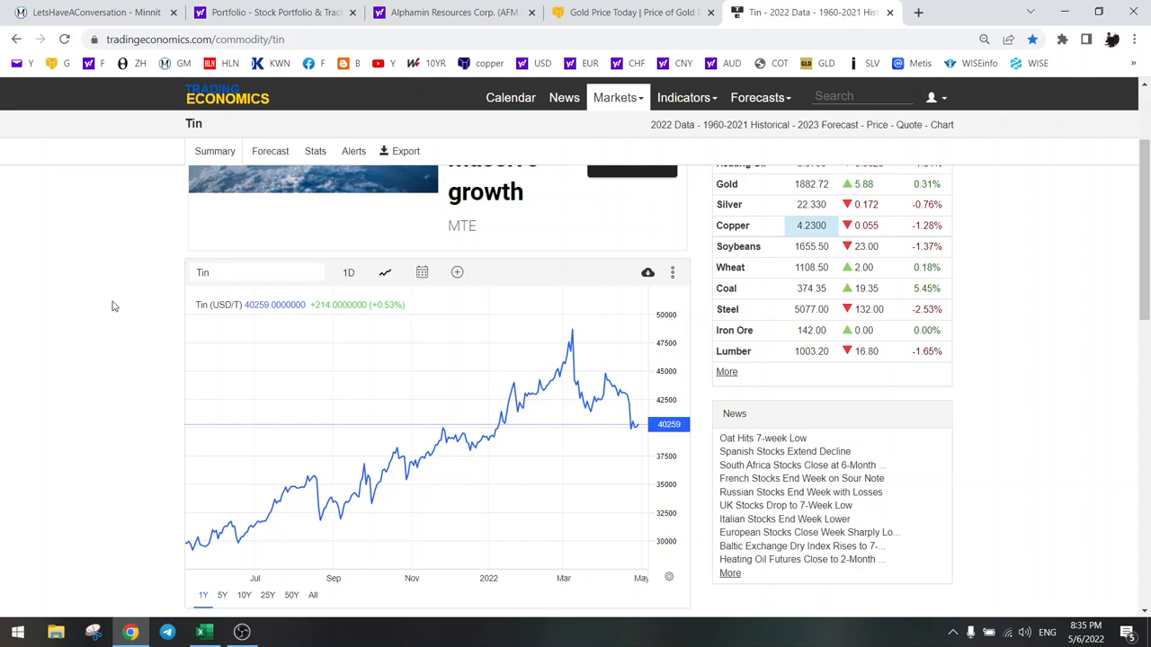
mouse_move(583, 388)
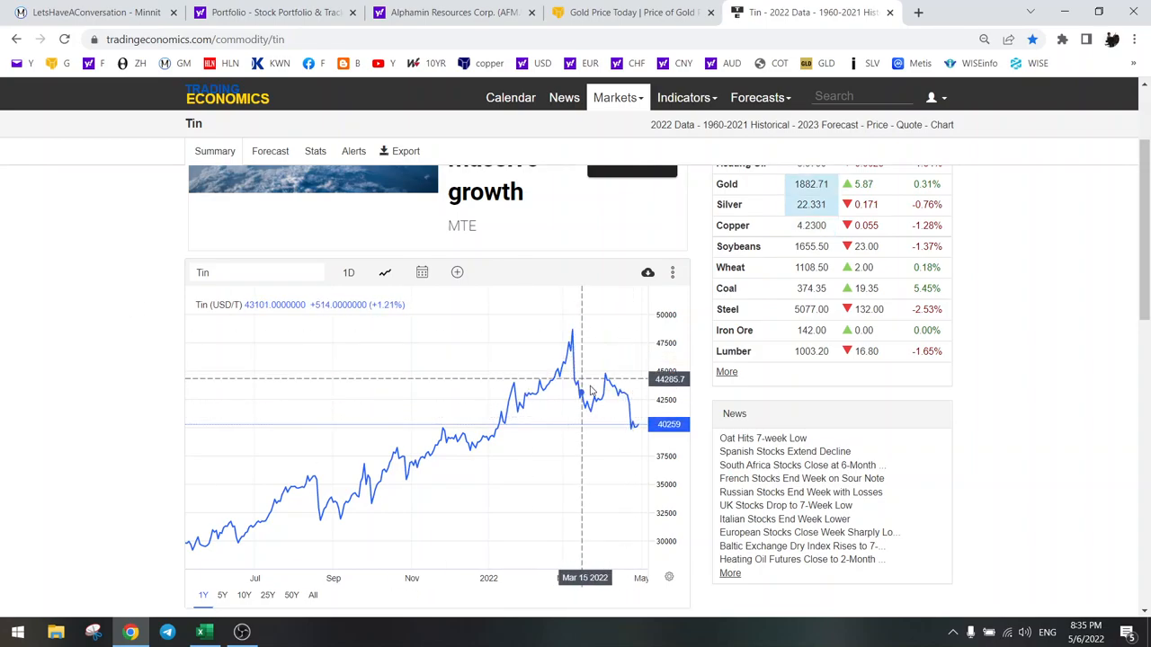
mouse_move(626, 410)
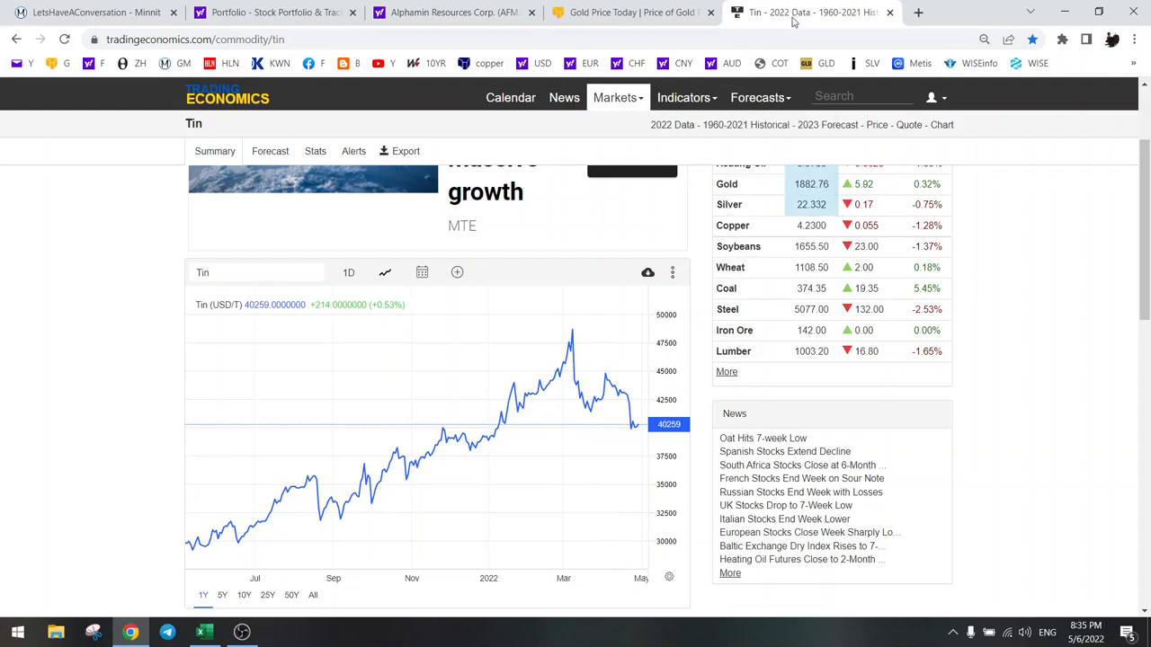
Return from the Trading Economics tin chart to the Yahoo Finance portfolio holdings list.
left_click(450, 10)
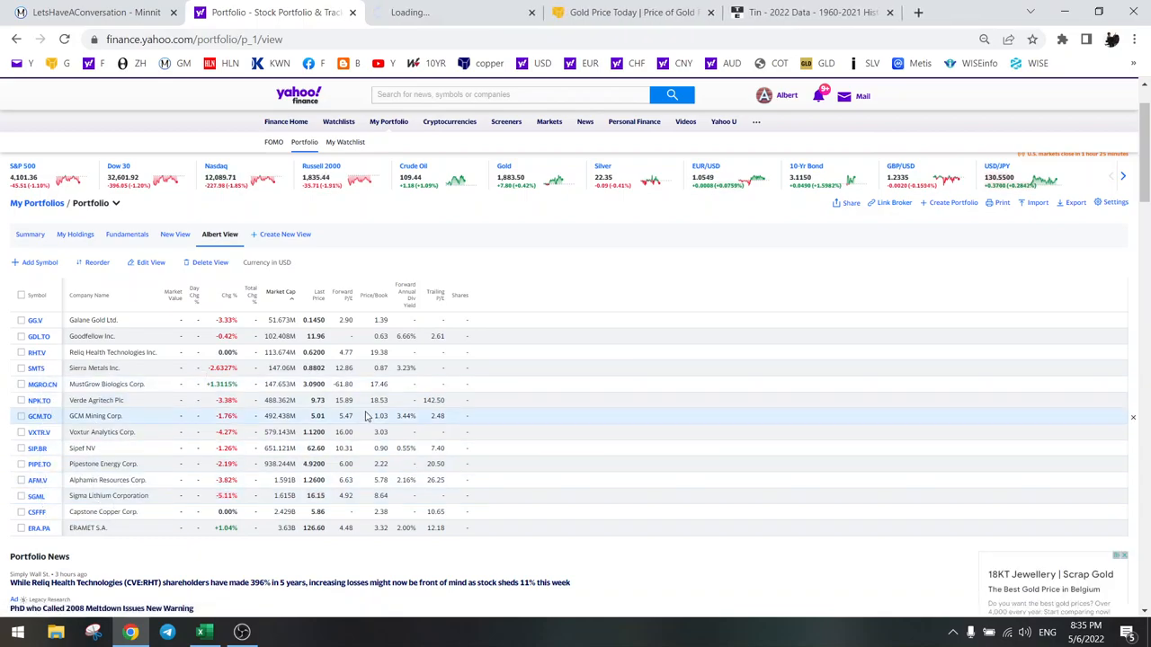
View Sigma Lithium (SGML) on a five-day chart, then bring up Excel's SGML valuation sheet.
left_click(108, 496)
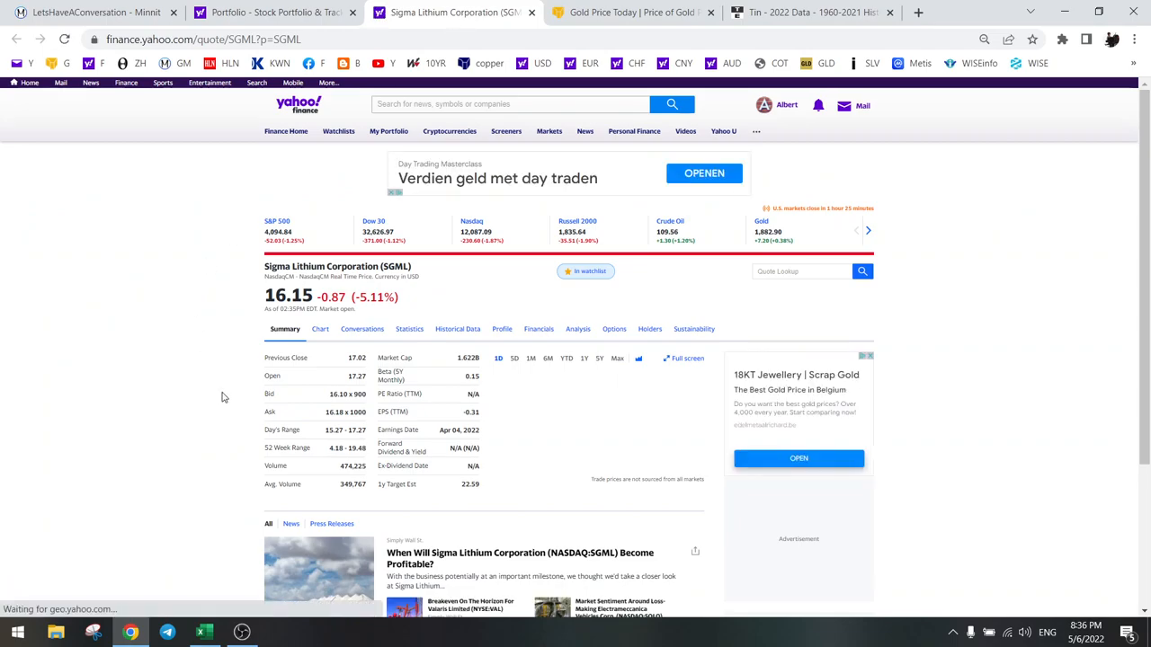
left_click(547, 358)
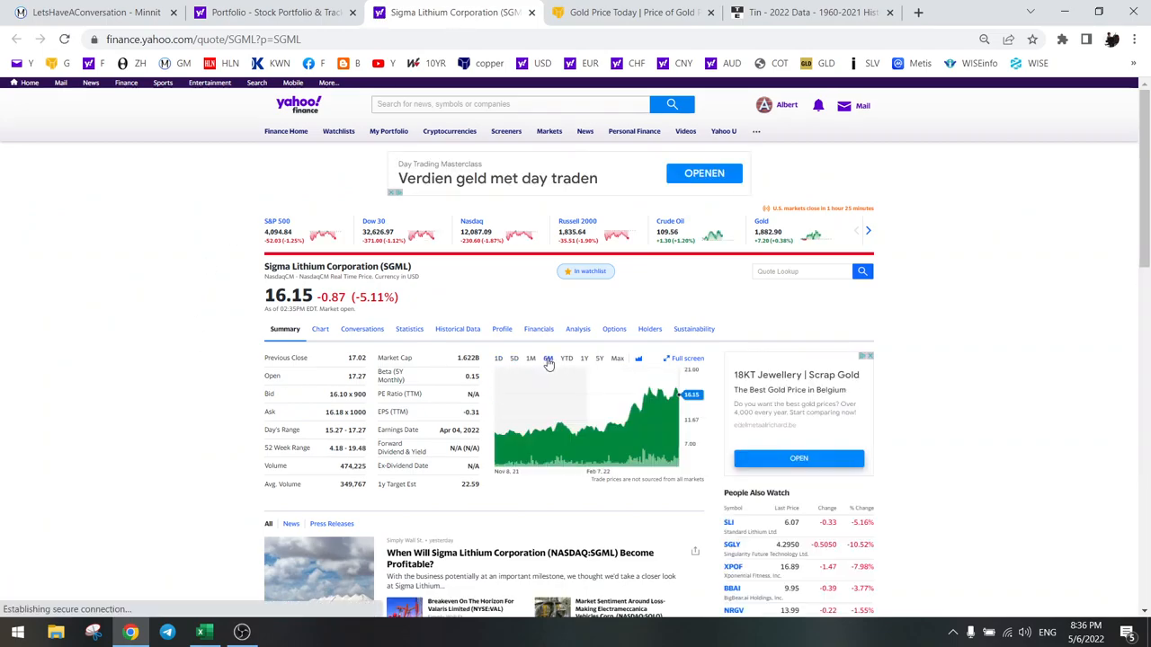
left_click(515, 358)
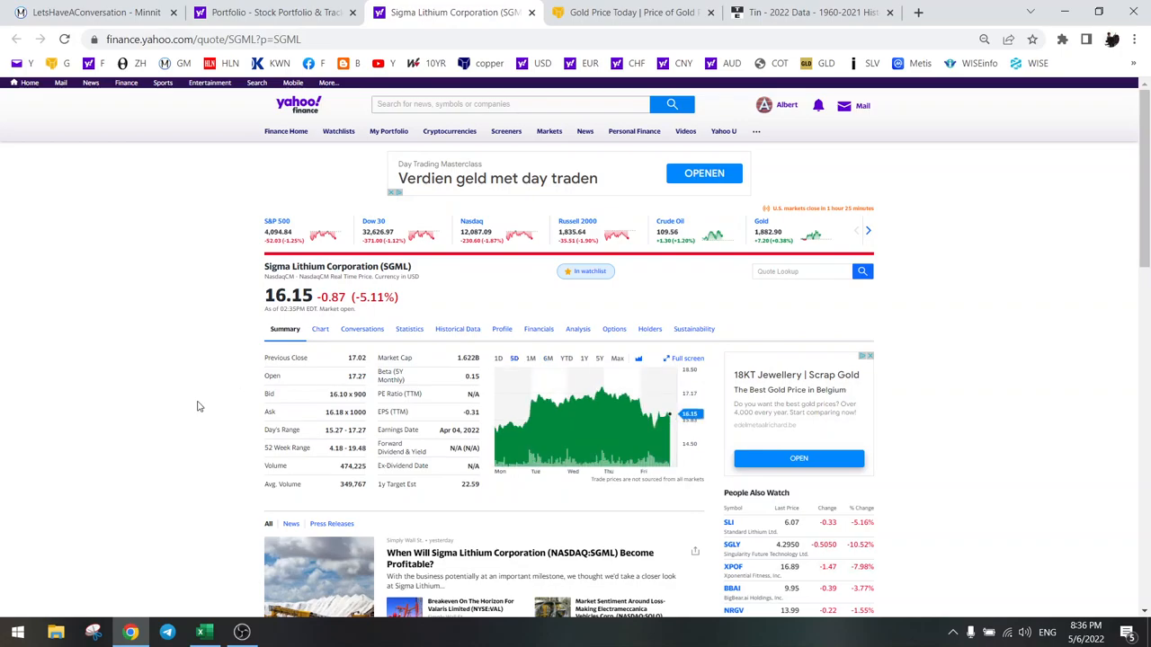
left_click(203, 633)
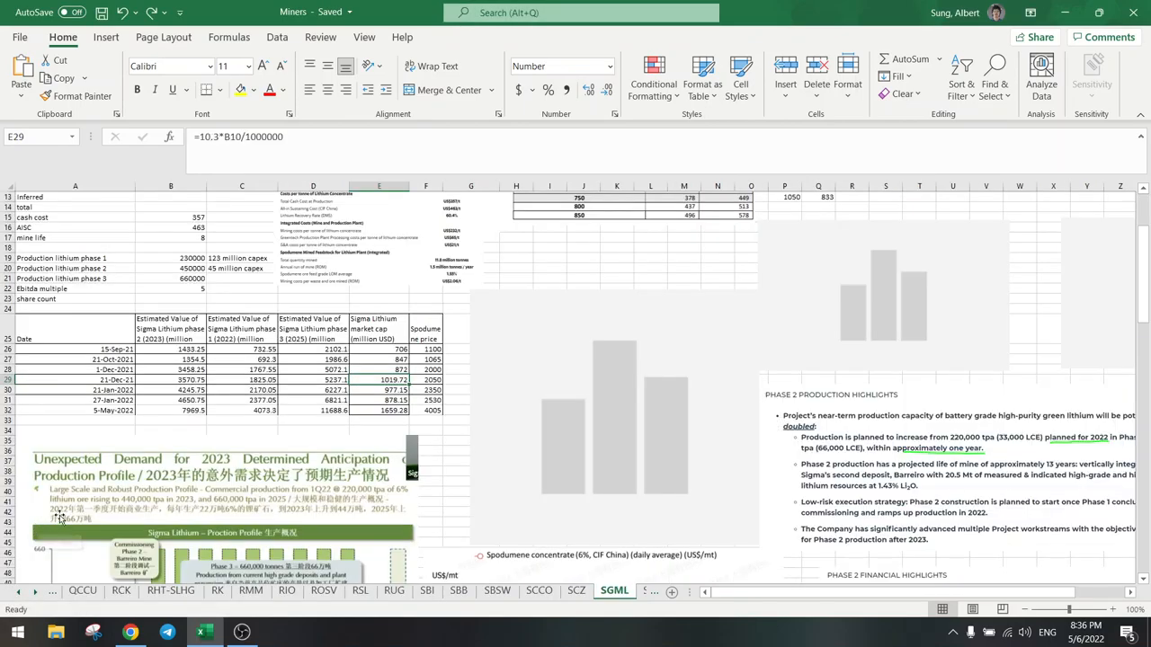
left_click(378, 399)
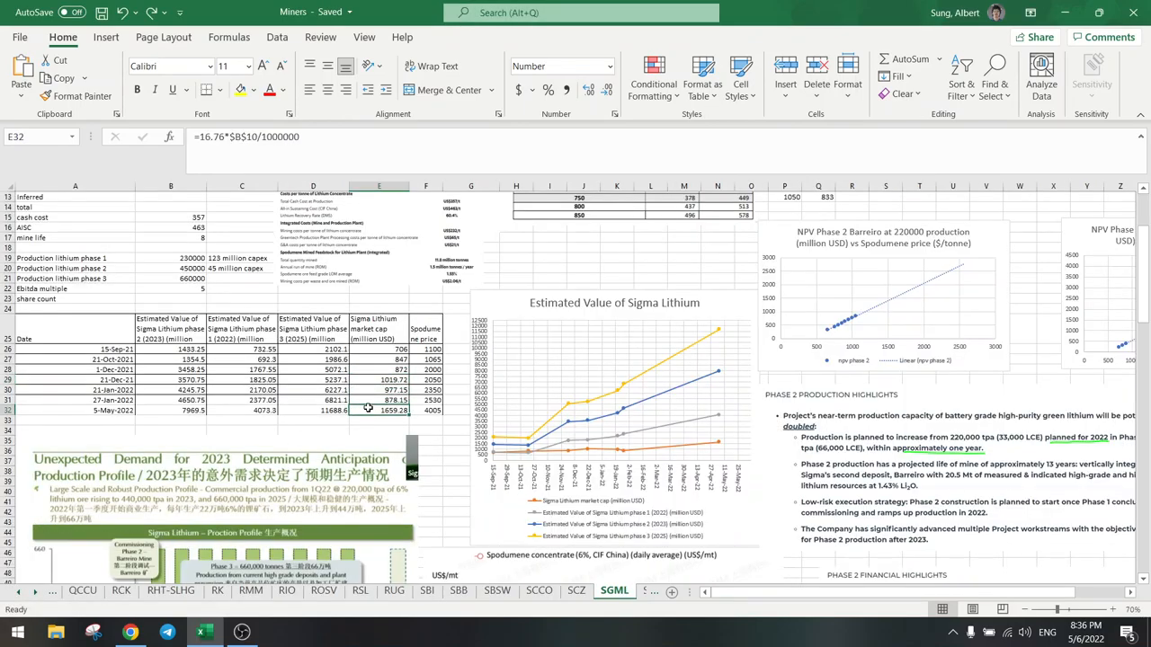
left_click(424, 410)
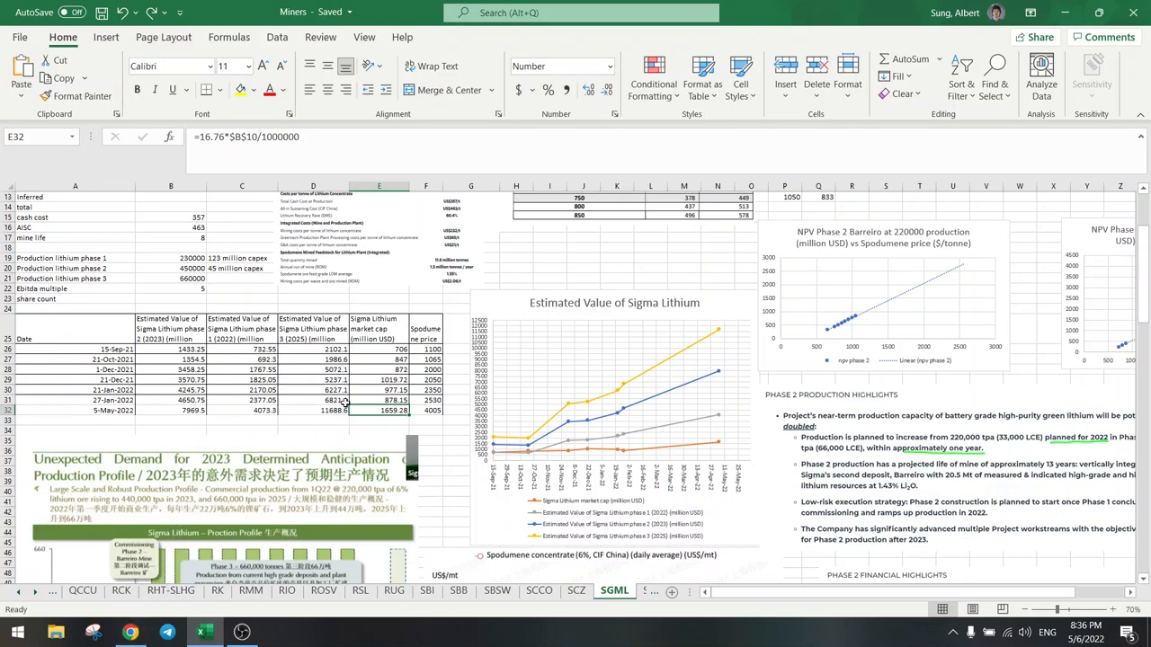
left_click(425, 410)
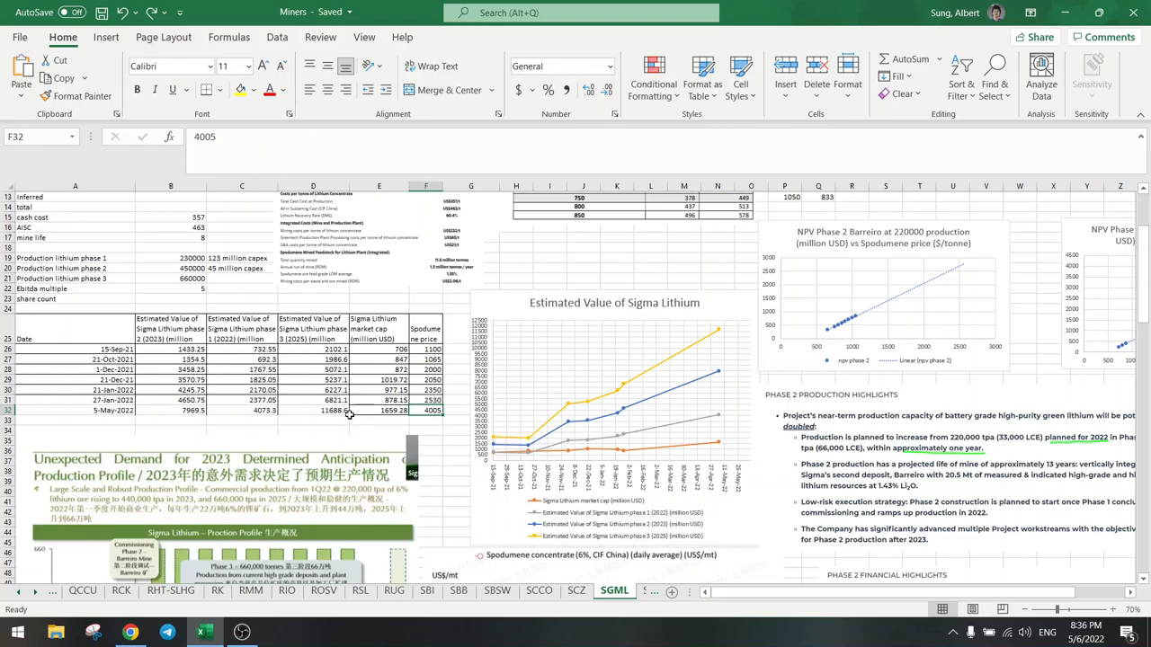
type("6000")
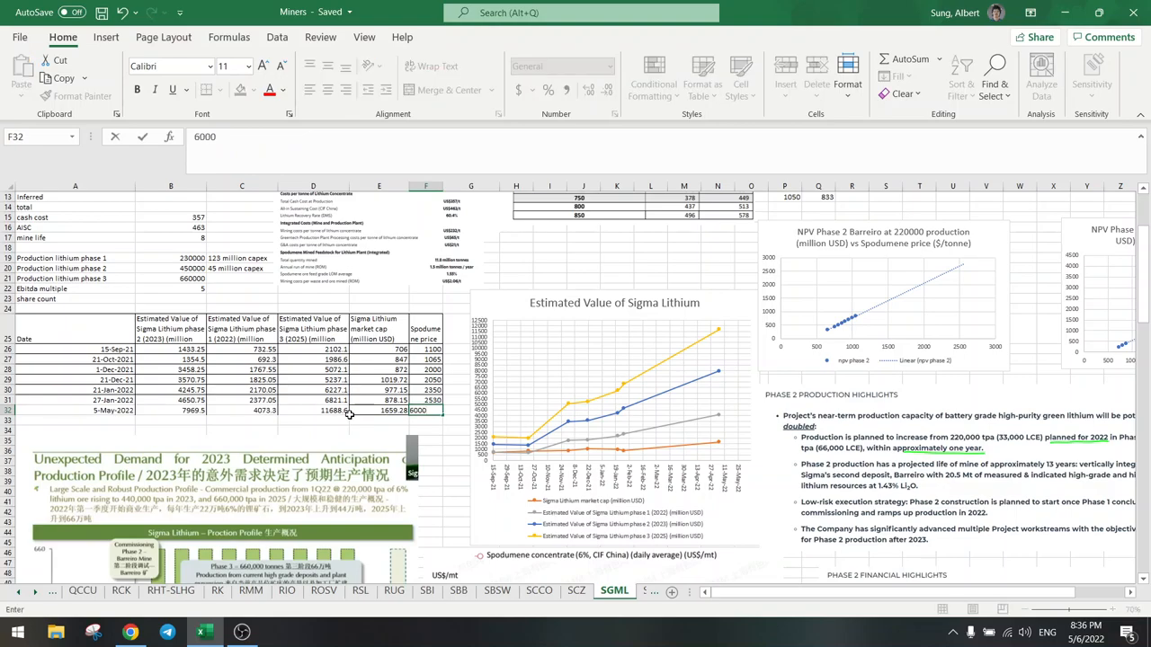
key("Return")
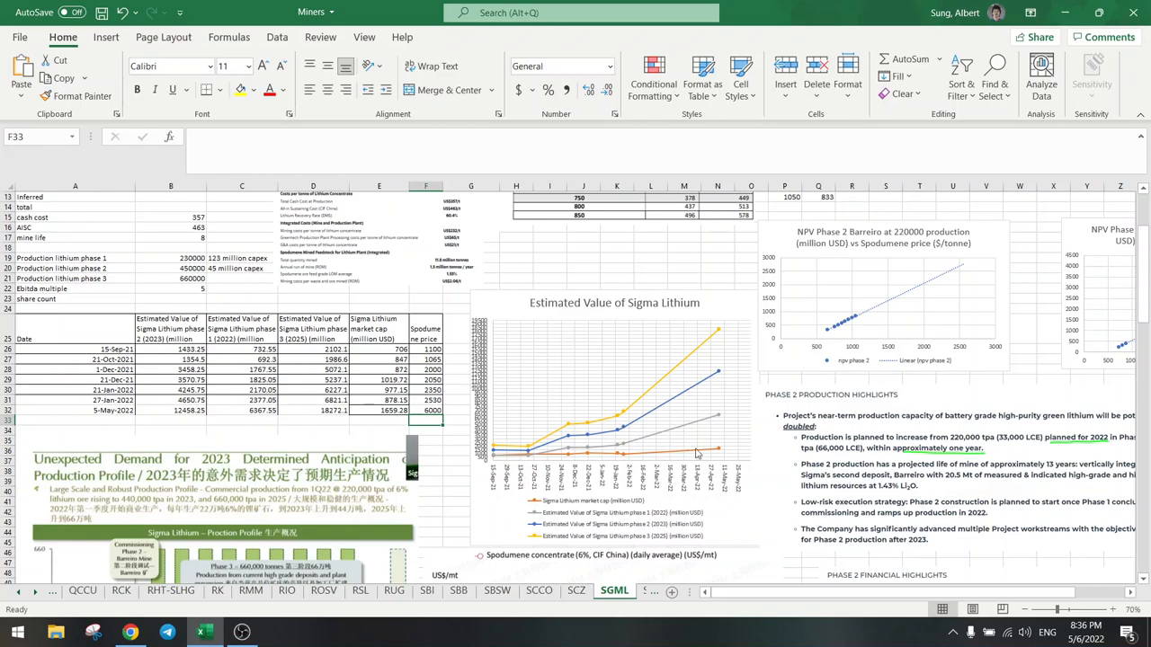
mouse_move(719, 452)
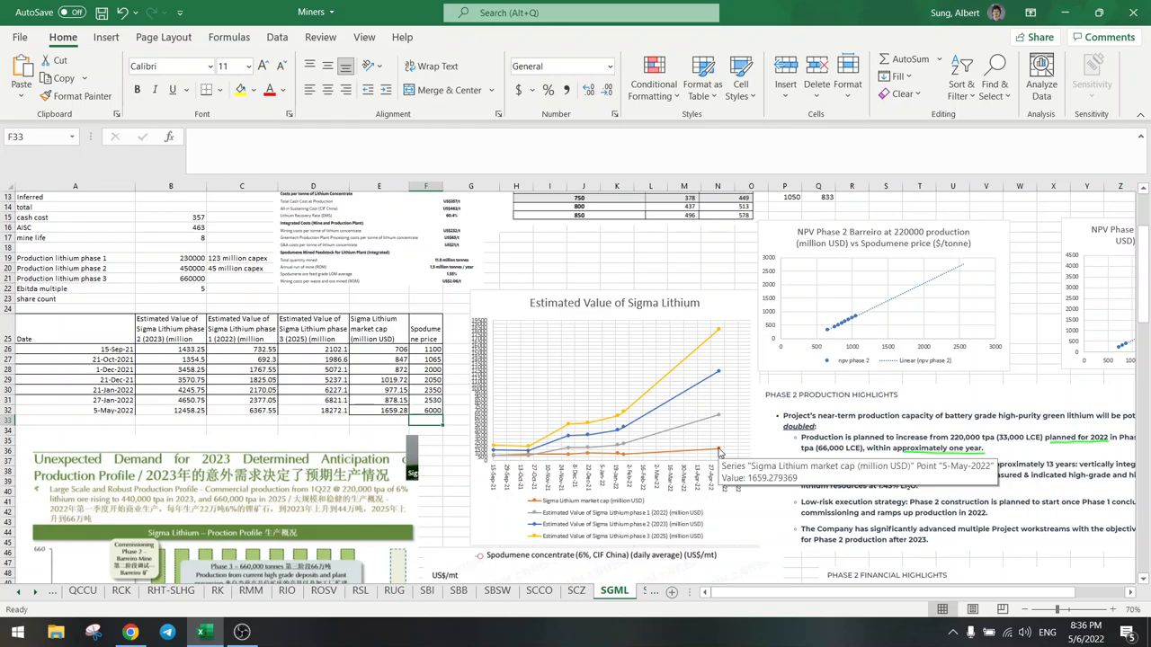
mouse_move(720, 430)
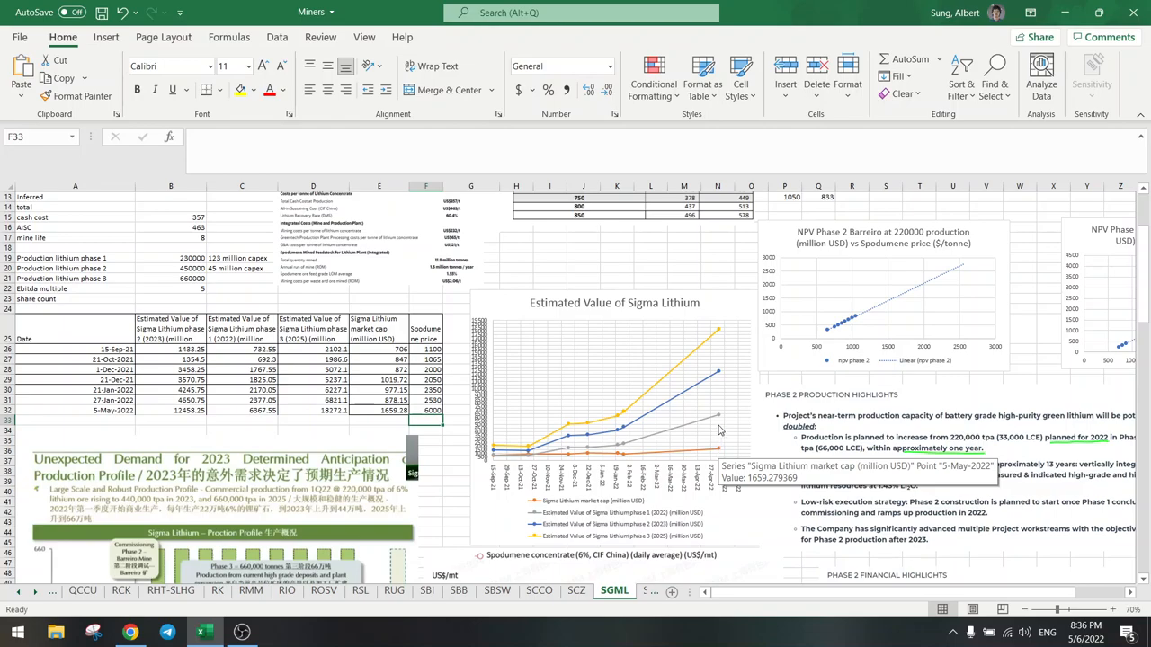
mouse_move(719, 418)
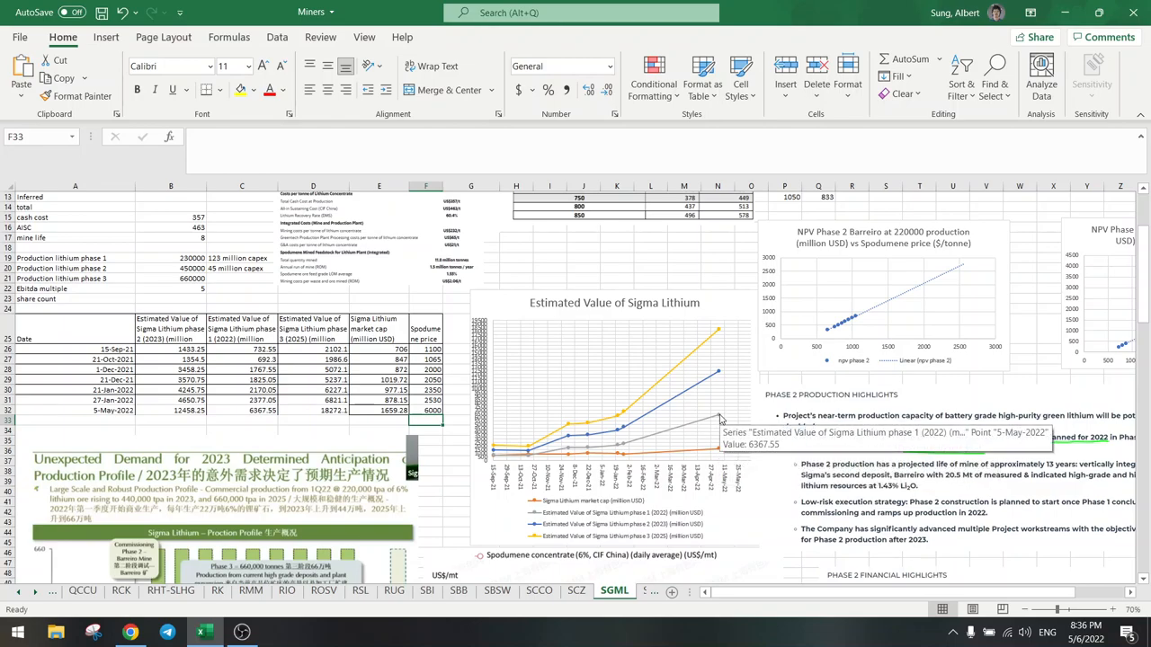
mouse_move(485, 419)
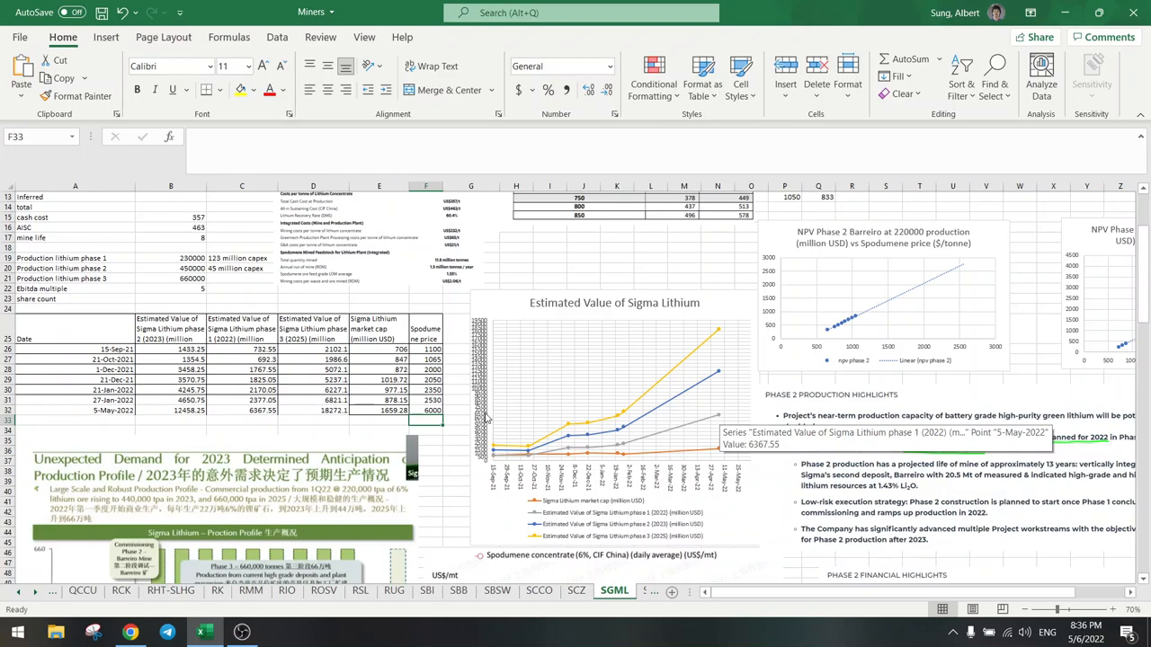
left_click(424, 410)
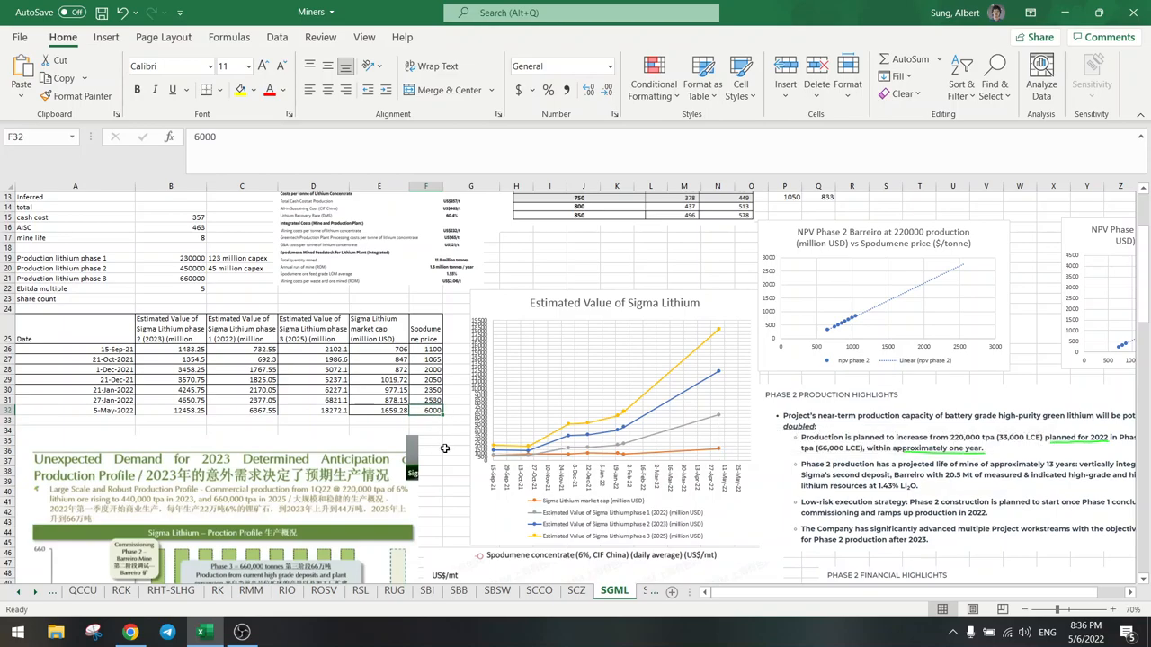
type("4005")
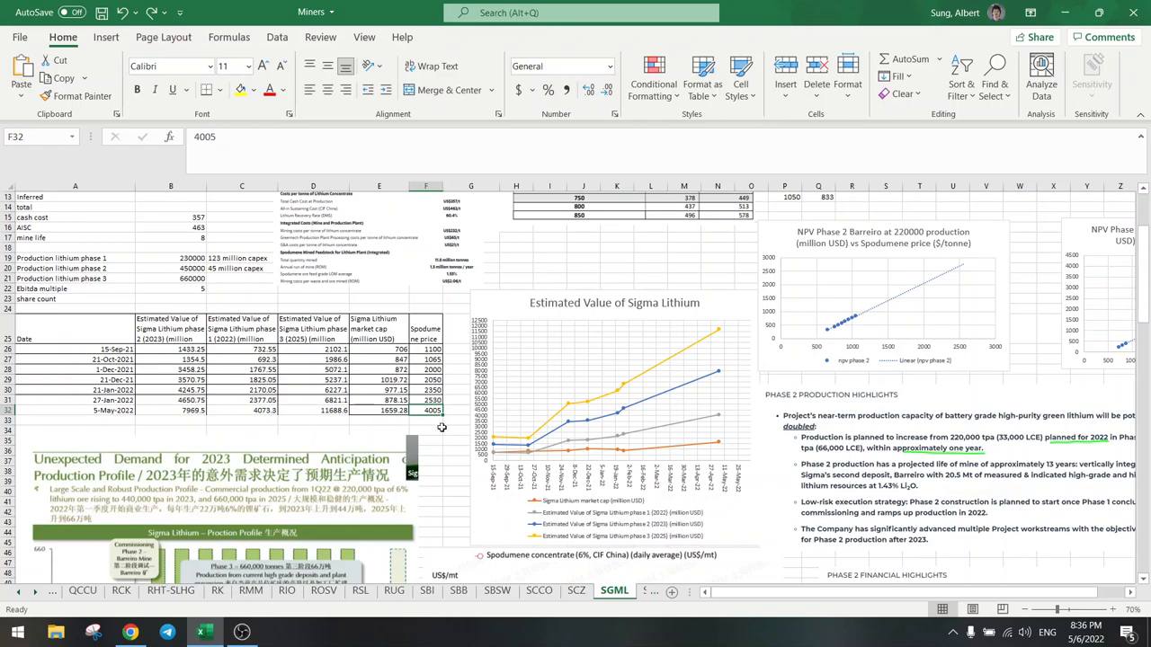
mouse_move(720, 421)
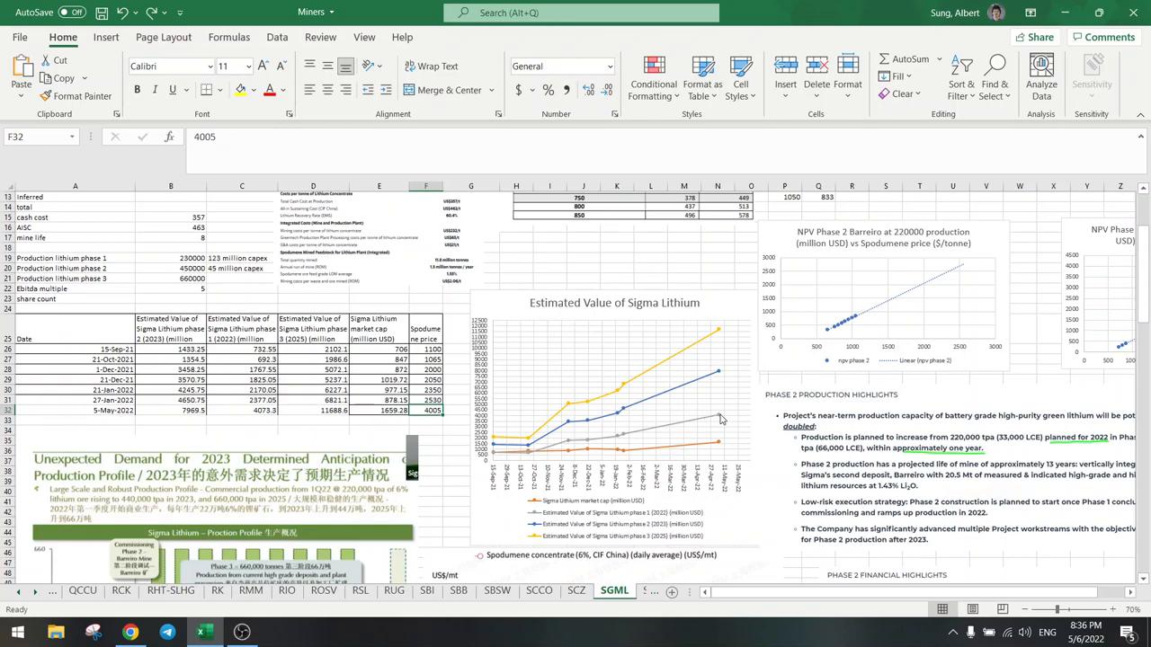
mouse_move(720, 438)
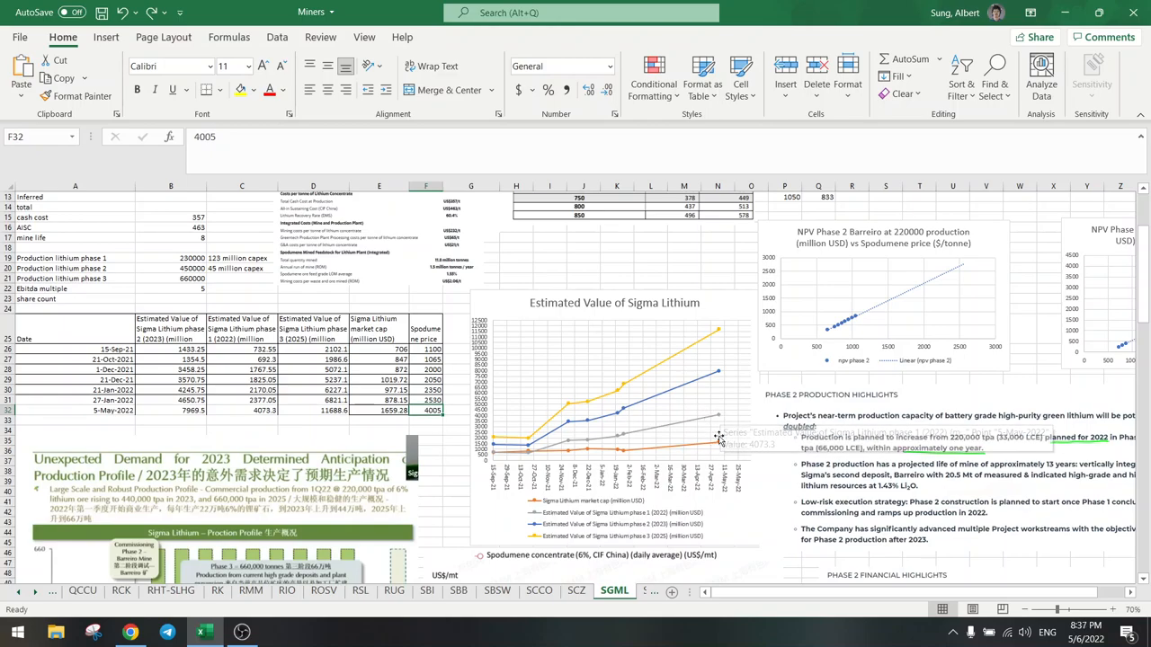
mouse_move(719, 417)
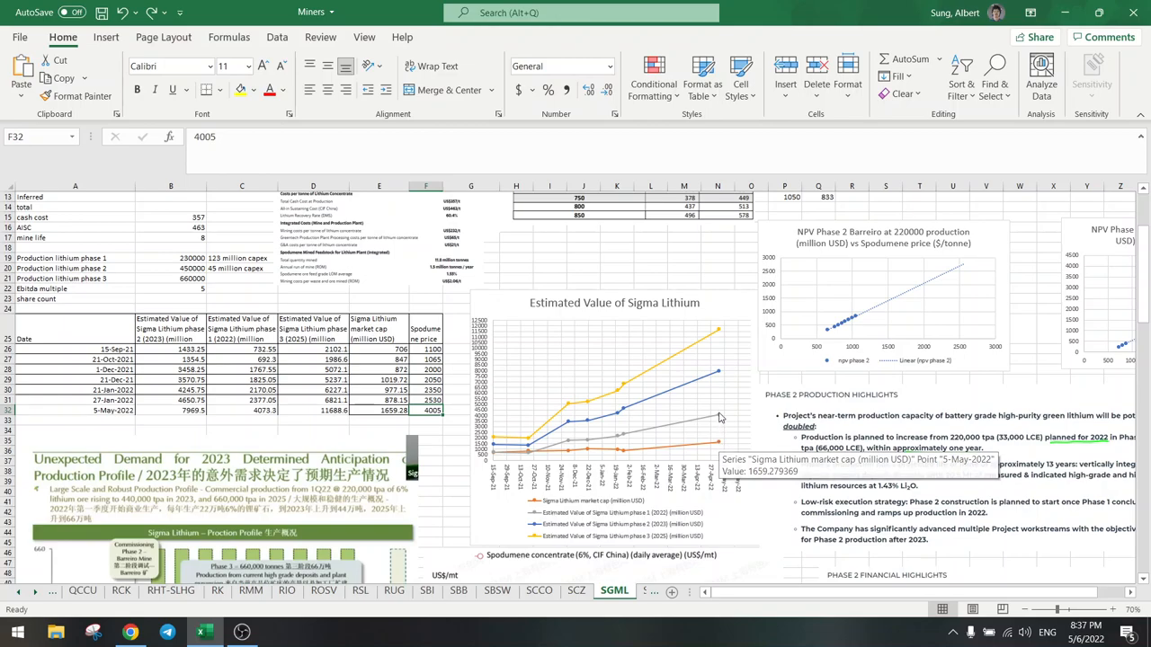
mouse_move(719, 421)
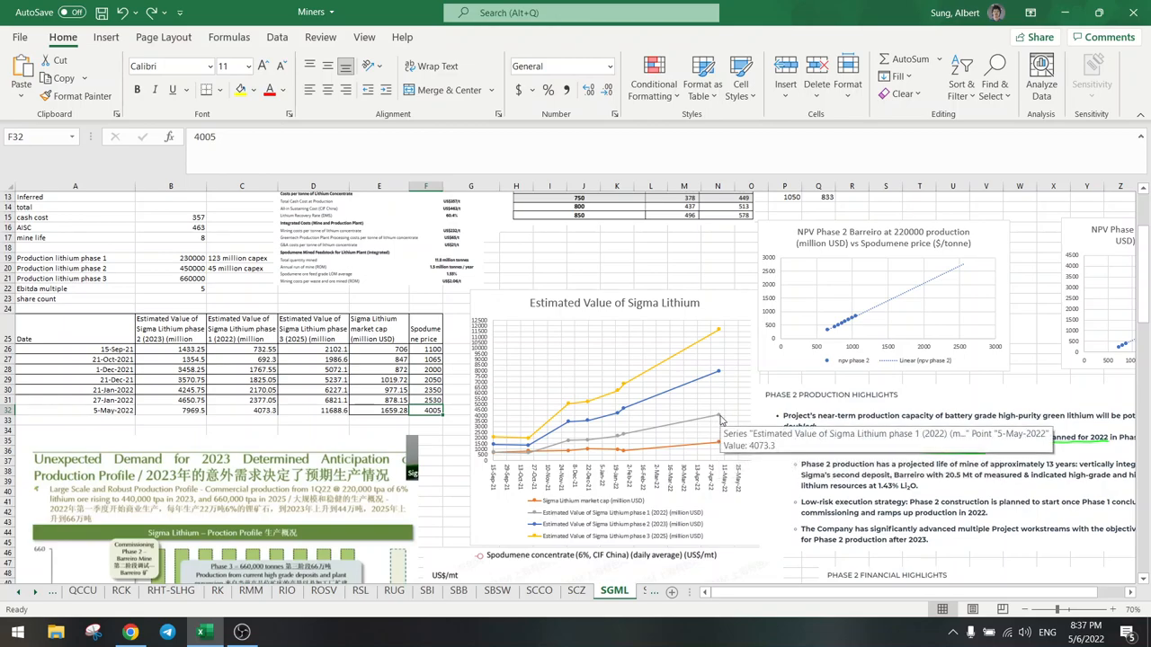
mouse_move(719, 372)
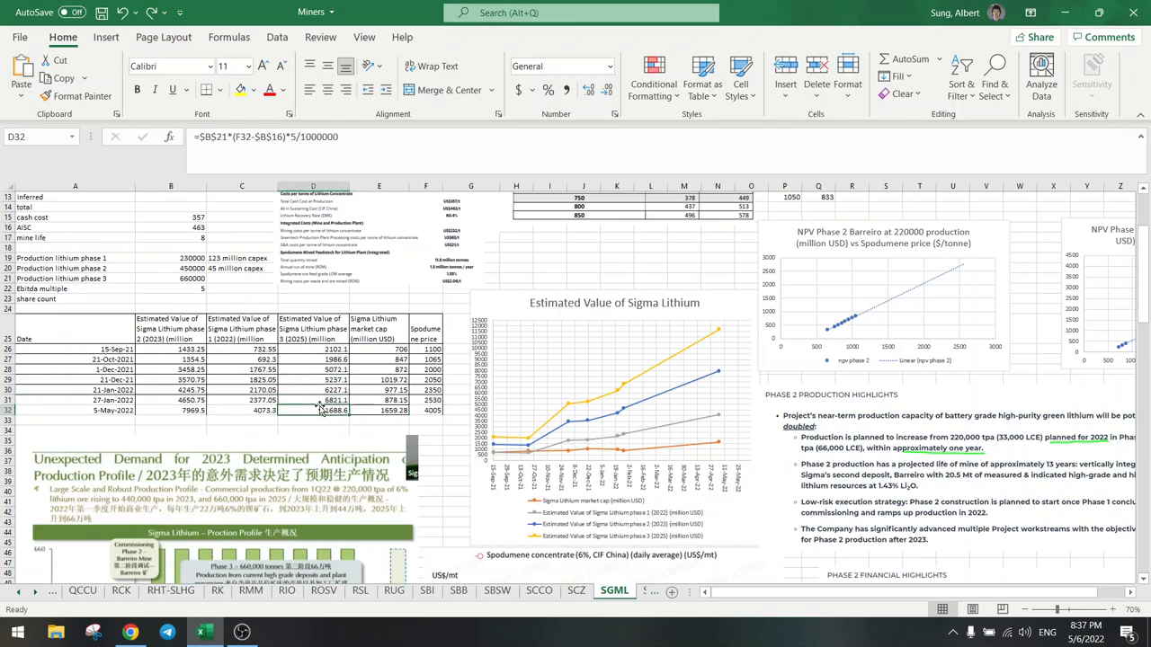
left_click(129, 633)
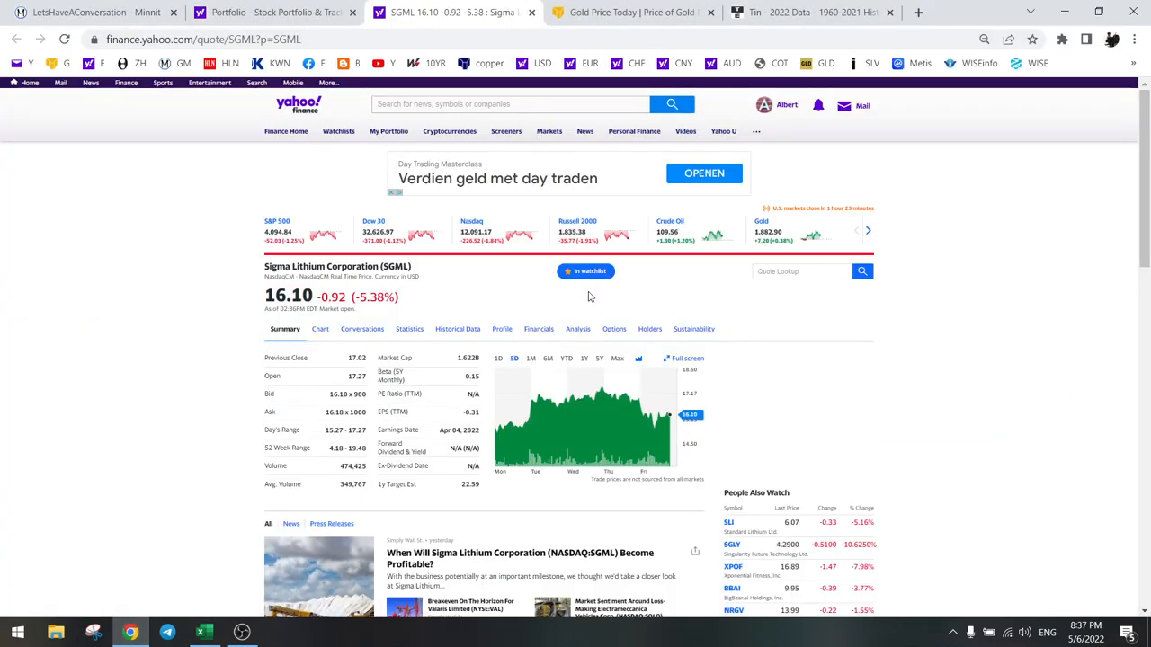
Adjust the Sigma Lithium chart range and return to the portfolio holdings list.
left_click(584, 358)
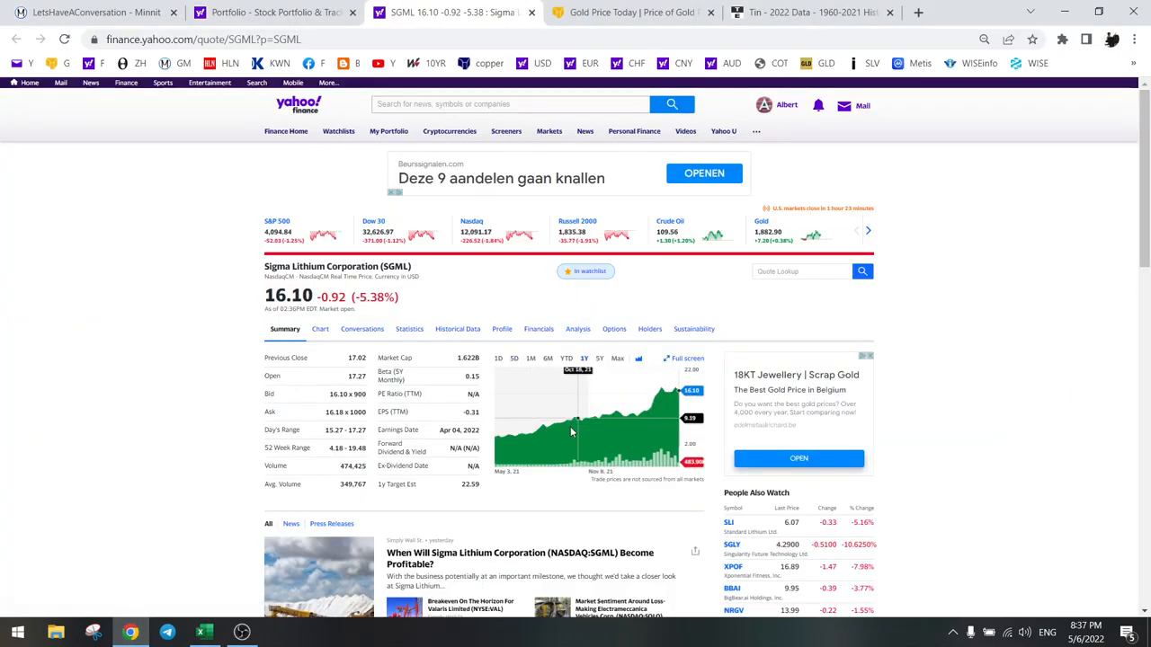
mouse_move(665, 392)
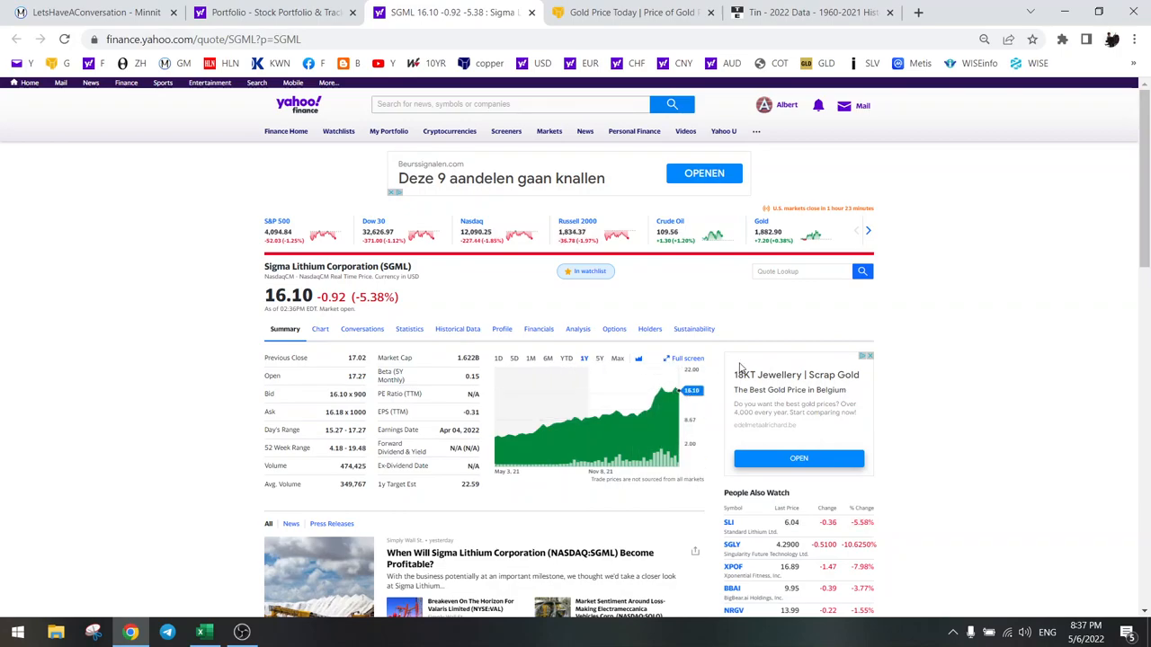
left_click(274, 11)
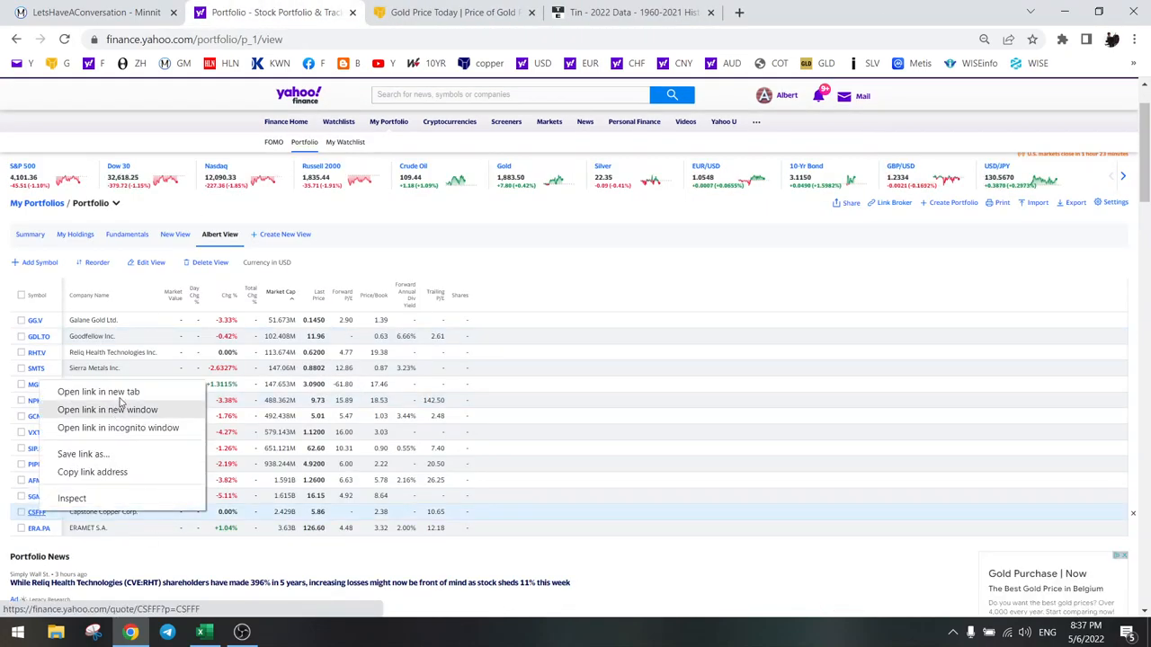
Look up 'capstone' and view Capstone Copper Corp. (CS.TO) at 5.24, then show the tin page.
left_click(97, 392)
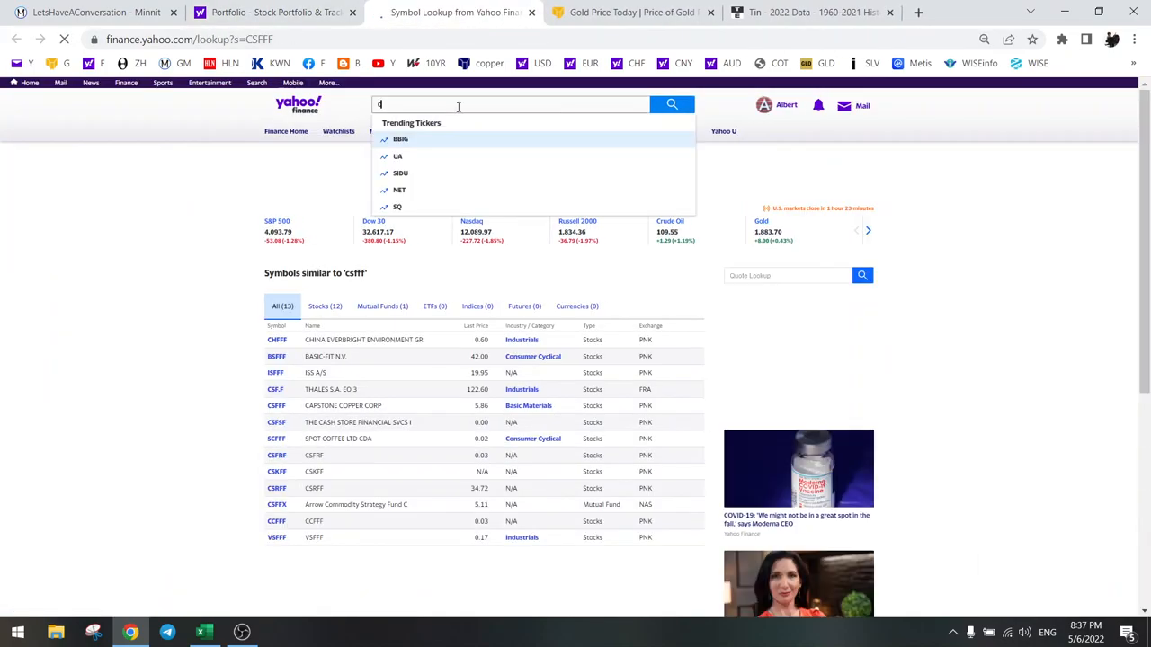
type("capstone")
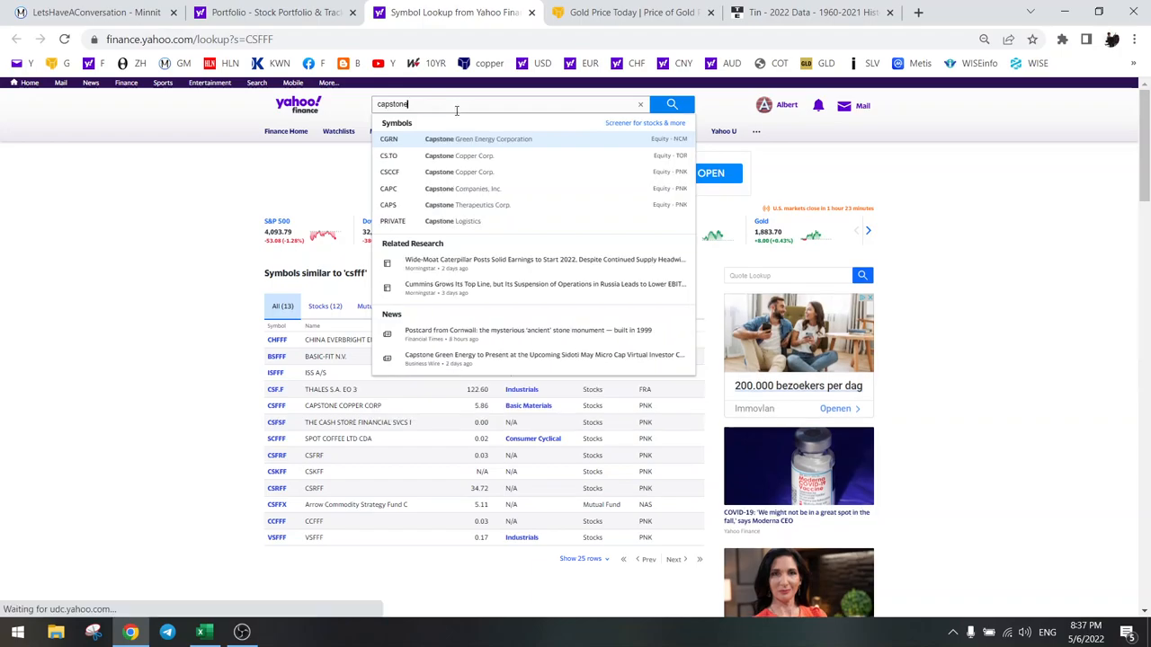
left_click(458, 155)
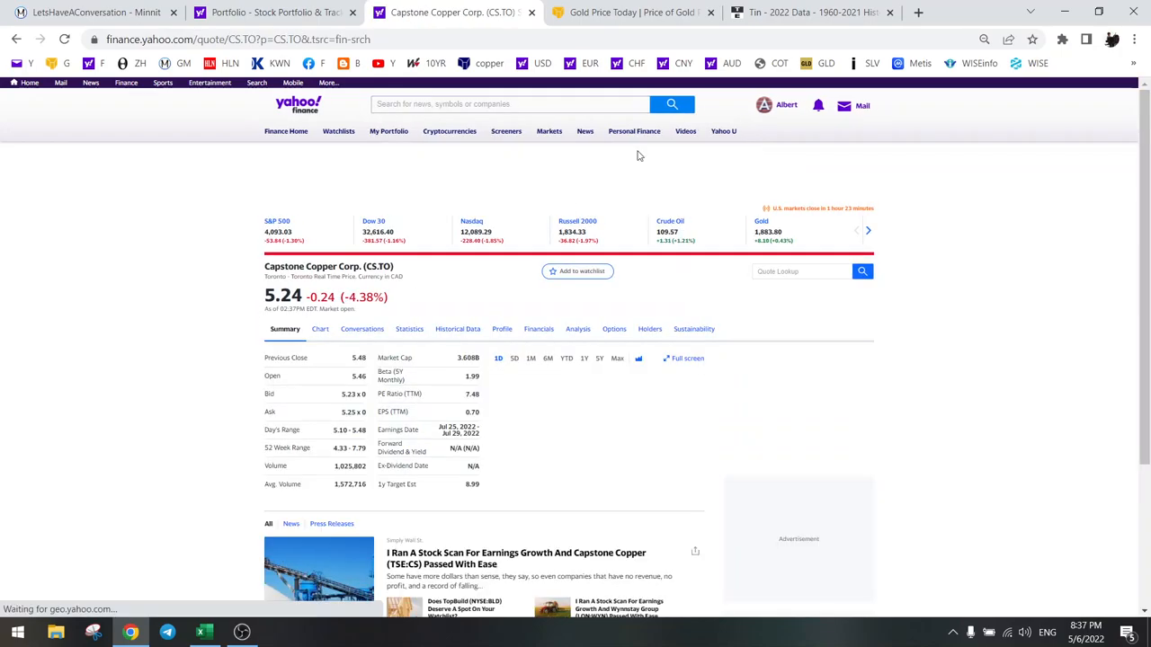
left_click(809, 13)
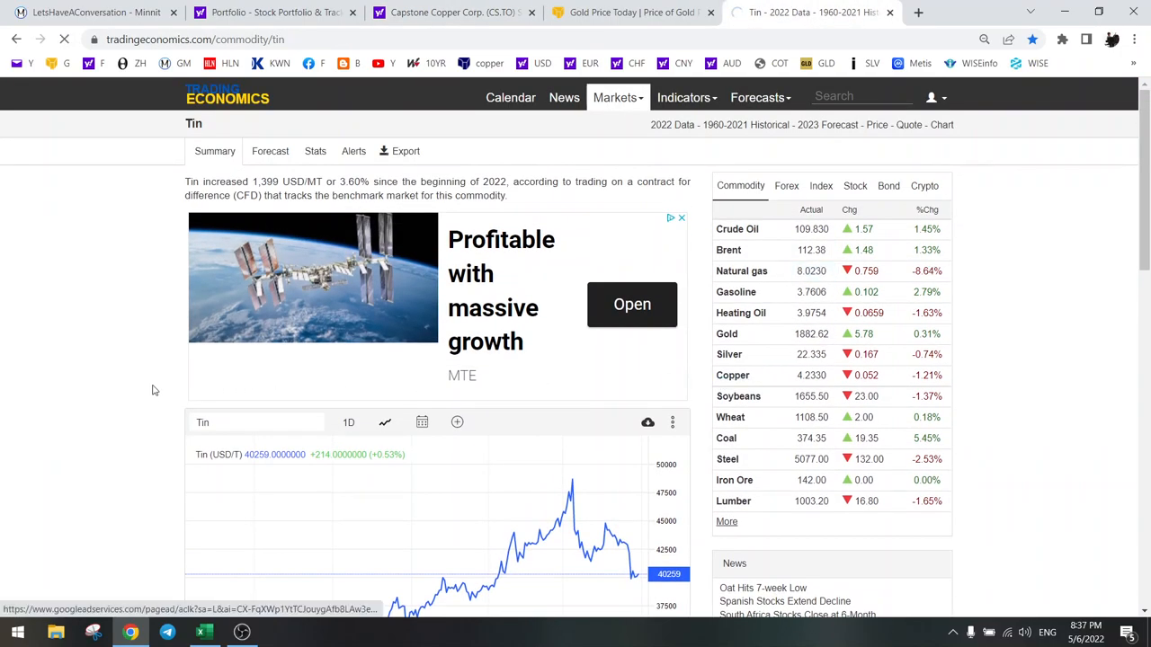
Check Trading Economics' copper chart at 4.23, then return to the Capstone Copper quote.
left_click(732, 375)
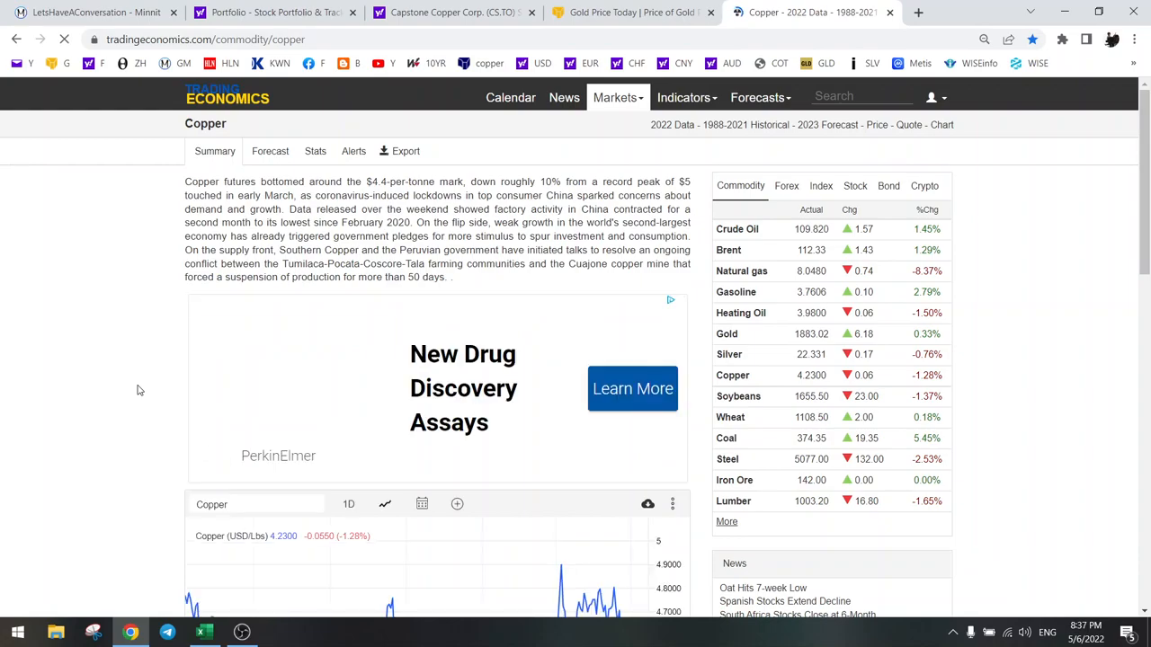
scroll("down", 3)
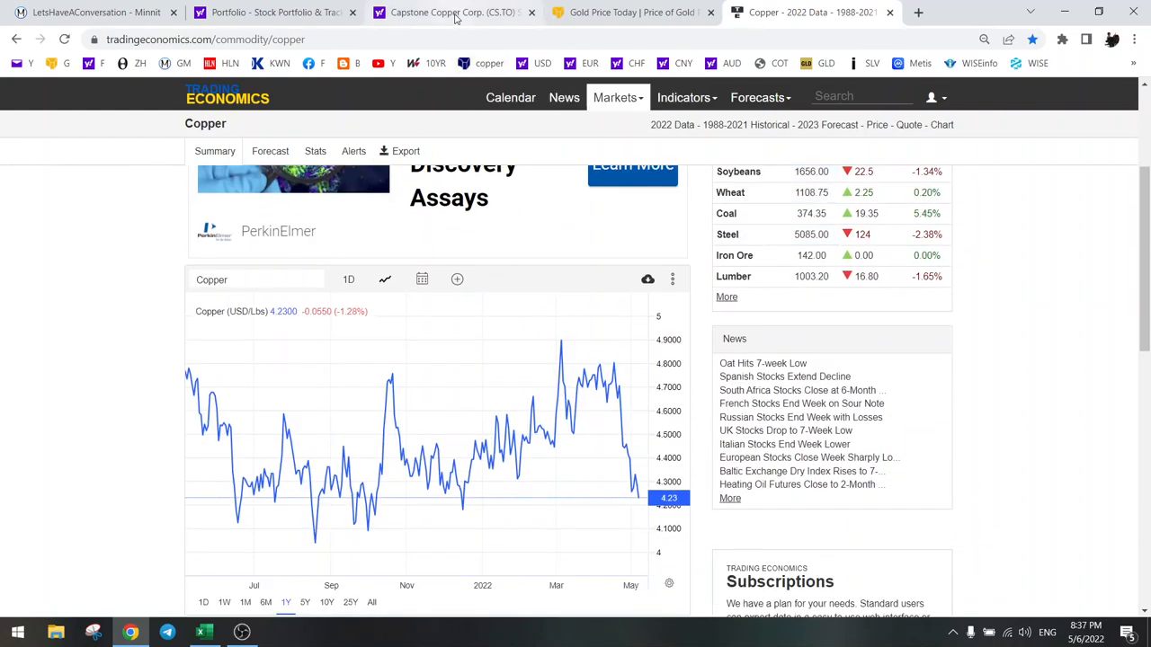
left_click(453, 11)
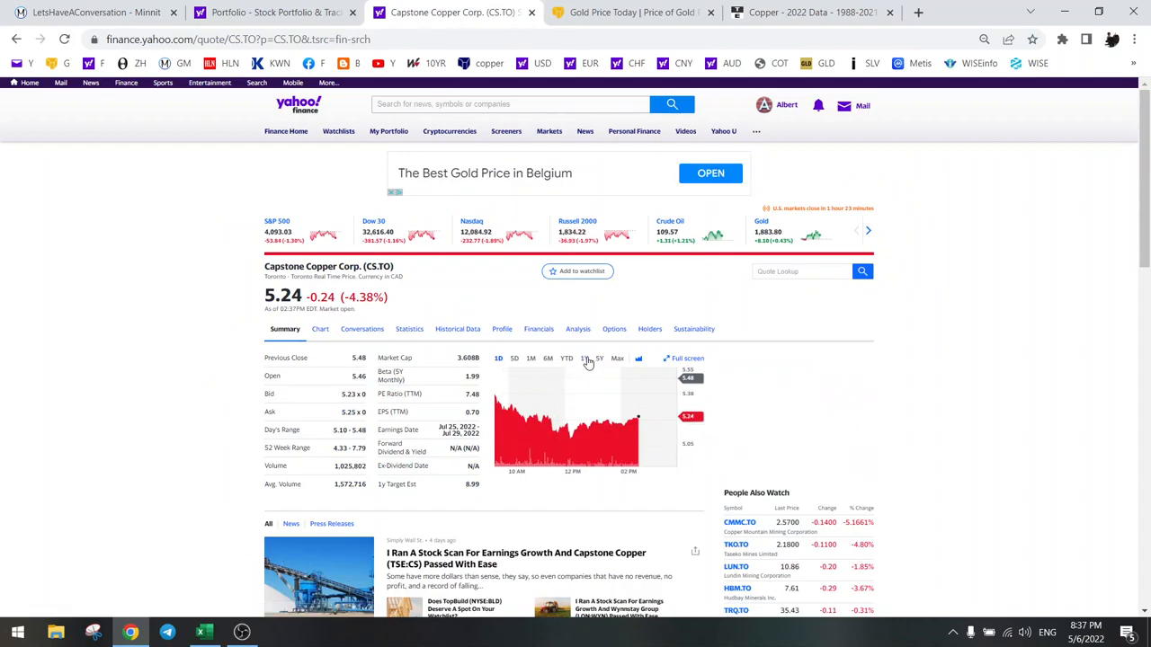
Adjust Capstone Copper's chart range, review Excel's Capstone sheet, and return to the CS.TO quote.
left_click(583, 358)
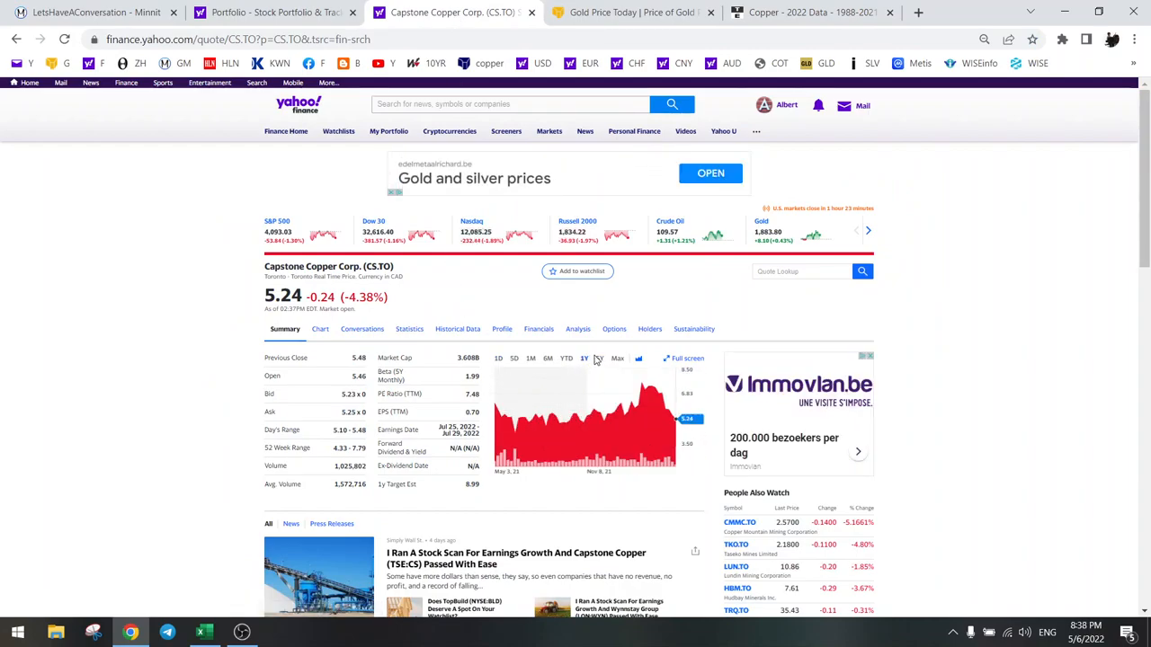
left_click(599, 358)
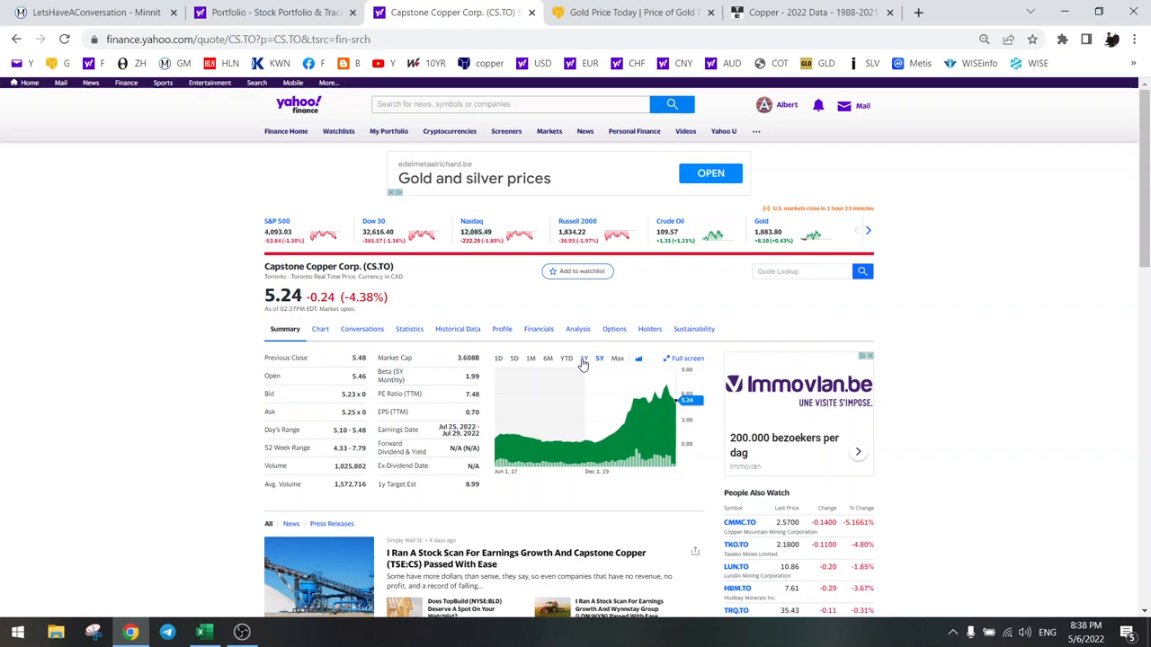
left_click(583, 358)
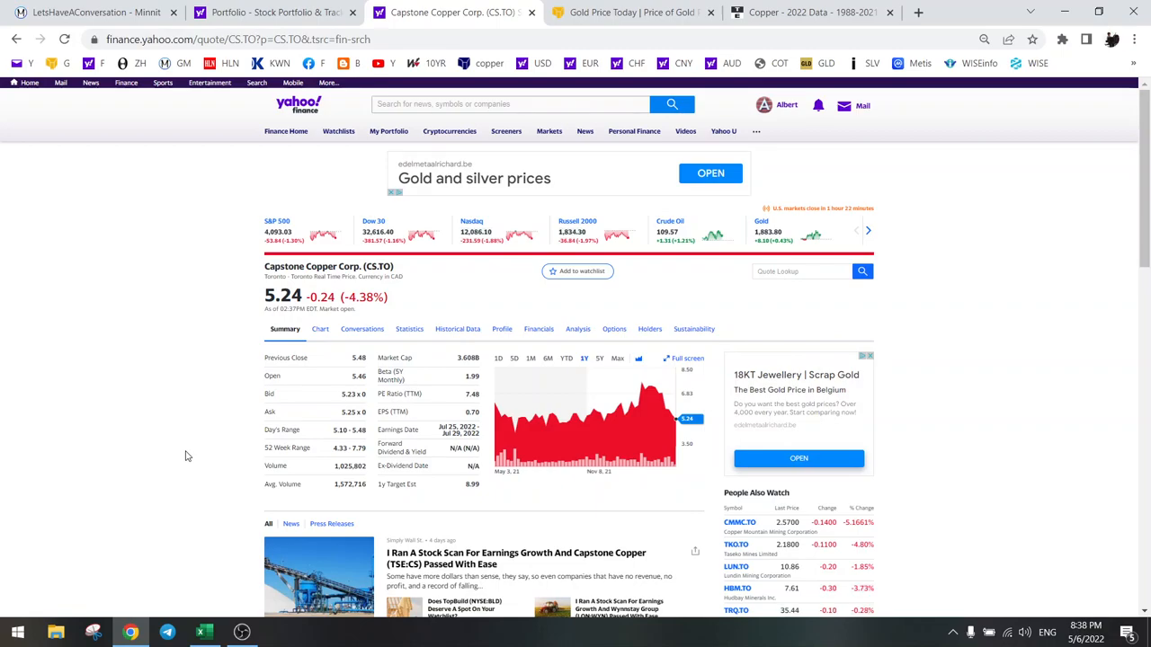
left_click(204, 633)
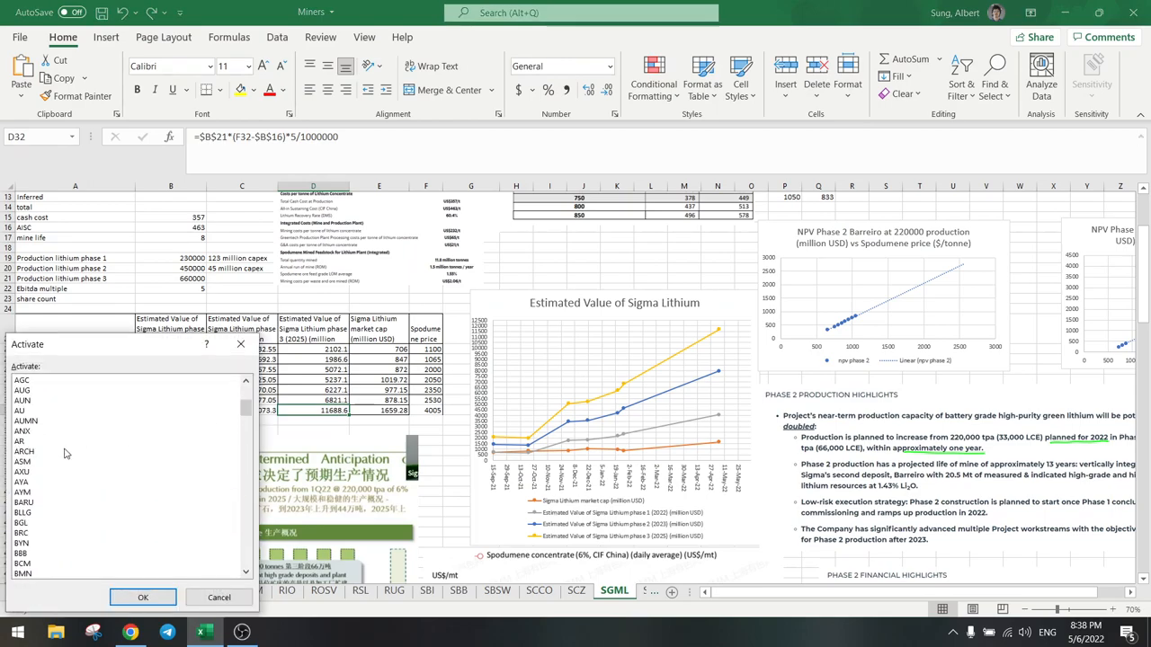
scroll("down", 3)
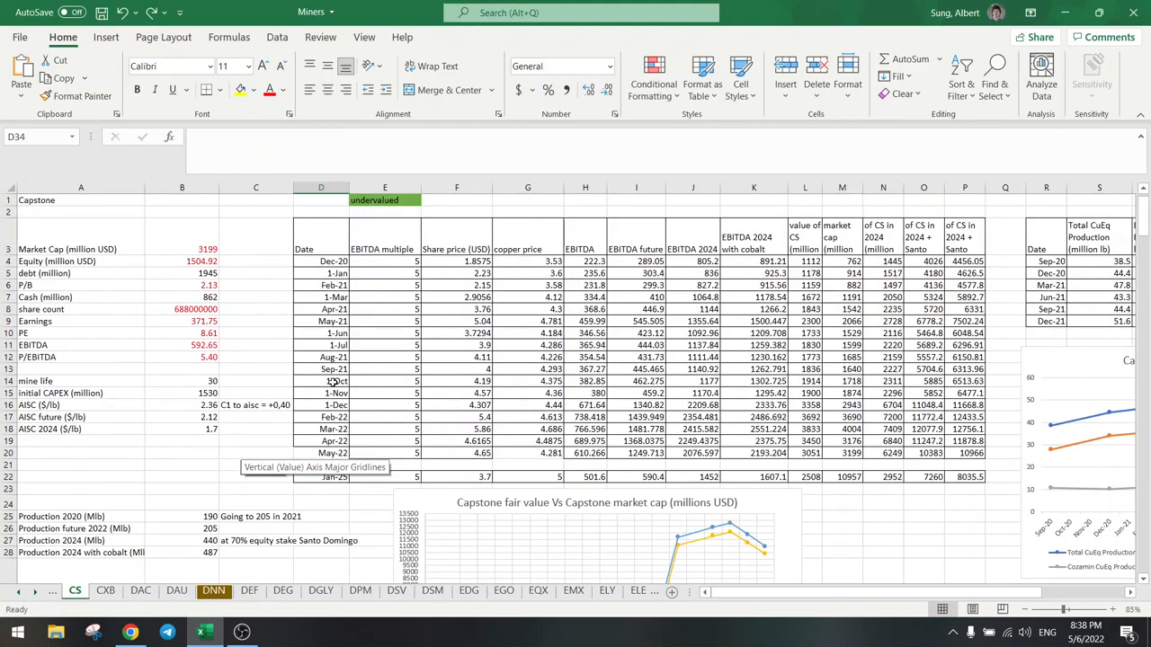
left_click(130, 633)
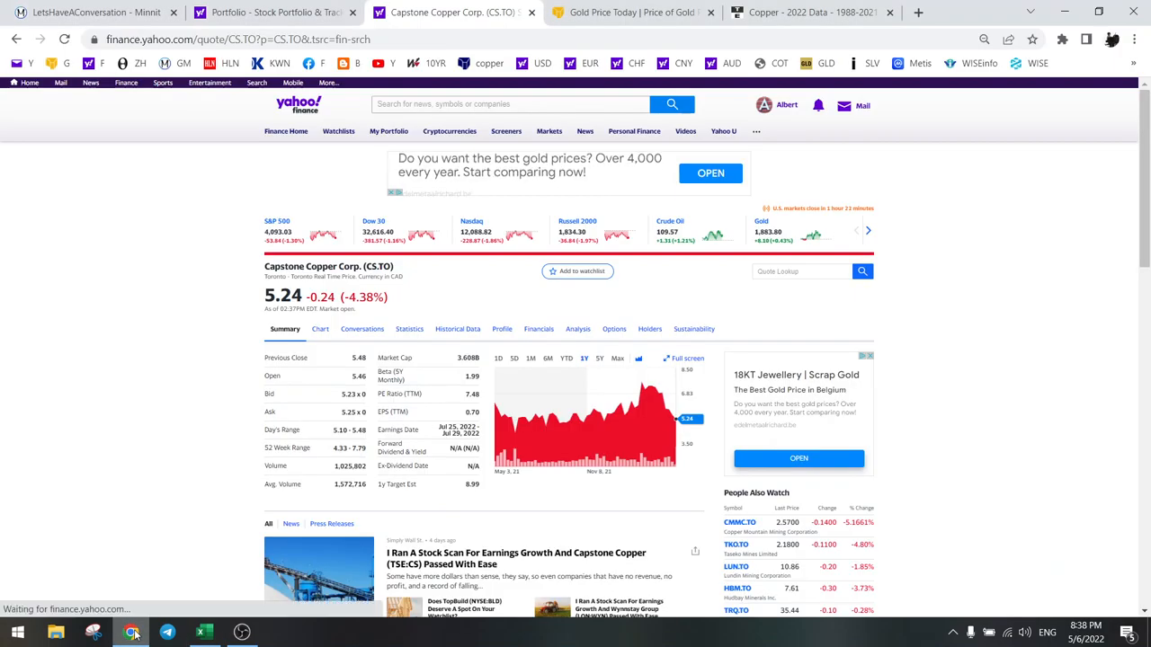
Look up 'capstone copper', view the CSCCF listing at 4.0420, then return to Excel's Capstone sheet.
left_click(511, 102)
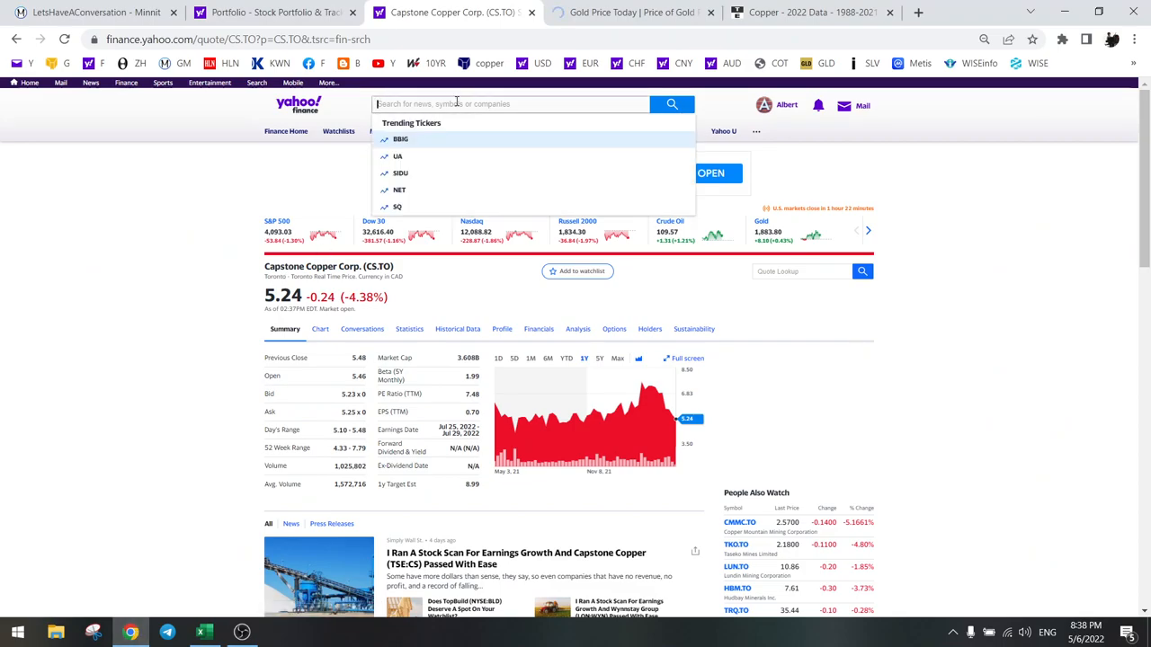
type("capstone copper")
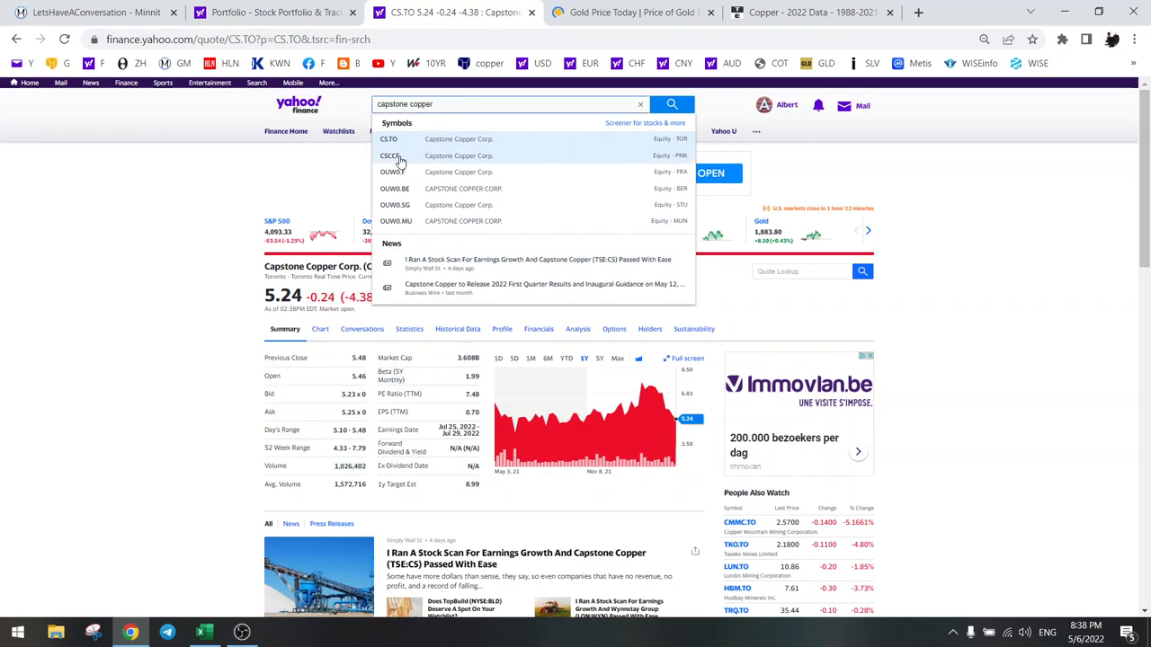
left_click(388, 138)
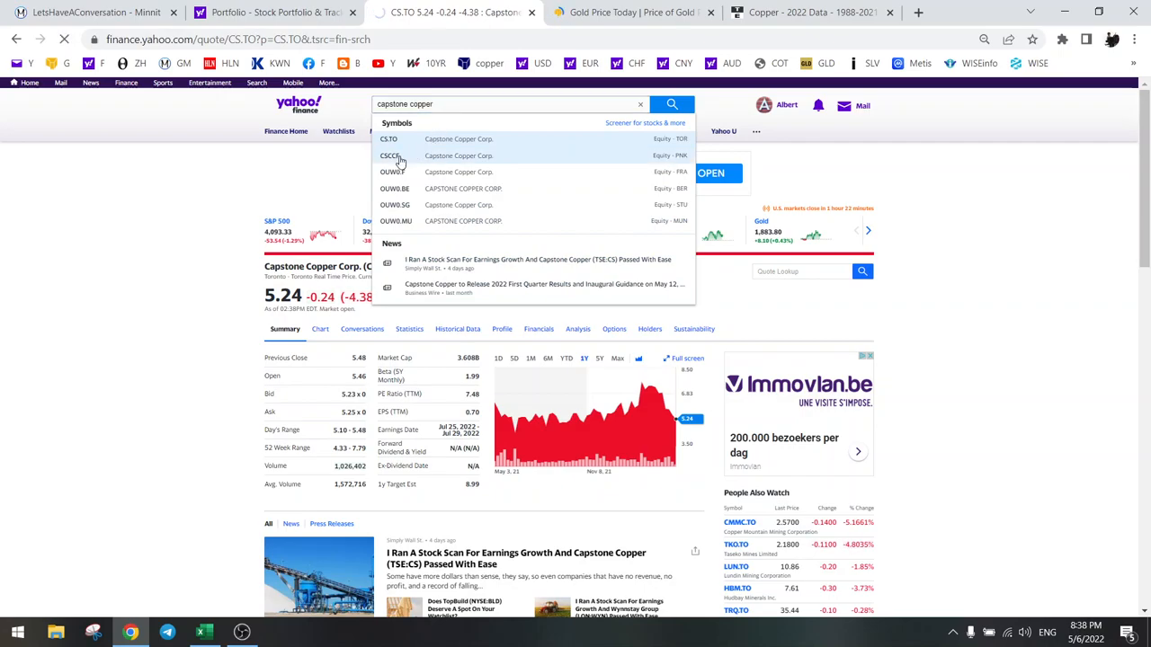
left_click(388, 155)
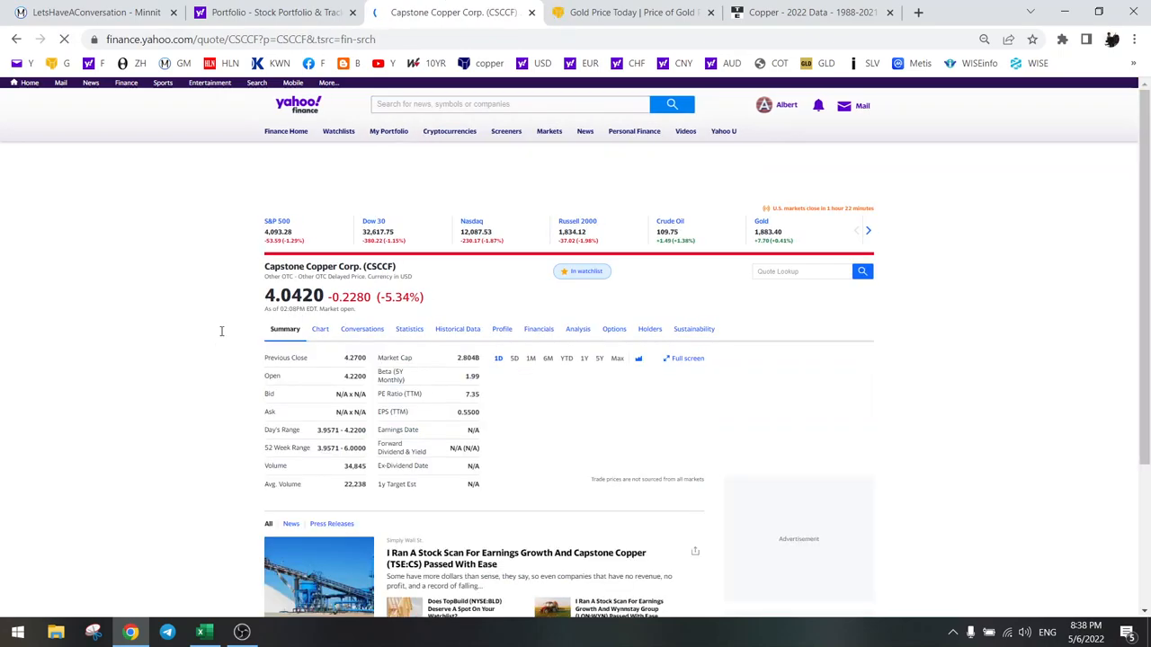
left_click(205, 633)
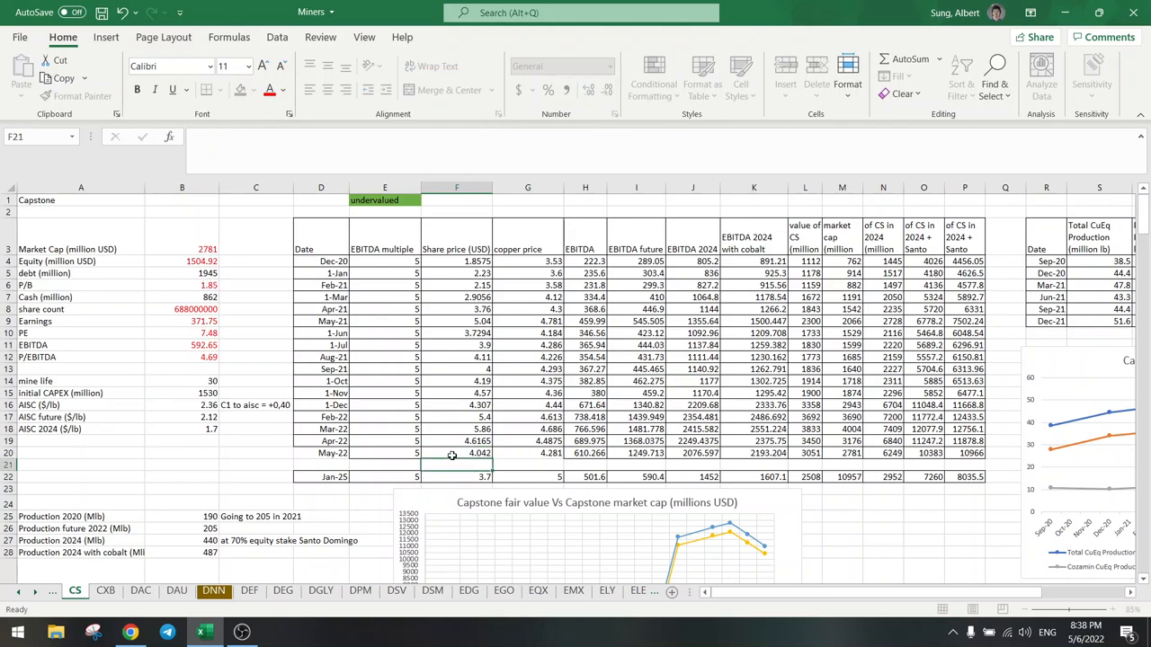
Check the CSCCF quote and Trading Economics copper price of 4.2295, then return to Capstone's valuation sheet.
left_click(129, 633)
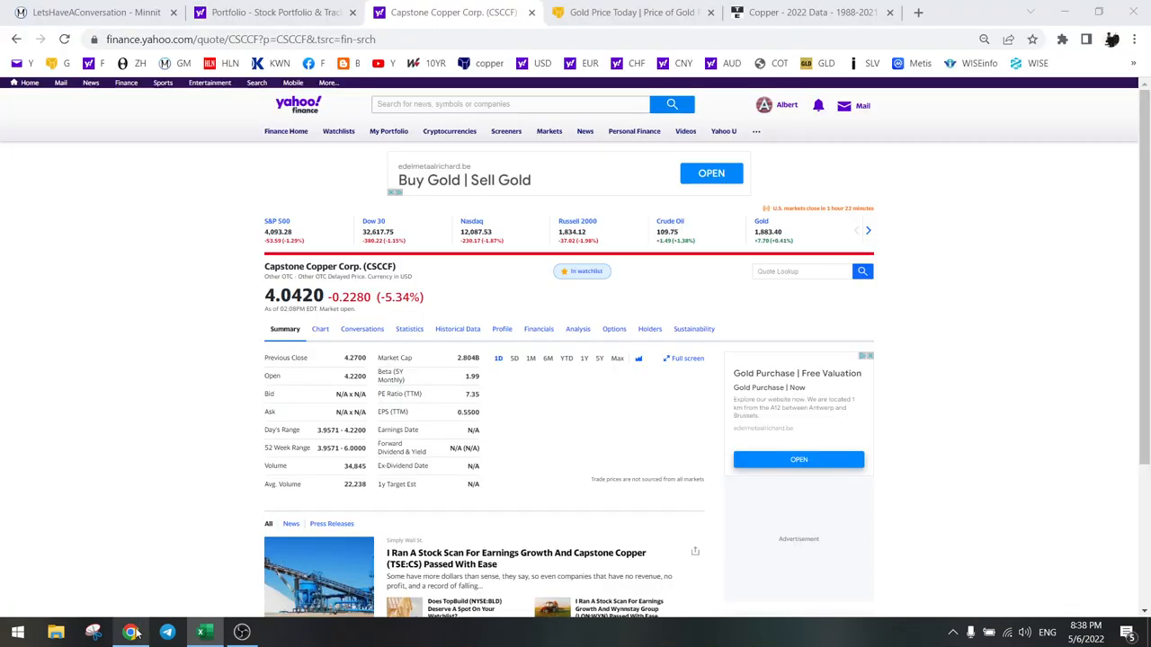
left_click(809, 10)
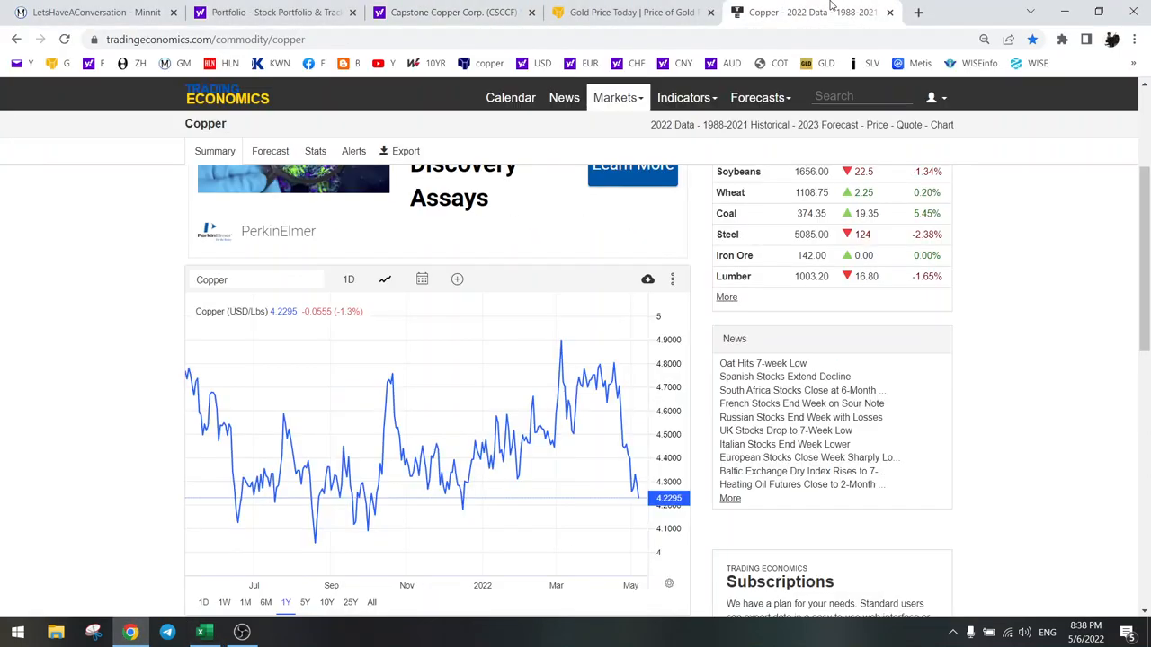
left_click(205, 634)
type("4.2295")
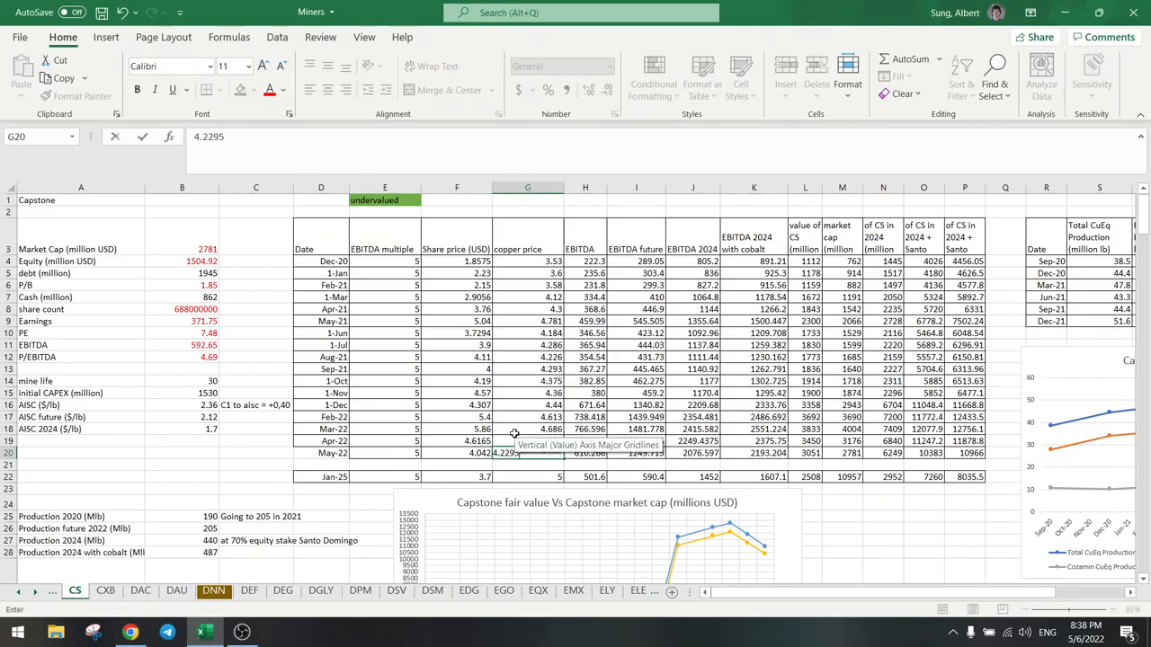
Commit the May-22 copper price and read the chart: market cap 2781 vs fair value 2952 million USD.
left_click(457, 429)
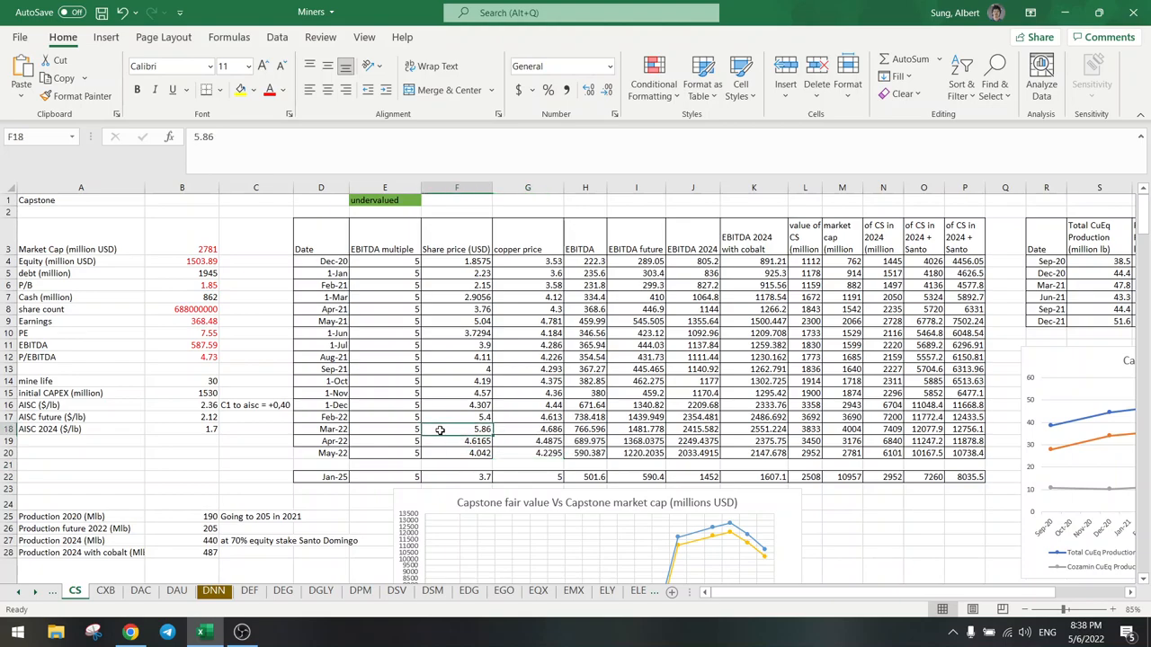
scroll("down", 3)
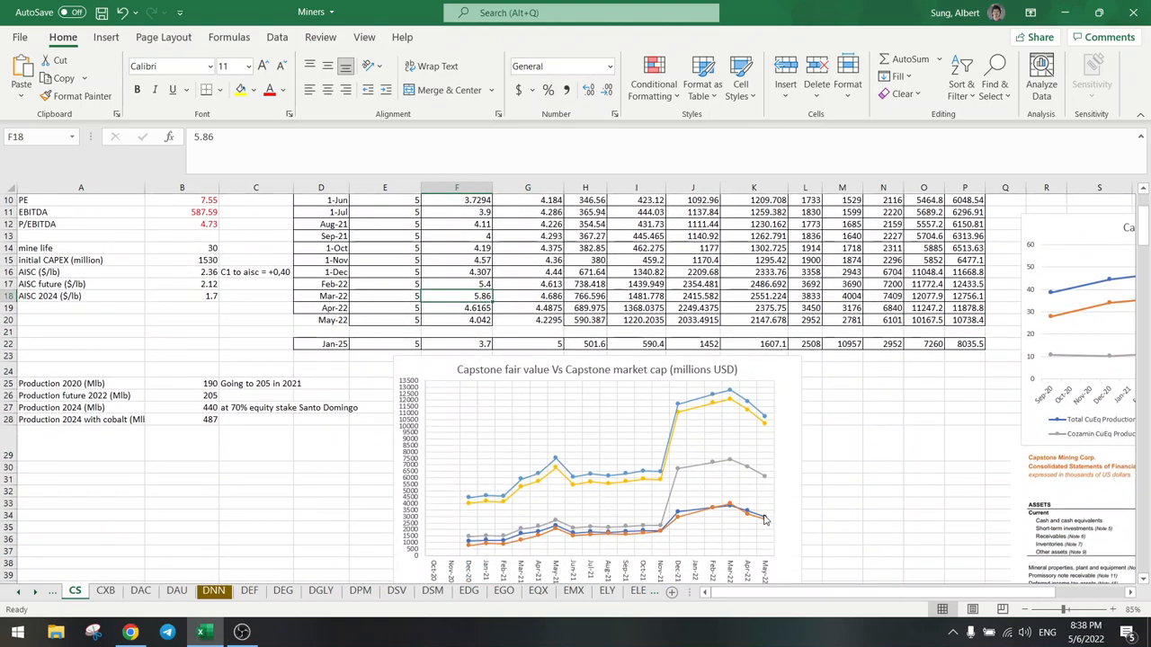
mouse_move(763, 518)
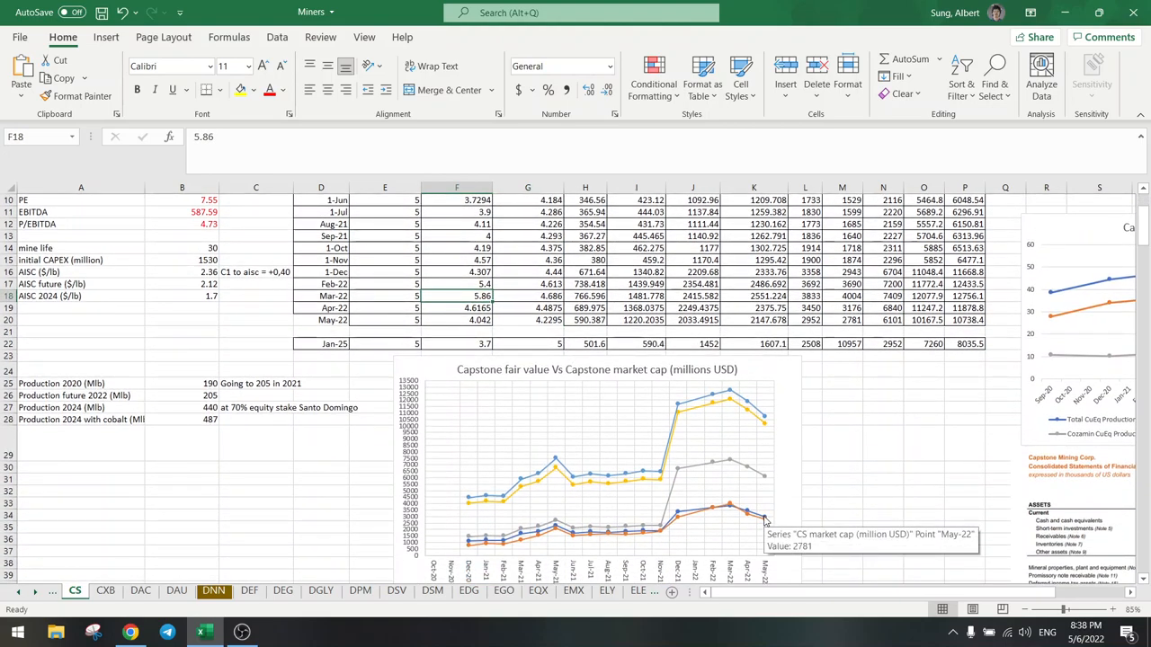
mouse_move(474, 546)
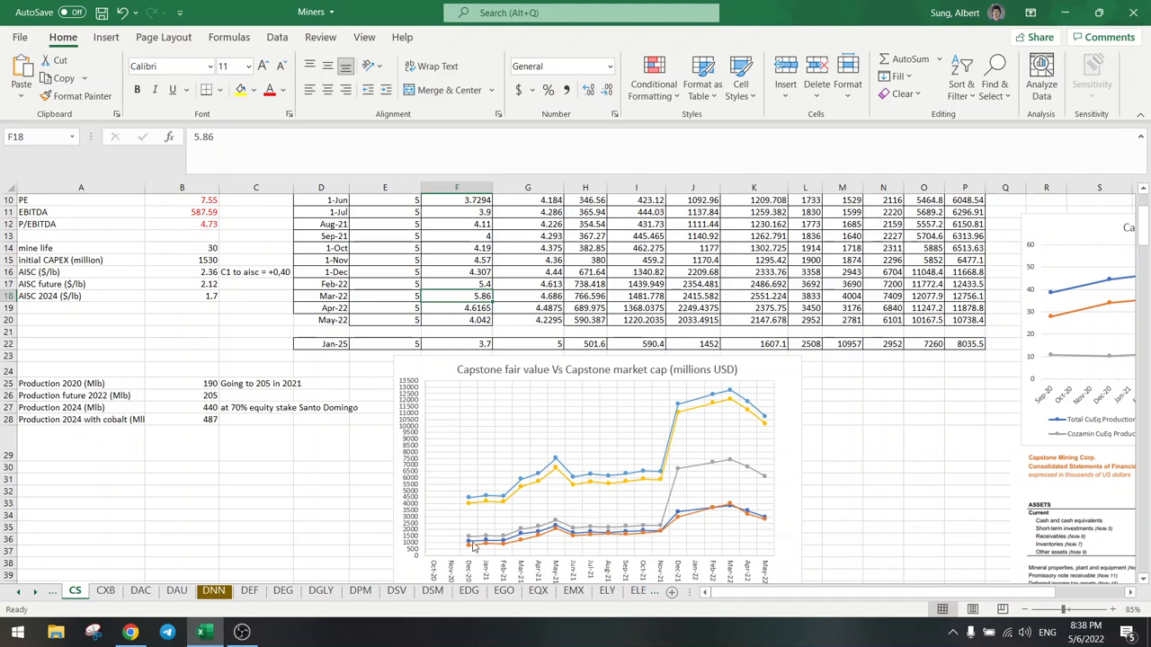
mouse_move(579, 537)
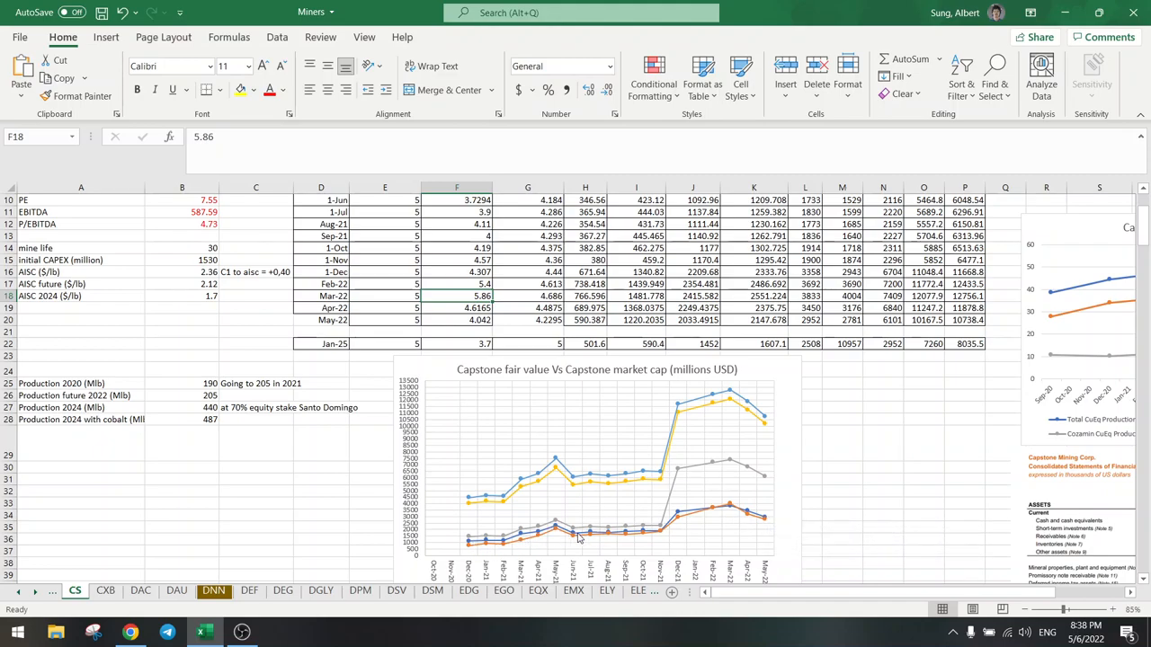
mouse_move(656, 538)
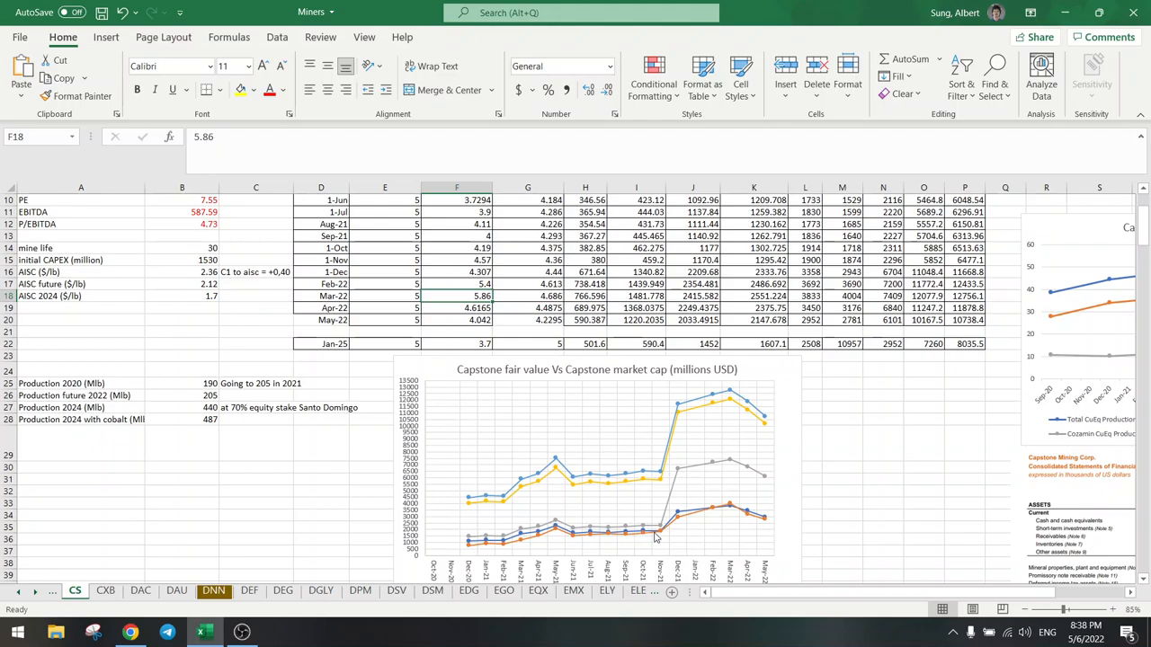
mouse_move(517, 543)
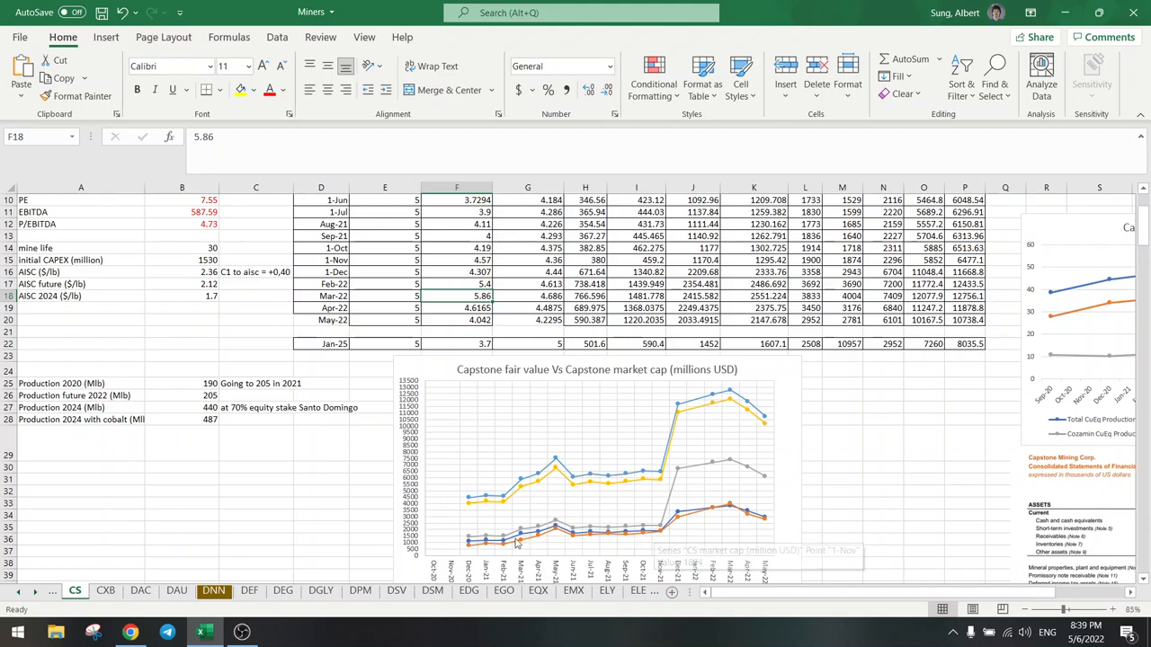
mouse_move(707, 510)
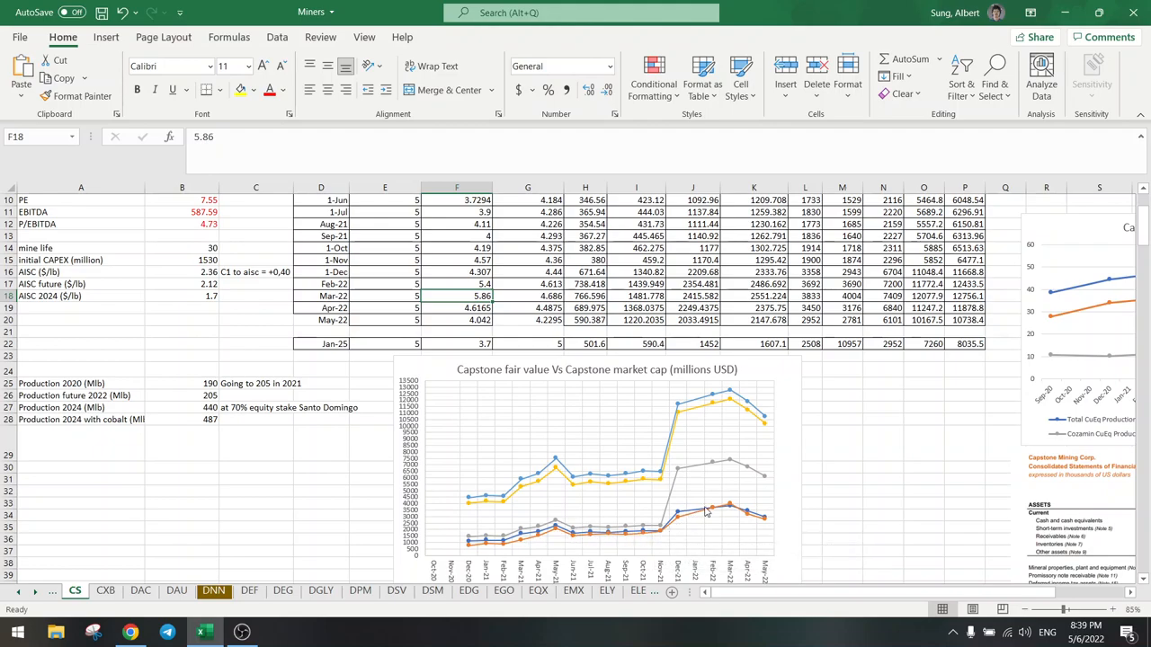
mouse_move(745, 515)
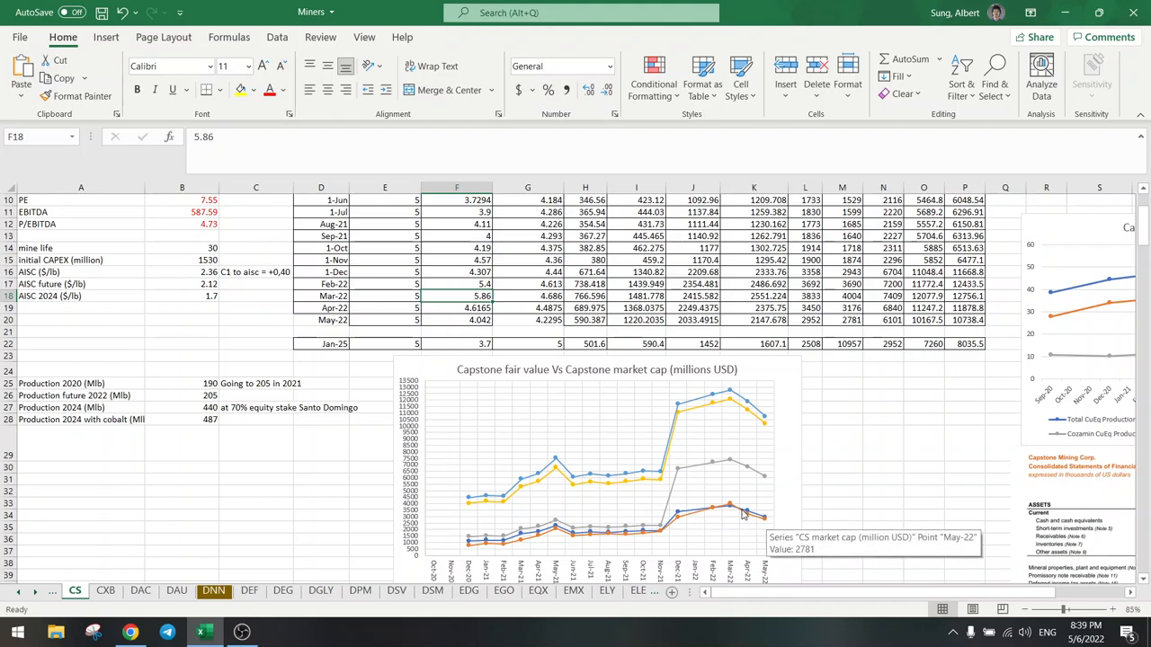
mouse_move(752, 518)
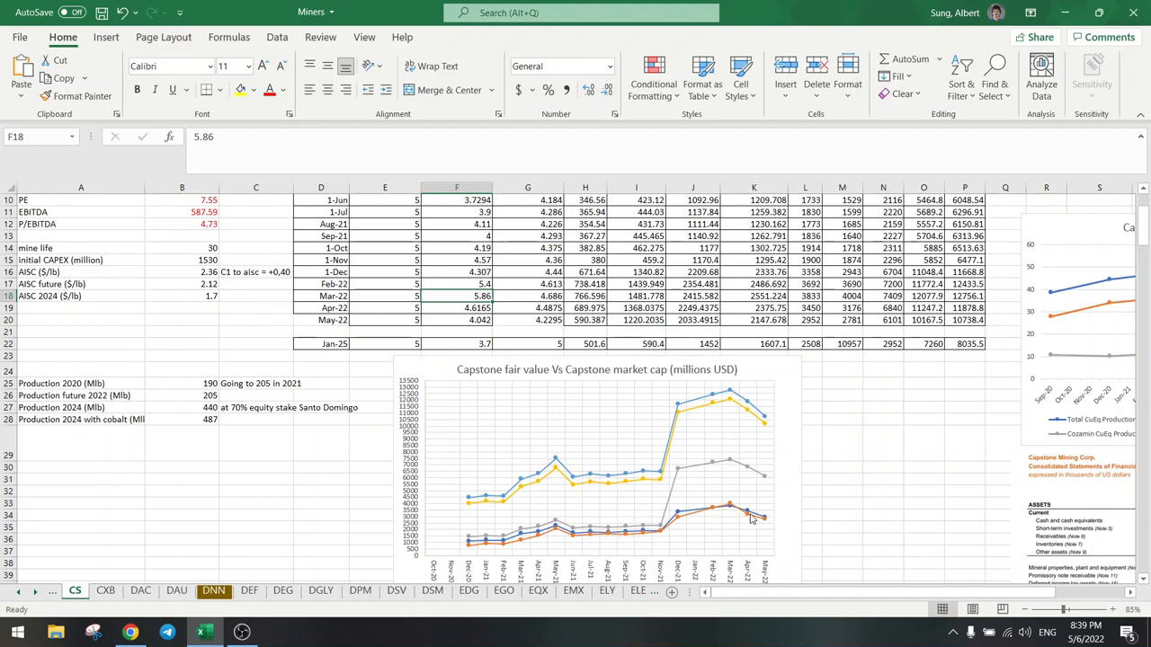
mouse_move(754, 518)
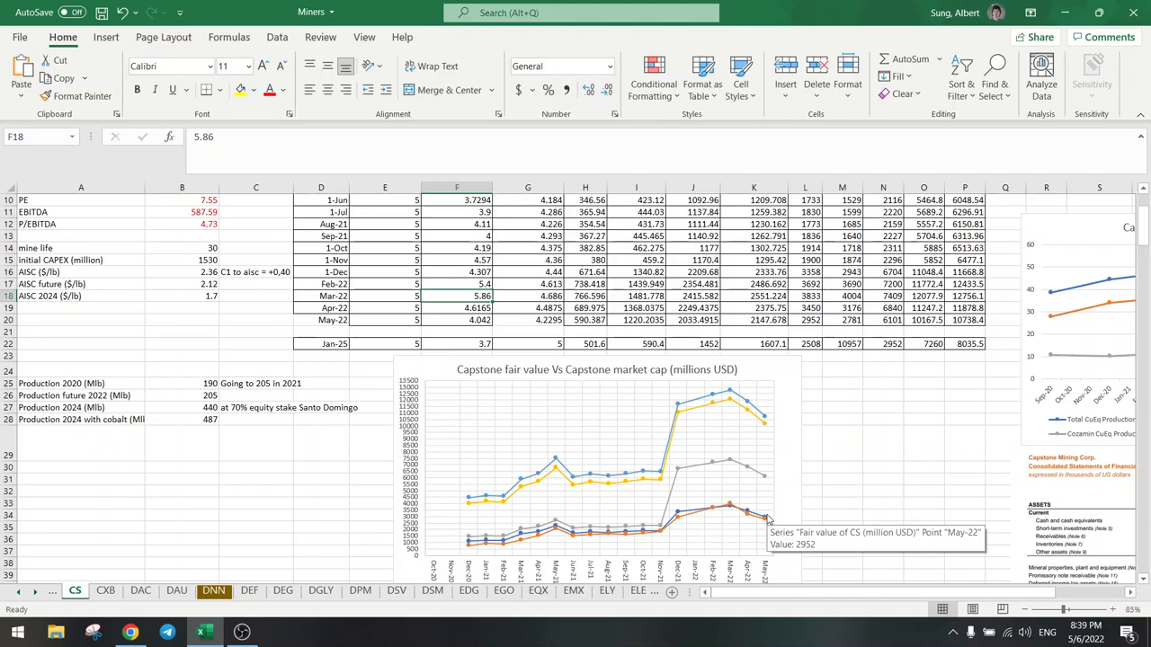
mouse_move(741, 450)
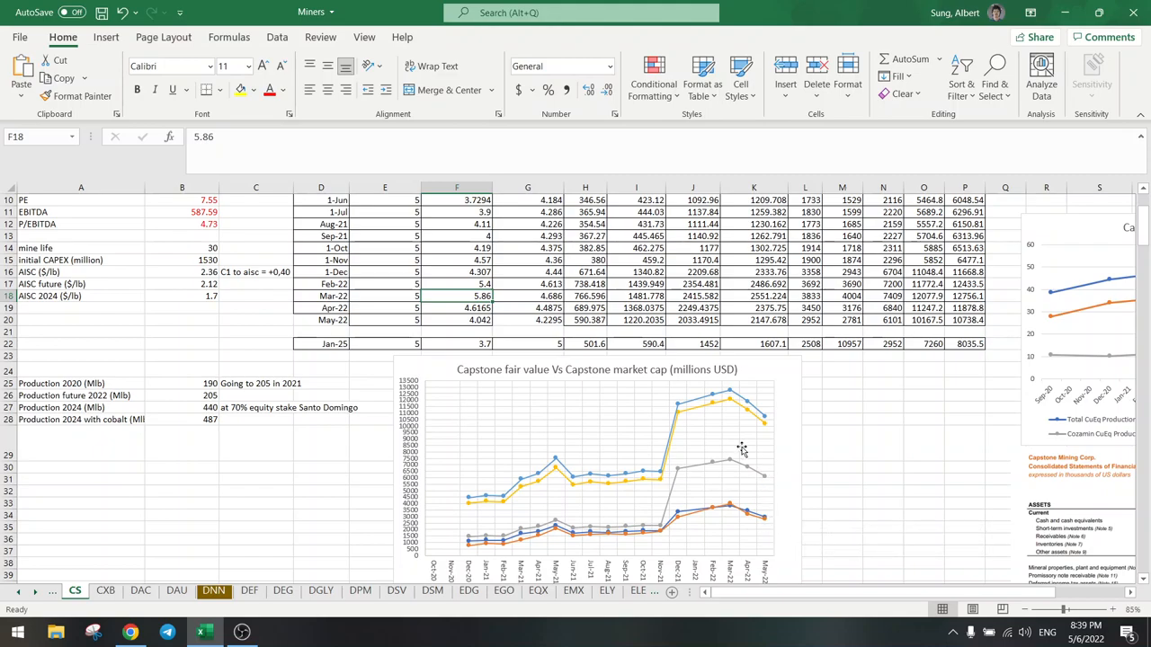
left_click(385, 320)
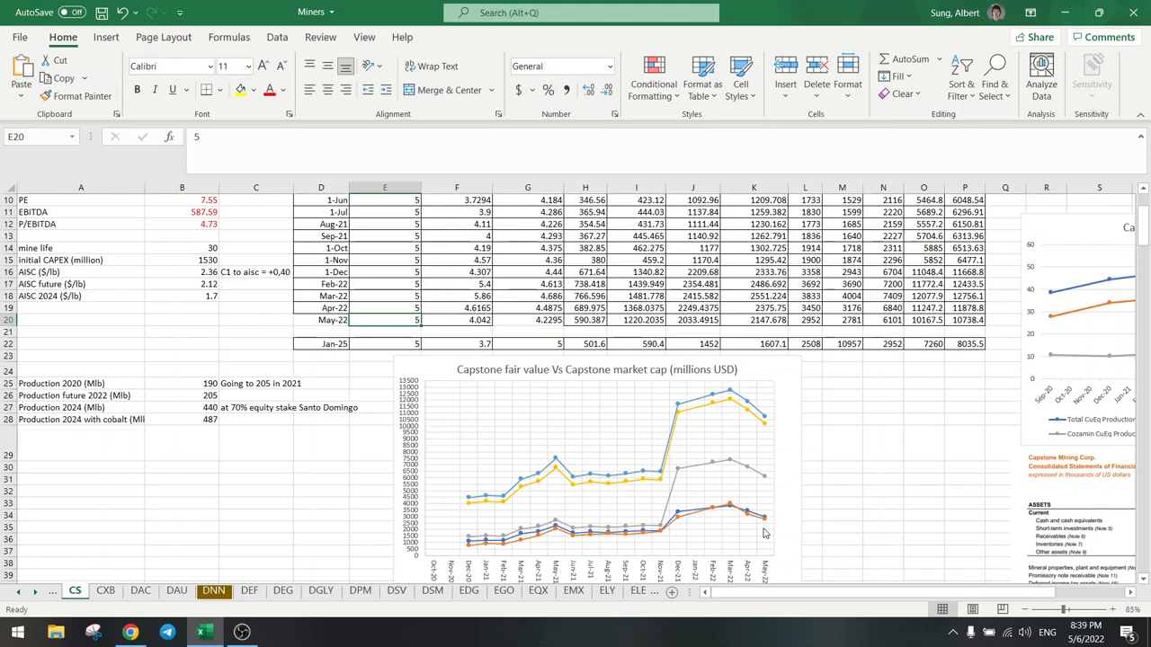
Scroll through the CS sheet's fair value vs market cap chart to review the expanded May-22 plot.
scroll("up", 3)
type("=$B$8*F20/1000000")
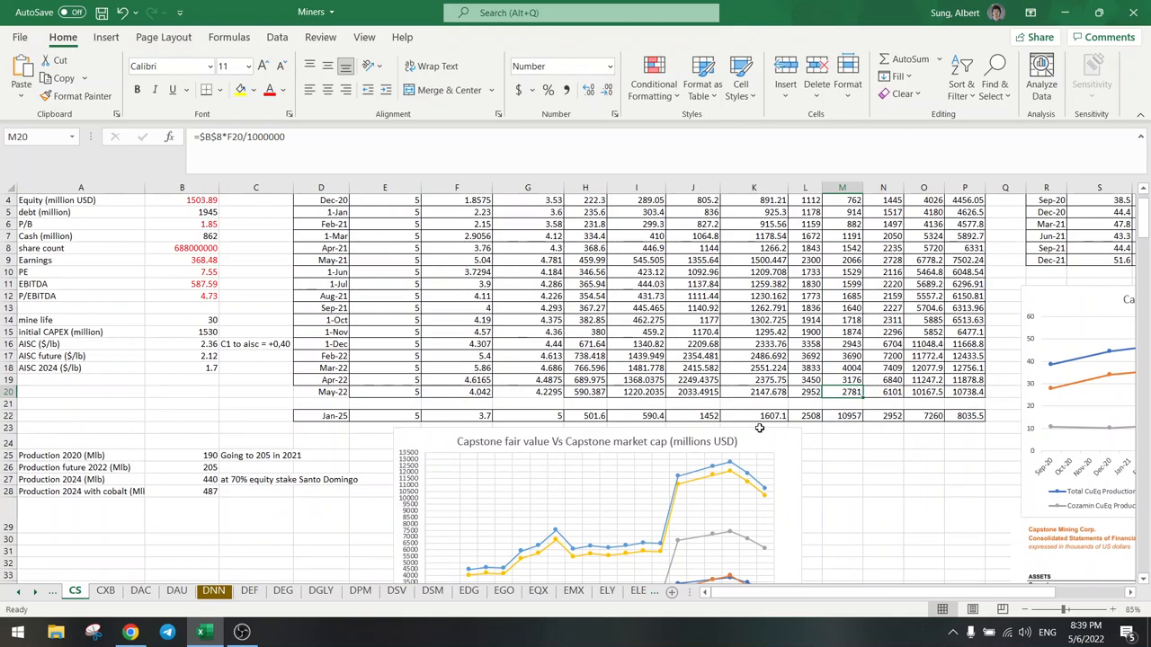
scroll("down", 3)
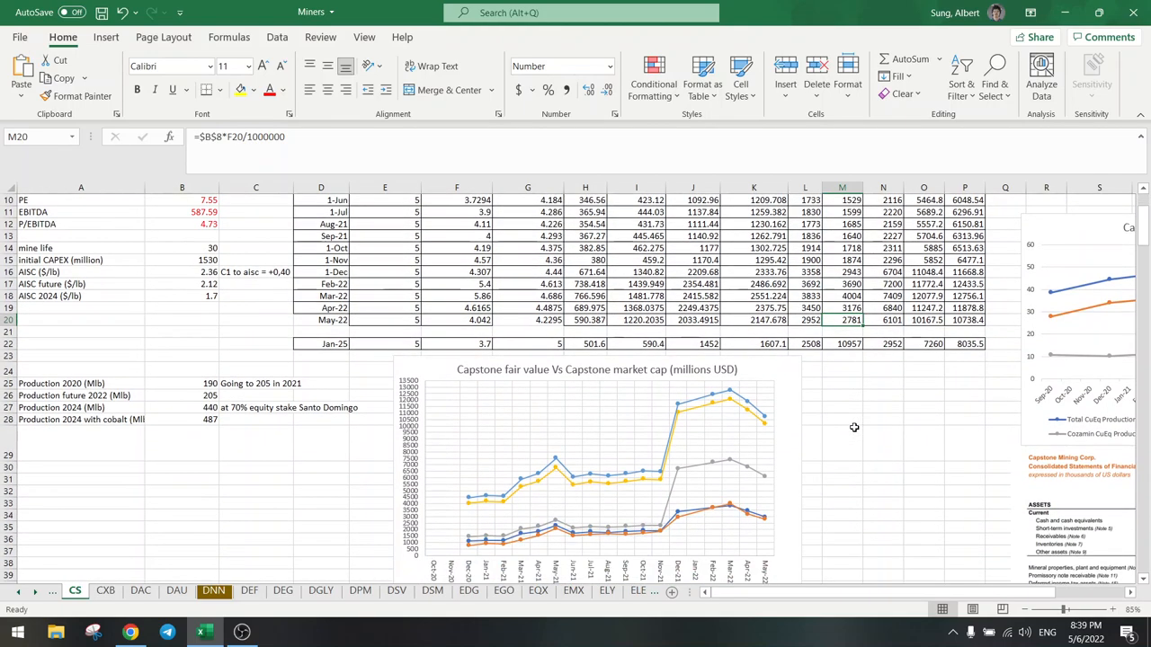
scroll("down", 3)
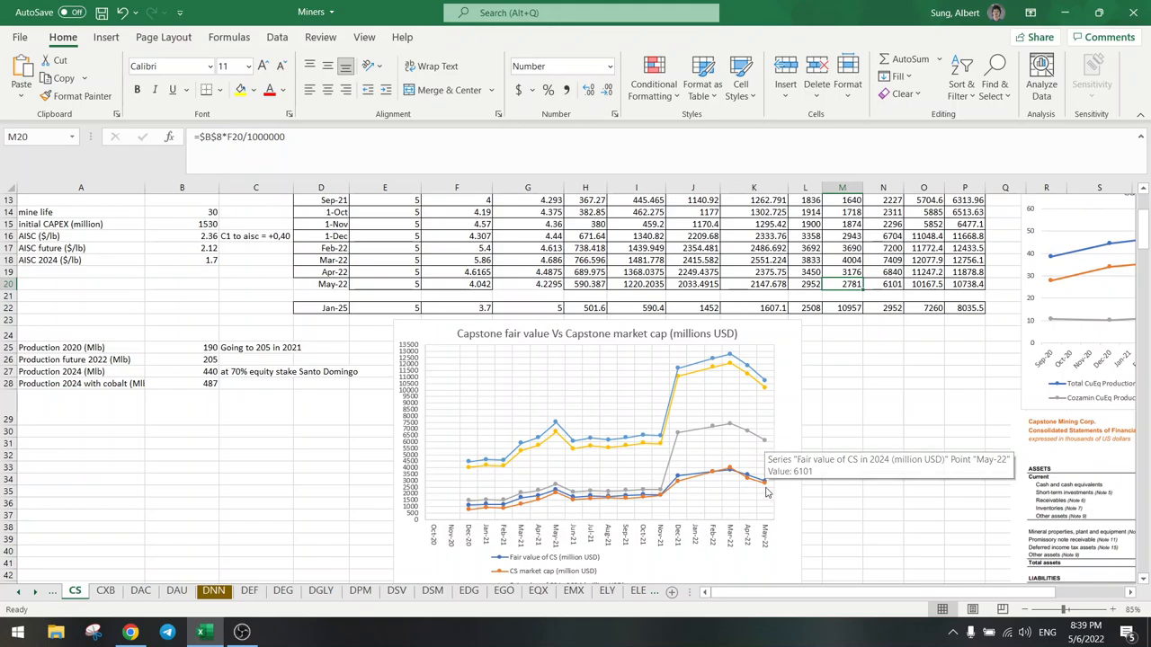
mouse_move(765, 485)
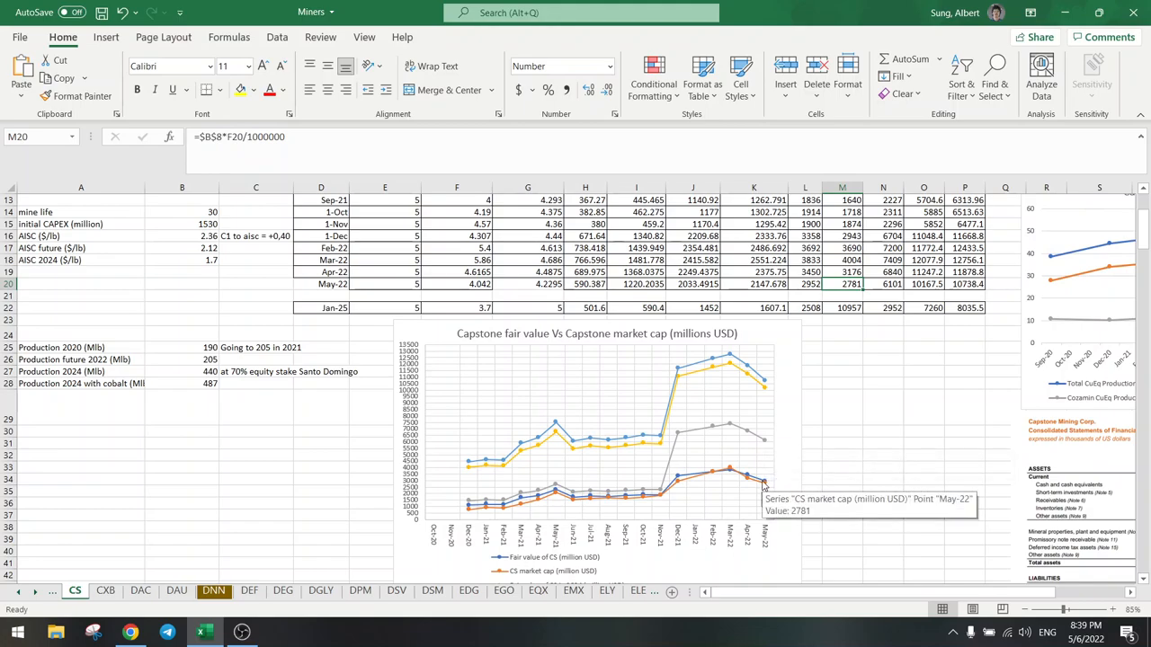
mouse_move(764, 461)
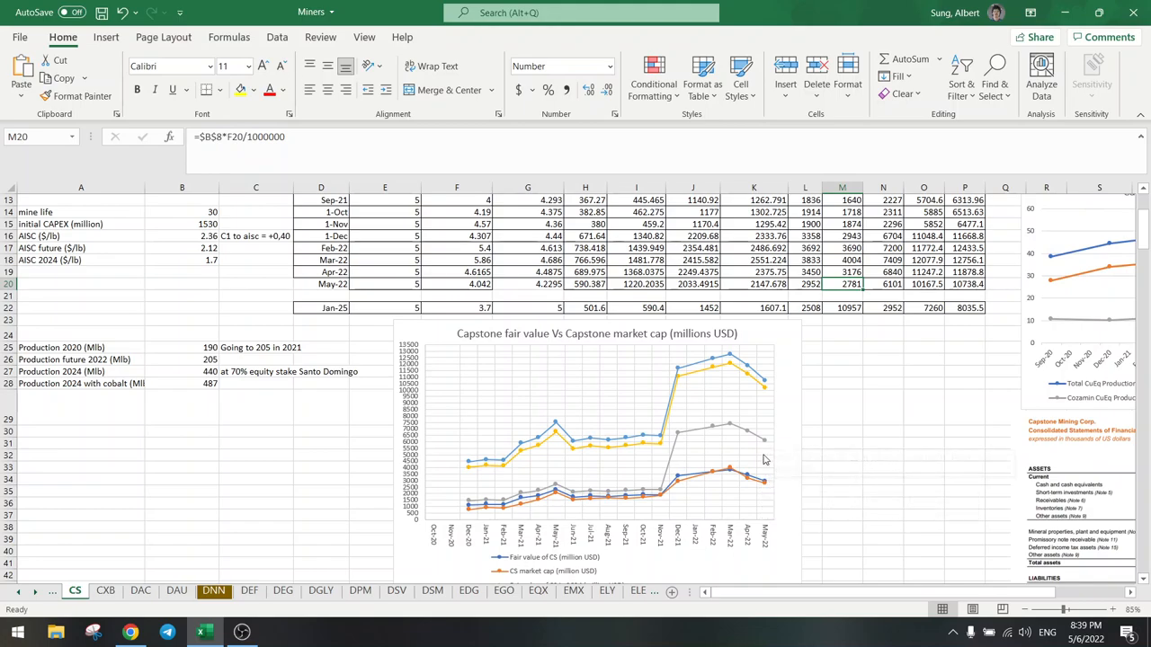
mouse_move(764, 482)
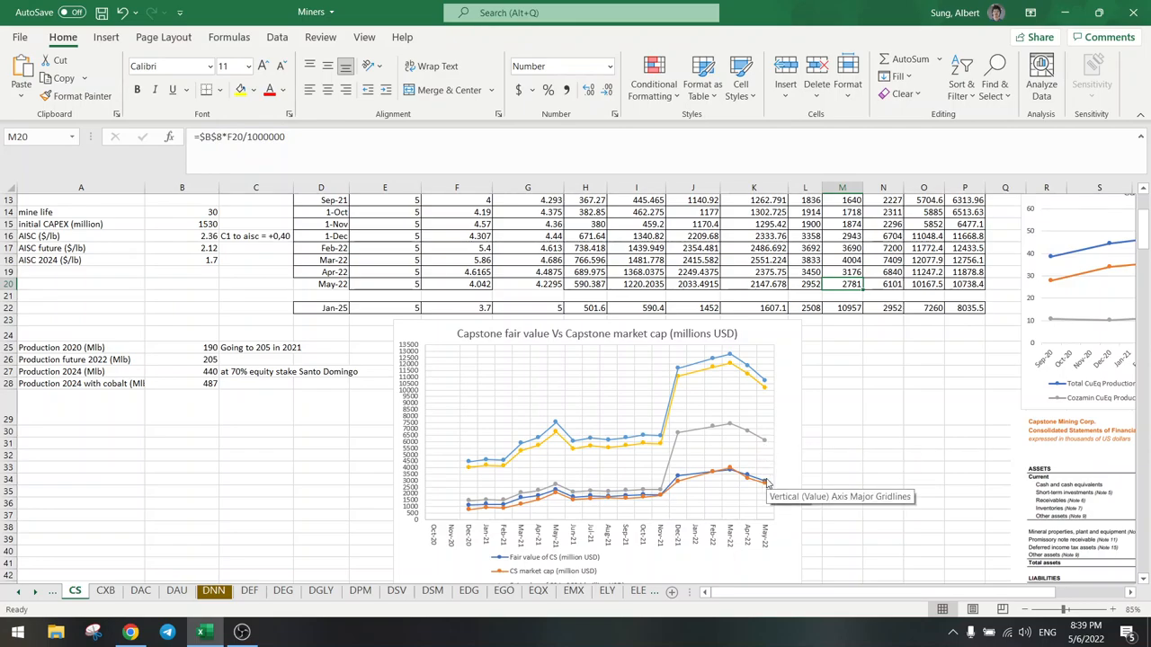
mouse_move(766, 446)
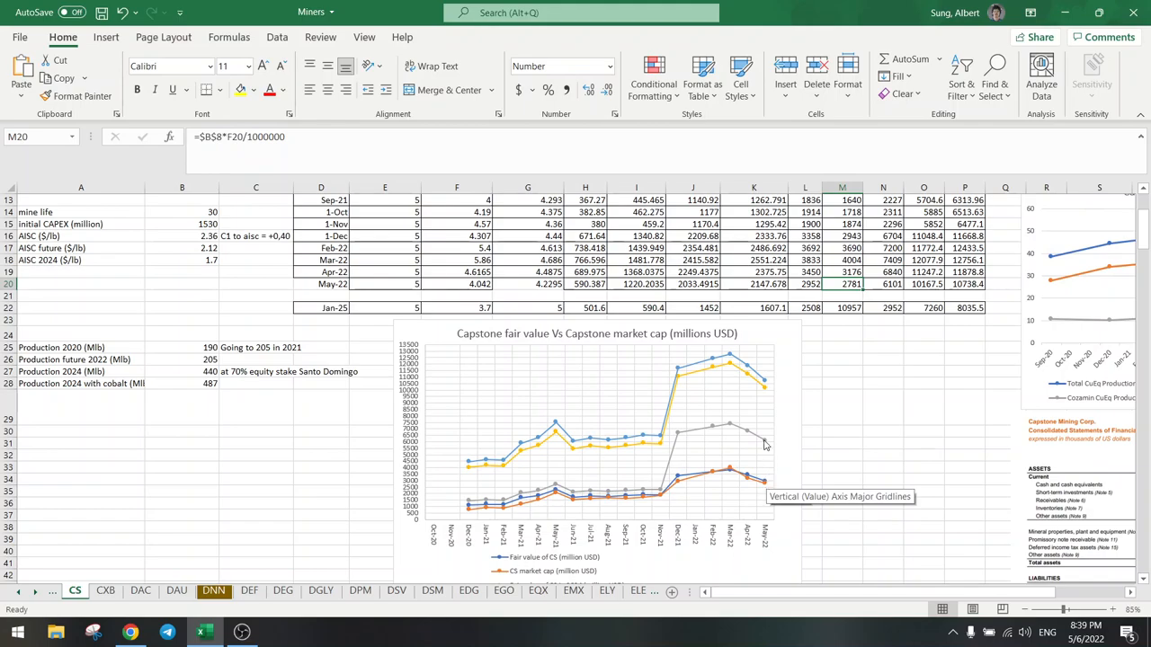
mouse_move(764, 446)
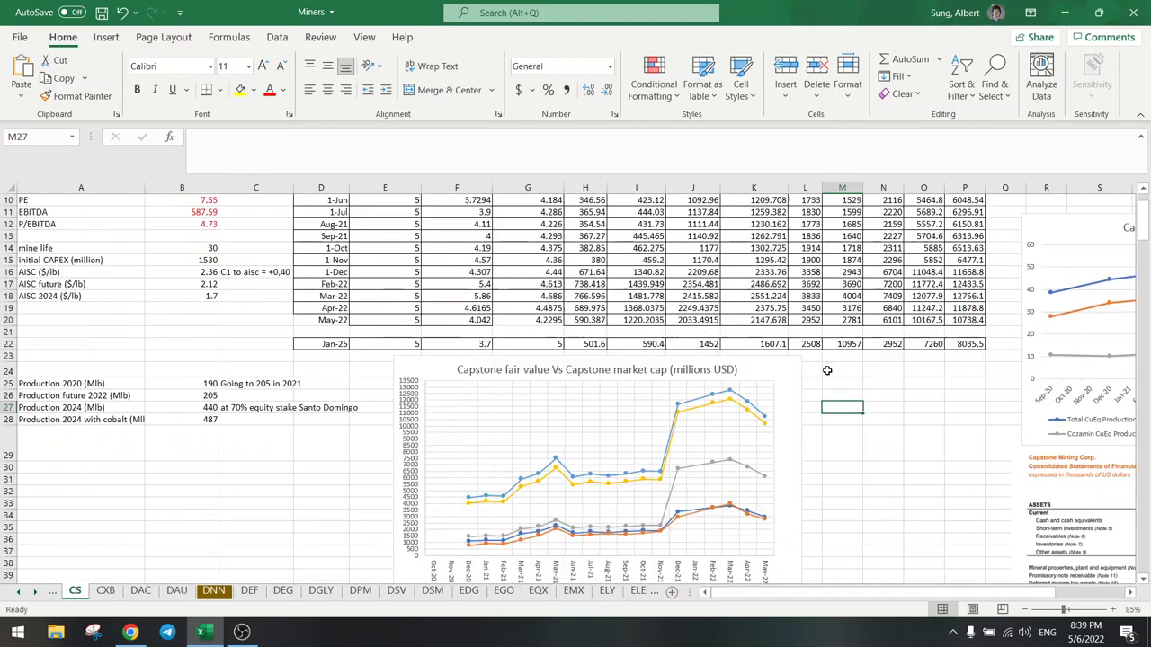
scroll("down", 3)
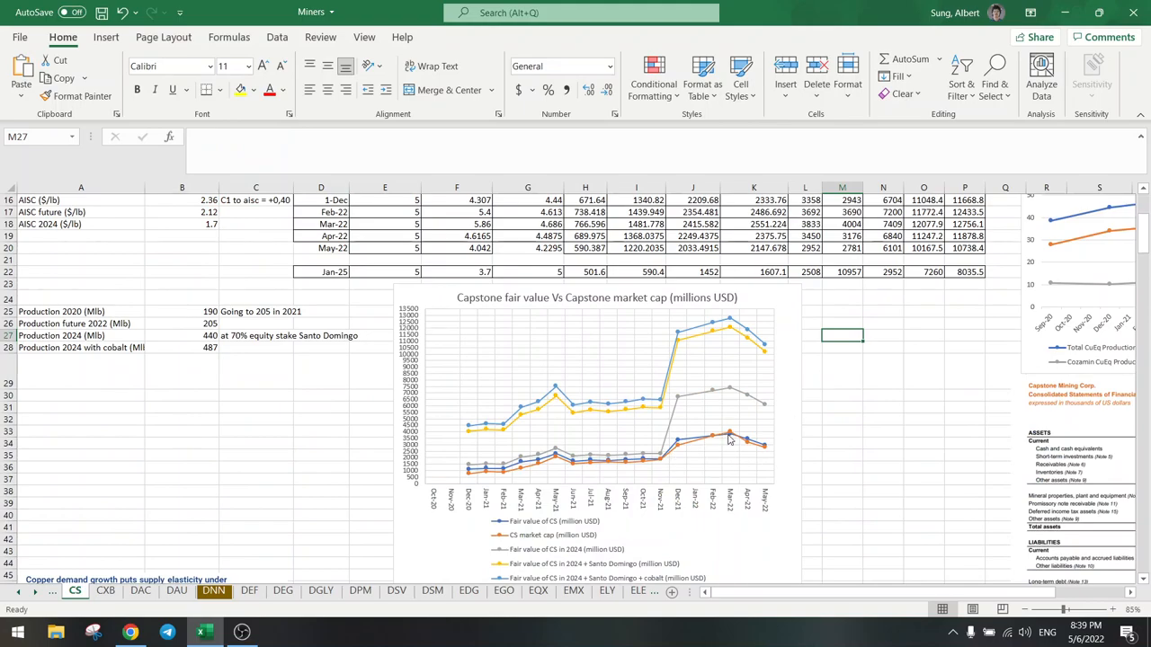
mouse_move(766, 408)
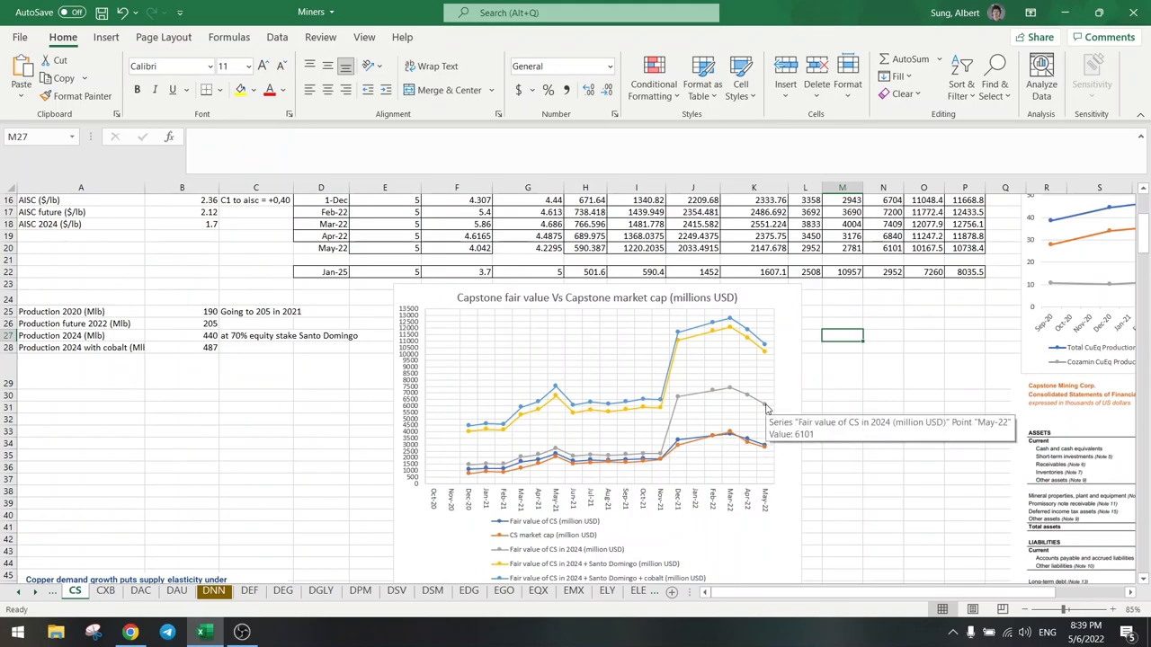
scroll("up", 3)
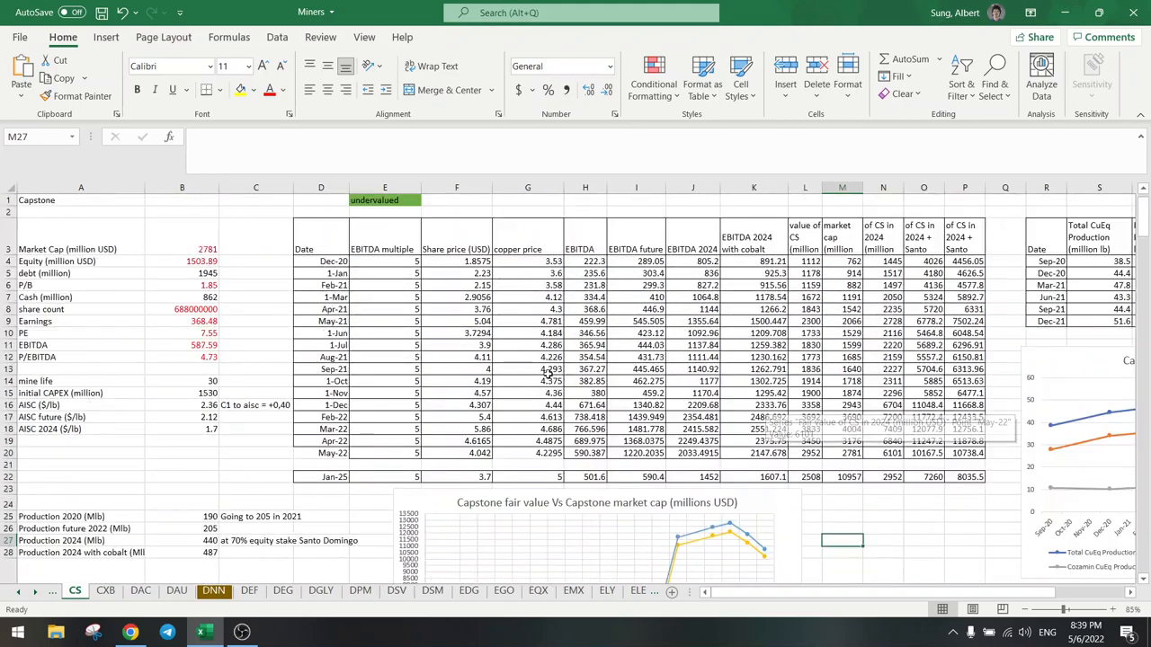
scroll("down", 3)
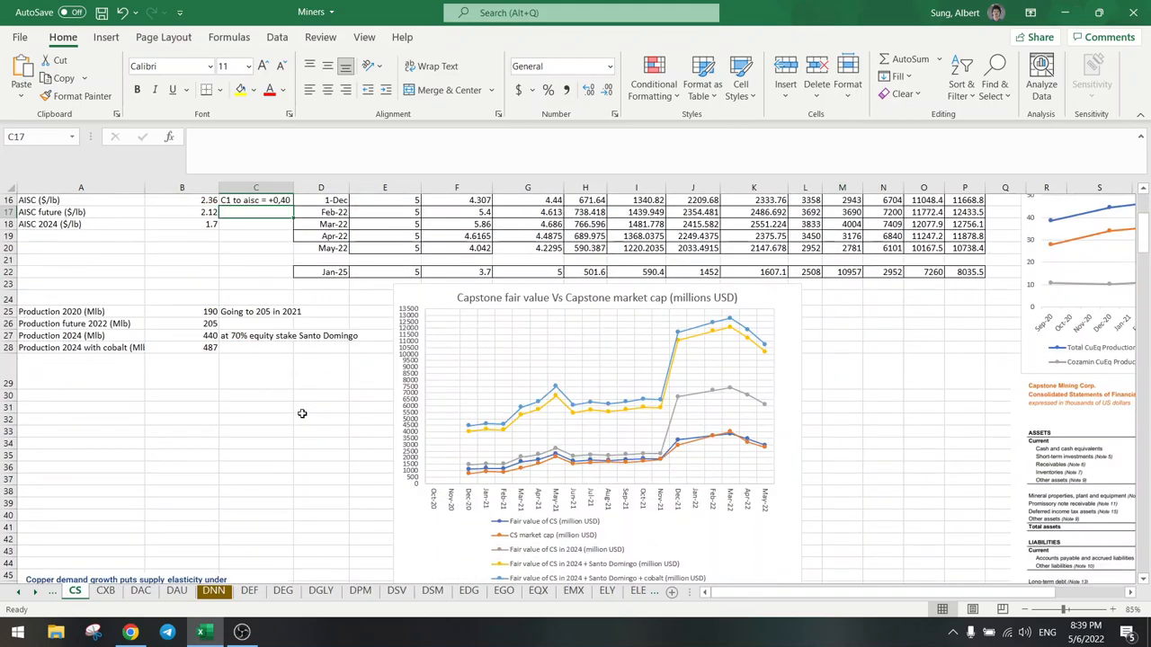
scroll("up", 3)
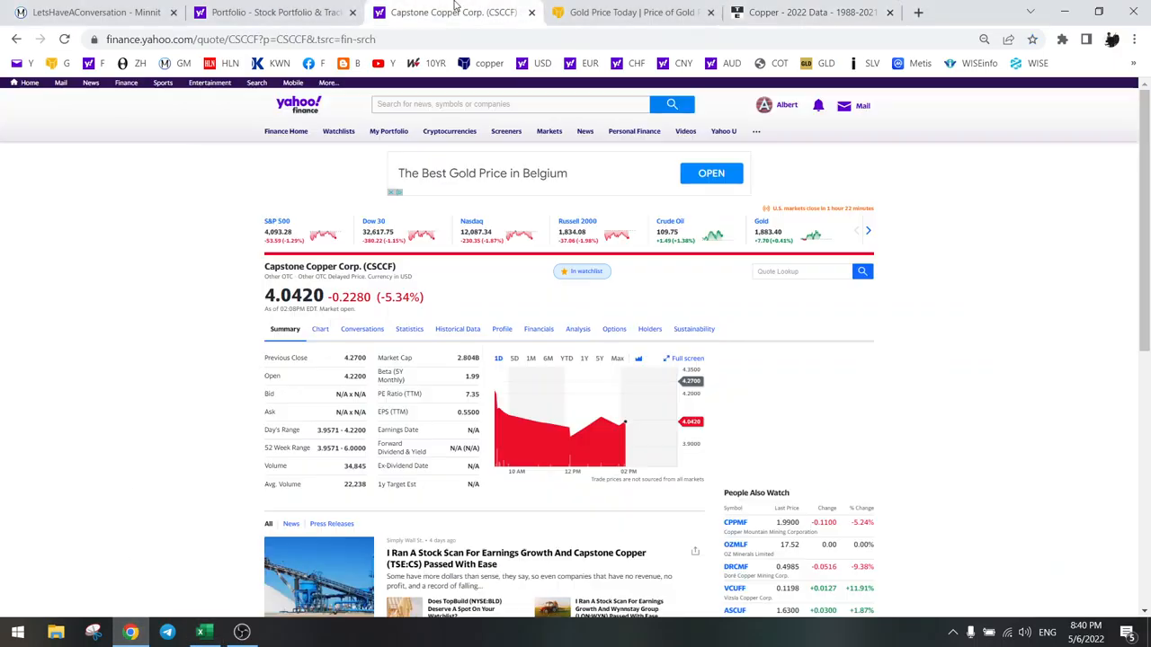
Look up ERAMET S.A. (ERA.PA) at 126.60 on Yahoo Finance, then move to Kitco's copper charts.
left_click(583, 358)
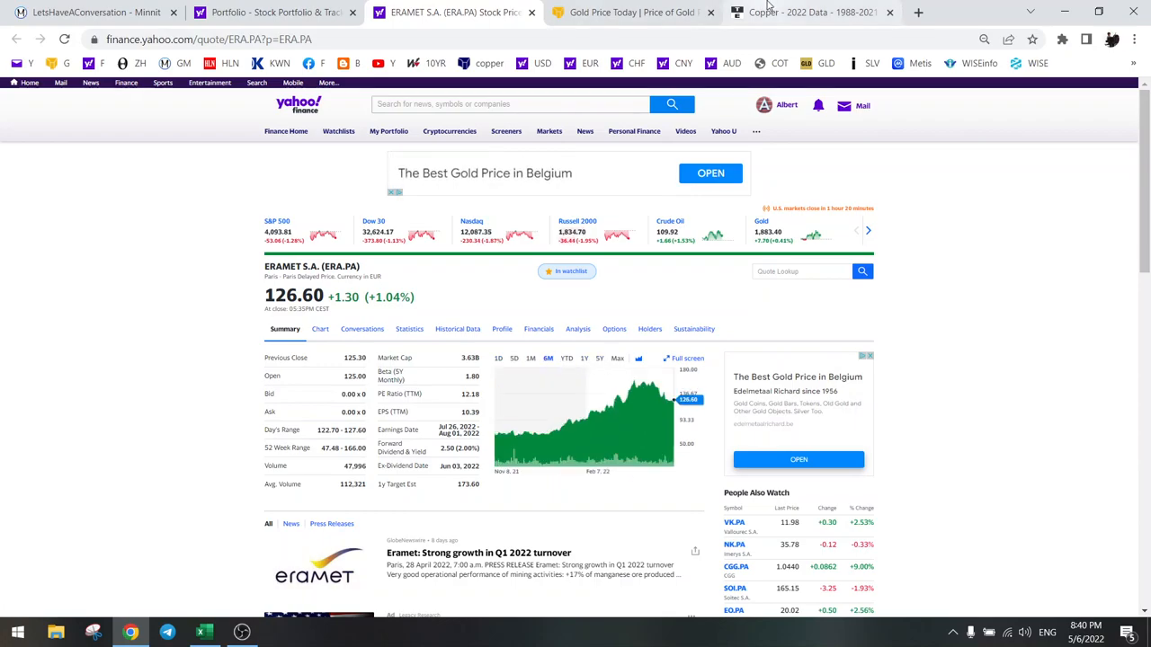
left_click(809, 11)
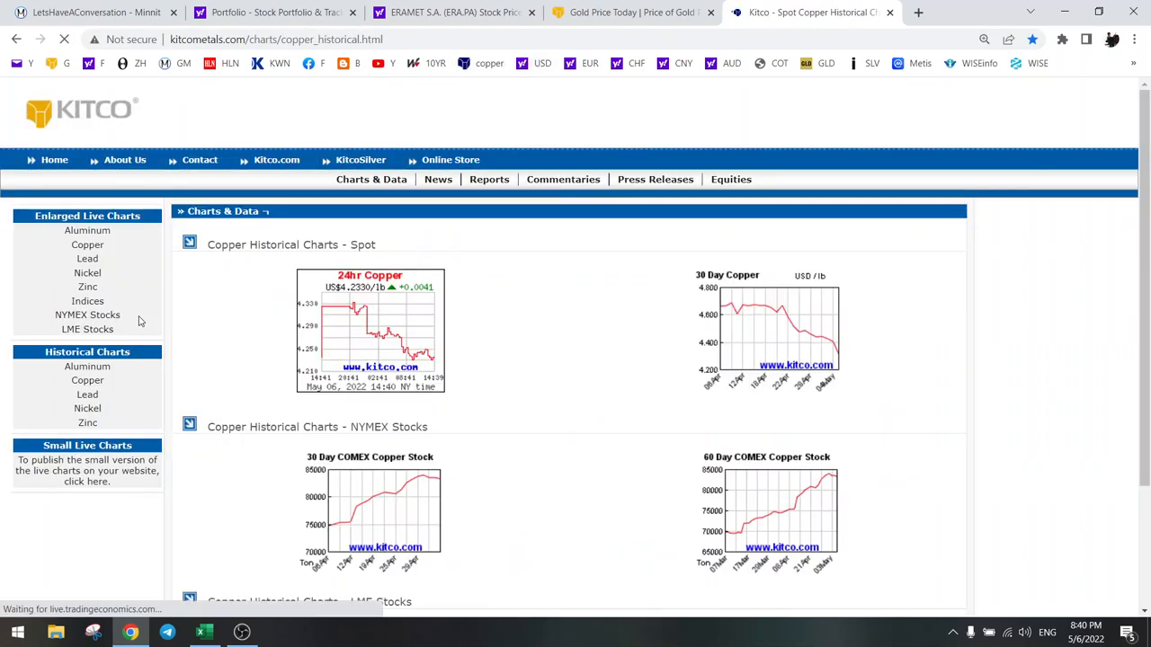
Review Kitco's nickel 24hr, 1-year and 5-year charts, then bring up the Eramet valuation workbook.
left_click(87, 406)
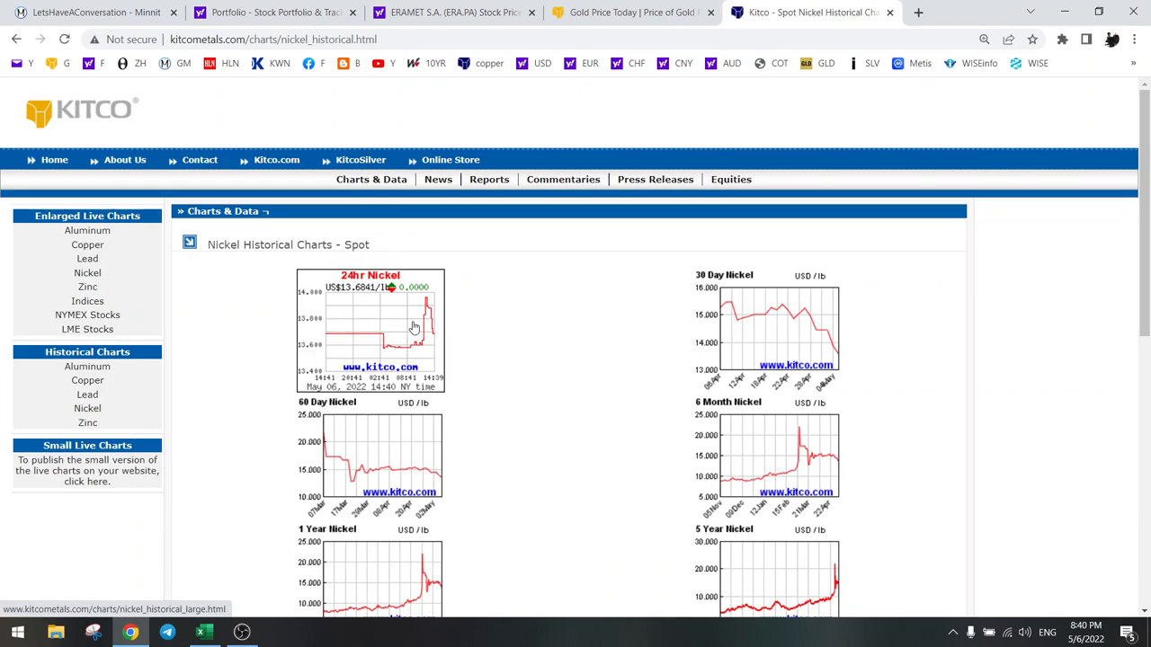
mouse_move(440, 340)
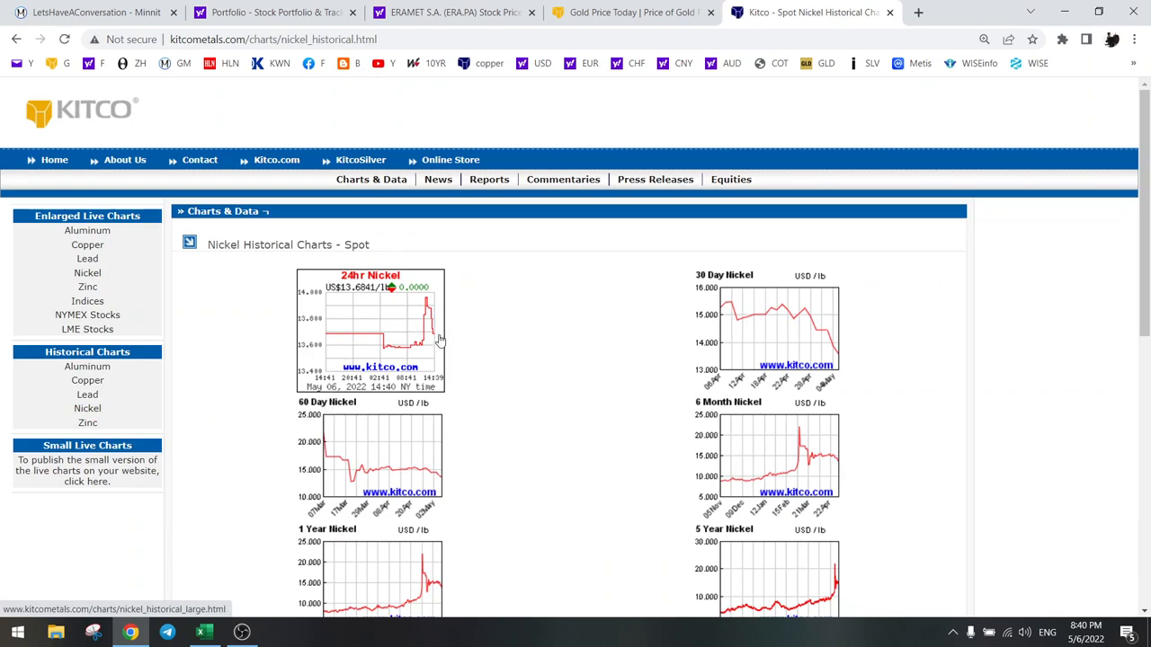
scroll("down", 3)
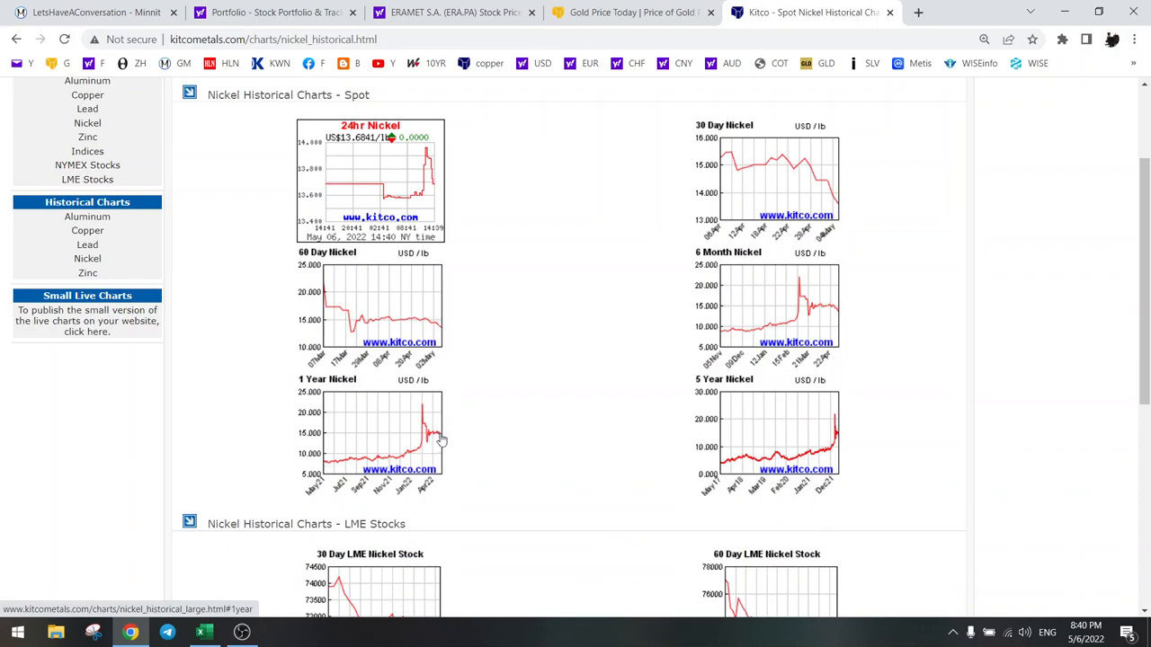
mouse_move(443, 442)
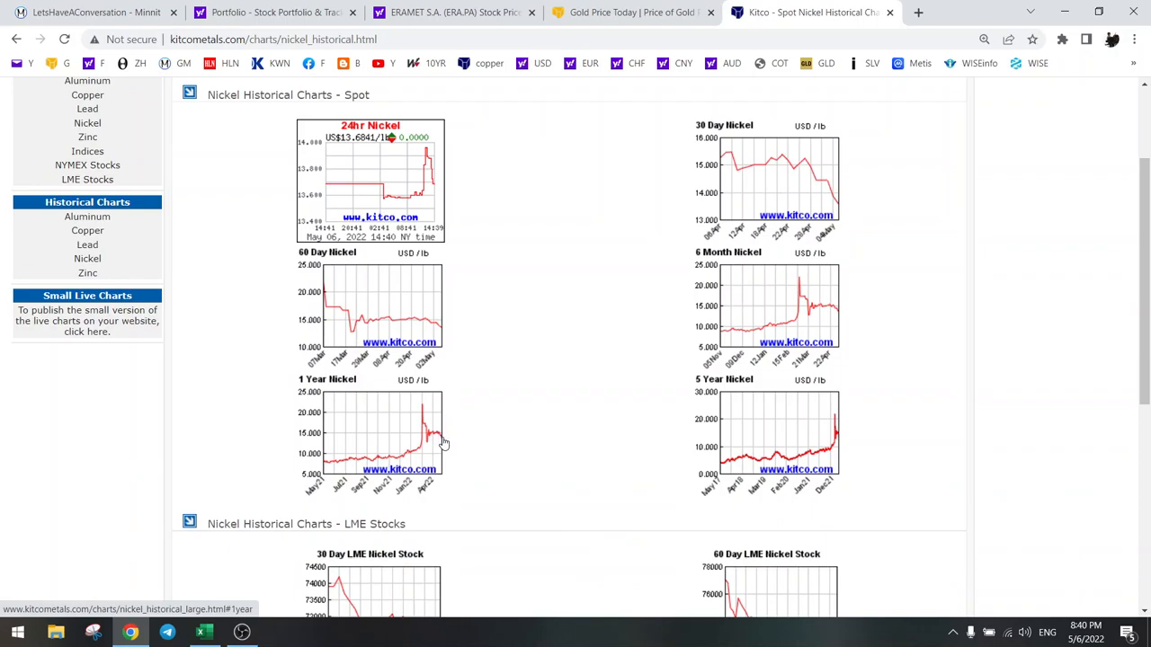
mouse_move(331, 468)
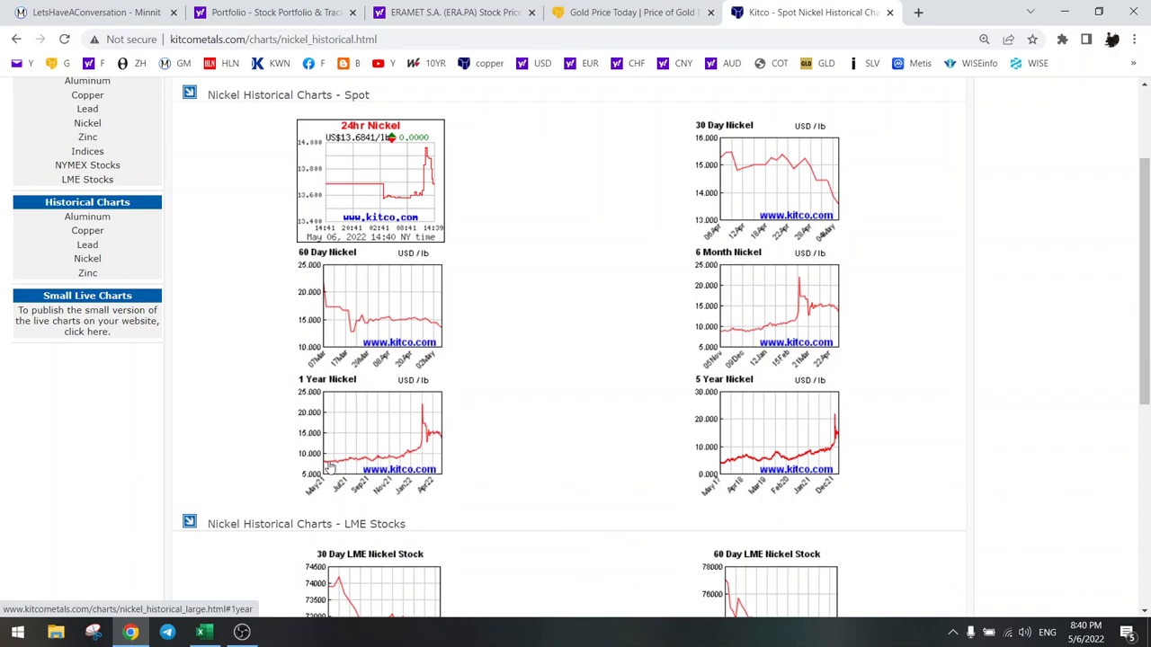
mouse_move(442, 466)
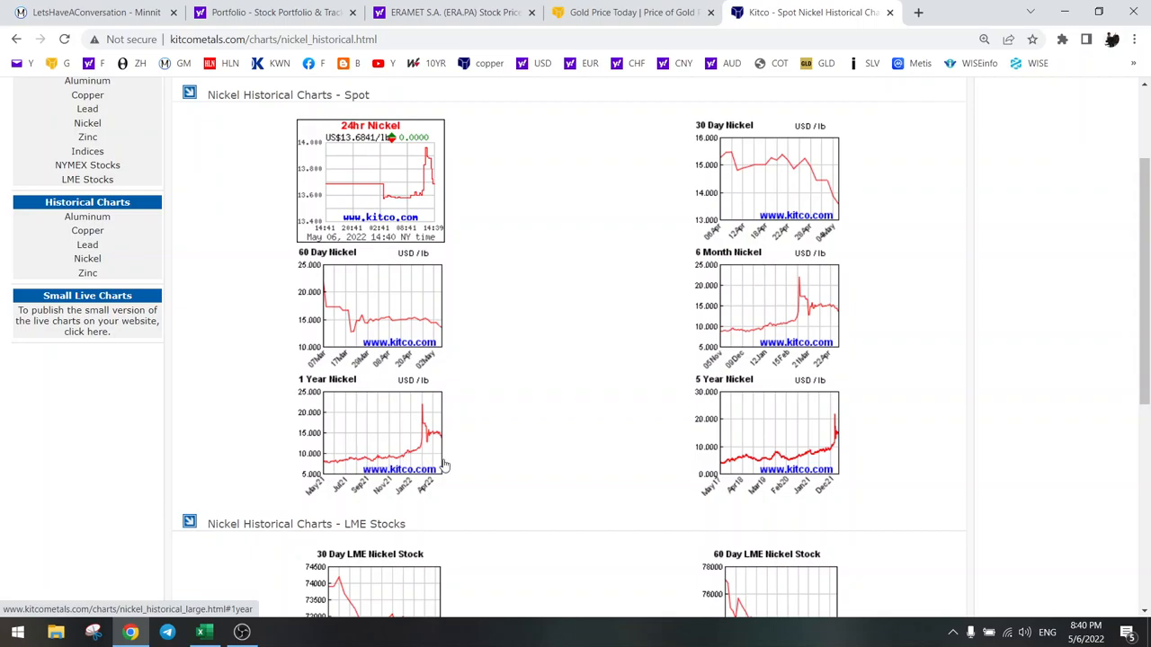
mouse_move(446, 446)
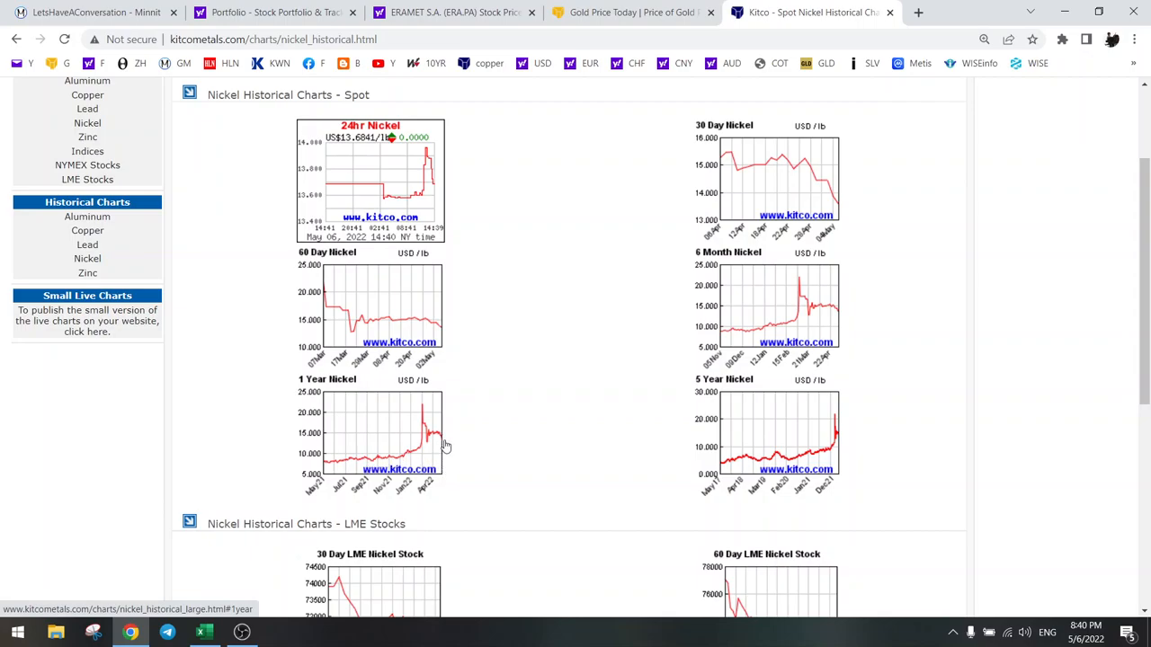
mouse_move(441, 437)
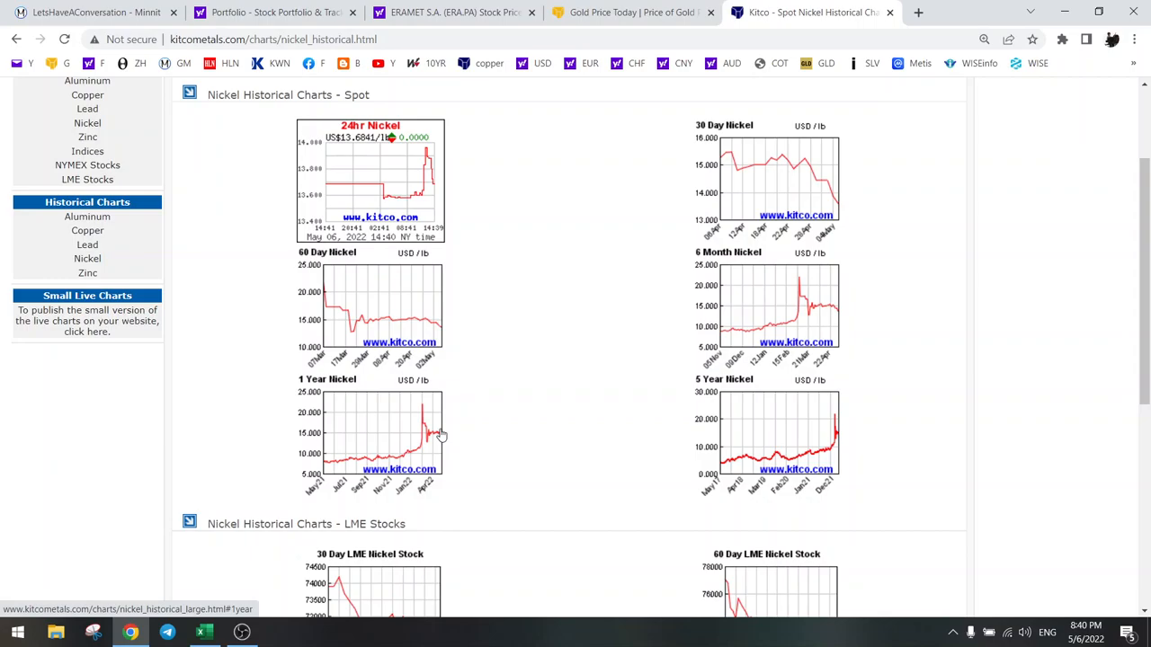
mouse_move(449, 461)
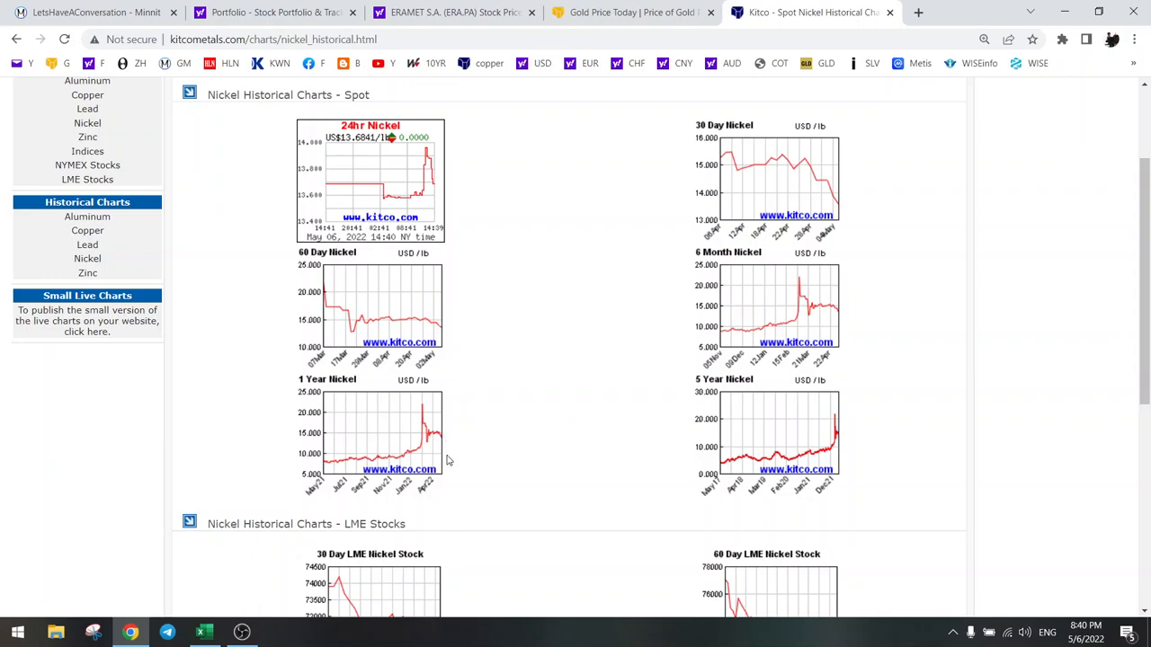
mouse_move(281, 388)
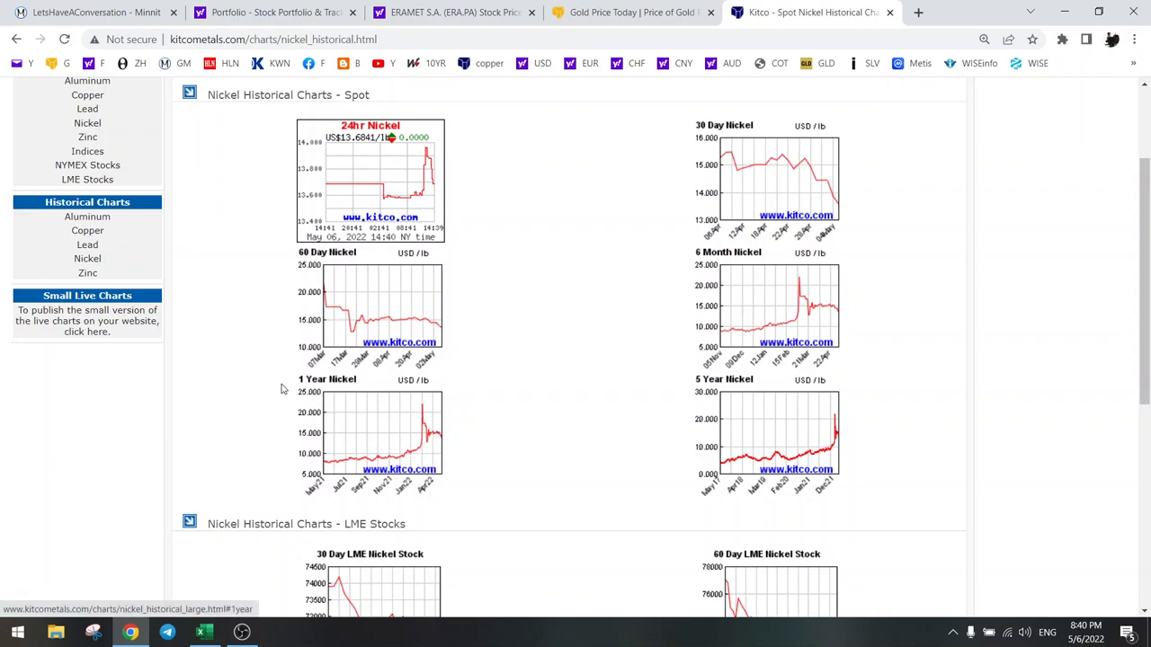
left_click(204, 633)
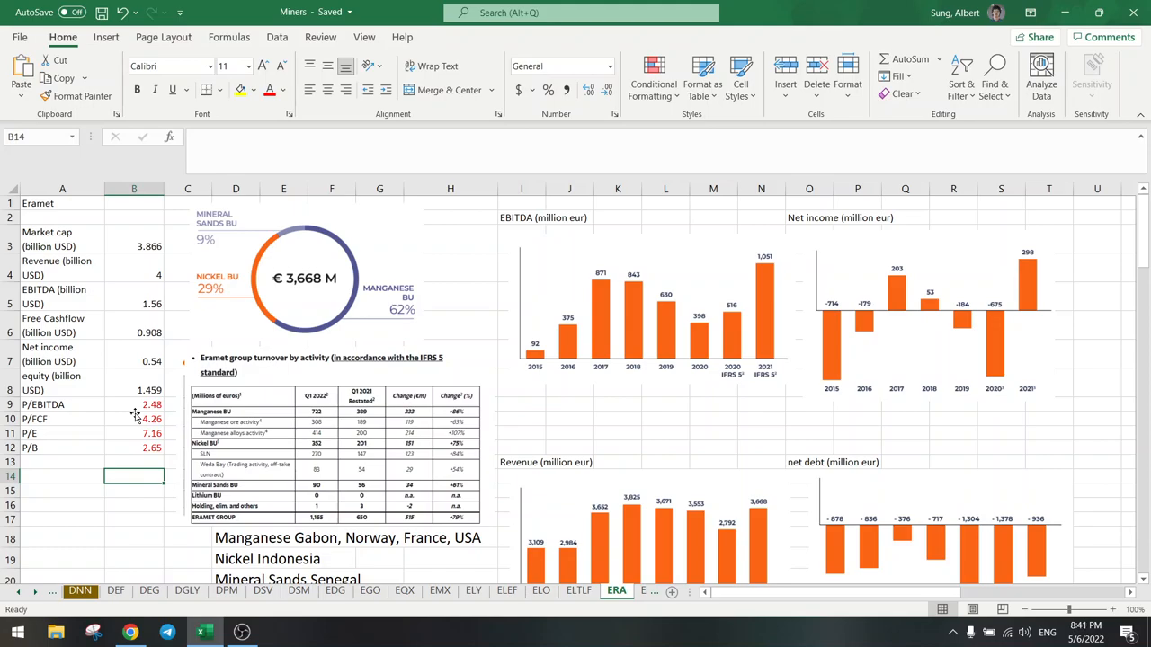
mouse_move(133, 309)
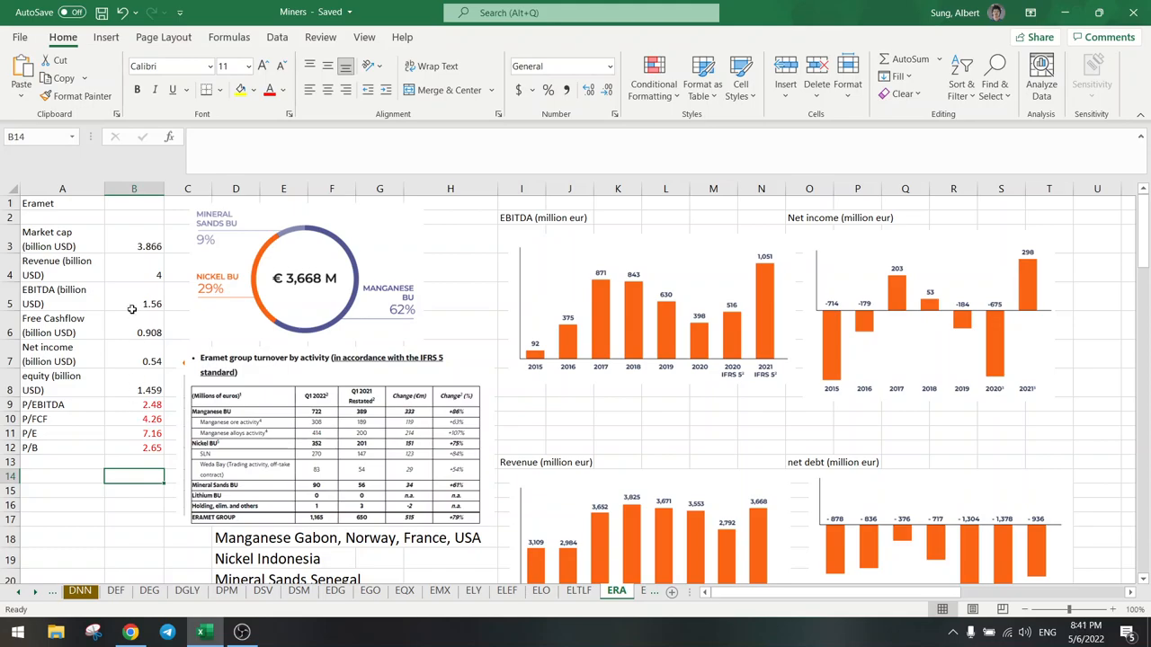
Inspect Eramet's P/EBITDA, EBITDA estimate and market cap formulas in cells B9, B5 and B3.
left_click(134, 405)
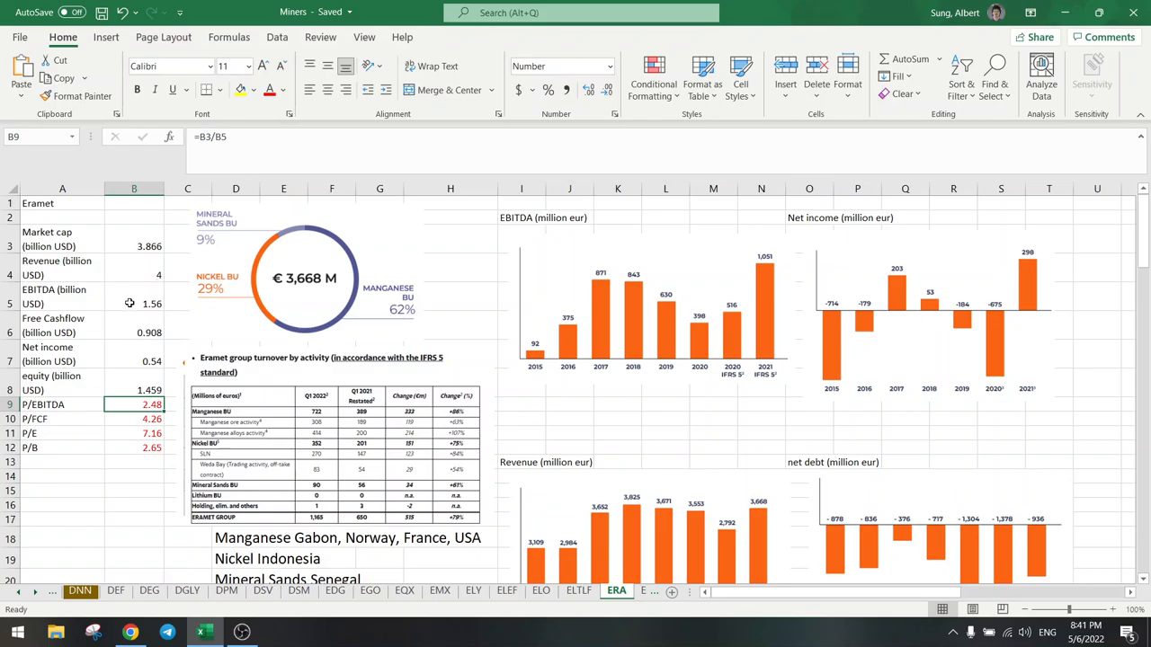
left_click(133, 302)
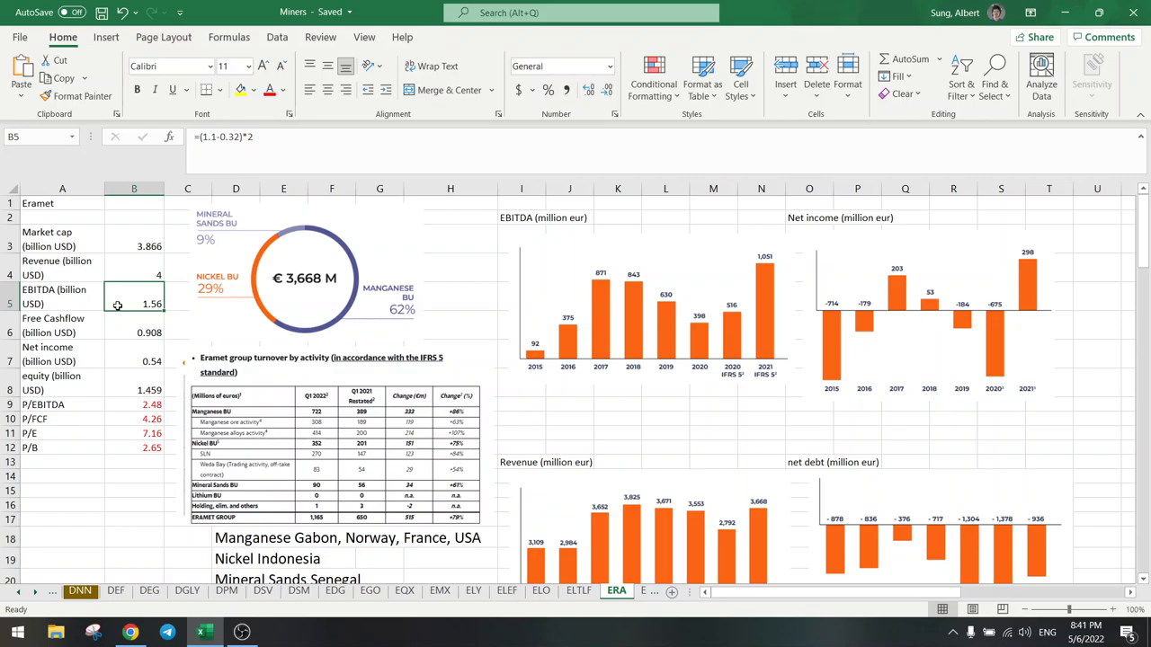
left_click(133, 403)
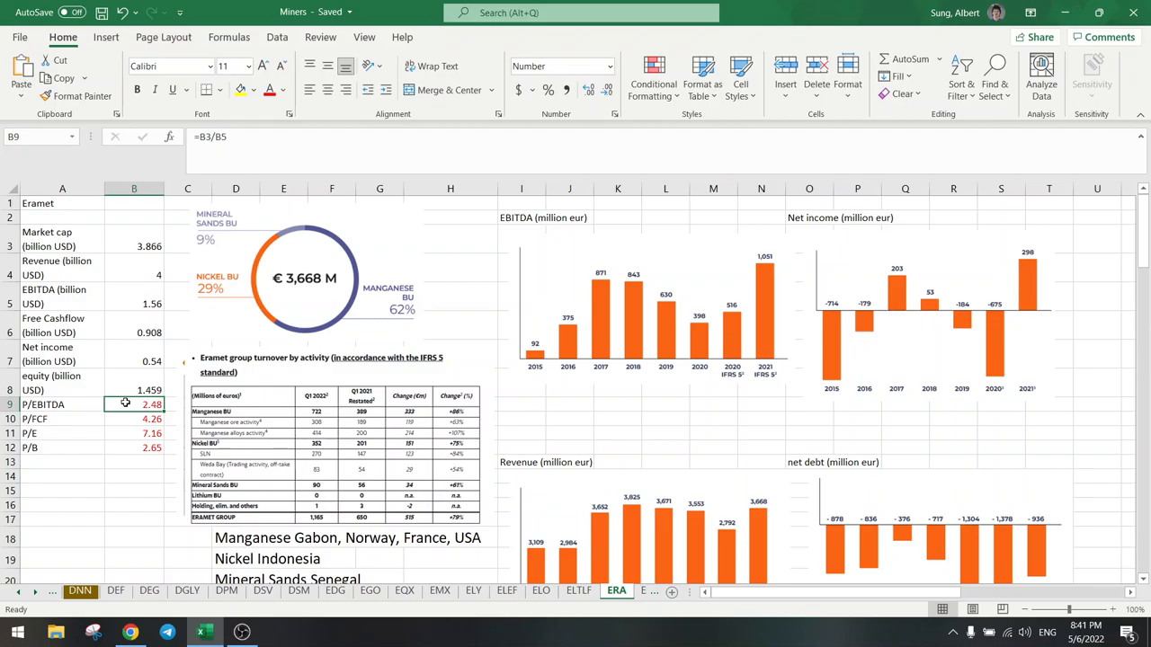
left_click(133, 244)
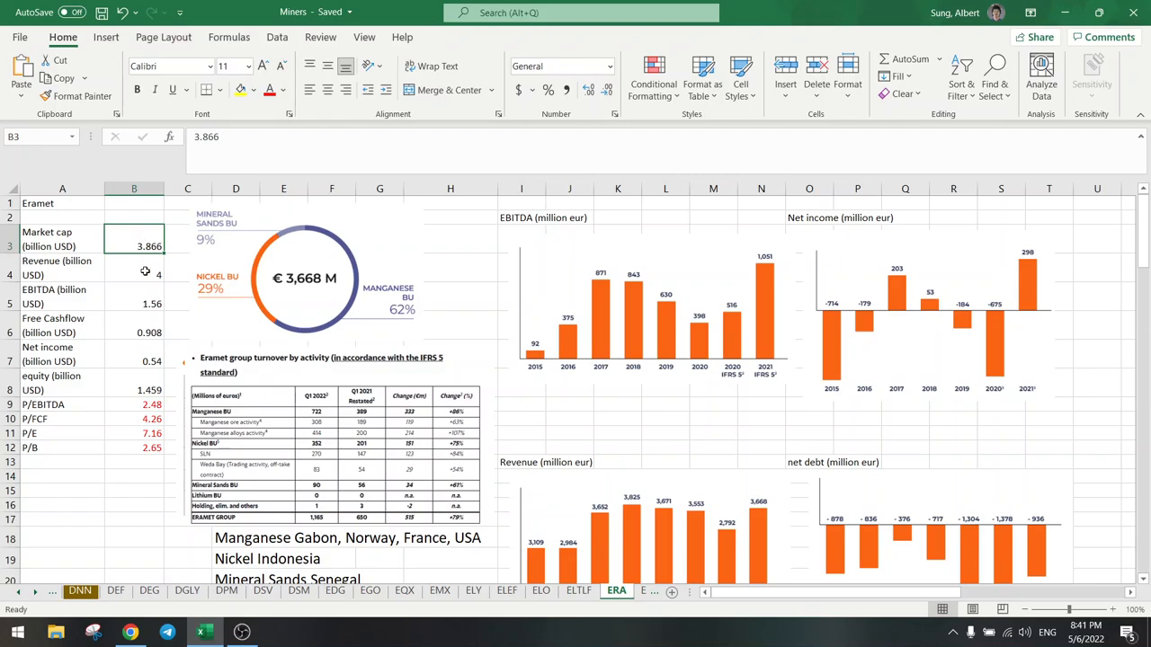
Review the lithium project section (51% ownership, 24000 t LCE, 4.68-billion valuation), then return to Kitco's nickel charts.
scroll("down", 3)
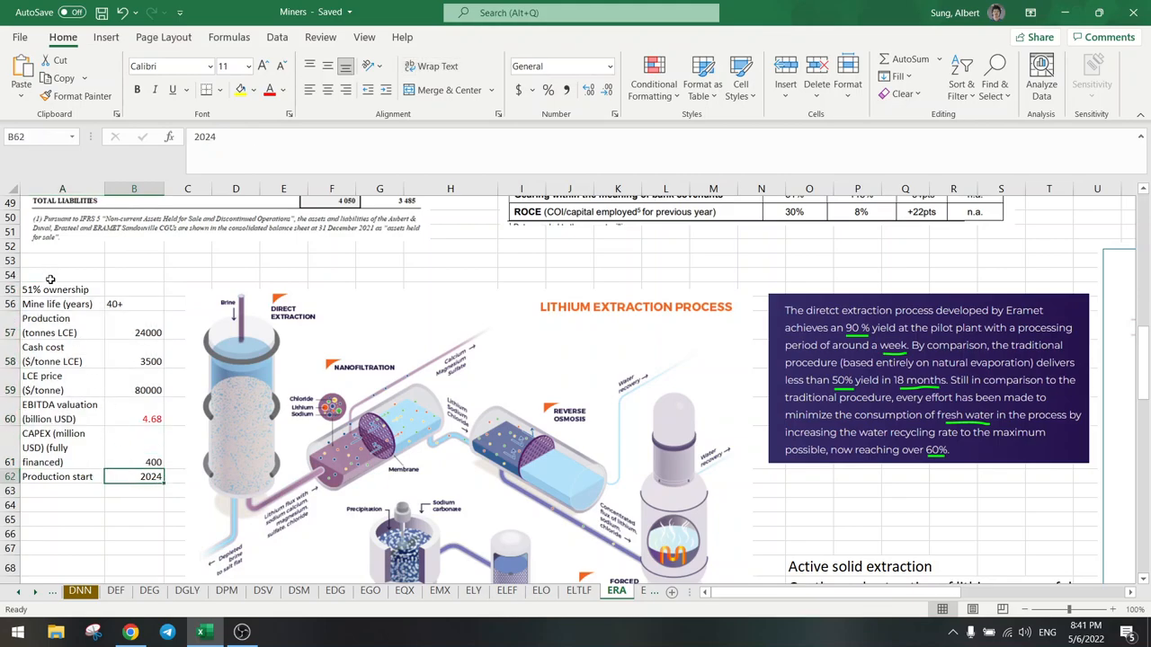
left_click(62, 288)
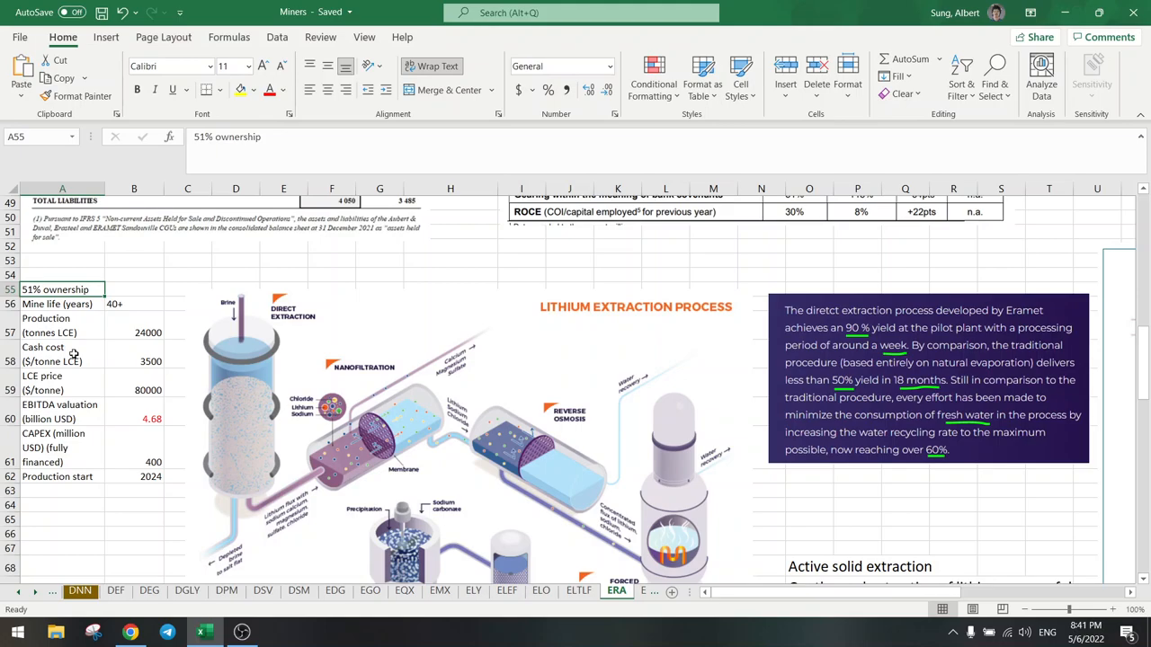
scroll("up", 3)
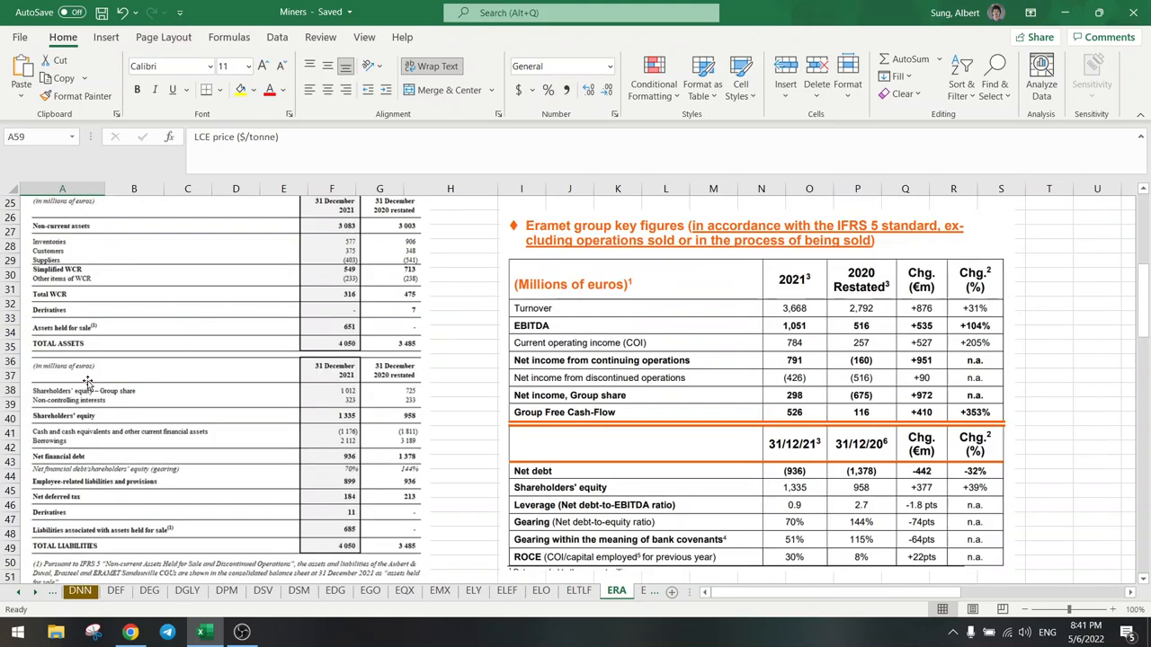
scroll("down", 3)
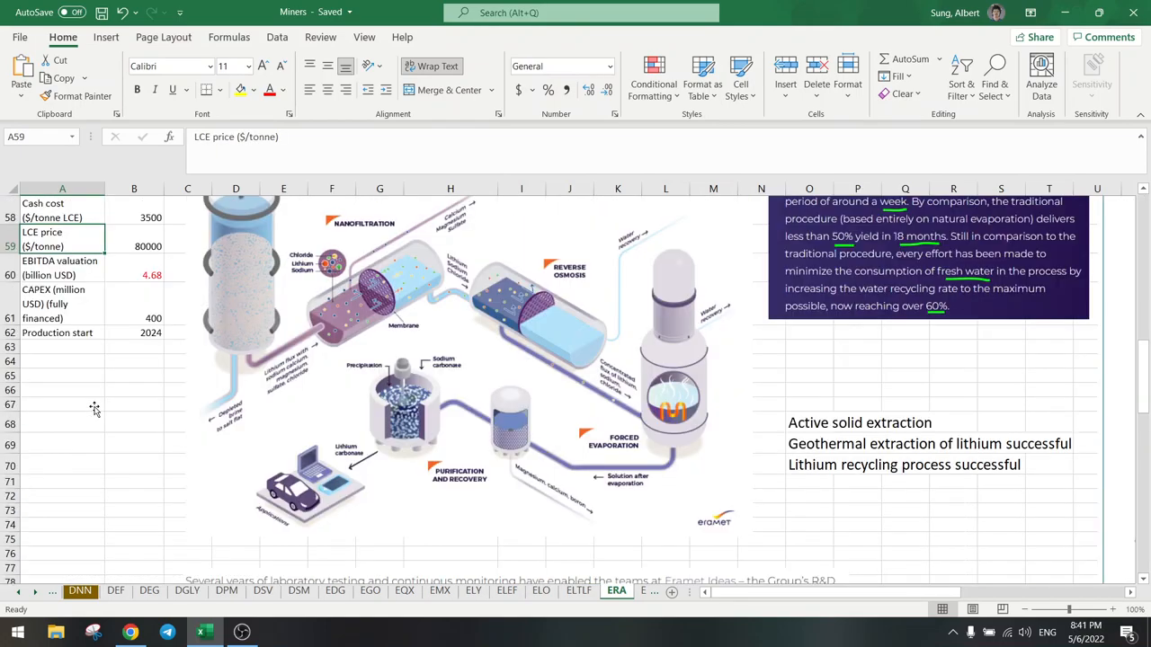
scroll("up", 3)
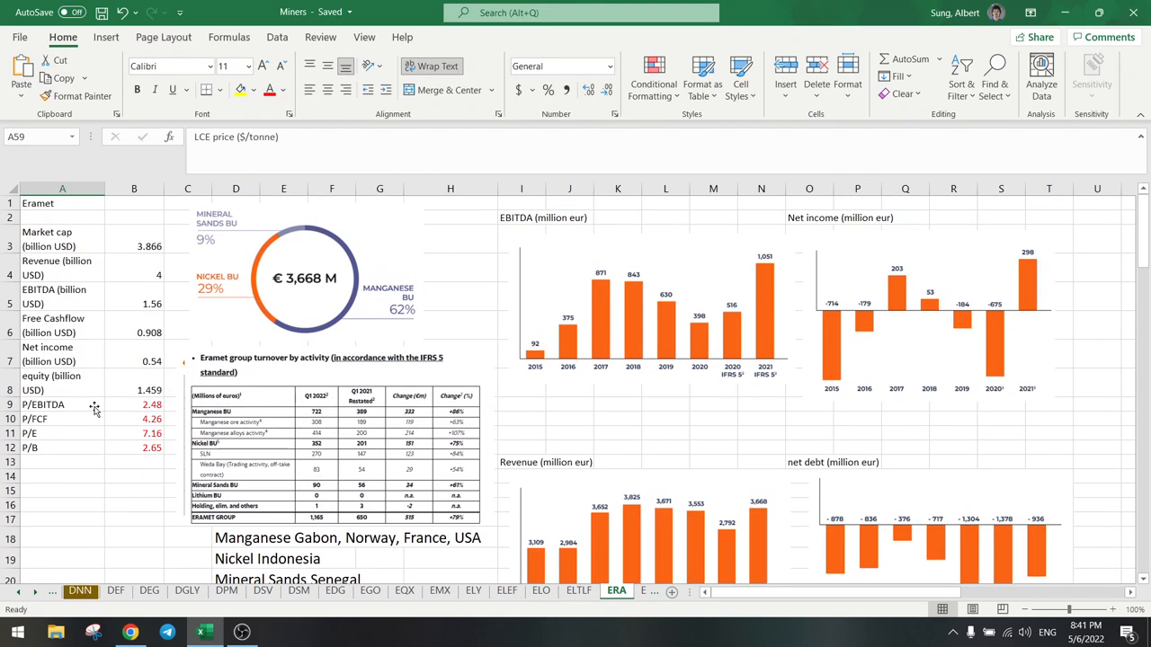
mouse_move(125, 239)
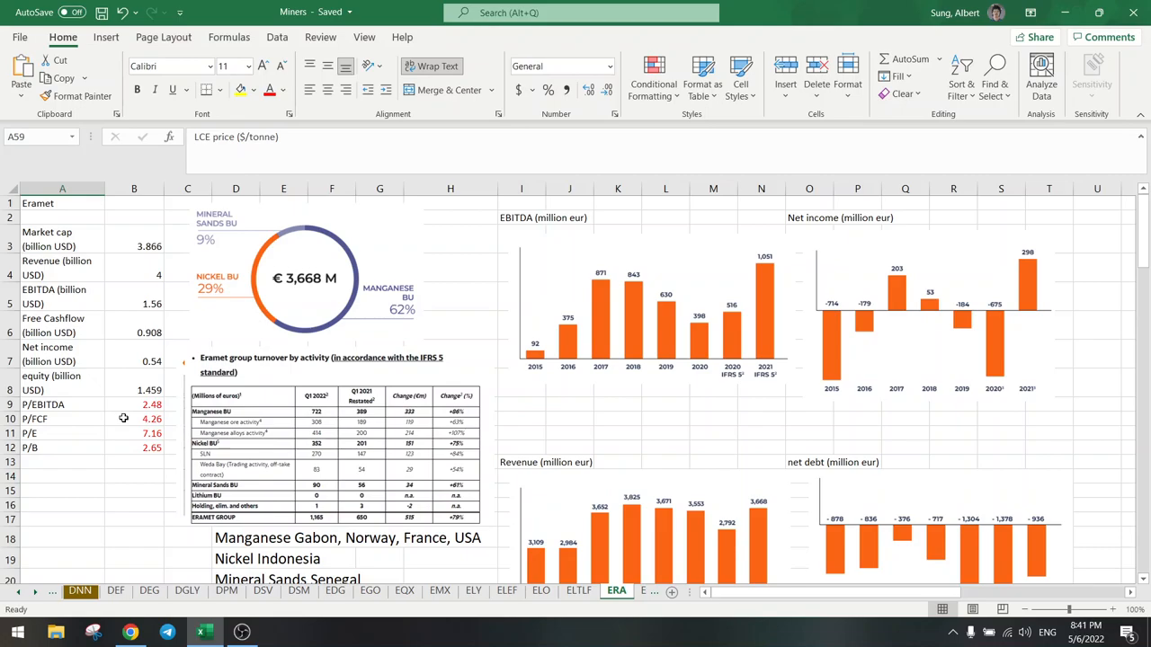
left_click(133, 419)
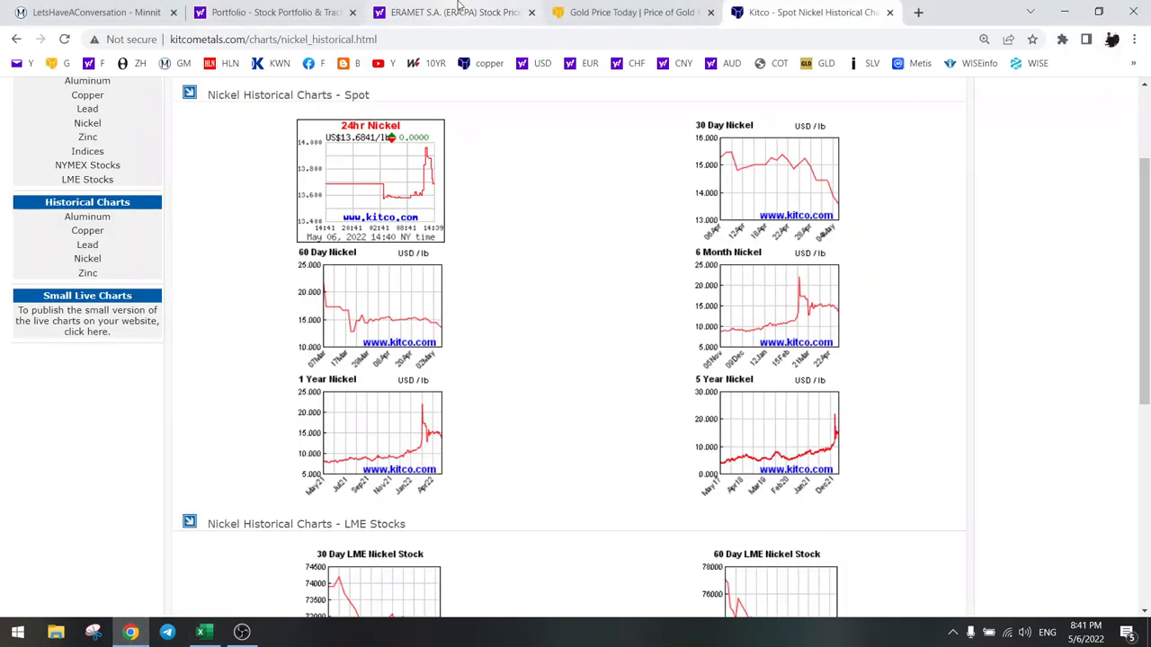
Recheck the ERA.PA quote at 126.60, up 1.04%, then return to the portfolio holdings list.
left_click(453, 11)
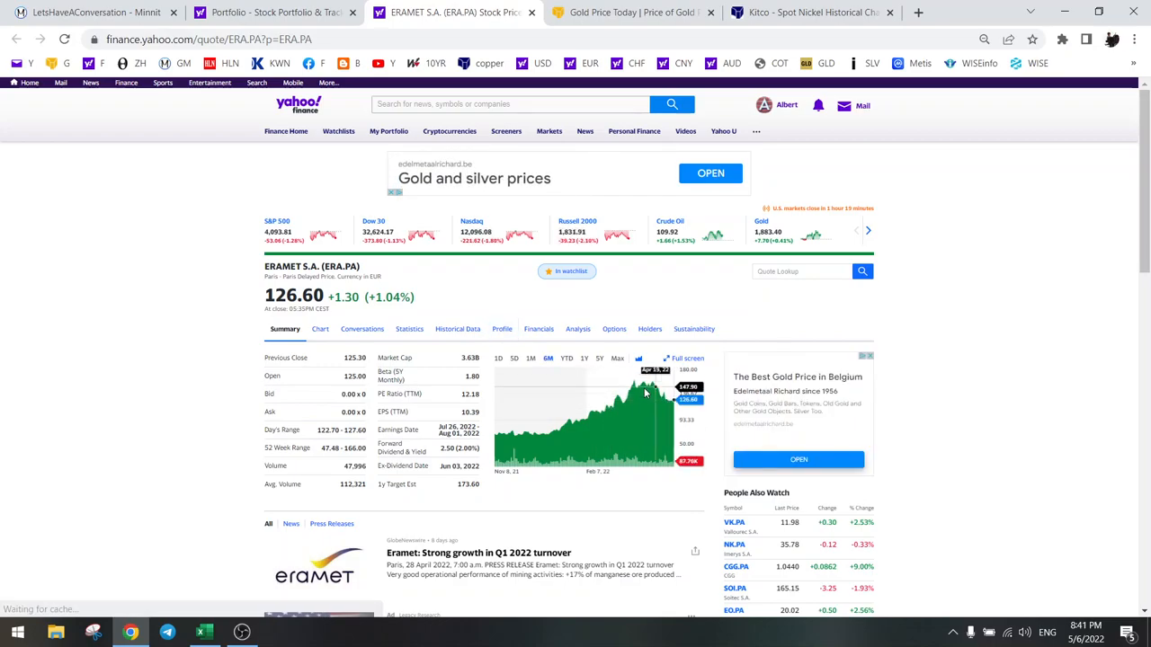
left_click(585, 358)
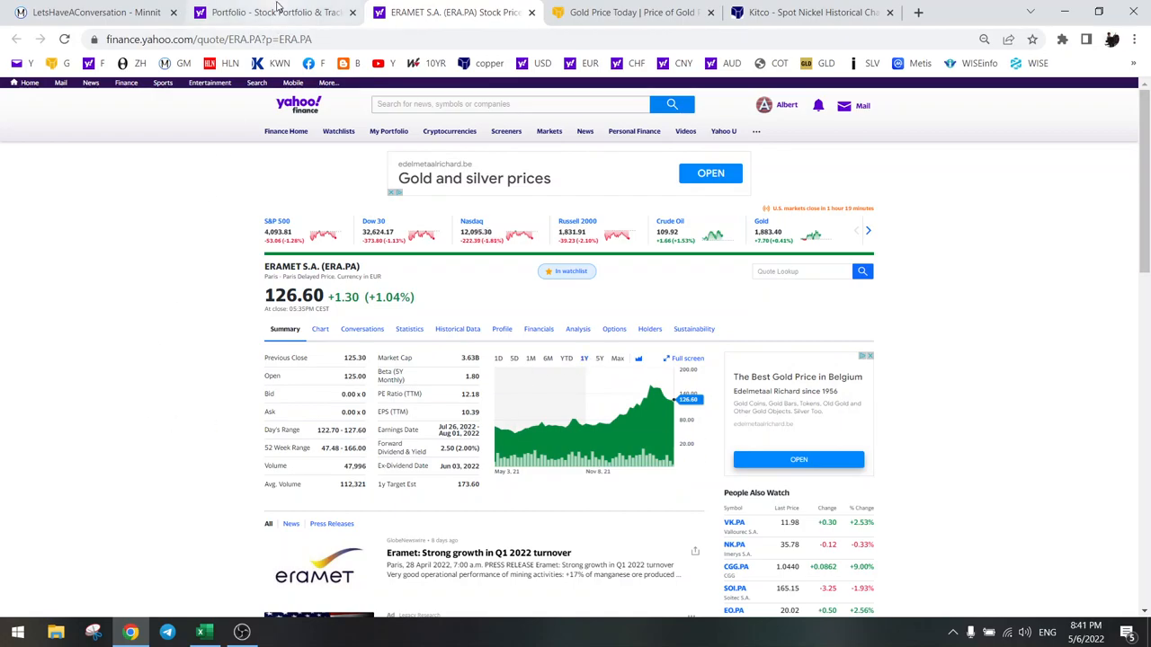
left_click(273, 11)
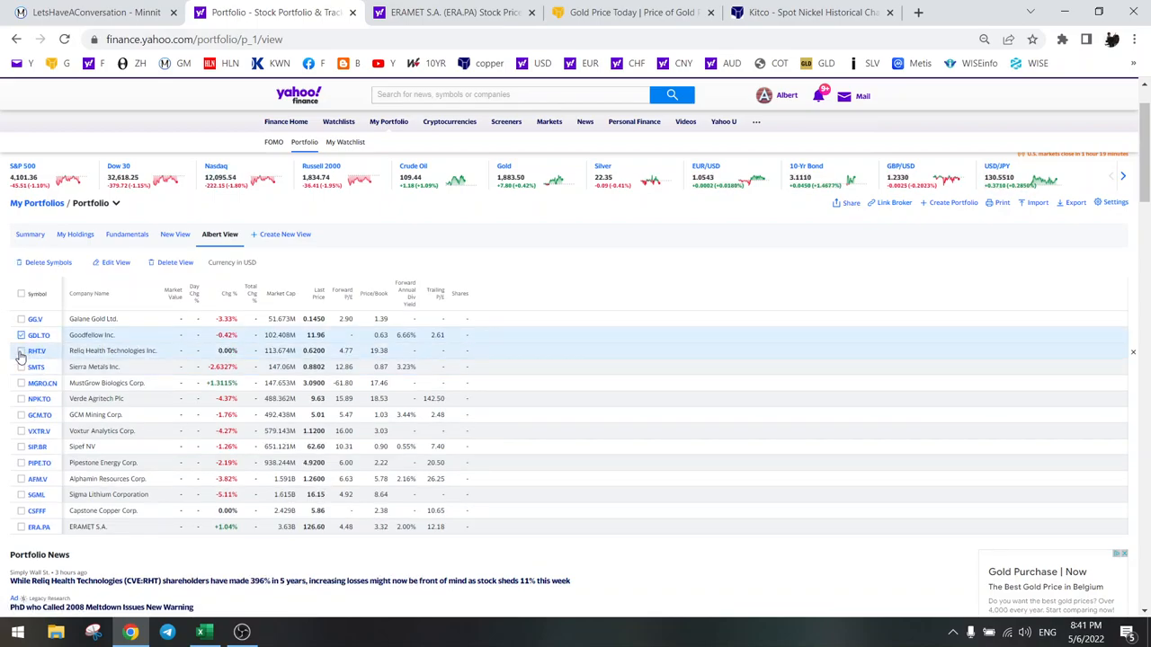
Tick Reliq Health, Sierra Metals, Pipestone Energy, Alphamin Resources and the other holdings for removal.
left_click(22, 367)
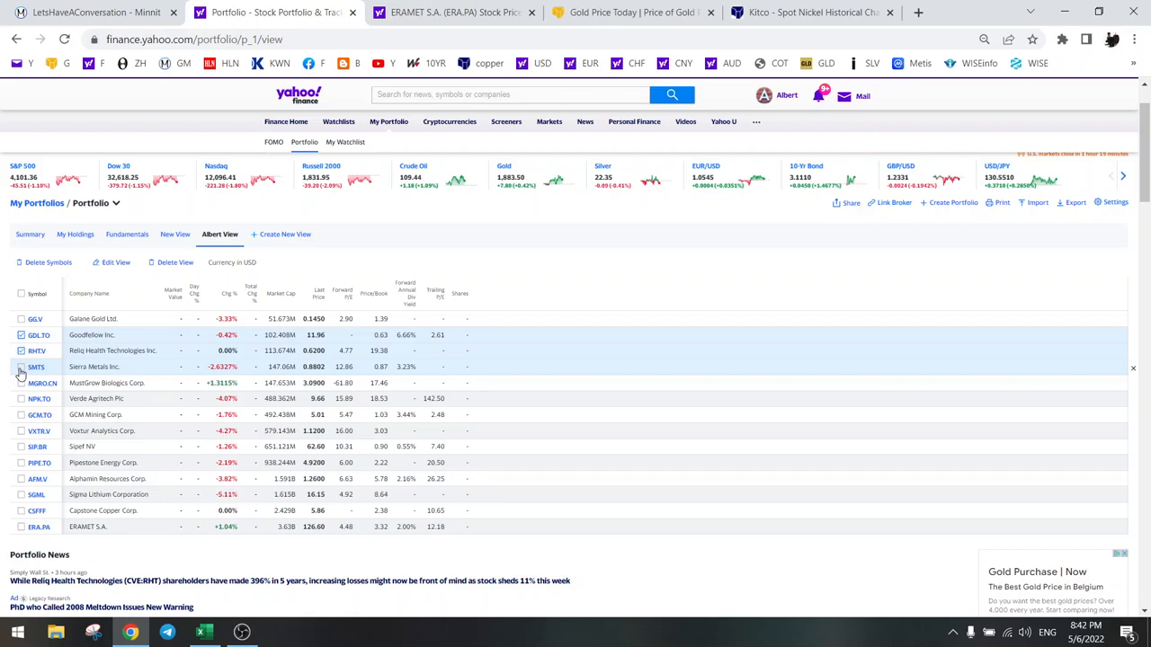
left_click(22, 367)
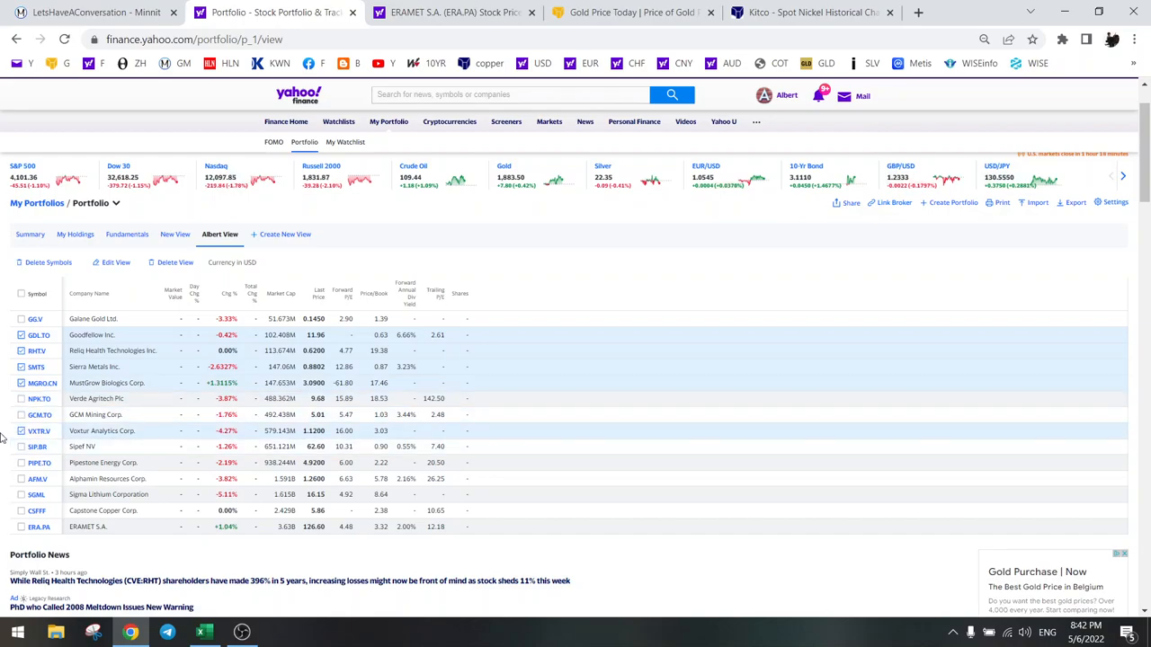
scroll("down", 3)
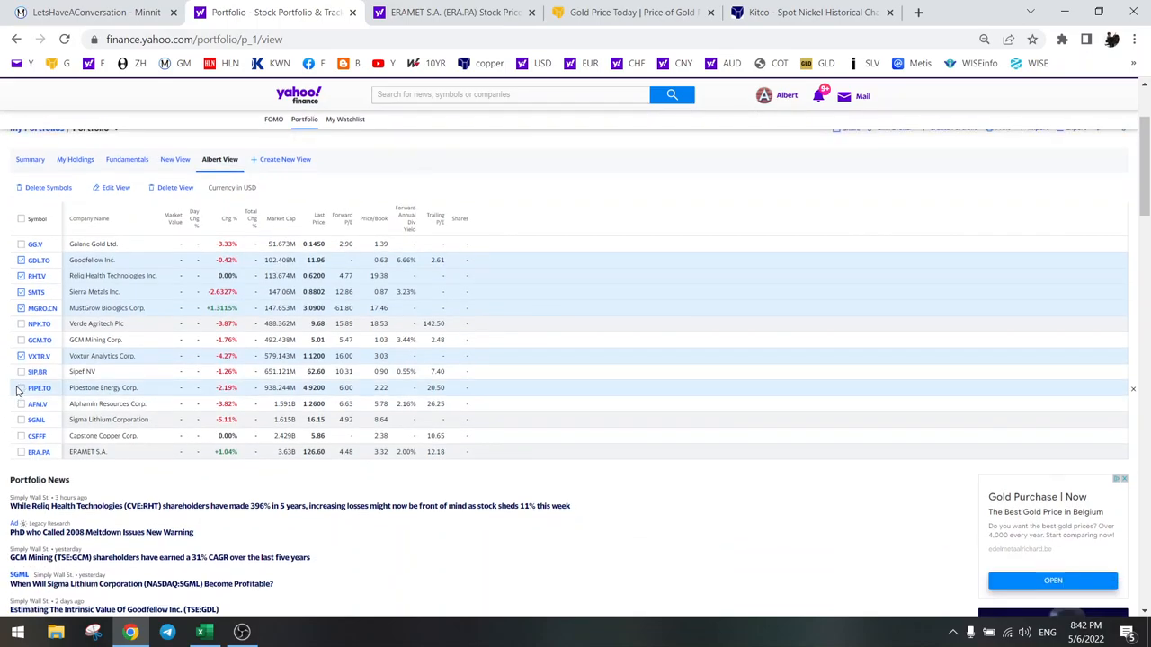
mouse_move(22, 370)
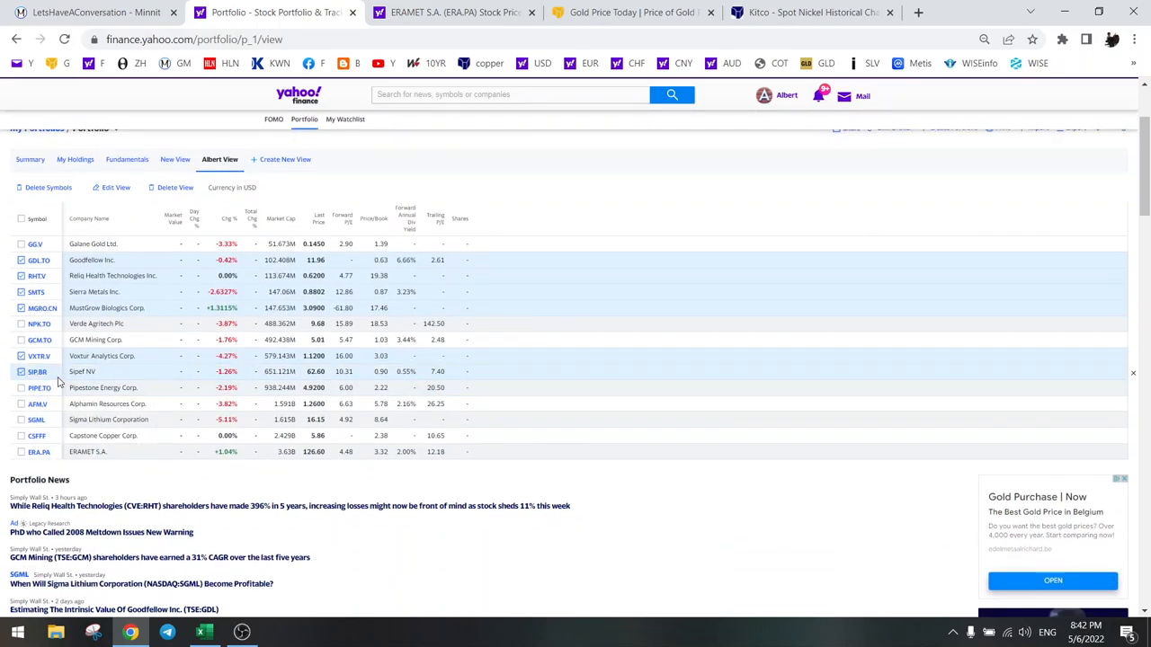
left_click(21, 371)
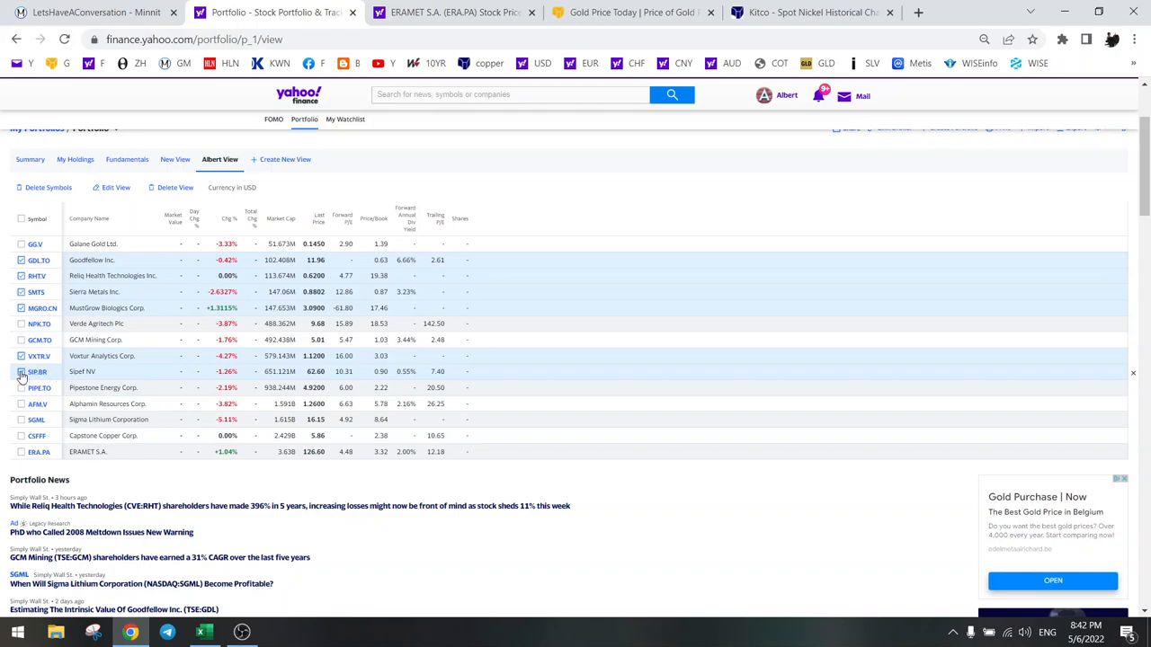
left_click(21, 389)
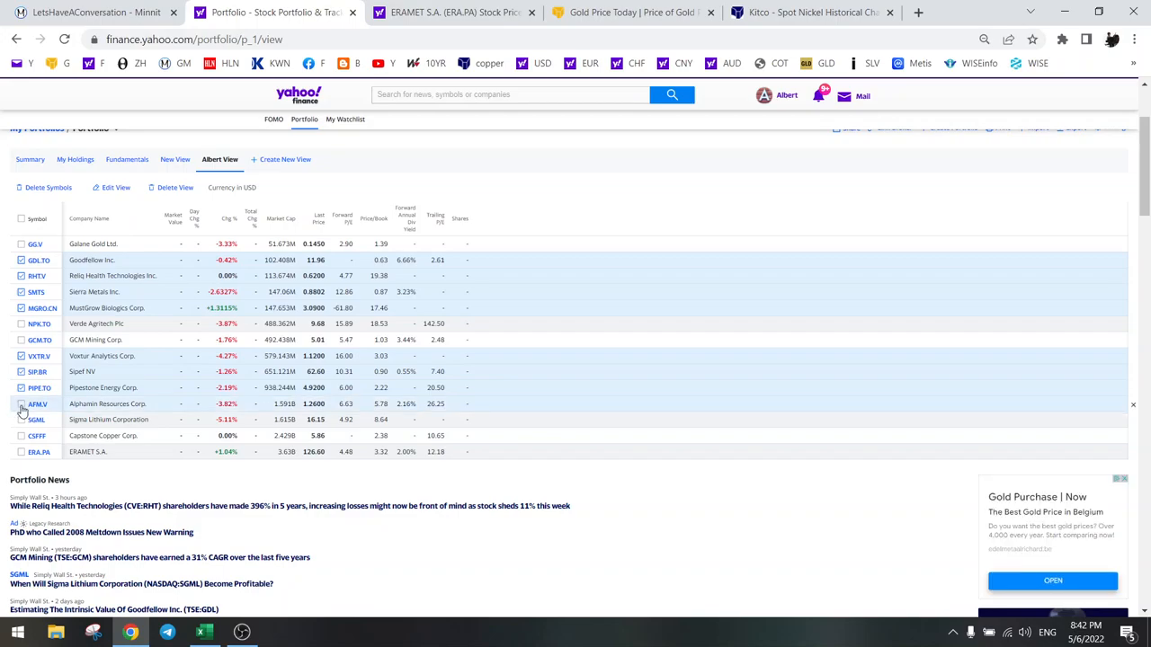
left_click(21, 403)
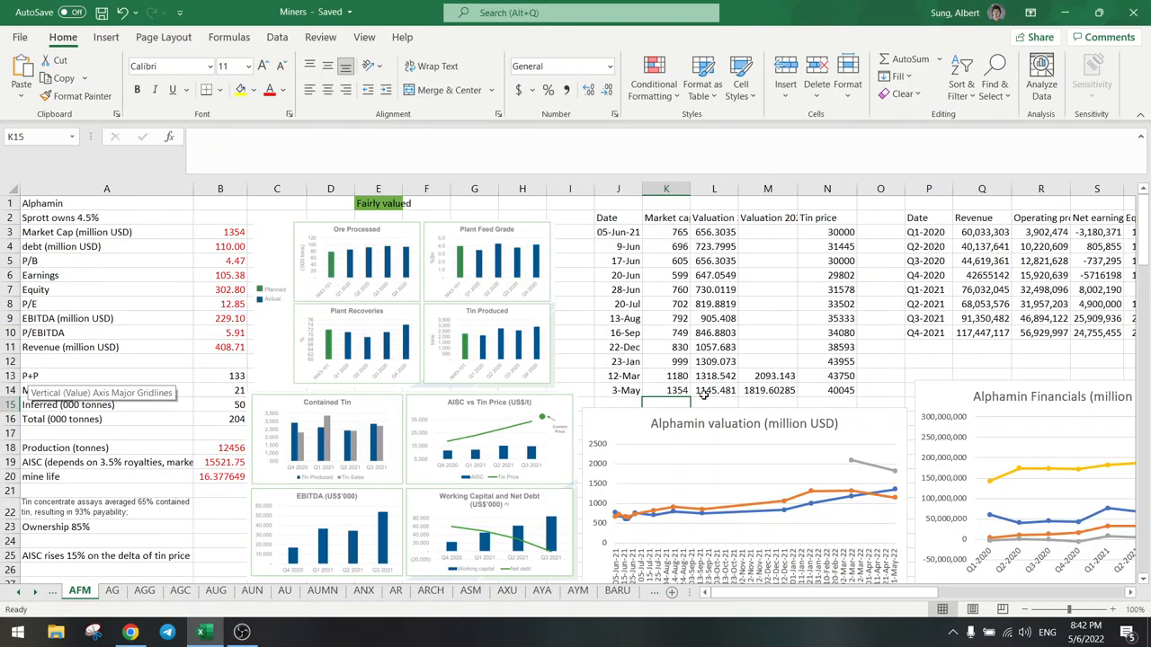
Scroll the AFM sheet to Alphamin's valuation chart showing the 3-May market cap point at 1354.
scroll("down", 3)
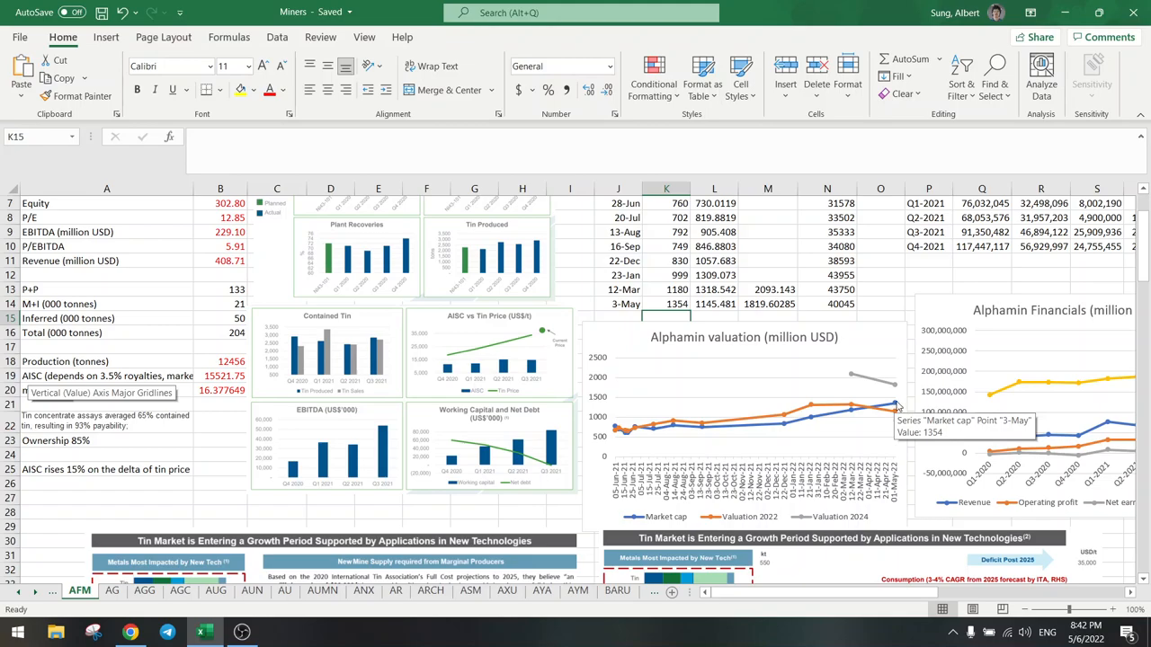
mouse_move(896, 418)
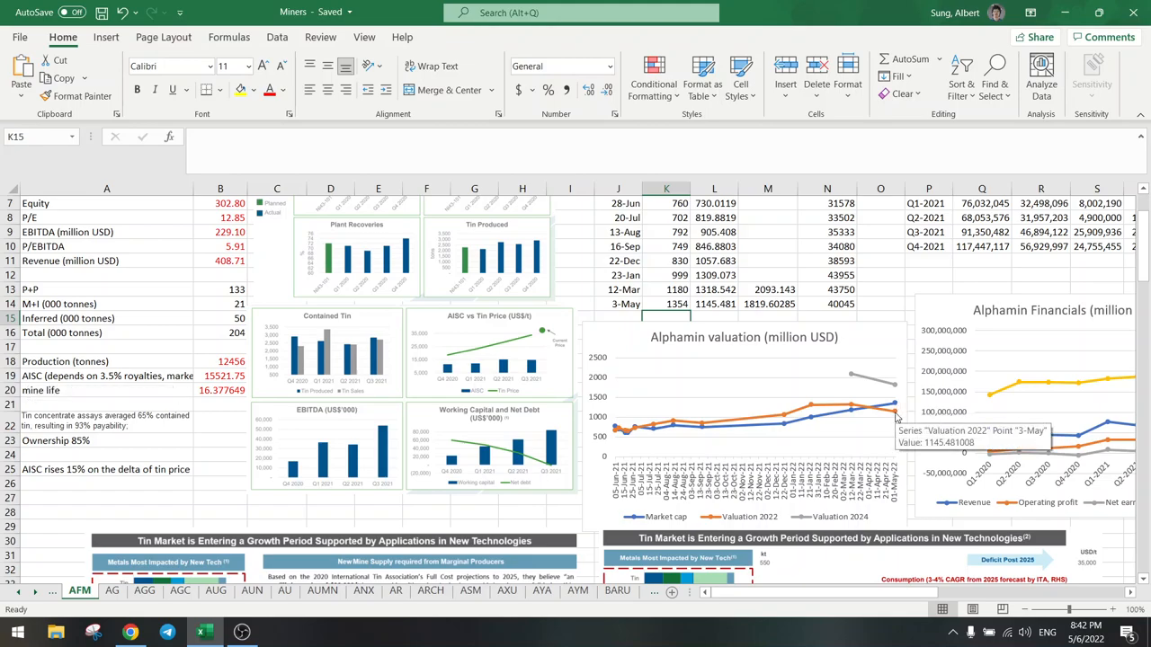
mouse_move(896, 404)
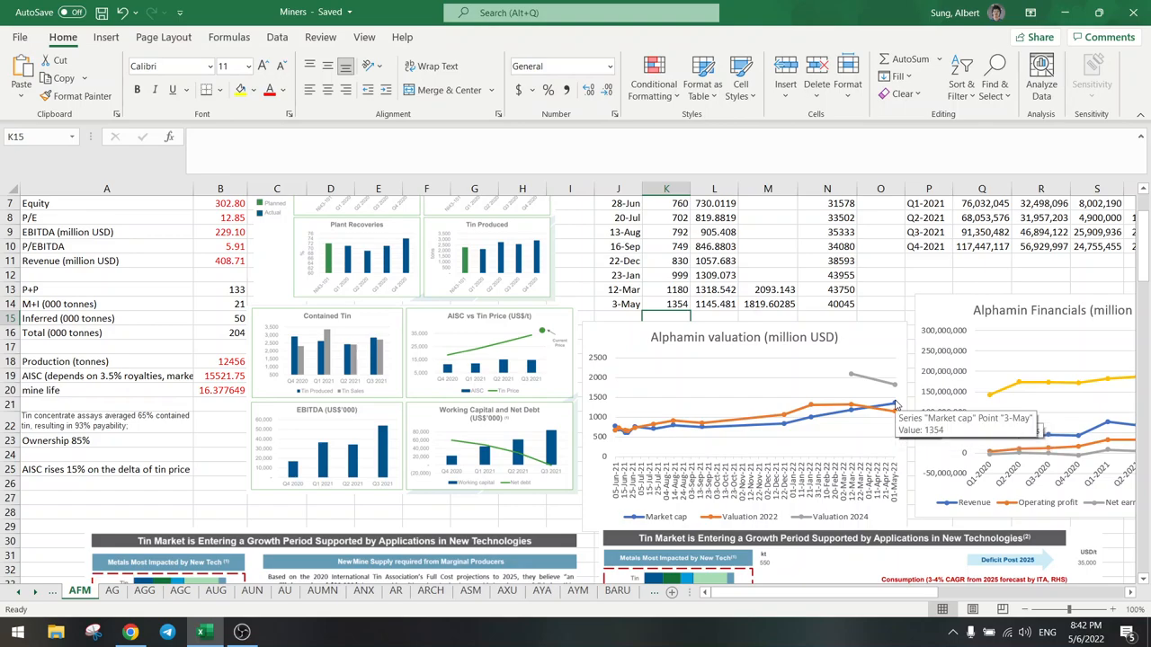
mouse_move(896, 414)
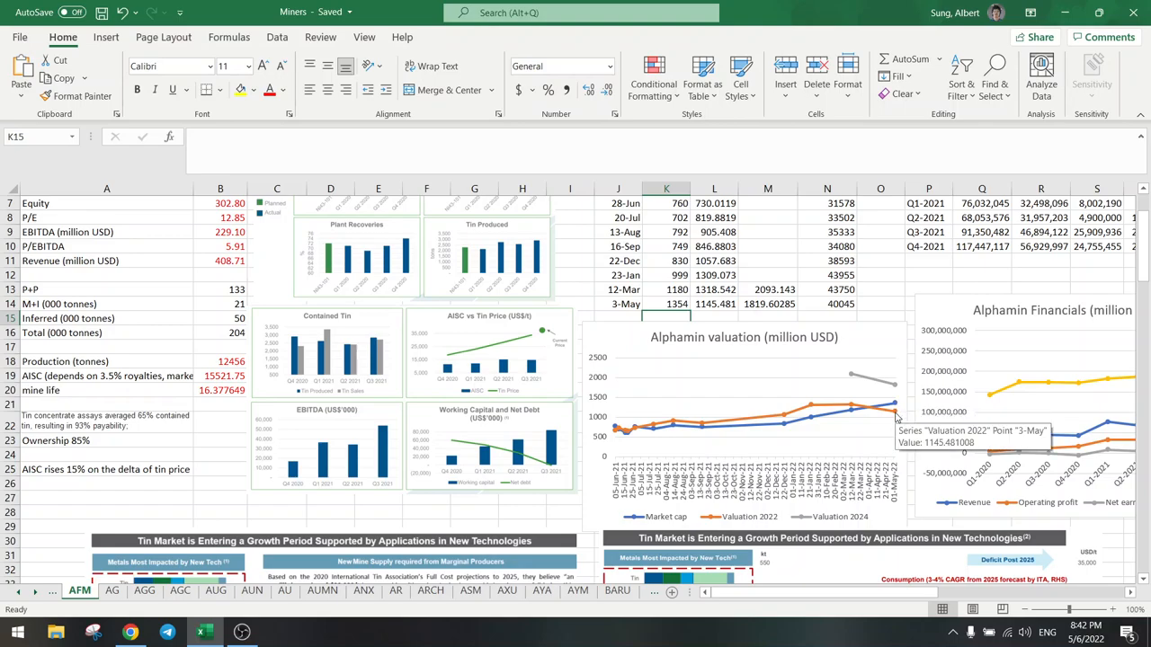
mouse_move(885, 425)
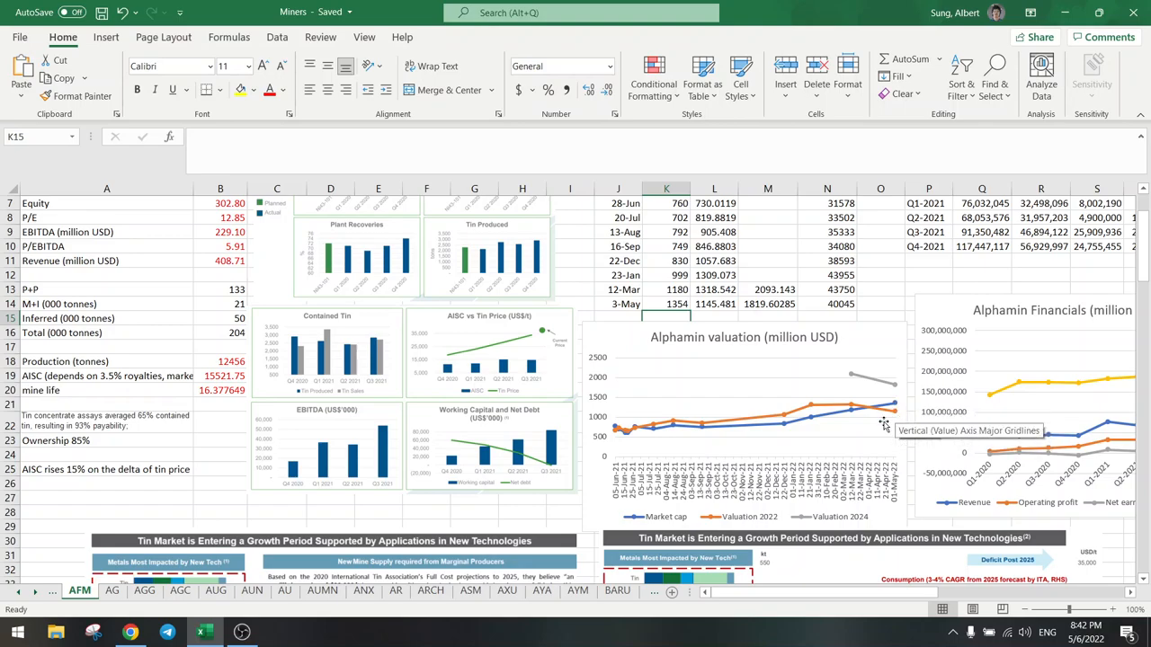
mouse_move(890, 419)
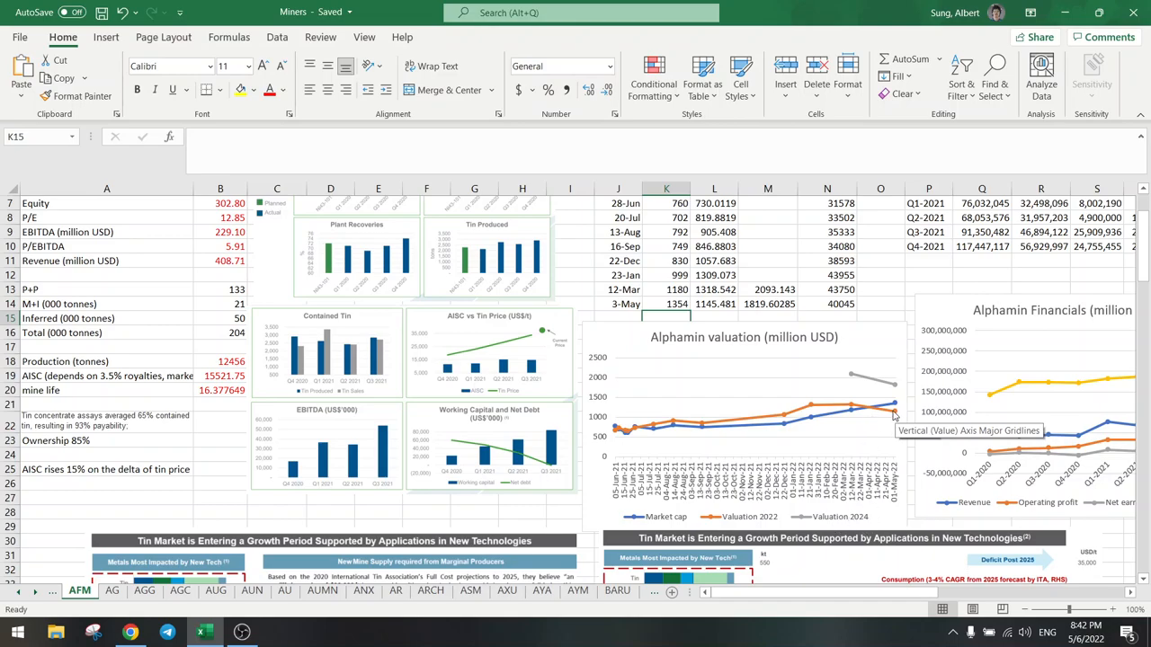
mouse_move(896, 410)
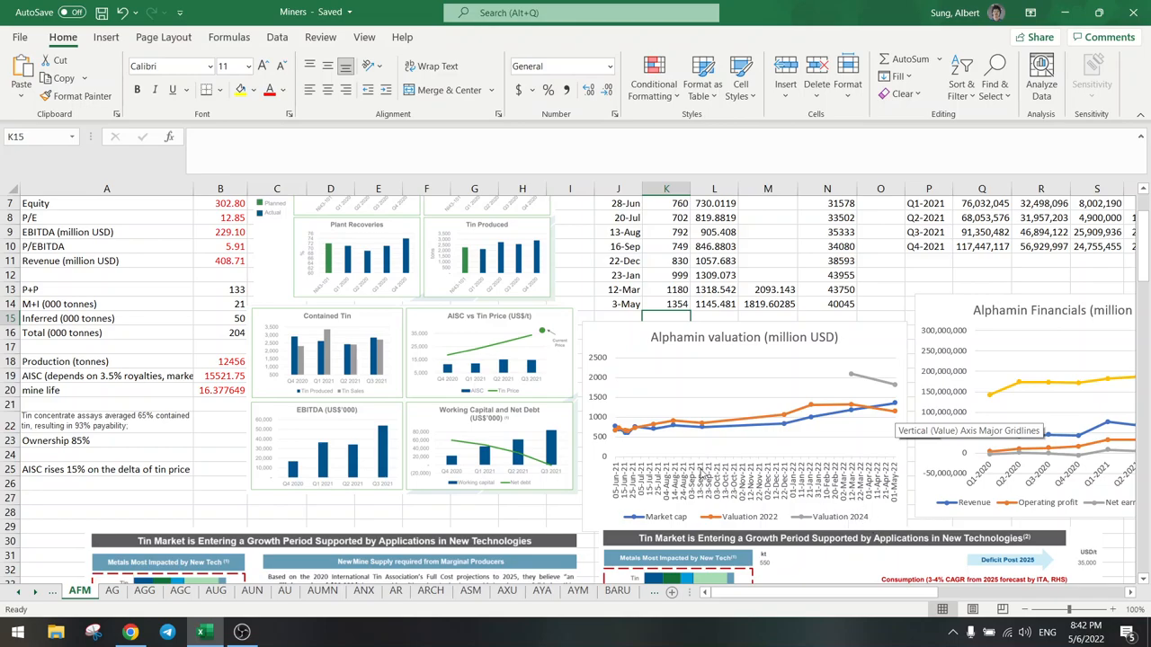
mouse_move(895, 390)
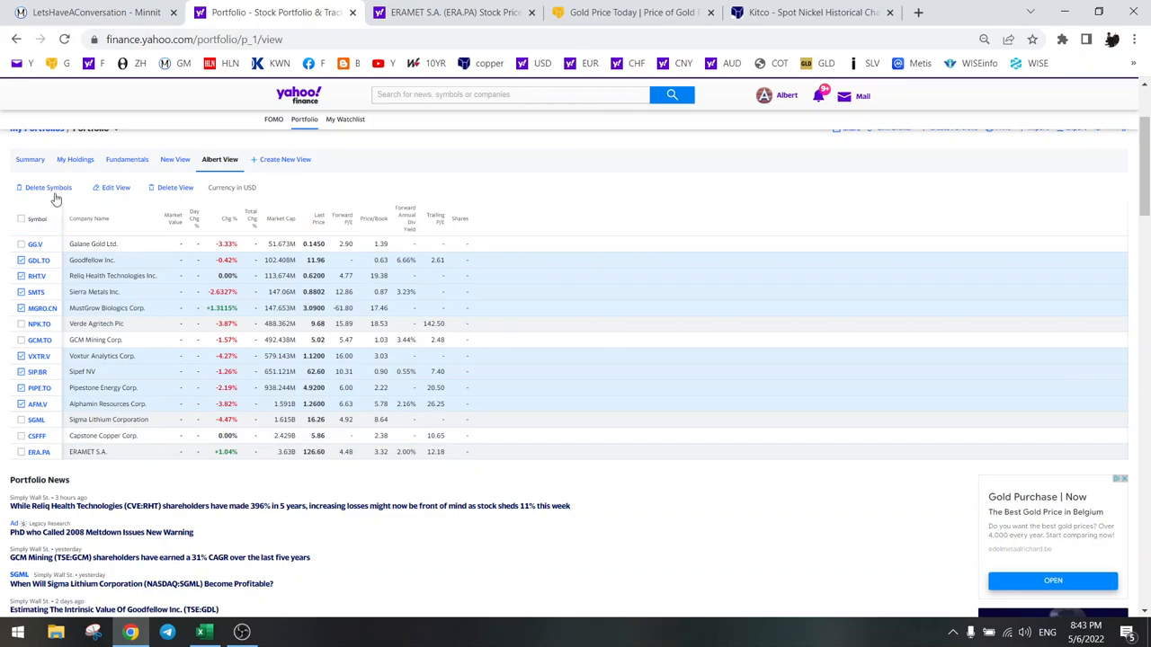
Delete the eight ticked symbols, leaving Galane Gold, Verde Agritech, GCM Mining, Sigma Lithium, Capstone Copper and Eramet.
left_click(49, 187)
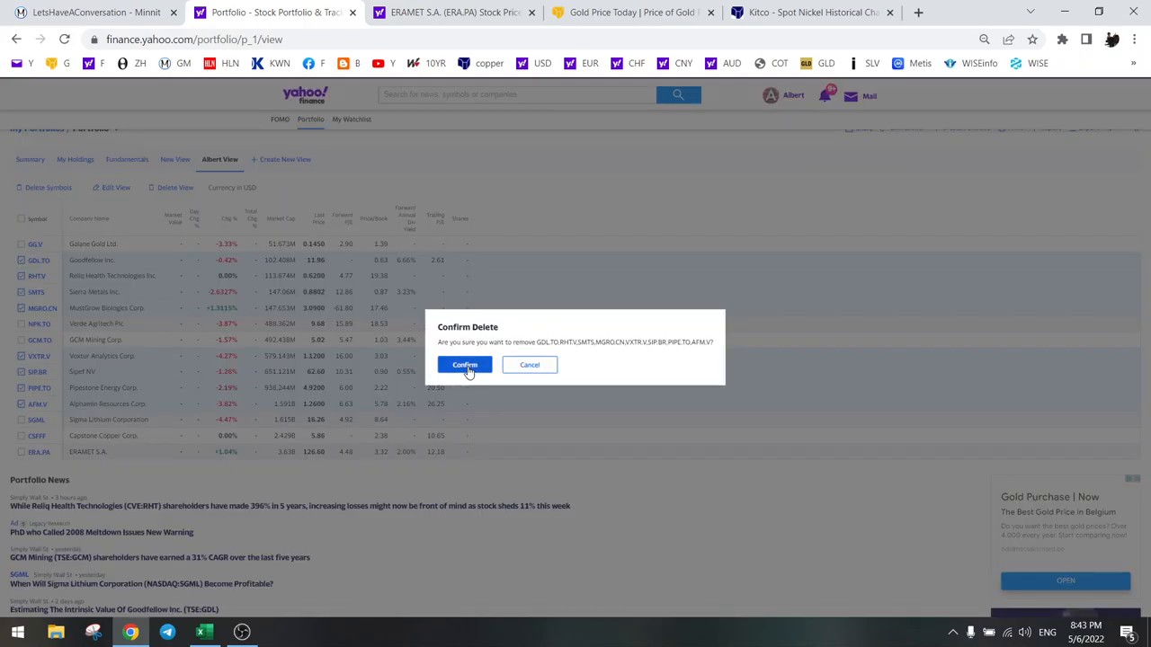
left_click(464, 363)
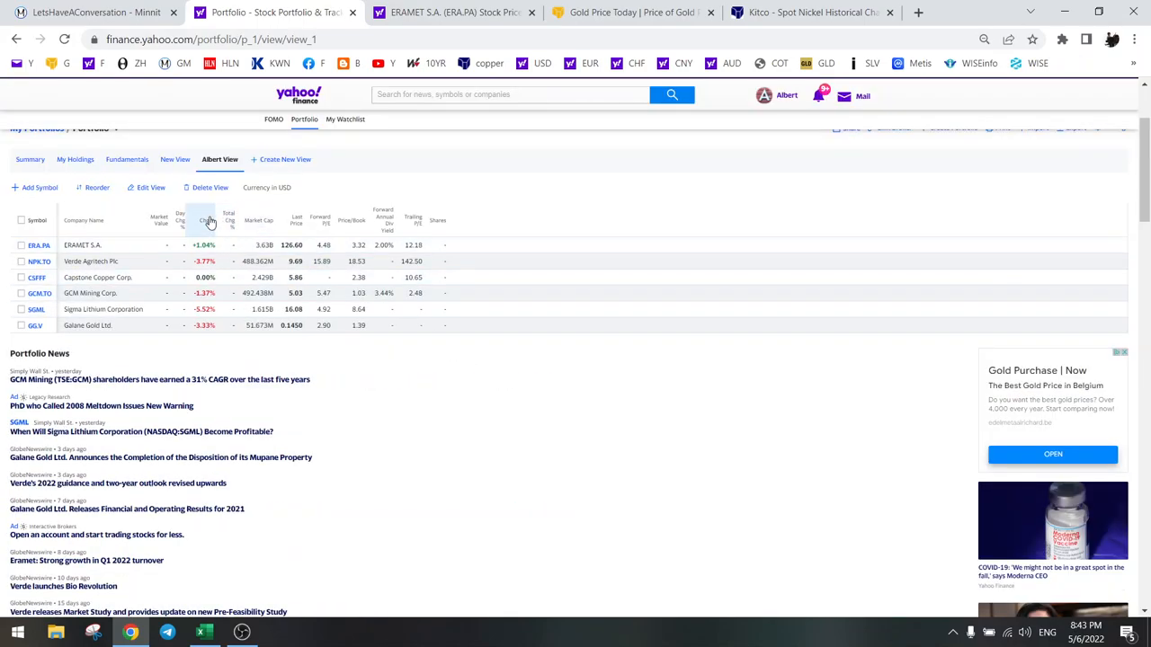
Sort the remaining six holdings by Chg % and then by Market Cap, toggling the sort order.
left_click(206, 219)
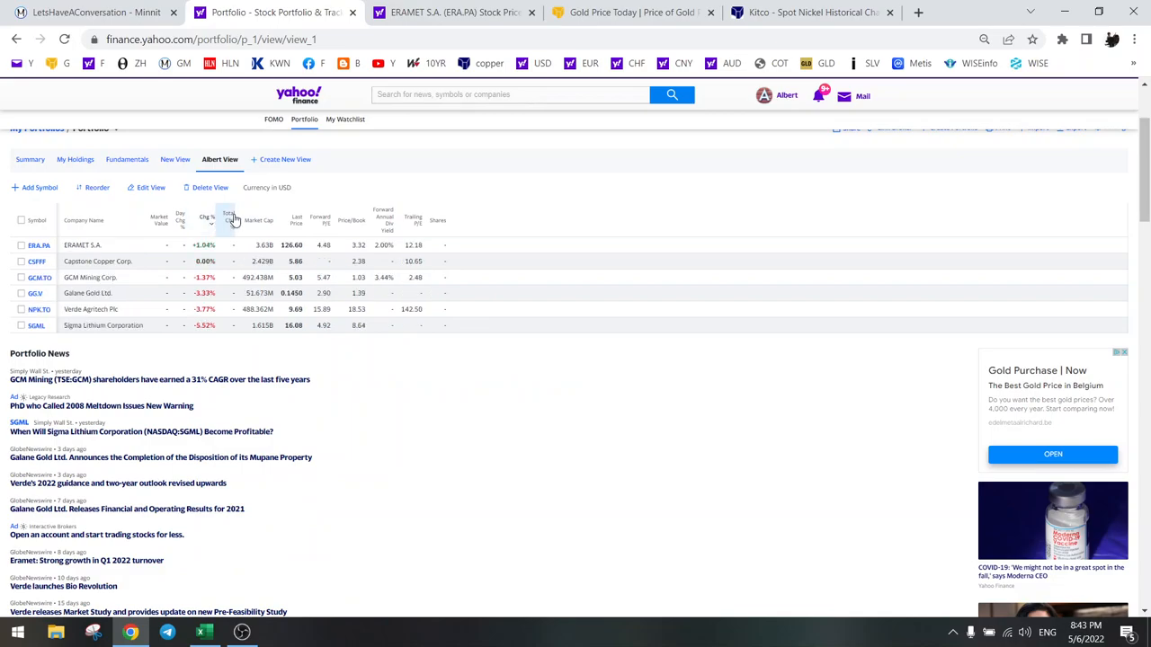
left_click(228, 220)
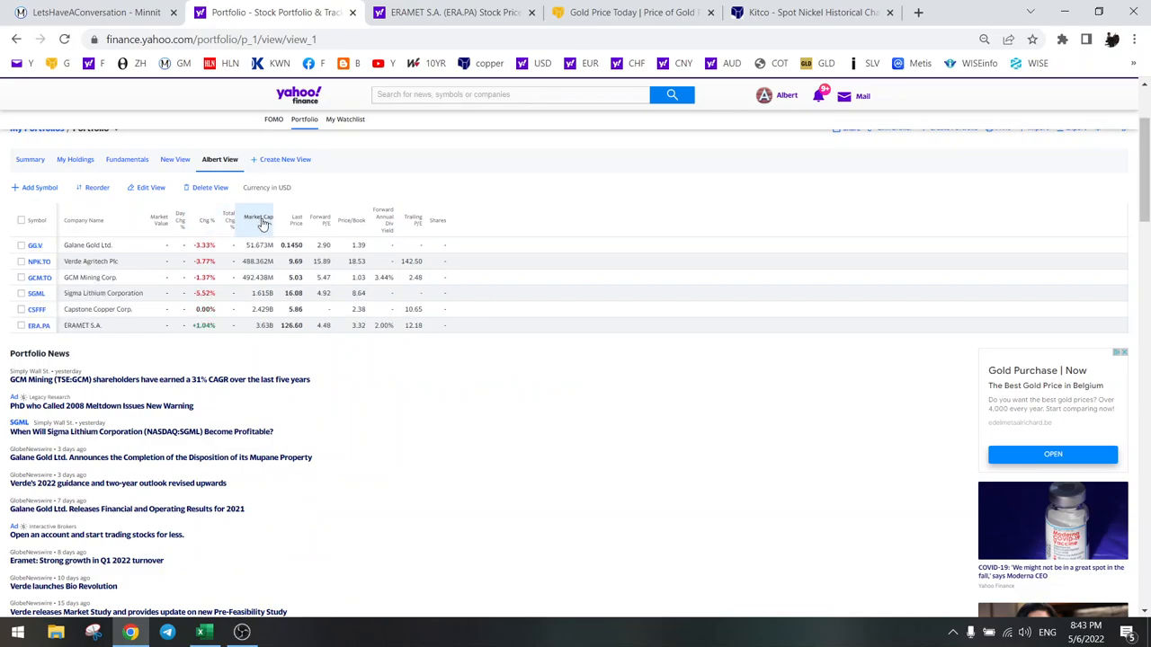
left_click(259, 219)
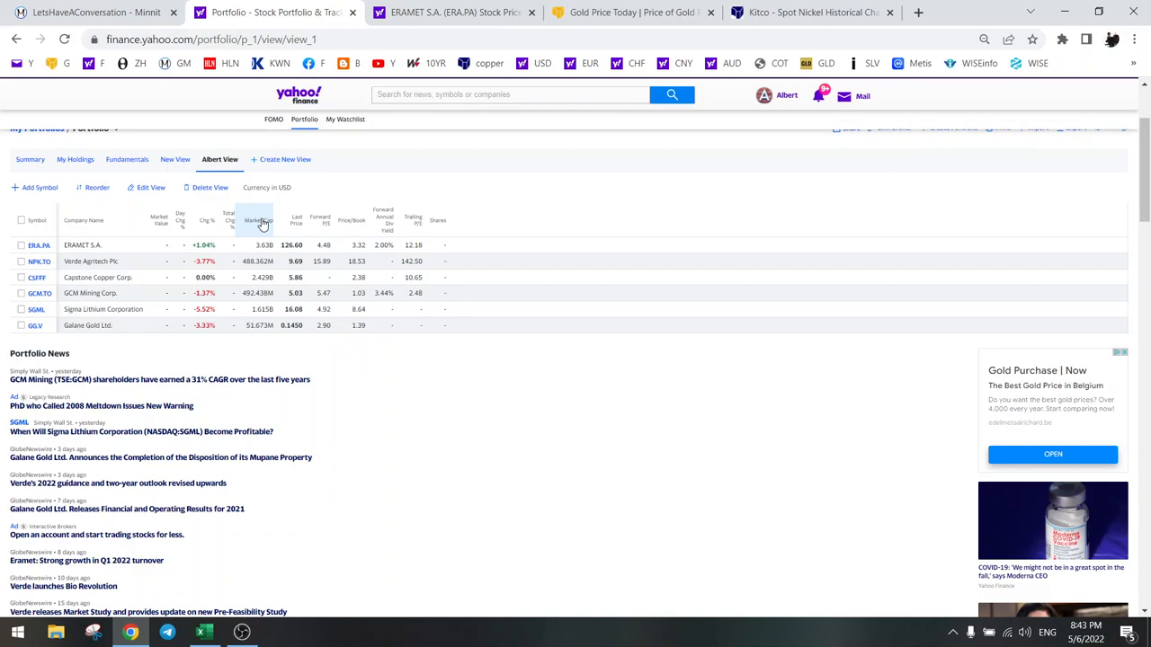
left_click(259, 219)
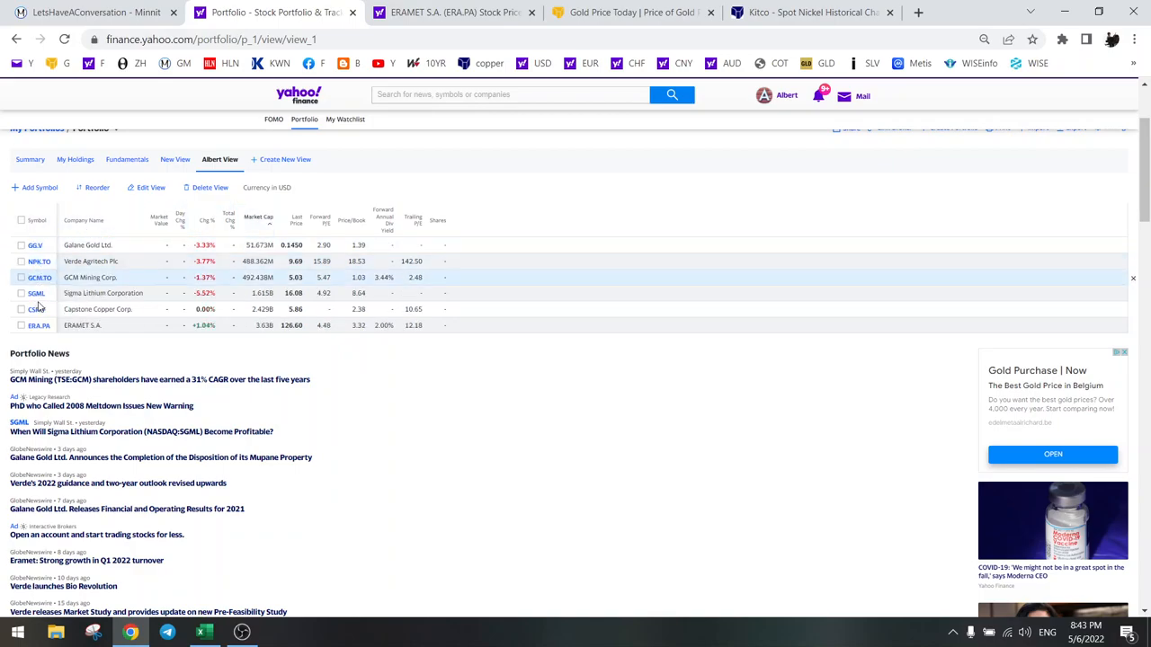
mouse_move(40, 325)
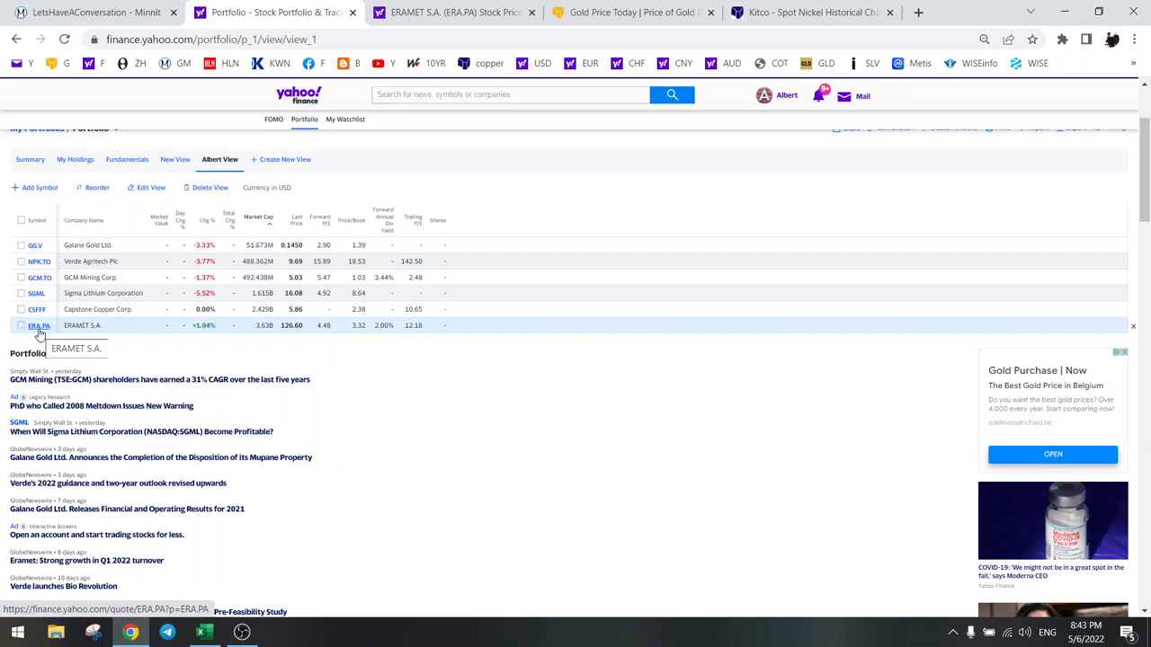
scroll("up", 3)
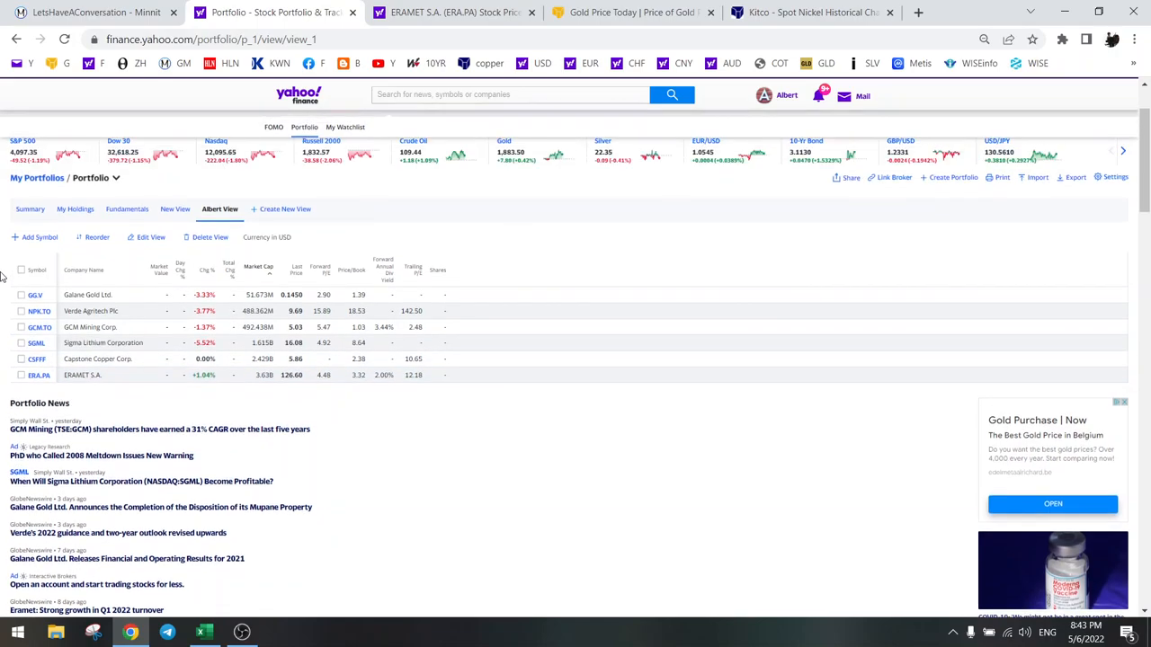
scroll("up", 3)
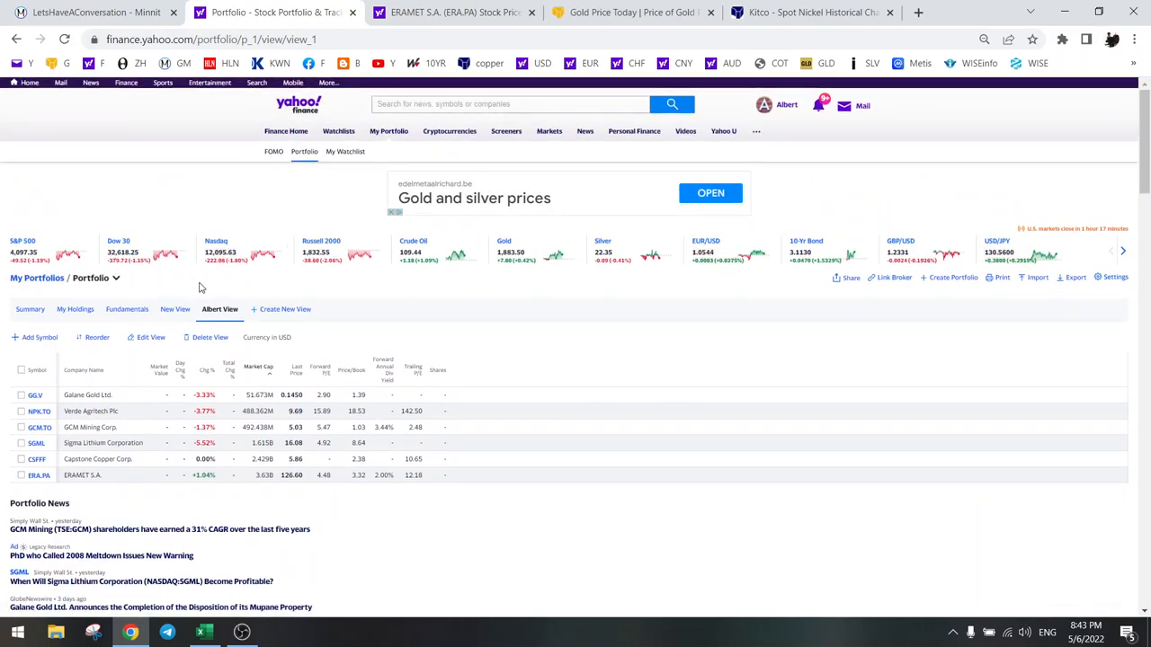